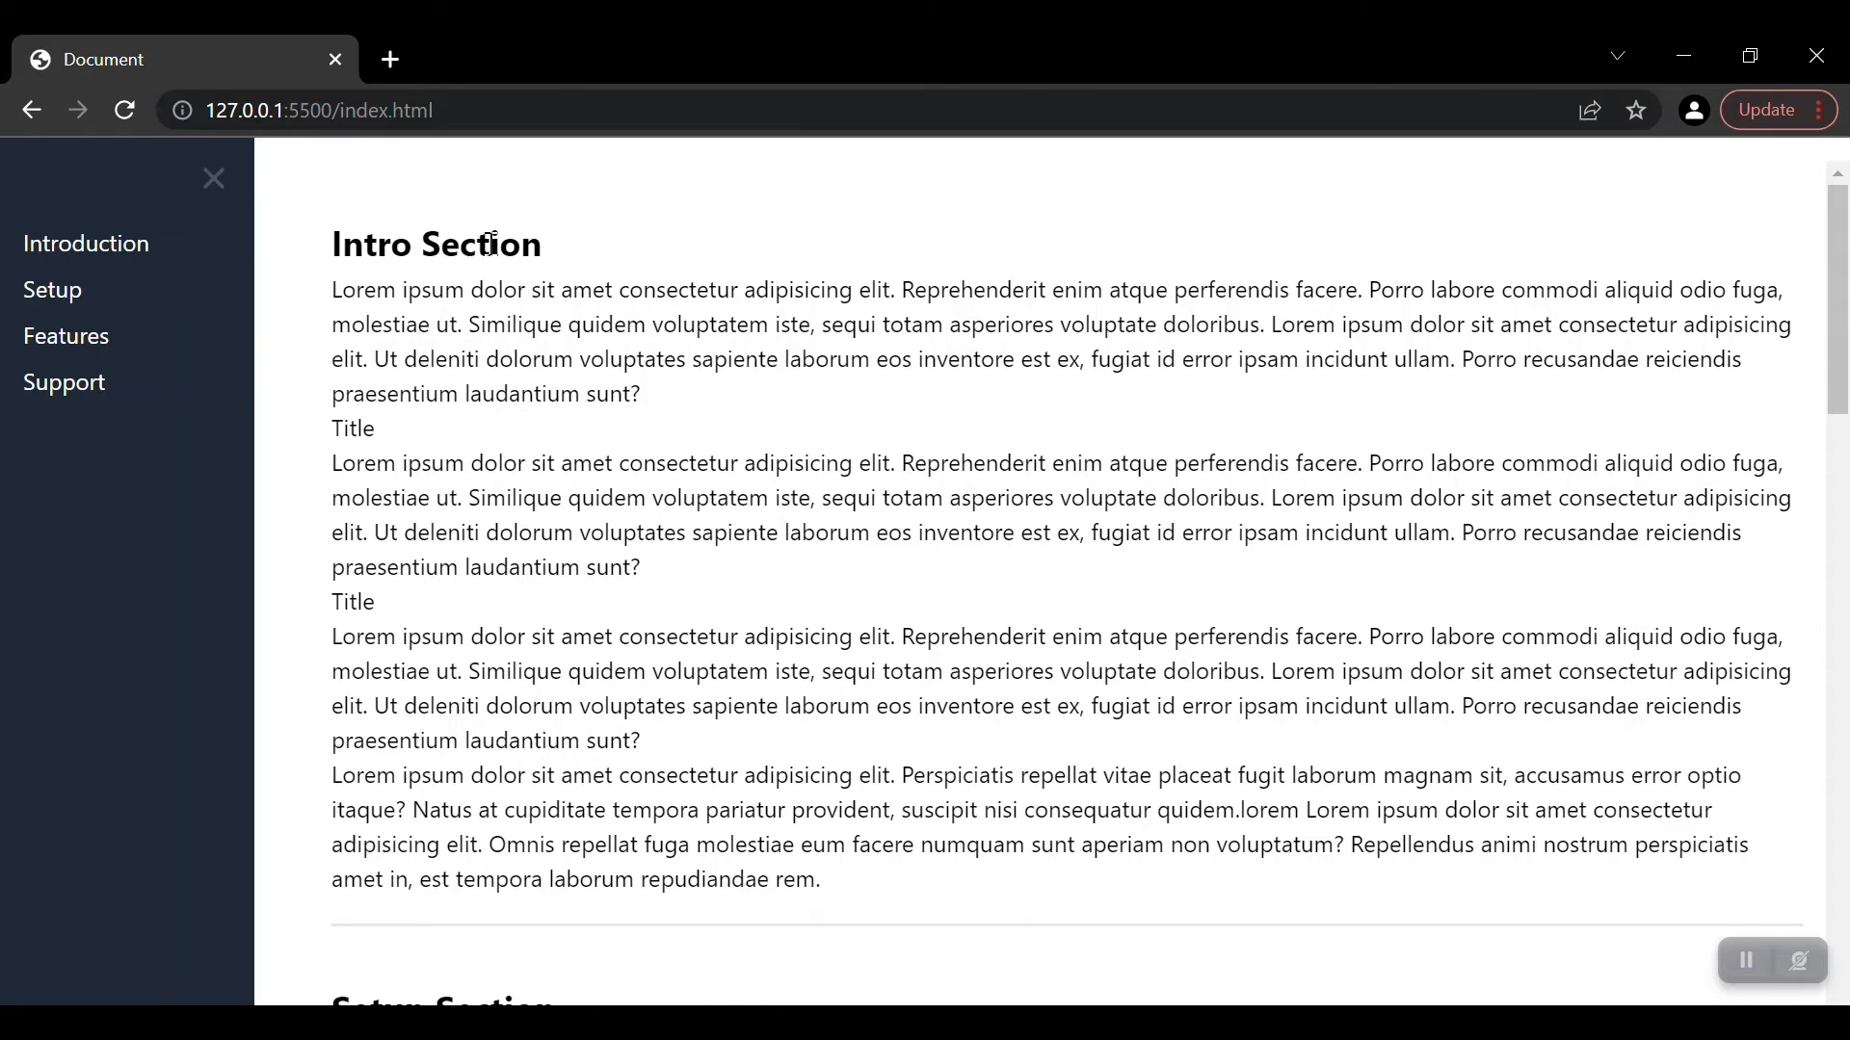
pyautogui.moveTo(277, 224)
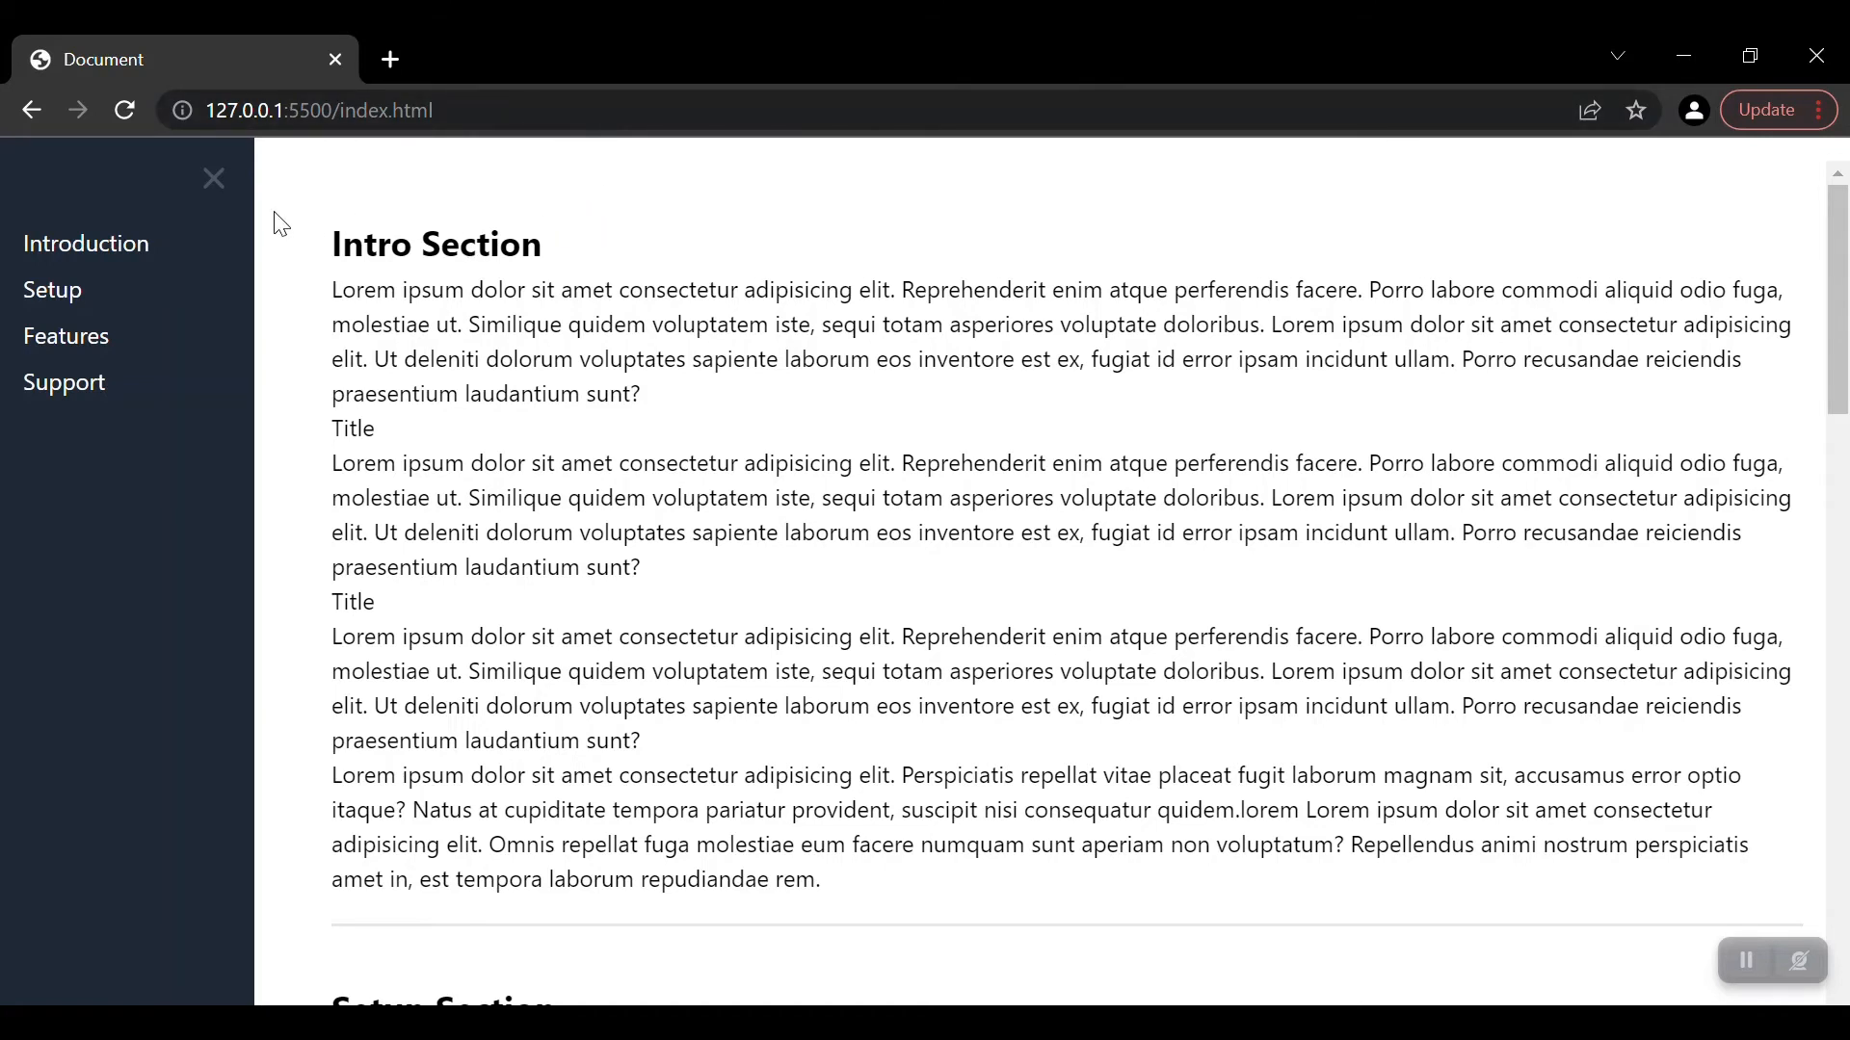
pyautogui.moveTo(339, 281)
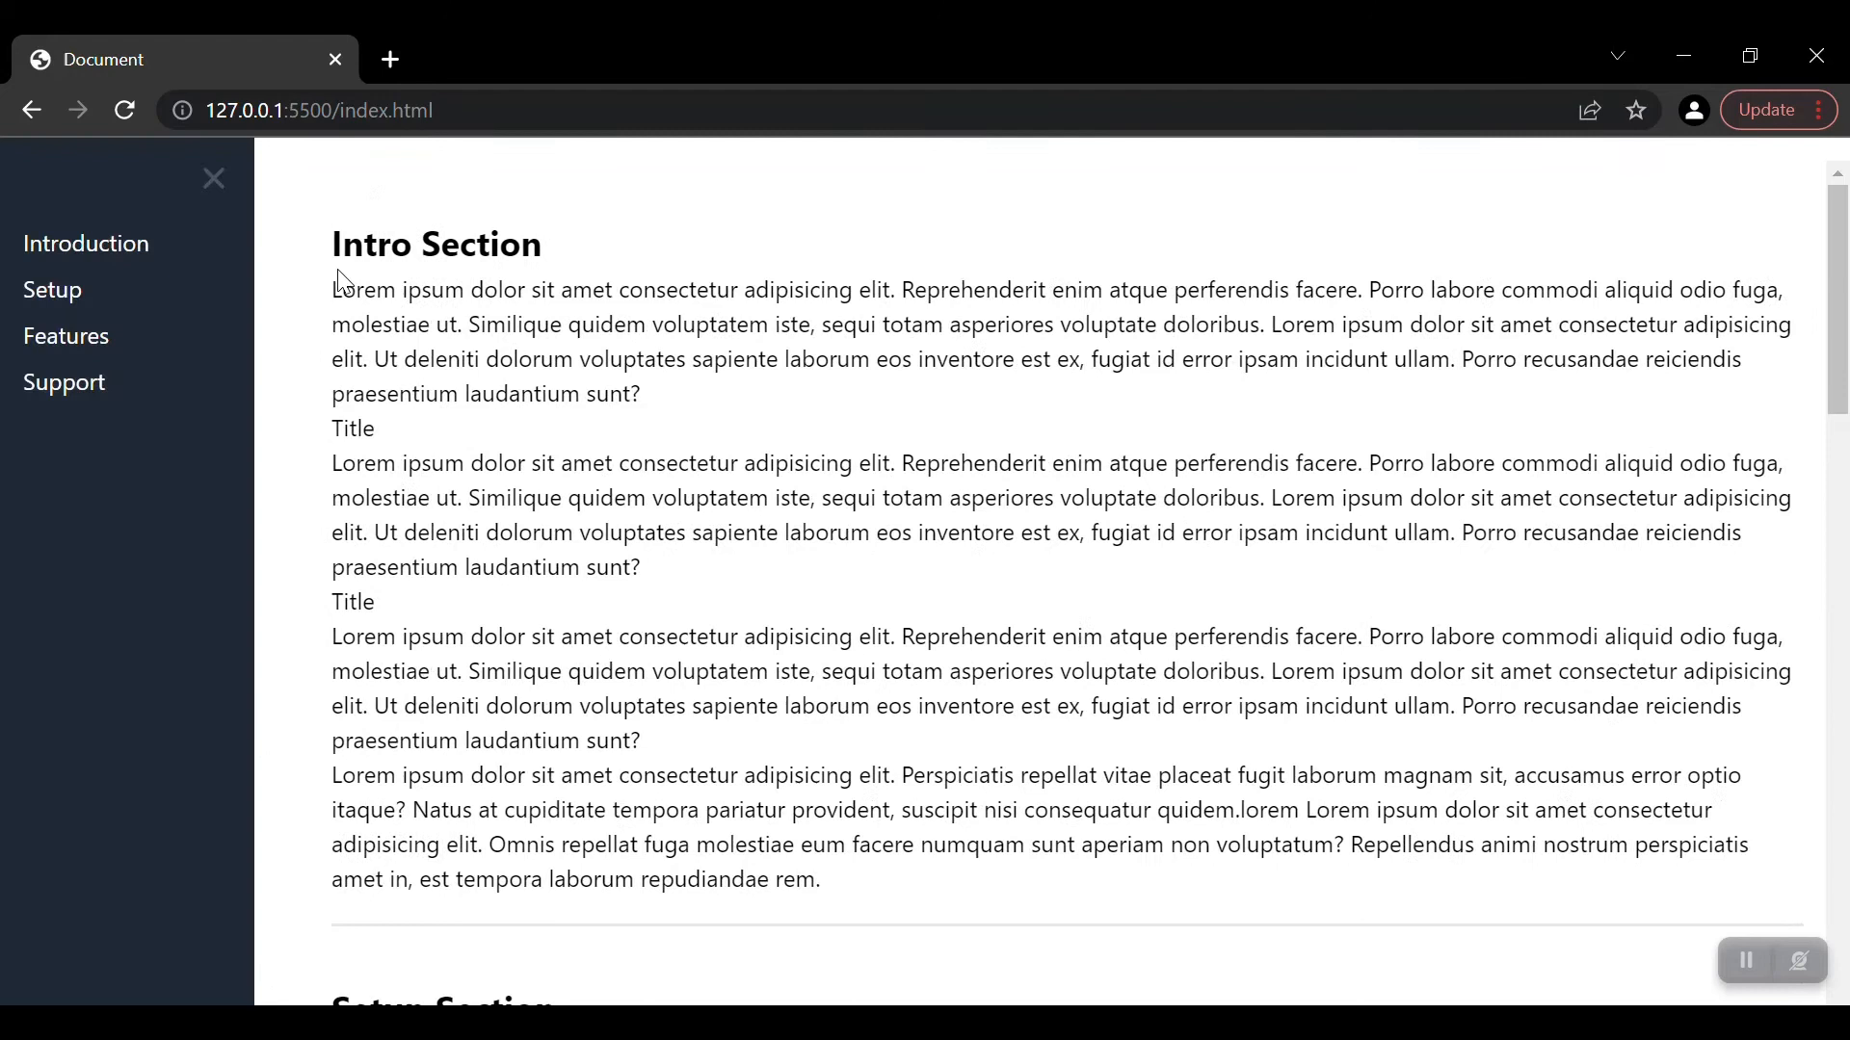
pyautogui.moveTo(463, 277)
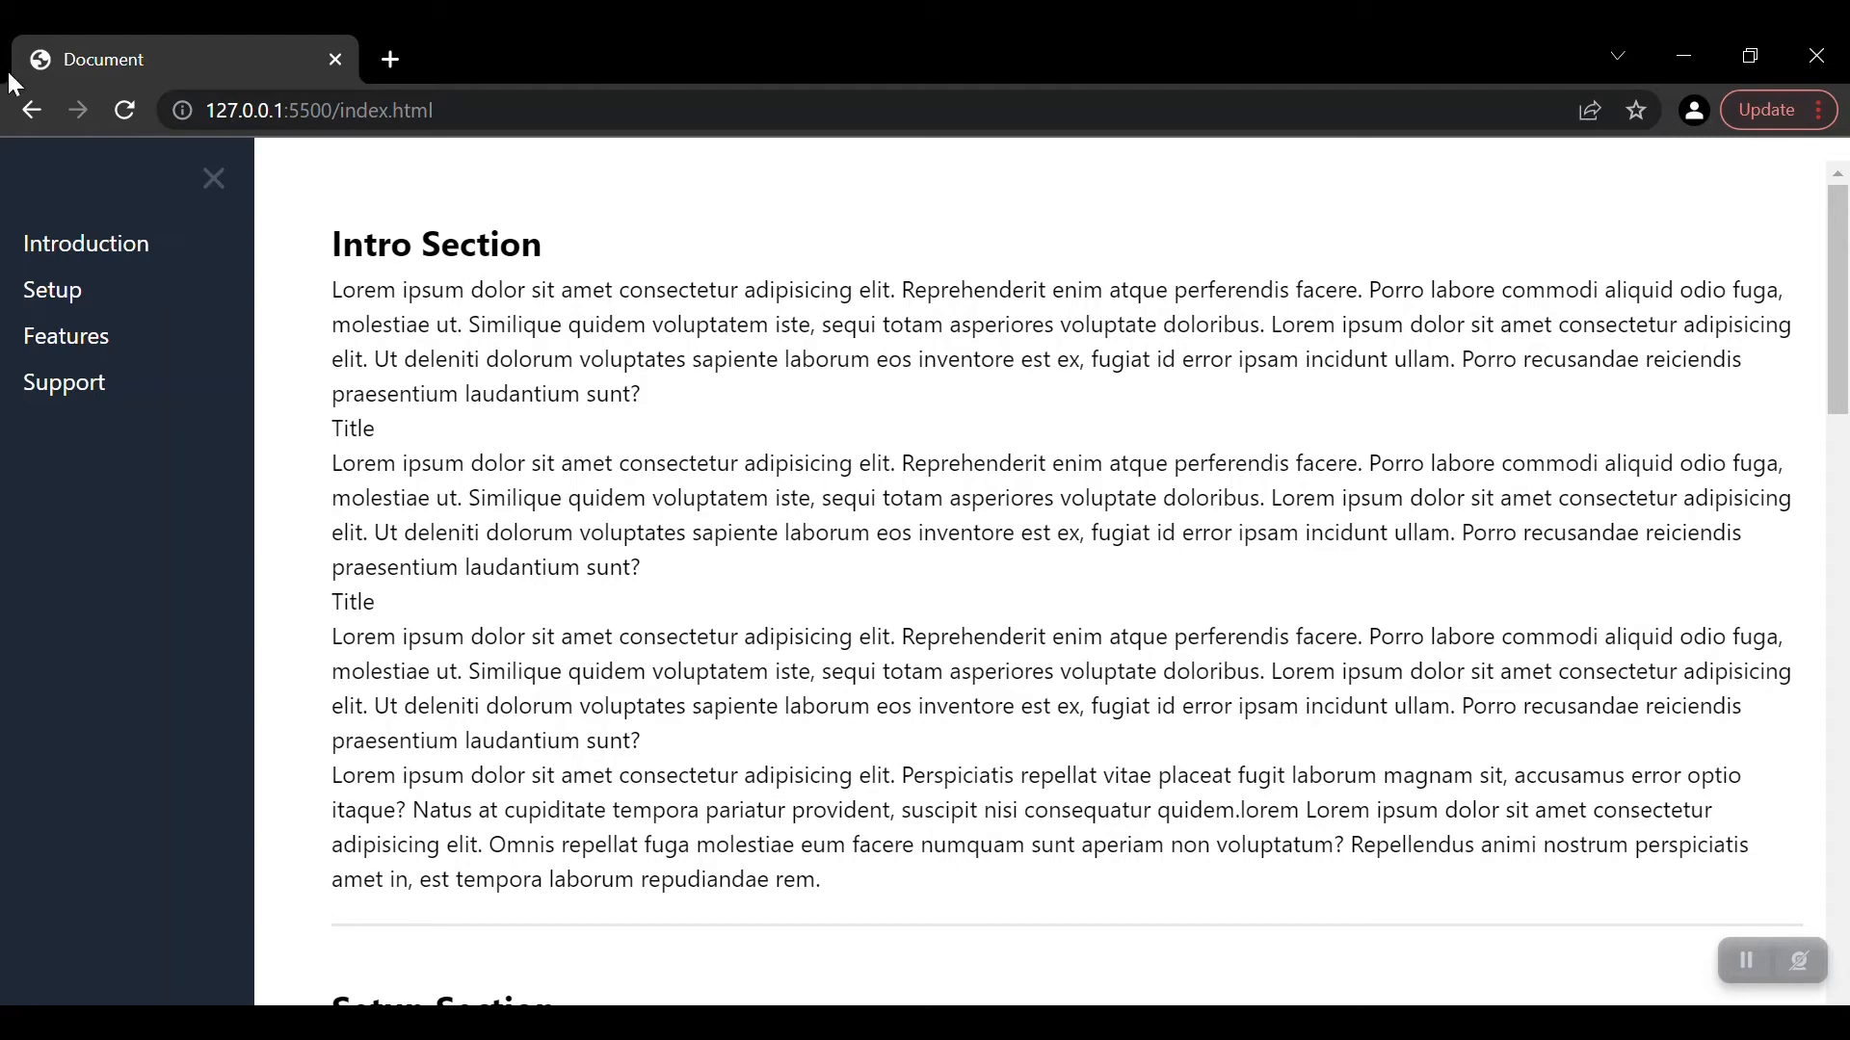
pyautogui.moveTo(988, 387)
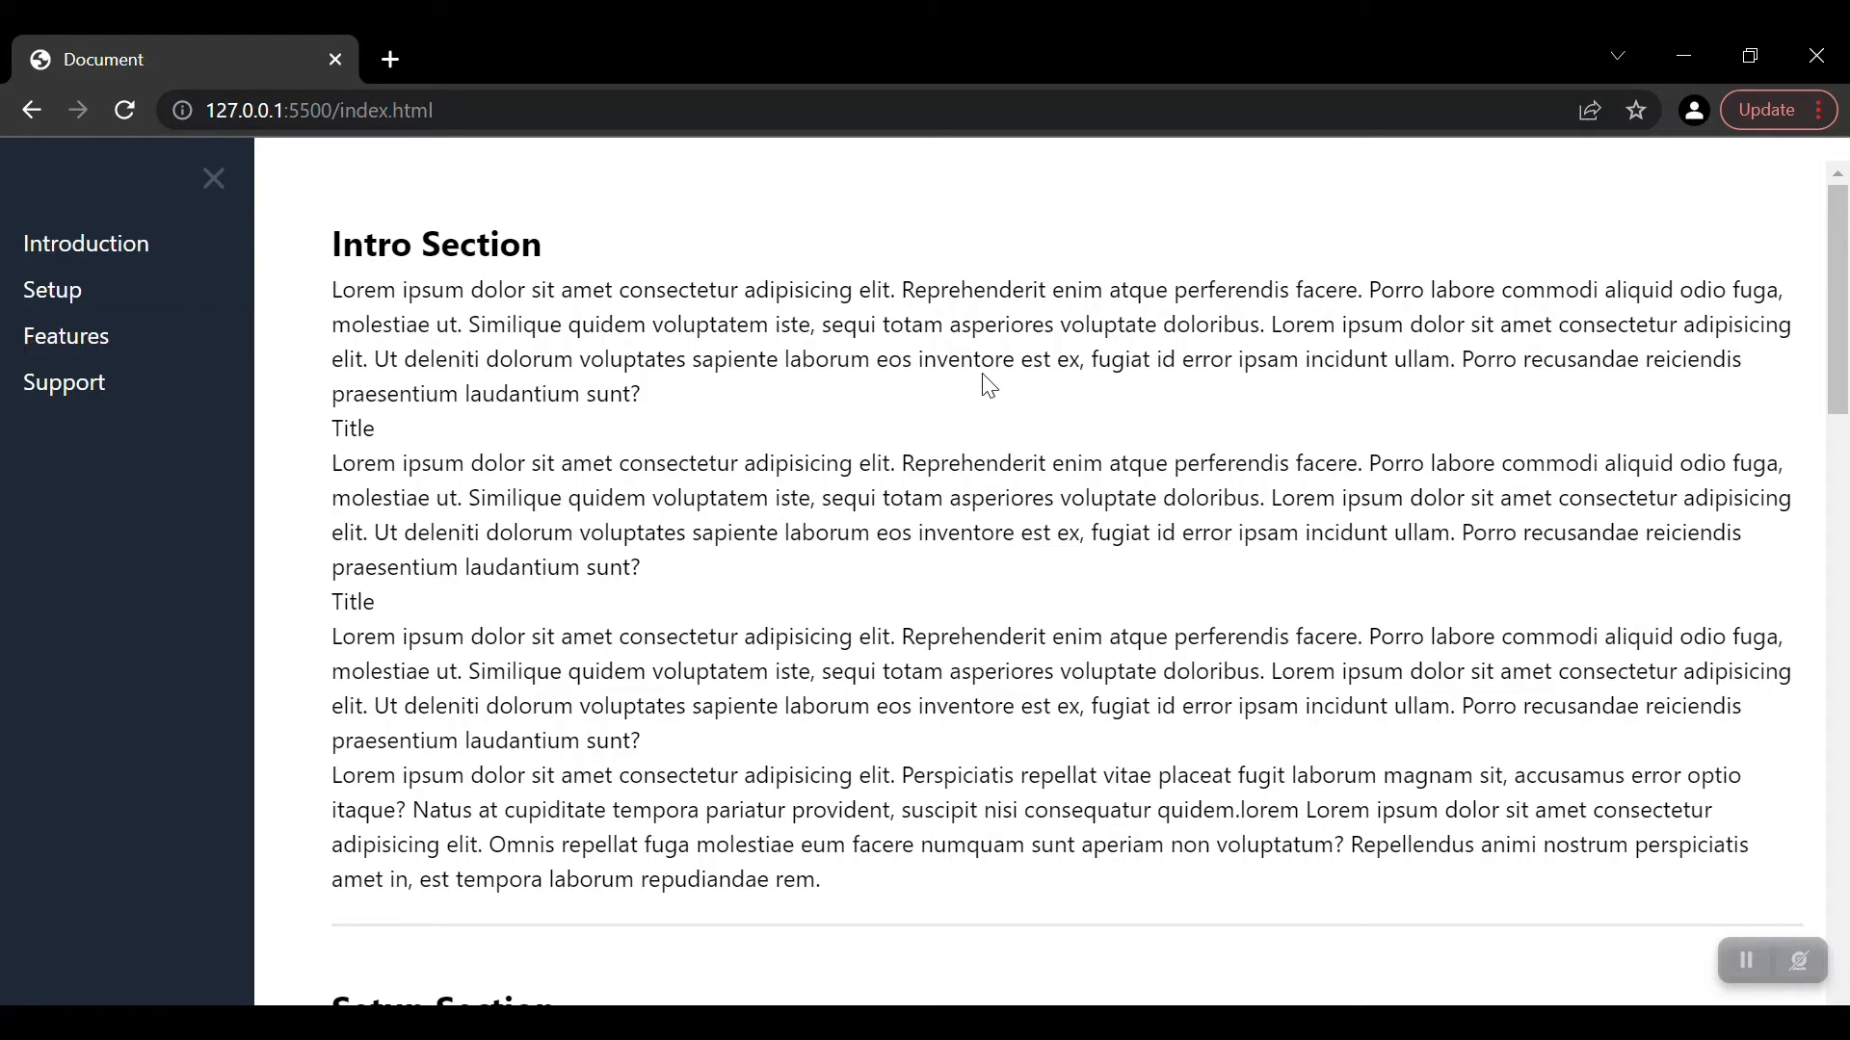
pyautogui.moveTo(902, 306)
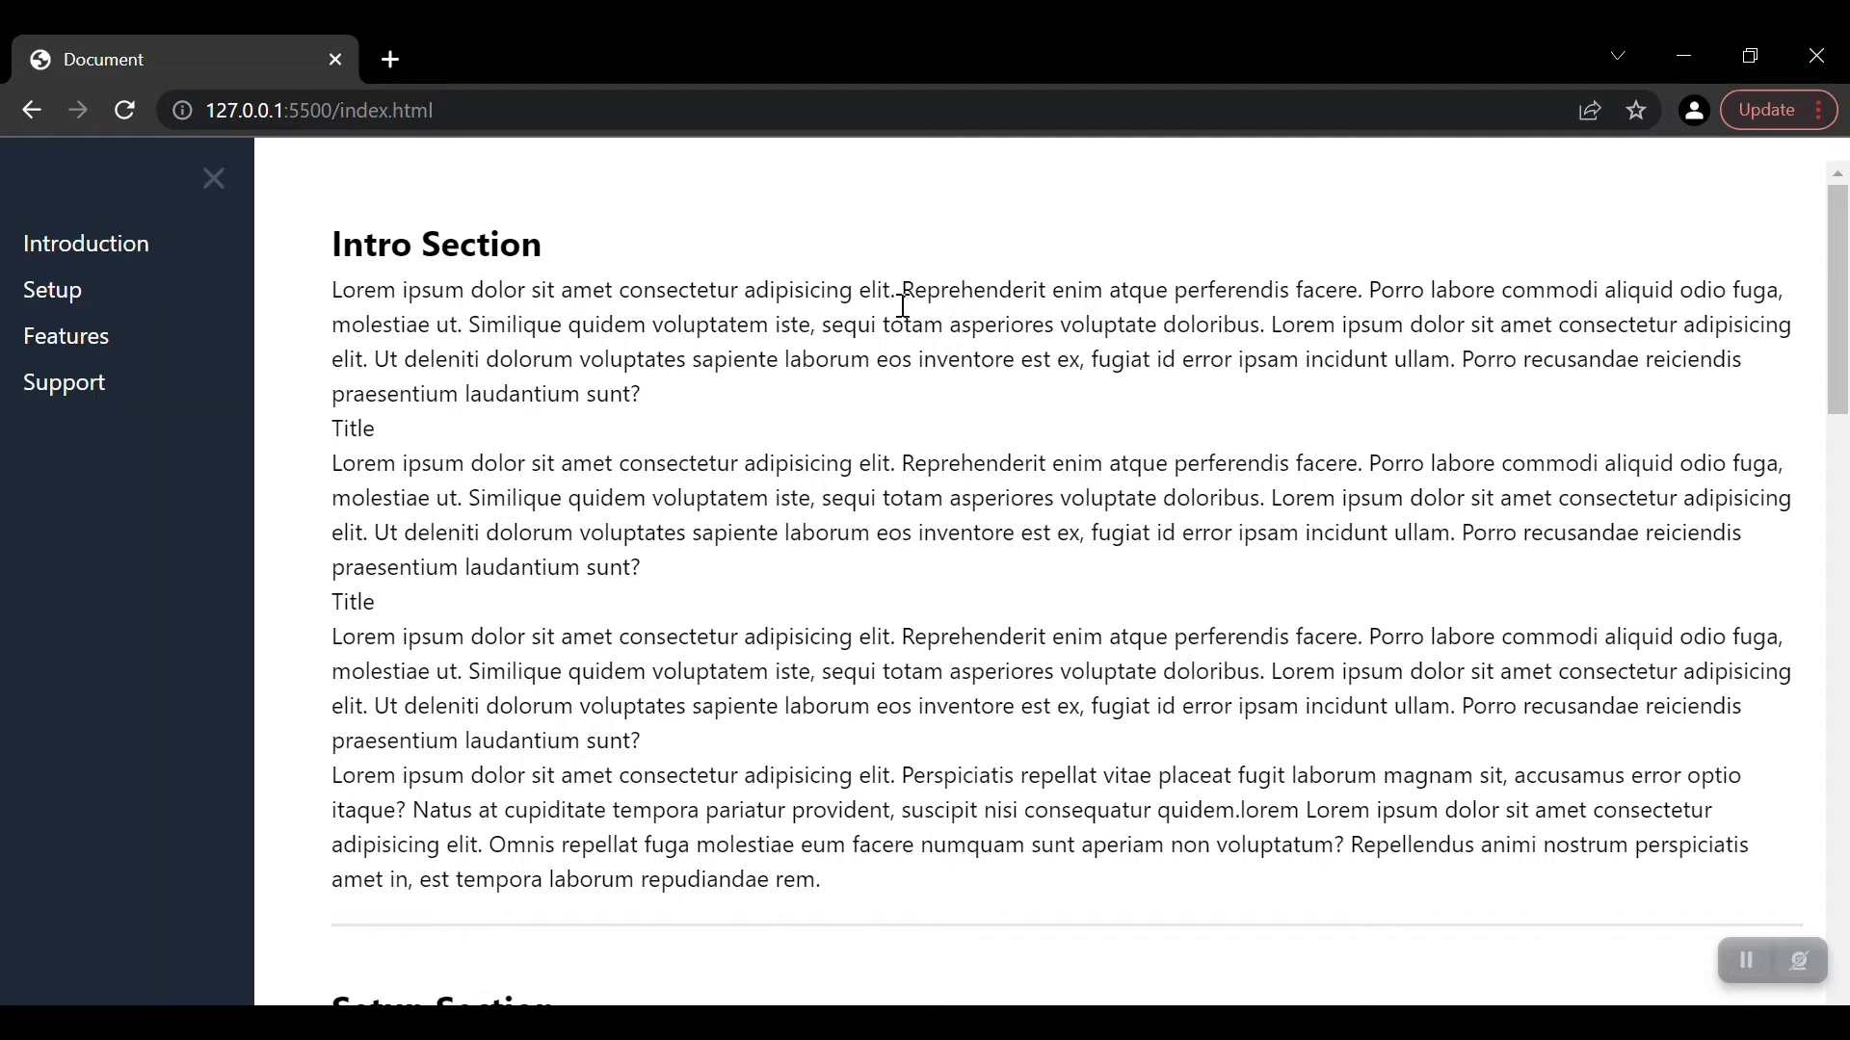
# Create sidebar.html in the Tailpine project after toggling the preview's sidebar.
pyautogui.click(214, 177)
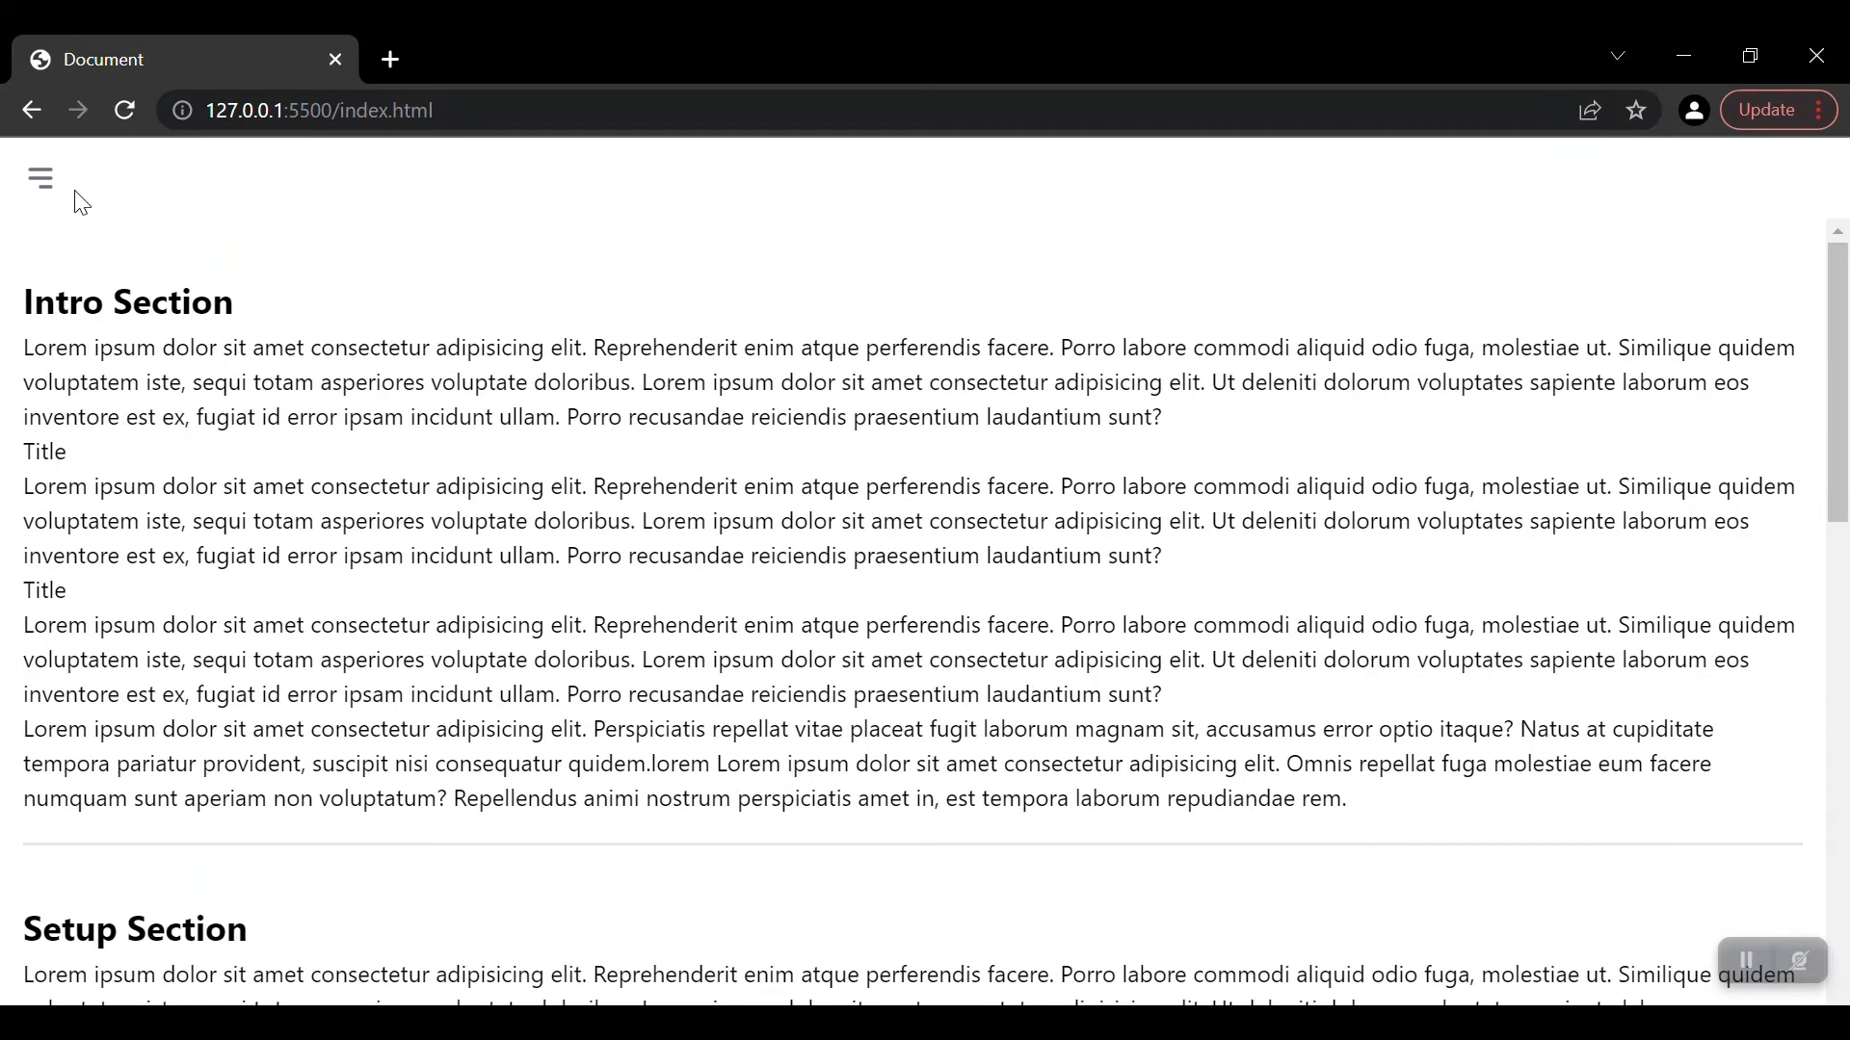
pyautogui.click(40, 177)
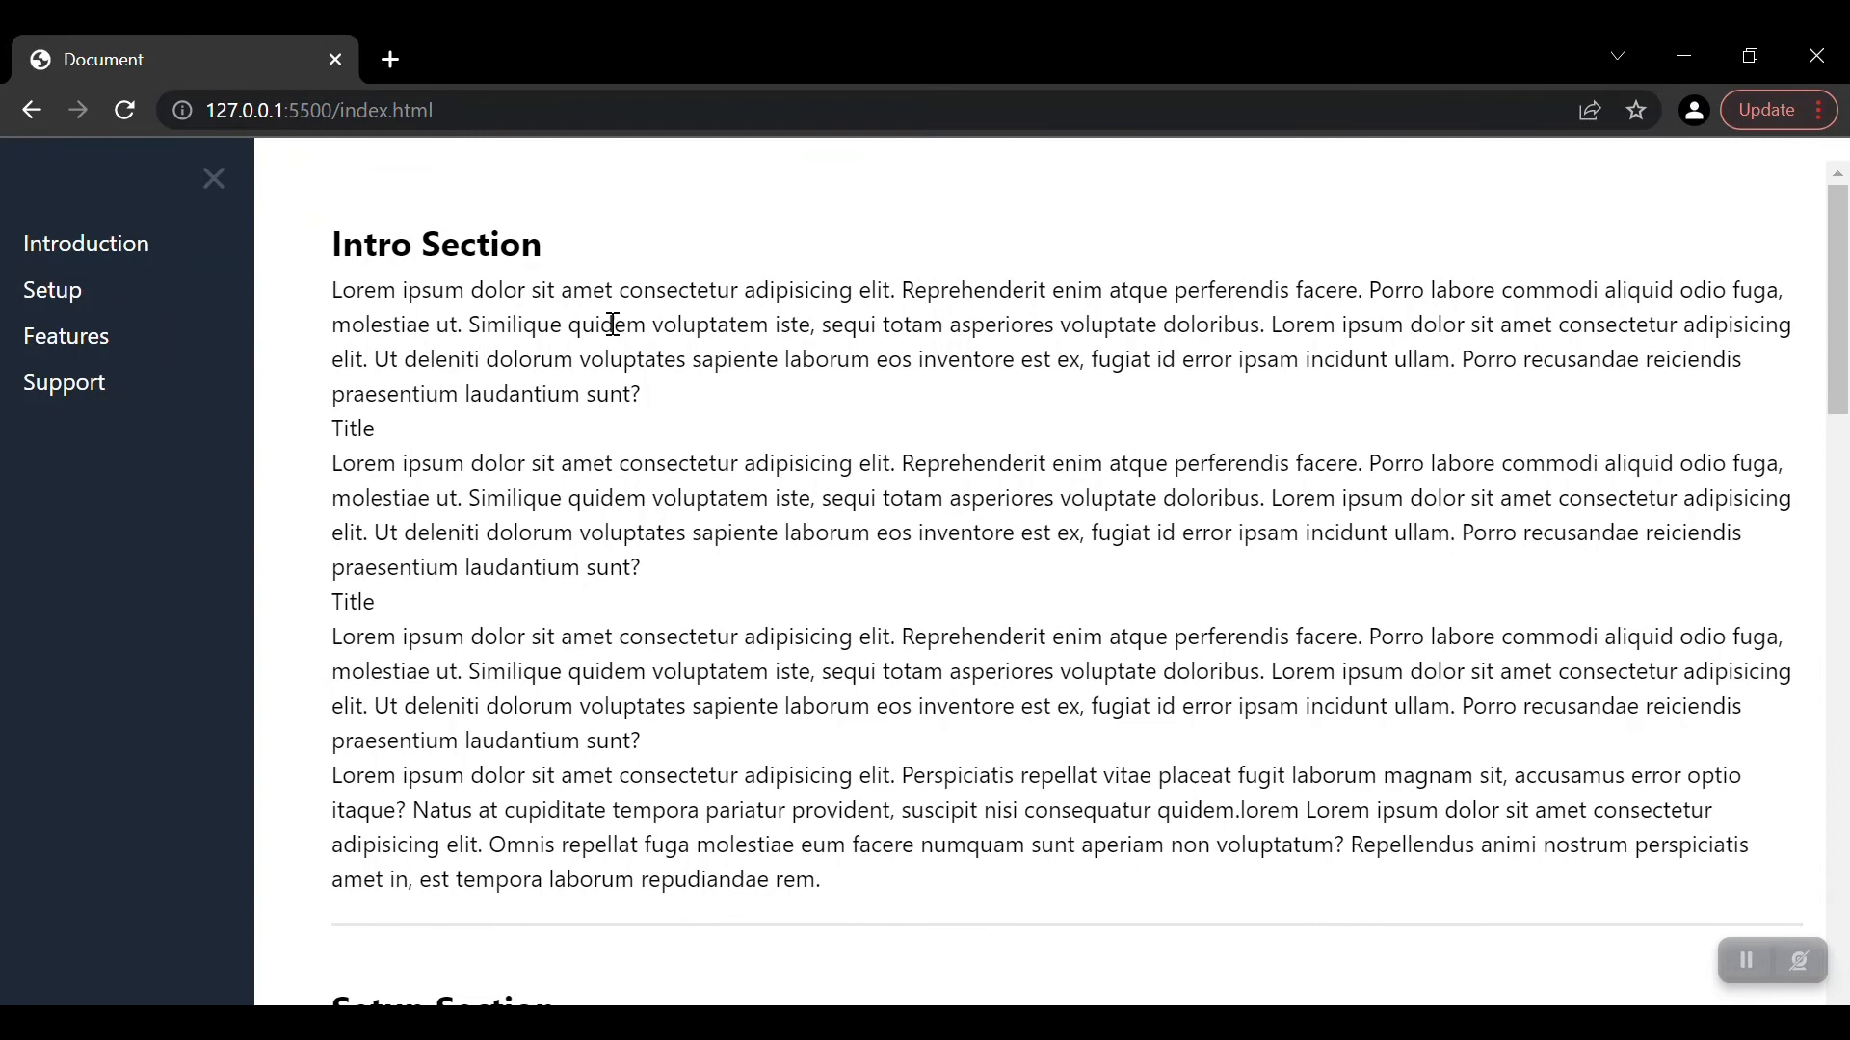
pyautogui.moveTo(1019, 892)
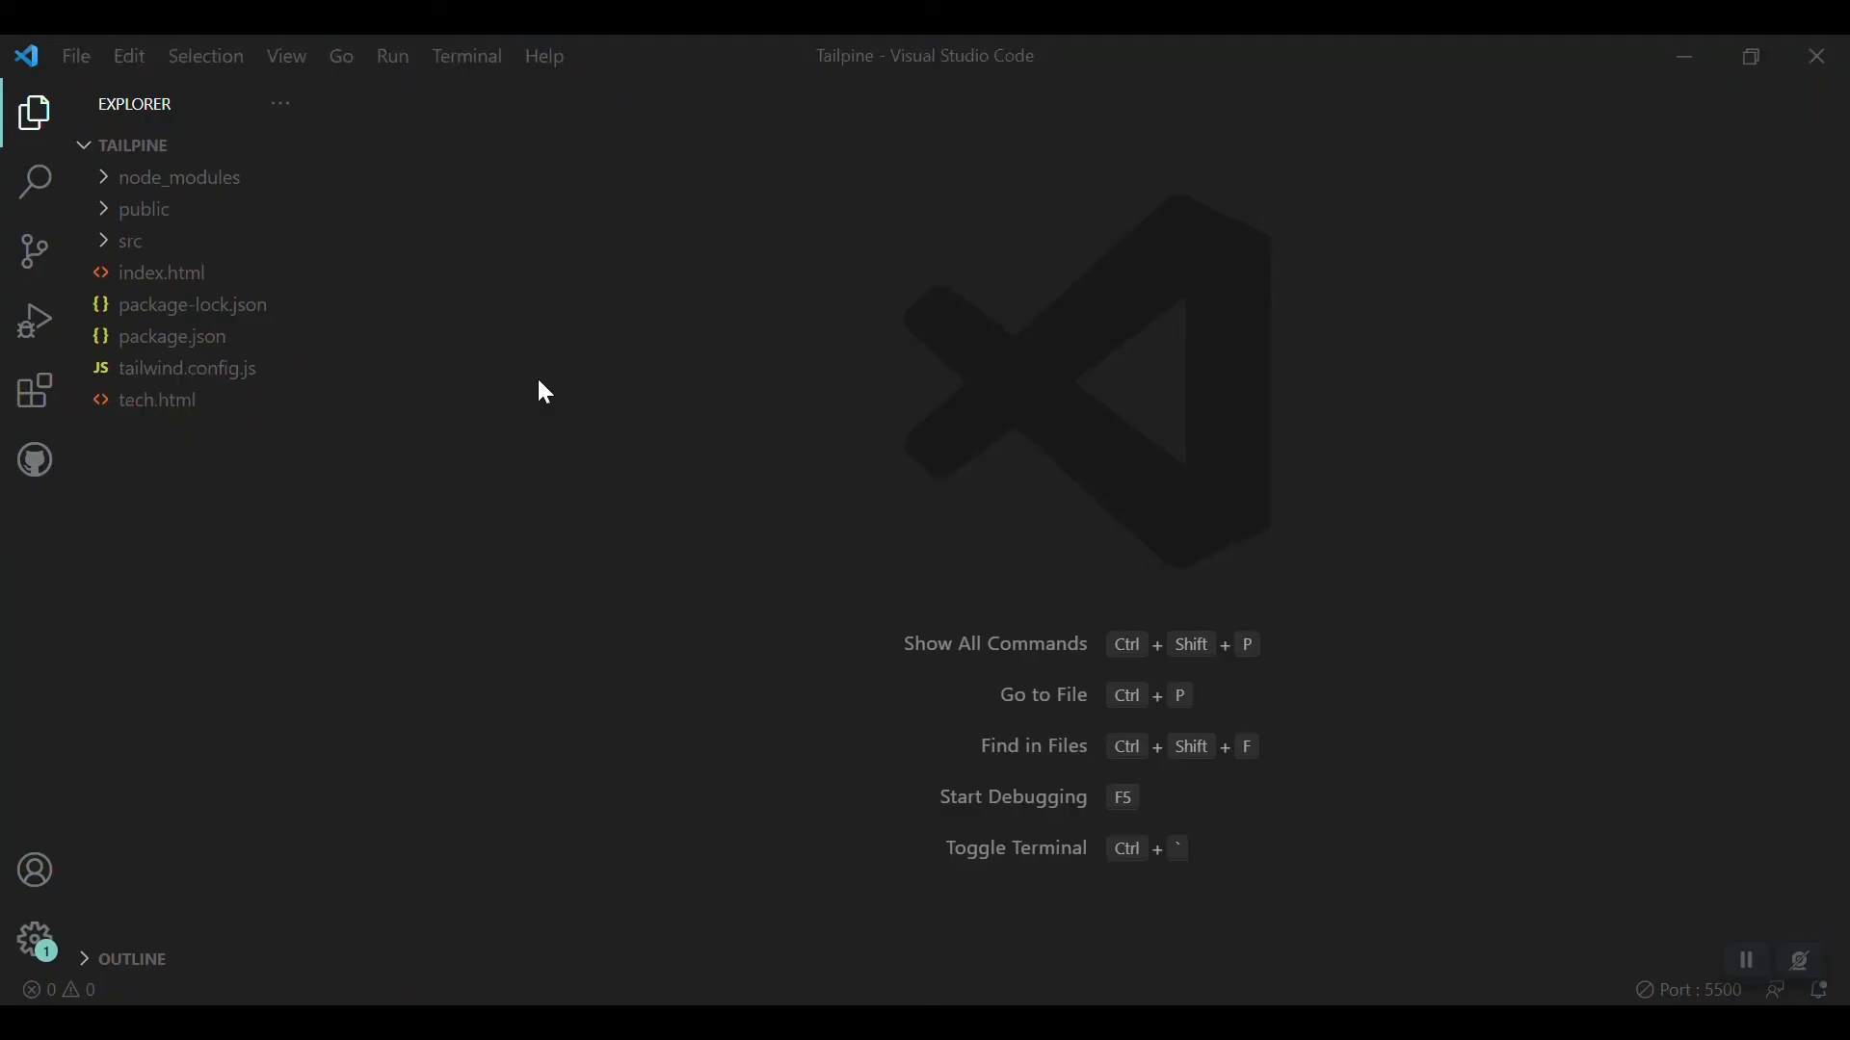
pyautogui.moveTo(546, 360)
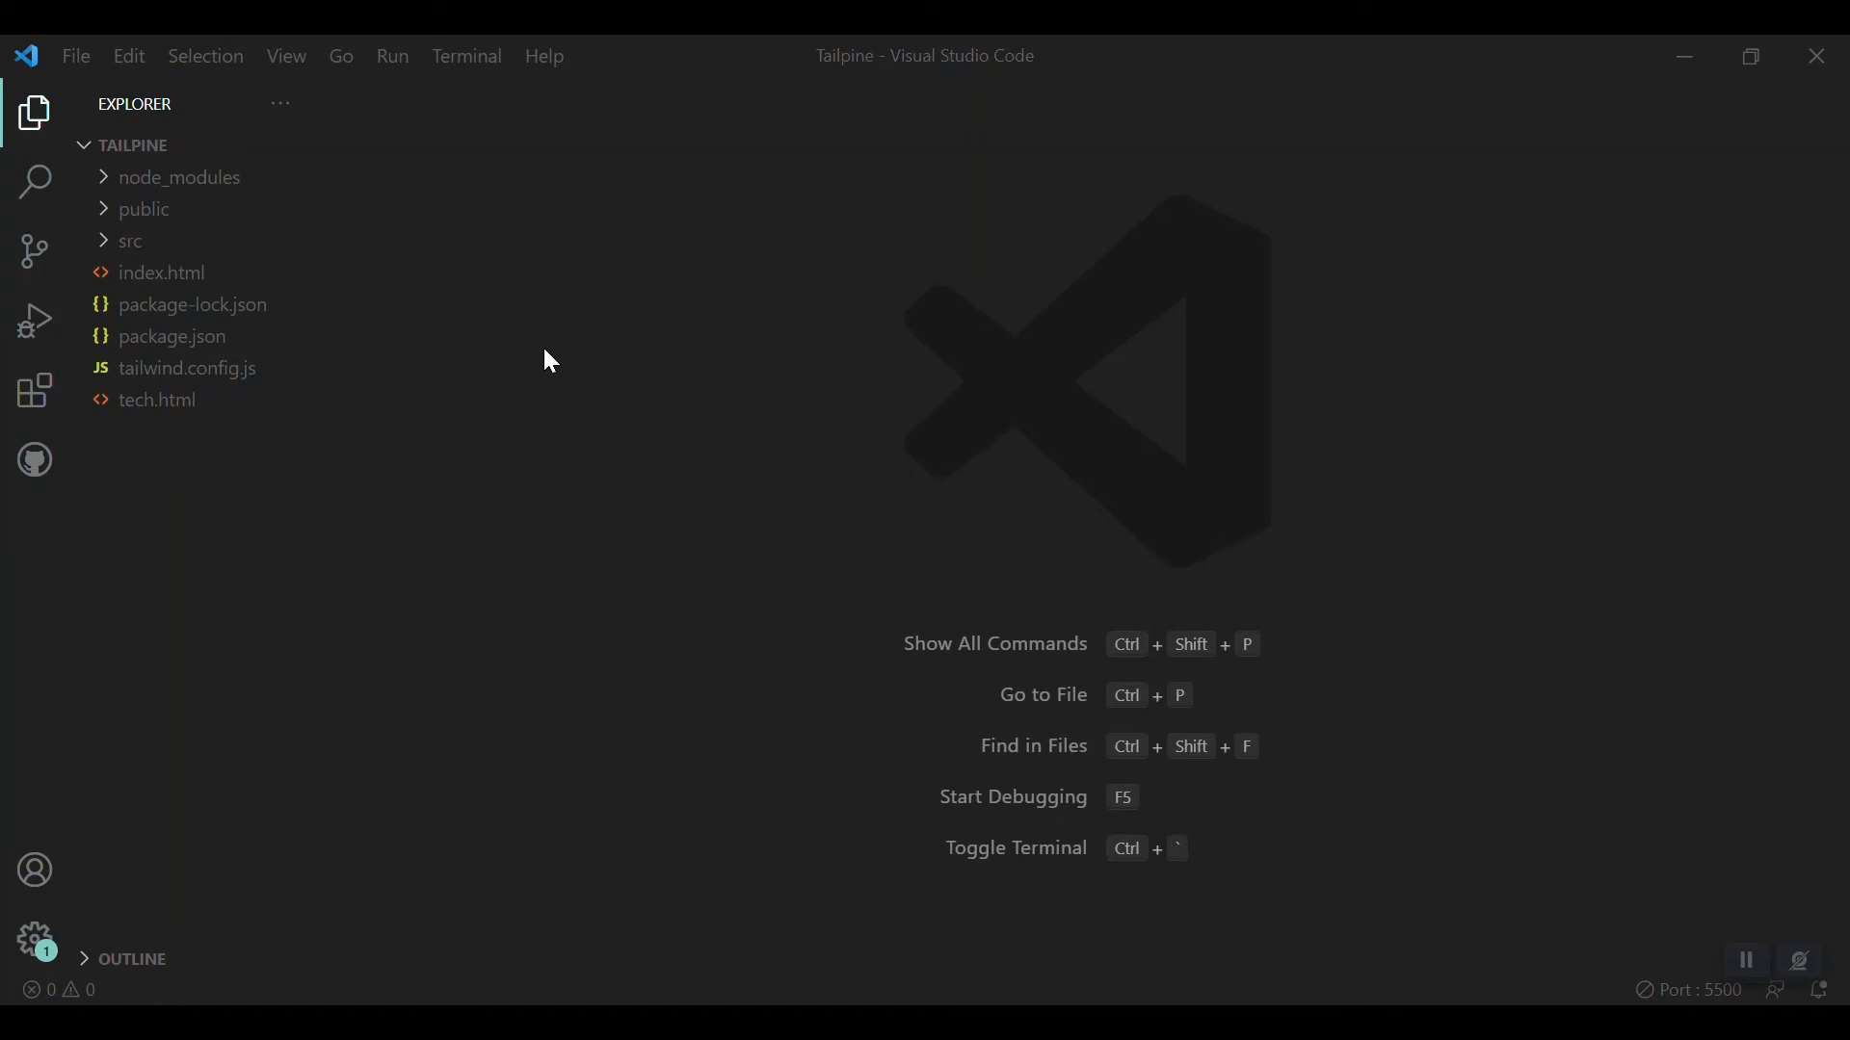
pyautogui.moveTo(885, 84)
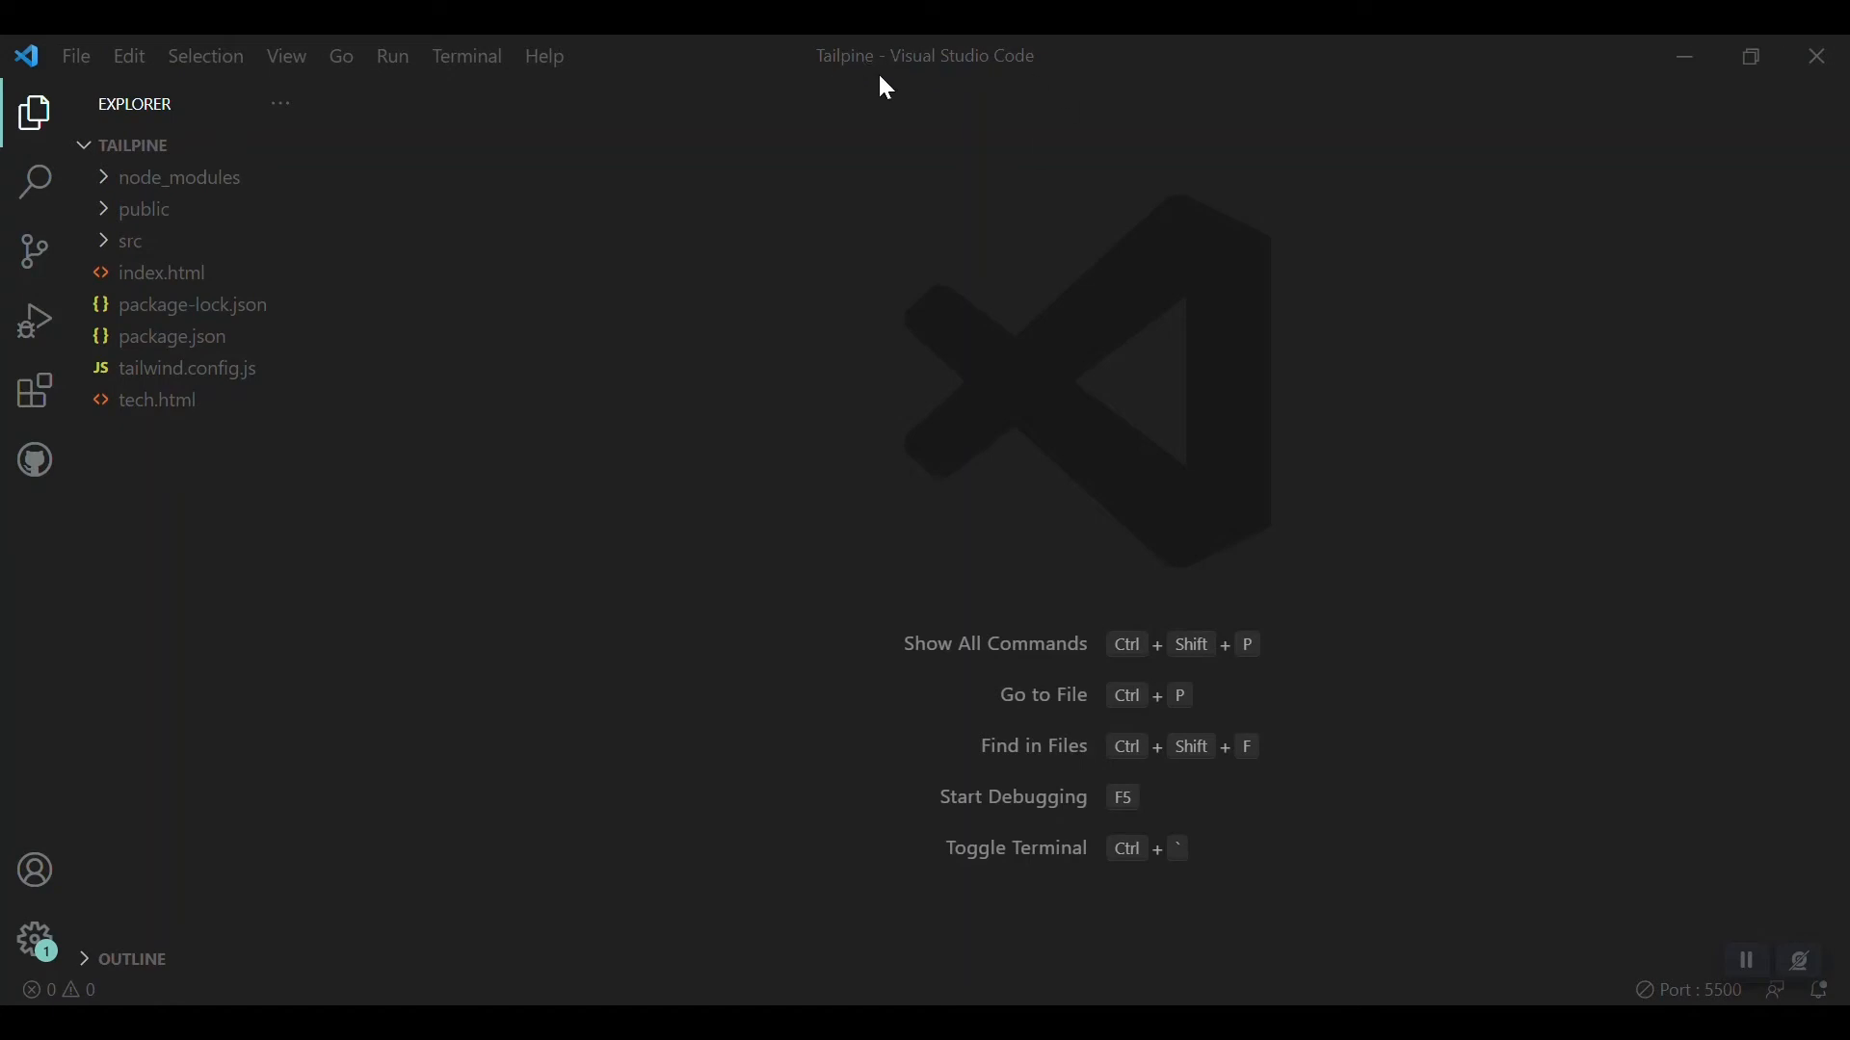
pyautogui.moveTo(187, 495)
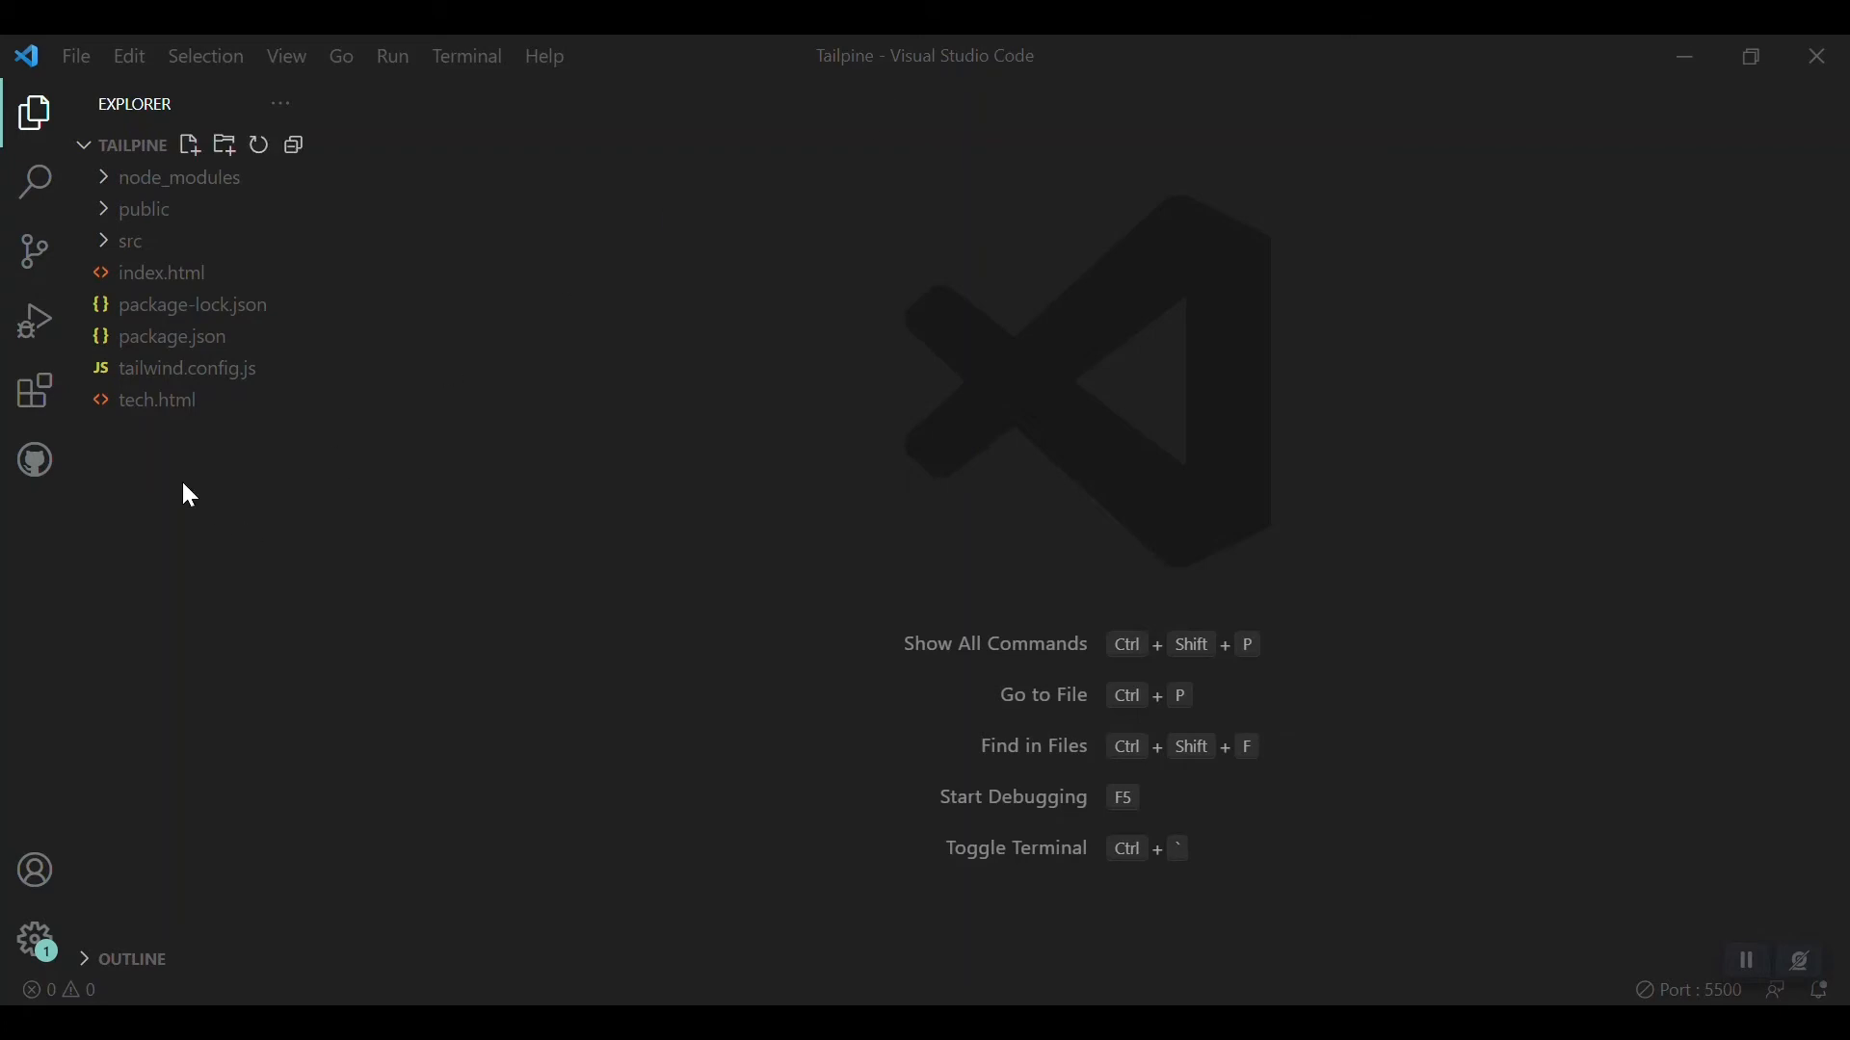
pyautogui.moveTo(235, 89)
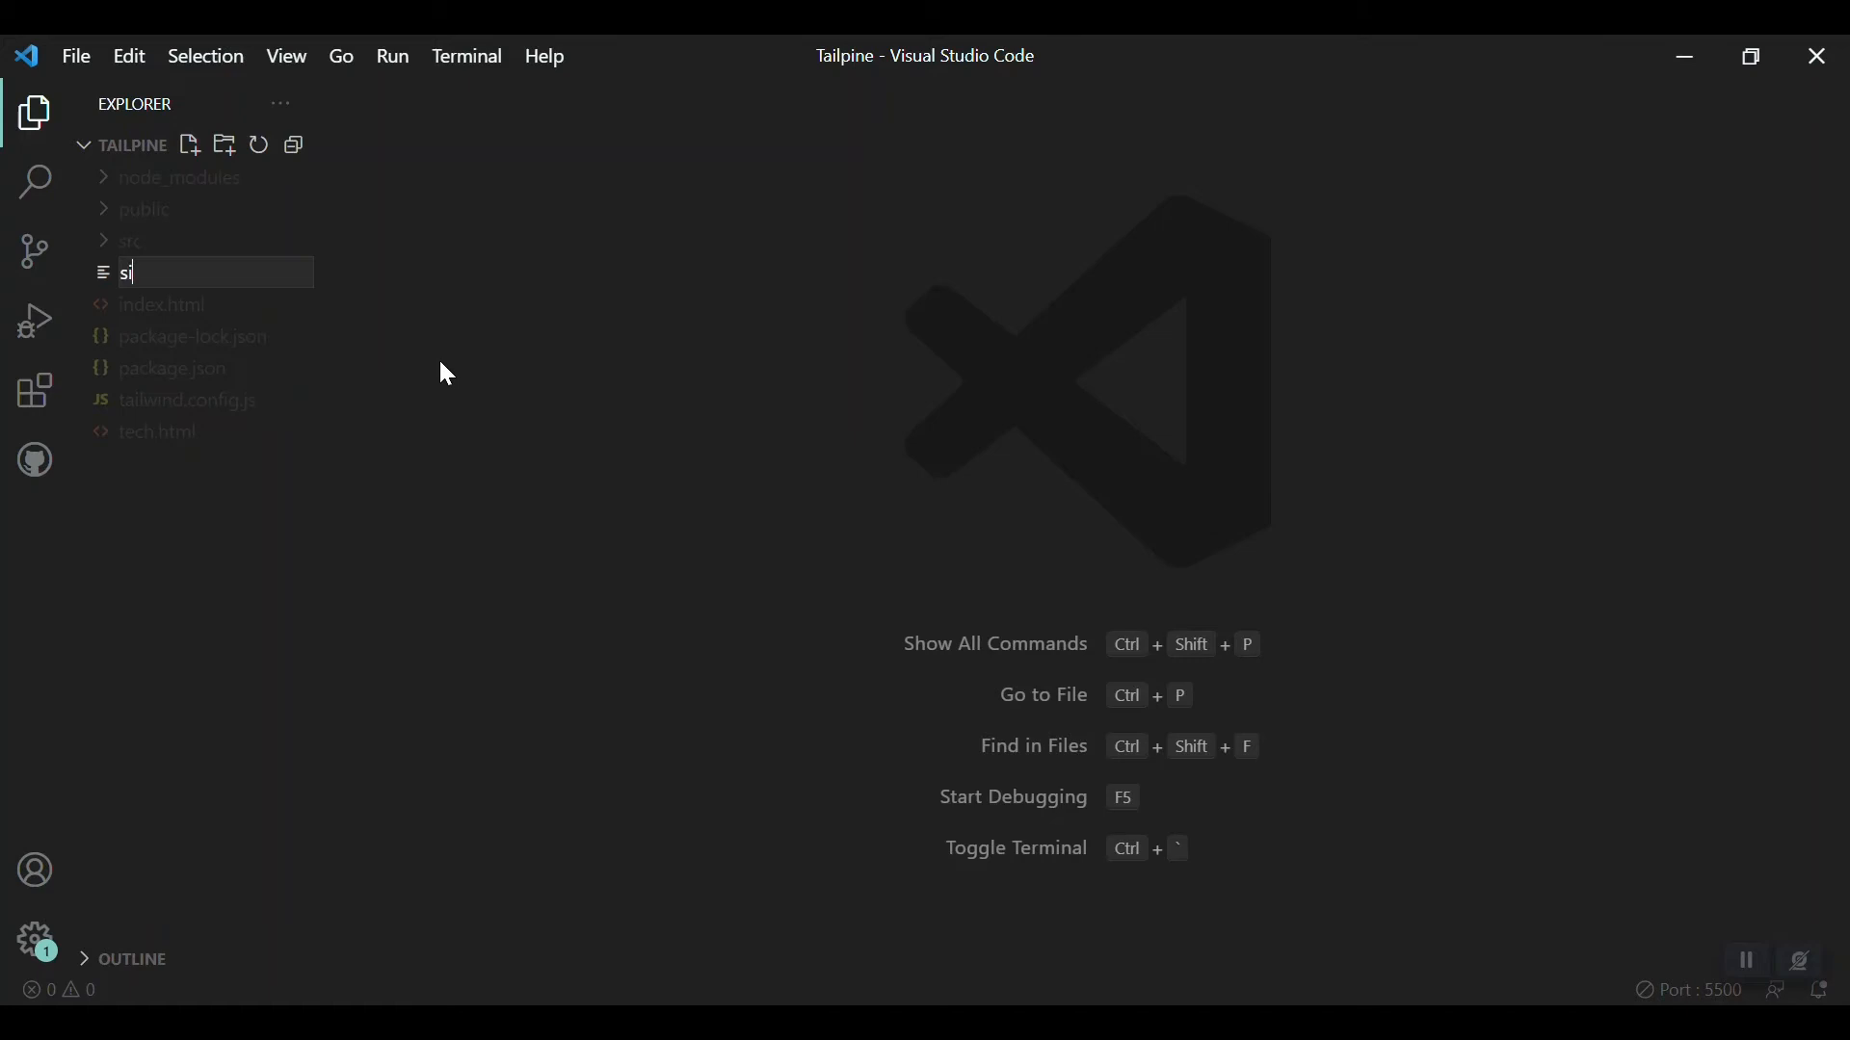
pyautogui.write('deba')
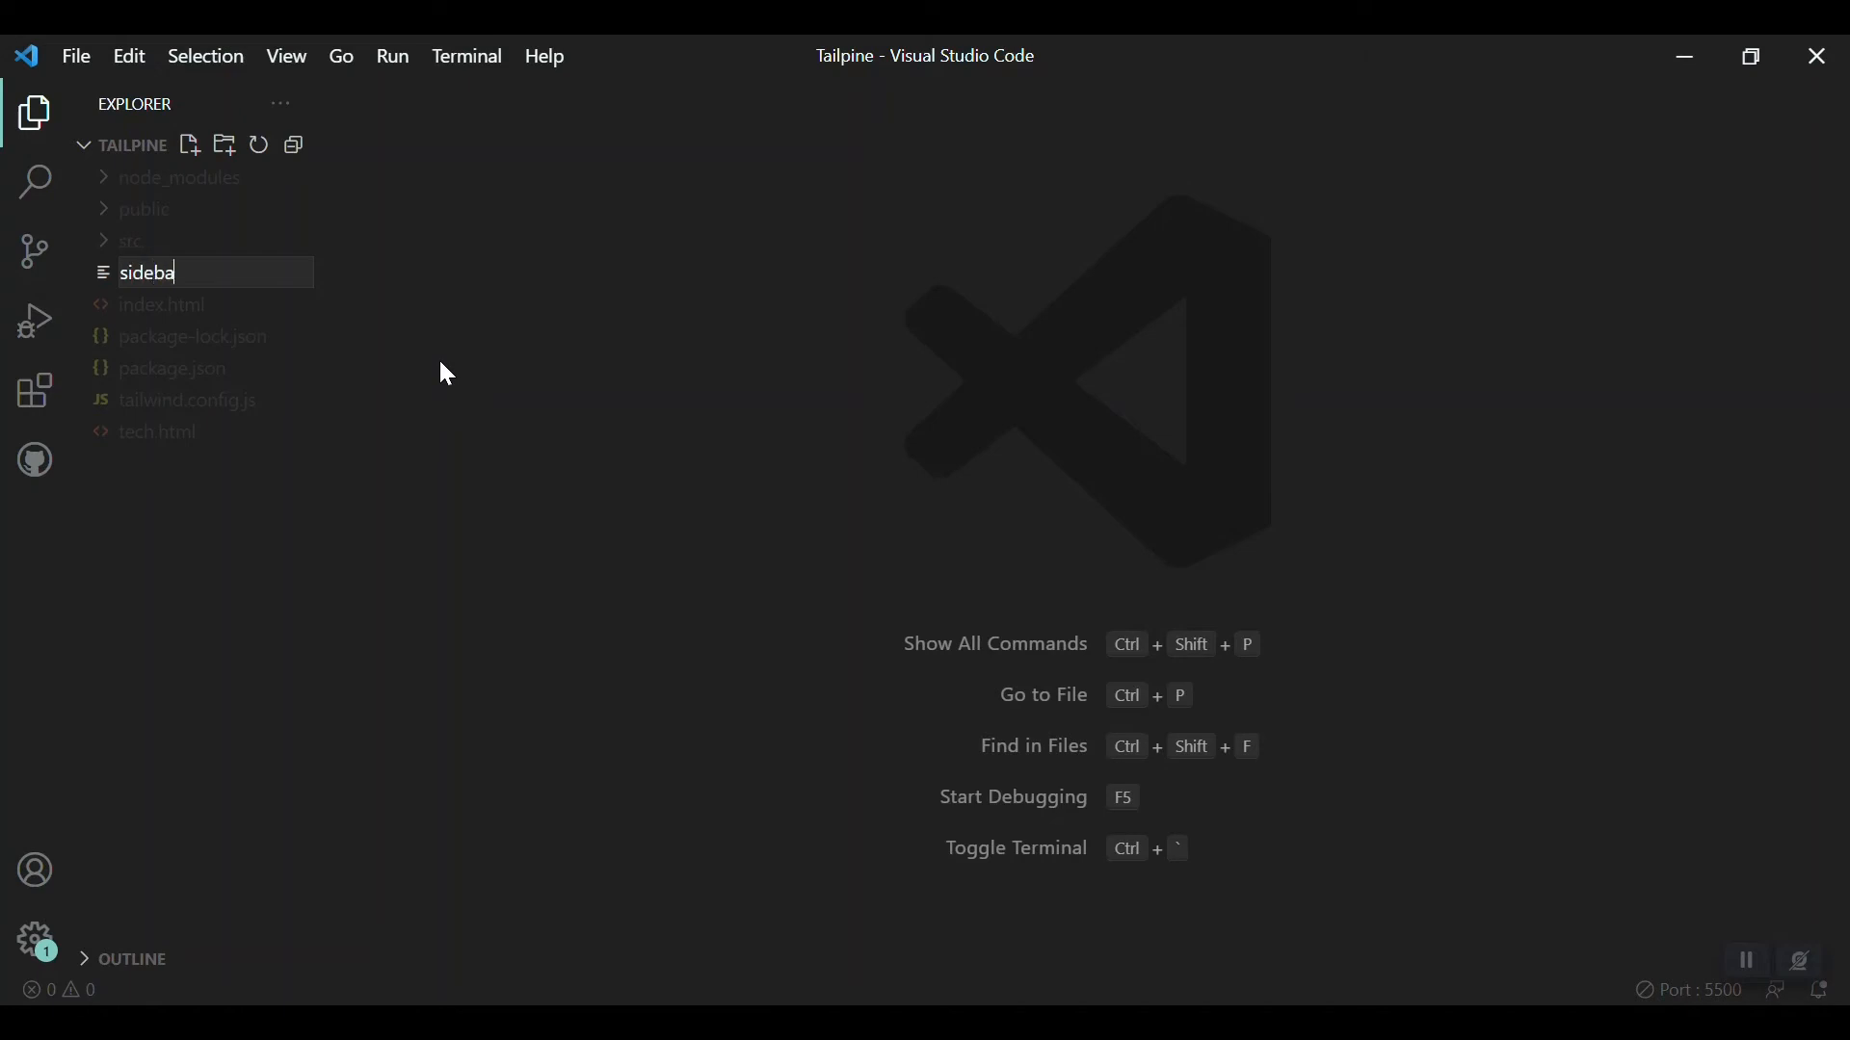
pyautogui.write('r.html')
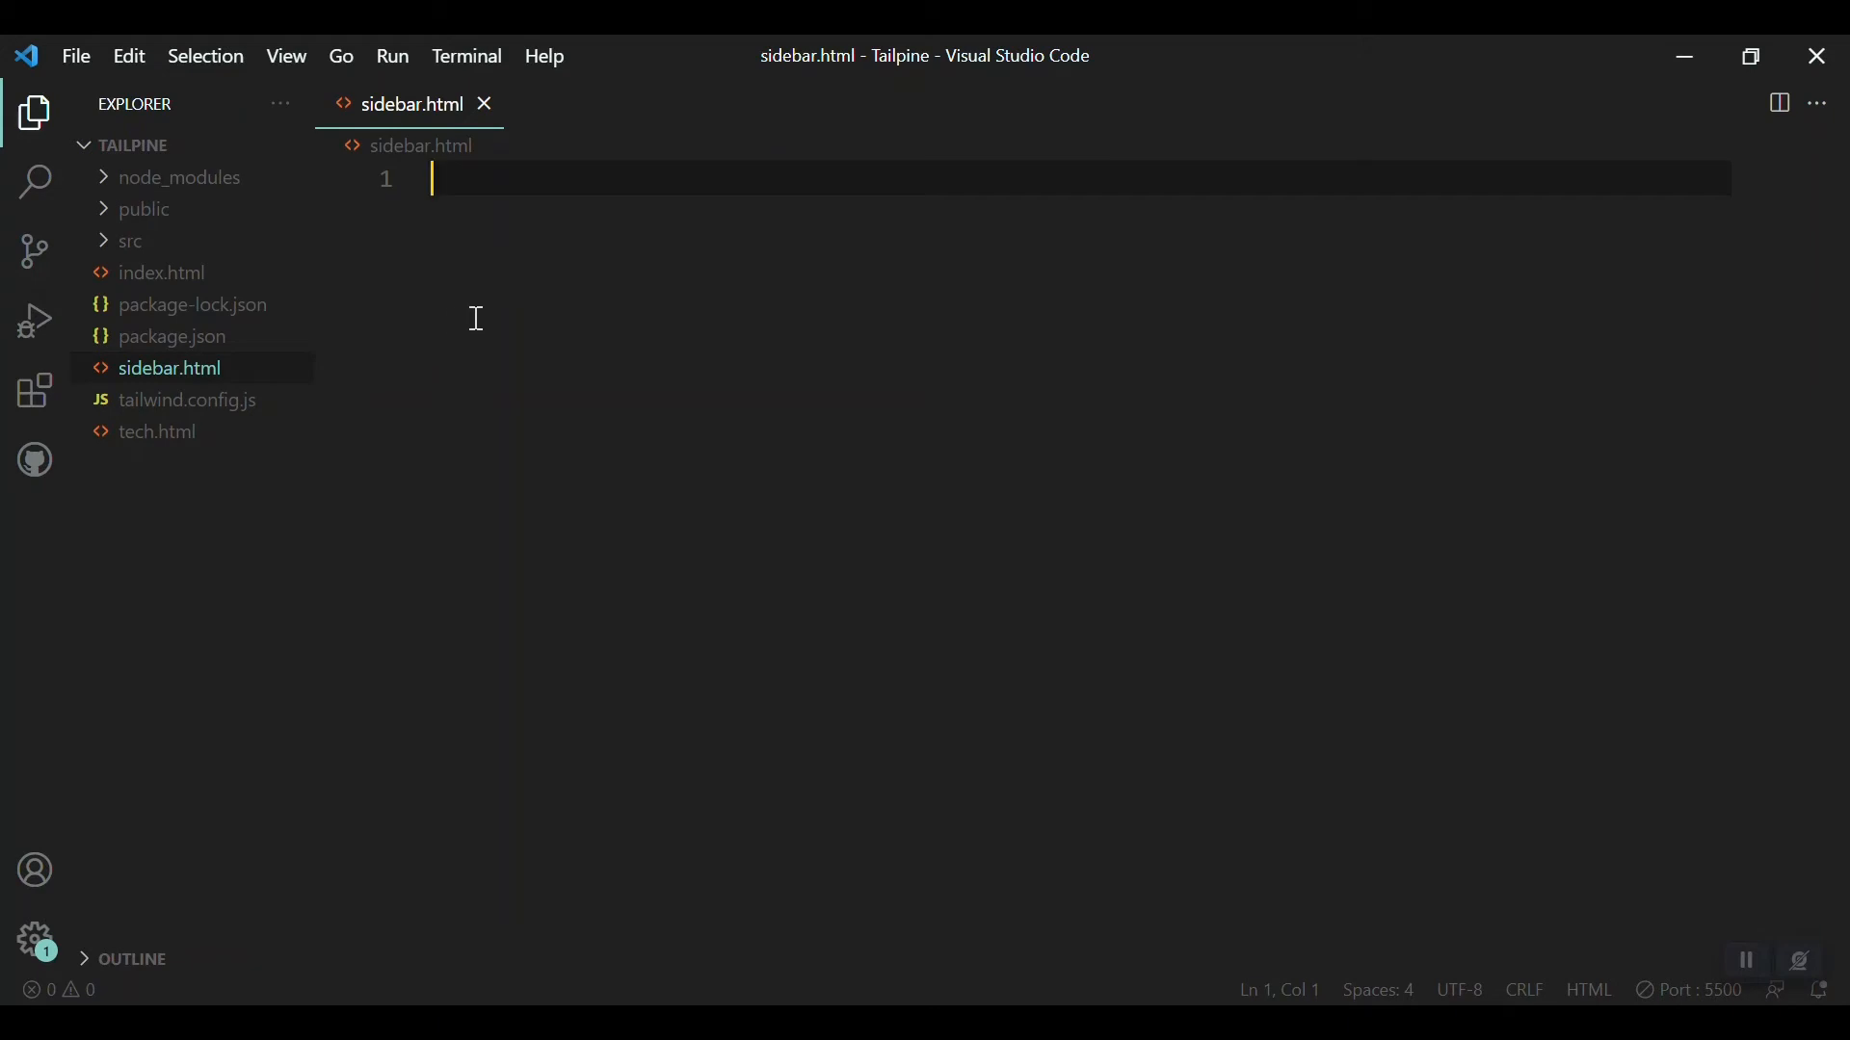
pyautogui.moveTo(160, 432)
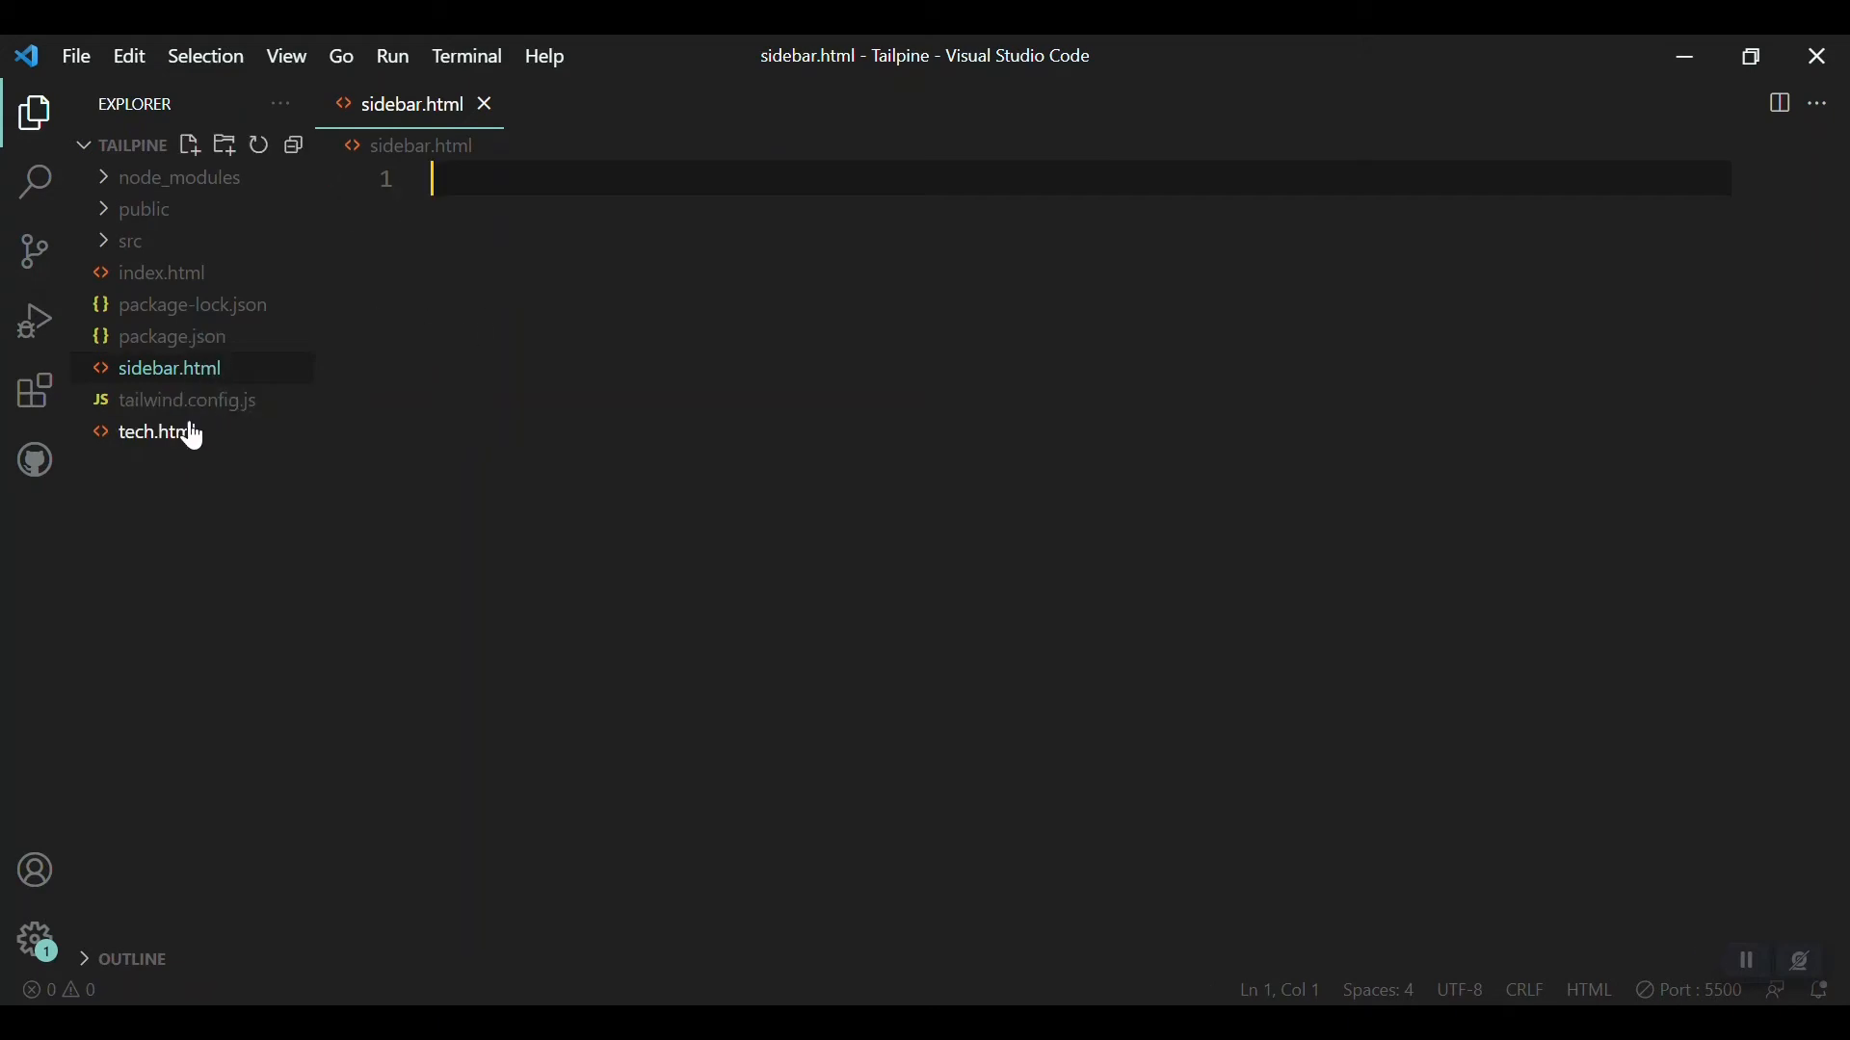
pyautogui.moveTo(187, 401)
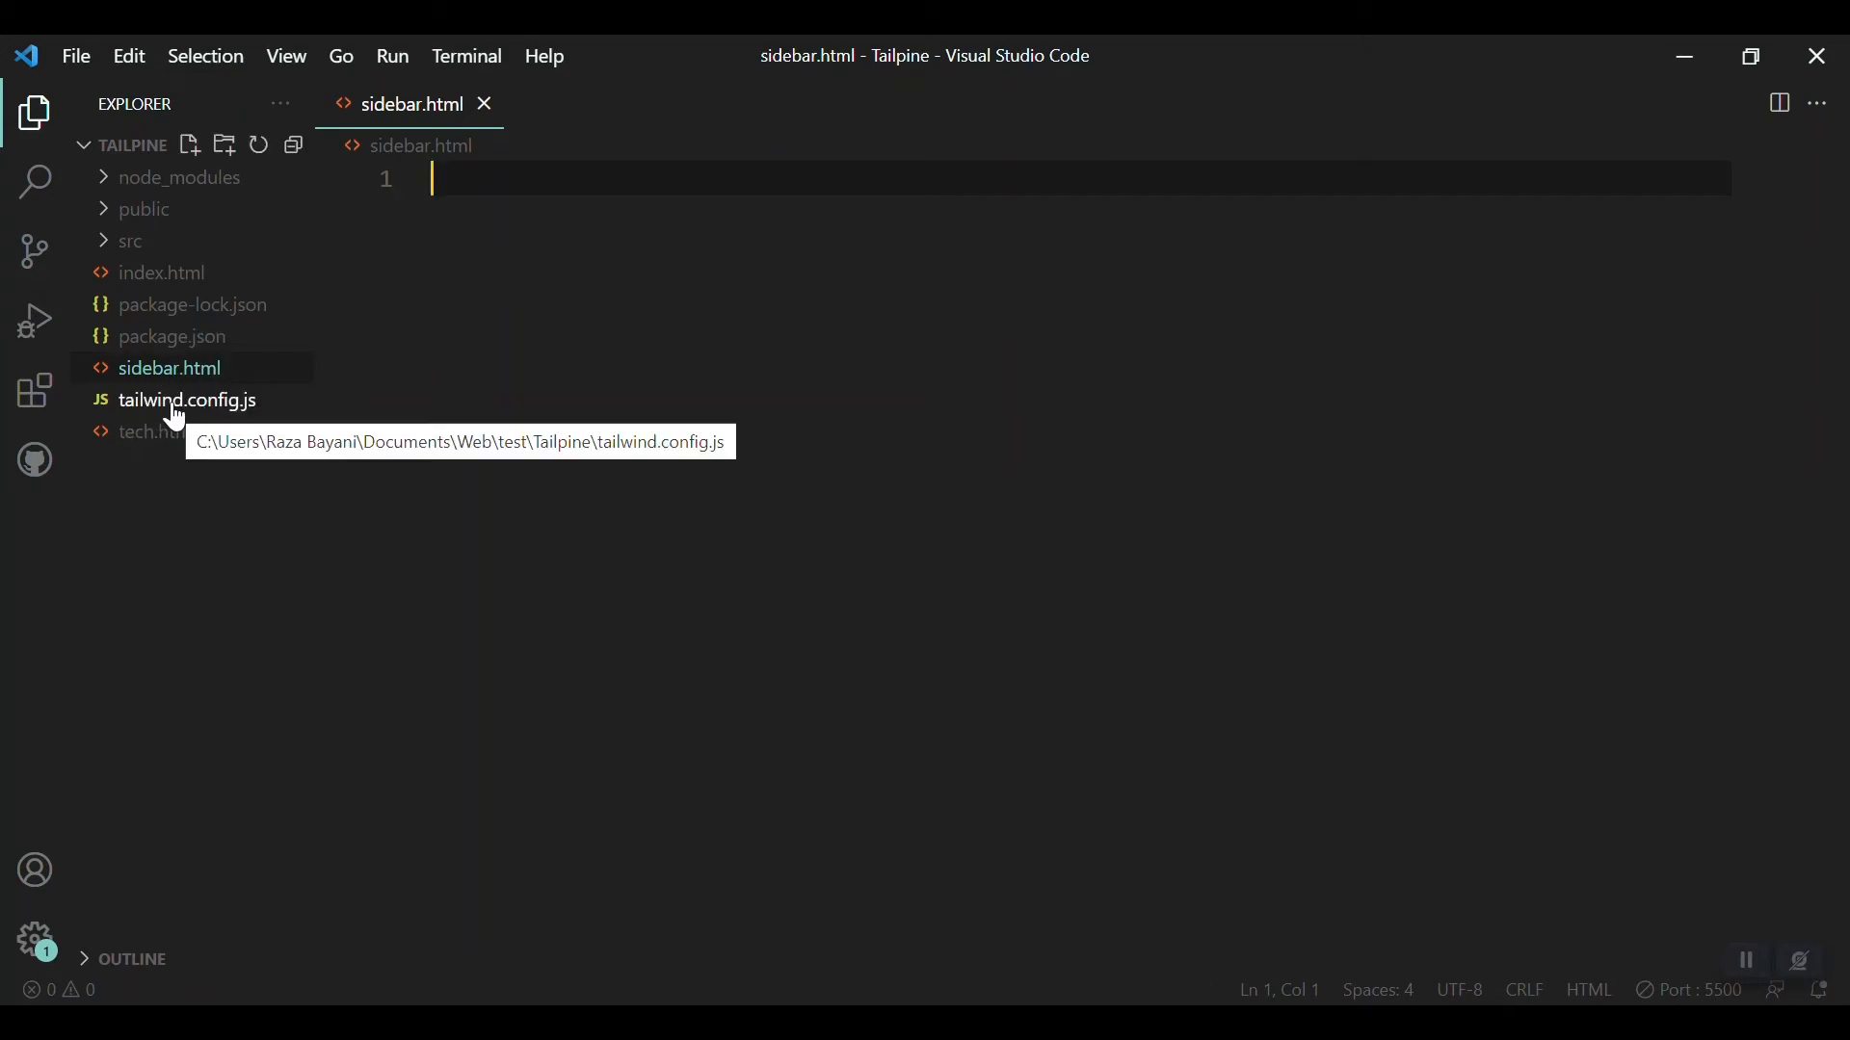
pyautogui.click(186, 401)
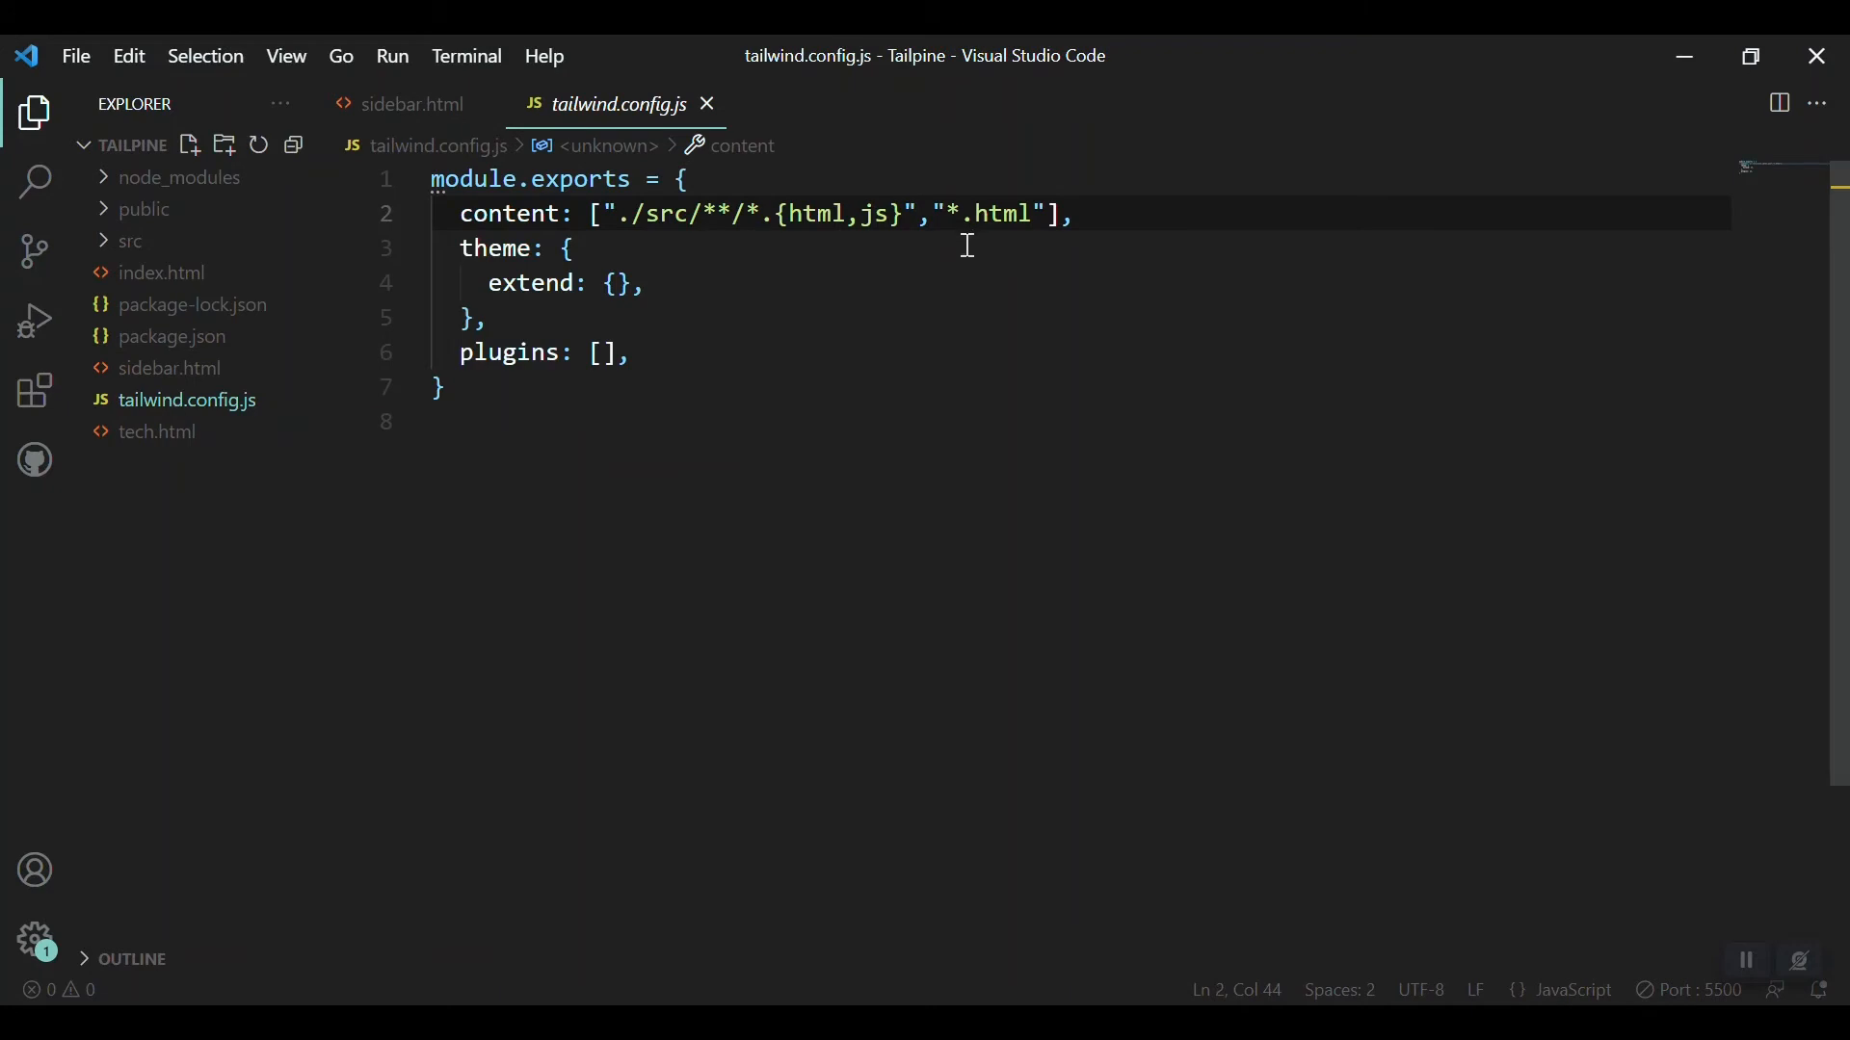
pyautogui.click(944, 214)
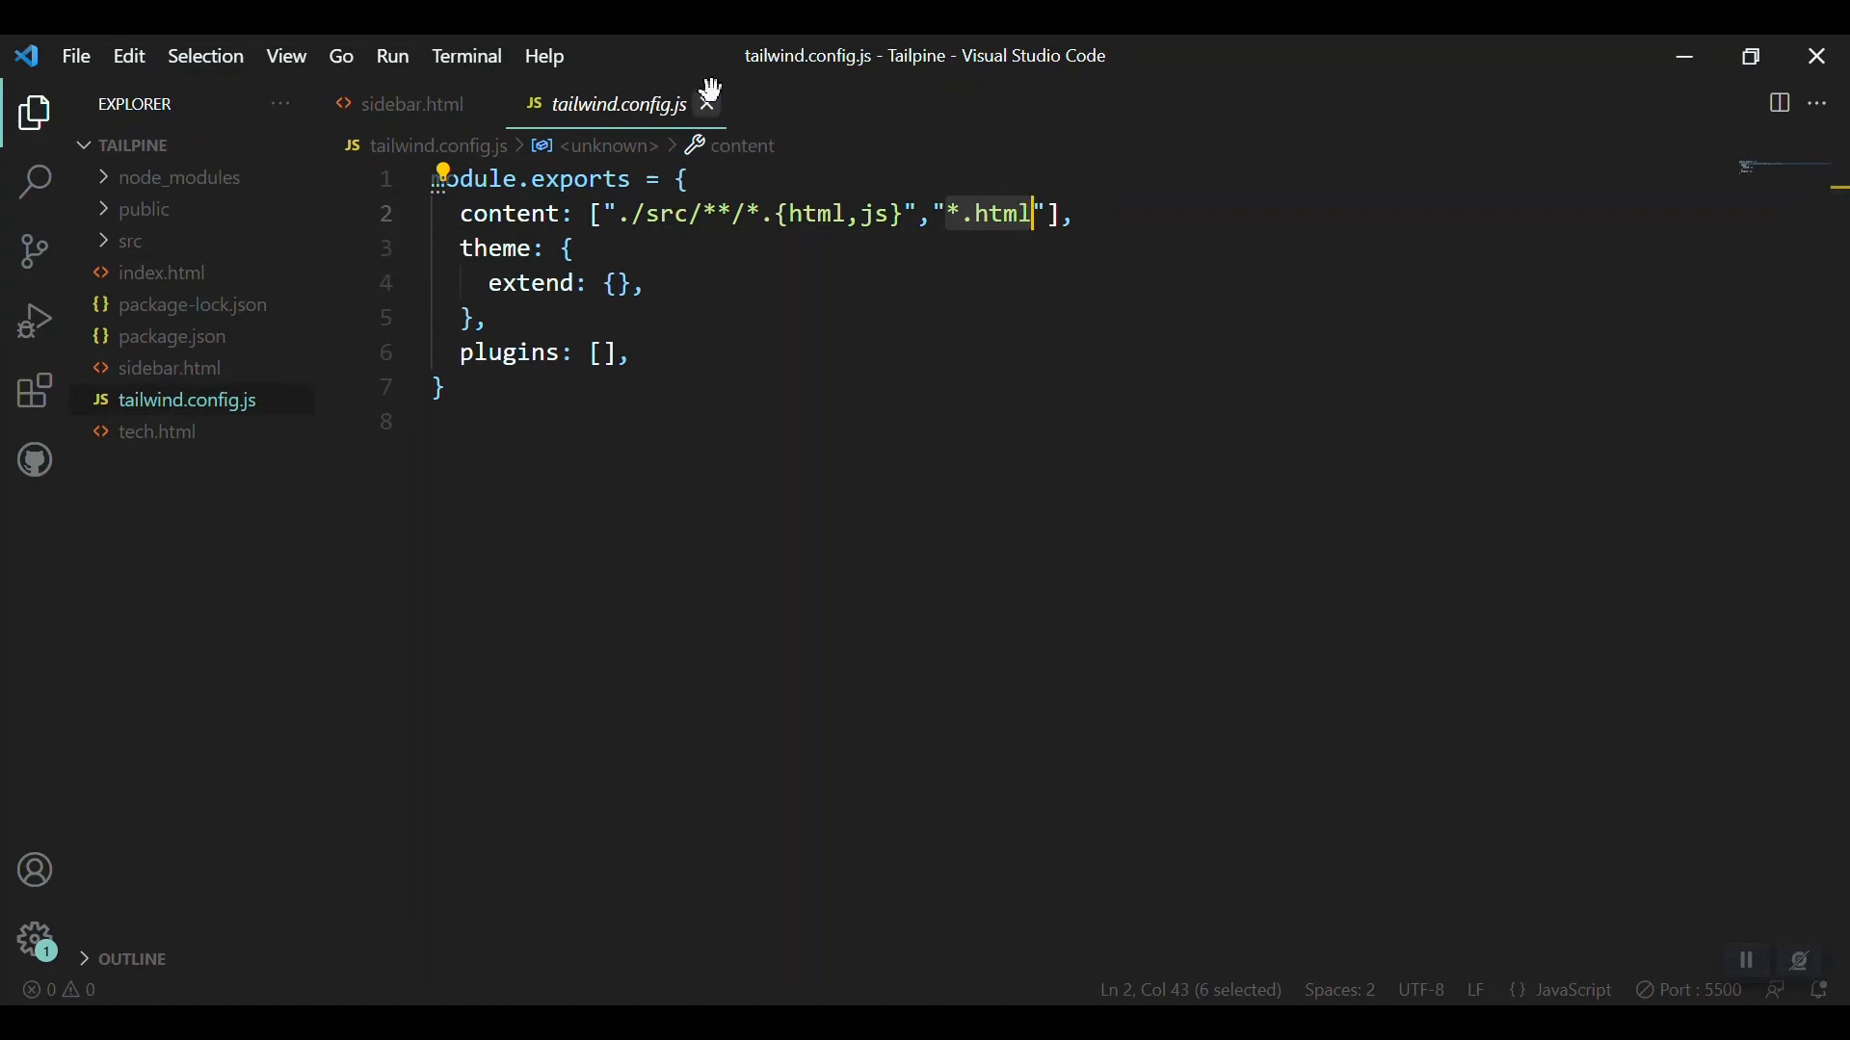
pyautogui.click(412, 104)
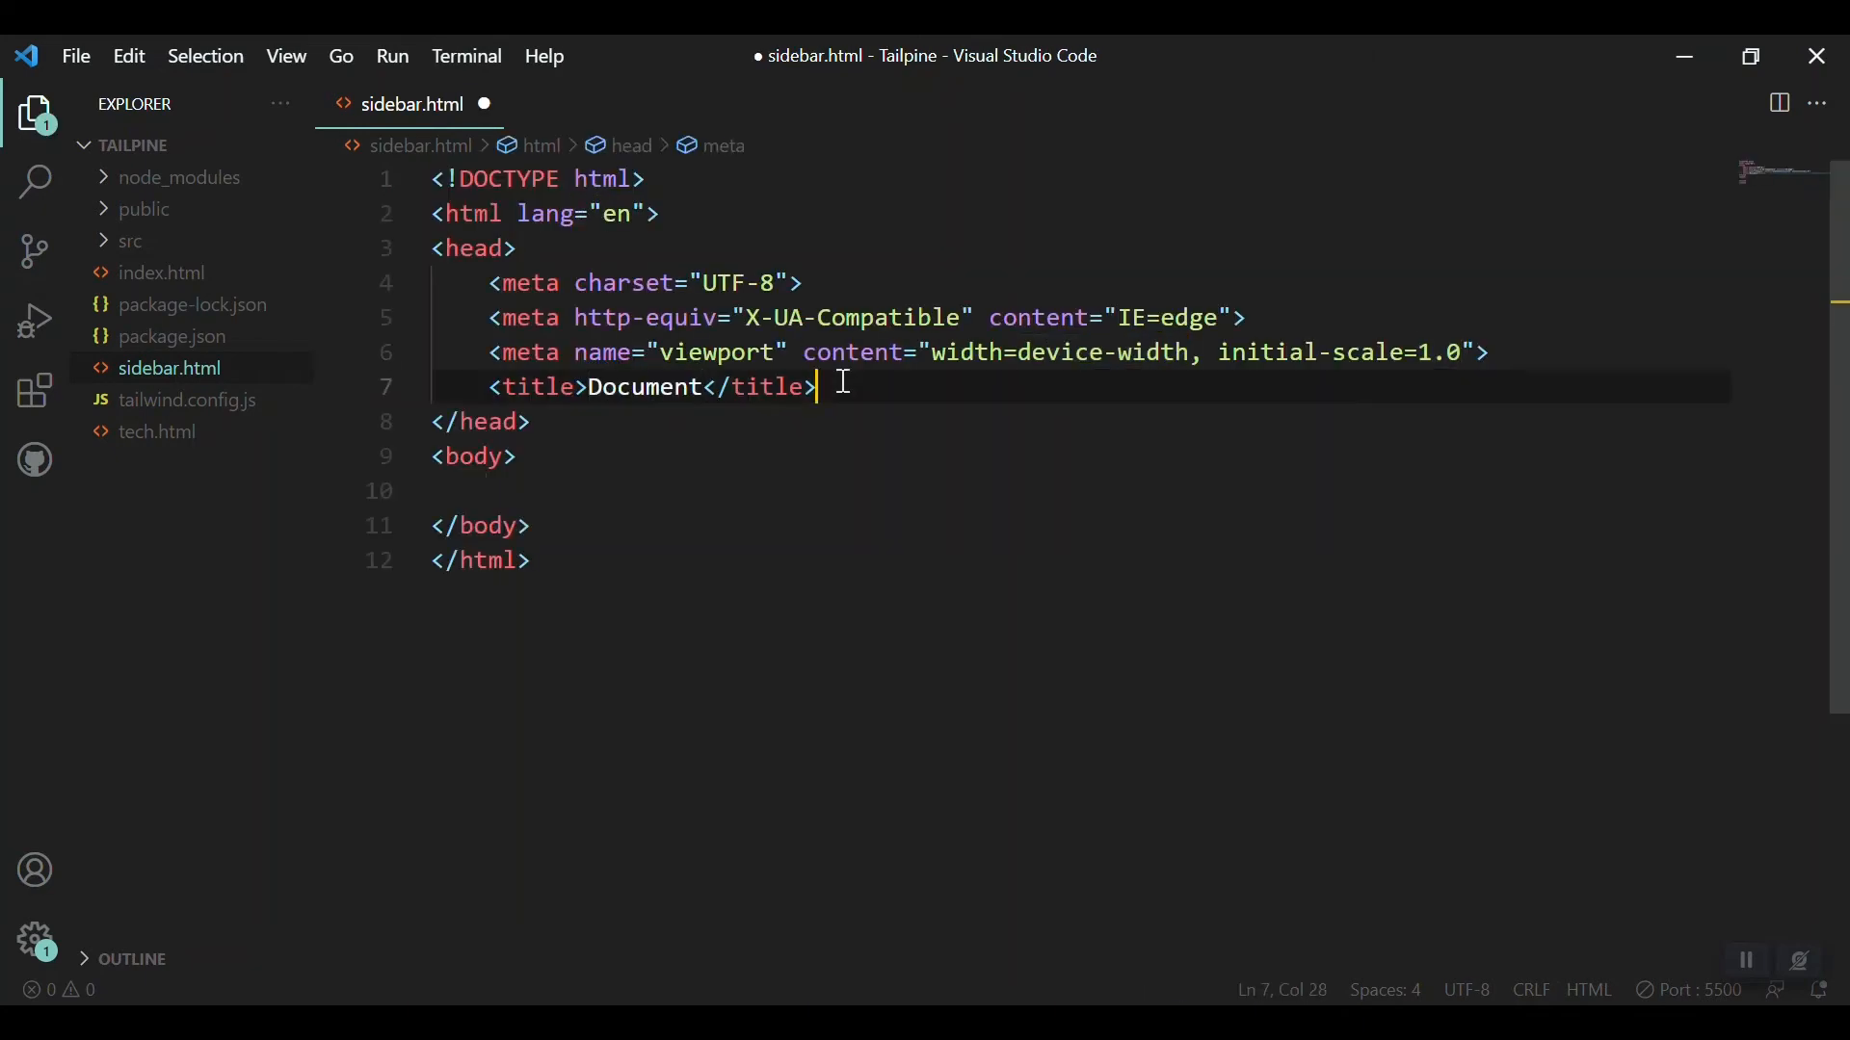
# Link public/style.css in the head and public/script.js before the closing body.
pyautogui.write('link rel="stylesheet" href="public/style.css">')
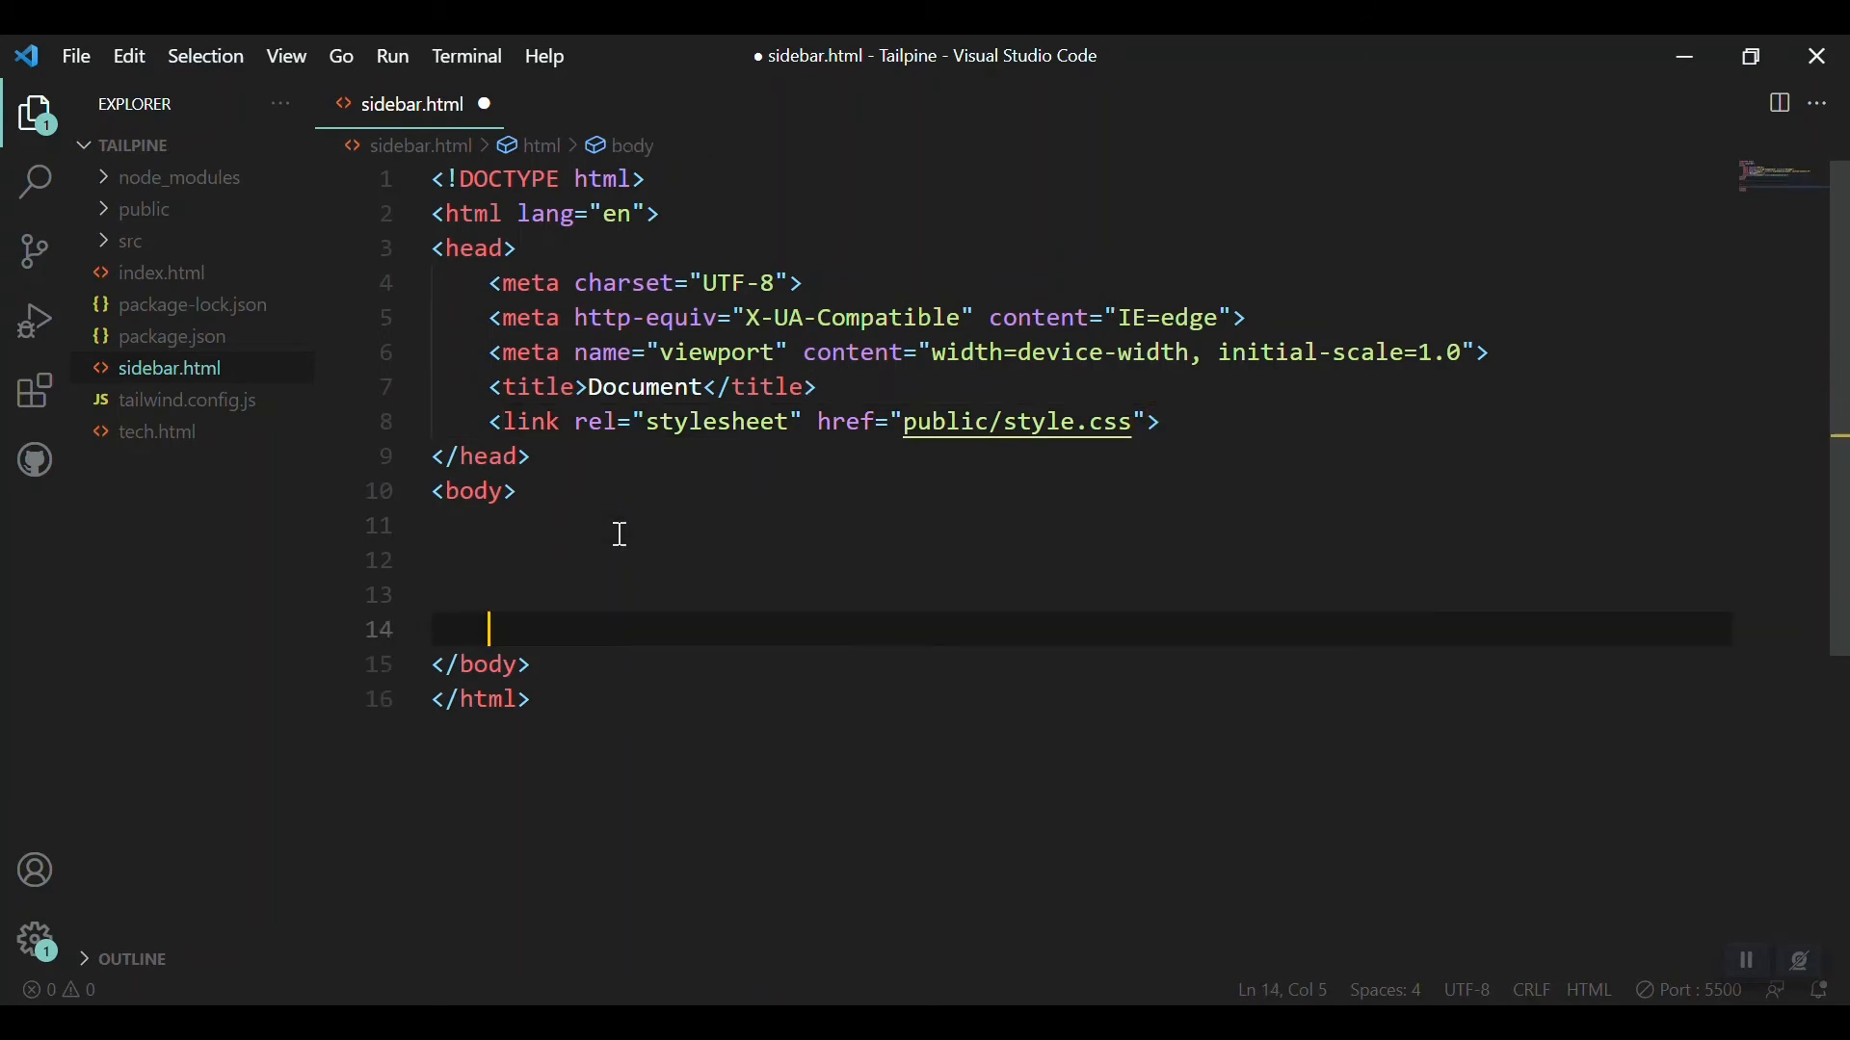
pyautogui.write('script src=""></script>')
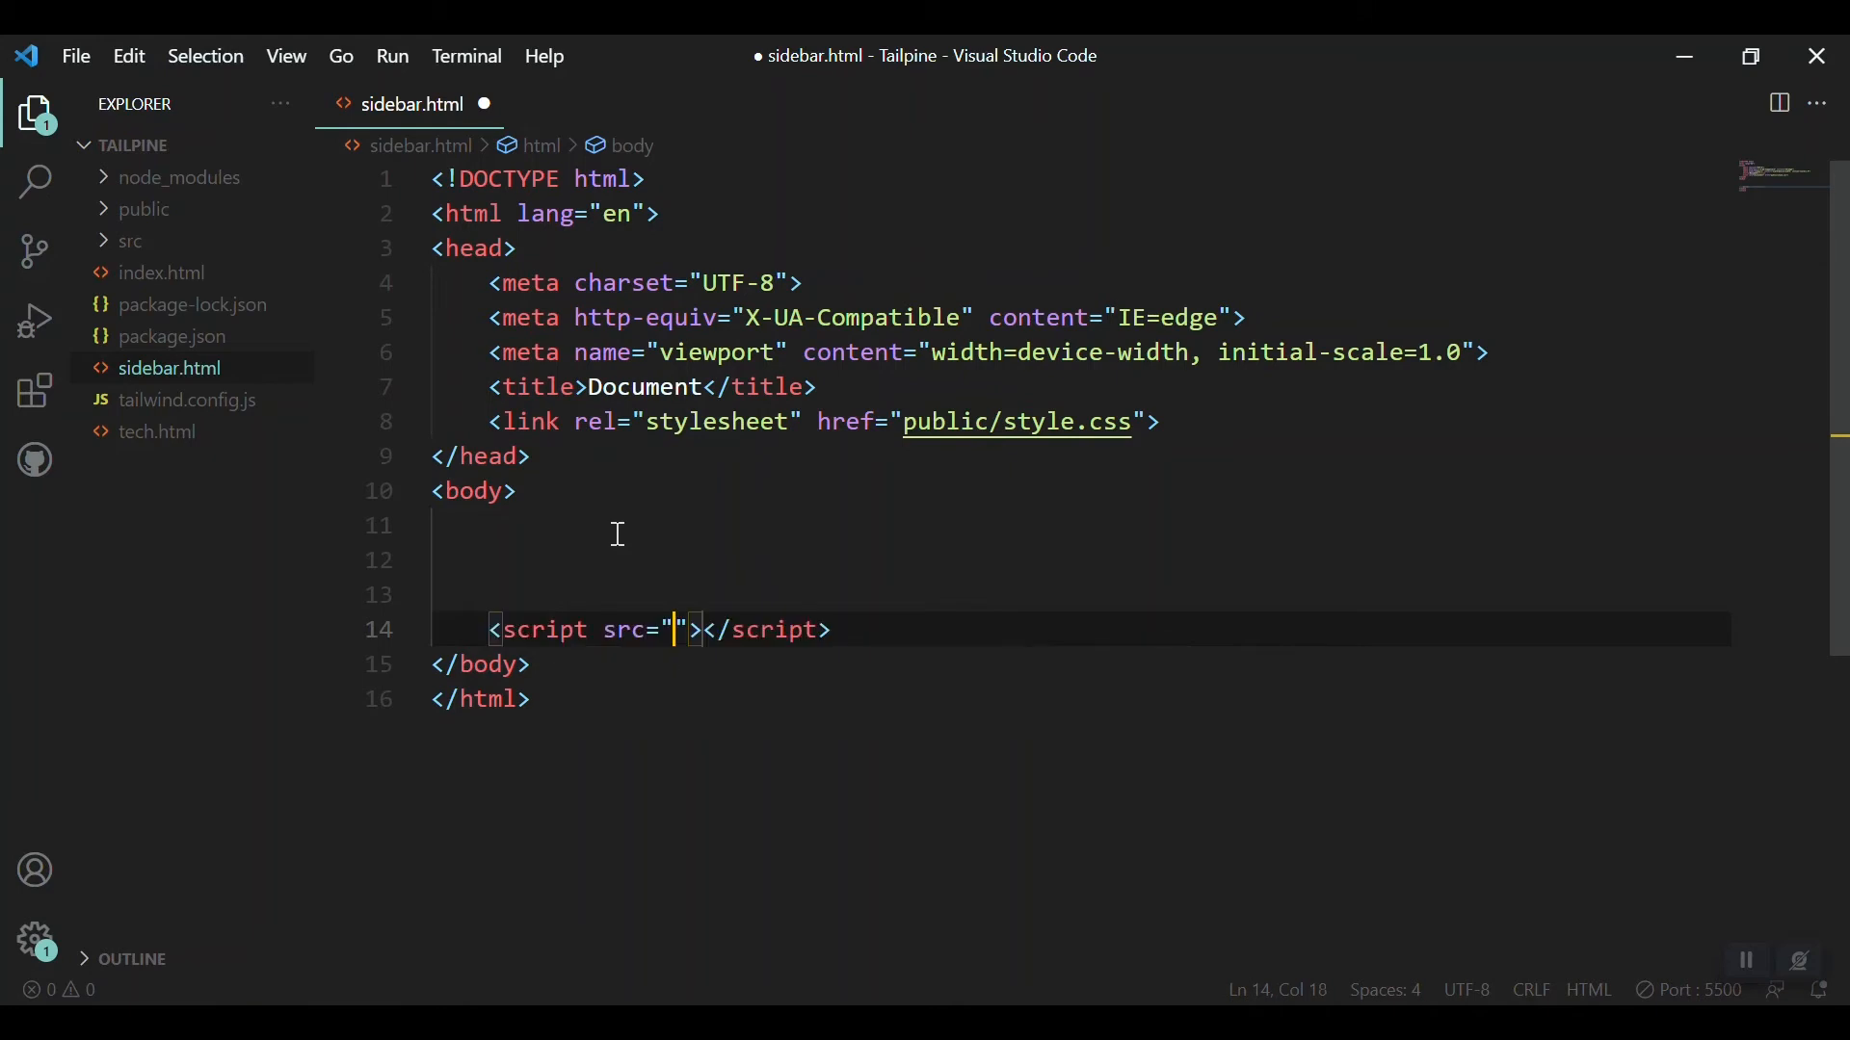
pyautogui.write('public/script.js')
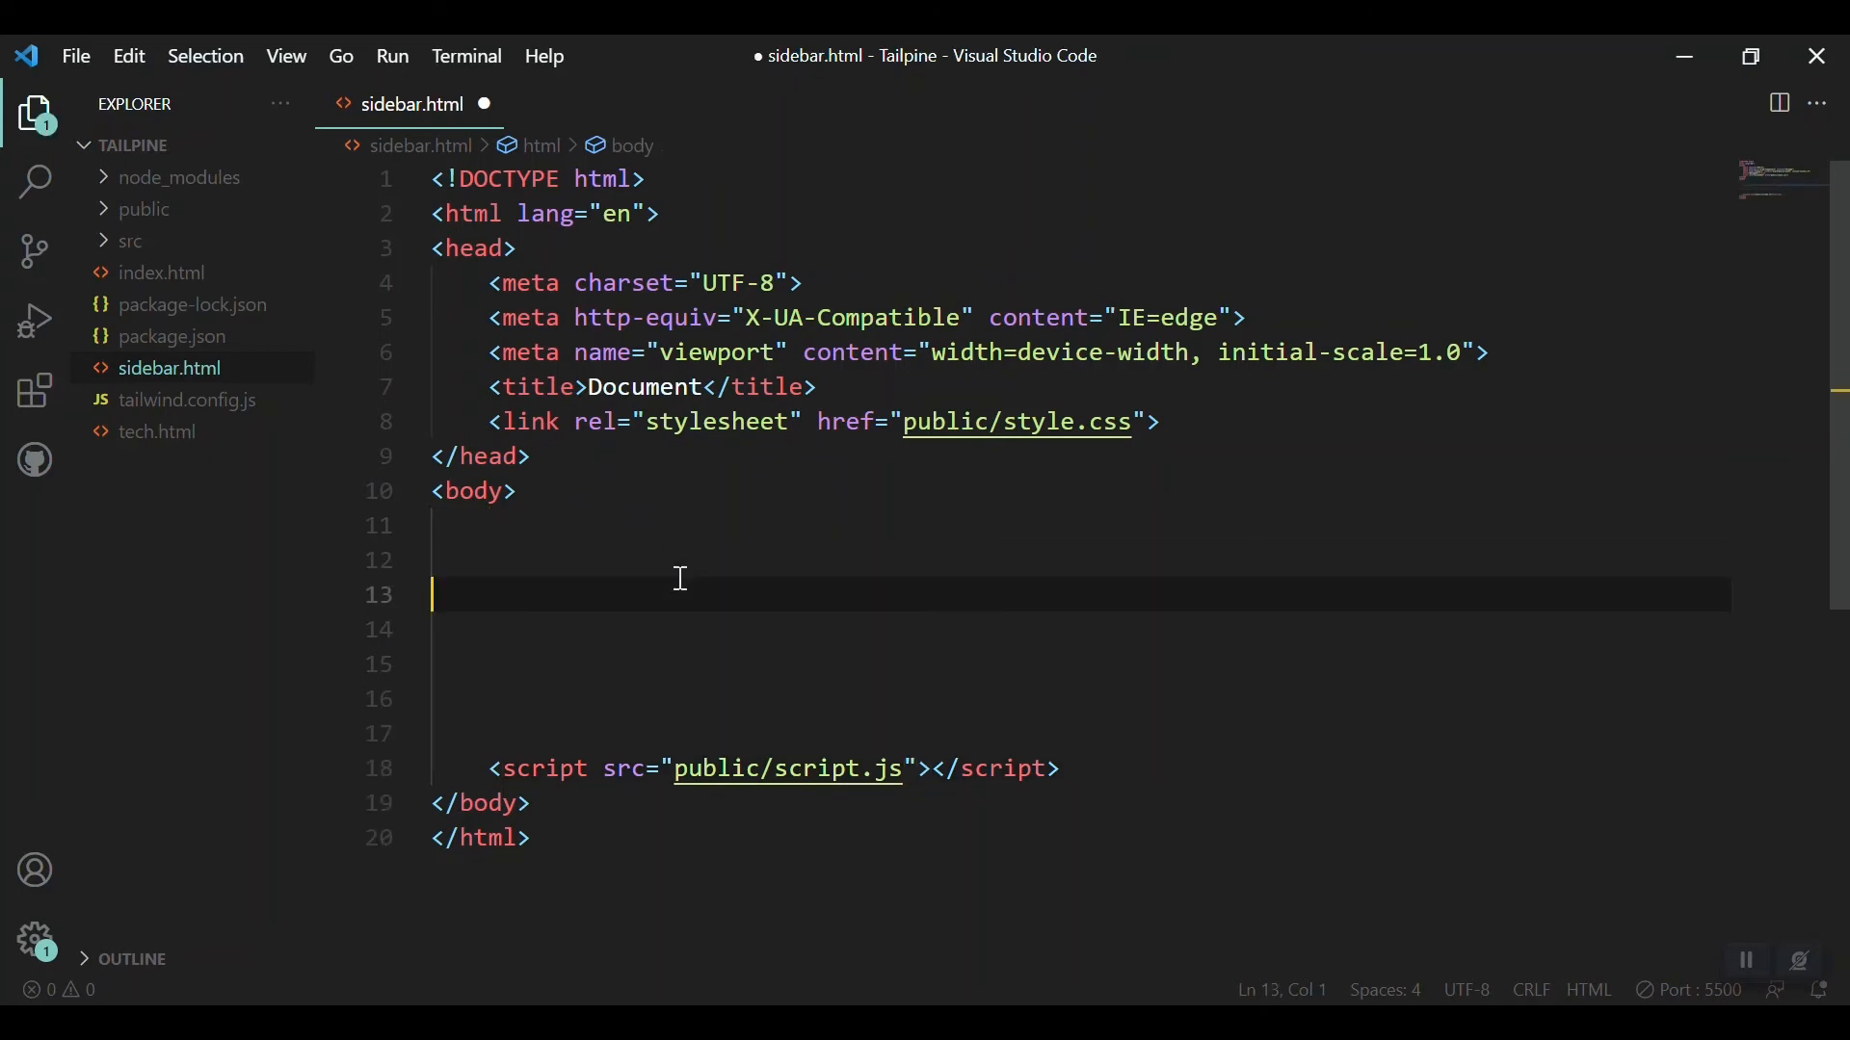
# Add a div inside the body and clear its auto-filled wrapper class name.
pyautogui.write('di')
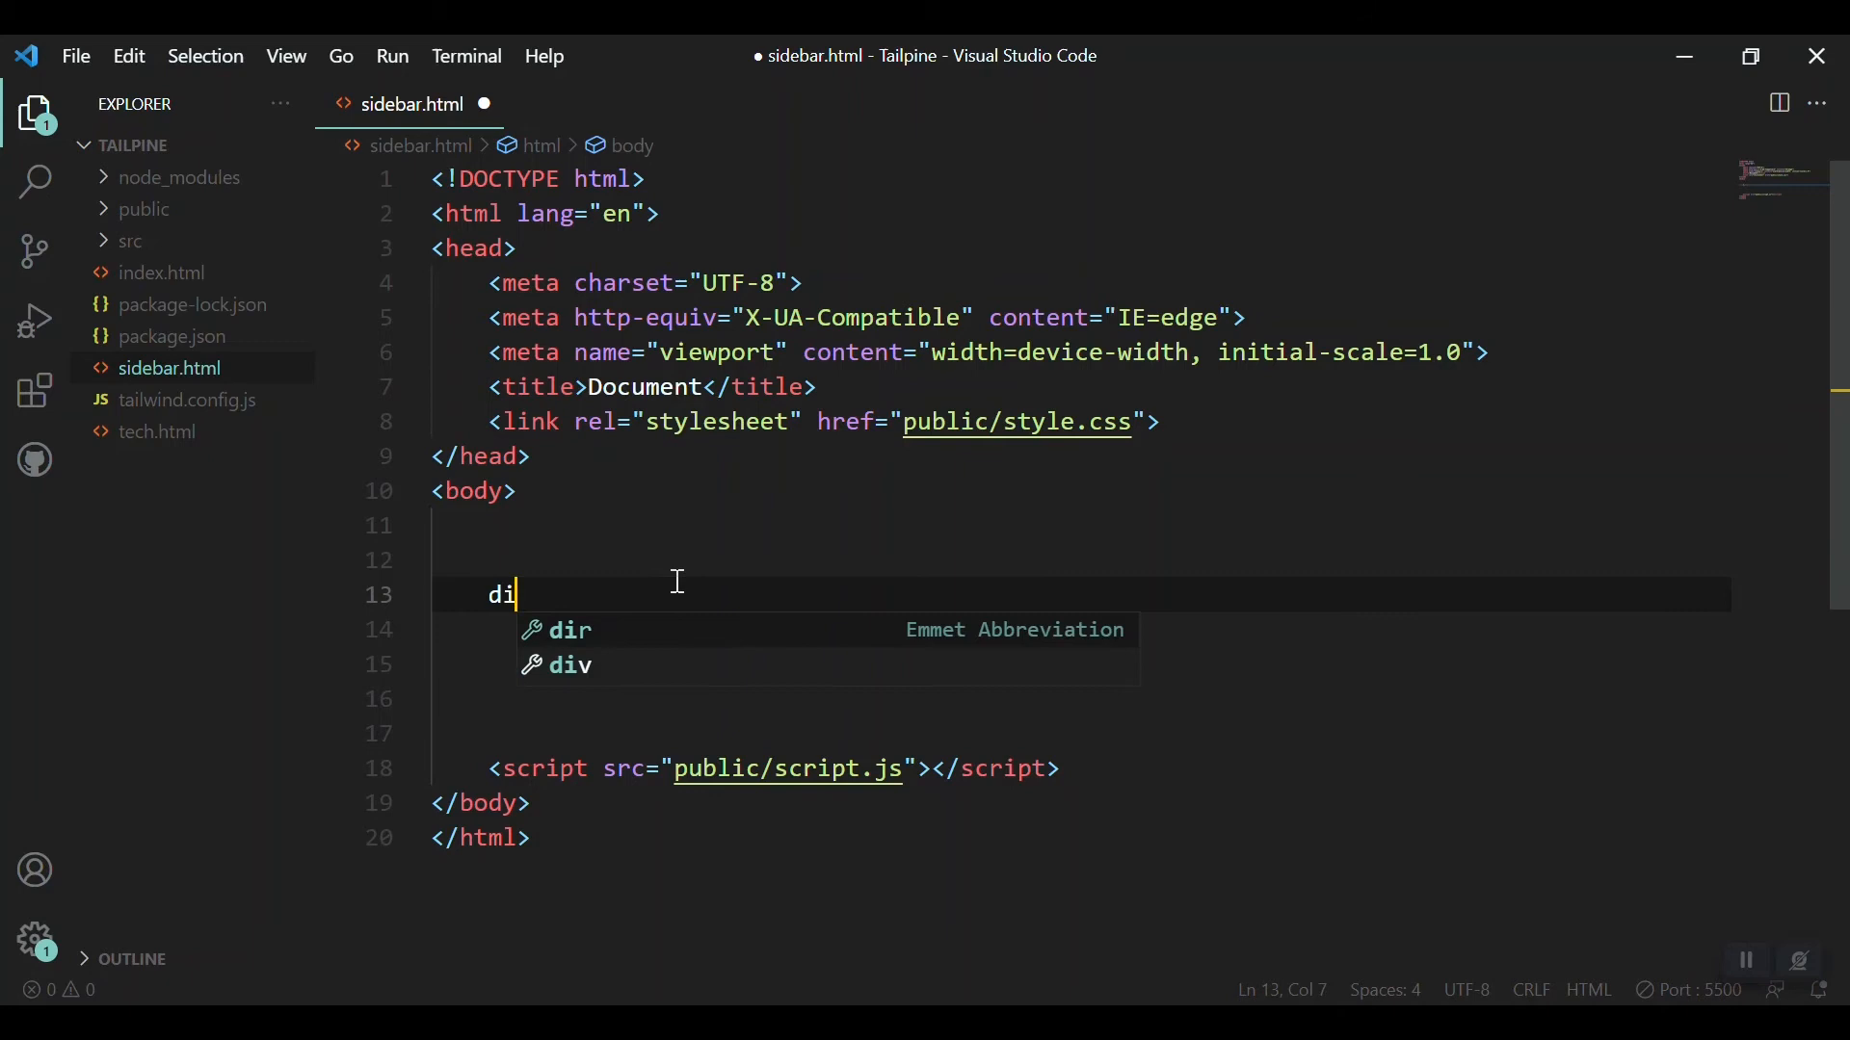
pyautogui.write('v')
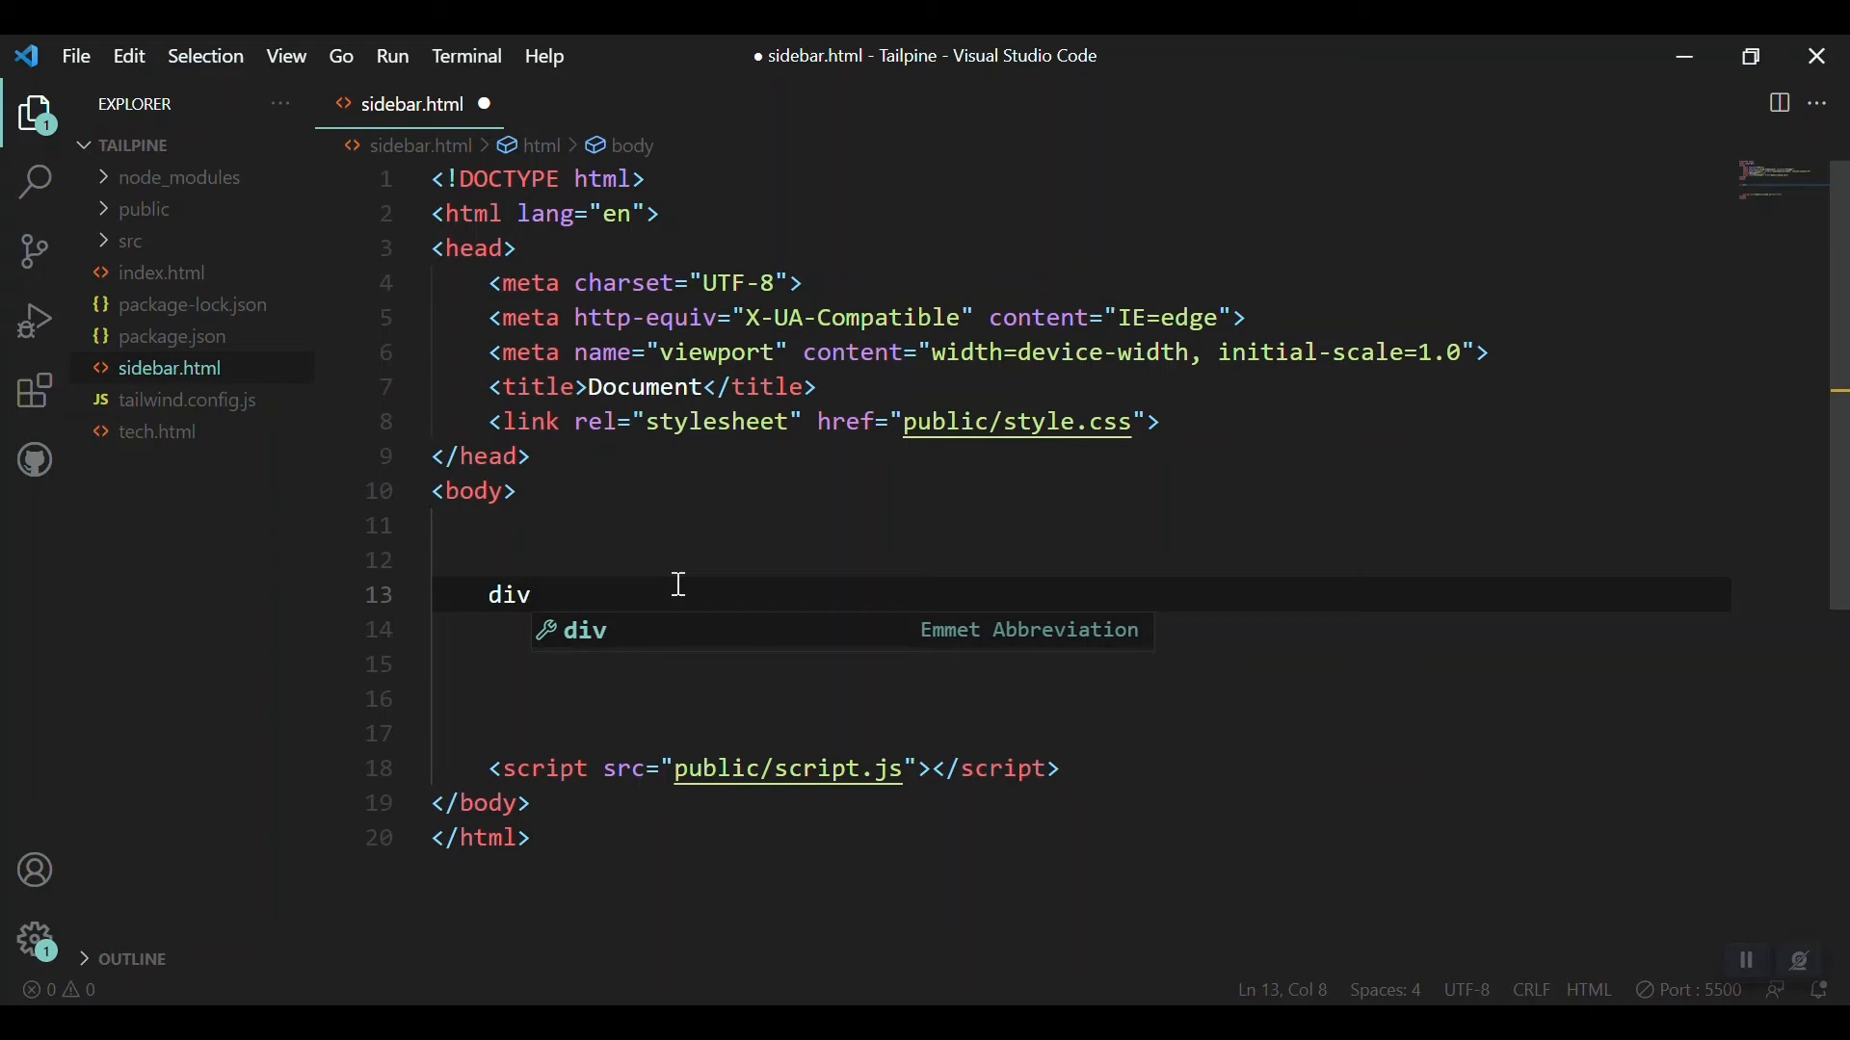
pyautogui.write('.')
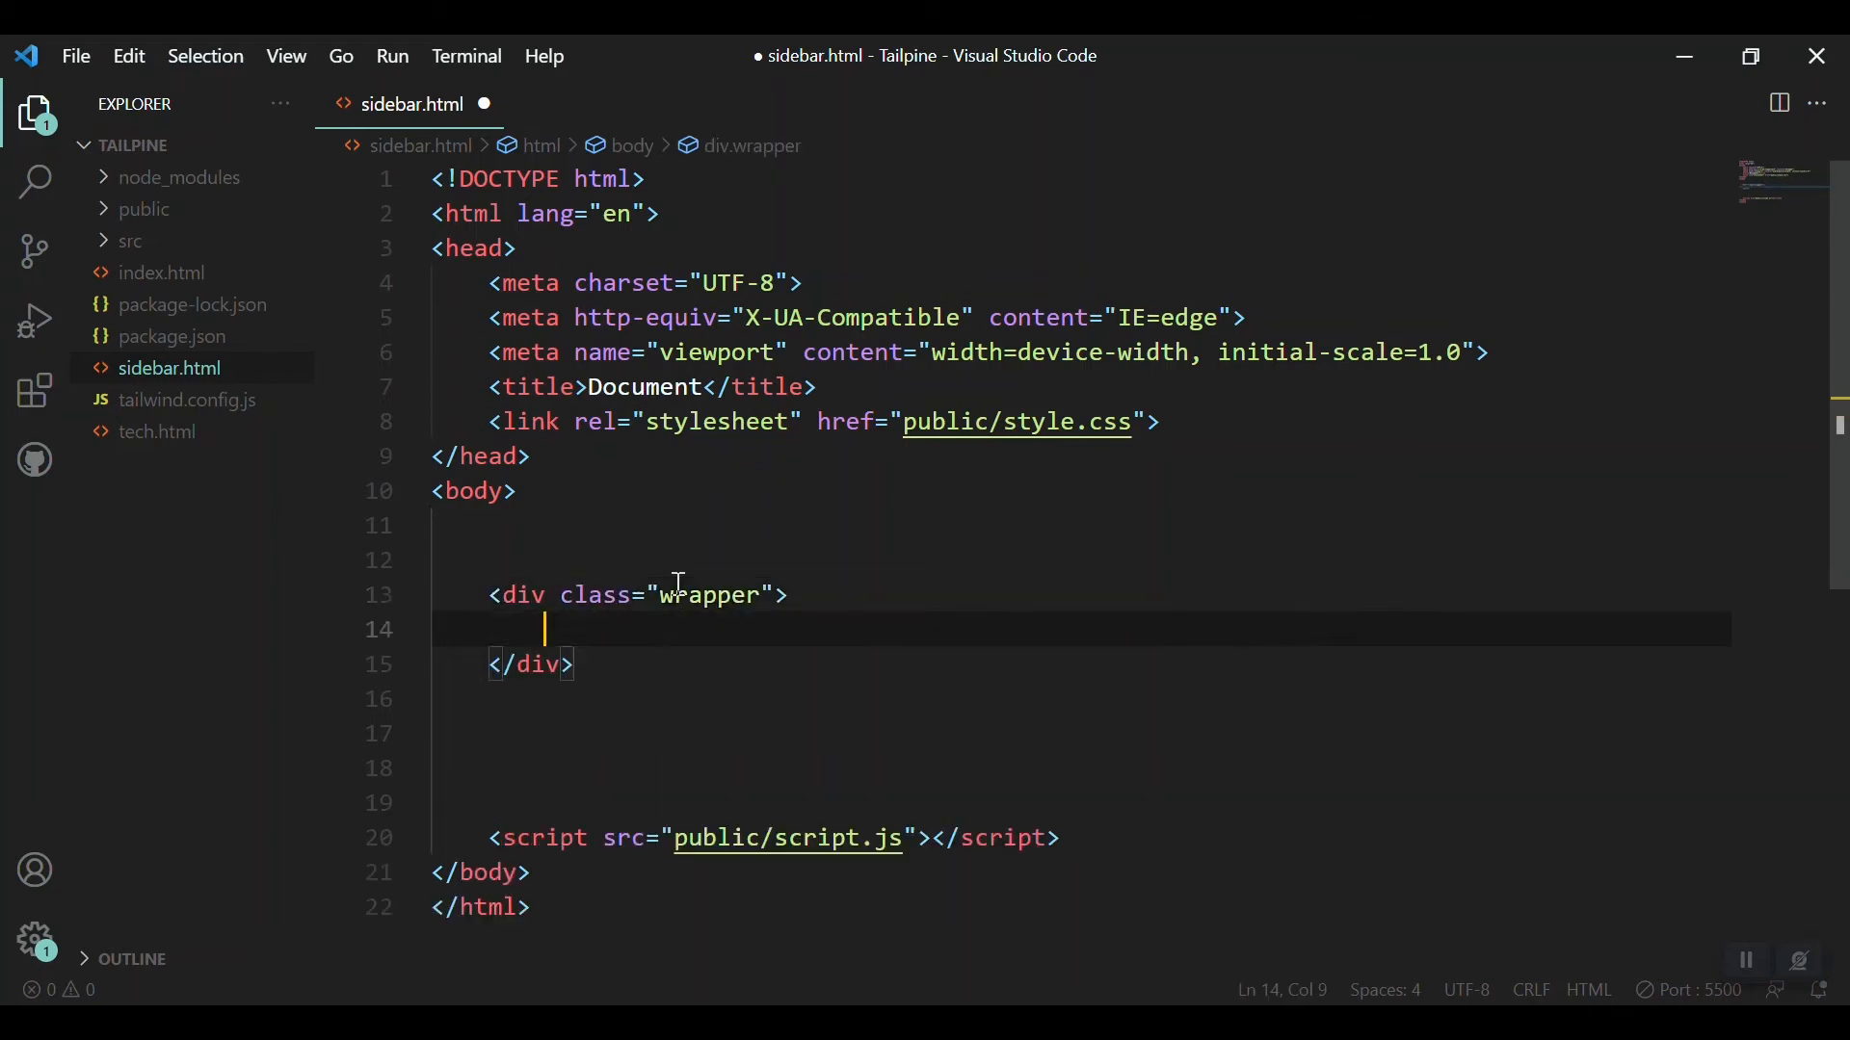
pyautogui.click(749, 595)
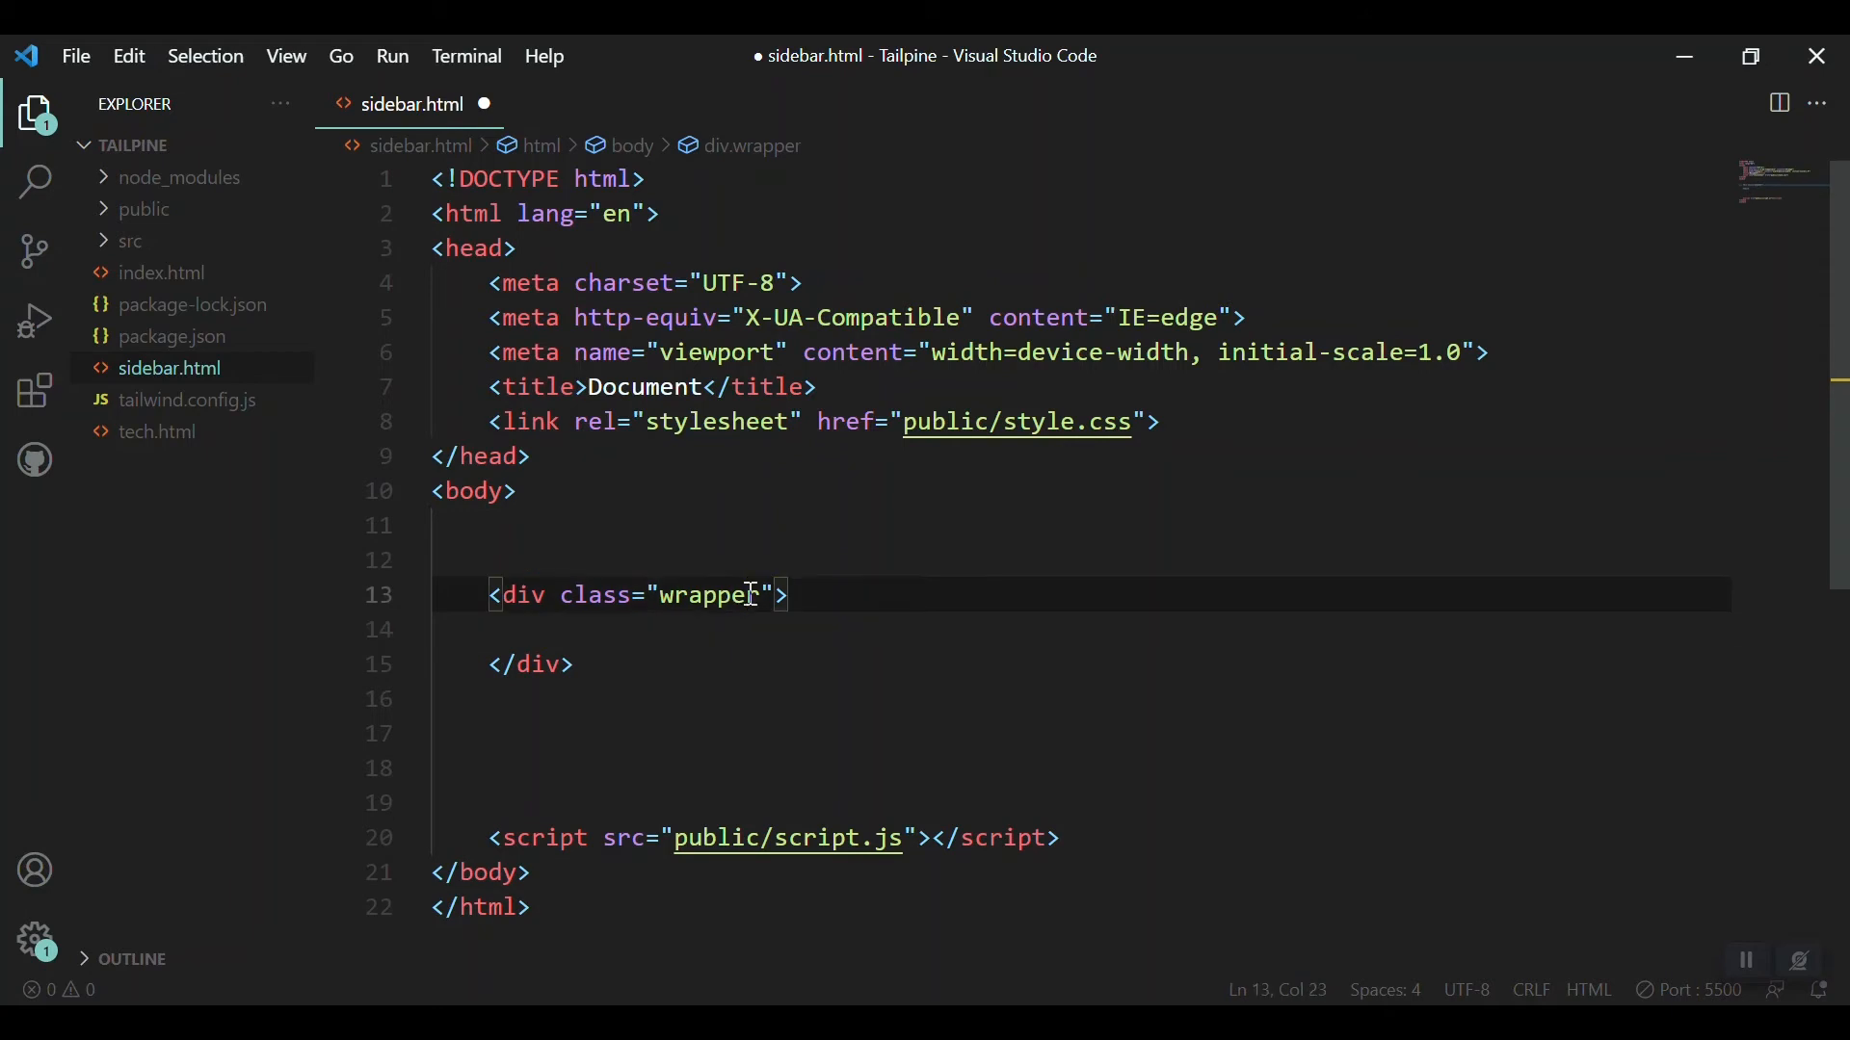
pyautogui.doubleClick(711, 595)
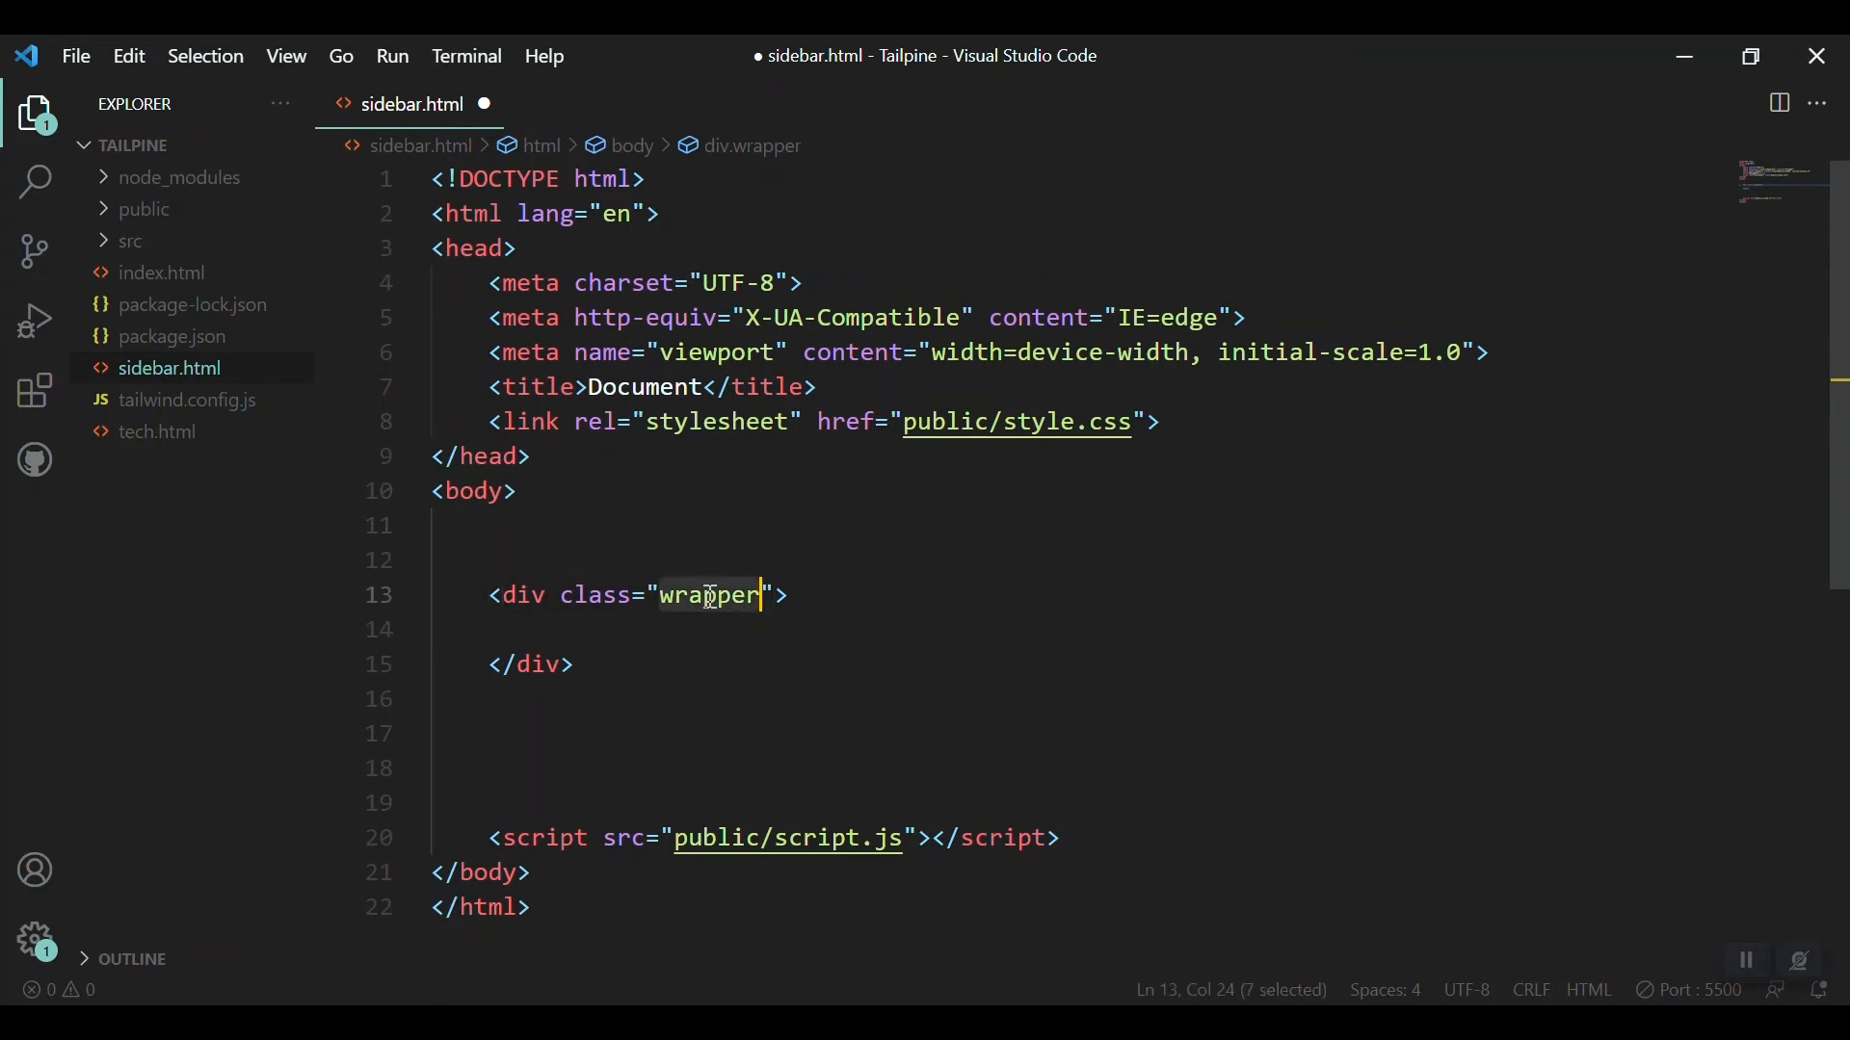
pyautogui.press('Delete')
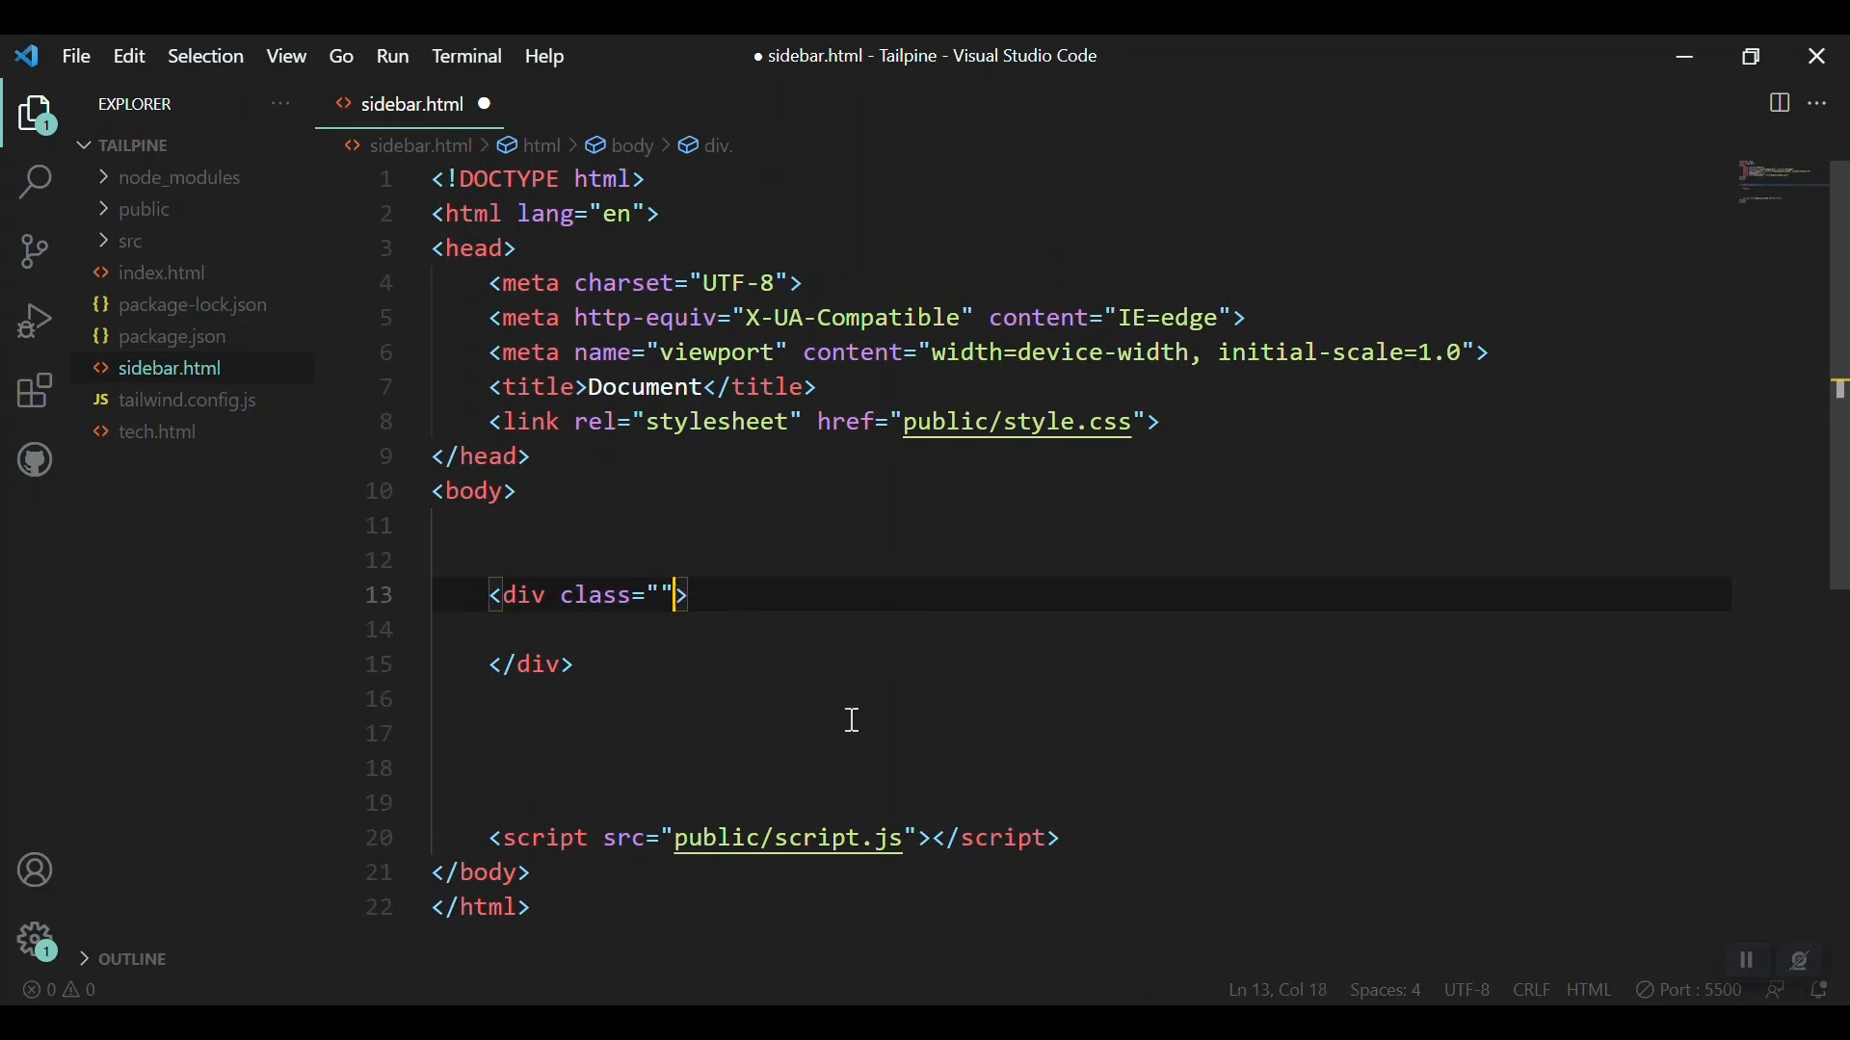
# Give the div id="wrapper" with an empty class attribute.
pyautogui.write('#wr')
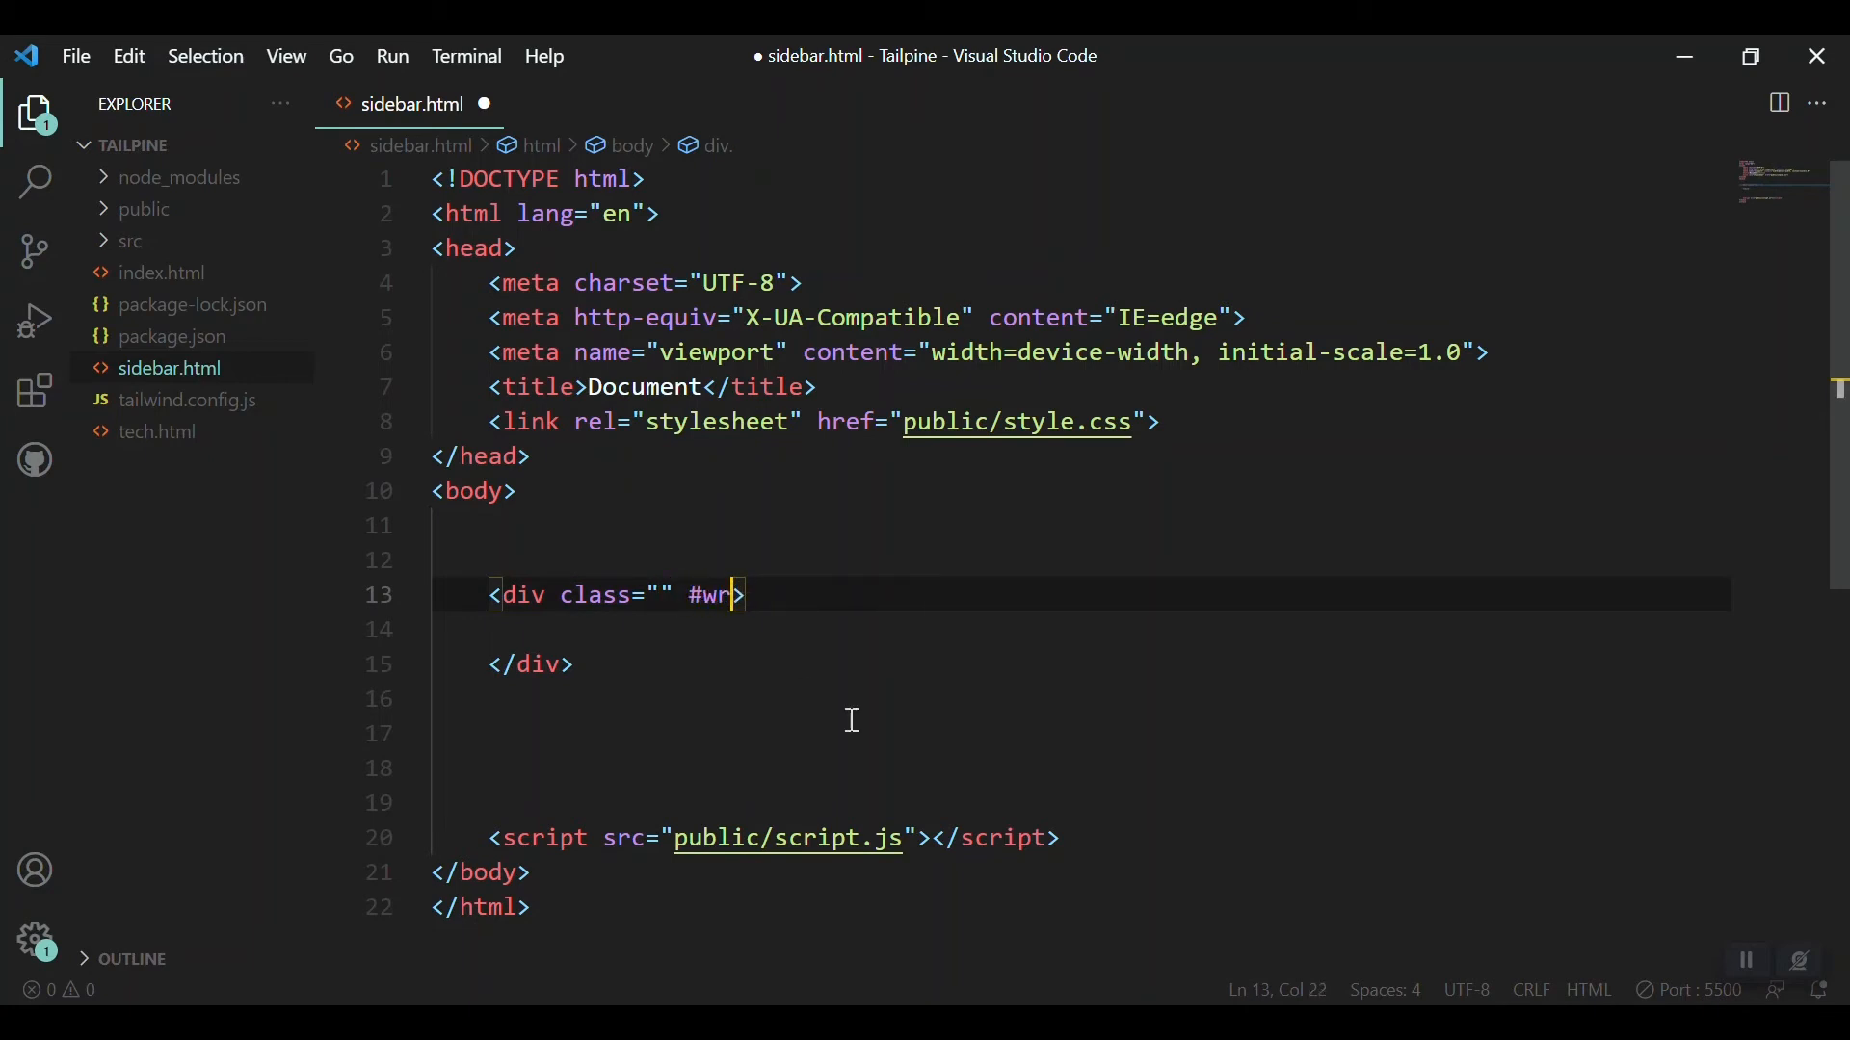
pyautogui.write('id="wr"')
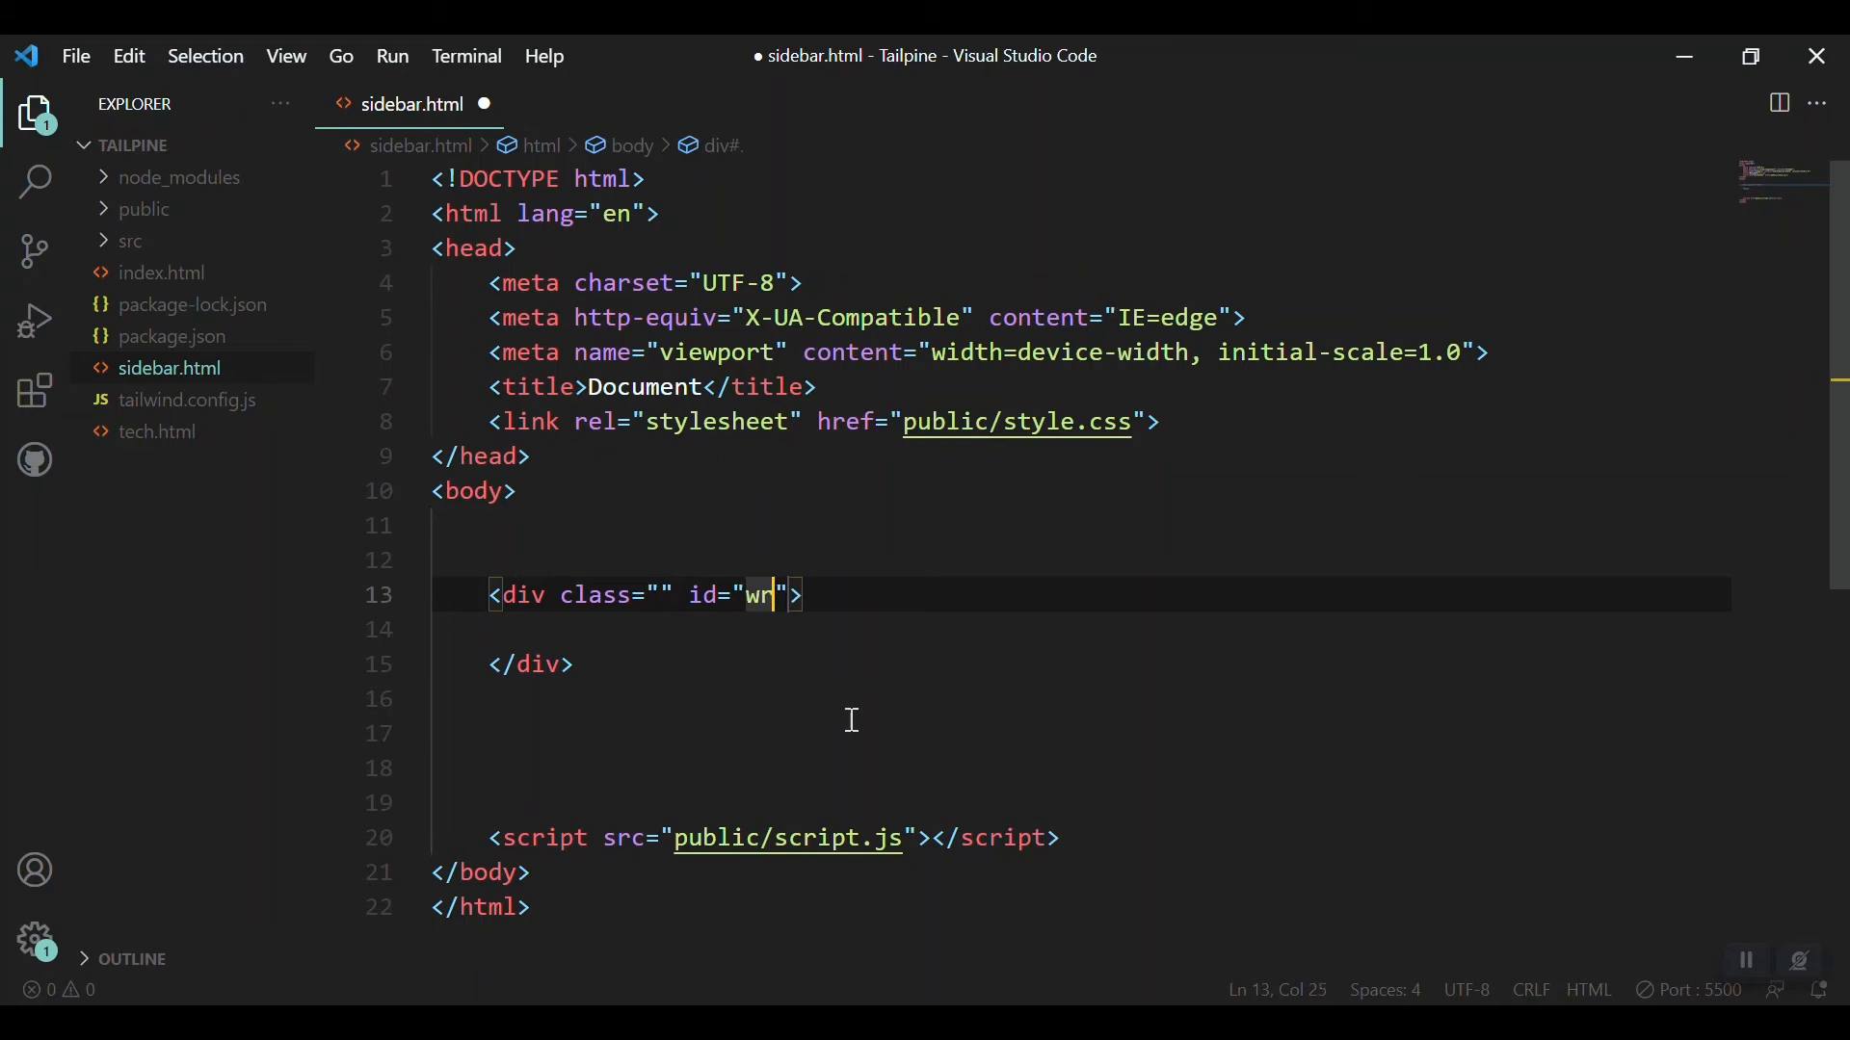
pyautogui.write('apper')
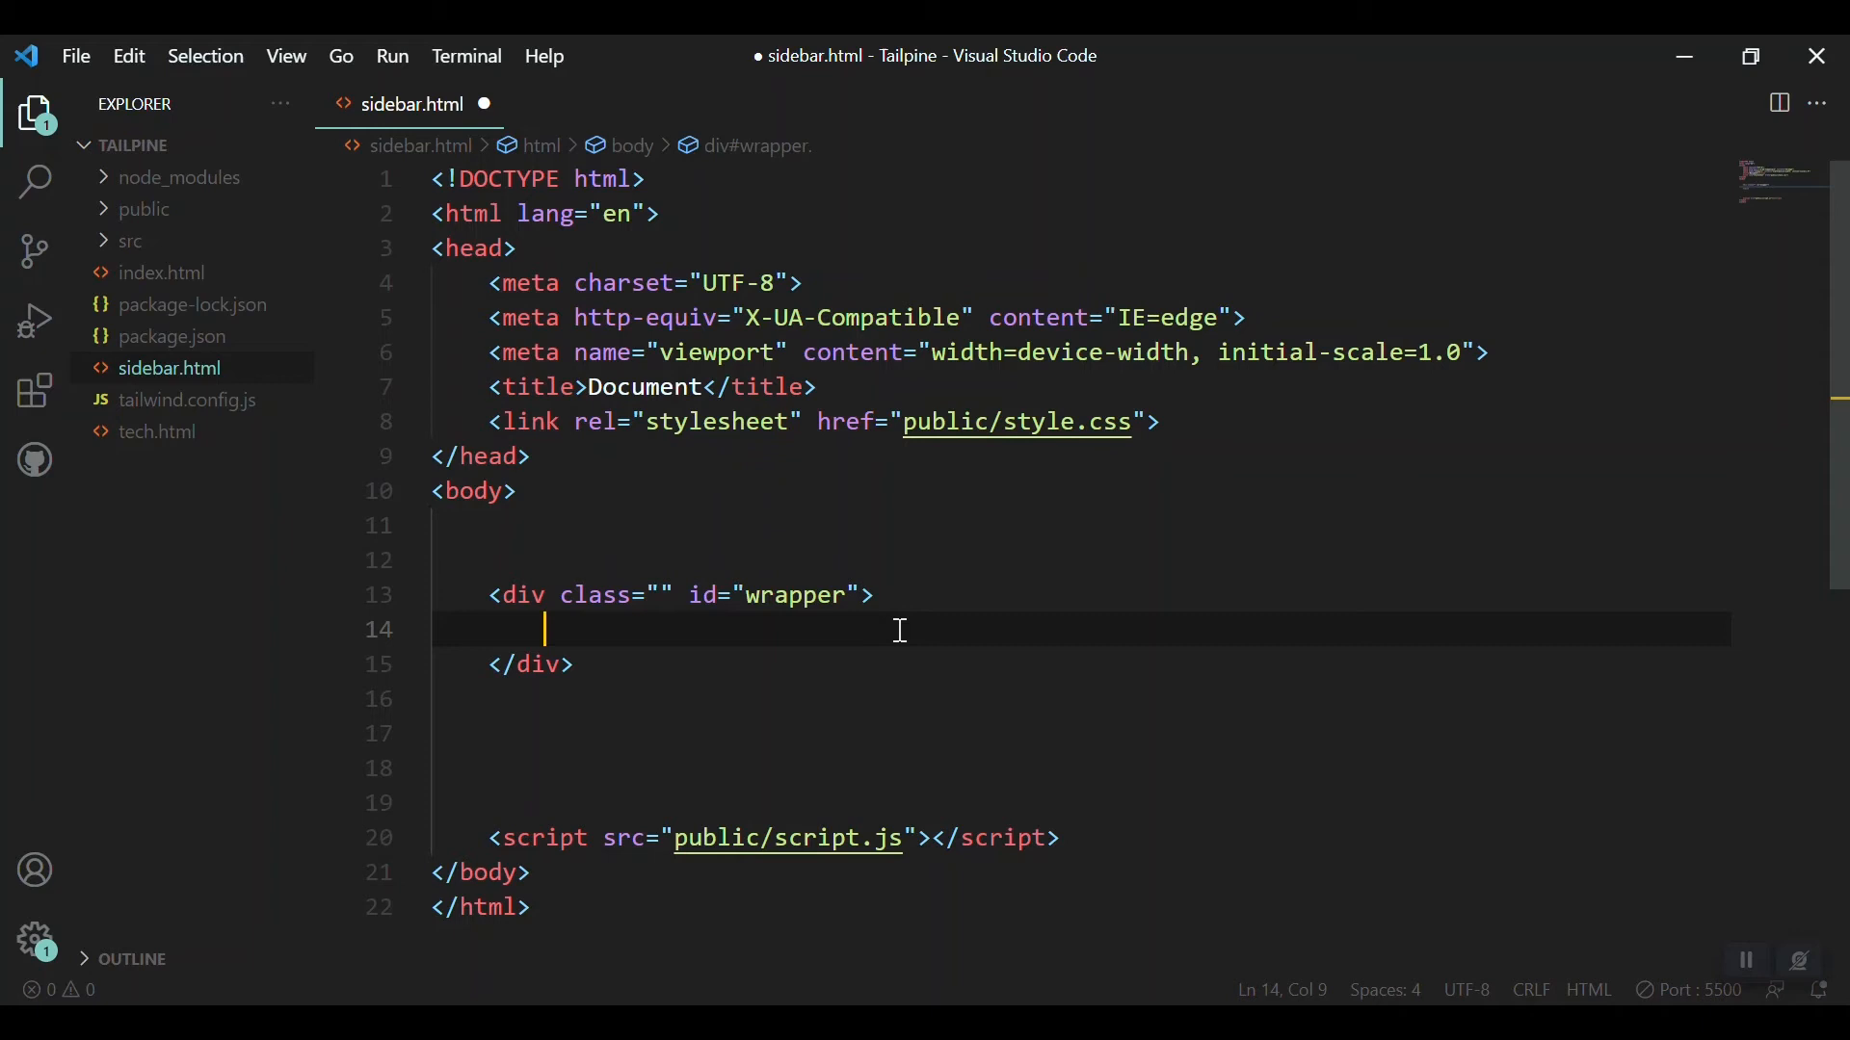
# Nest div#sidebar and div#body inside the wrapper via Emmet.
pyautogui.write('div')
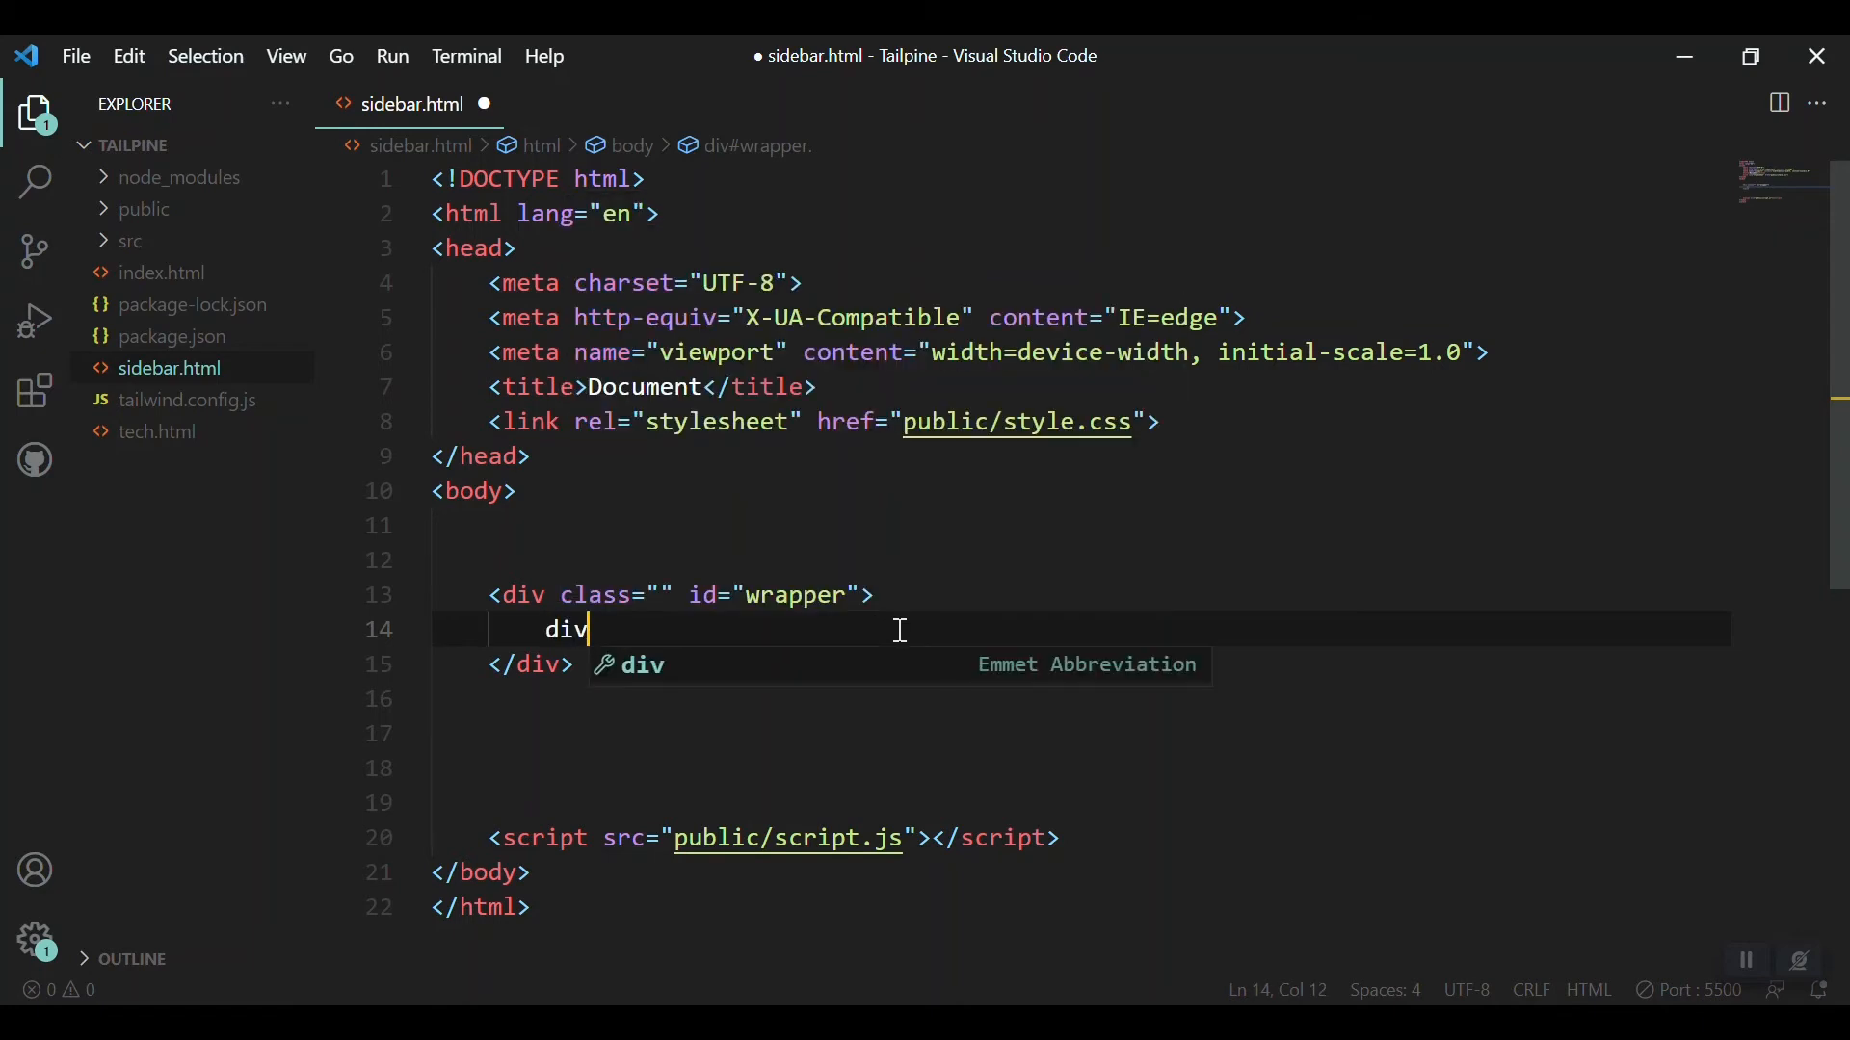
pyautogui.write('#sidb')
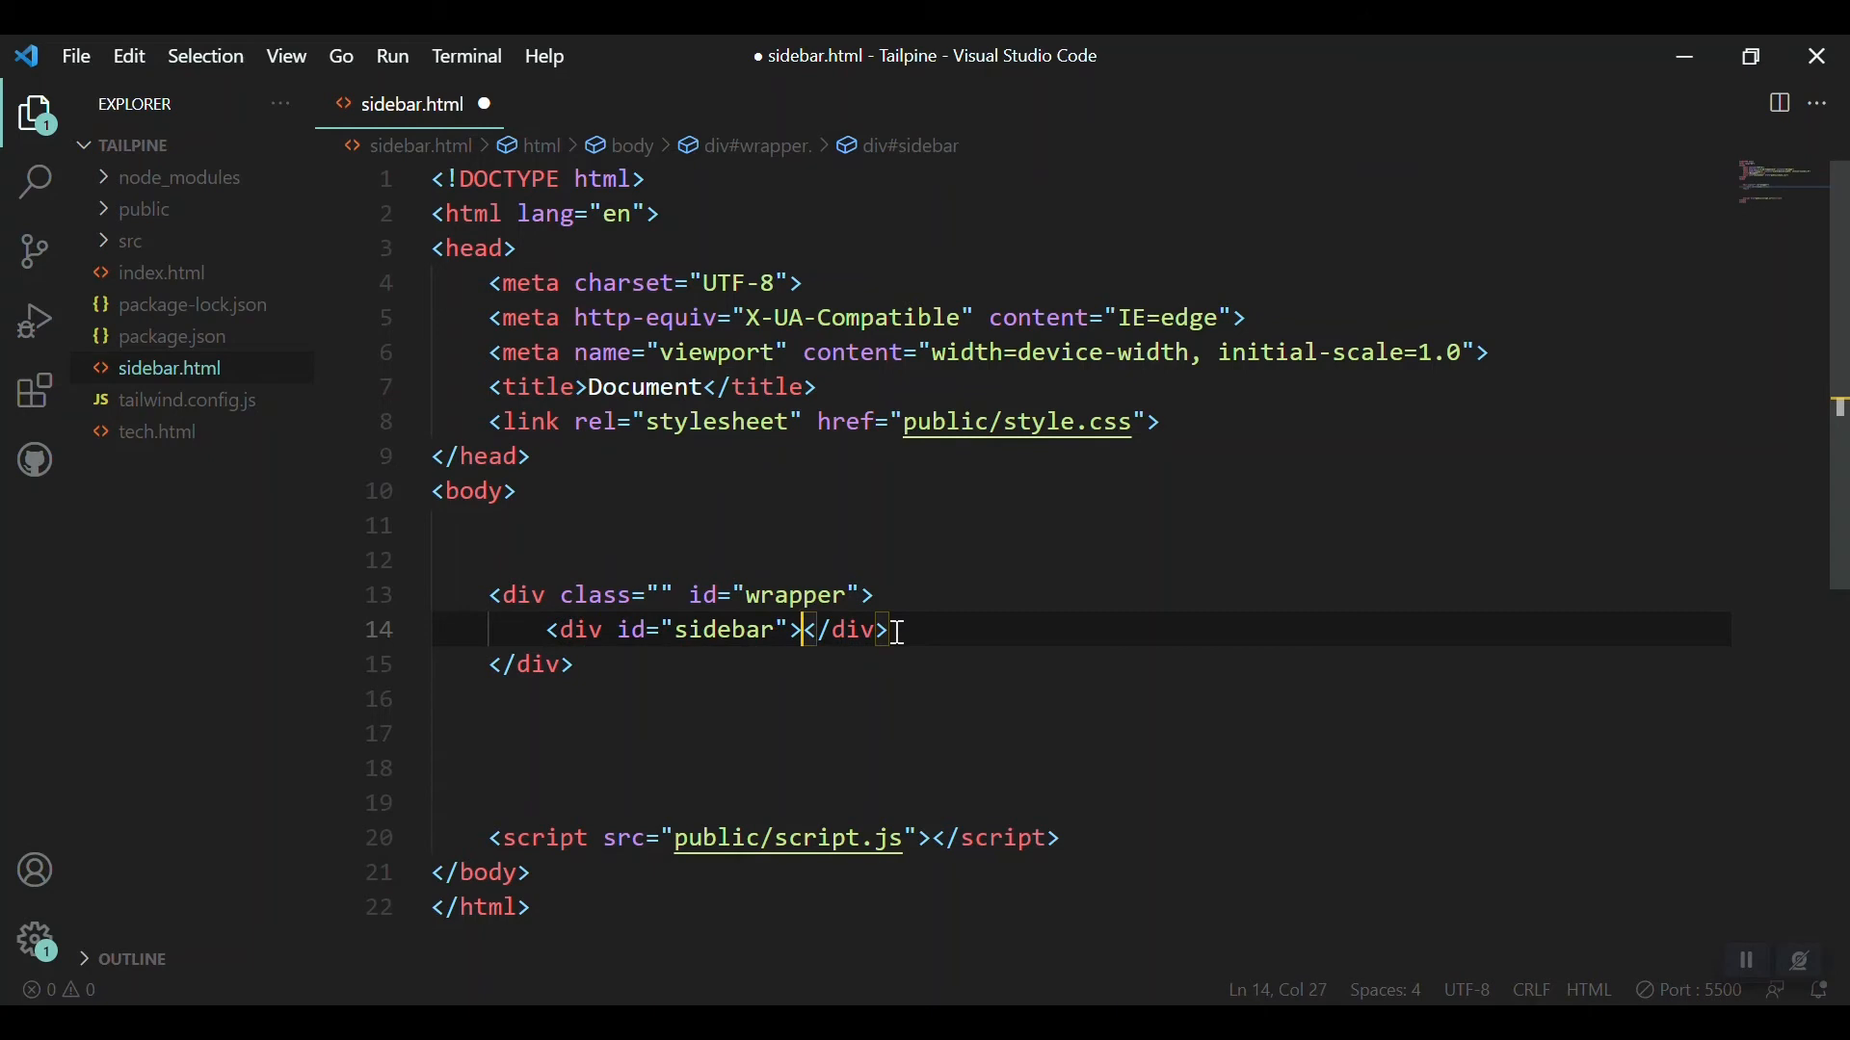
pyautogui.press('Enter')
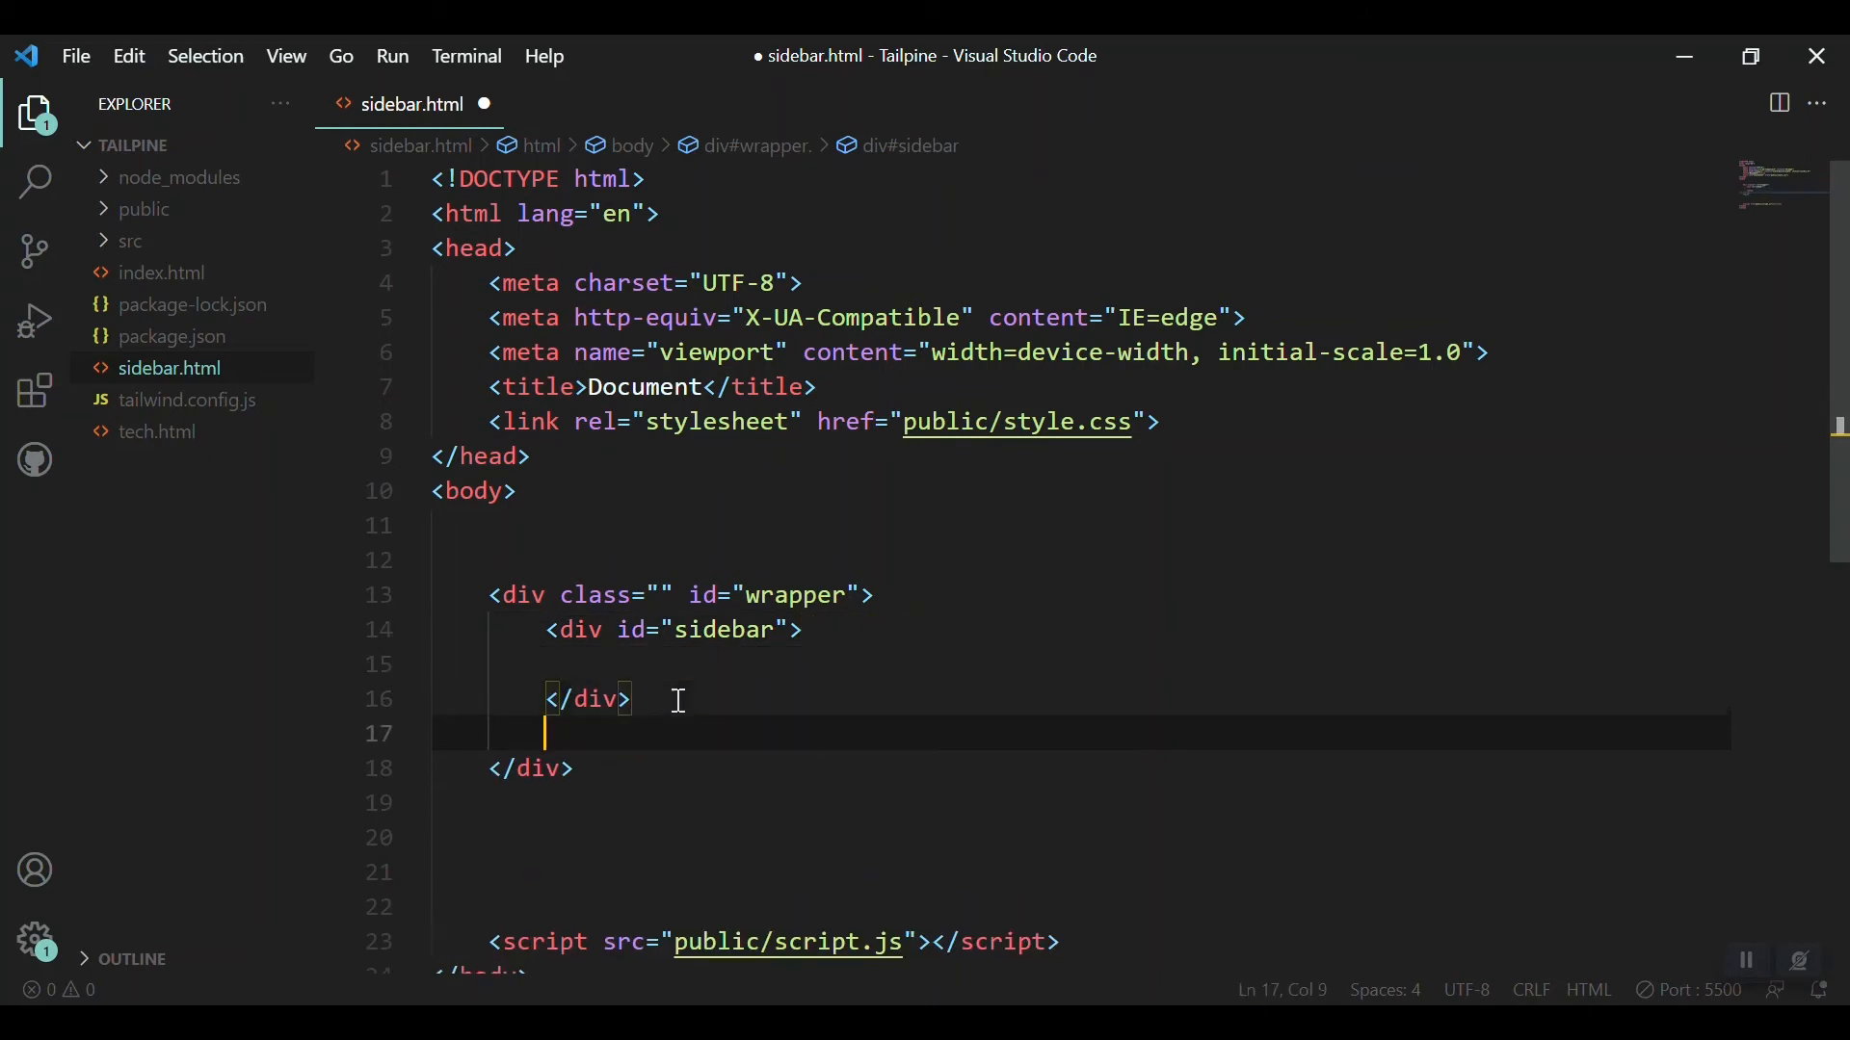
pyautogui.write('div')
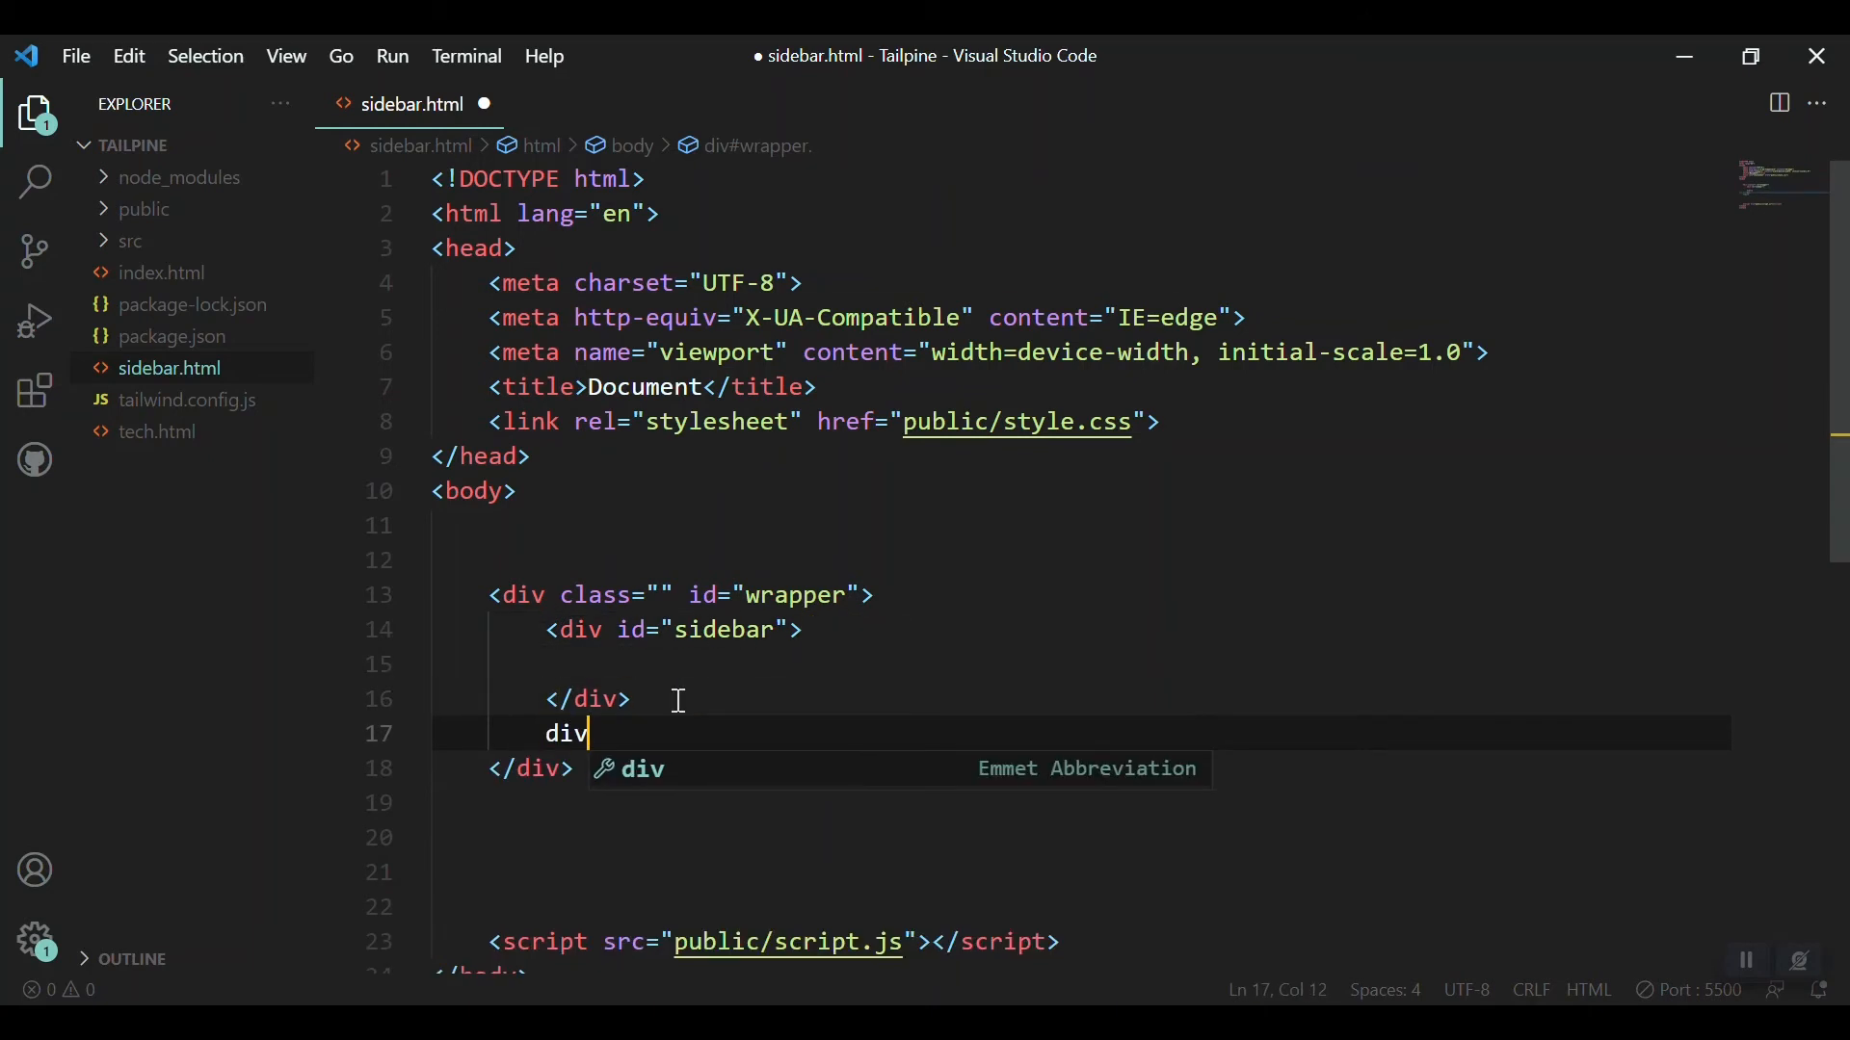
pyautogui.write('#body">')
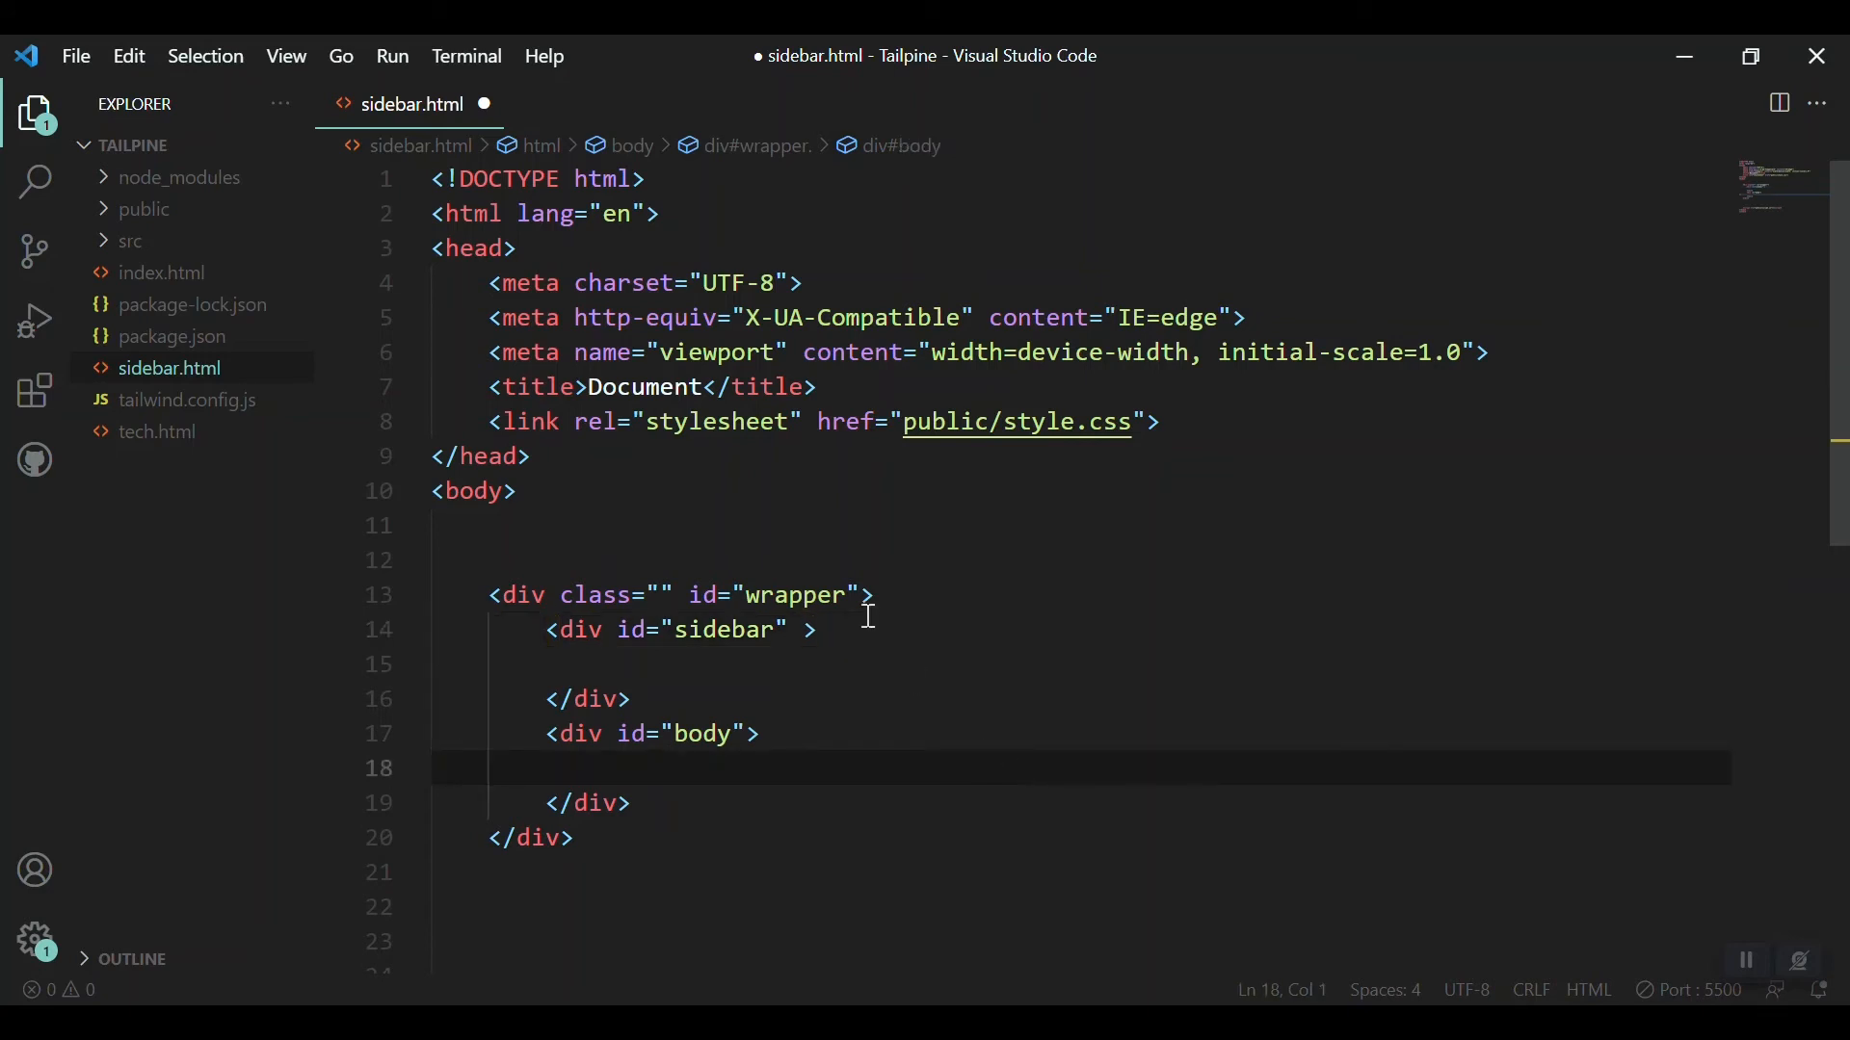
# Give the sidebar class="w-48 h-screen overflow-y-auto" and save.
pyautogui.write('class="')
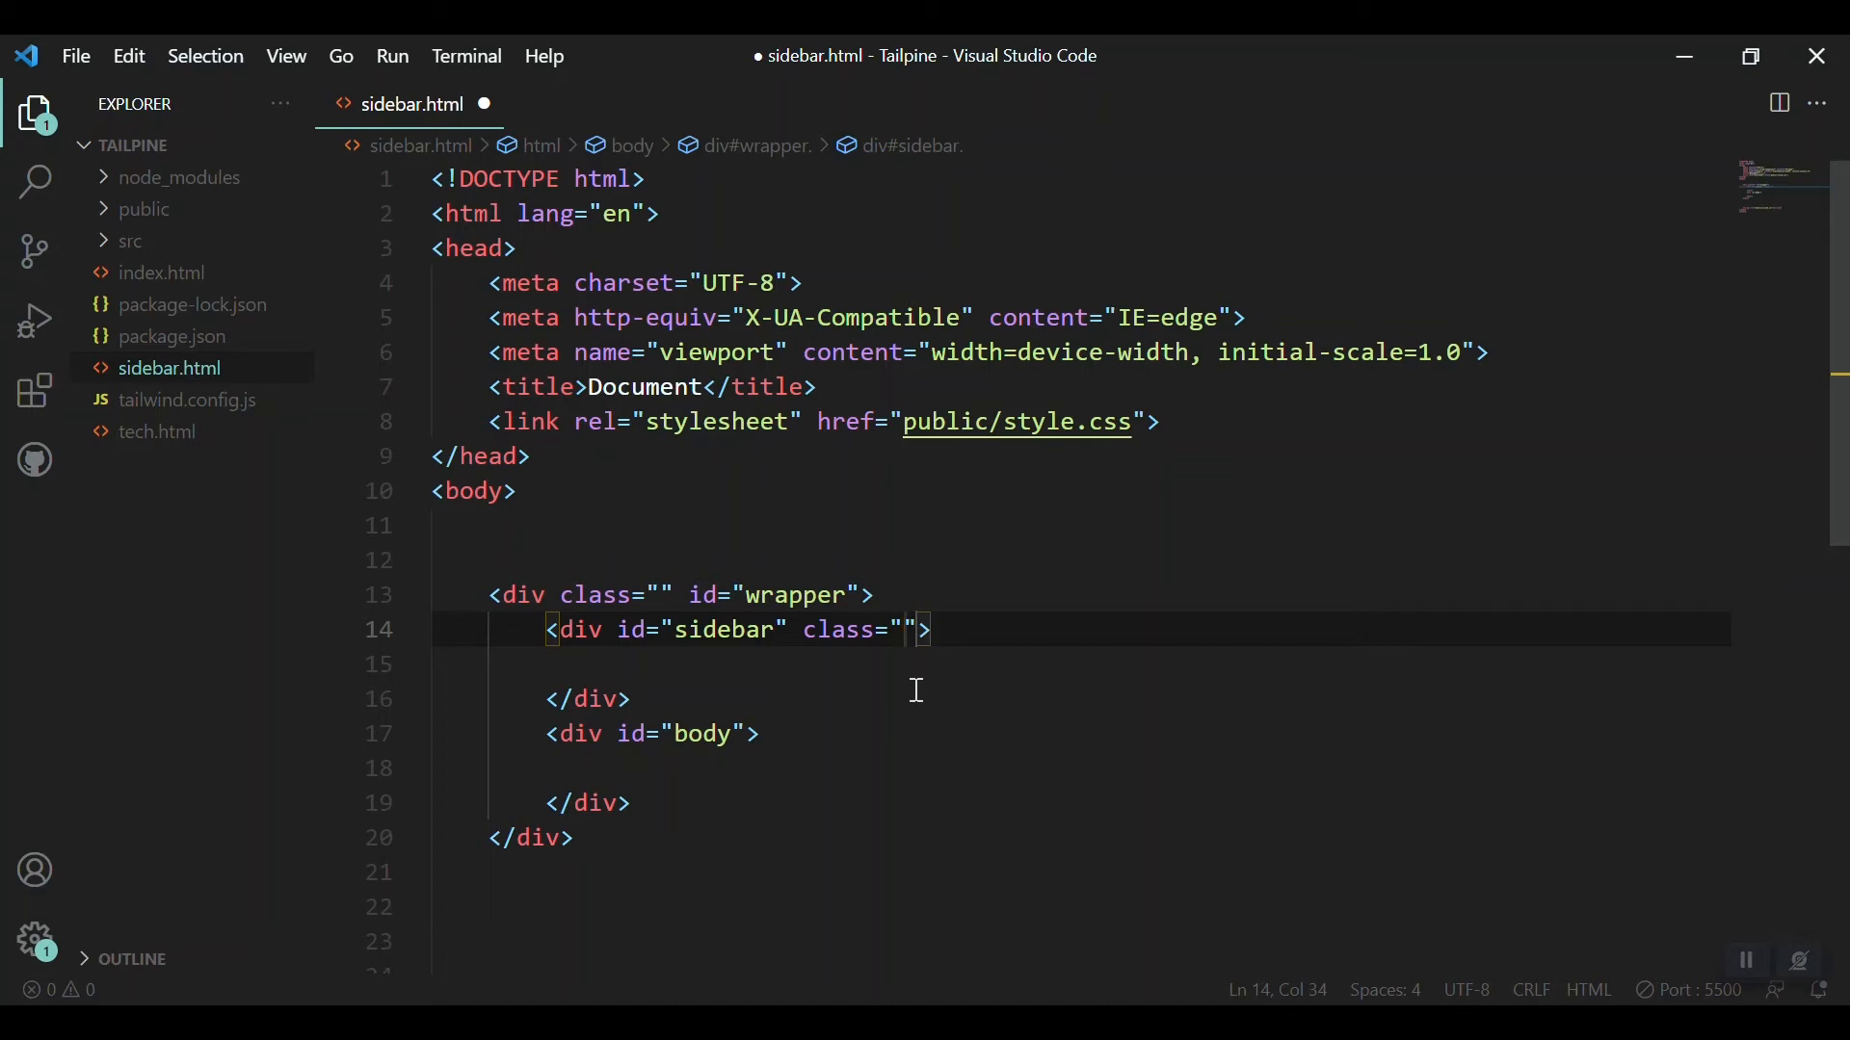
pyautogui.write('w-')
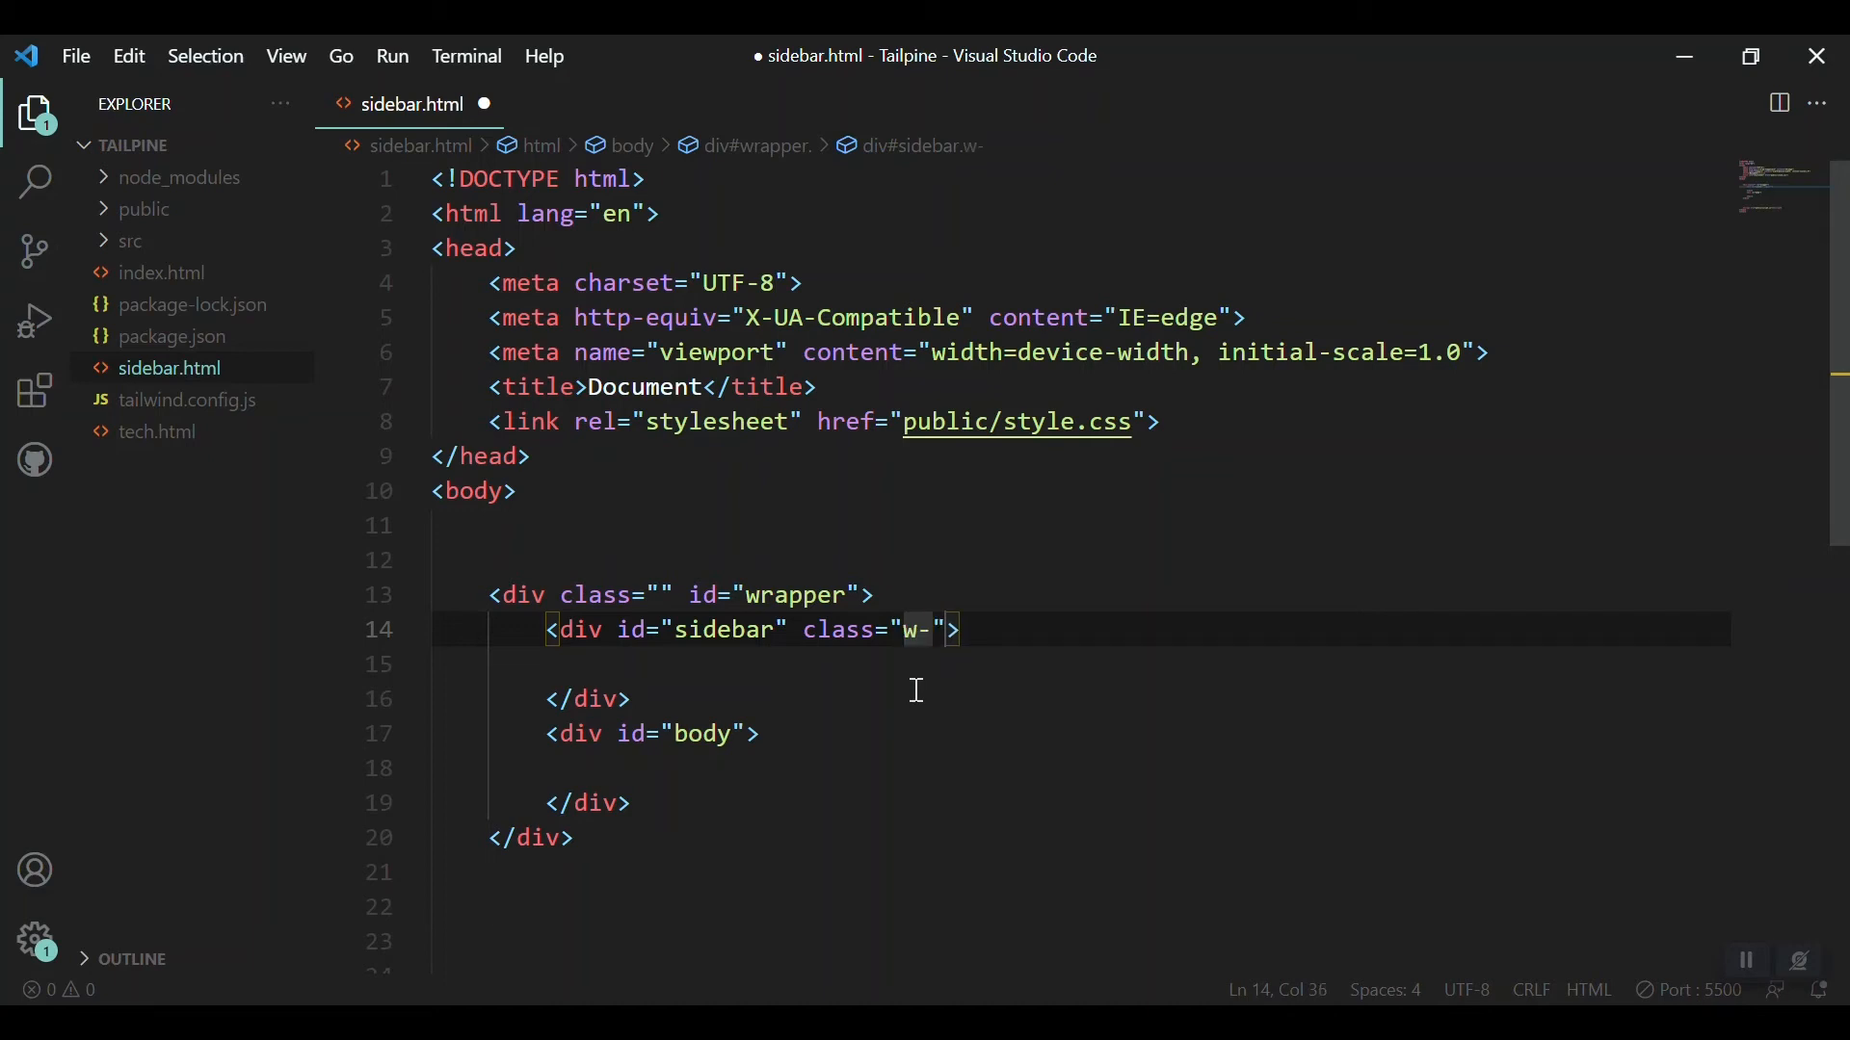
pyautogui.write('48')
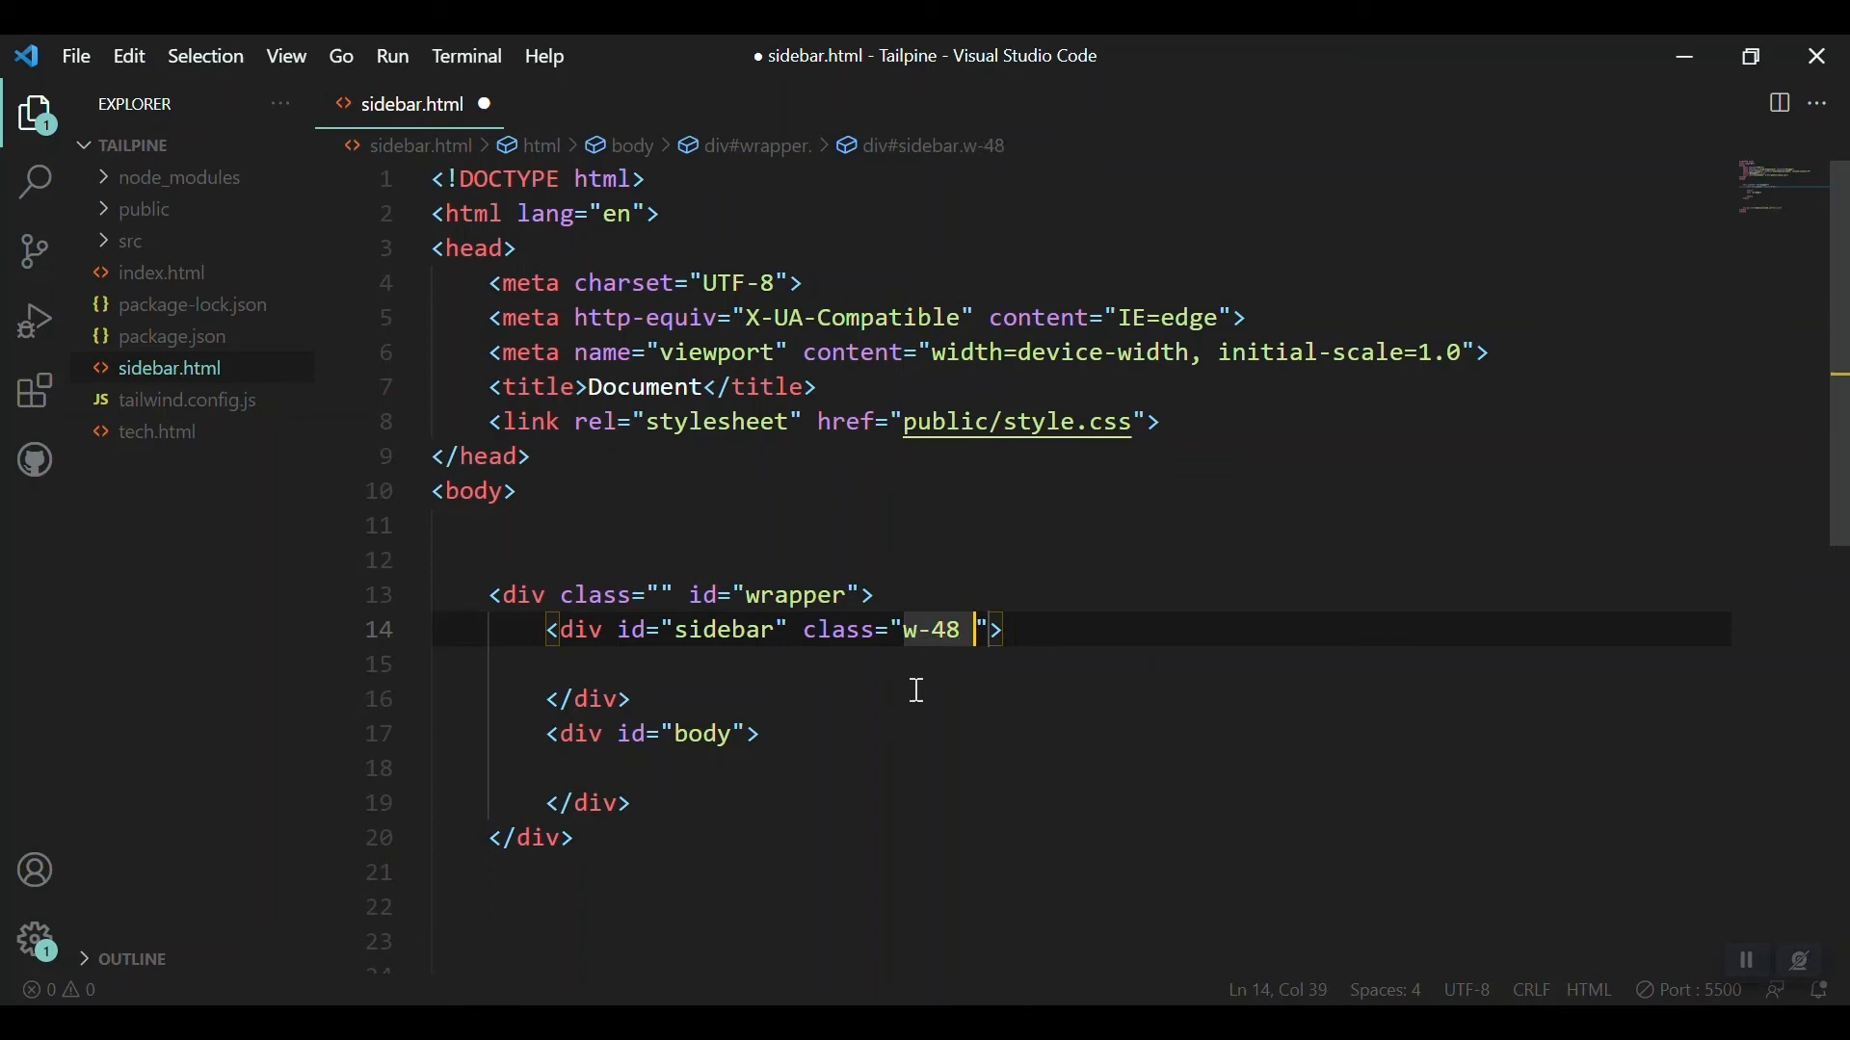
pyautogui.write('h-screen ov')
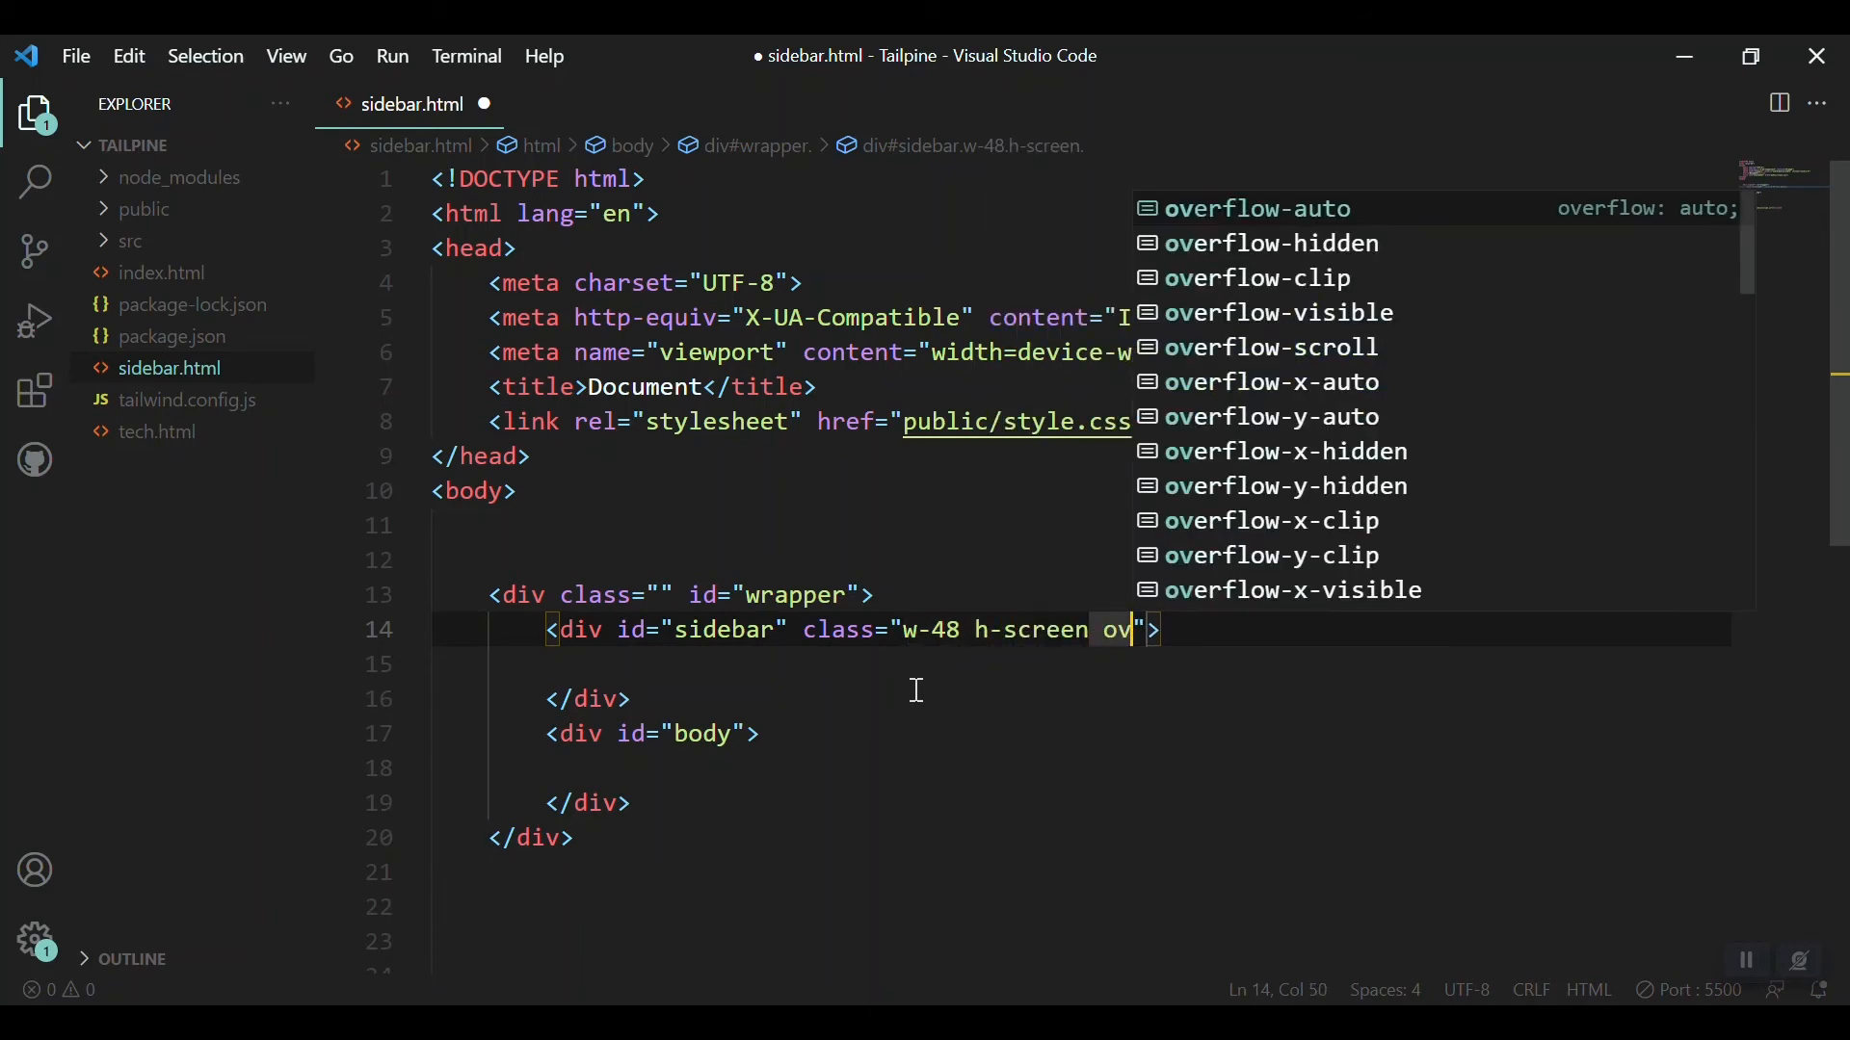
pyautogui.write('er')
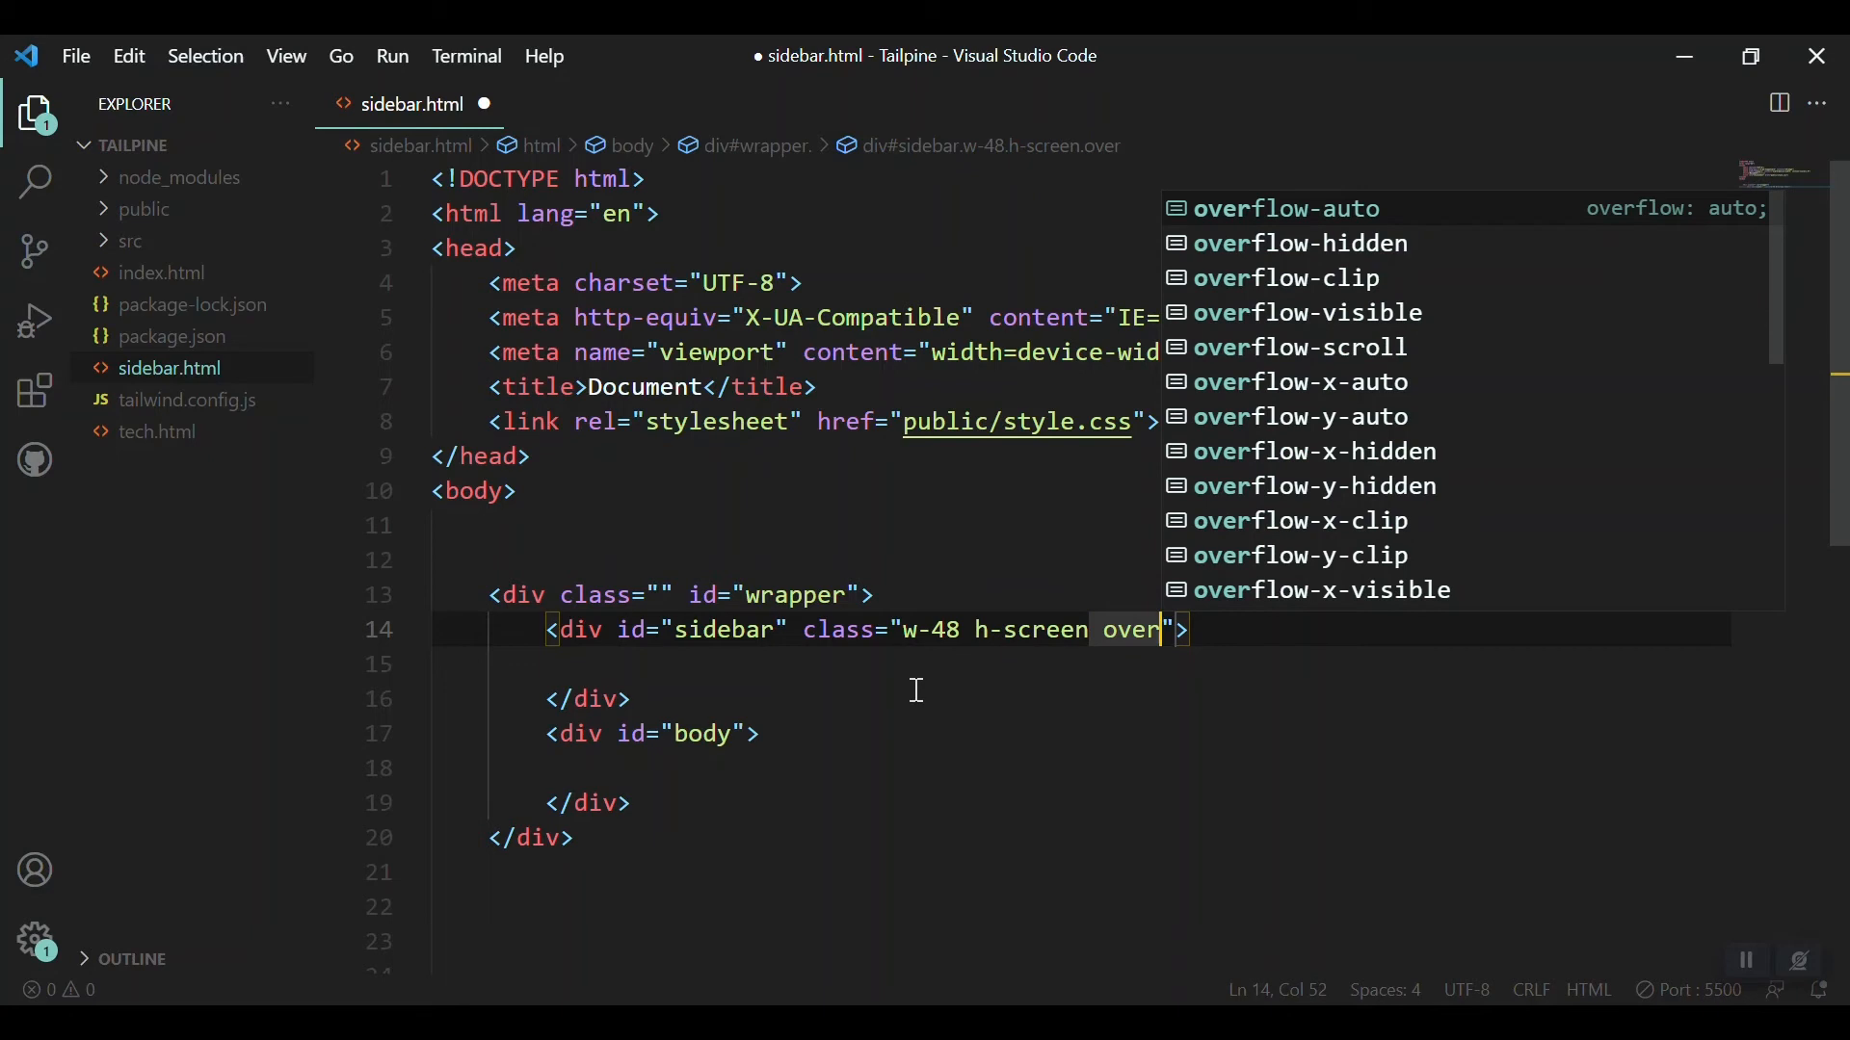
pyautogui.write('flow-y')
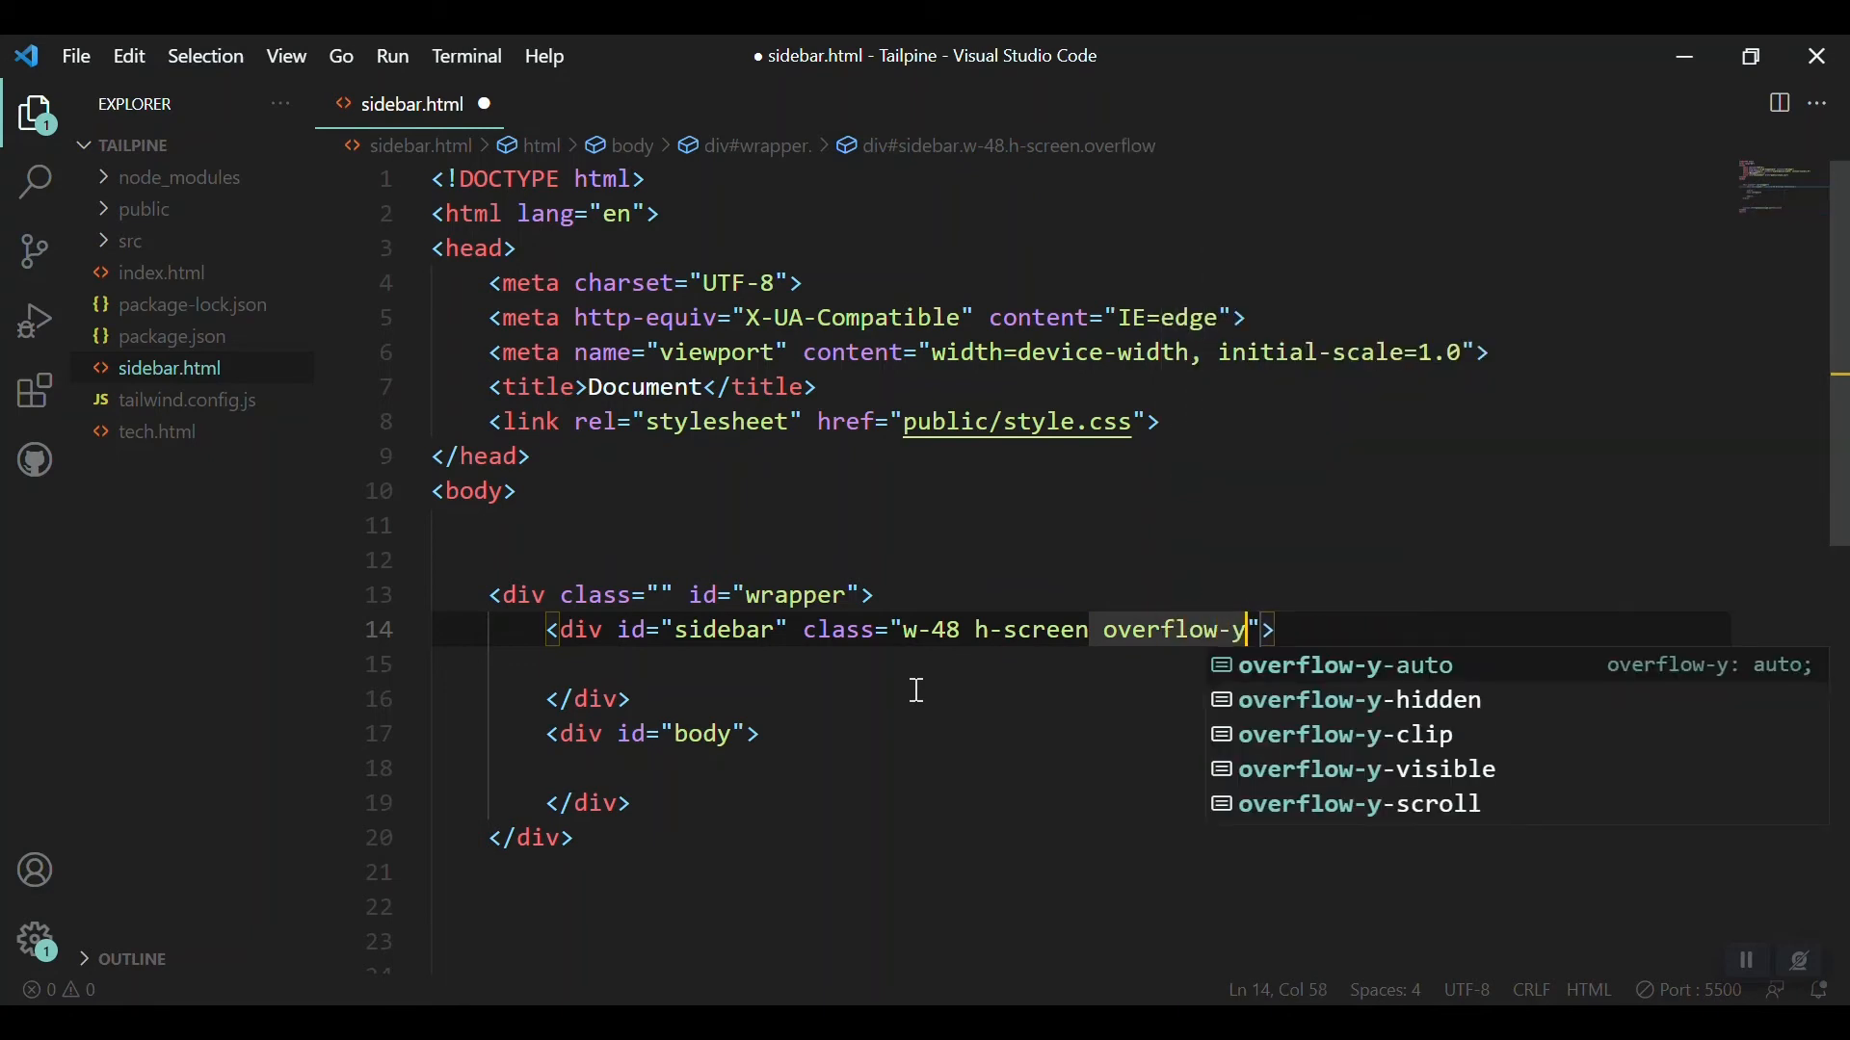
pyautogui.click(1345, 665)
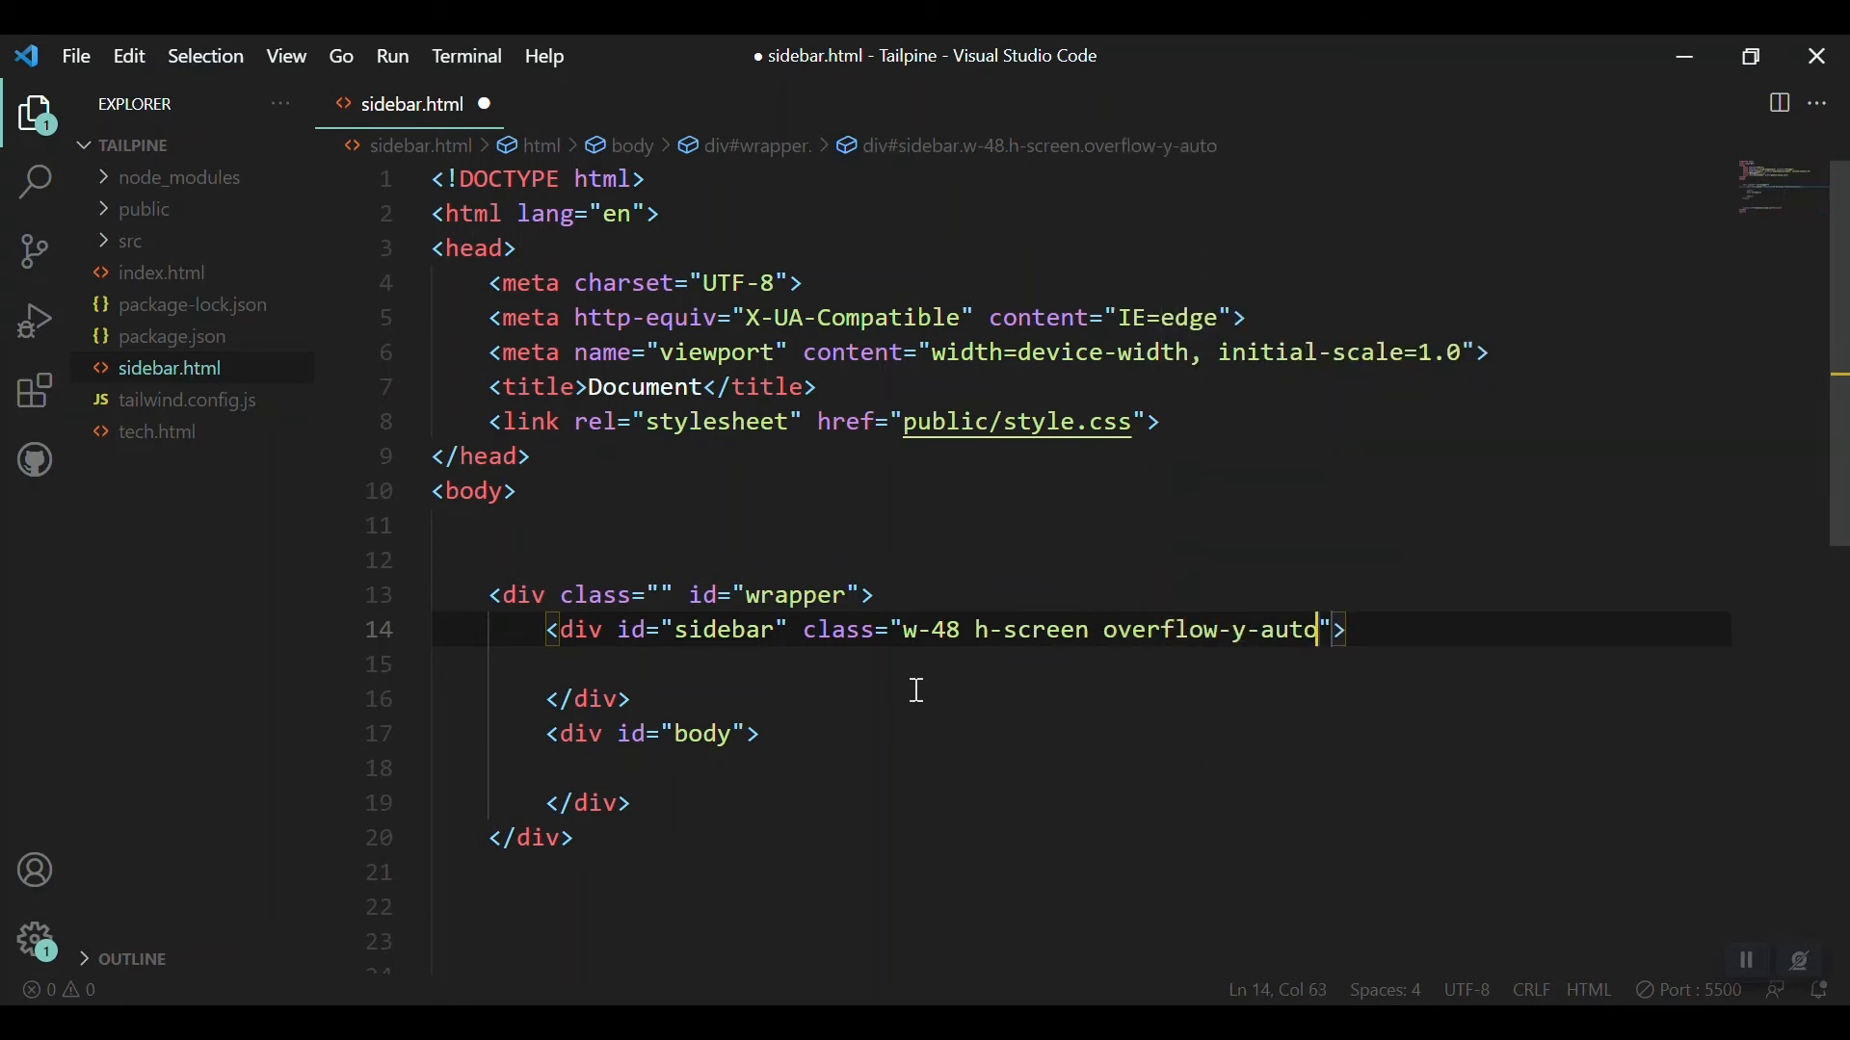
pyautogui.press('ctrl+s')
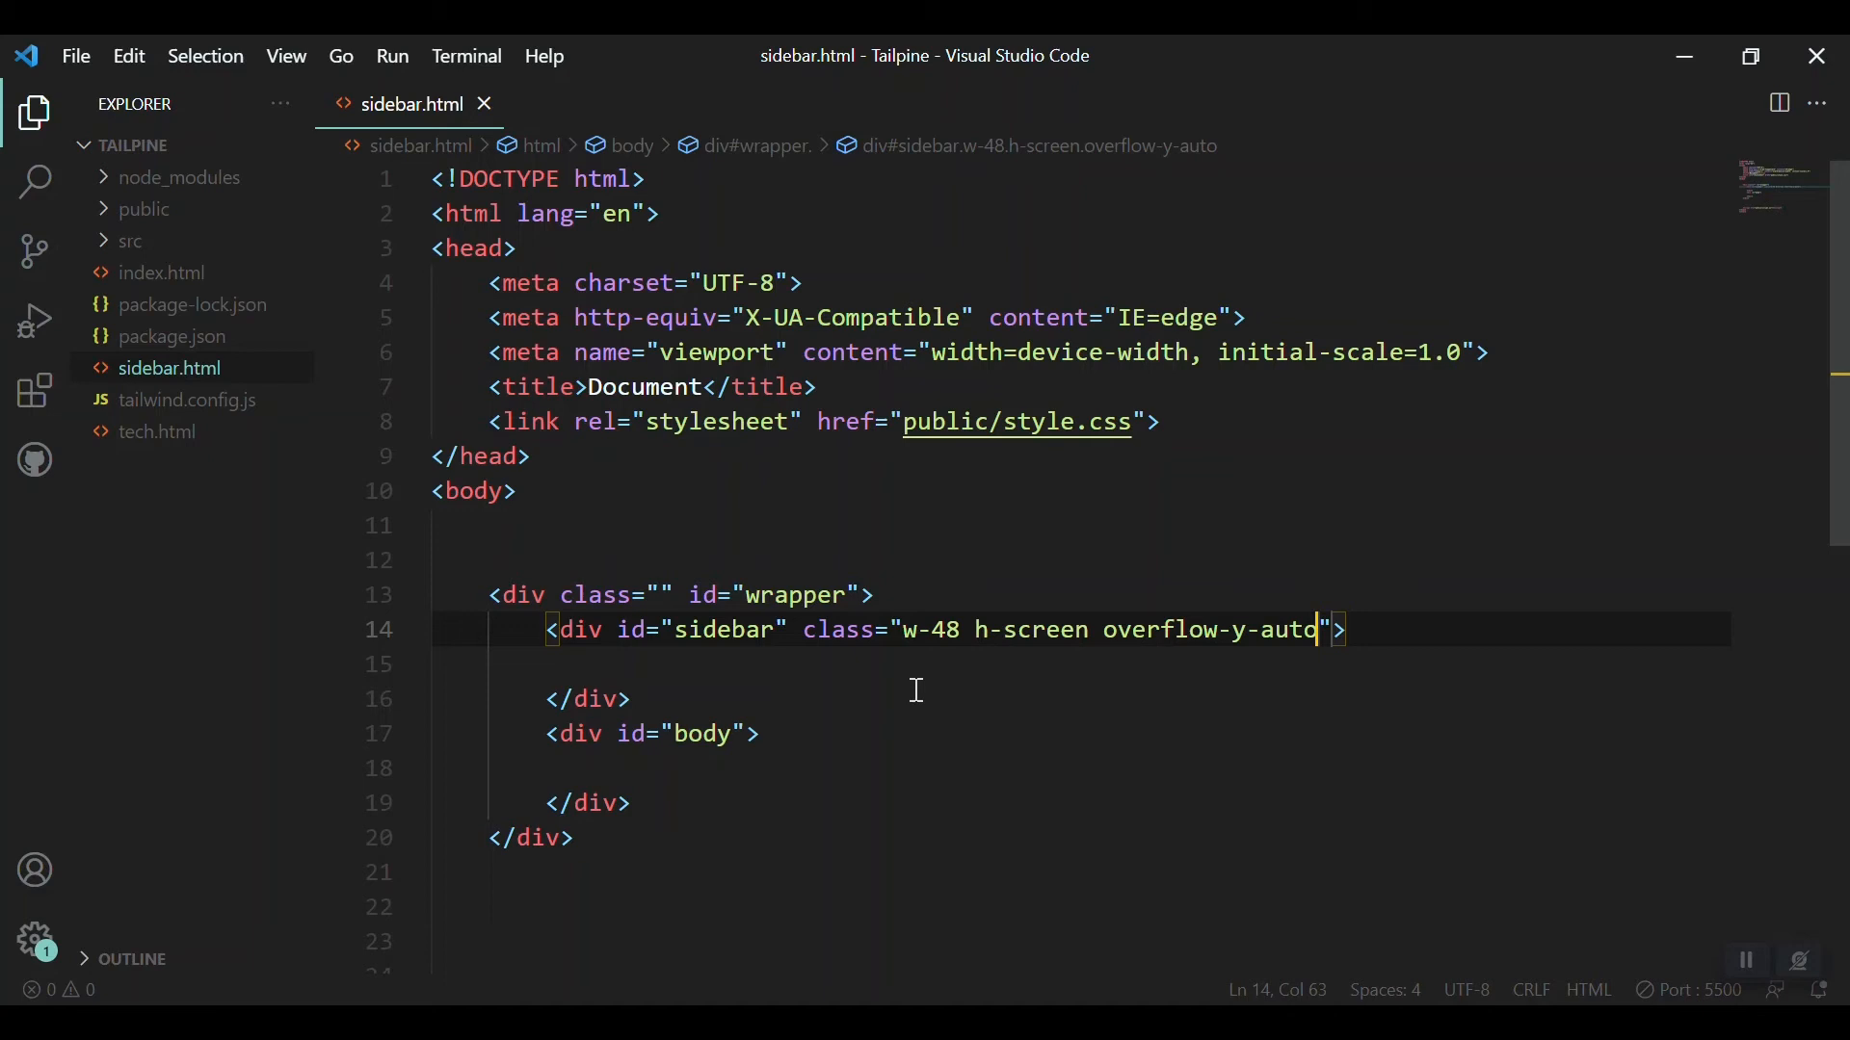
pyautogui.moveTo(885, 661)
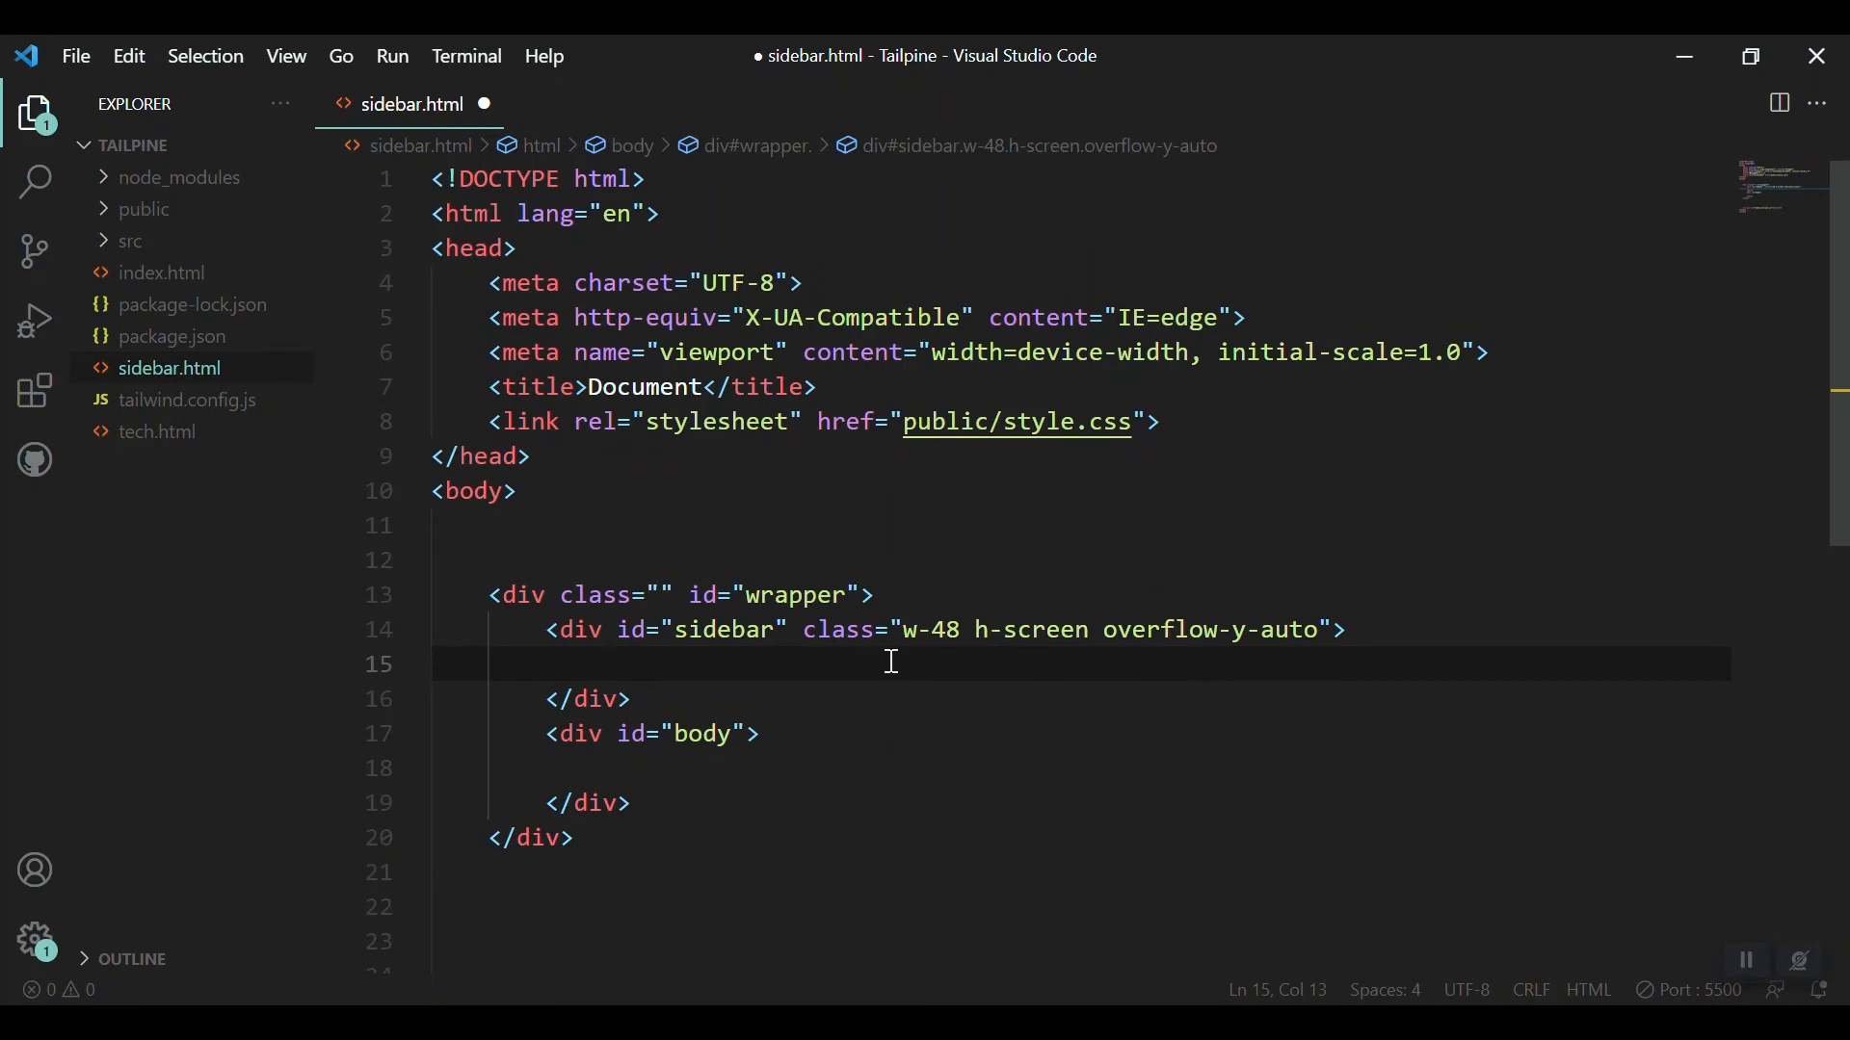
# Append bg-gray-500 to the sidebar div's classes.
pyautogui.write('bg')
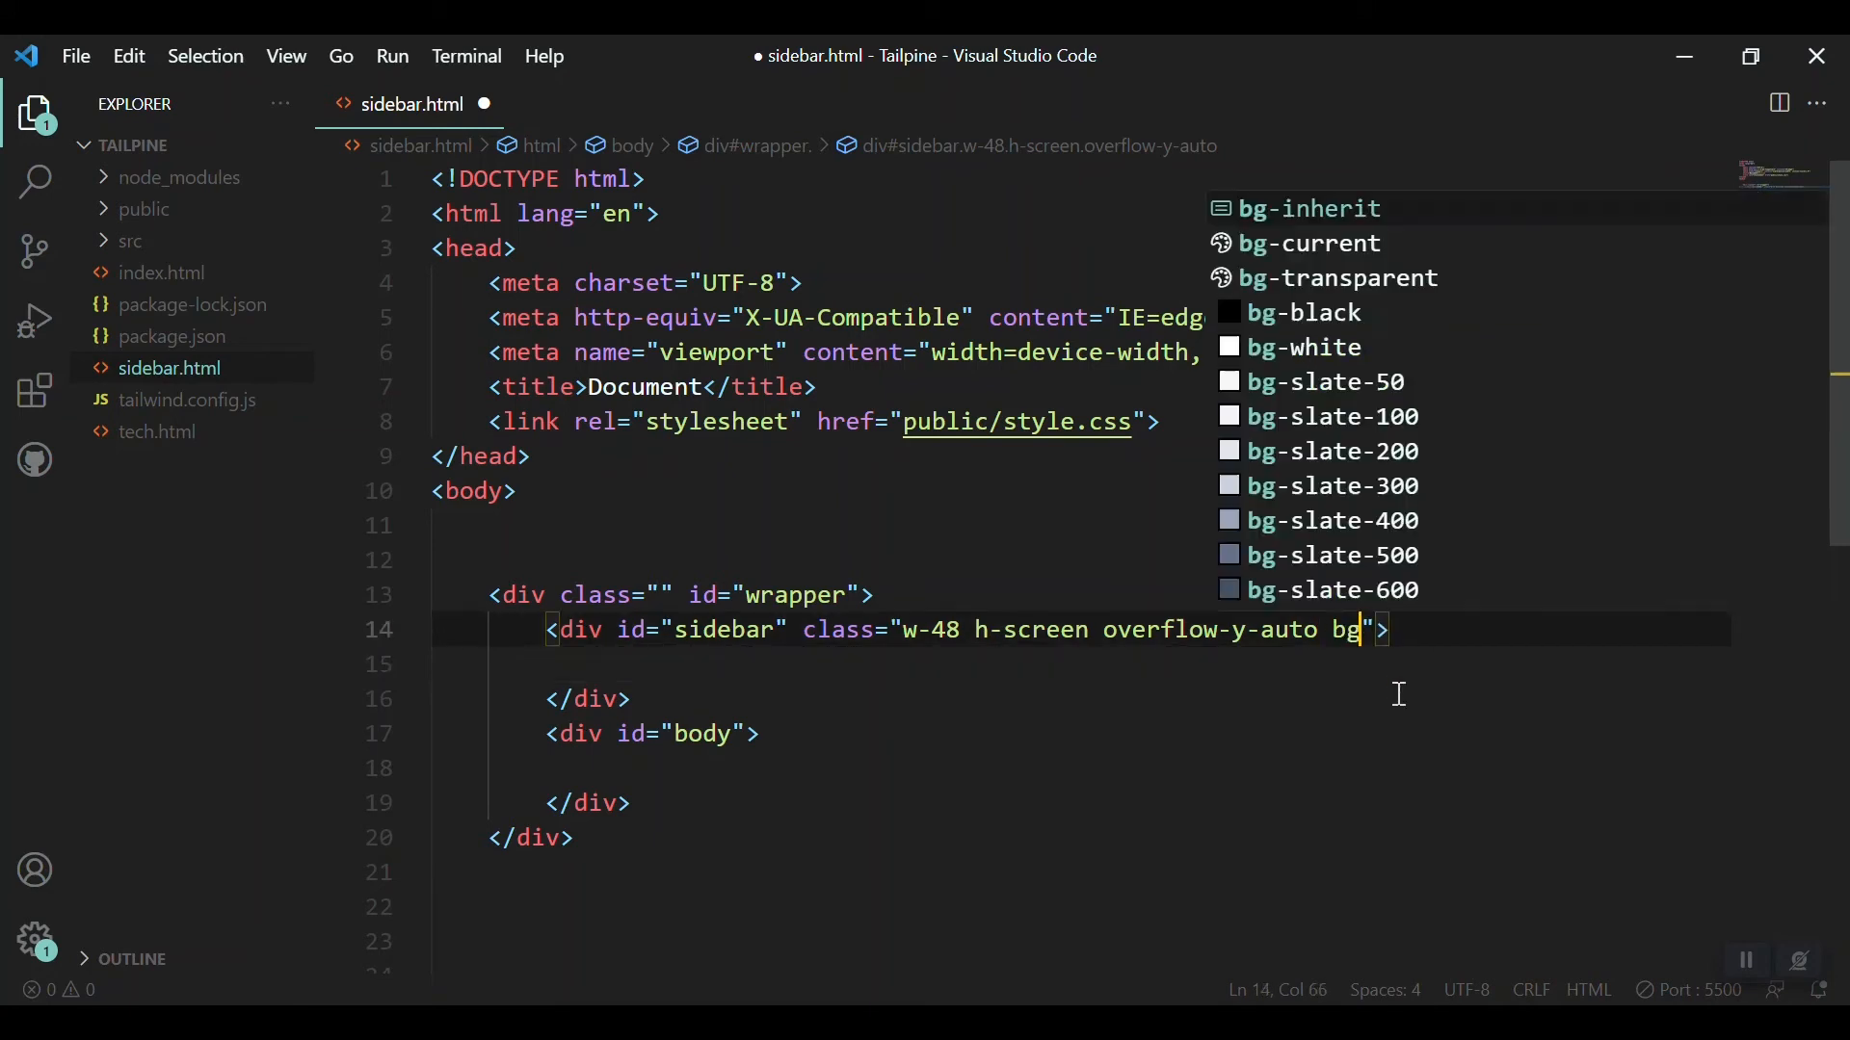
pyautogui.write('-gray-')
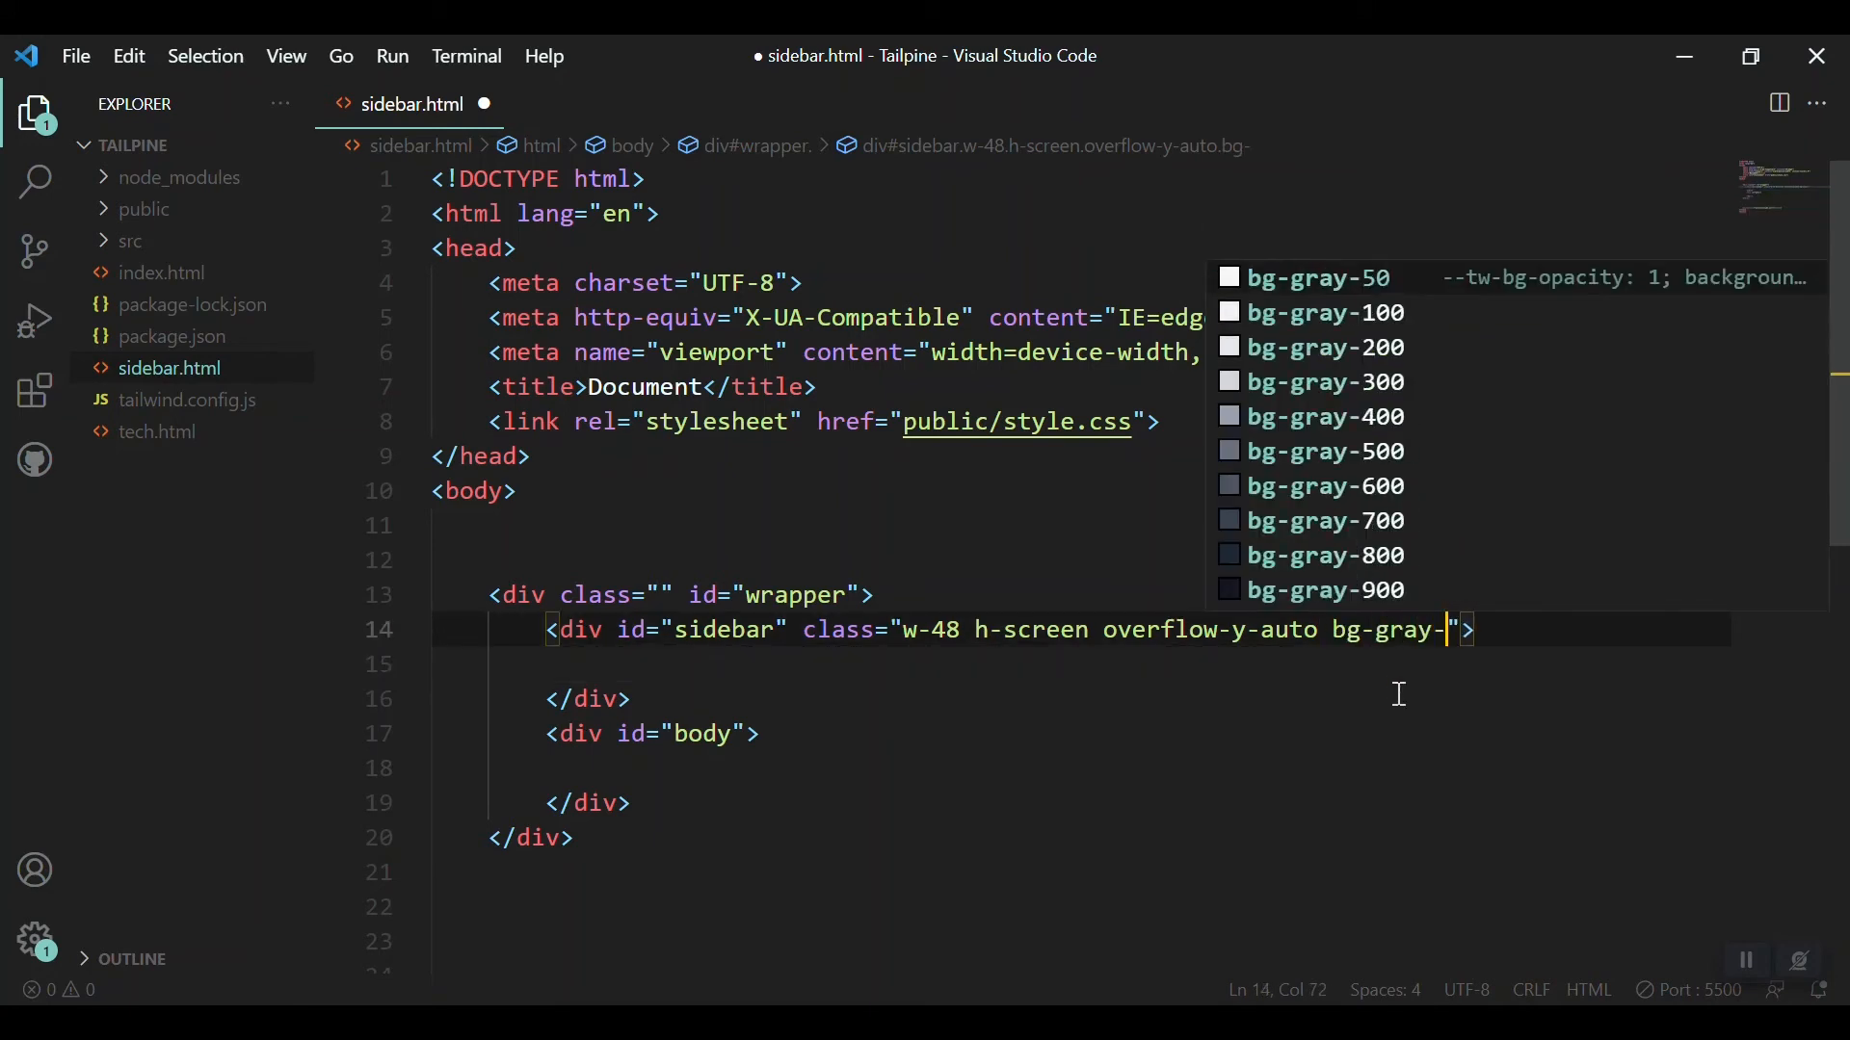
pyautogui.write('05')
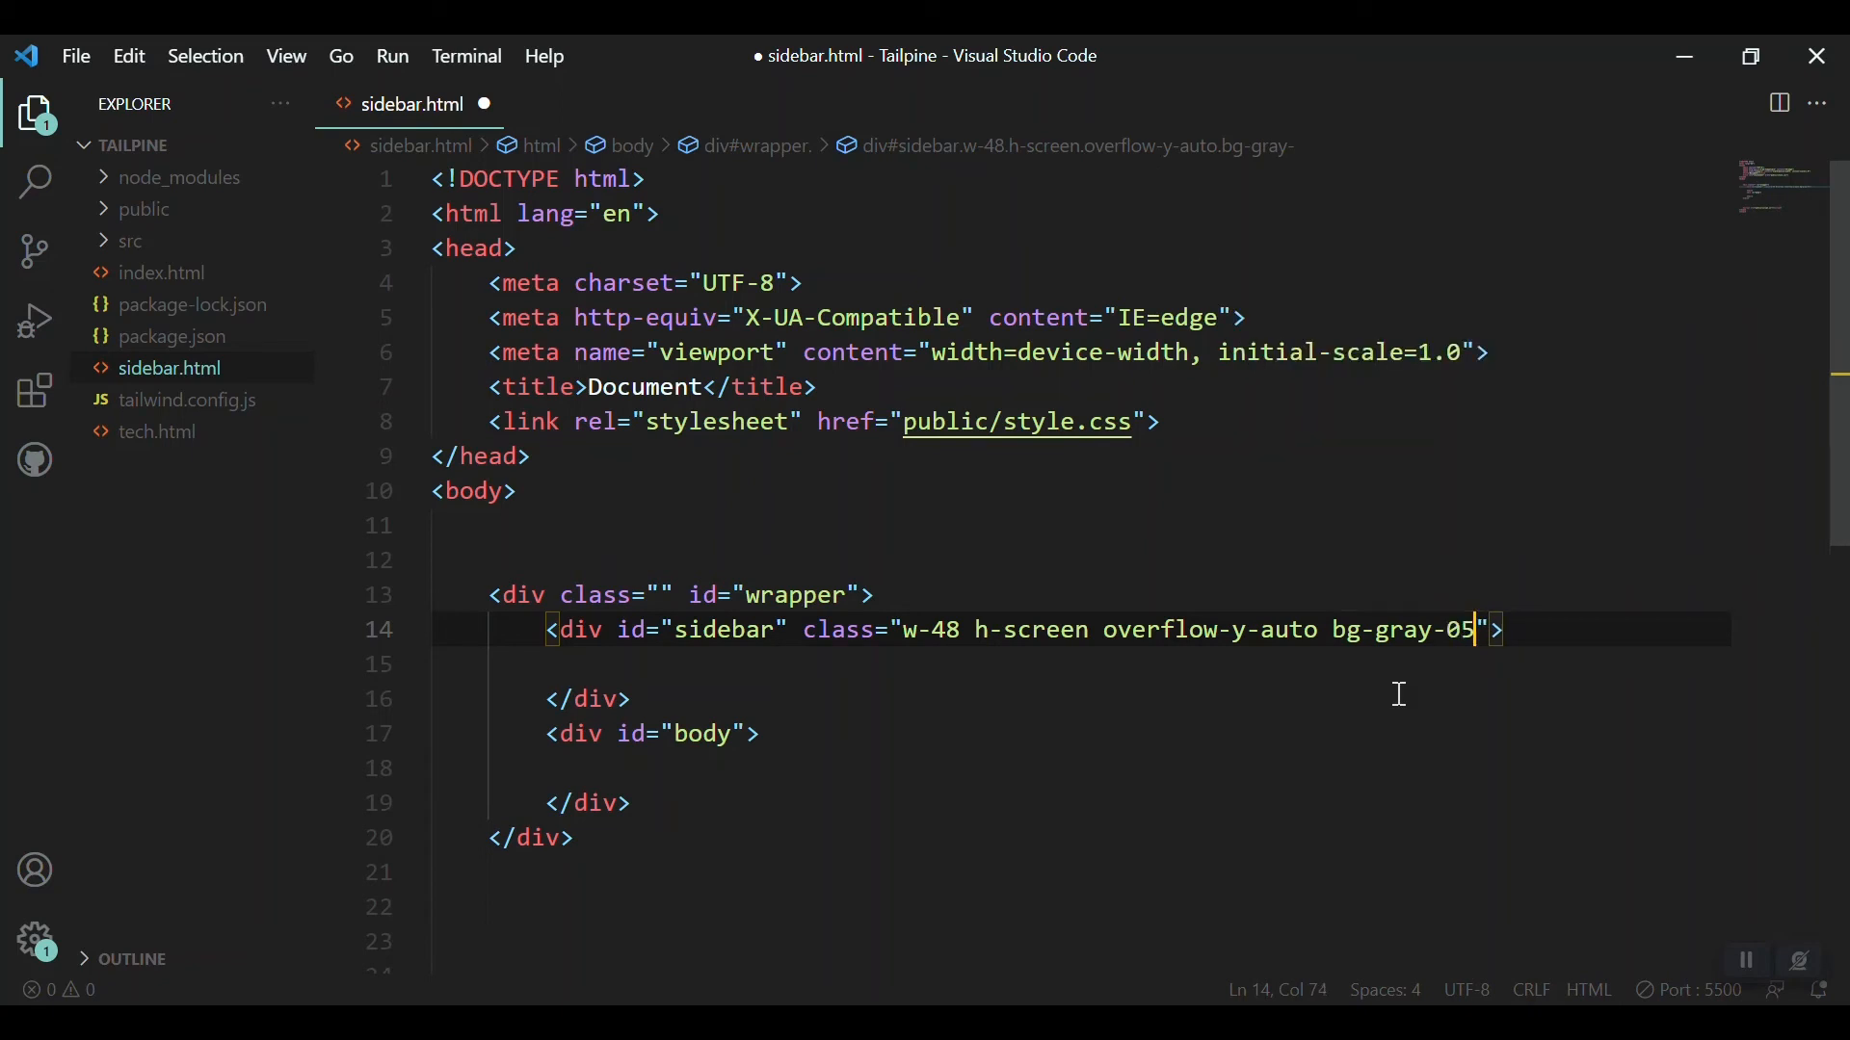
pyautogui.write('00')
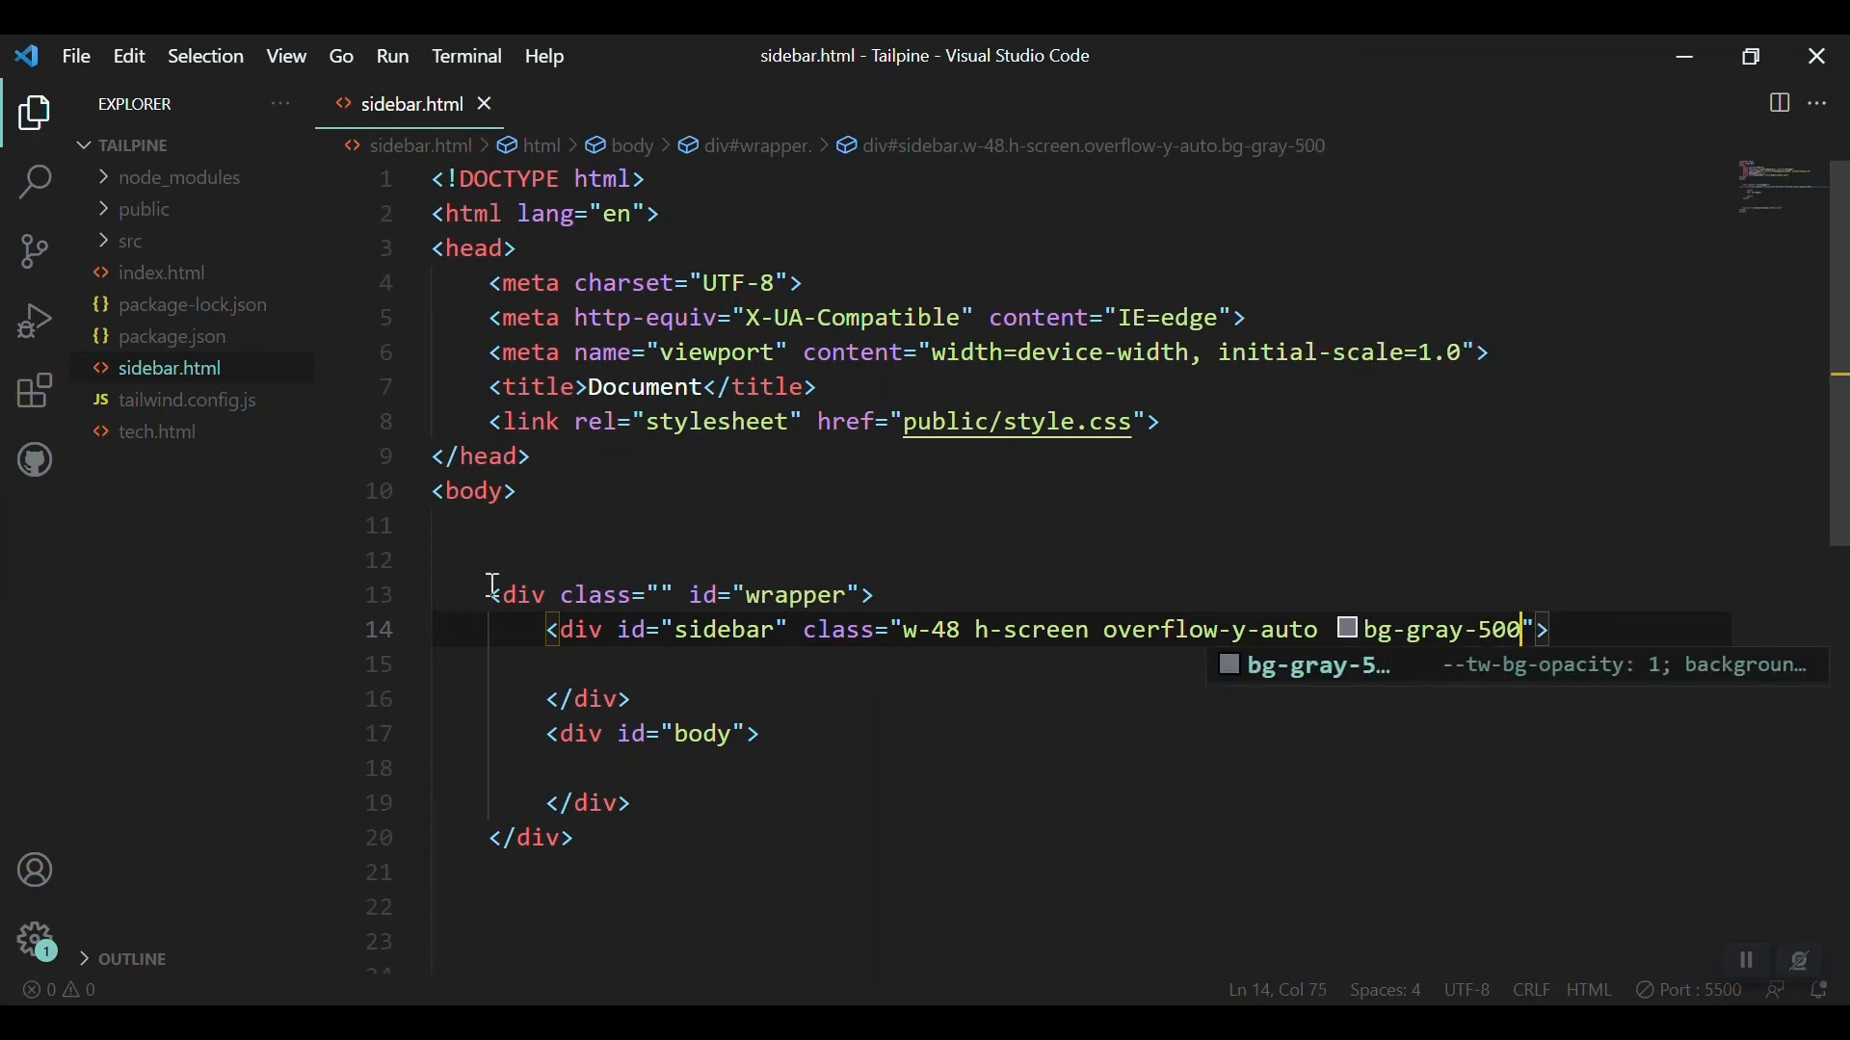
pyautogui.moveTo(418, 111)
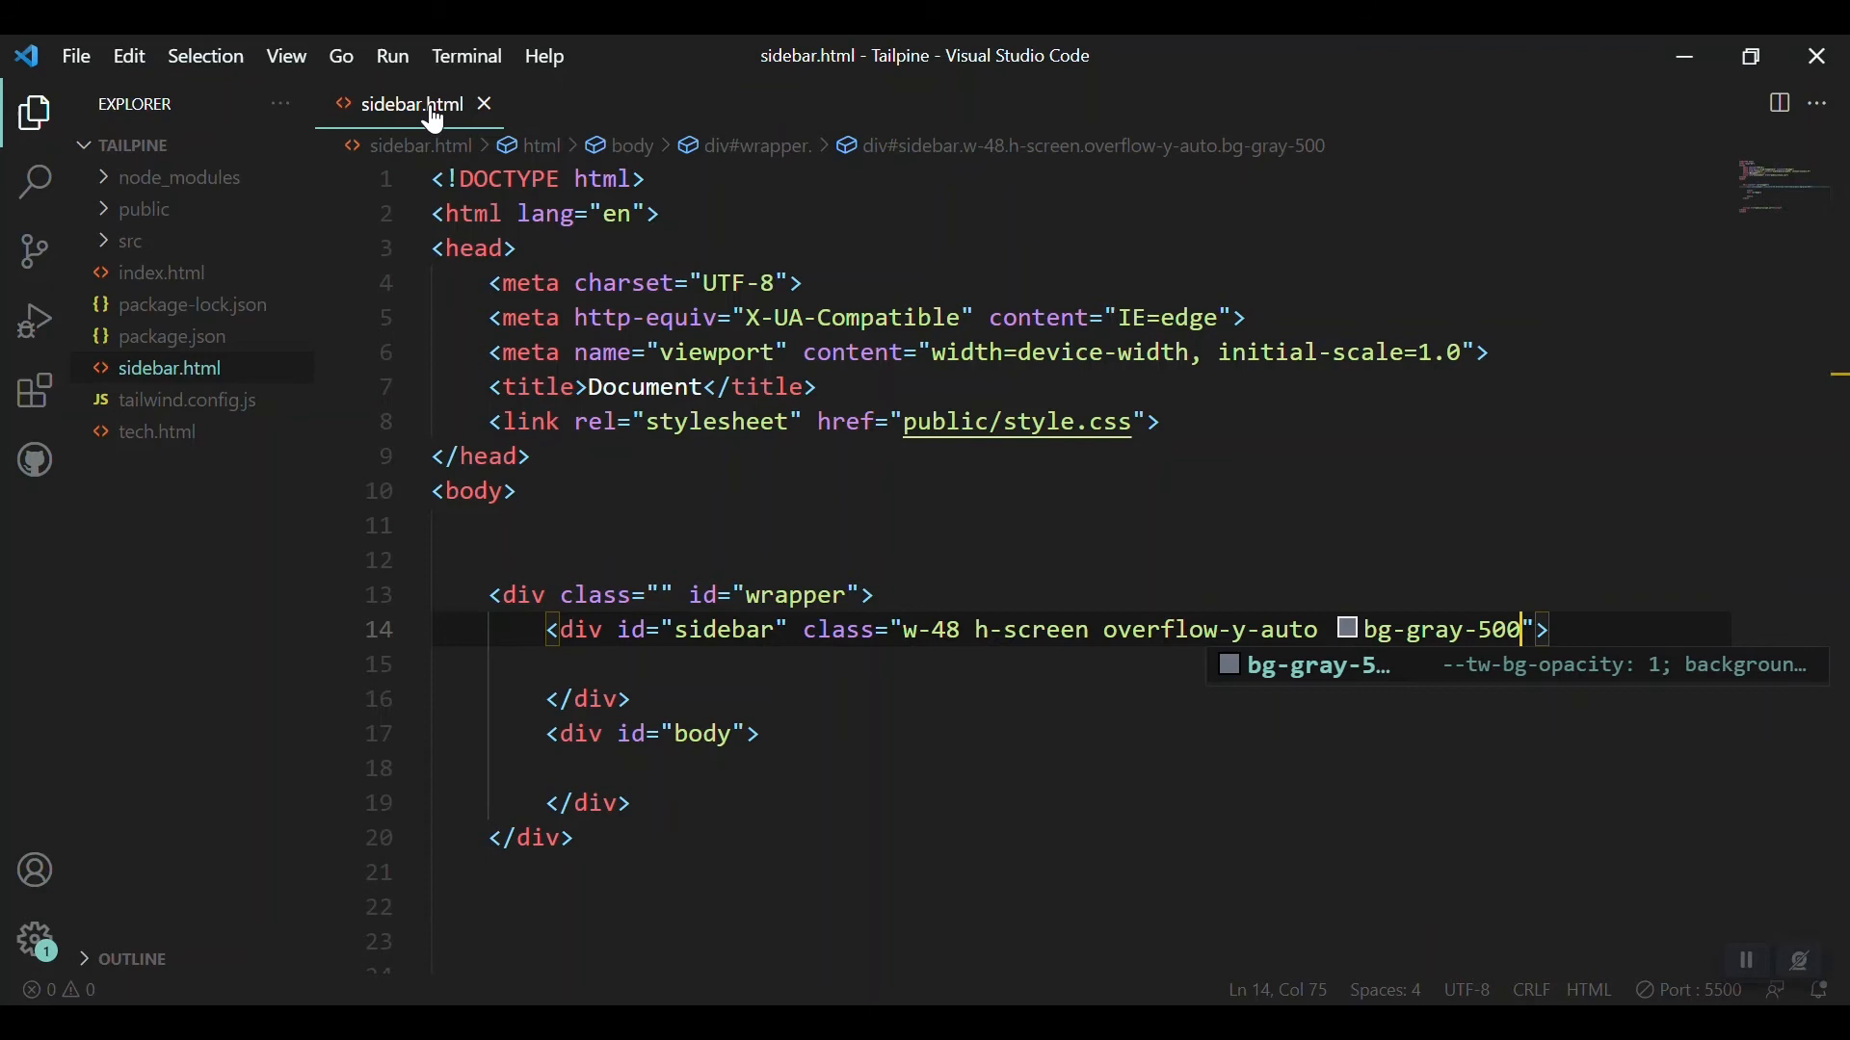
# Reveal sidebar.html in File Explorer from its editor tab.
pyautogui.rightClick(412, 104)
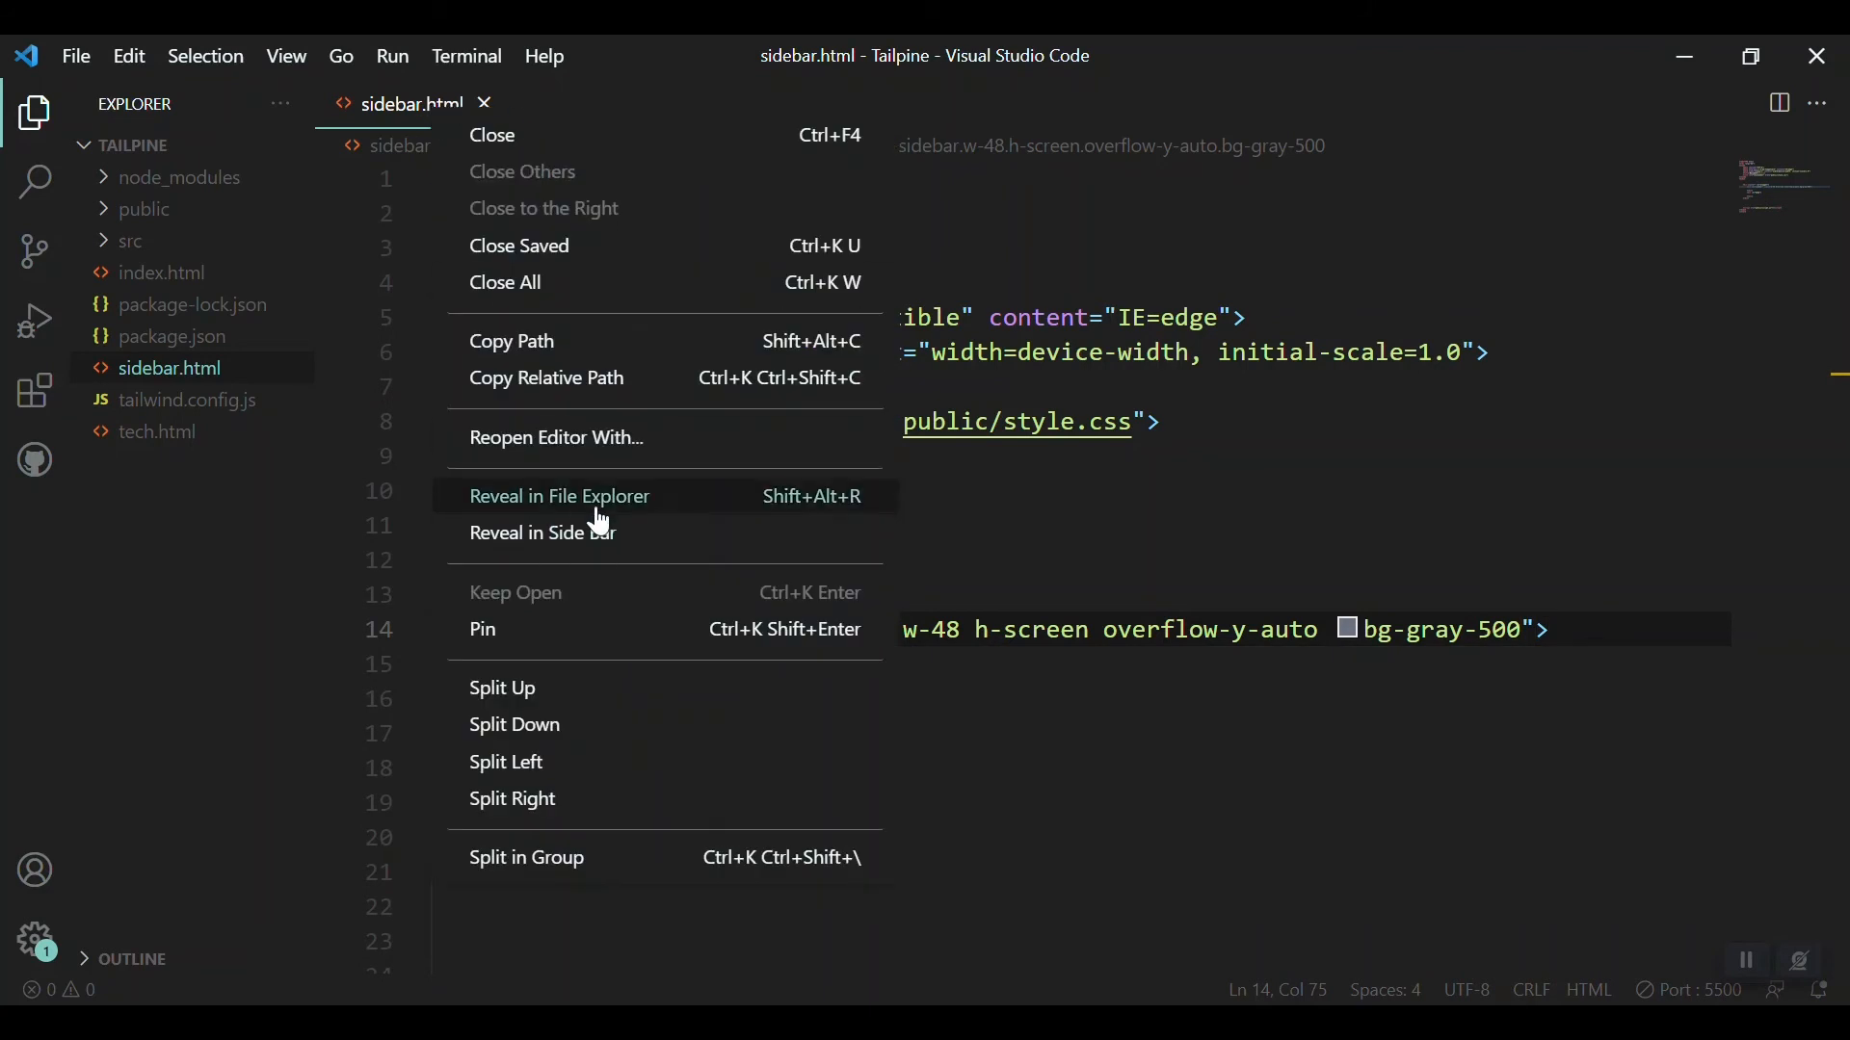
pyautogui.click(559, 495)
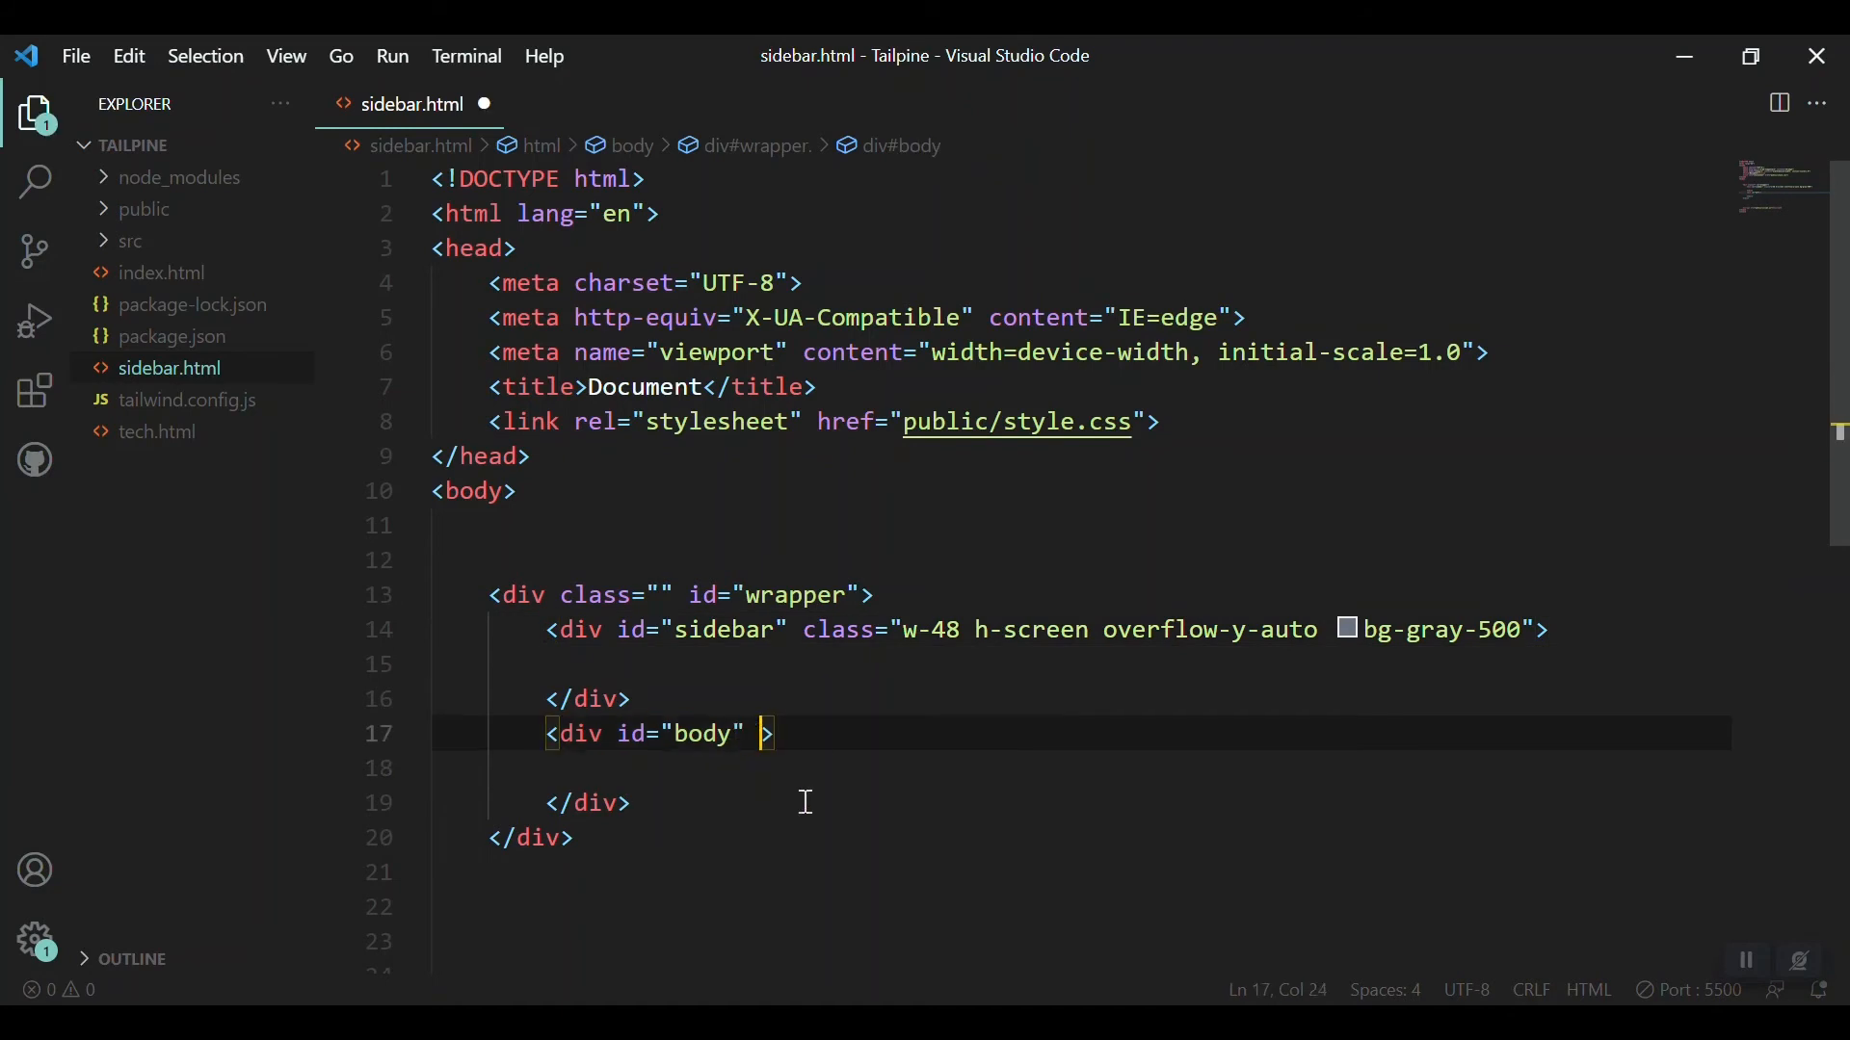
# Give div#body class="w-full h-screen overflow-y-auto bg-red-400".
pyautogui.write('class=""')
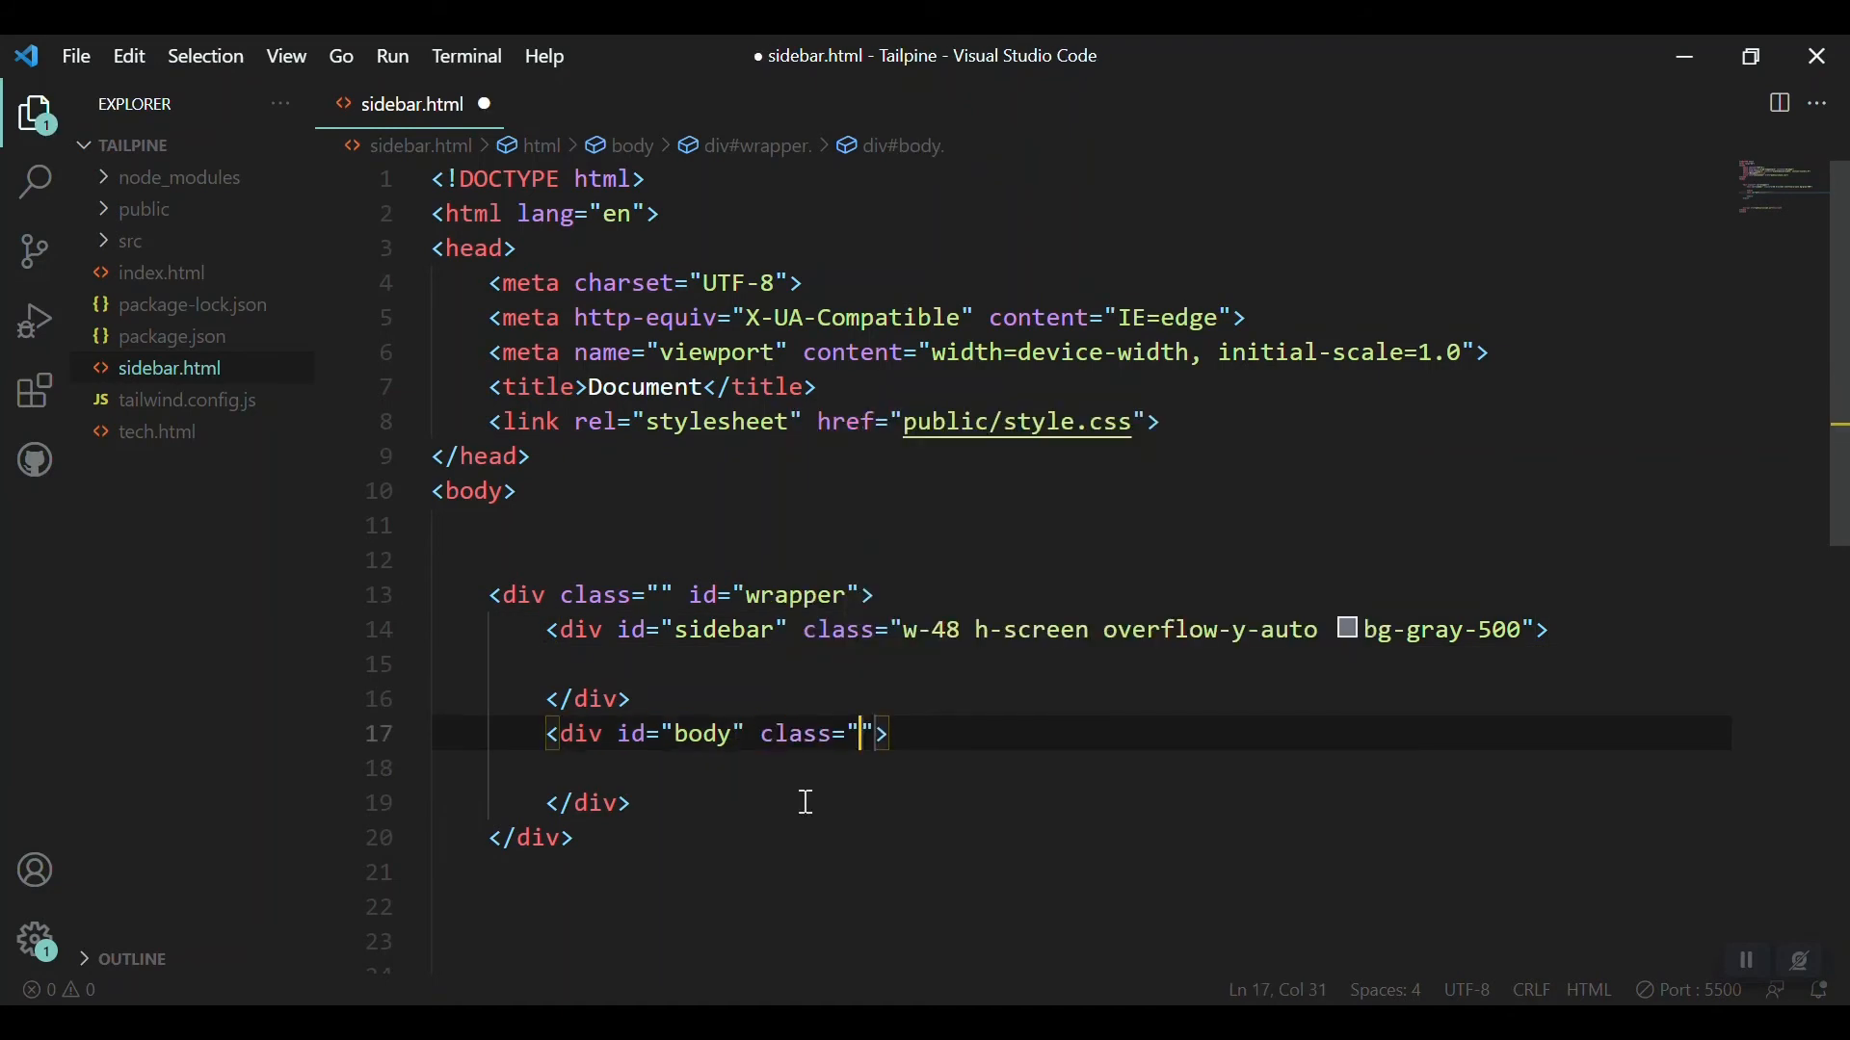
pyautogui.write('w-full')
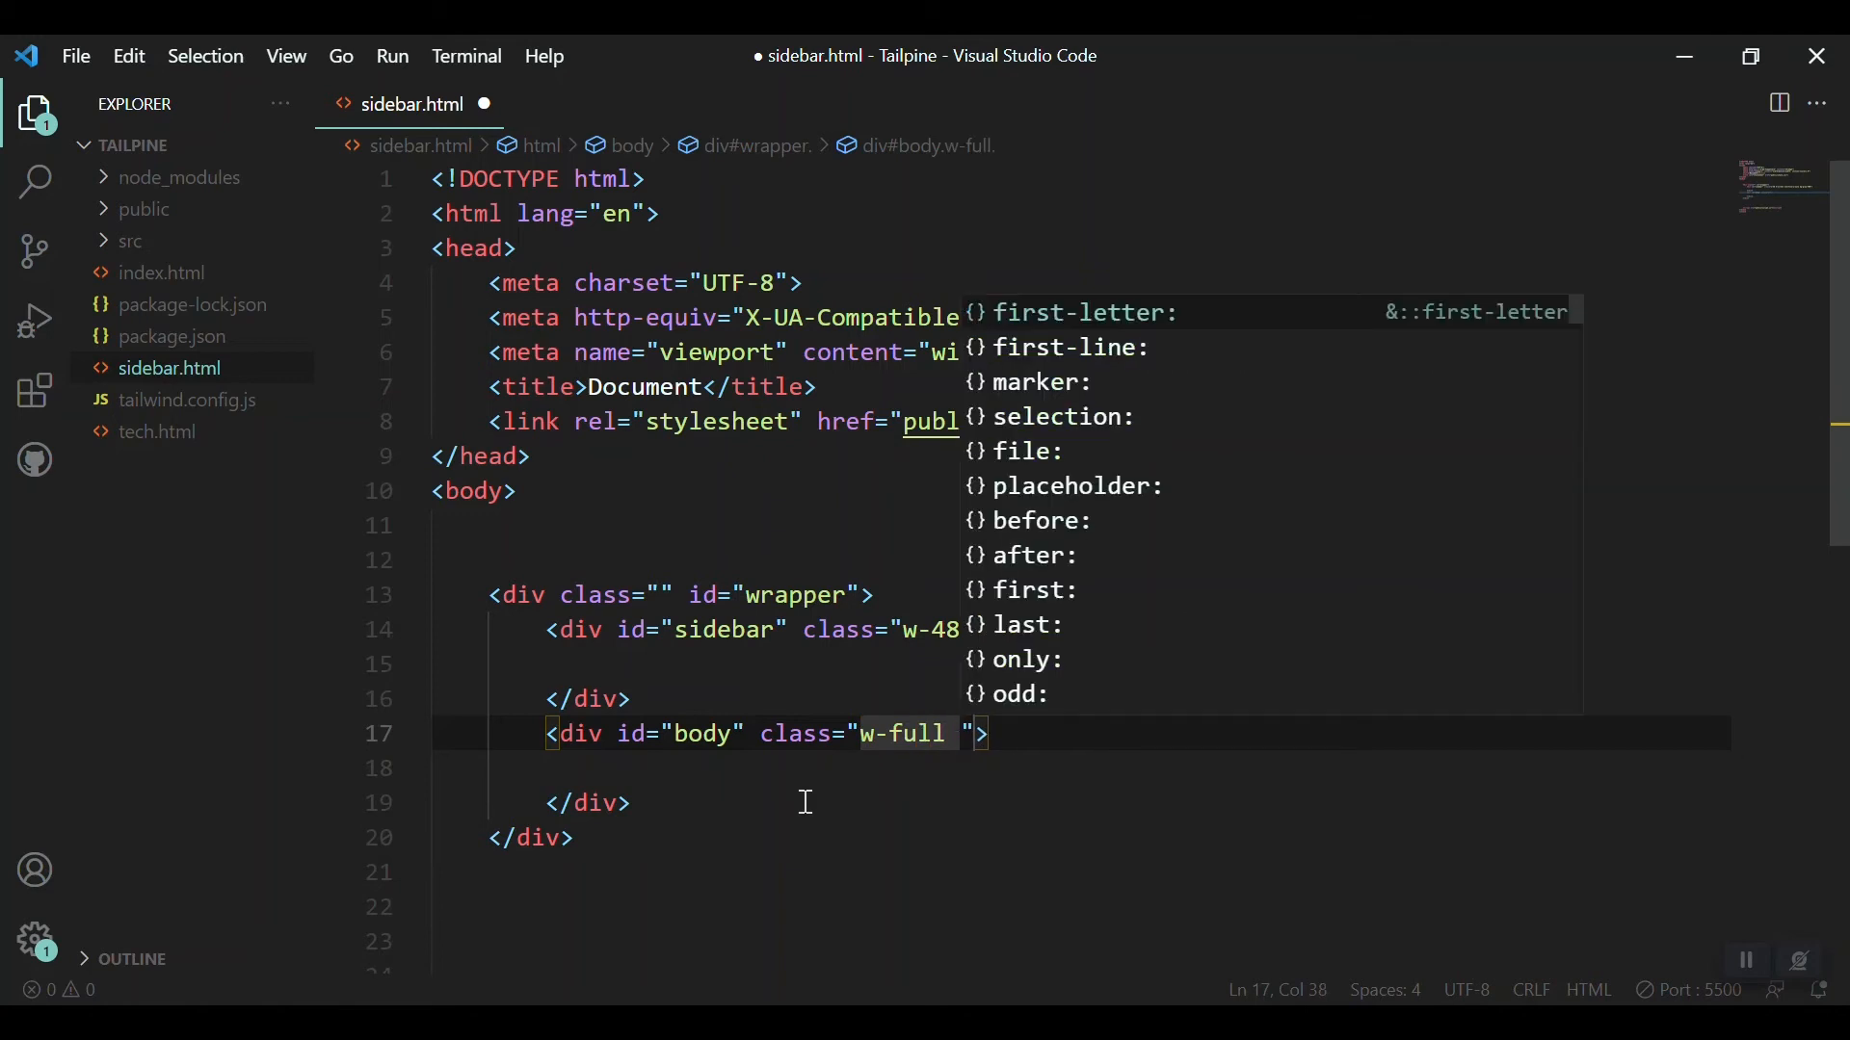
pyautogui.write('h-screen pv')
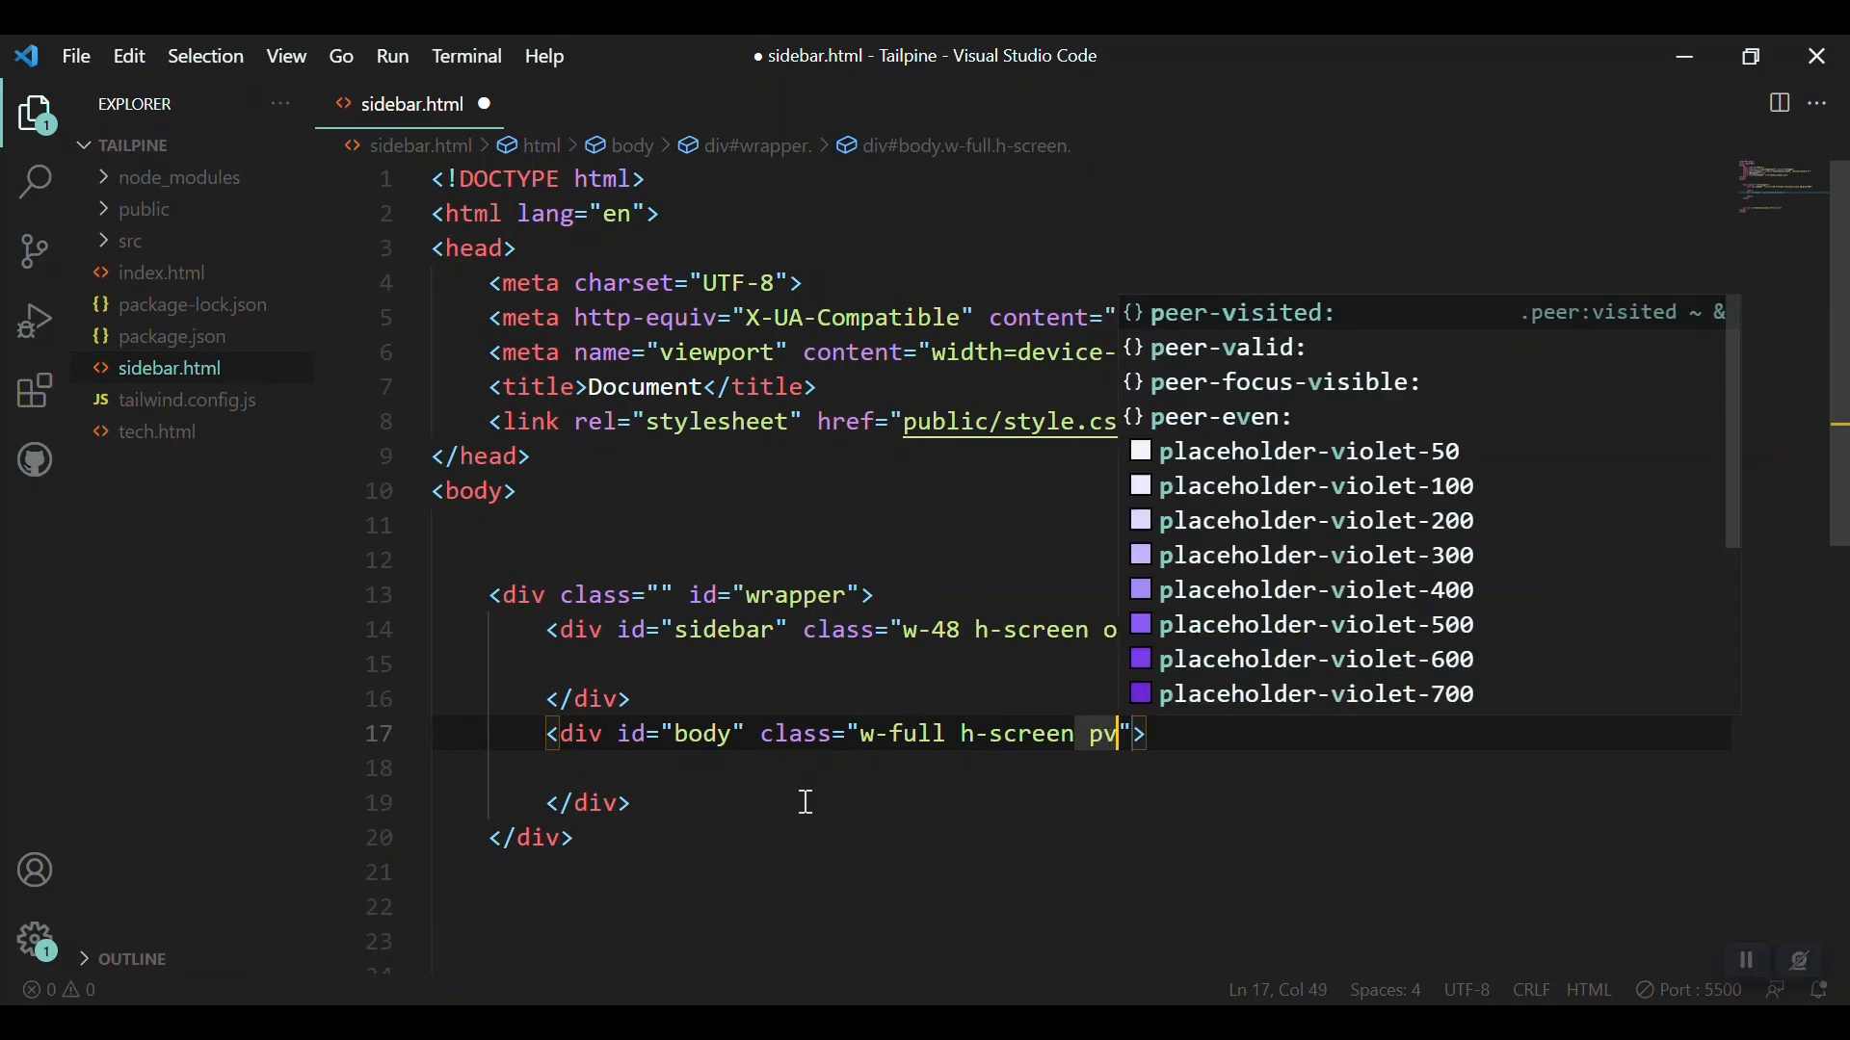
pyautogui.press('Backspace')
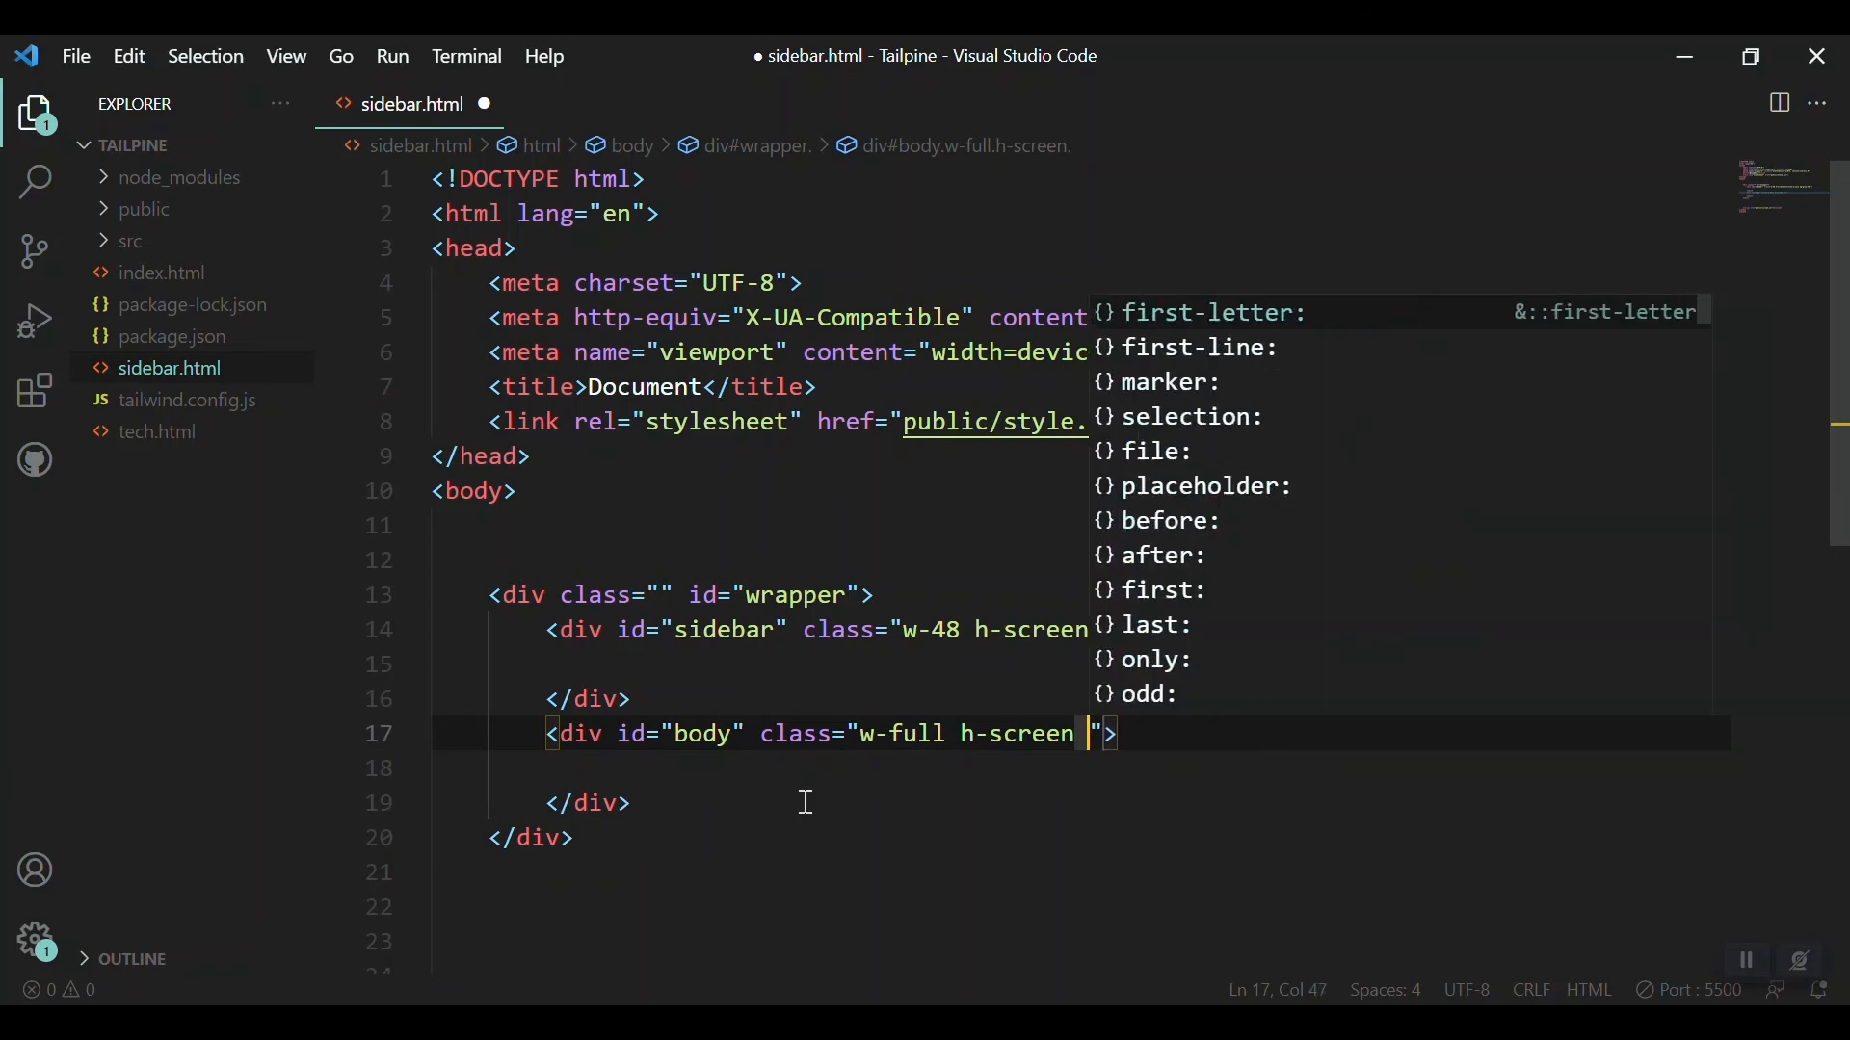
pyautogui.write('overflow-y-auto')
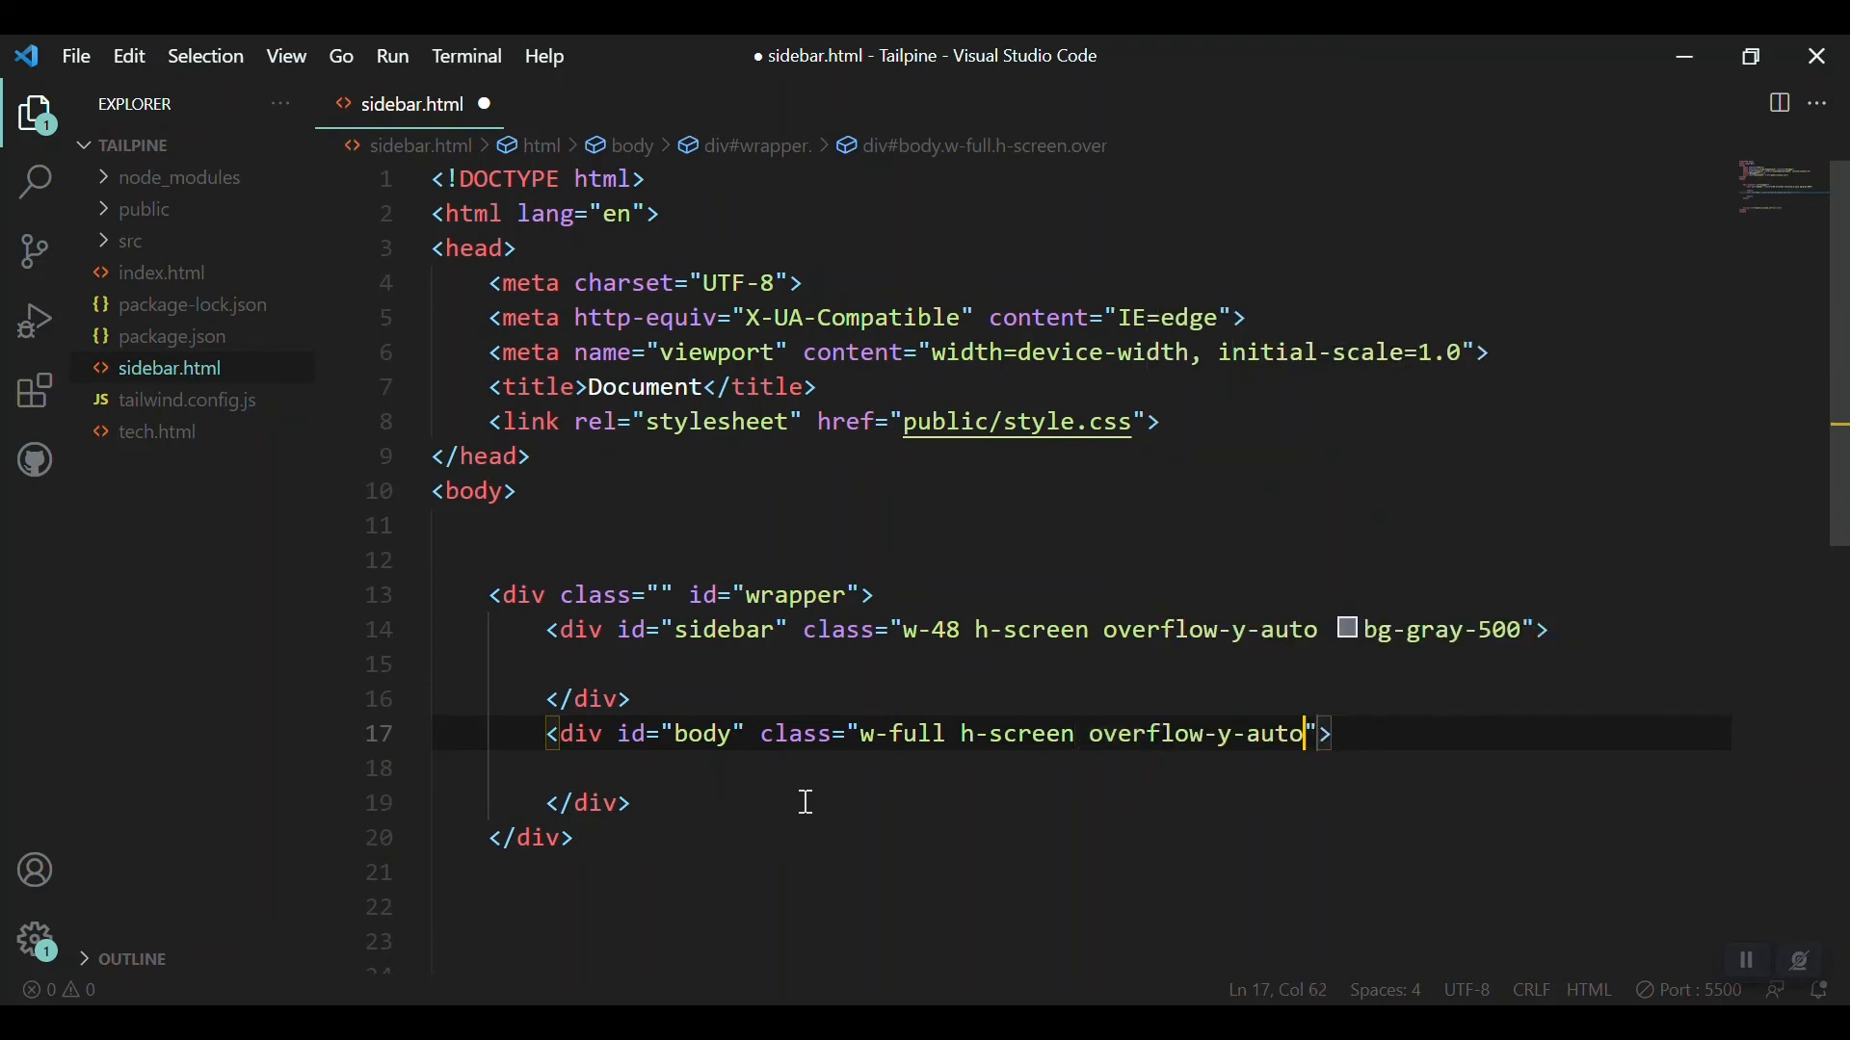
pyautogui.write('bg-')
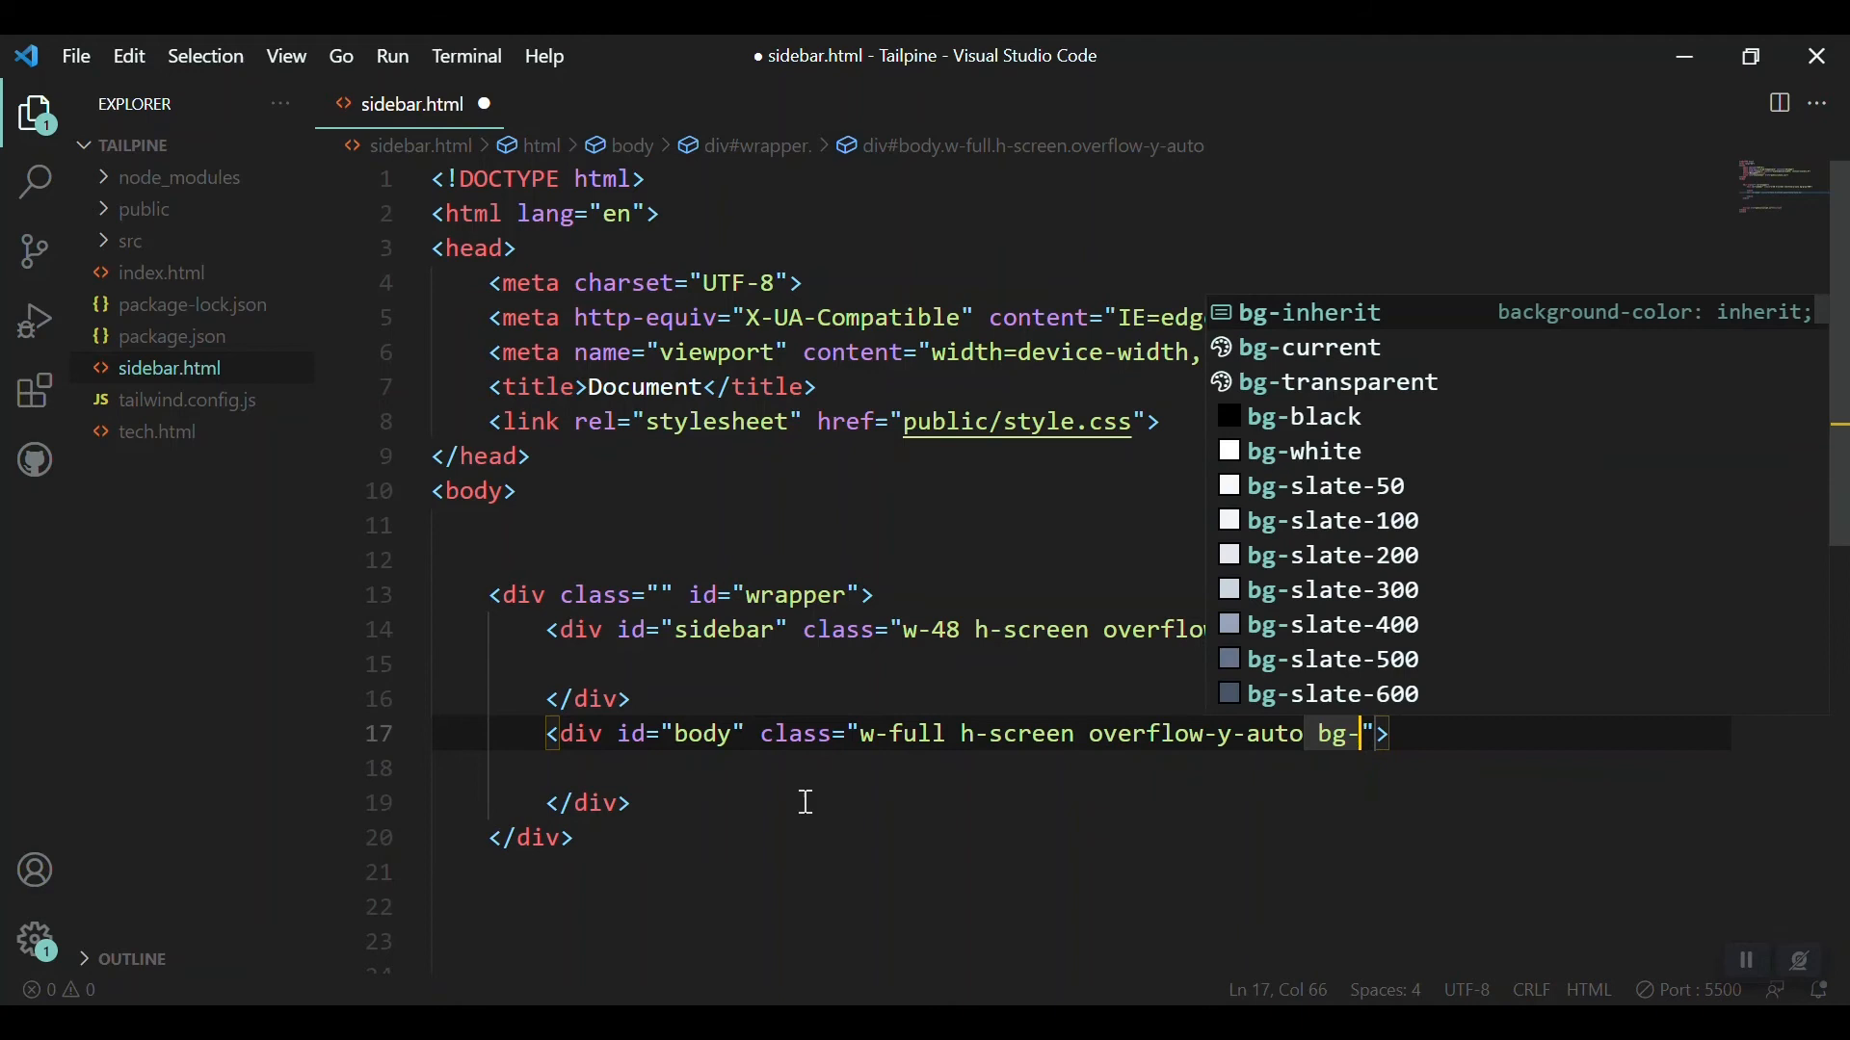
pyautogui.write('red-400')
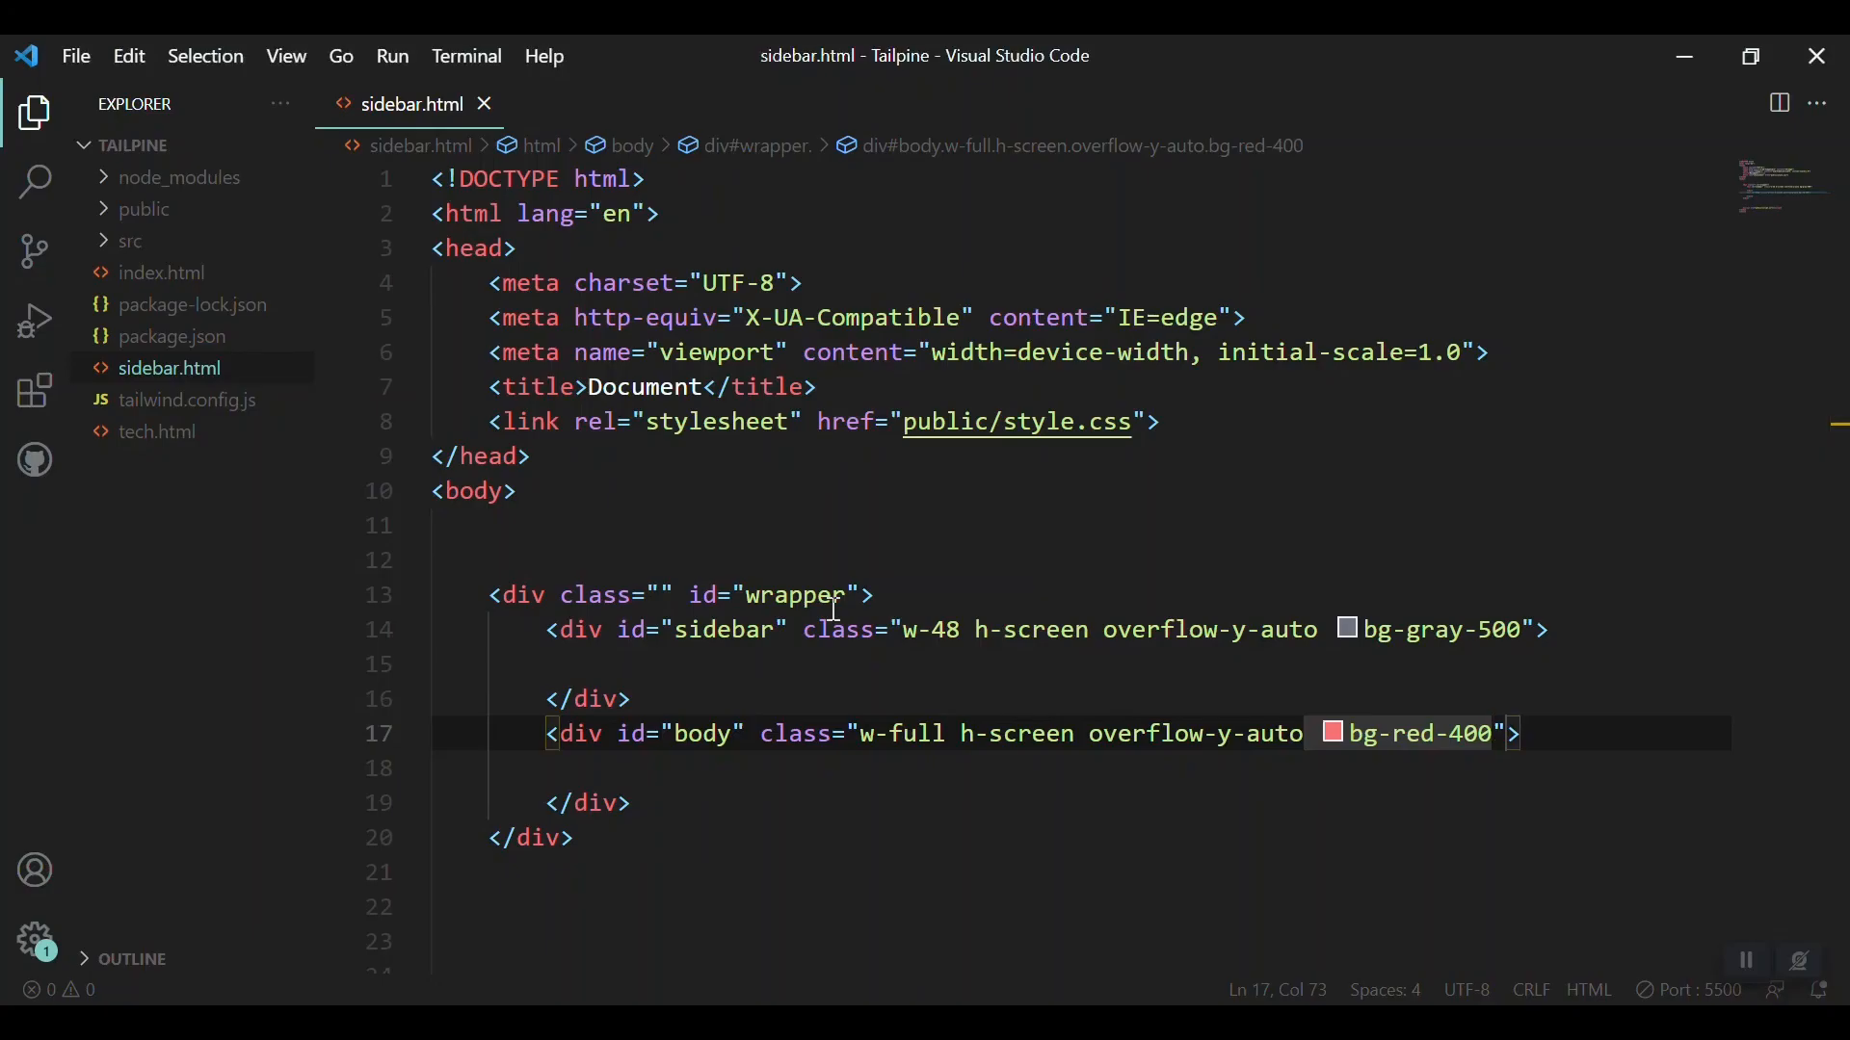
pyautogui.click(660, 595)
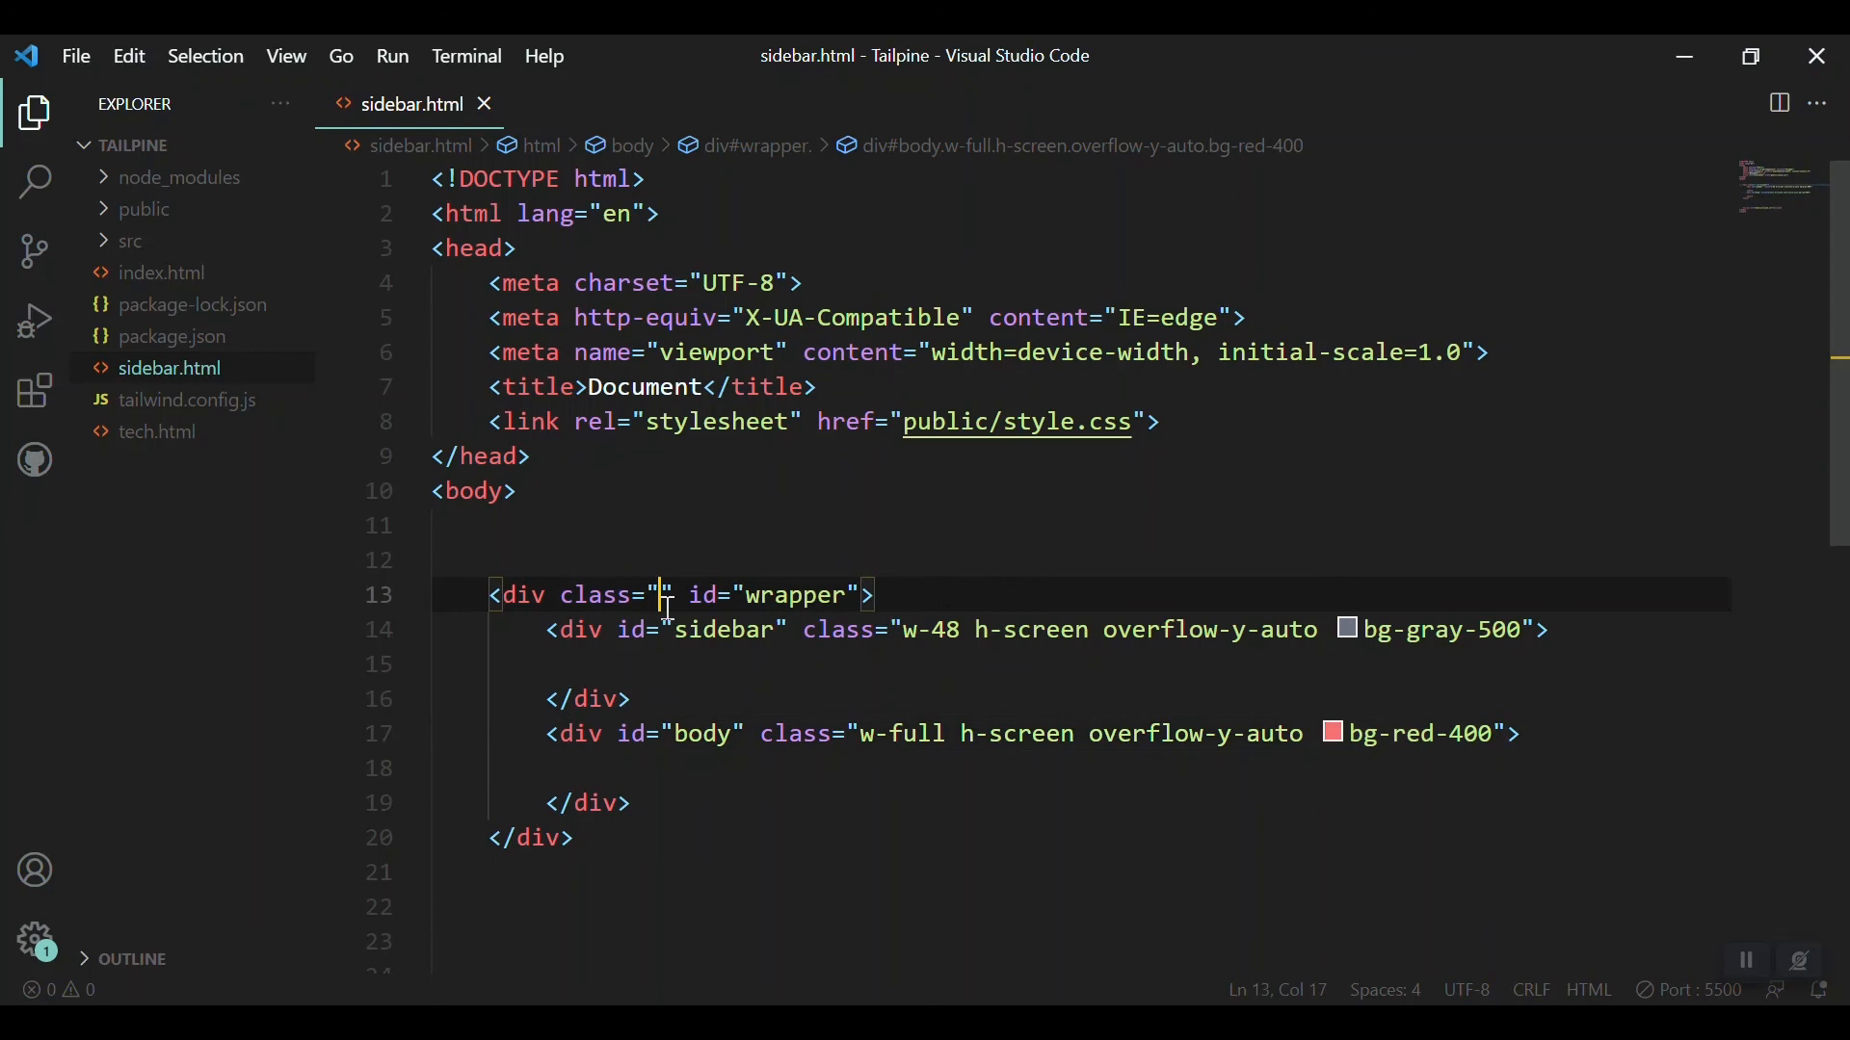
pyautogui.write('fle')
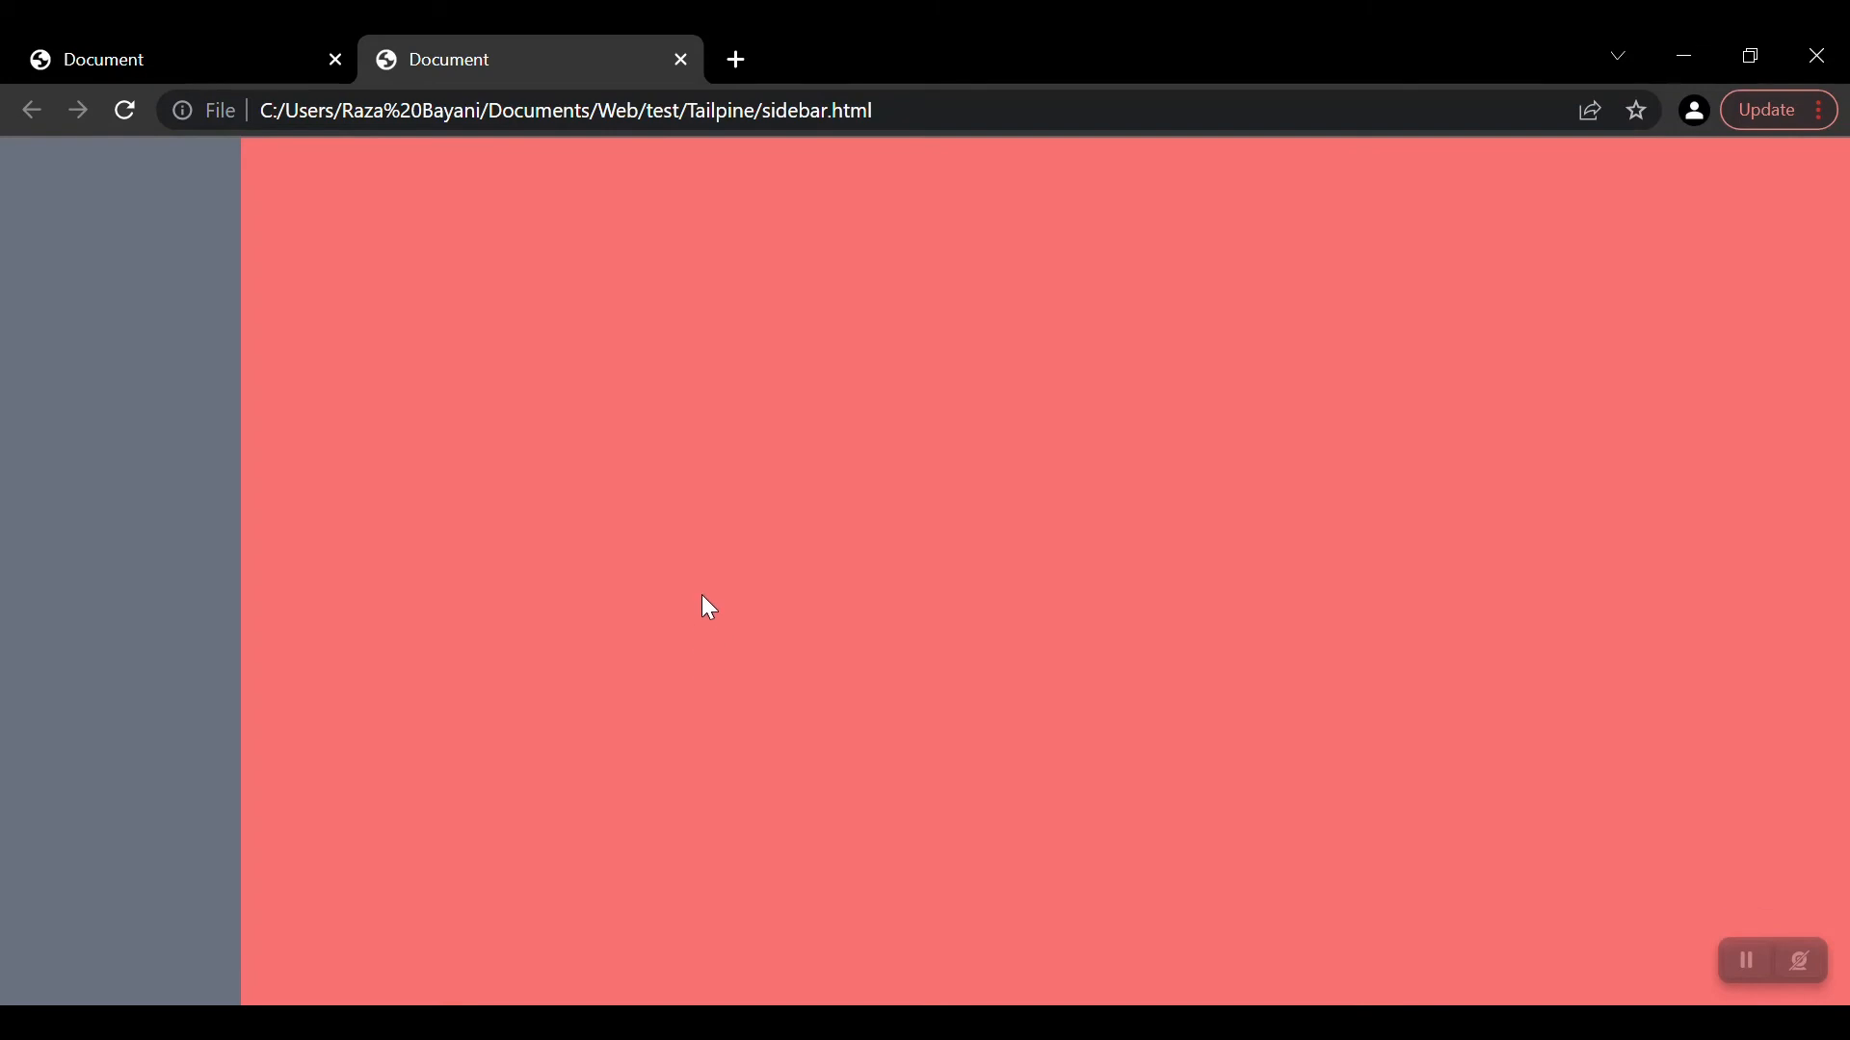
pyautogui.moveTo(29, 726)
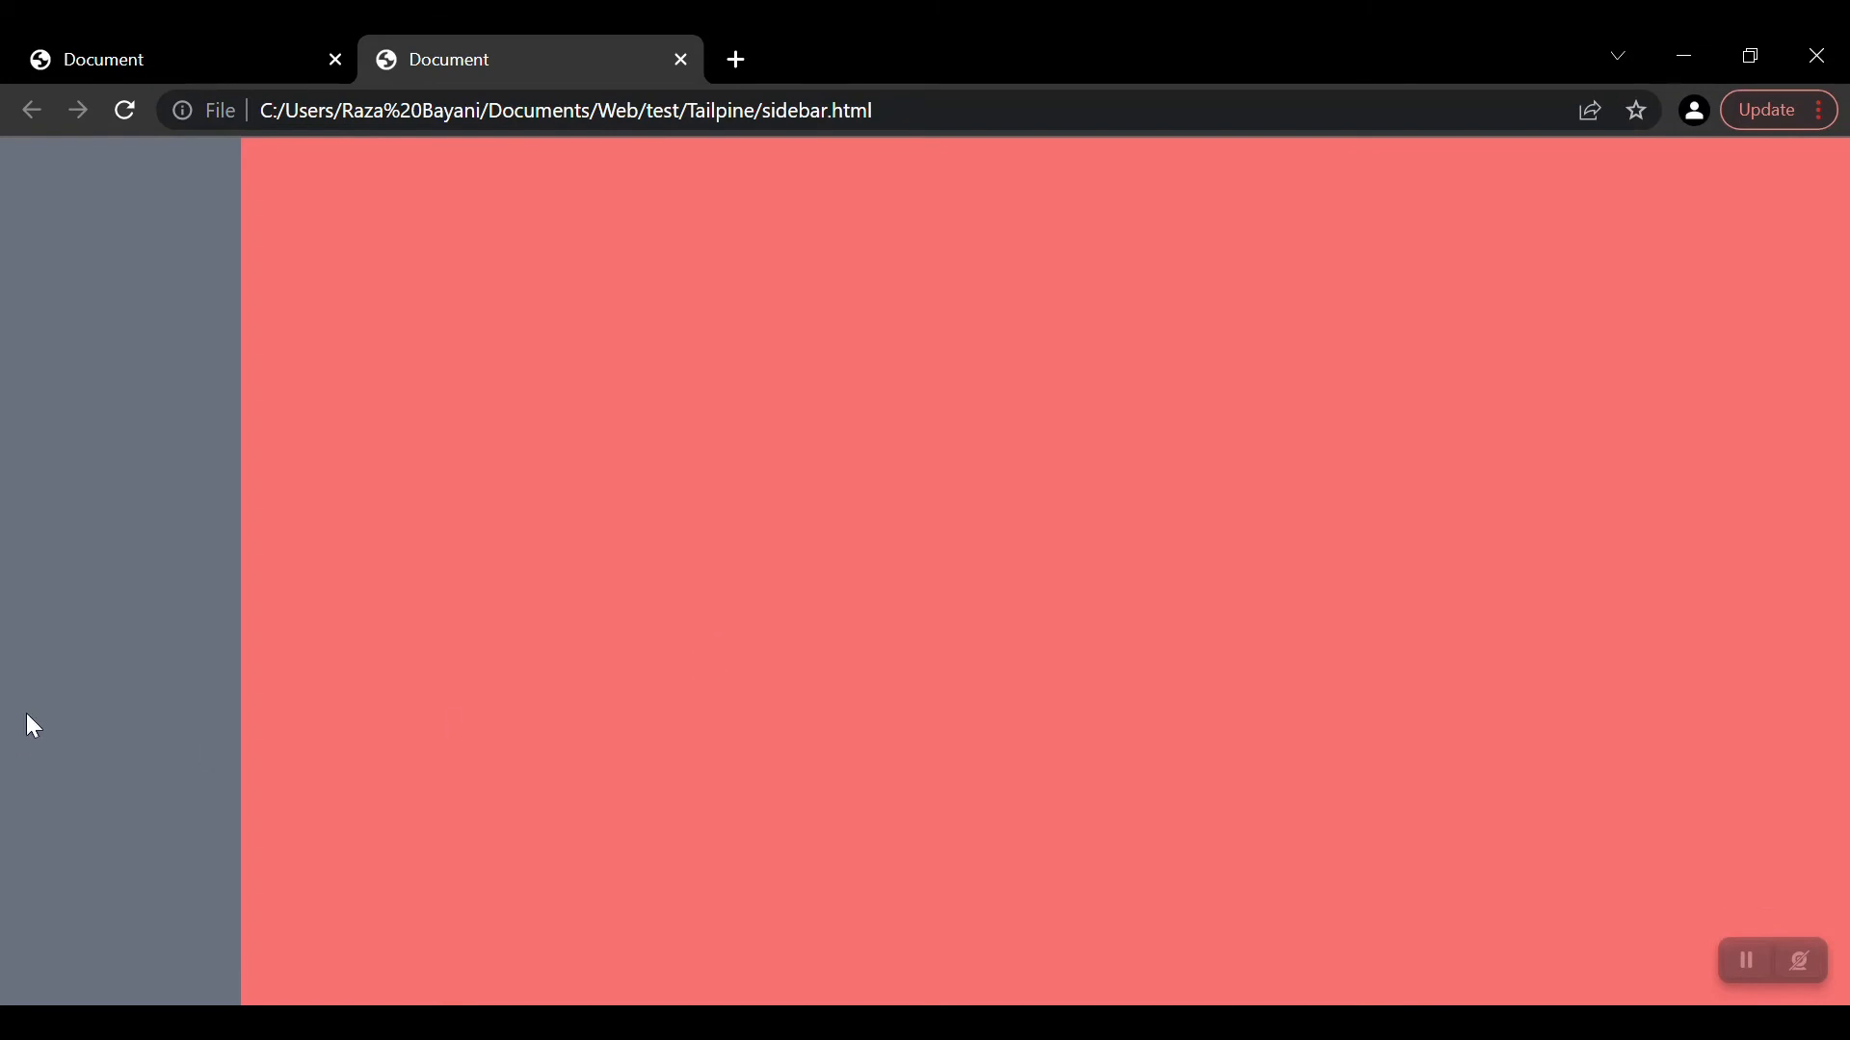
pyautogui.moveTo(513, 670)
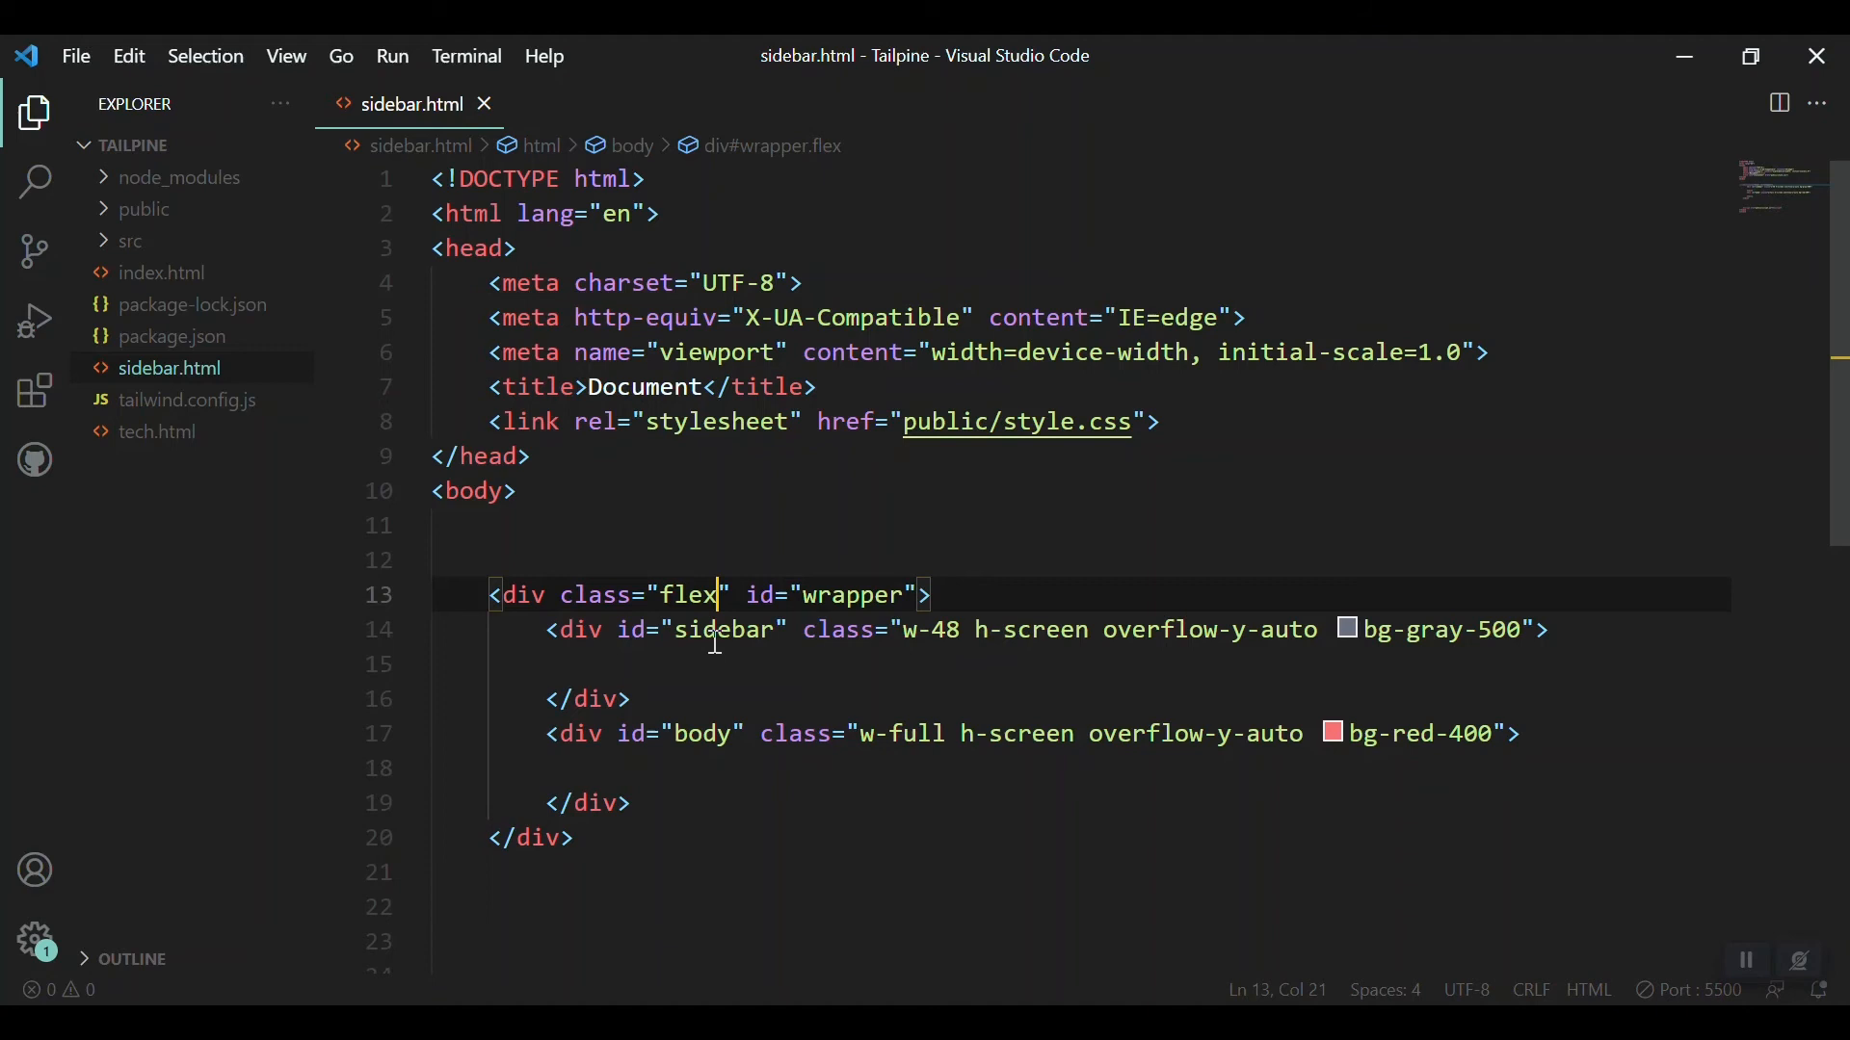
pyautogui.moveTo(734, 663)
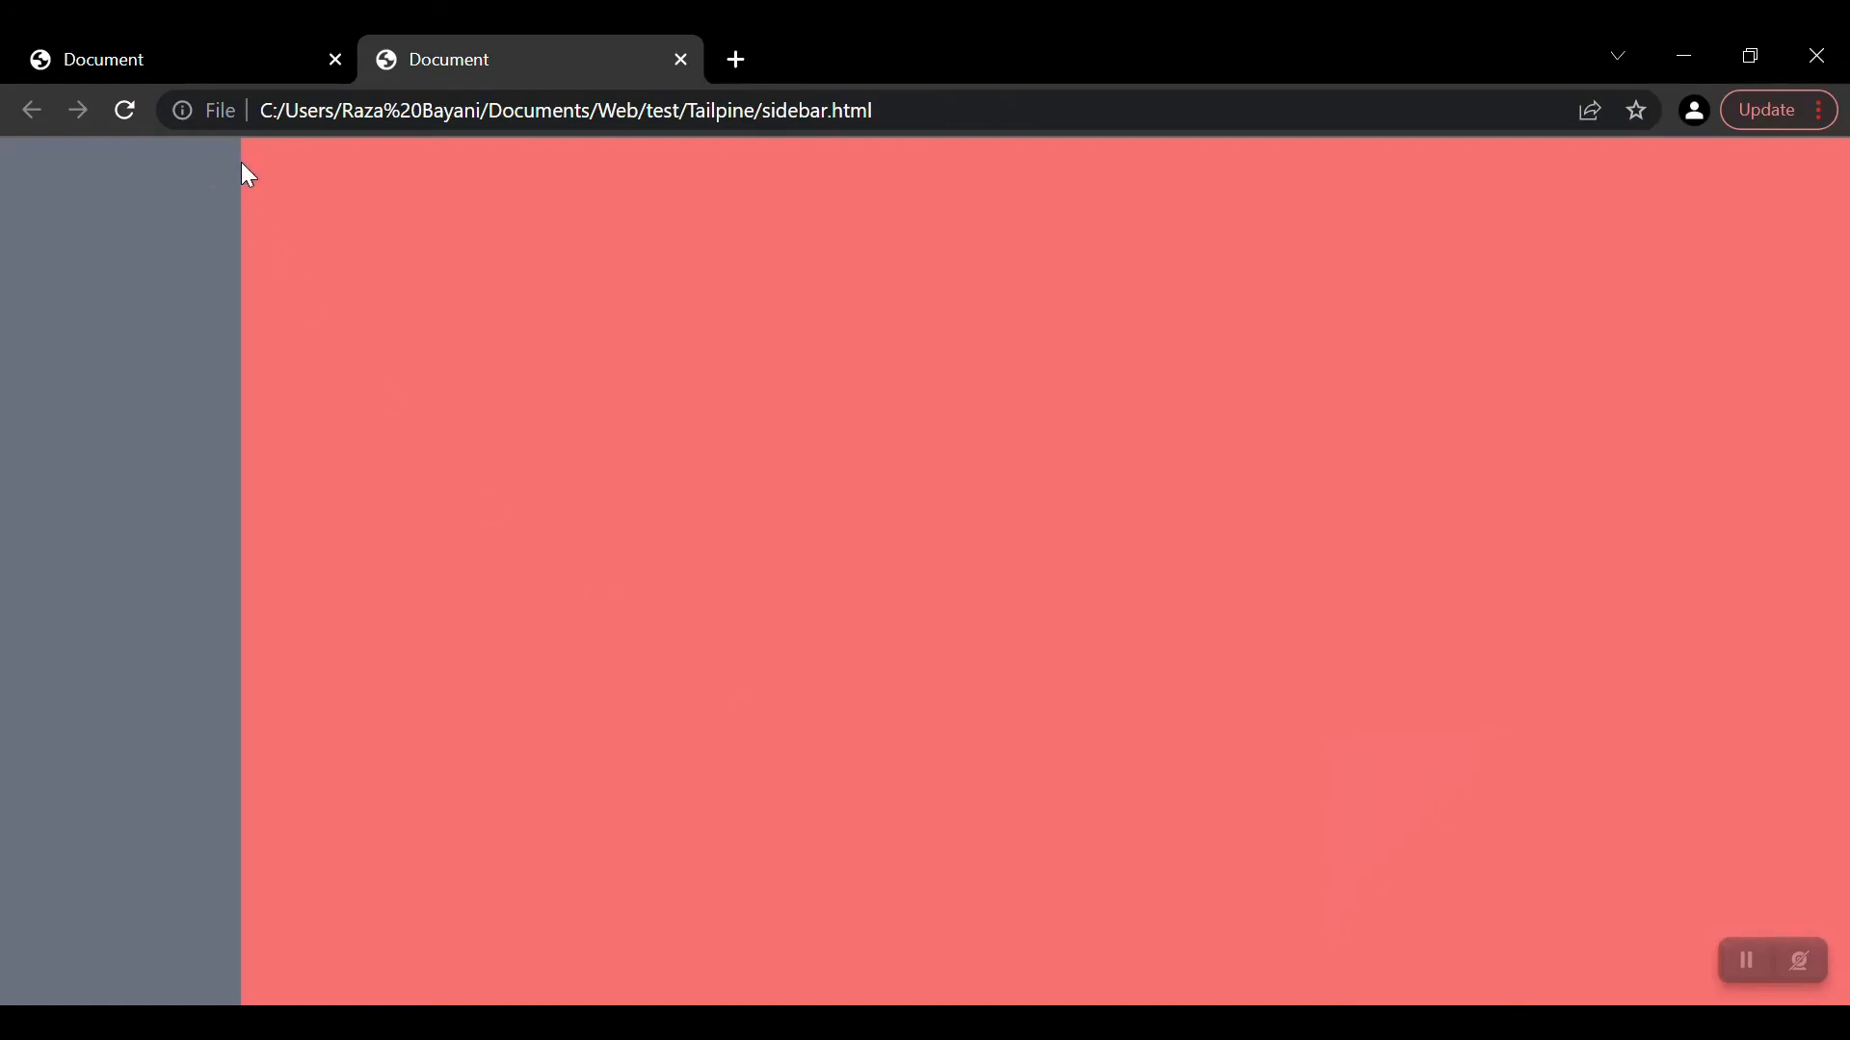
pyautogui.moveTo(260, 166)
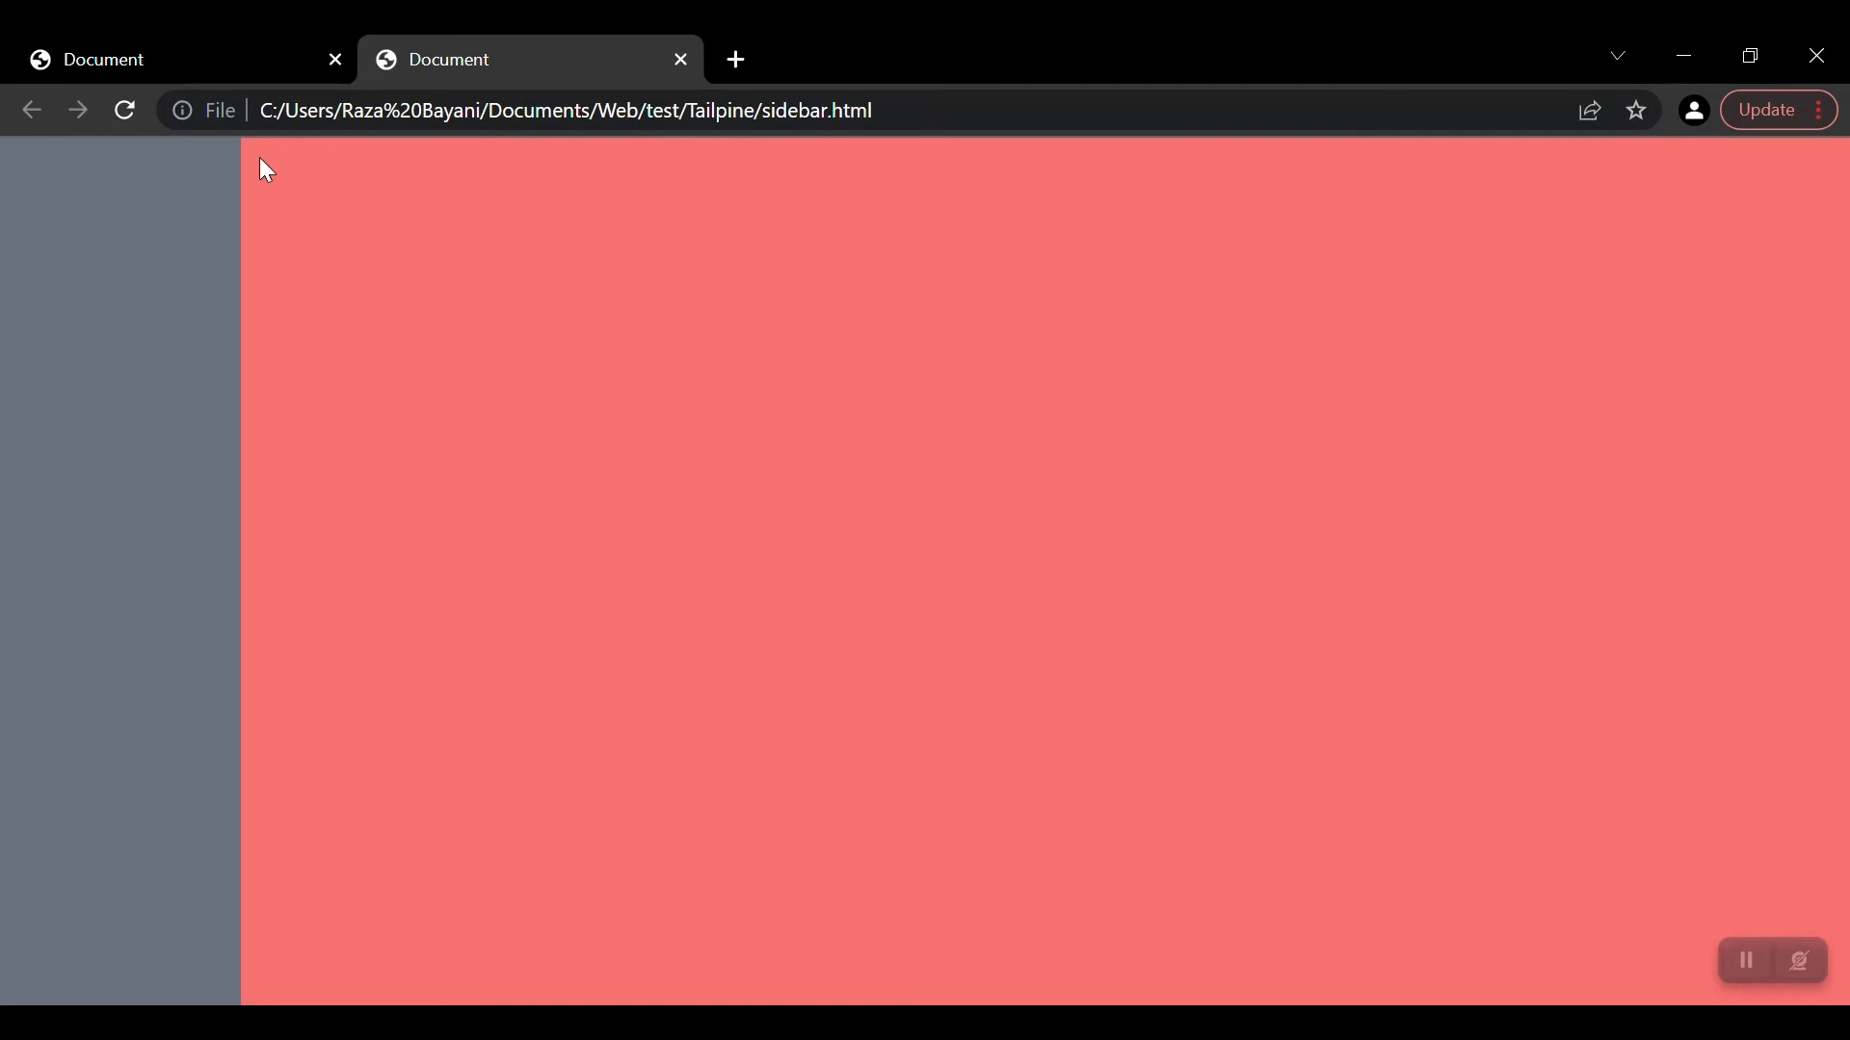
pyautogui.moveTo(275, 186)
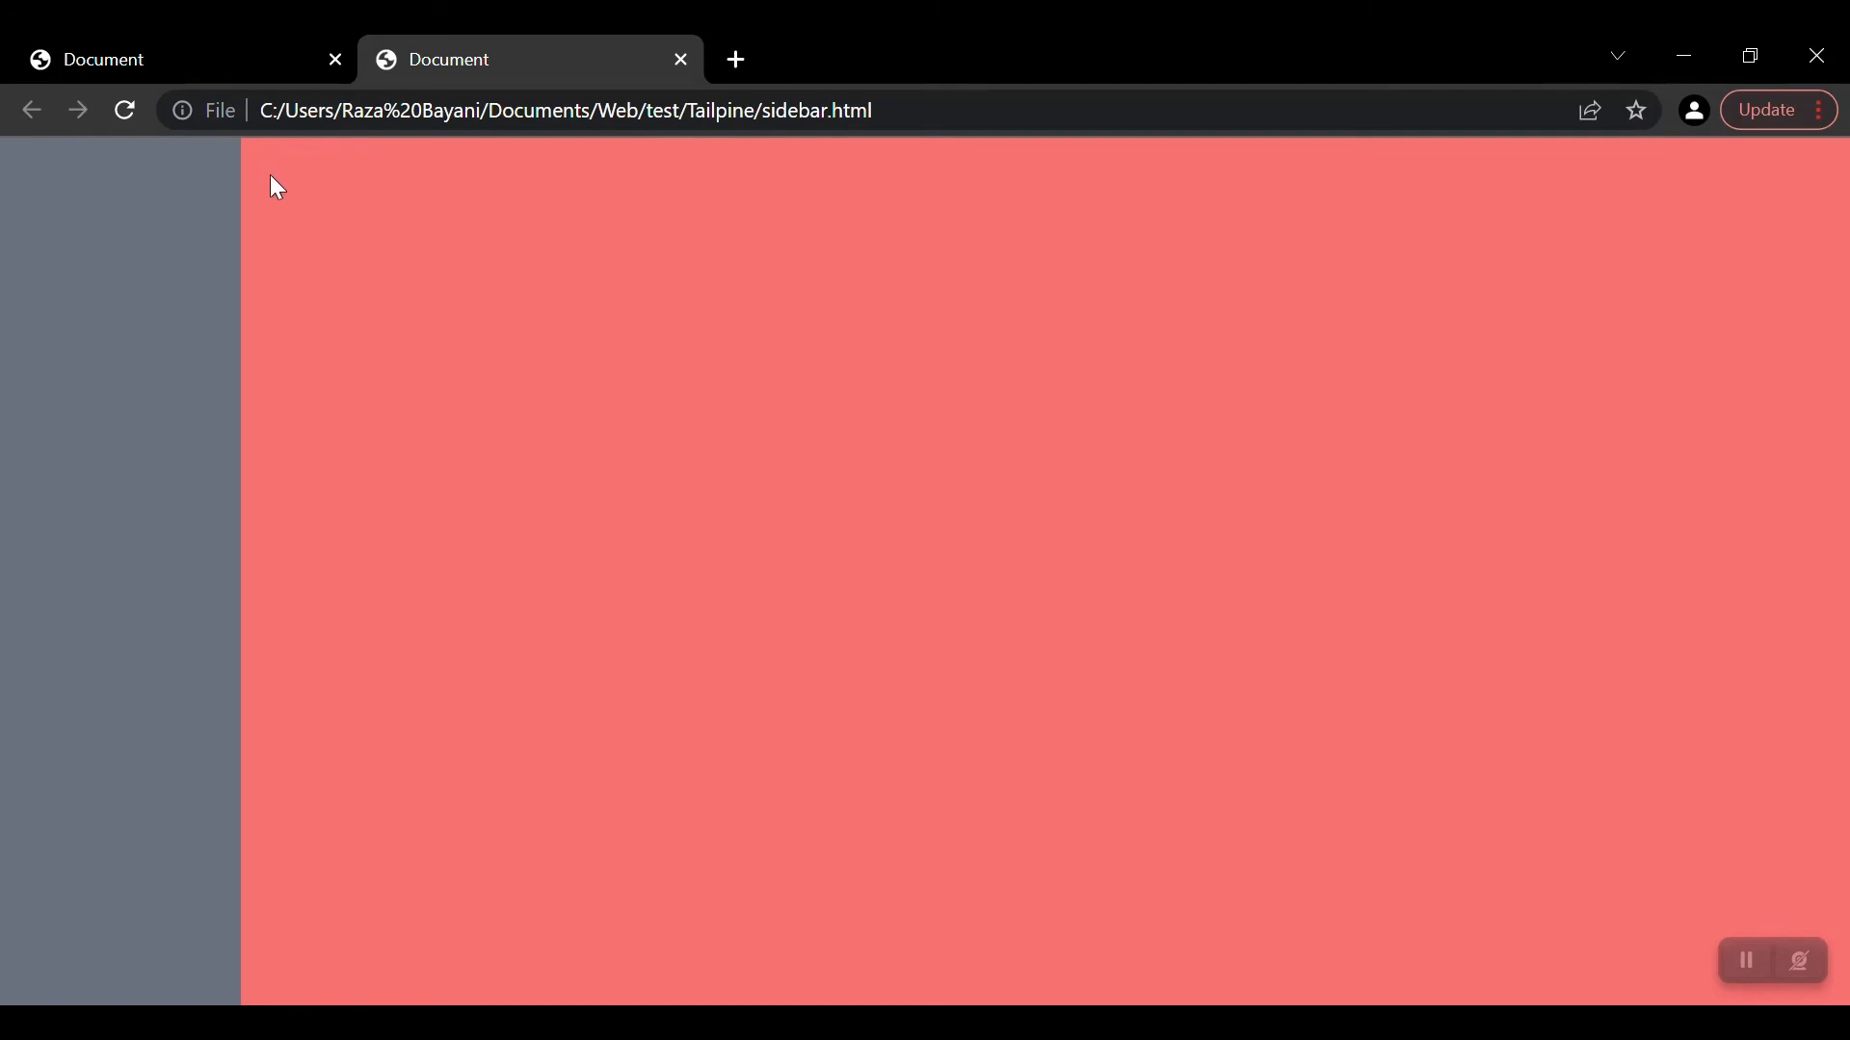
pyautogui.moveTo(260, 188)
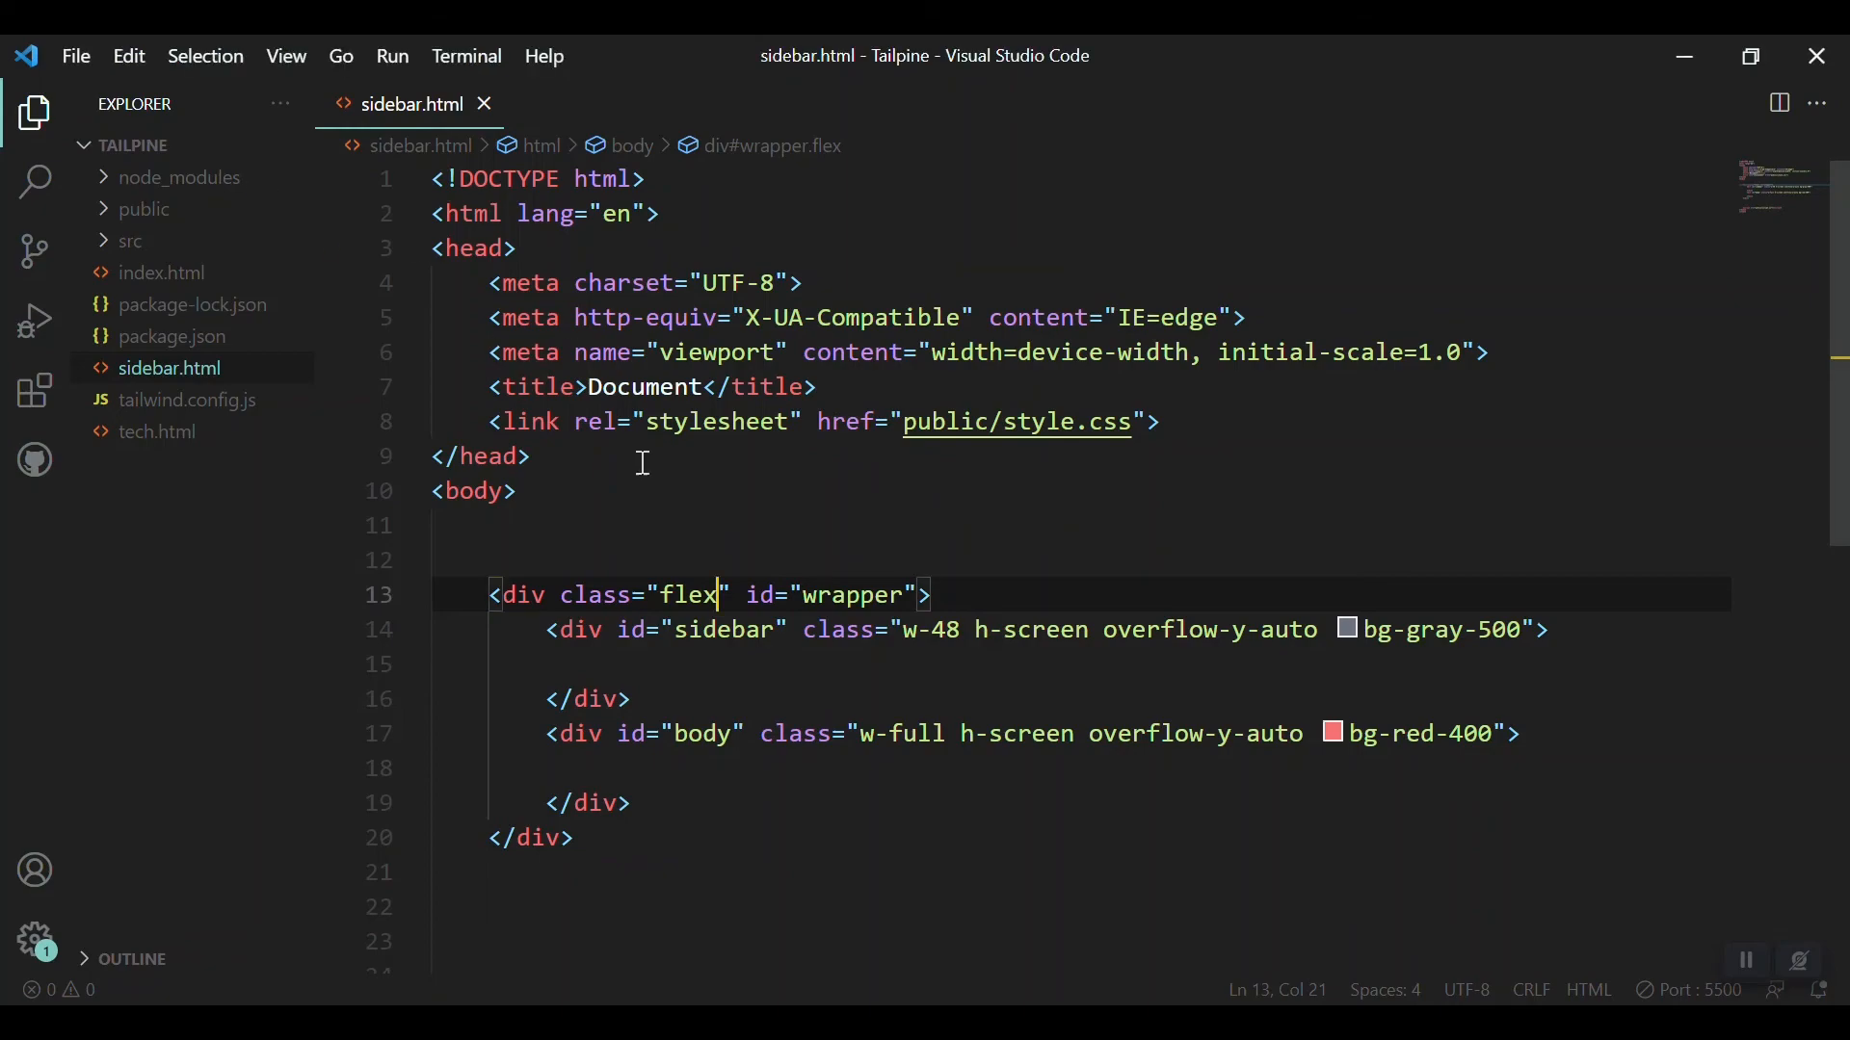
# Add a div with an x button in the sidebar, classed w-full h-auto p-4, and save.
pyautogui.click(701, 662)
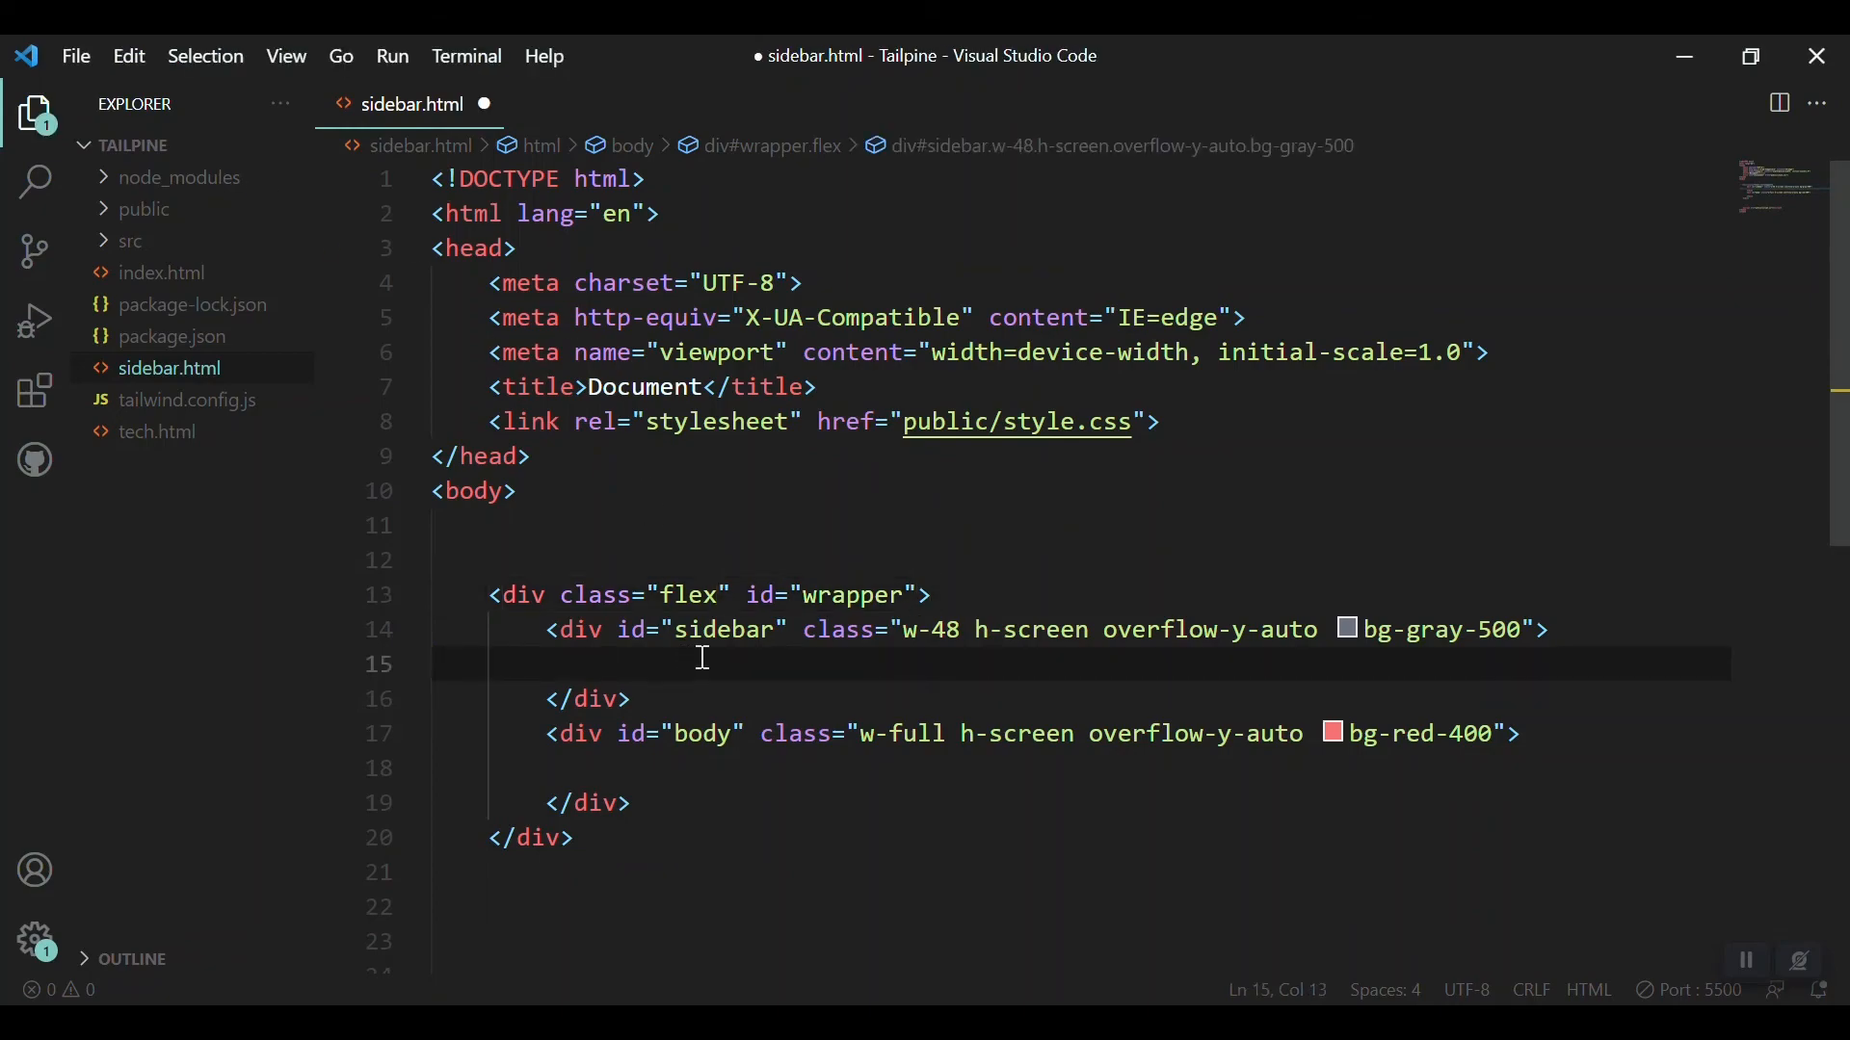
pyautogui.write('<div>')
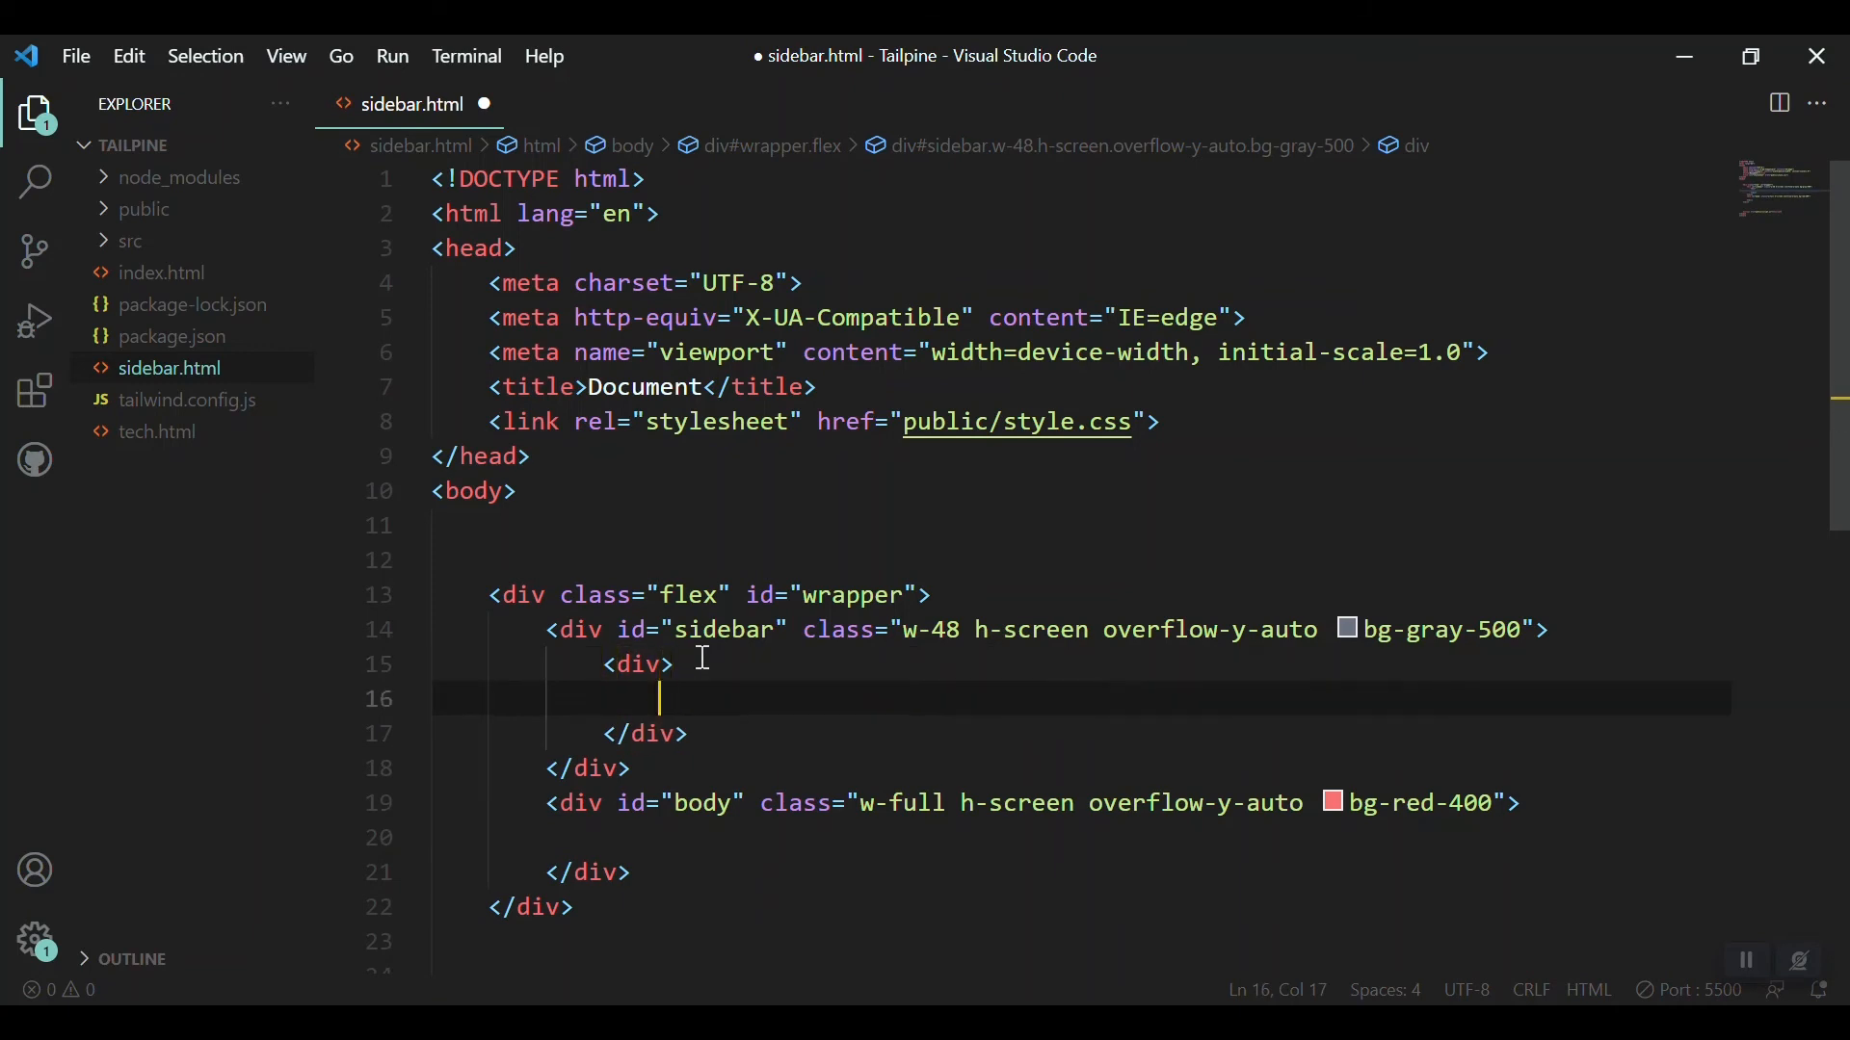
pyautogui.write('button>x</button>')
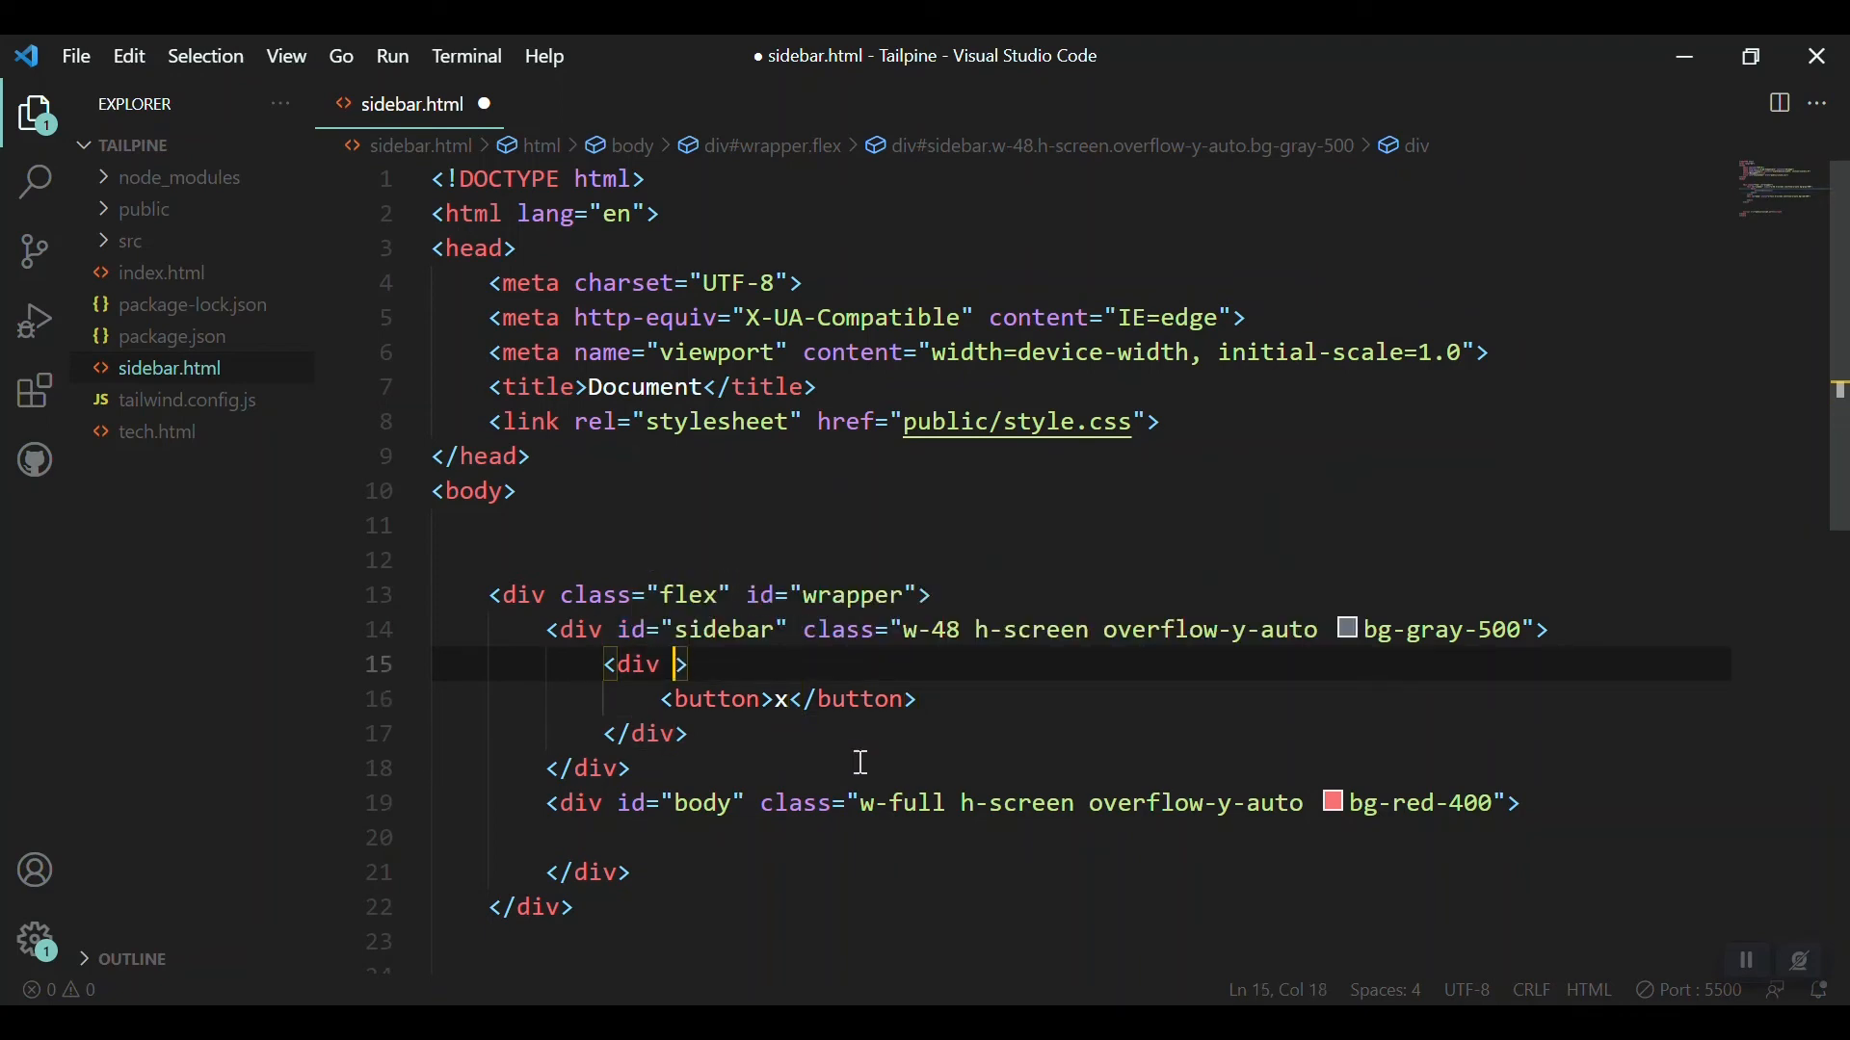
pyautogui.write('class="')
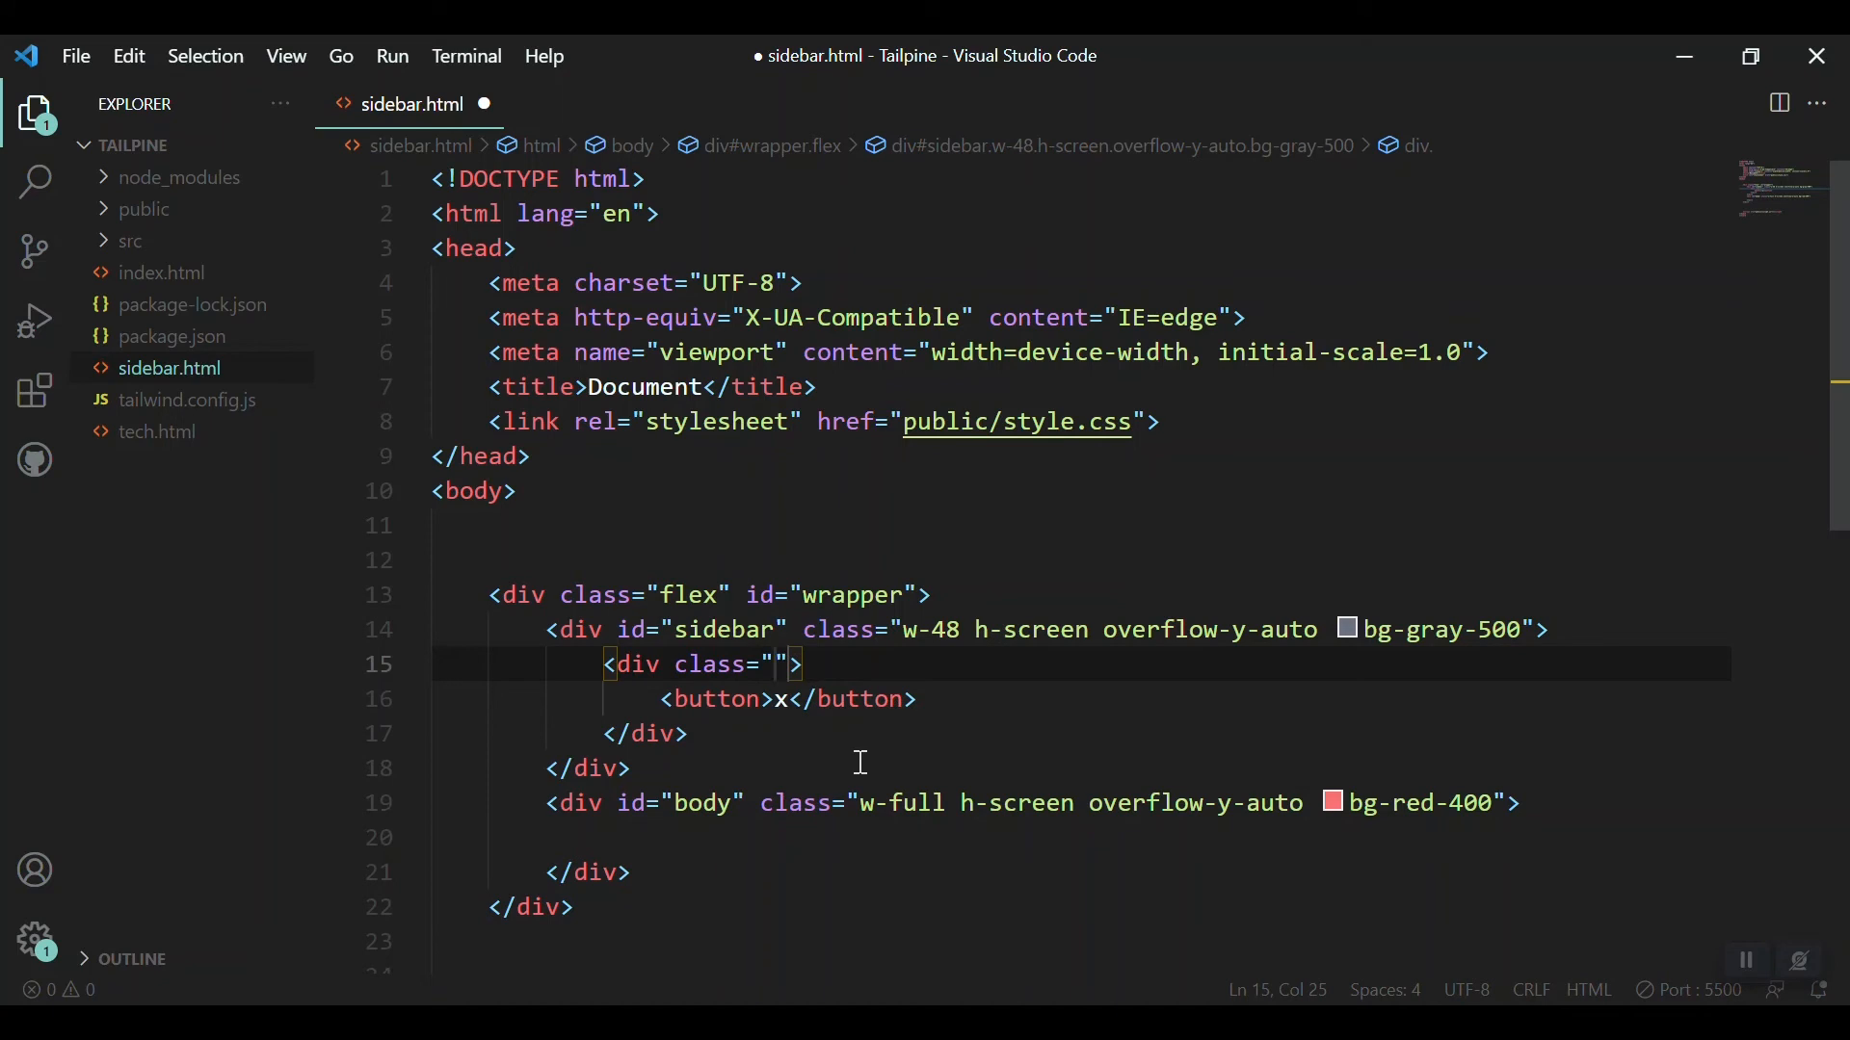
pyautogui.write('w-full')
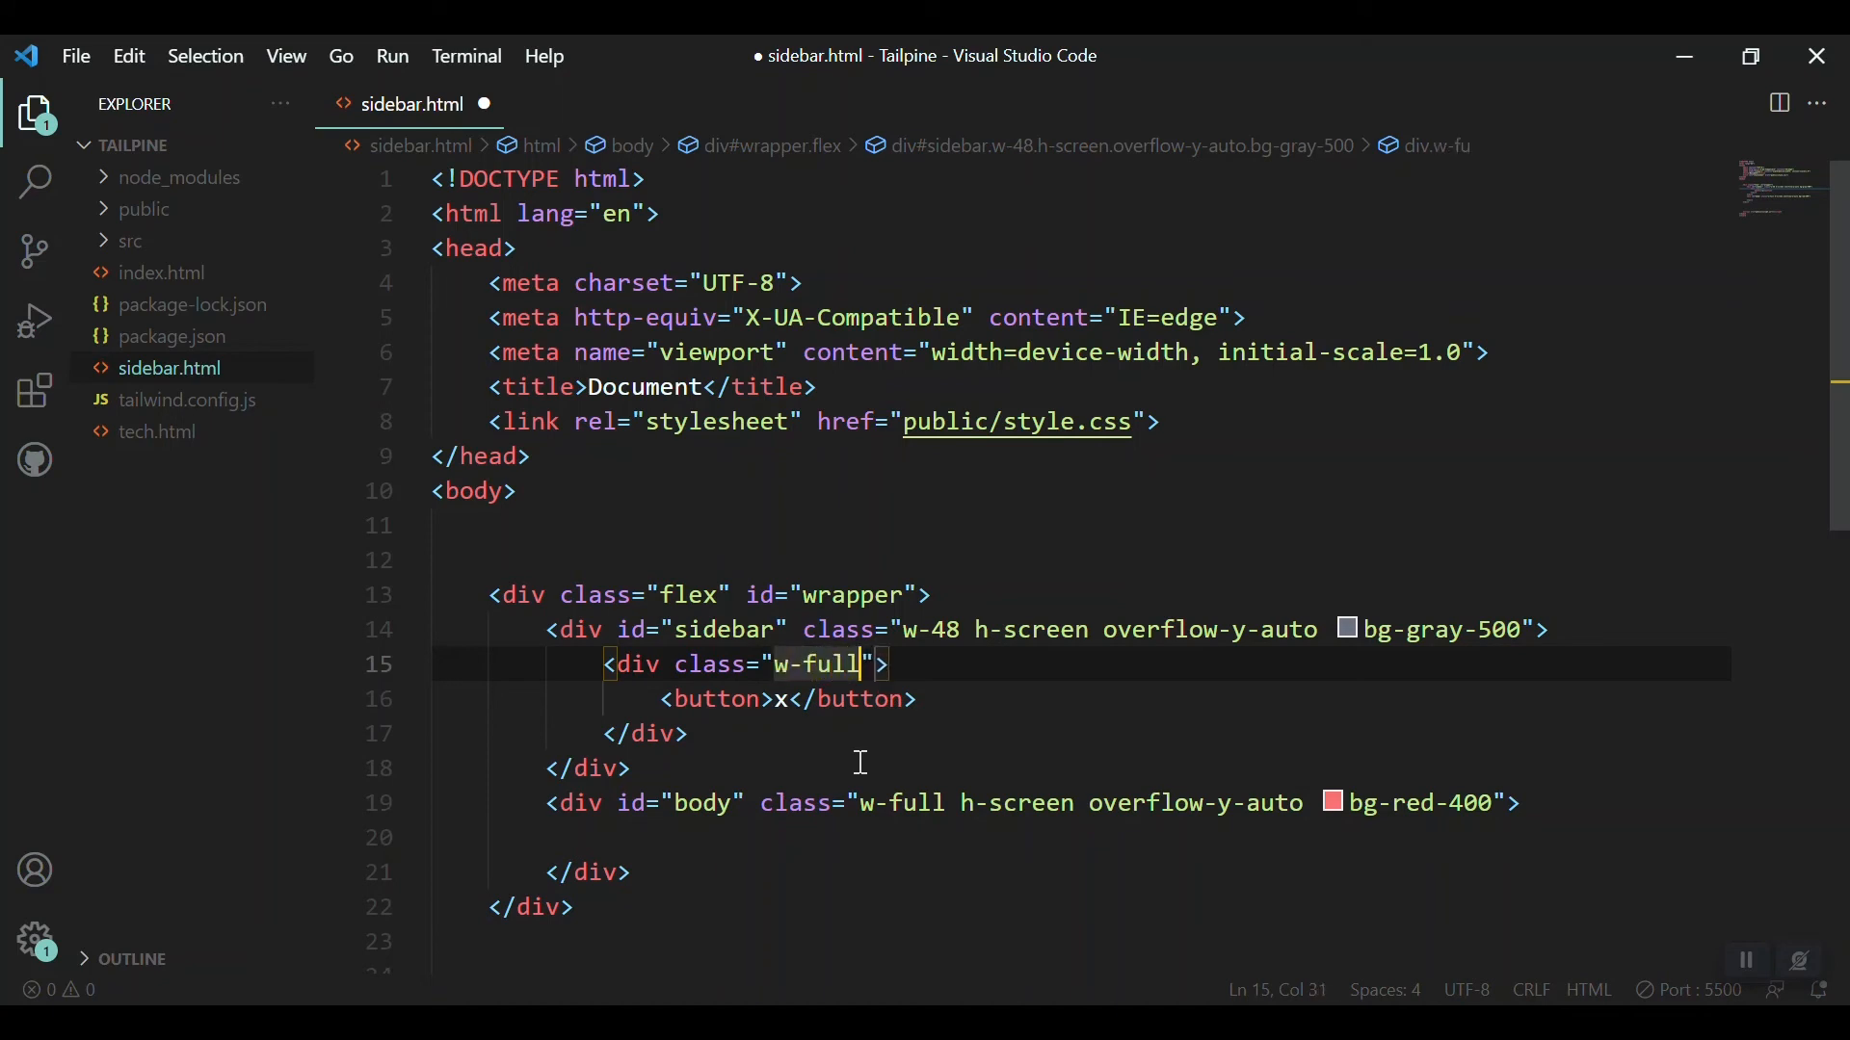
pyautogui.write('h-auto')
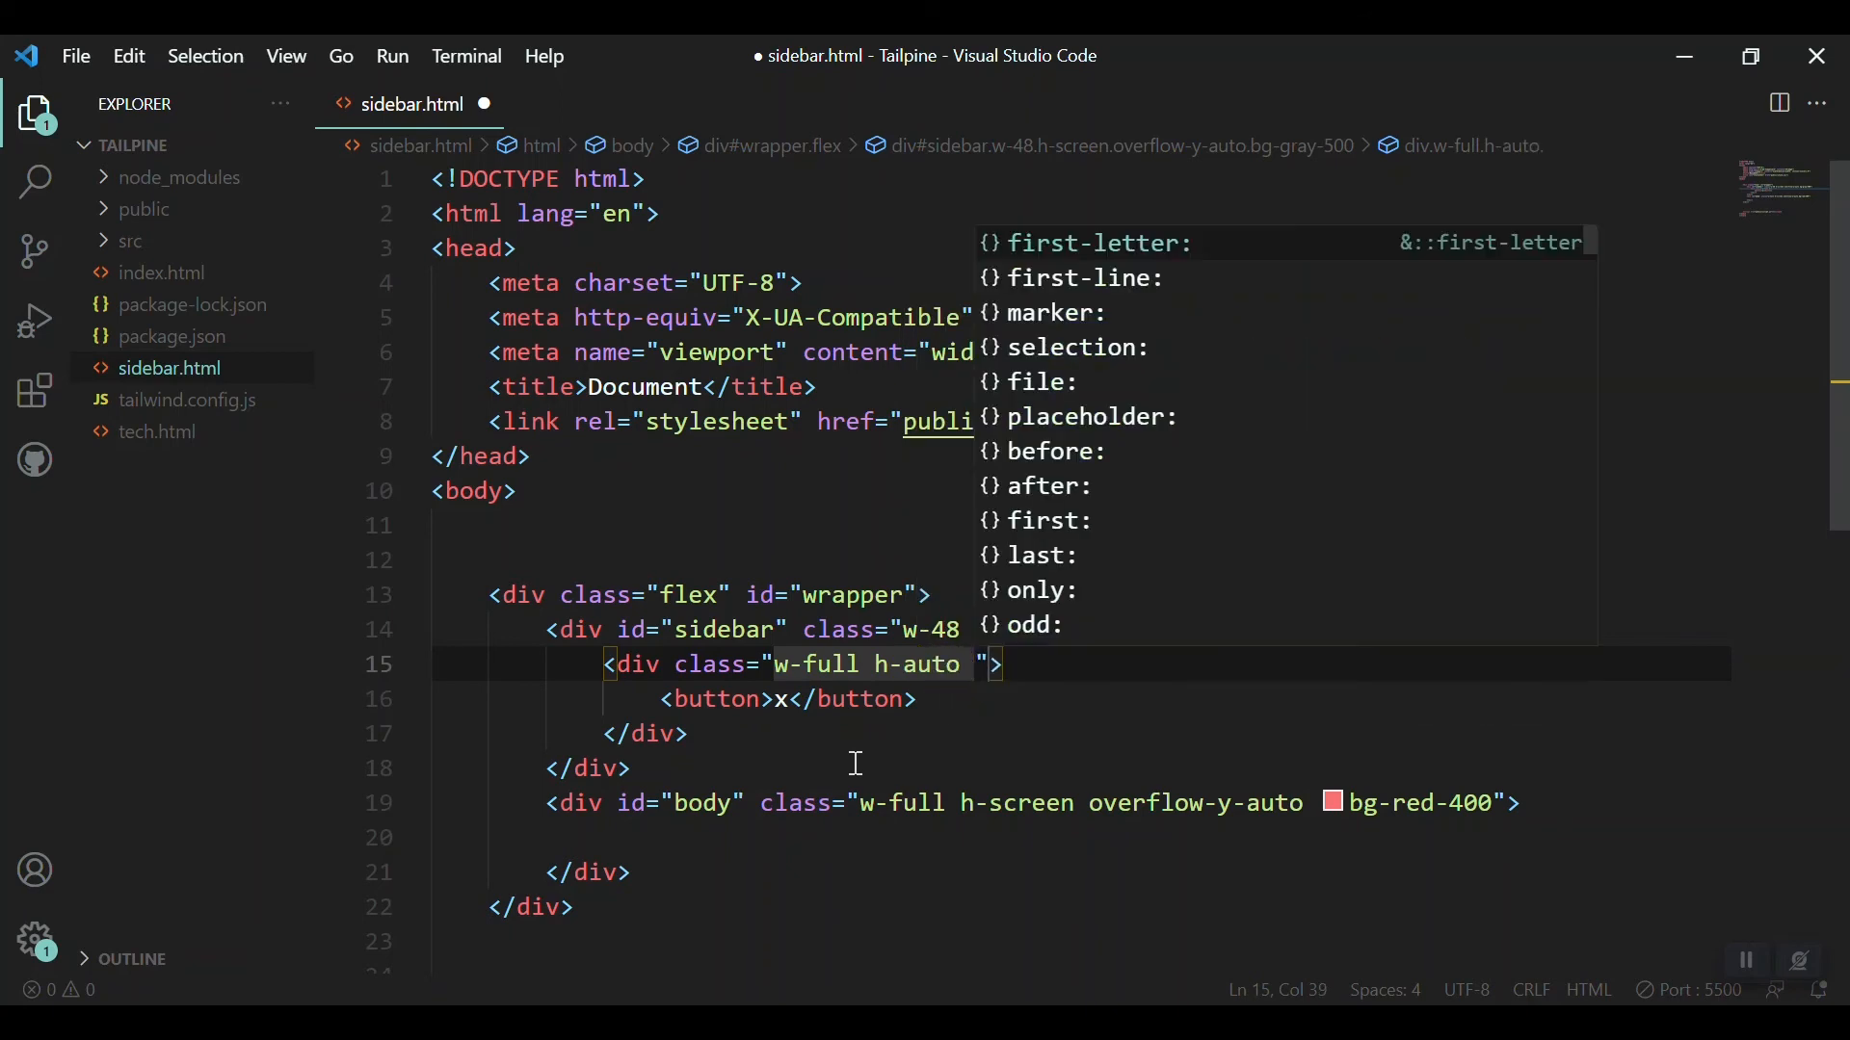
pyautogui.write('p-4')
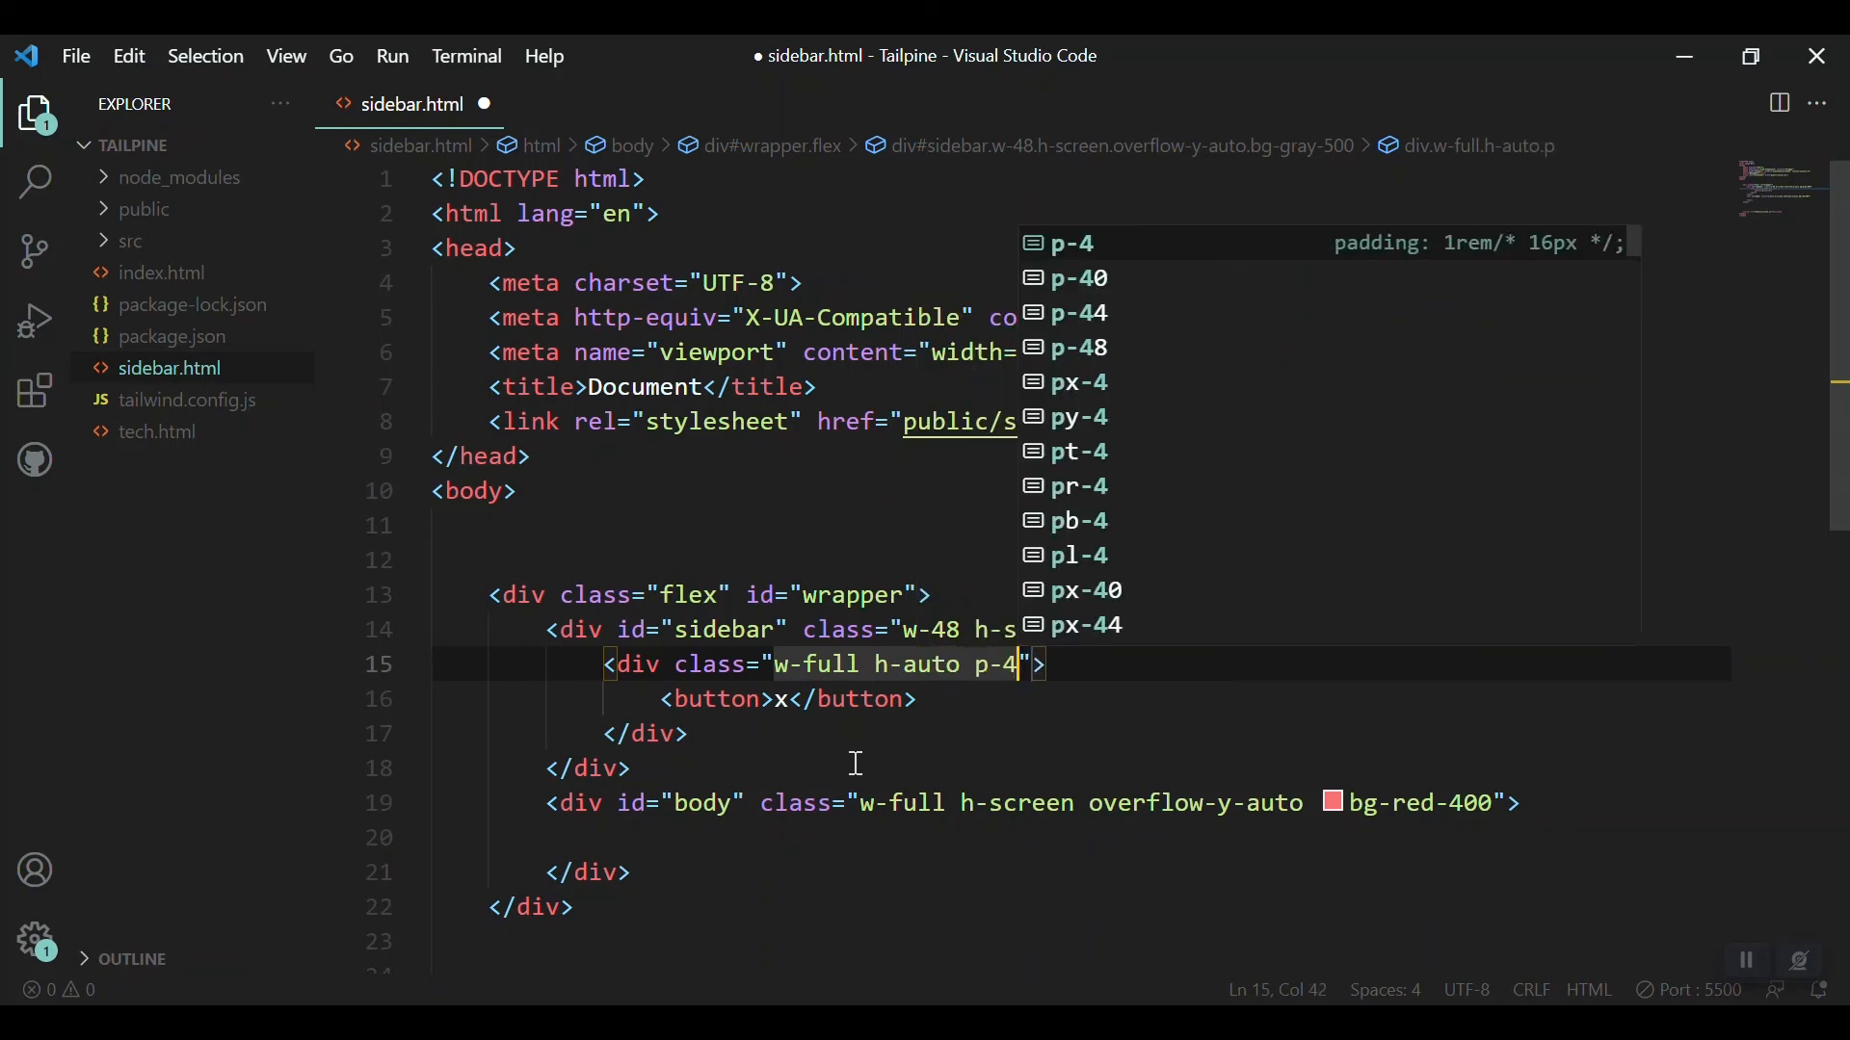
pyautogui.press('ctrl+s')
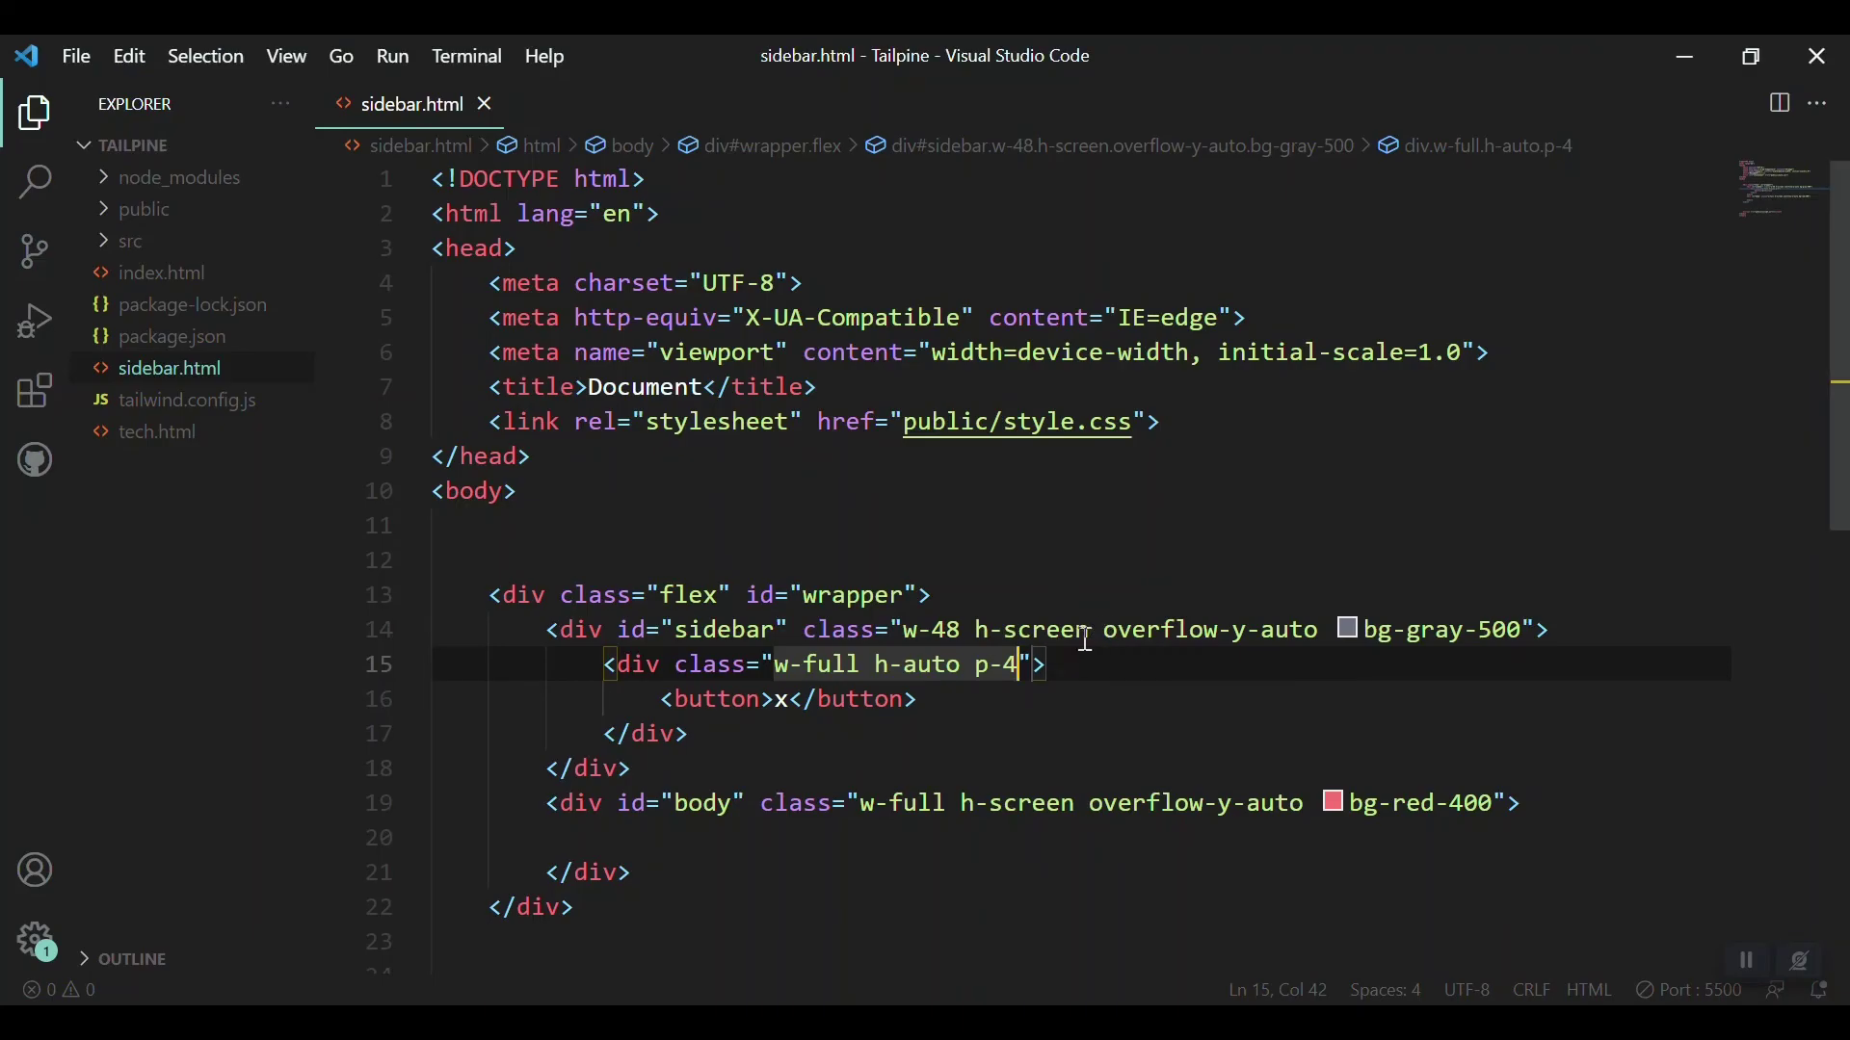
# Make the button div flex justify-end, then select it to duplicate into the body.
pyautogui.write('flex')
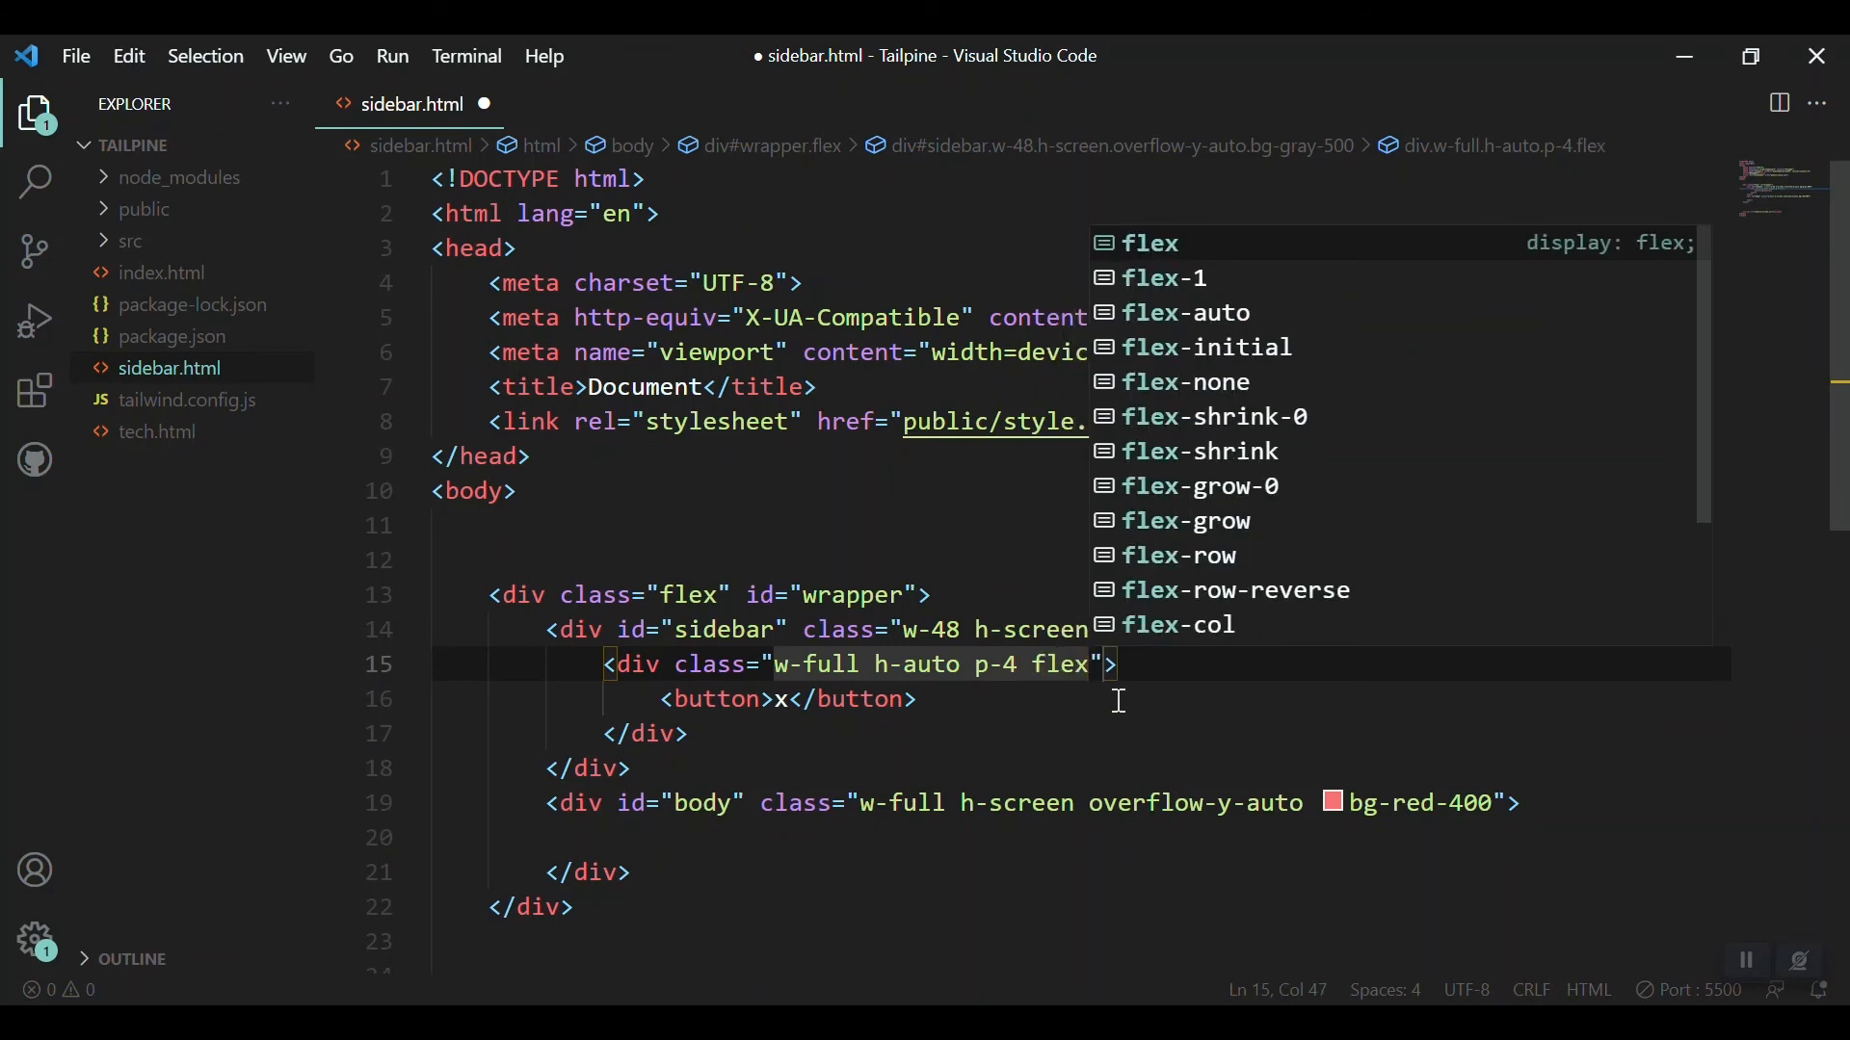
pyautogui.write('justify-end')
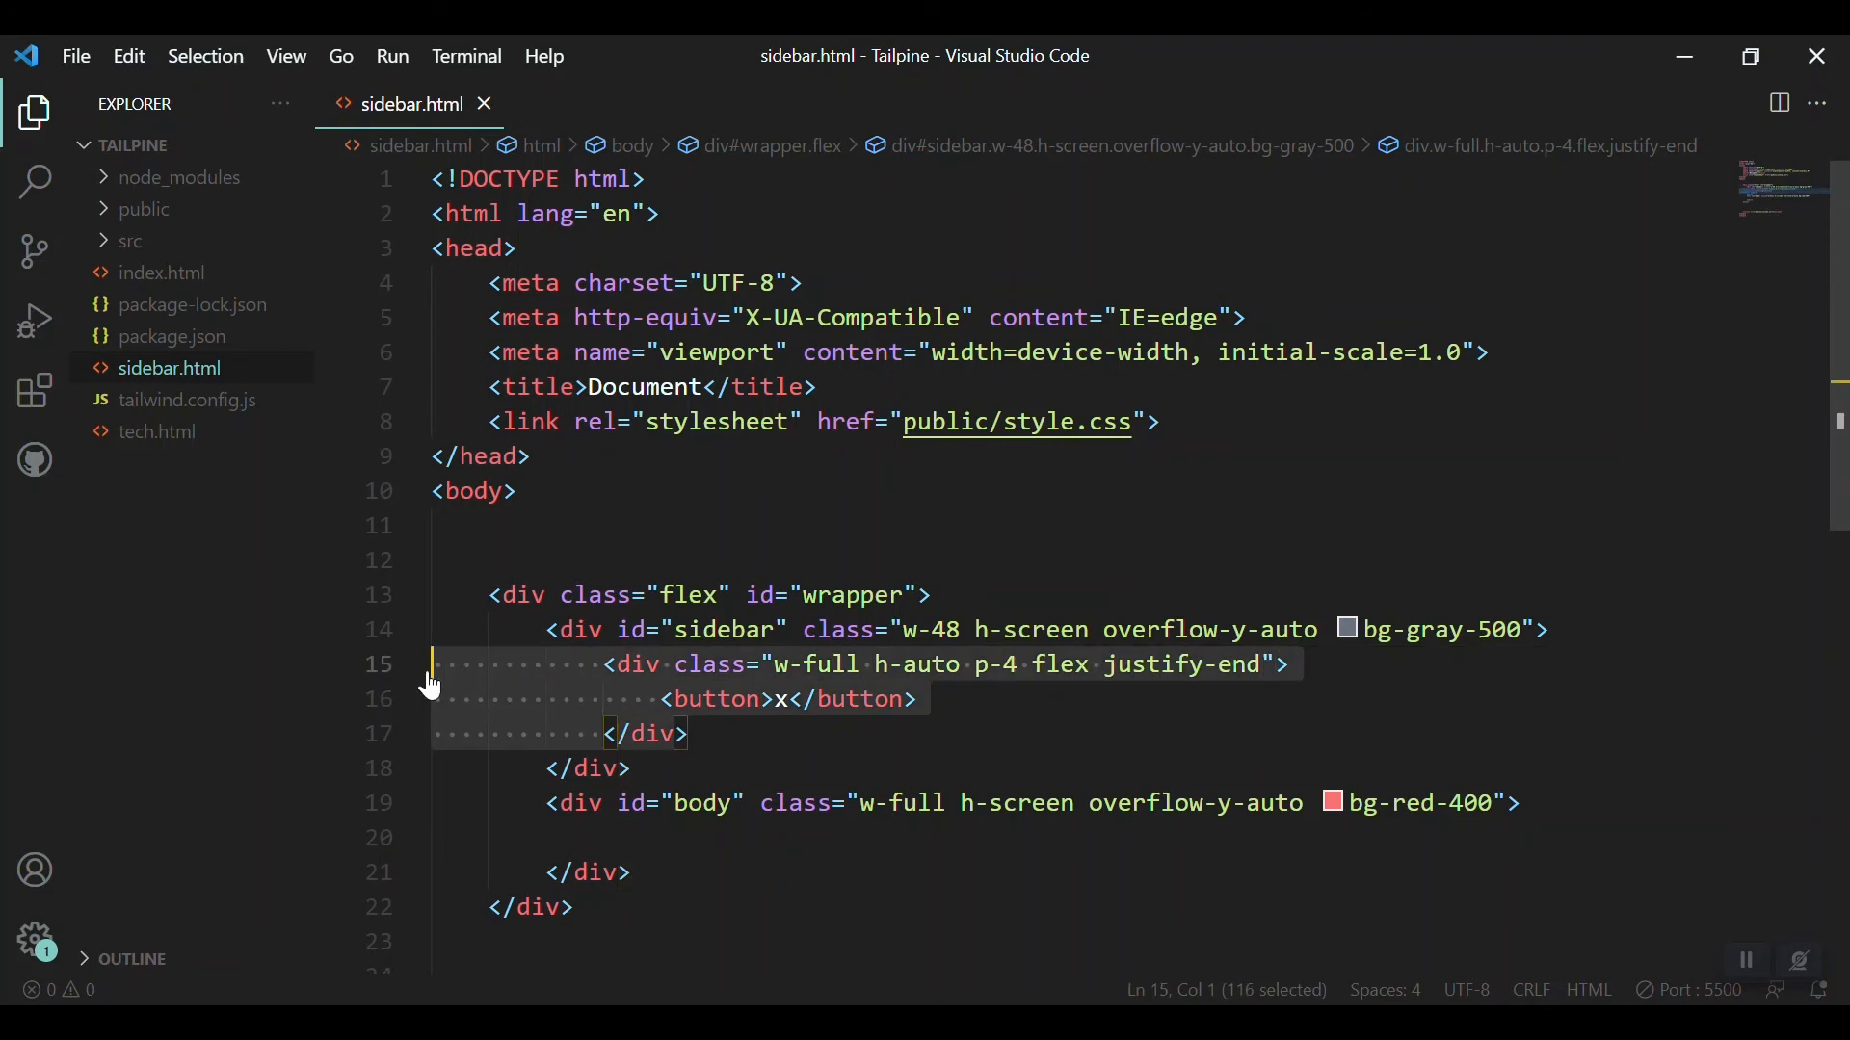
pyautogui.click(640, 838)
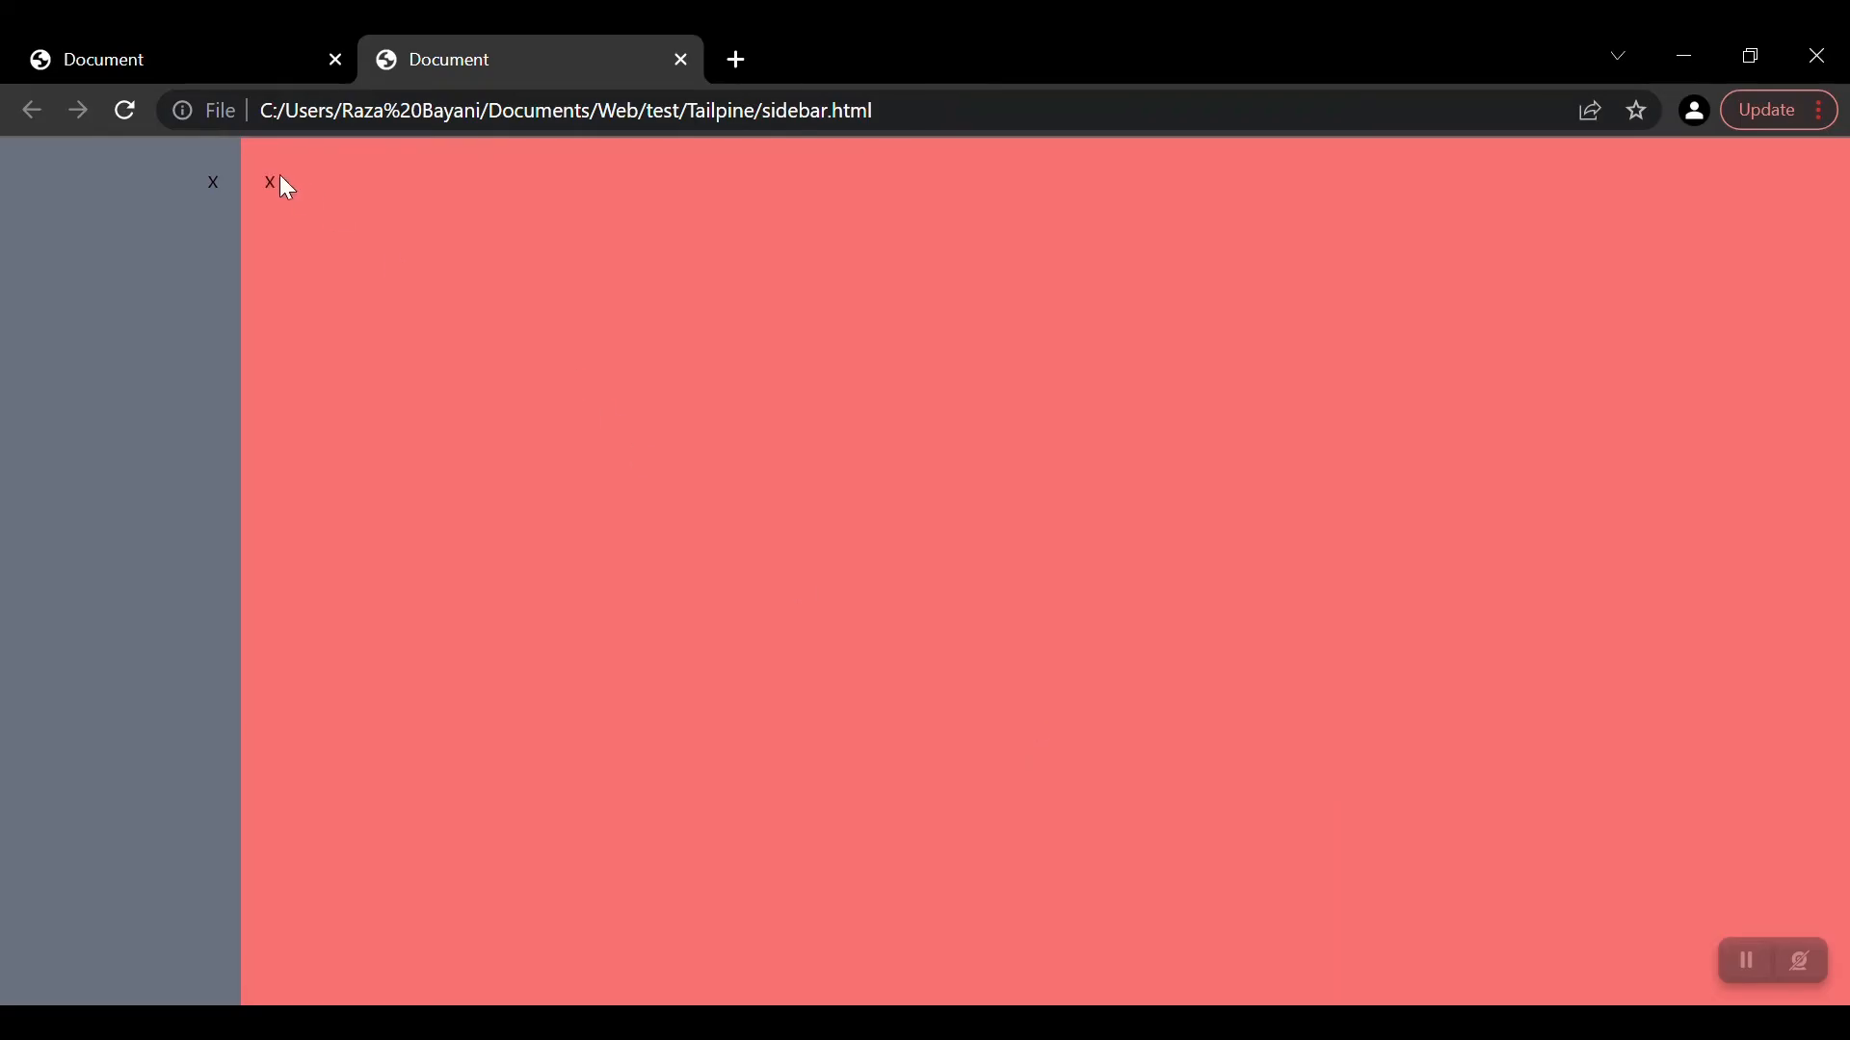
pyautogui.moveTo(622, 303)
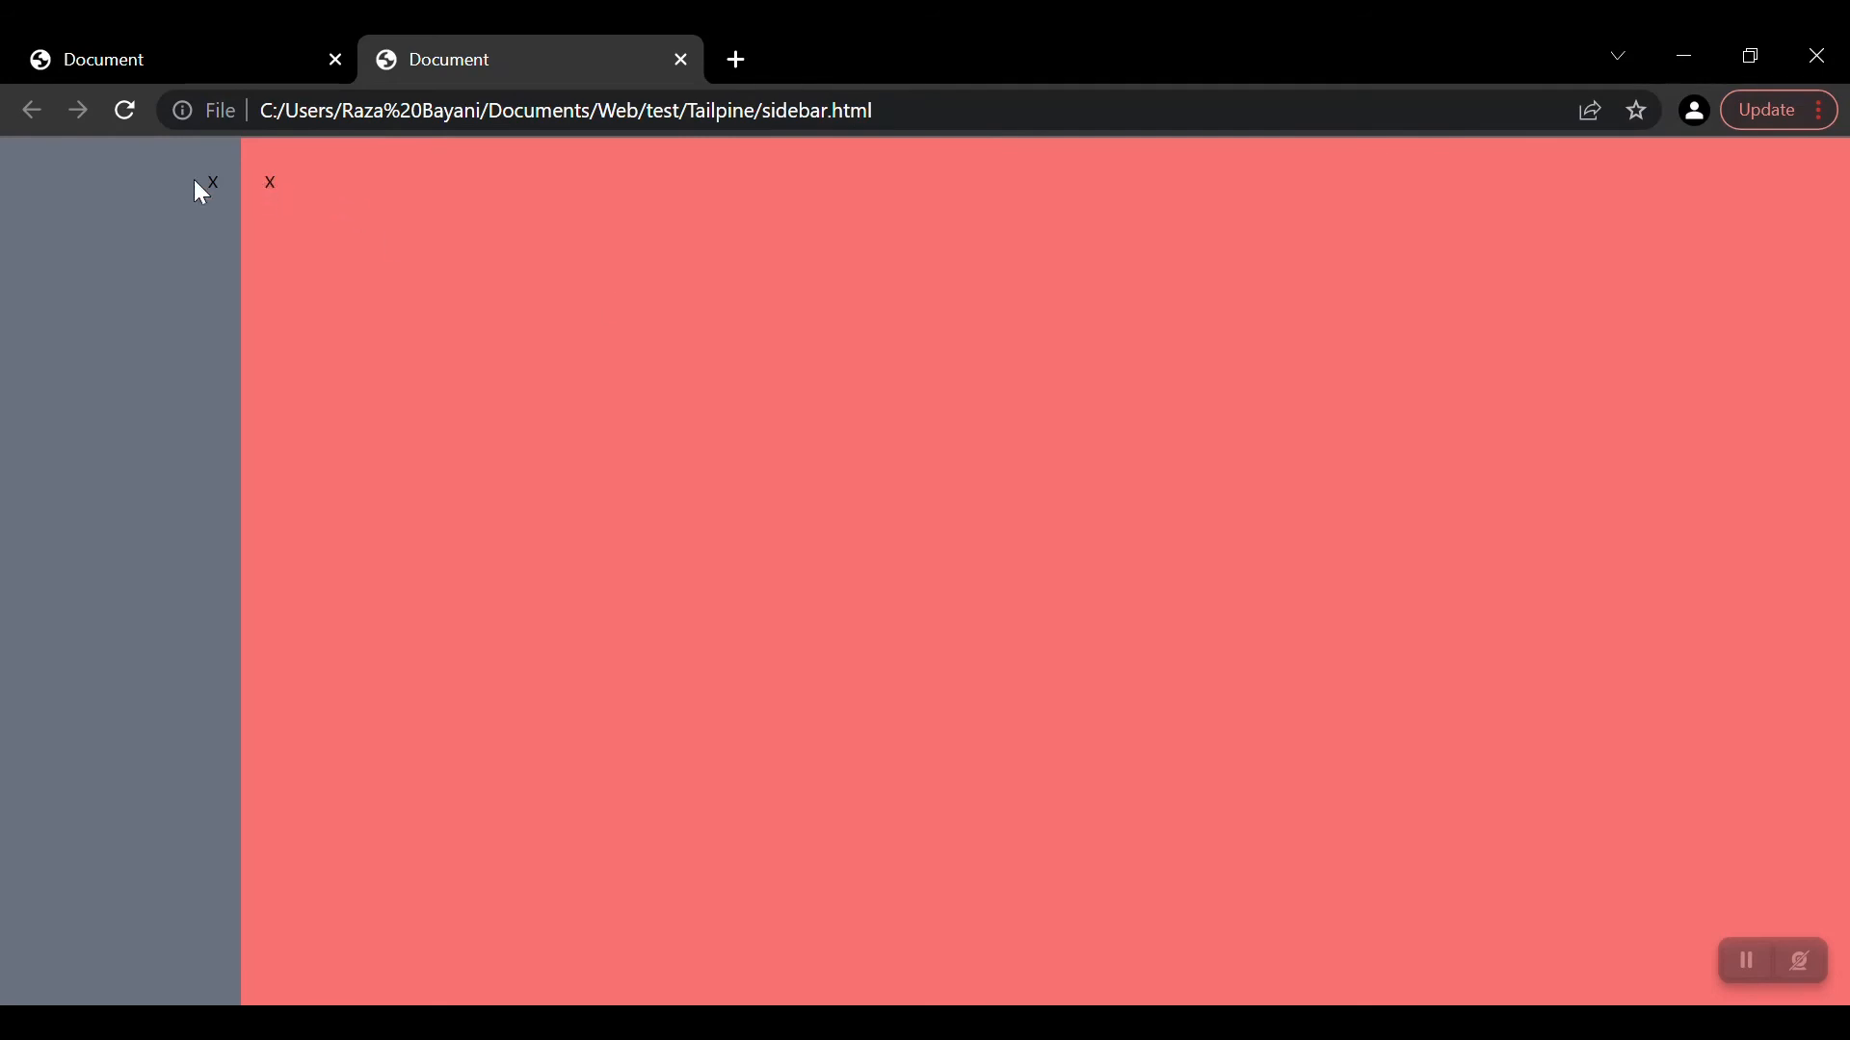
pyautogui.press('alt+tab')
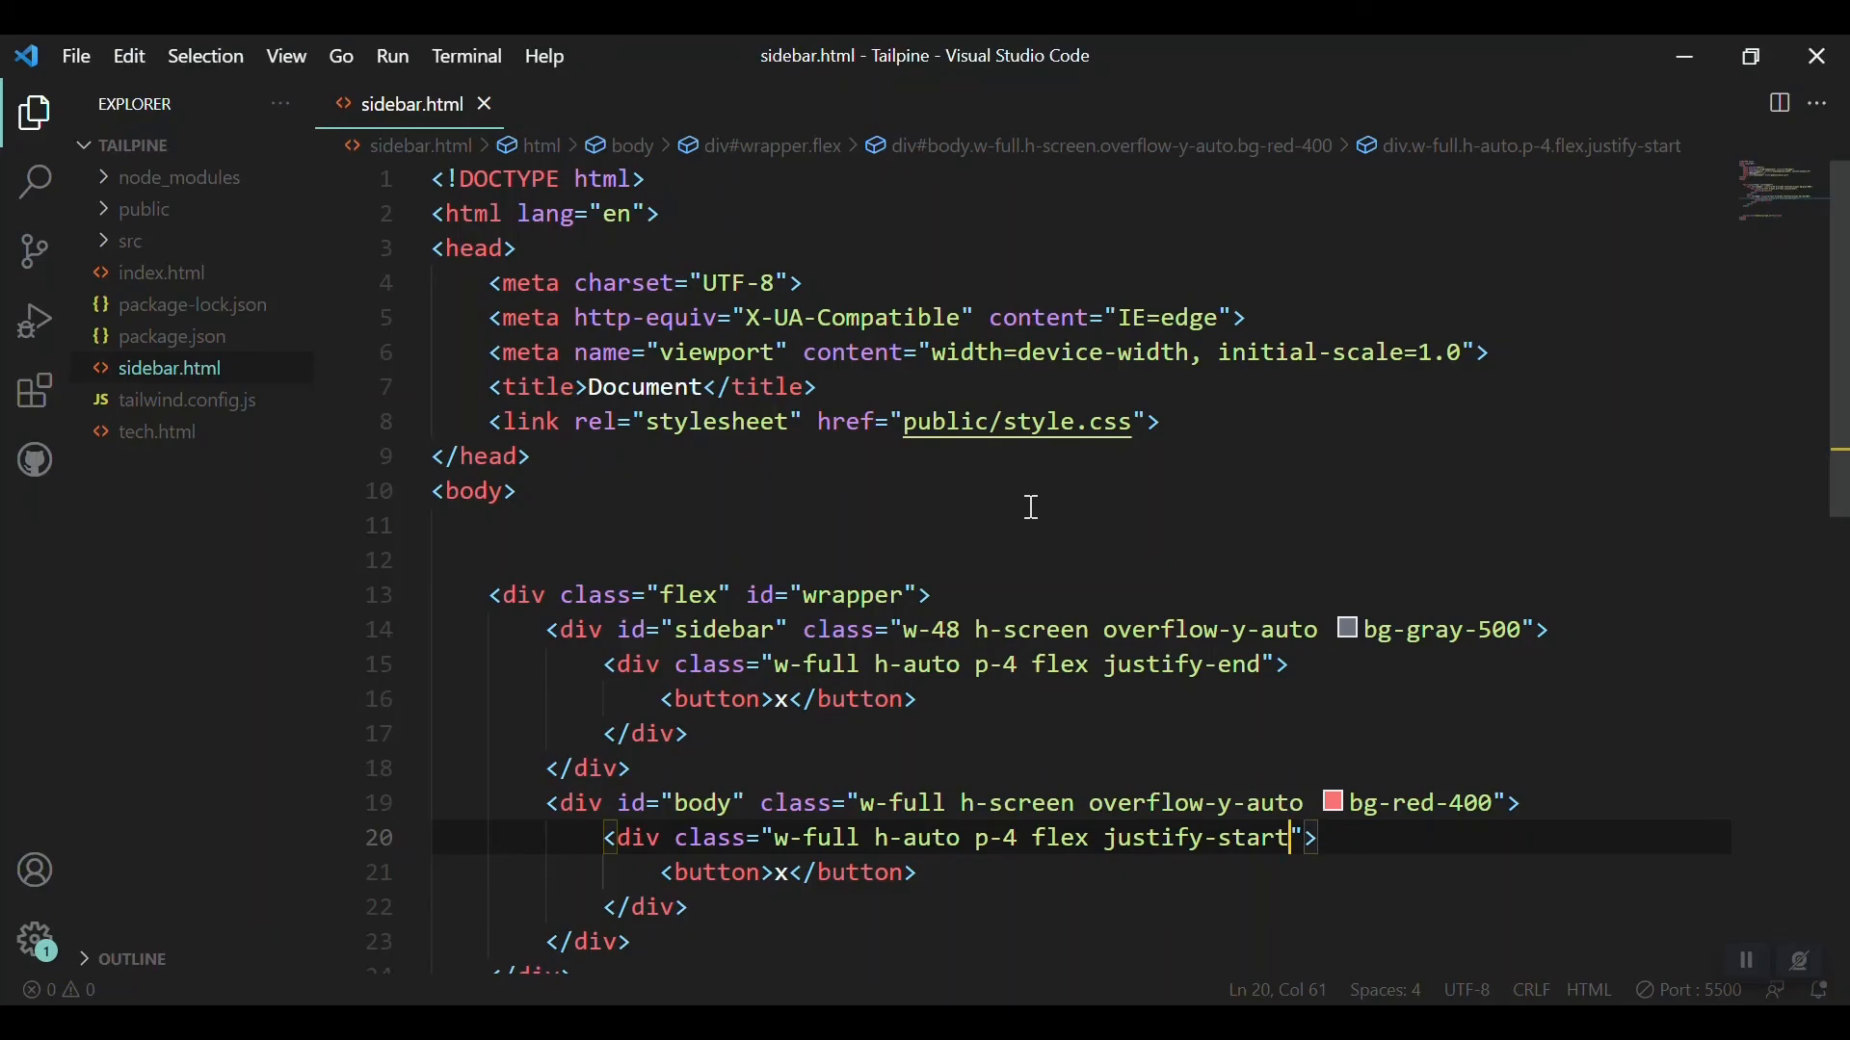
# Add x-data="{isOpen:true}" to the wrapper div's opening tag.
pyautogui.click(920, 596)
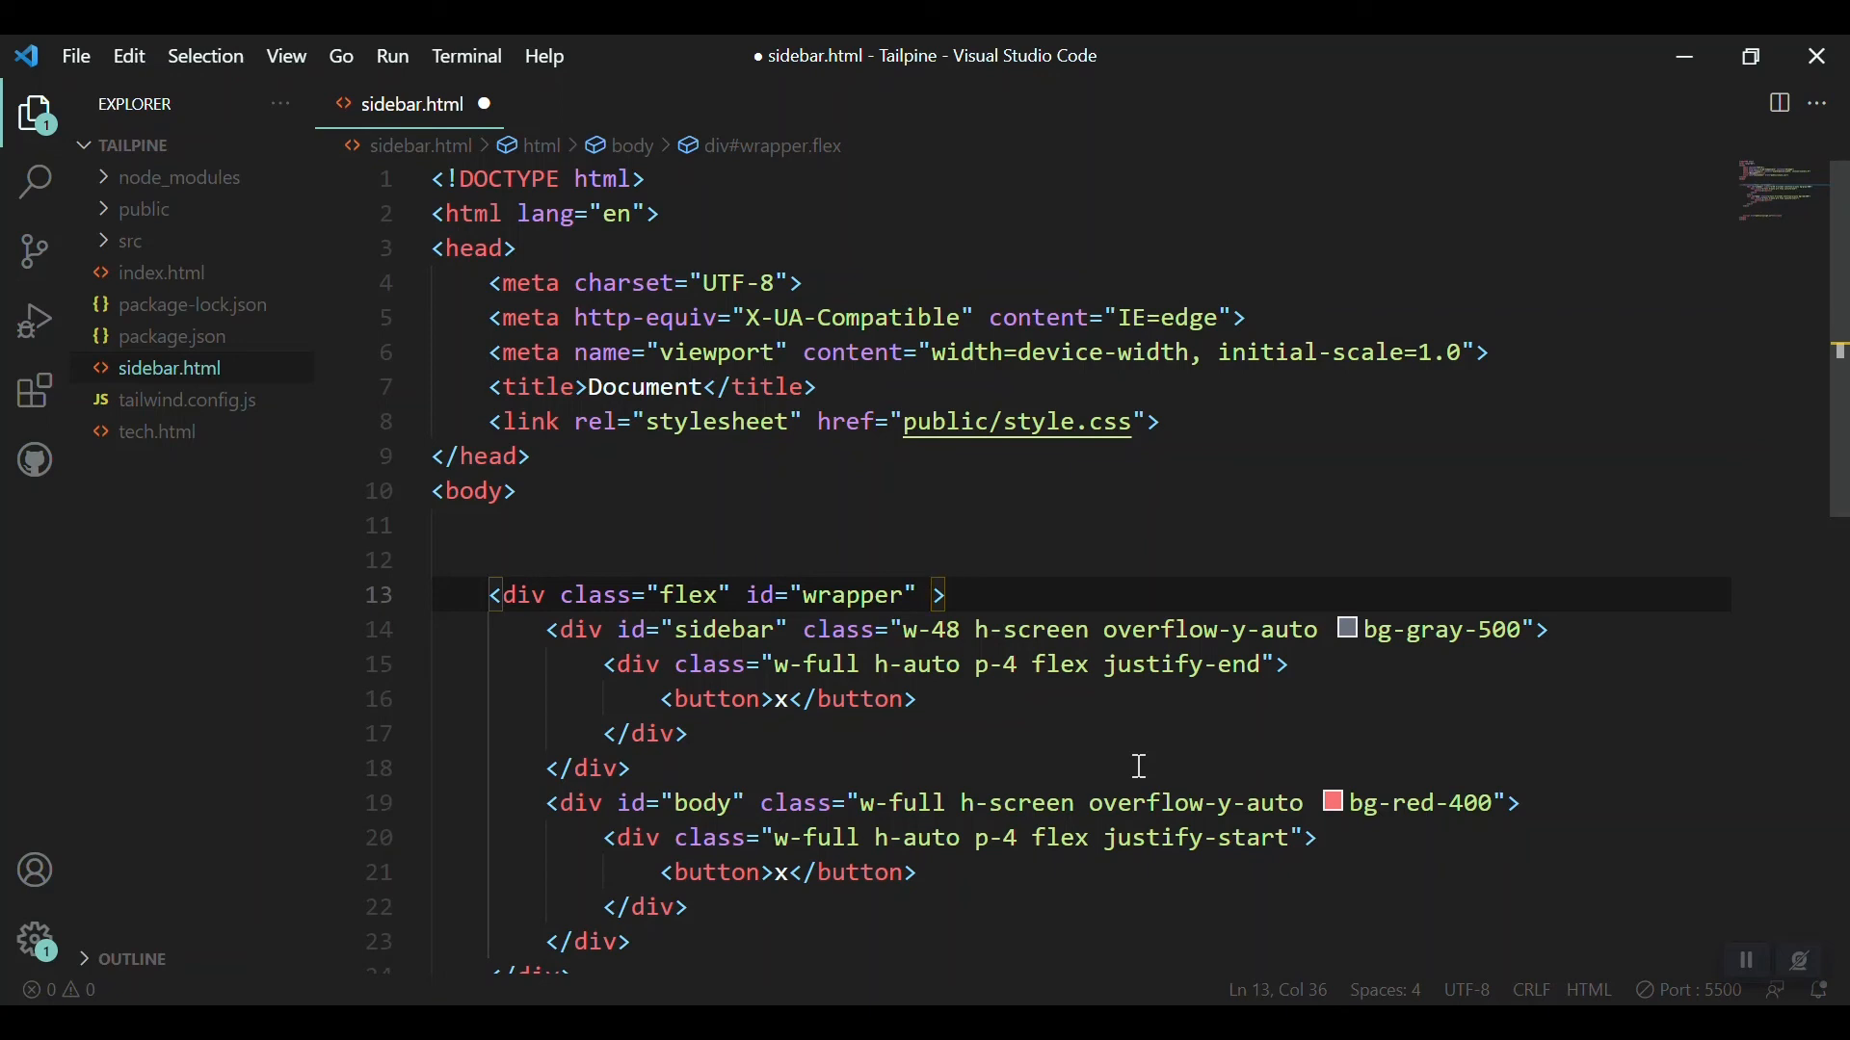
pyautogui.write('x-data')
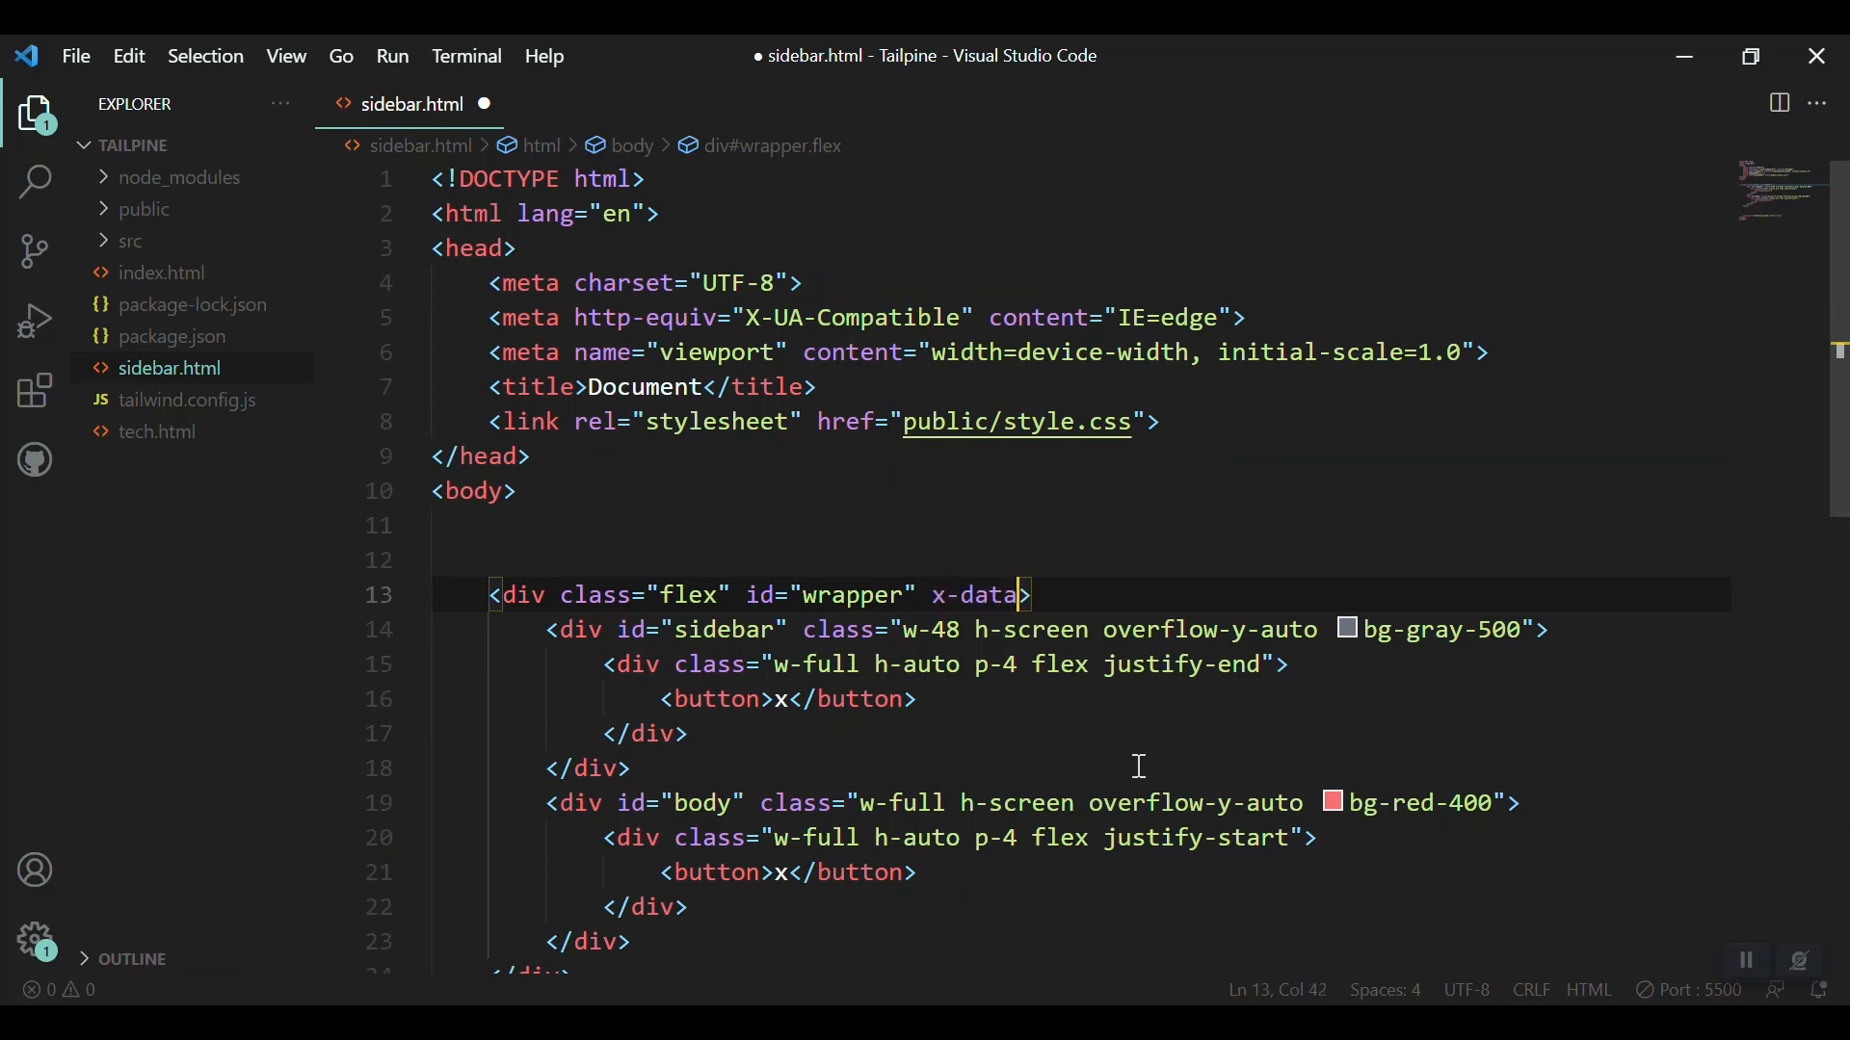
pyautogui.write('=""')
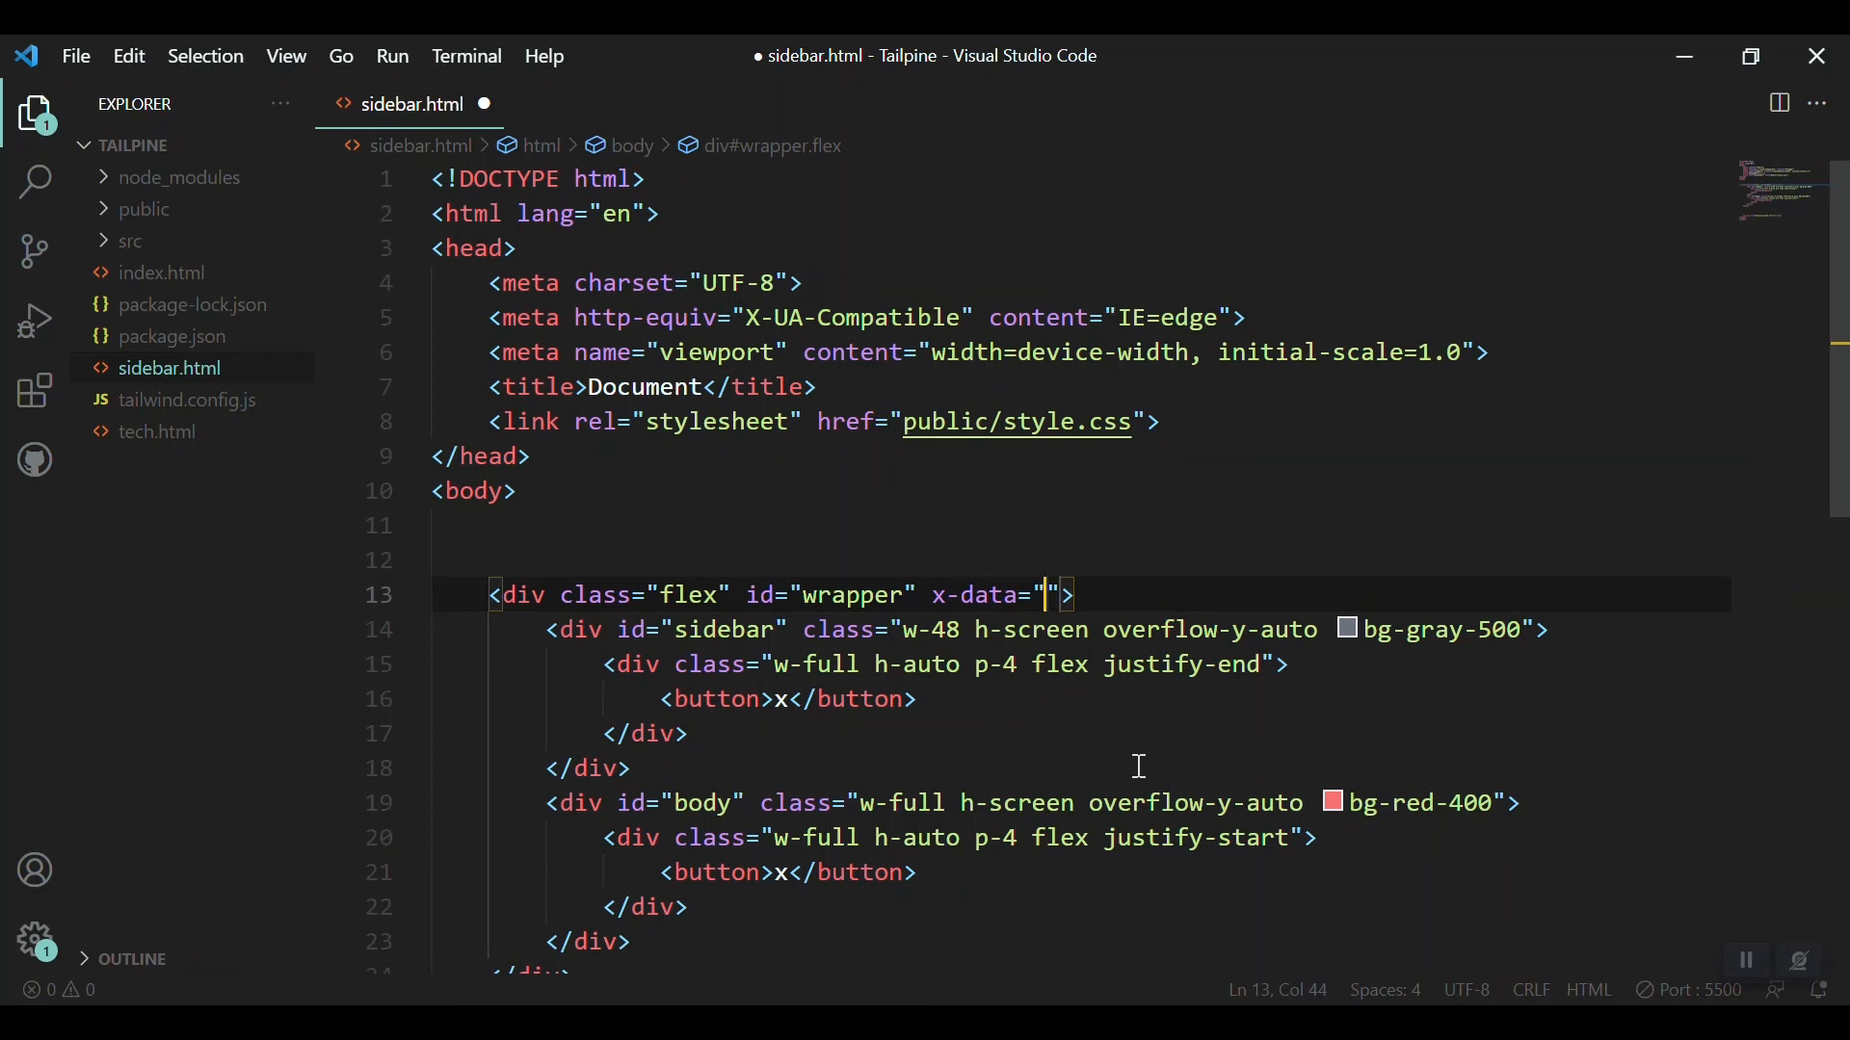
pyautogui.write('{}')
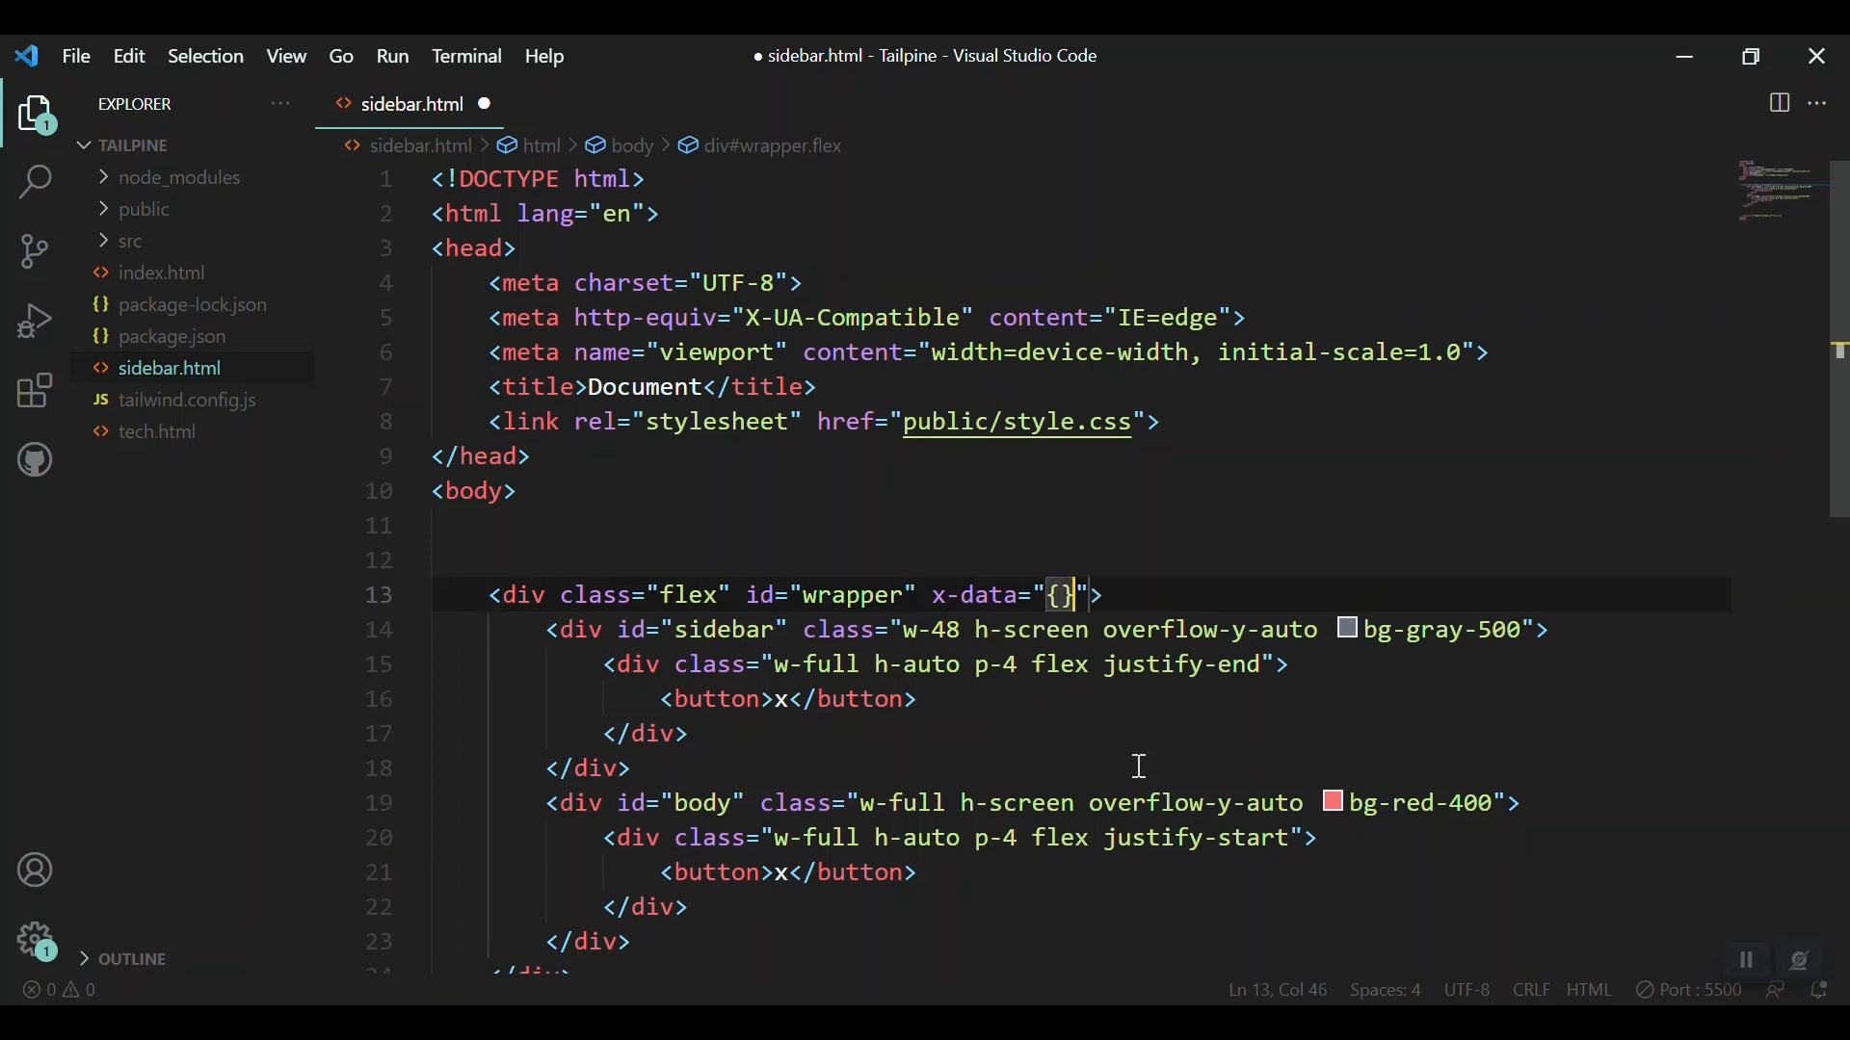
pyautogui.write('isOpe')
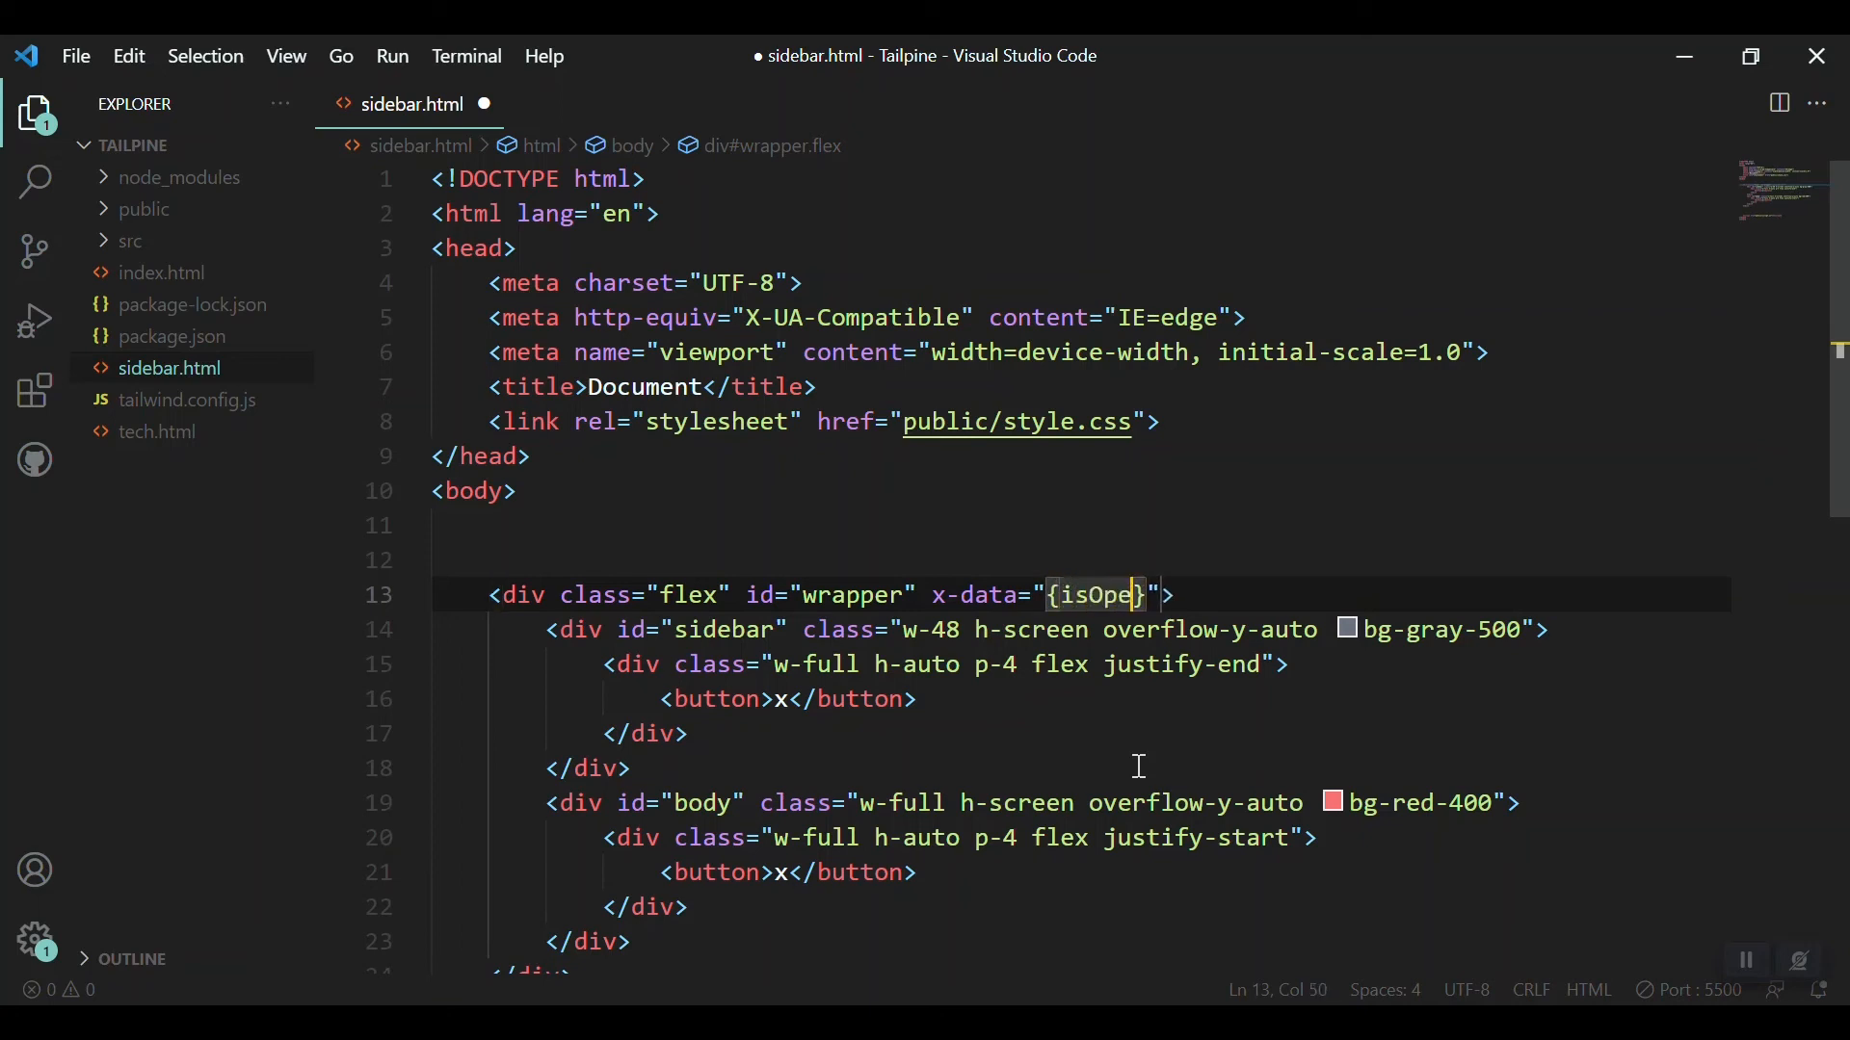
pyautogui.write(':t')
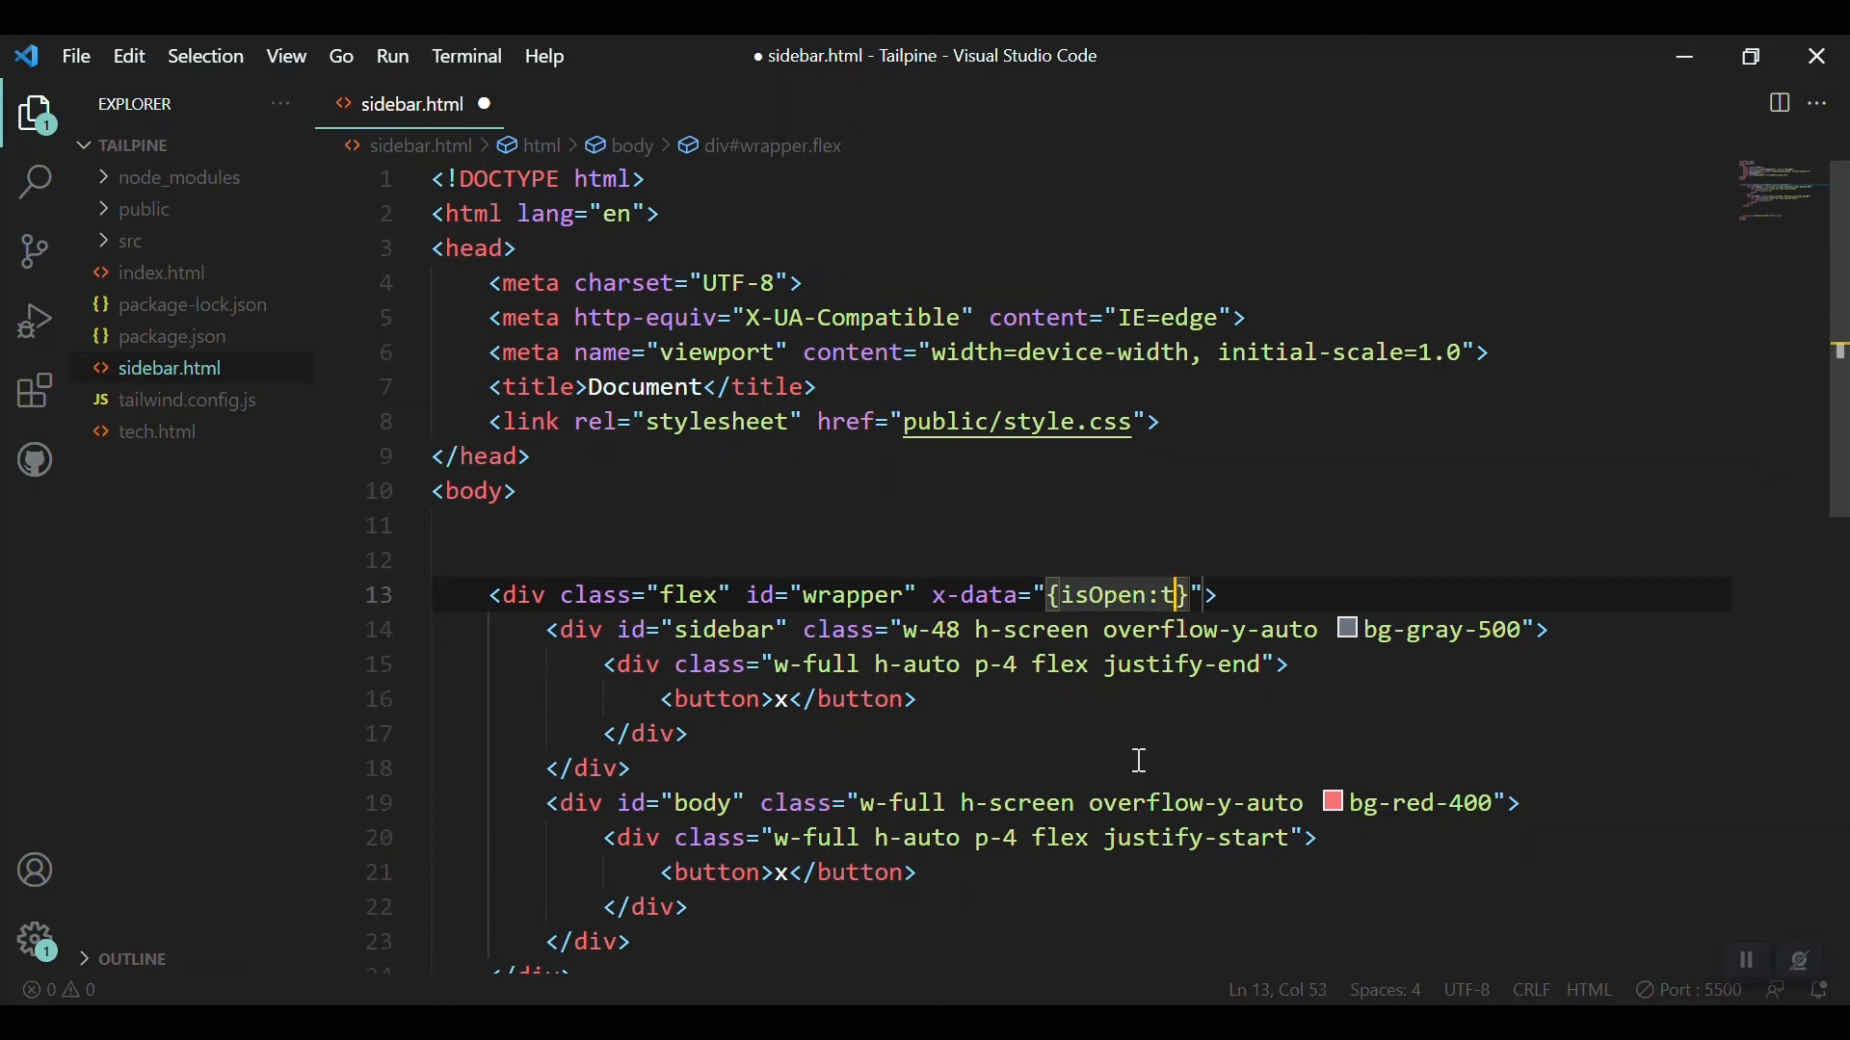
pyautogui.write('rue')
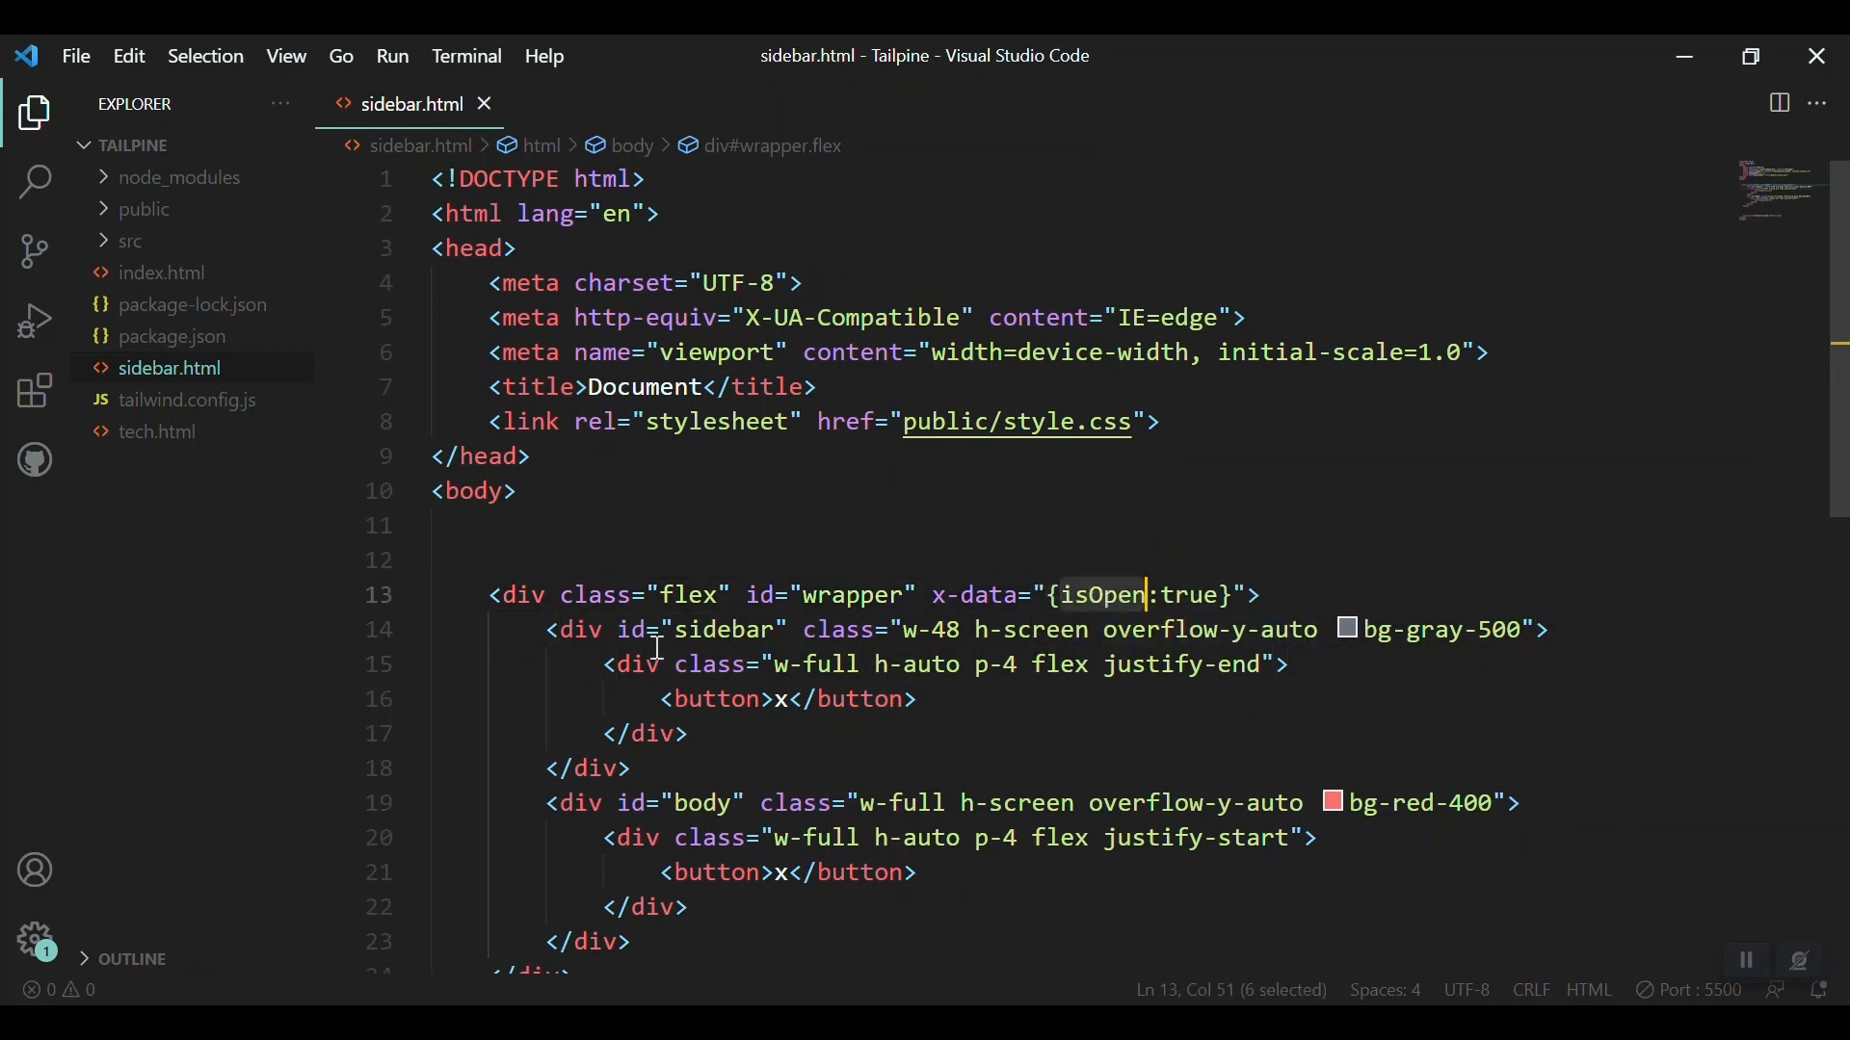
pyautogui.moveTo(996, 804)
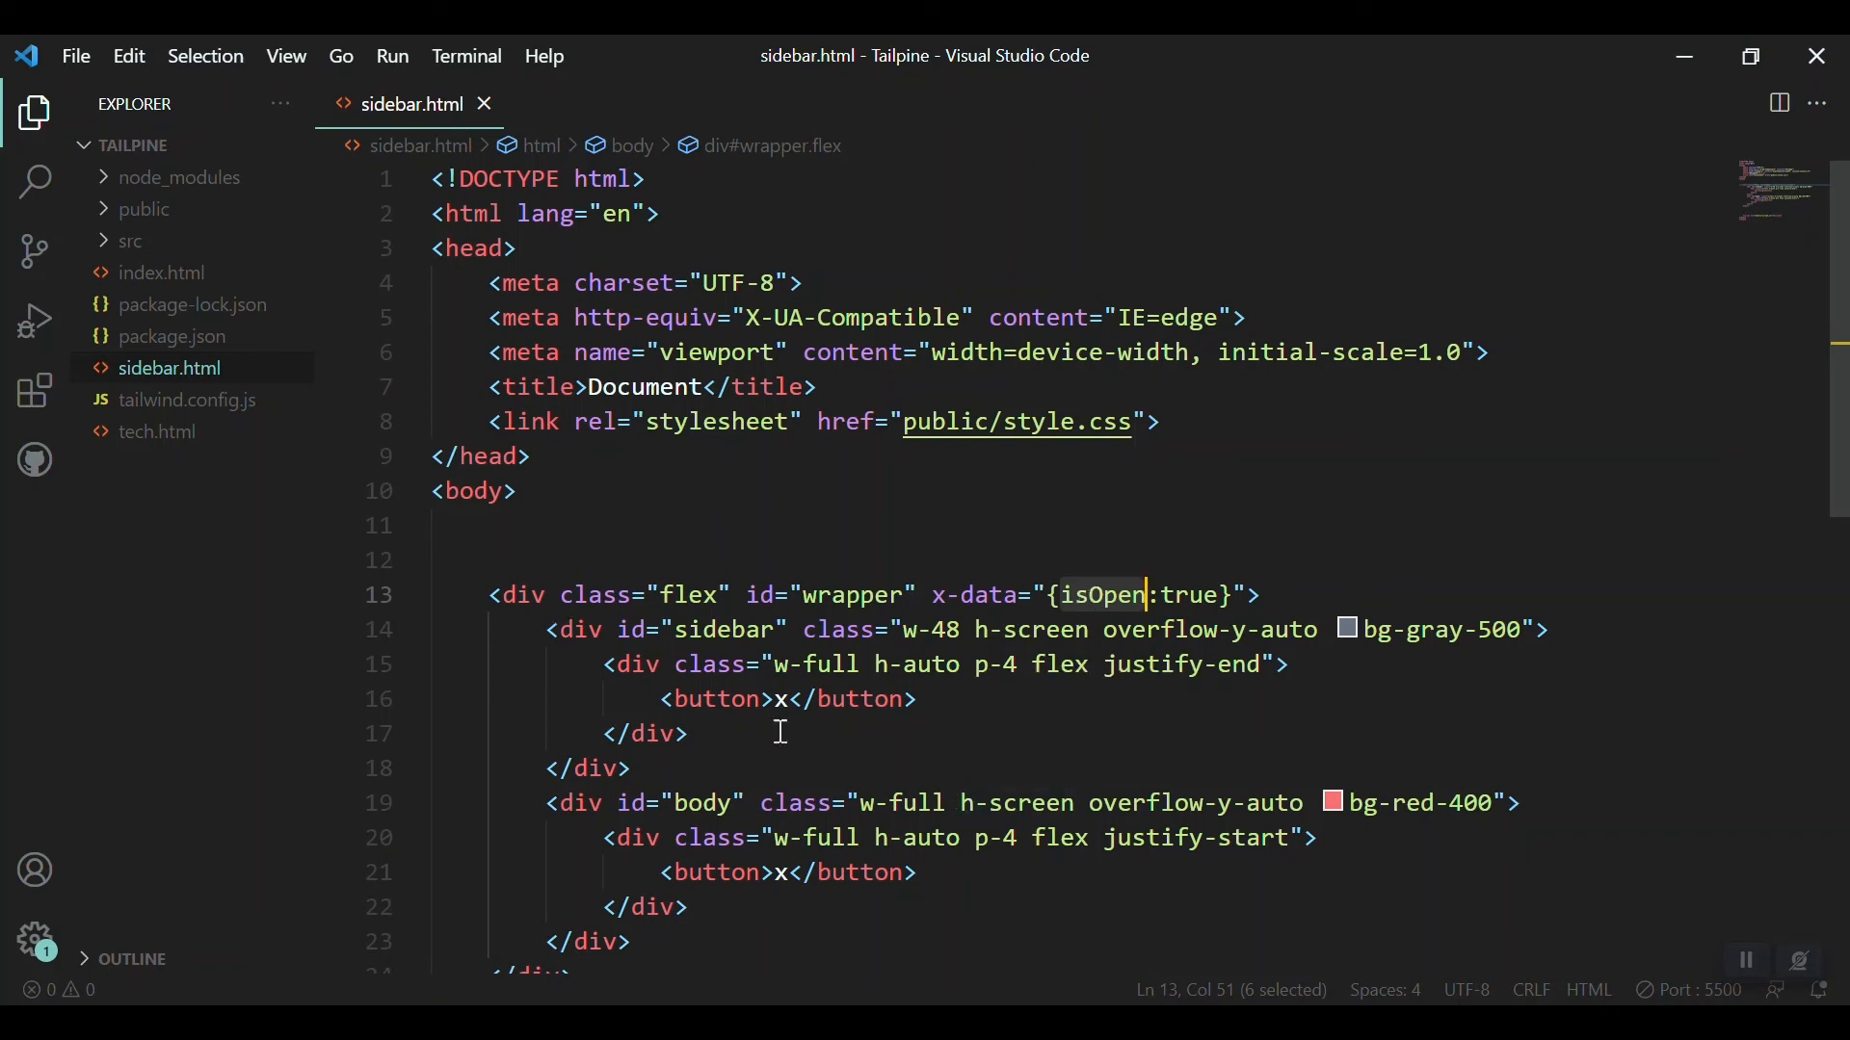
pyautogui.moveTo(931, 628)
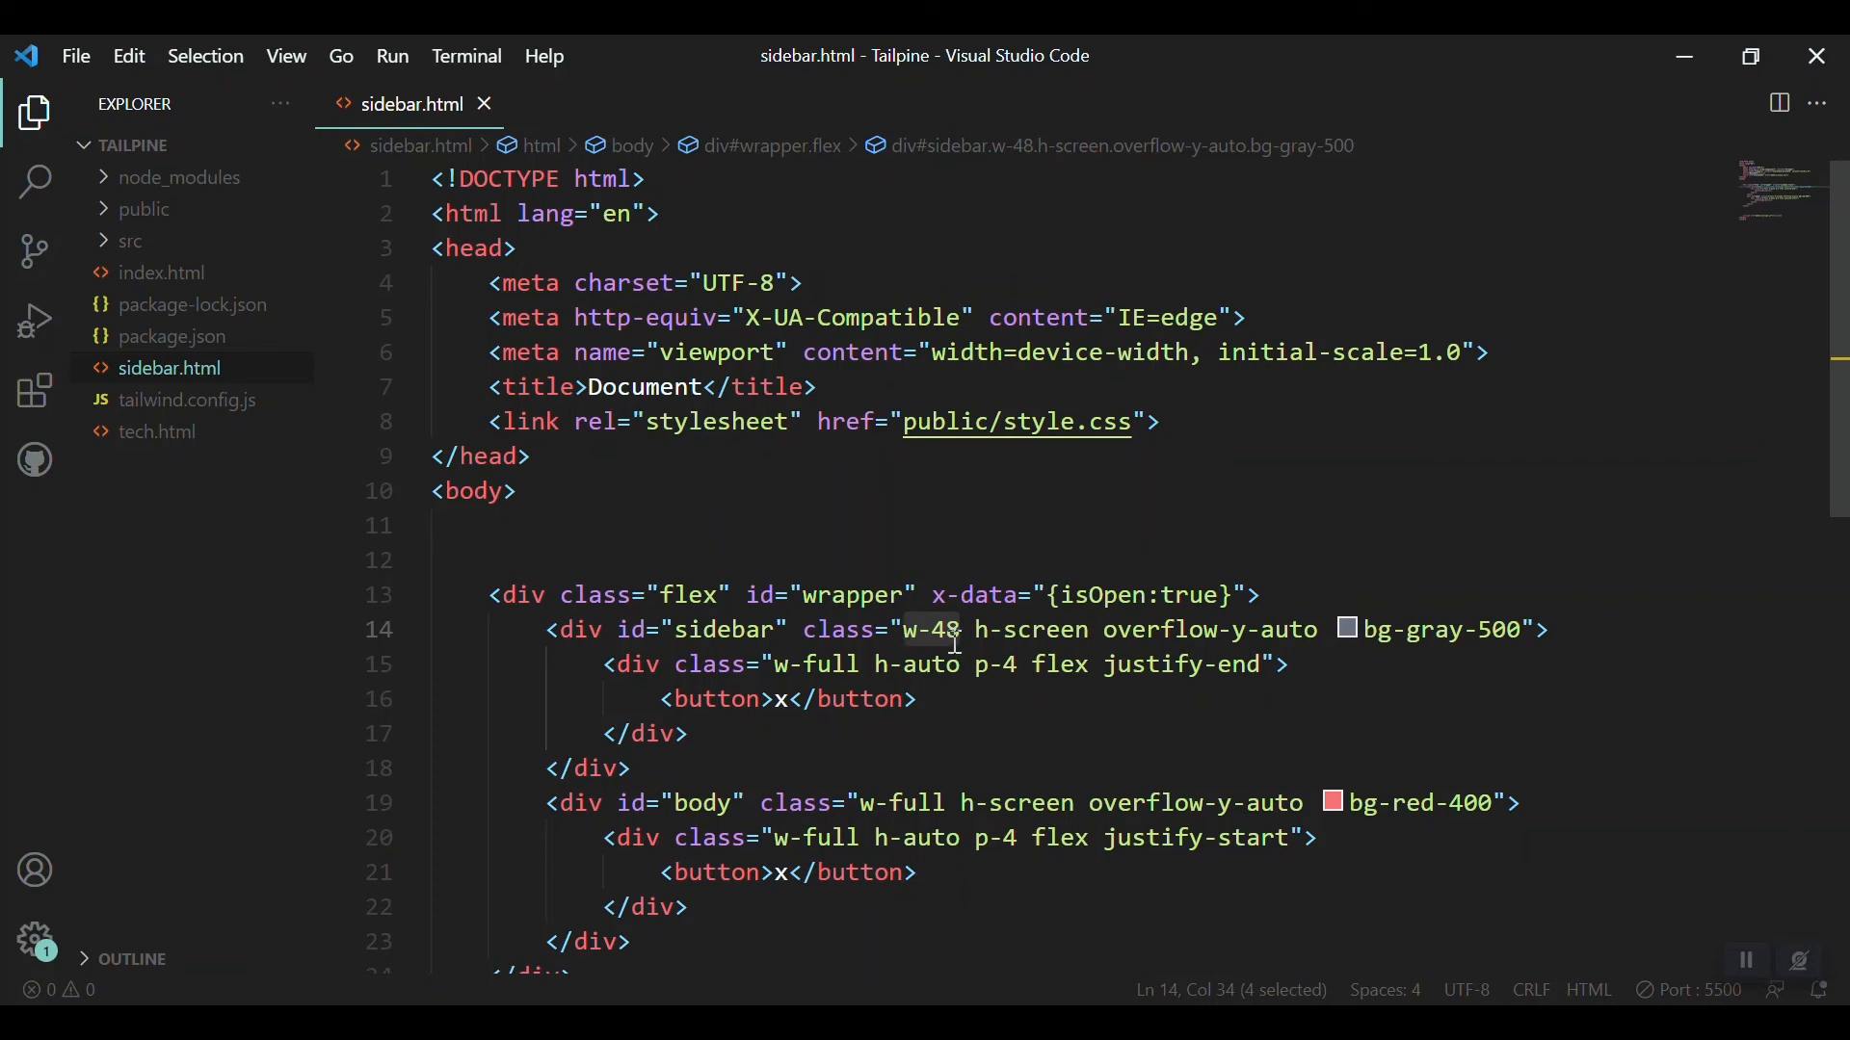
pyautogui.moveTo(942, 628)
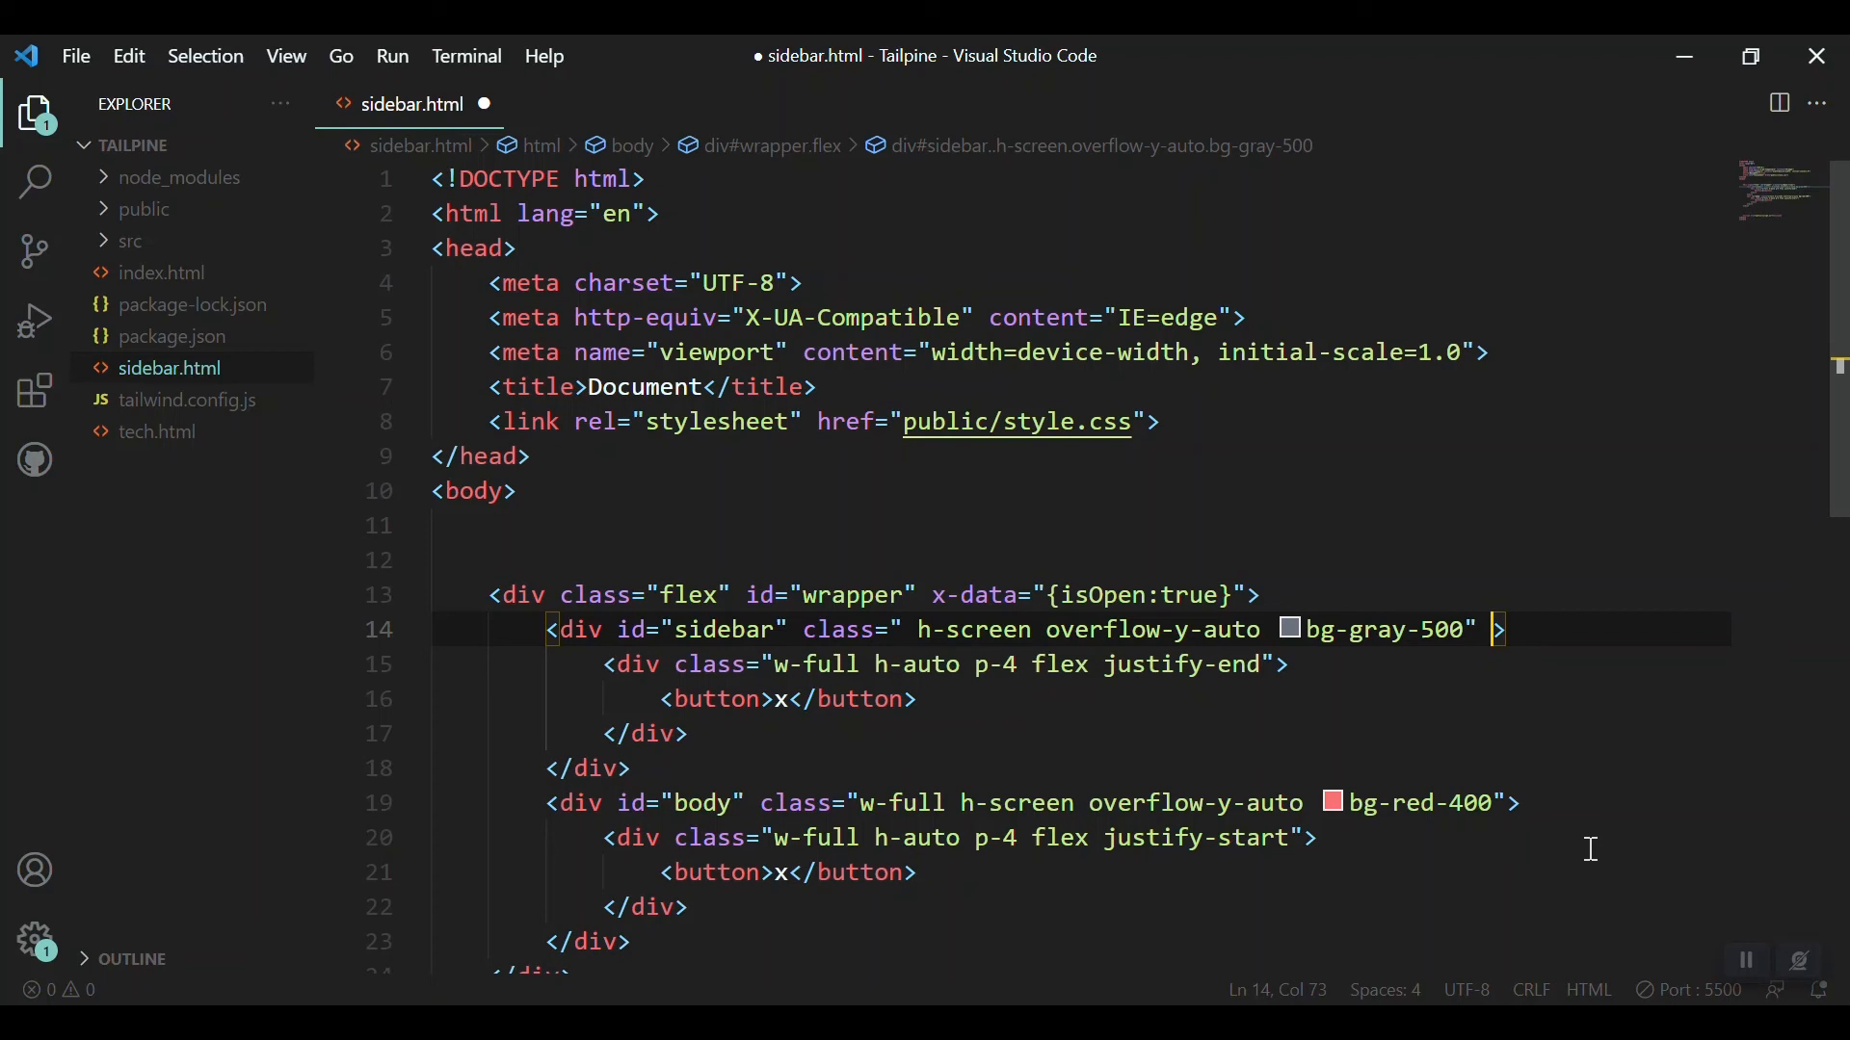
# Add :class="isOpen?'w-48':'w-0'" to the sidebar div on its own line and save.
pyautogui.write(':')
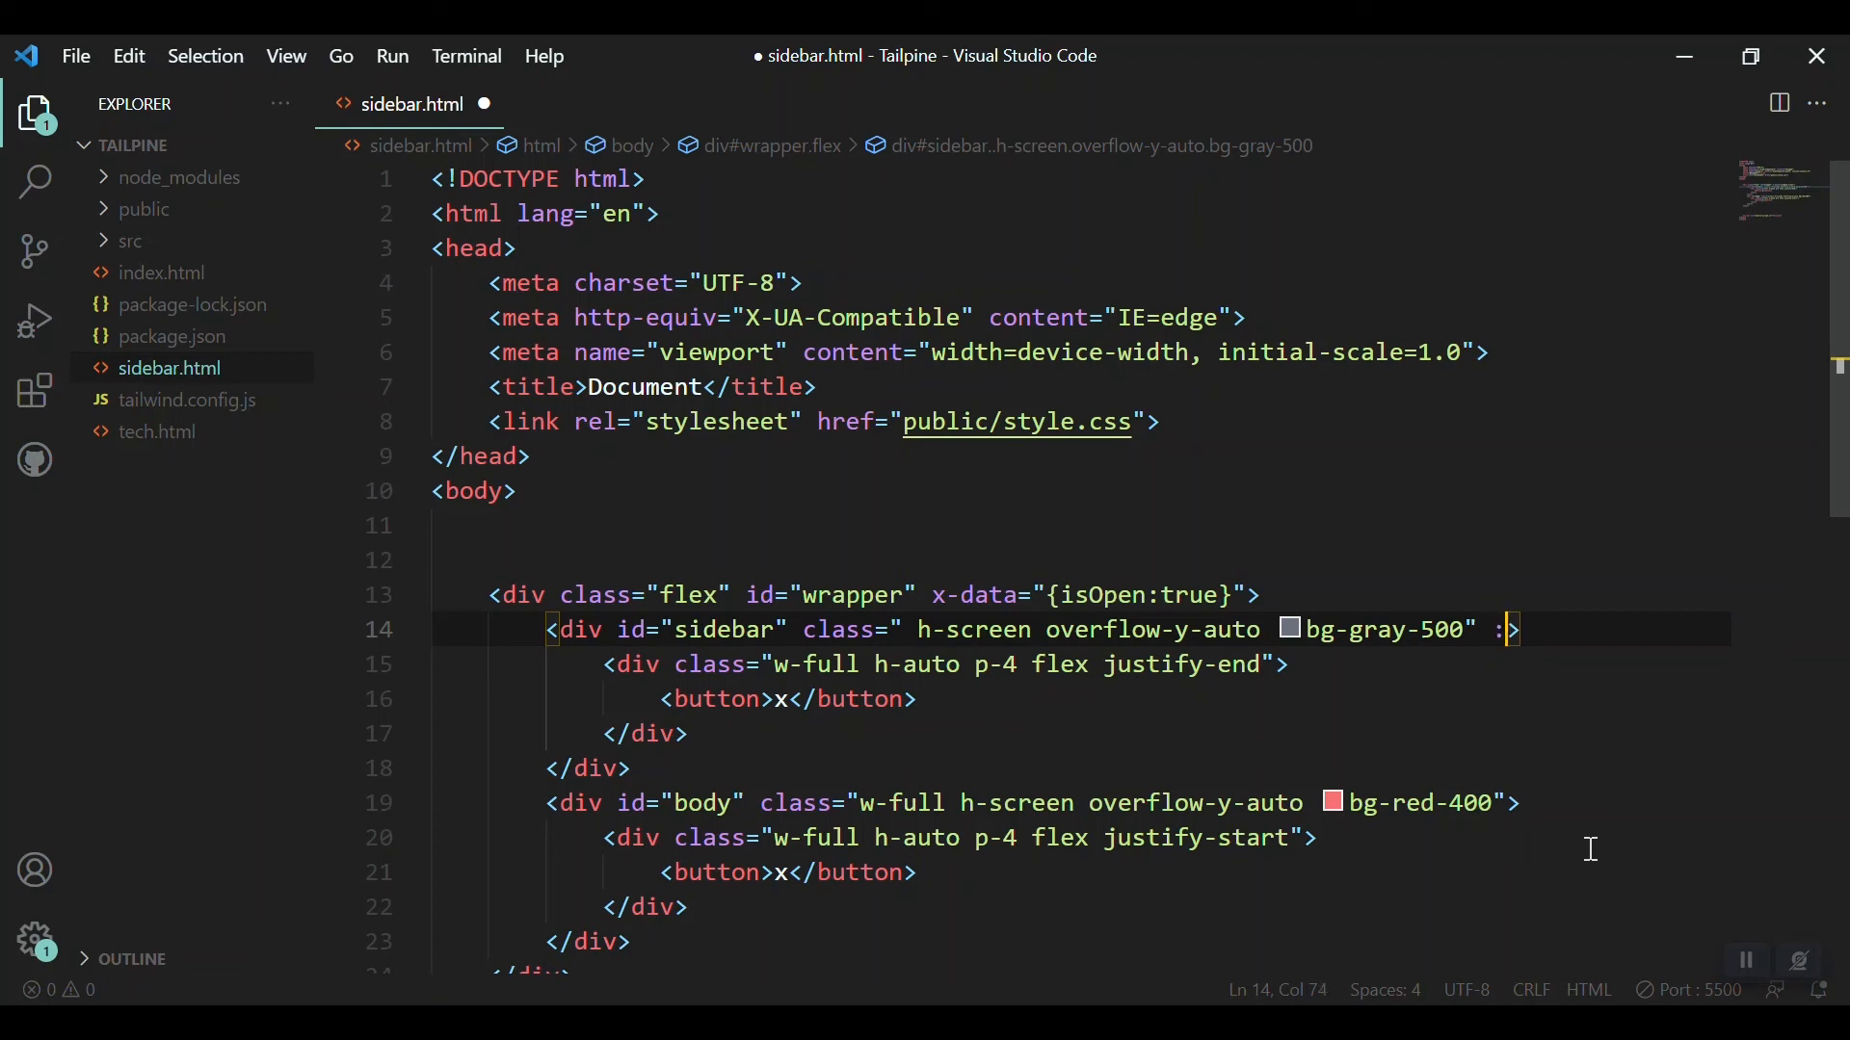
pyautogui.write('class')
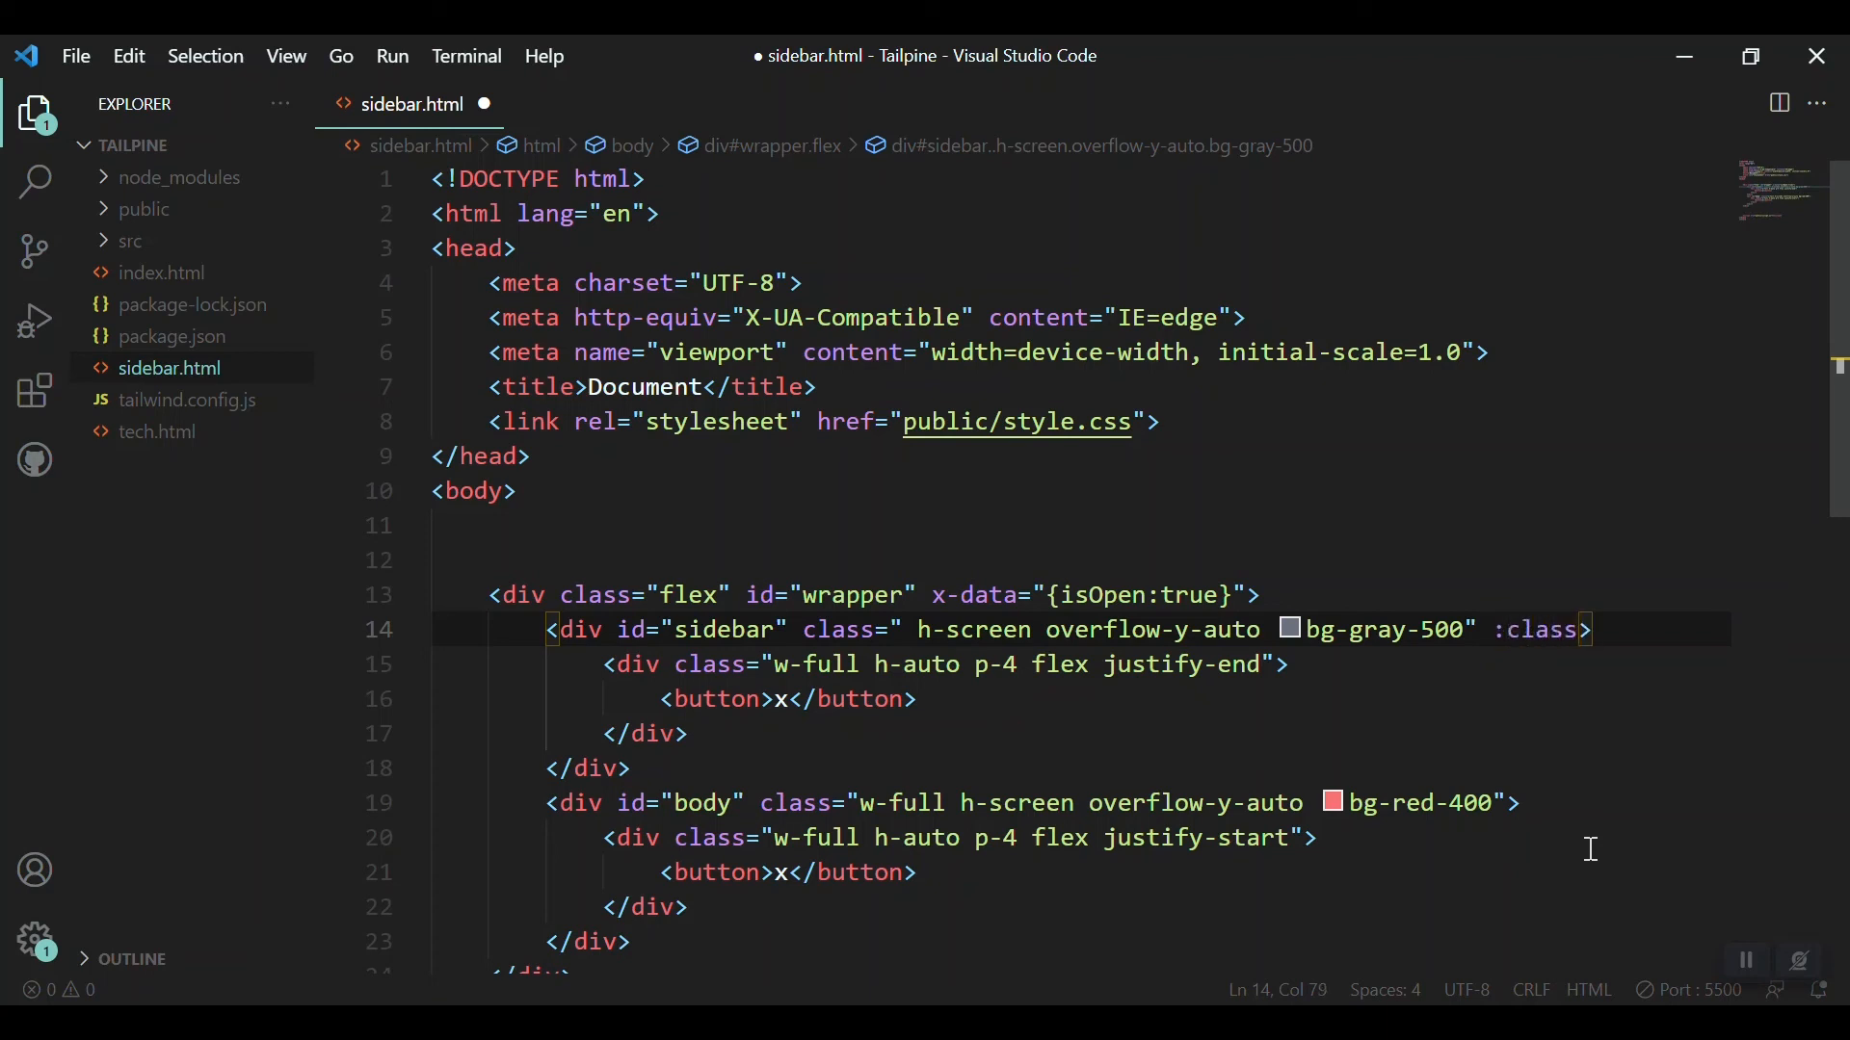
pyautogui.write('=""')
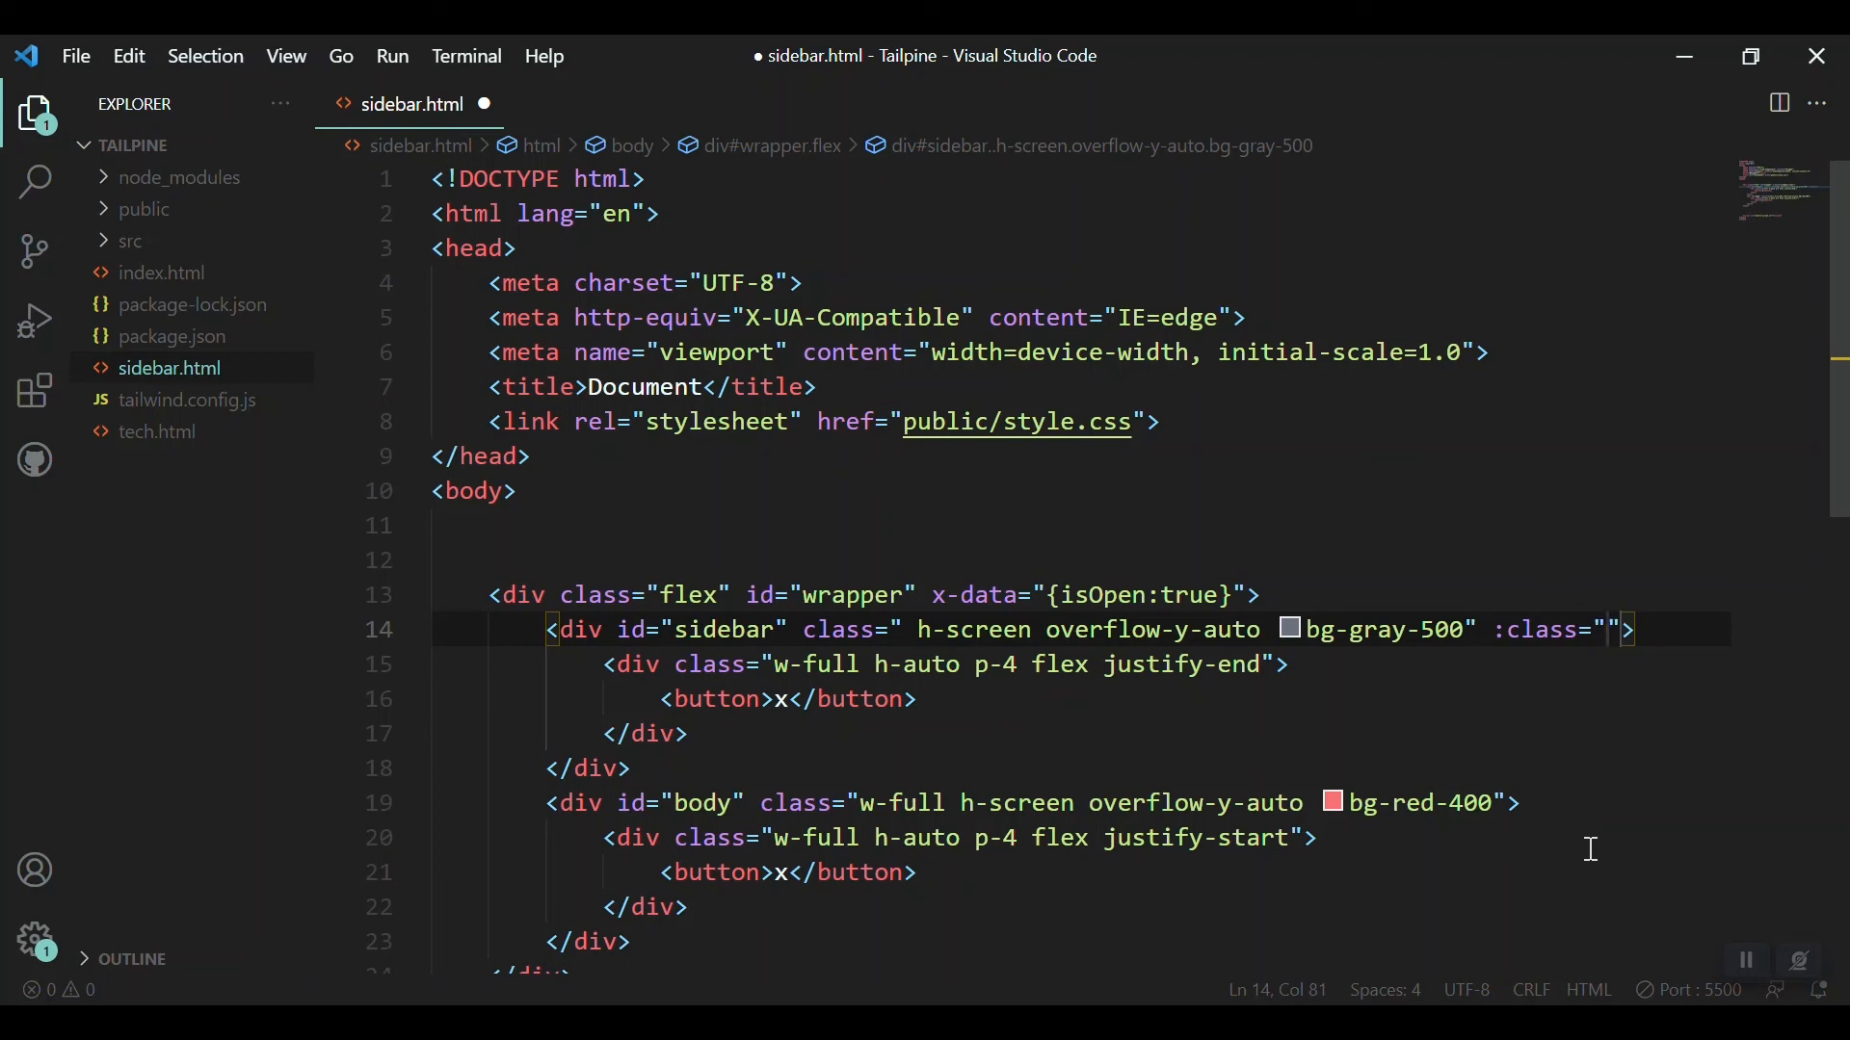
pyautogui.press('Enter')
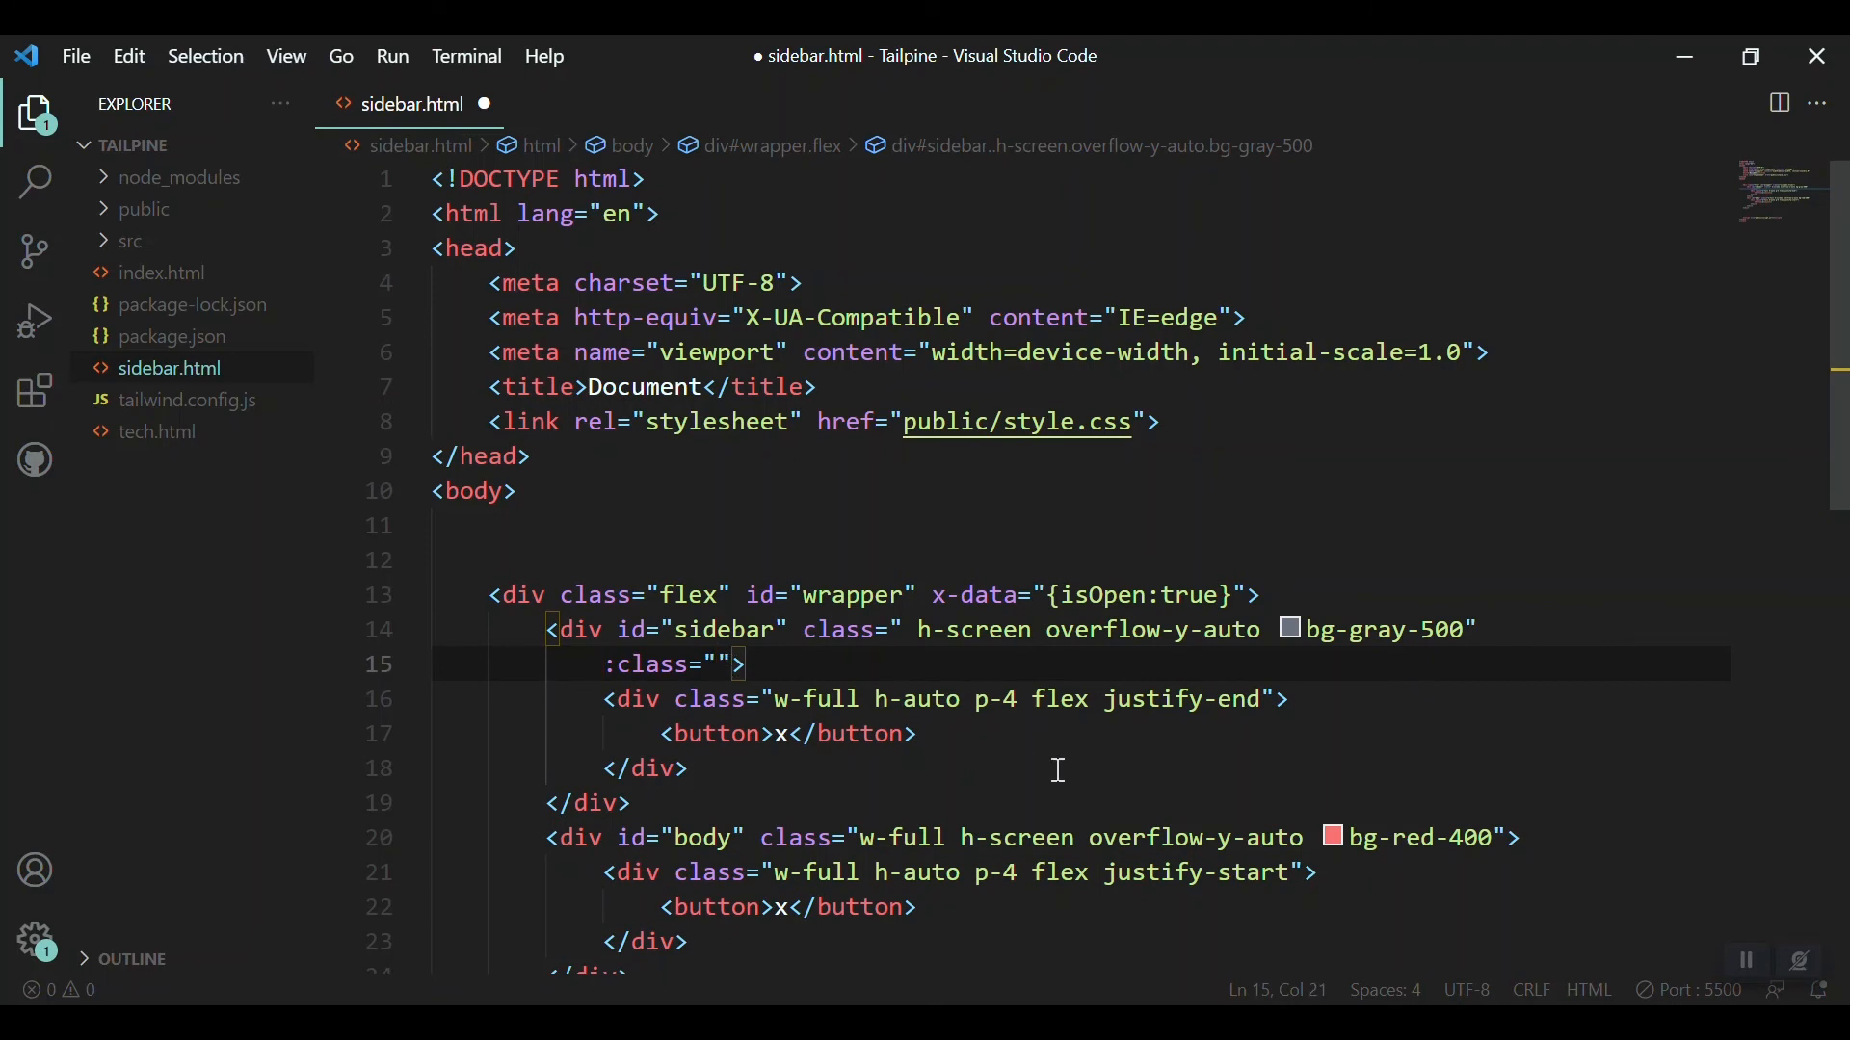
pyautogui.write('isOpen')
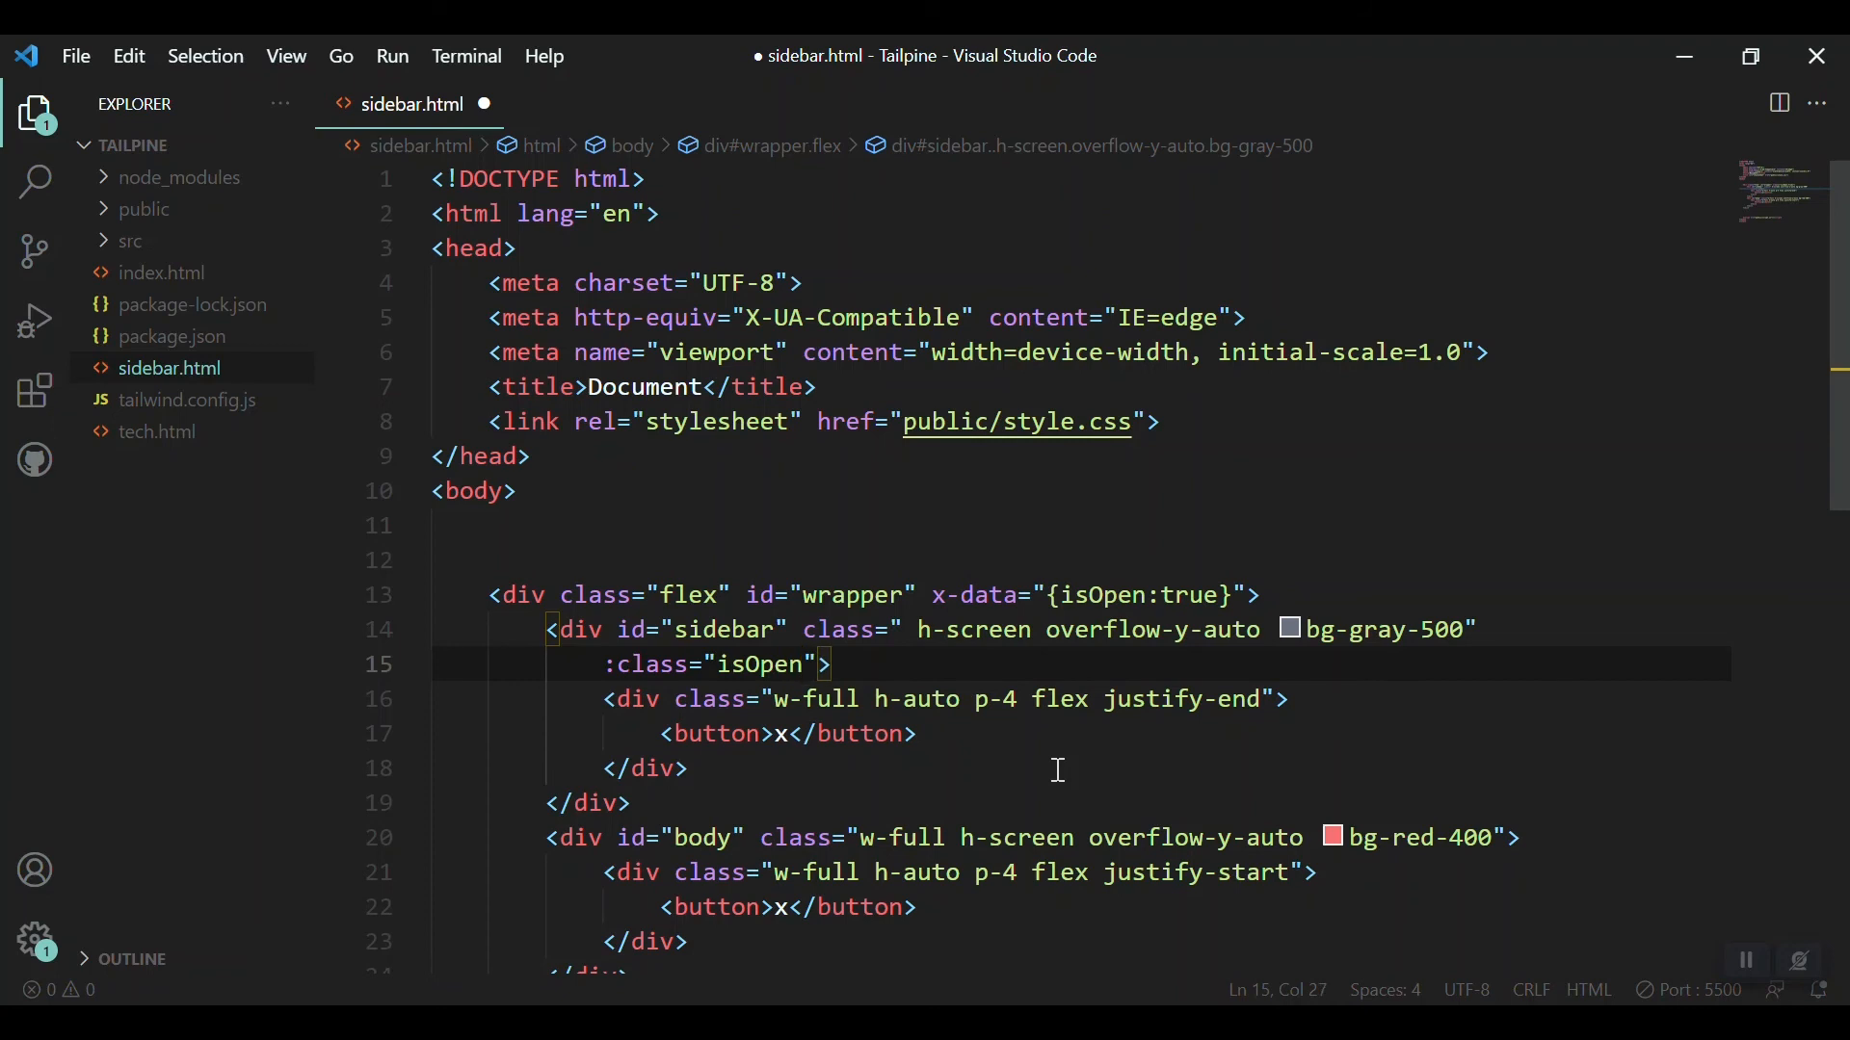
pyautogui.write('?')
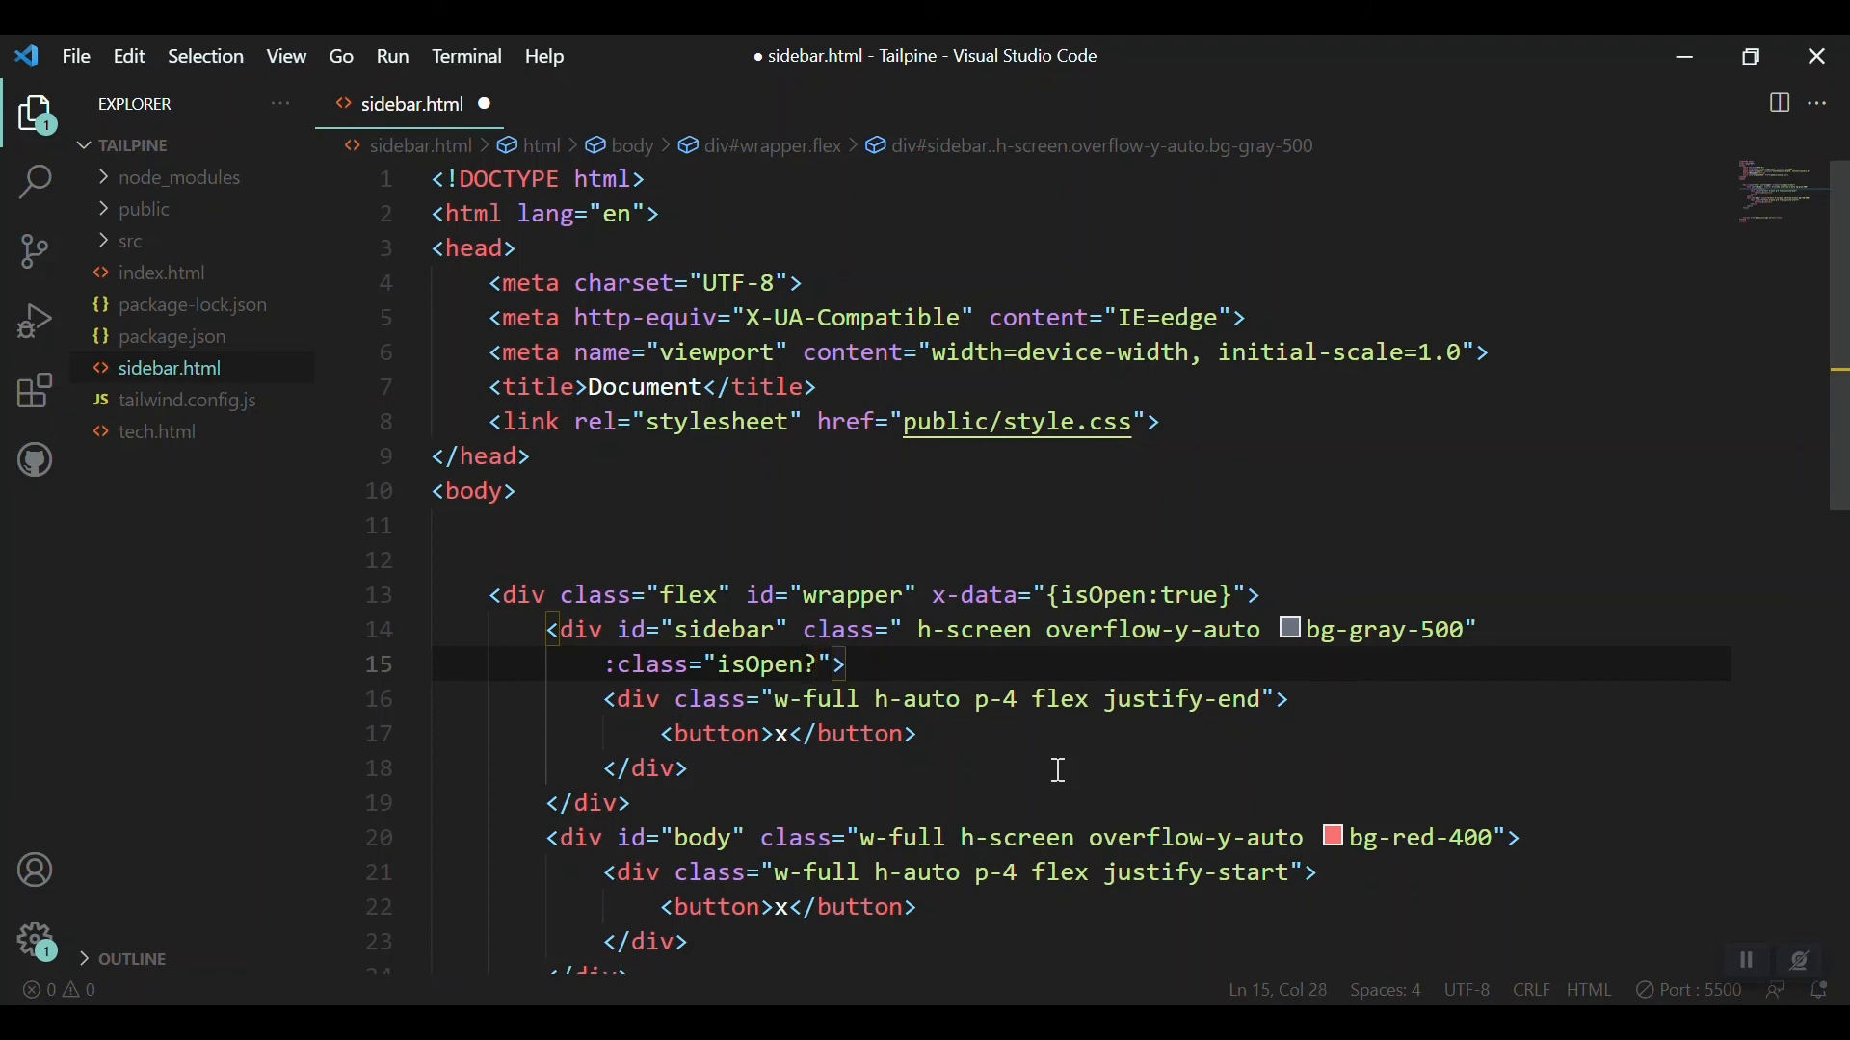
pyautogui.write("''")
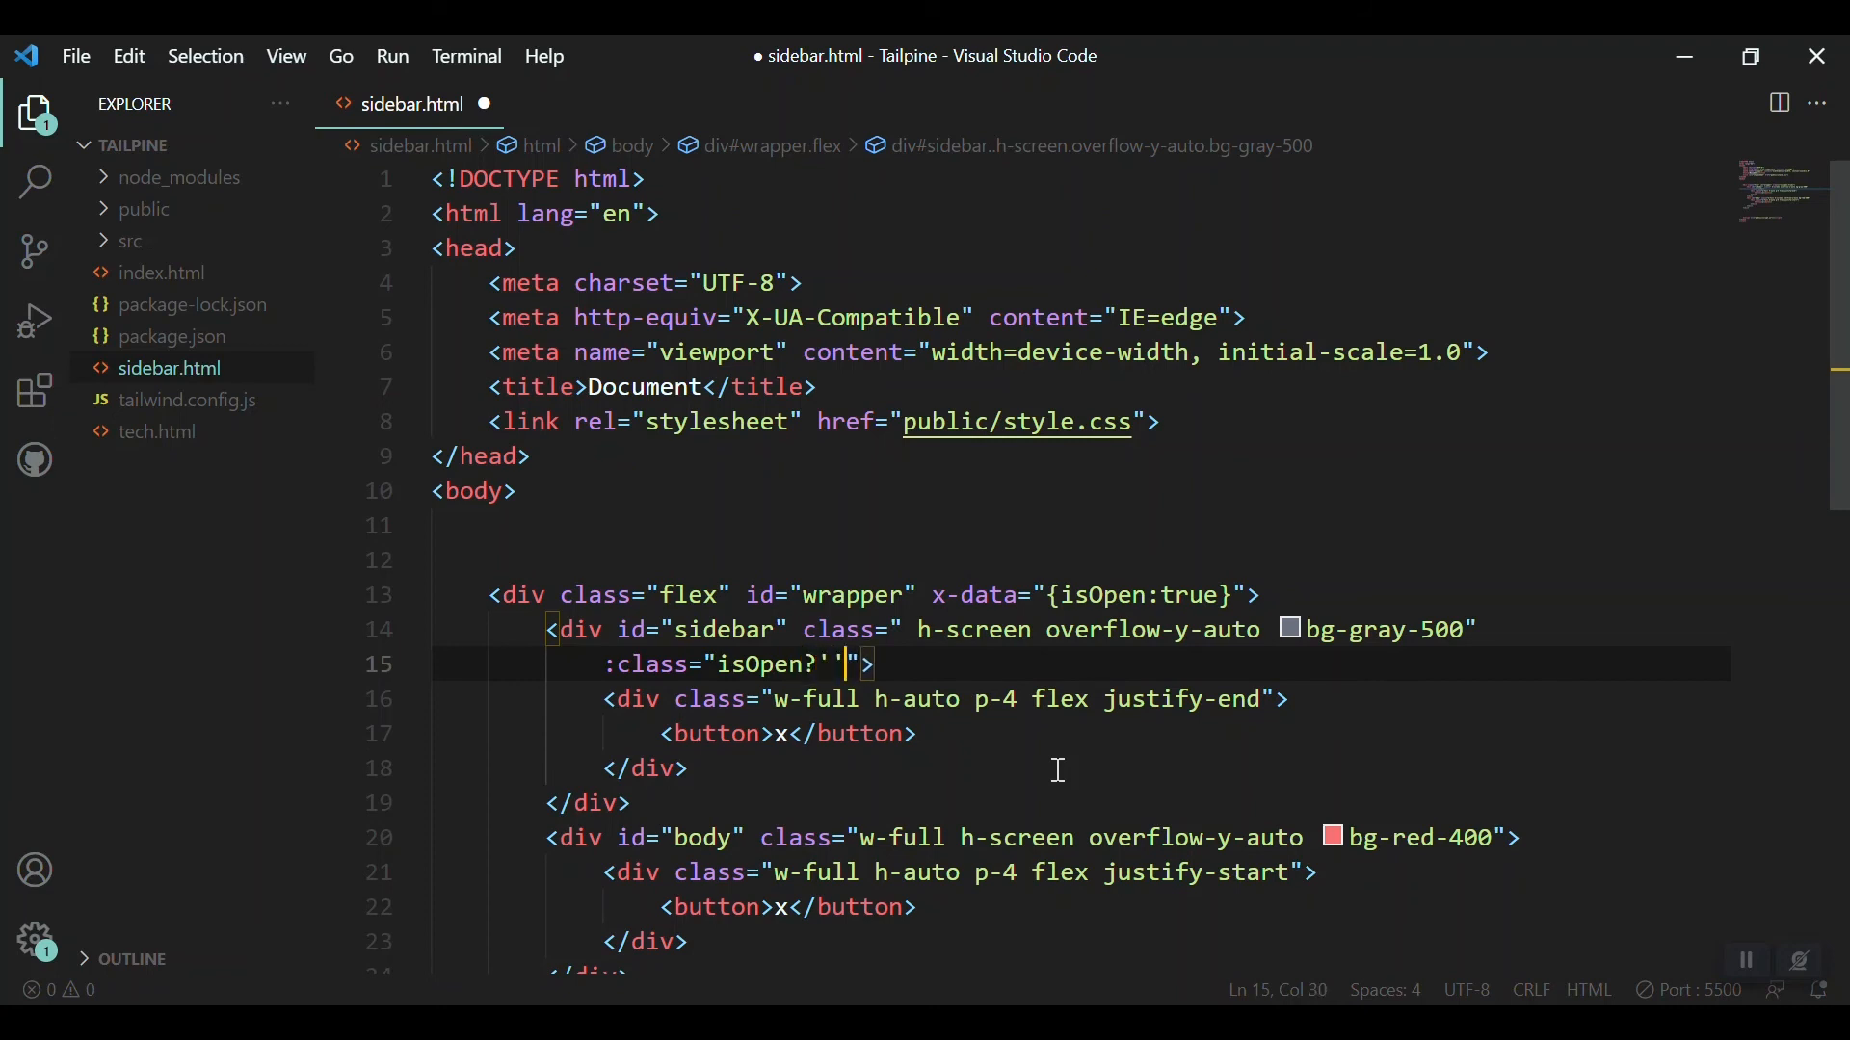
pyautogui.write('w-48')
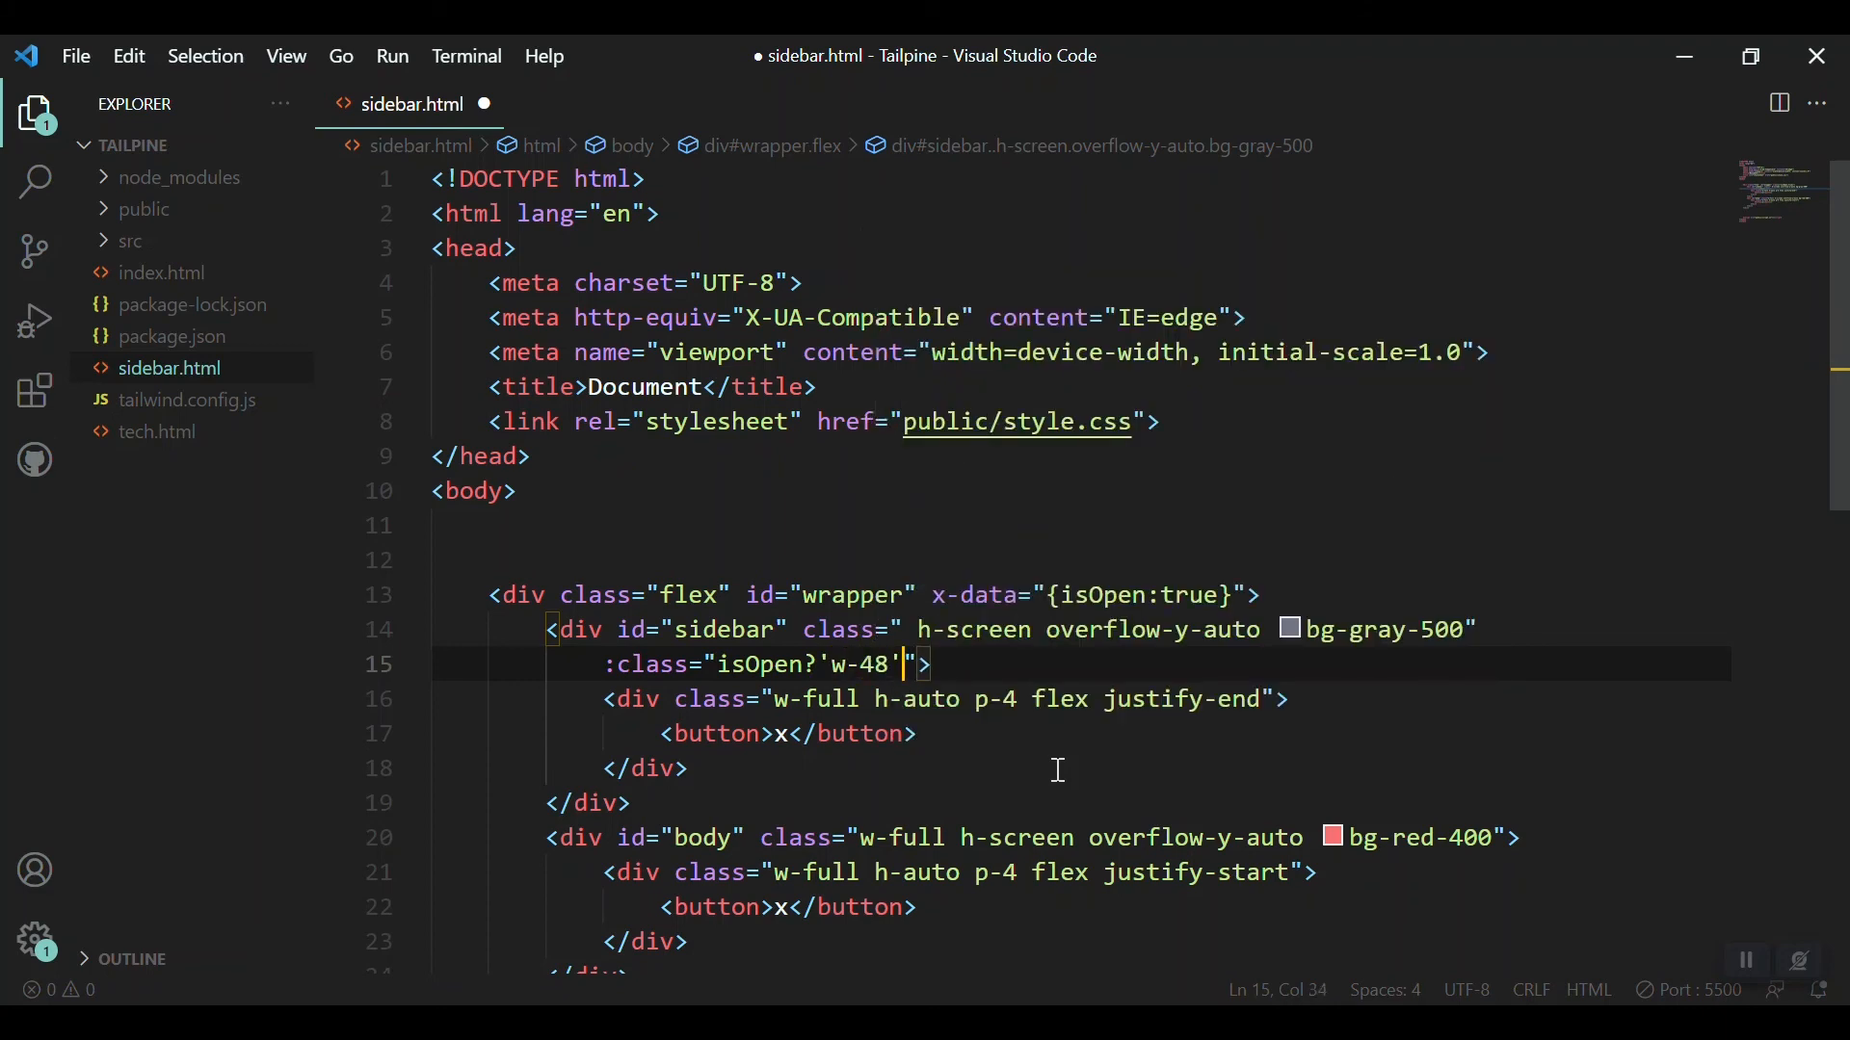
pyautogui.write(':')
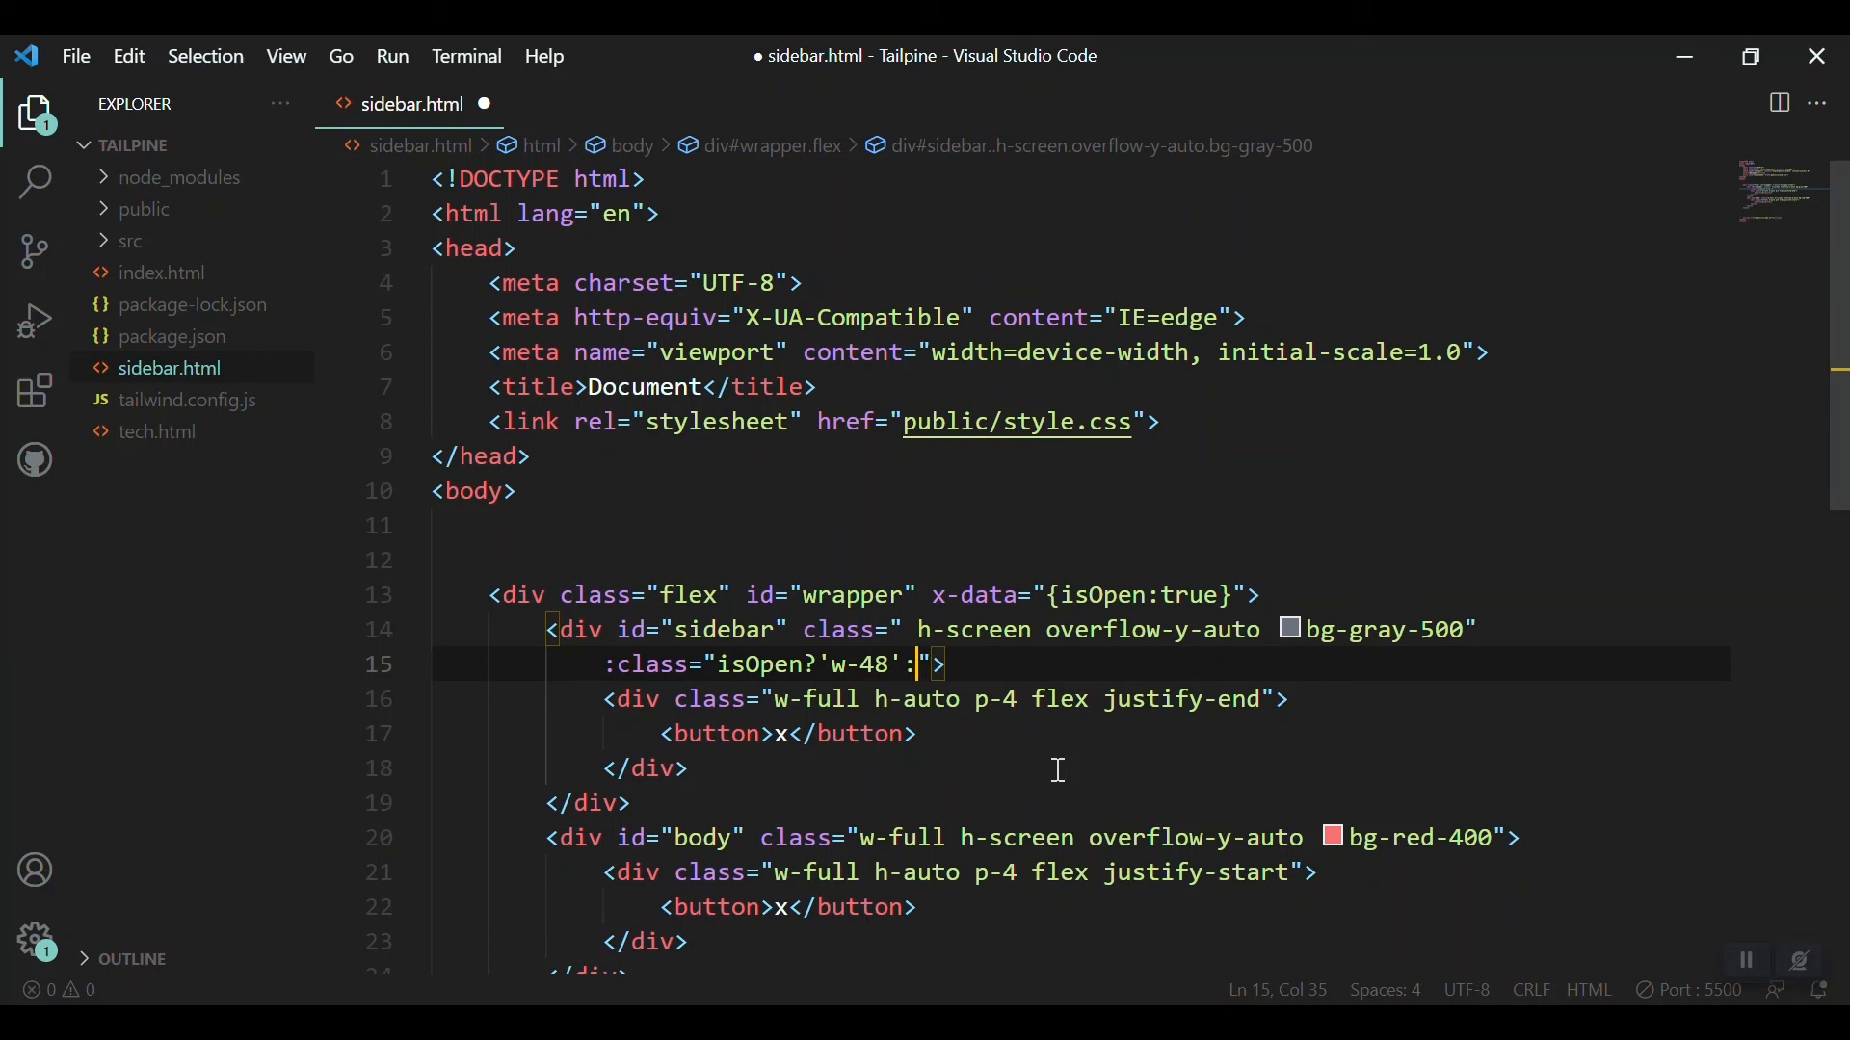
pyautogui.write("''")
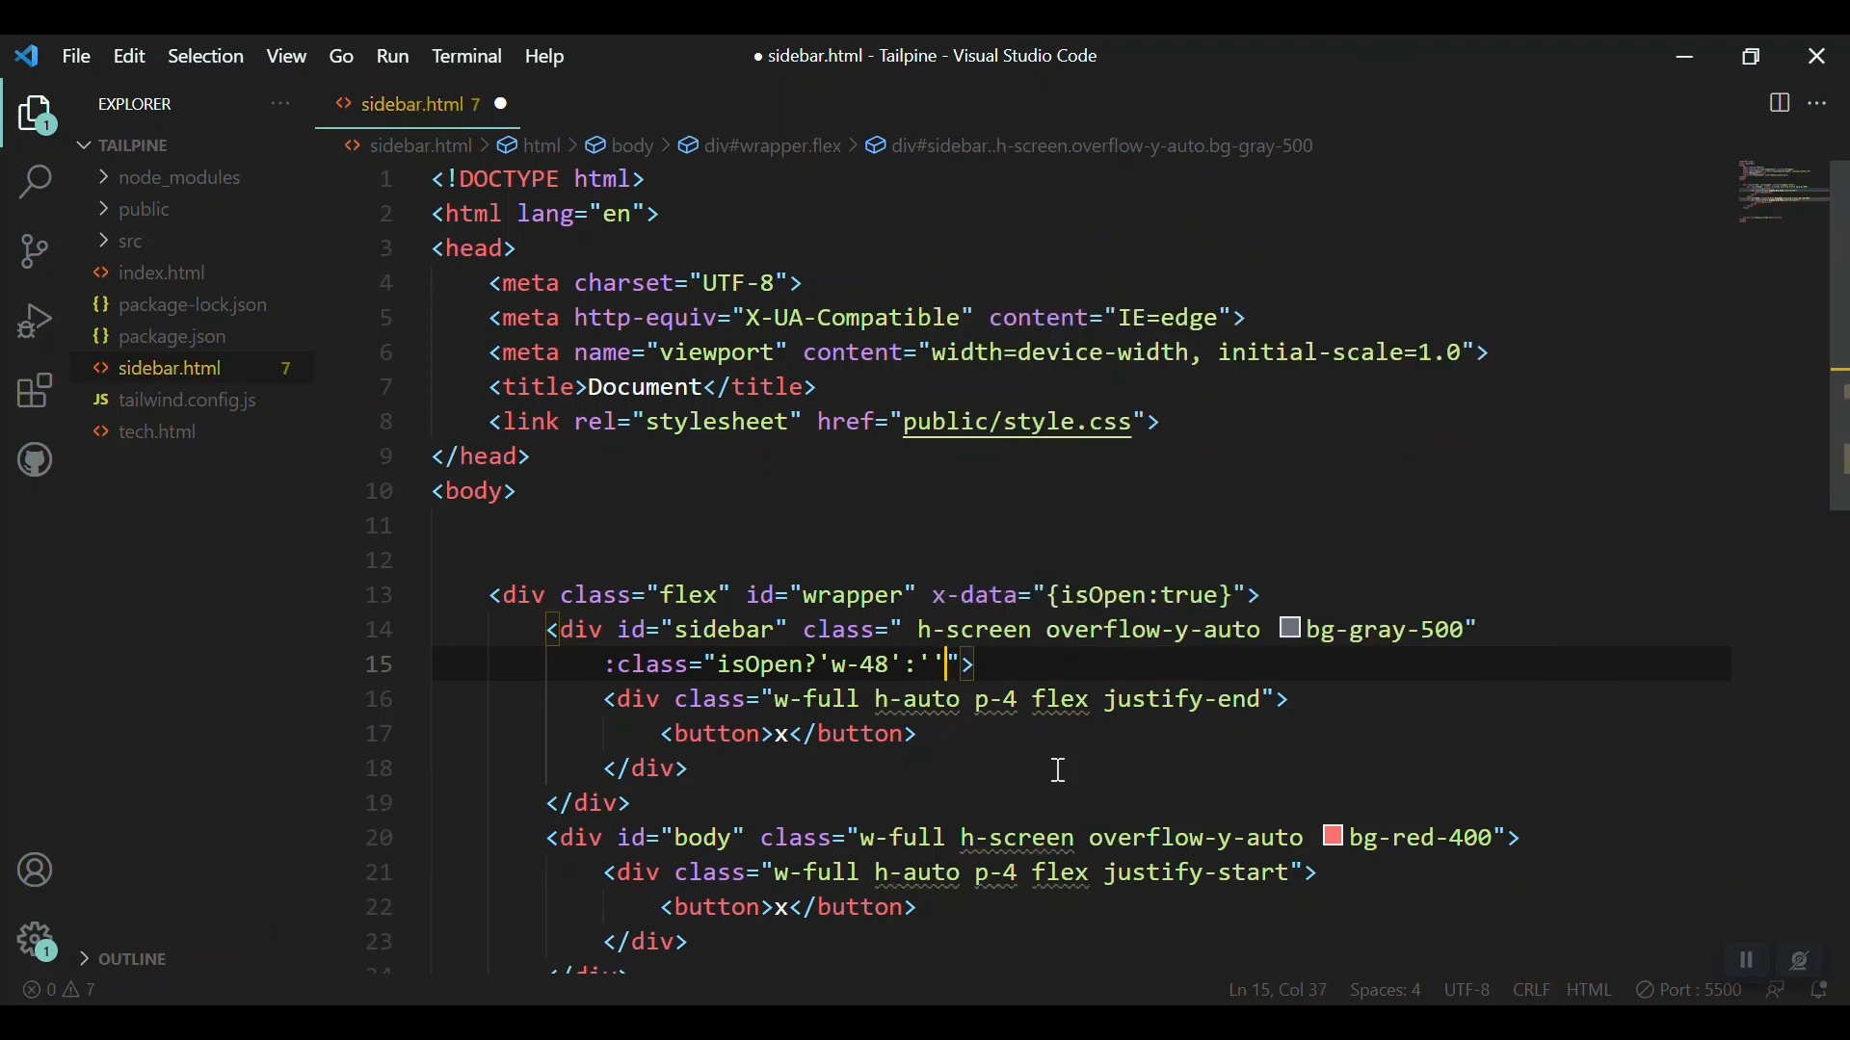
pyautogui.write('w-0')
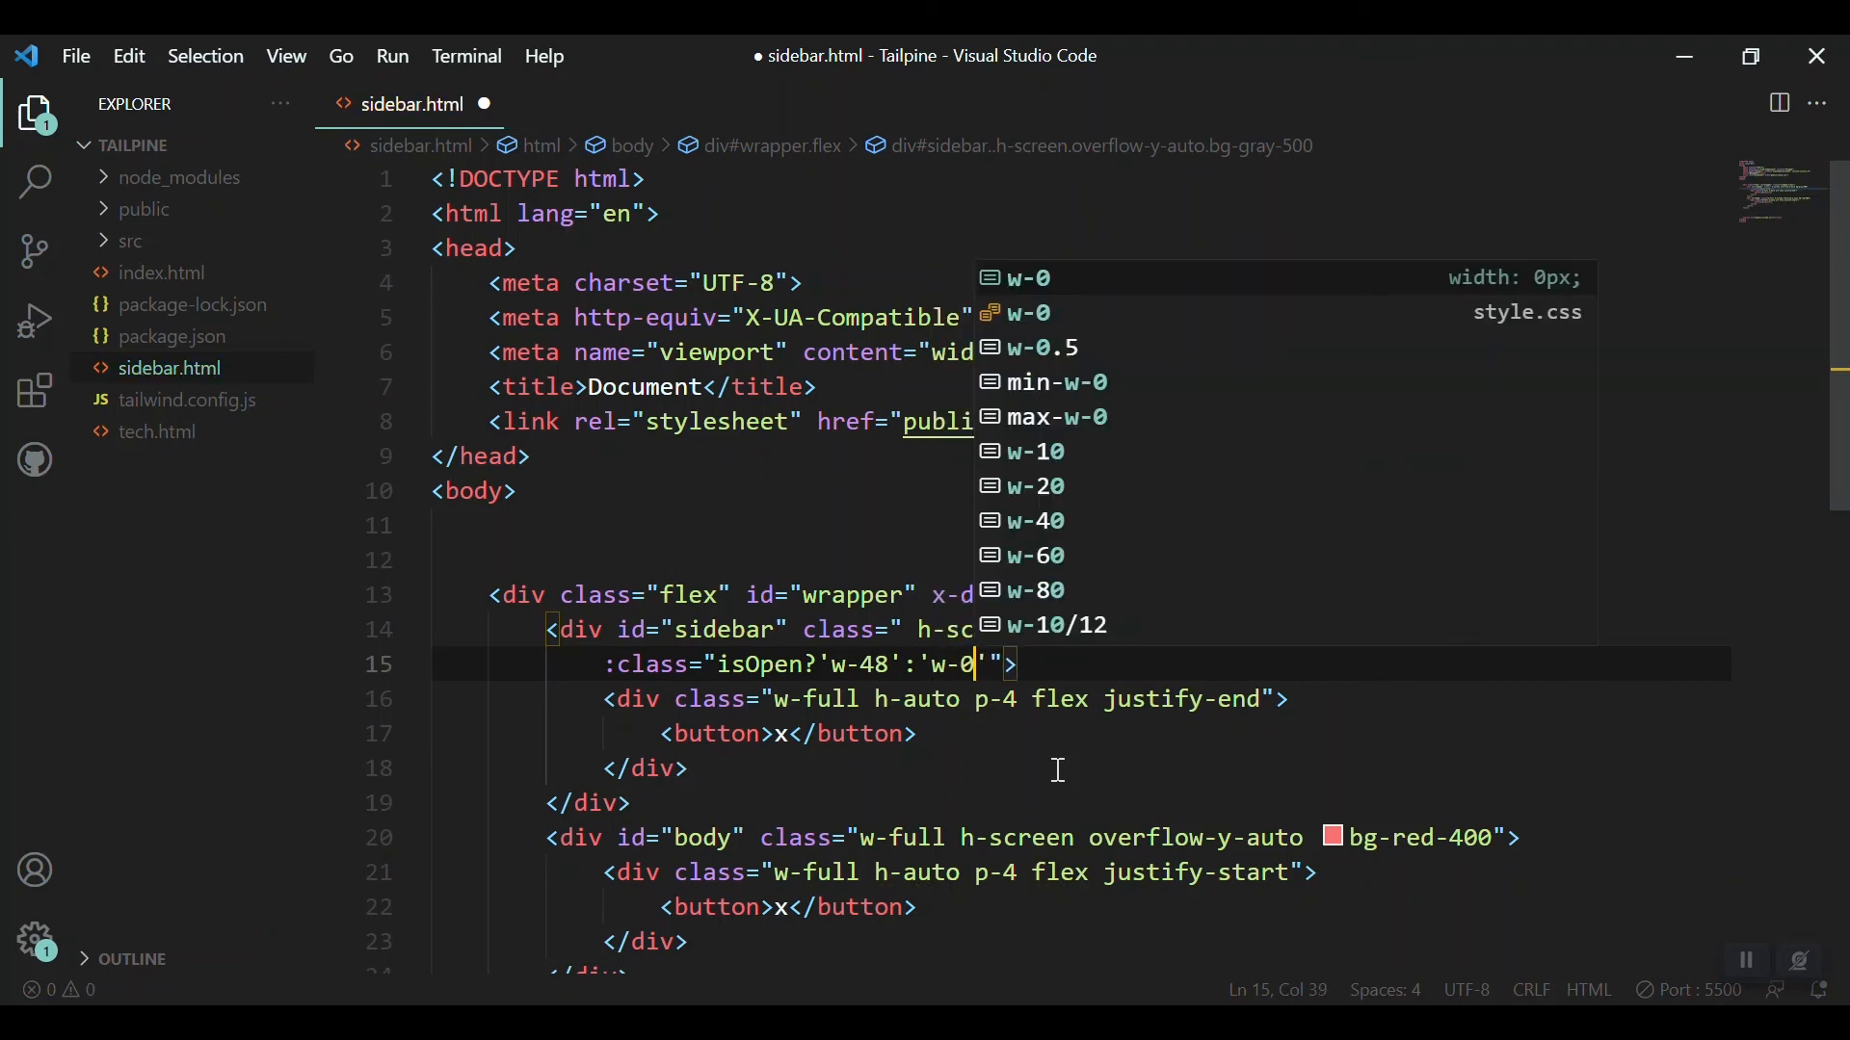
pyautogui.press('ctrl+s')
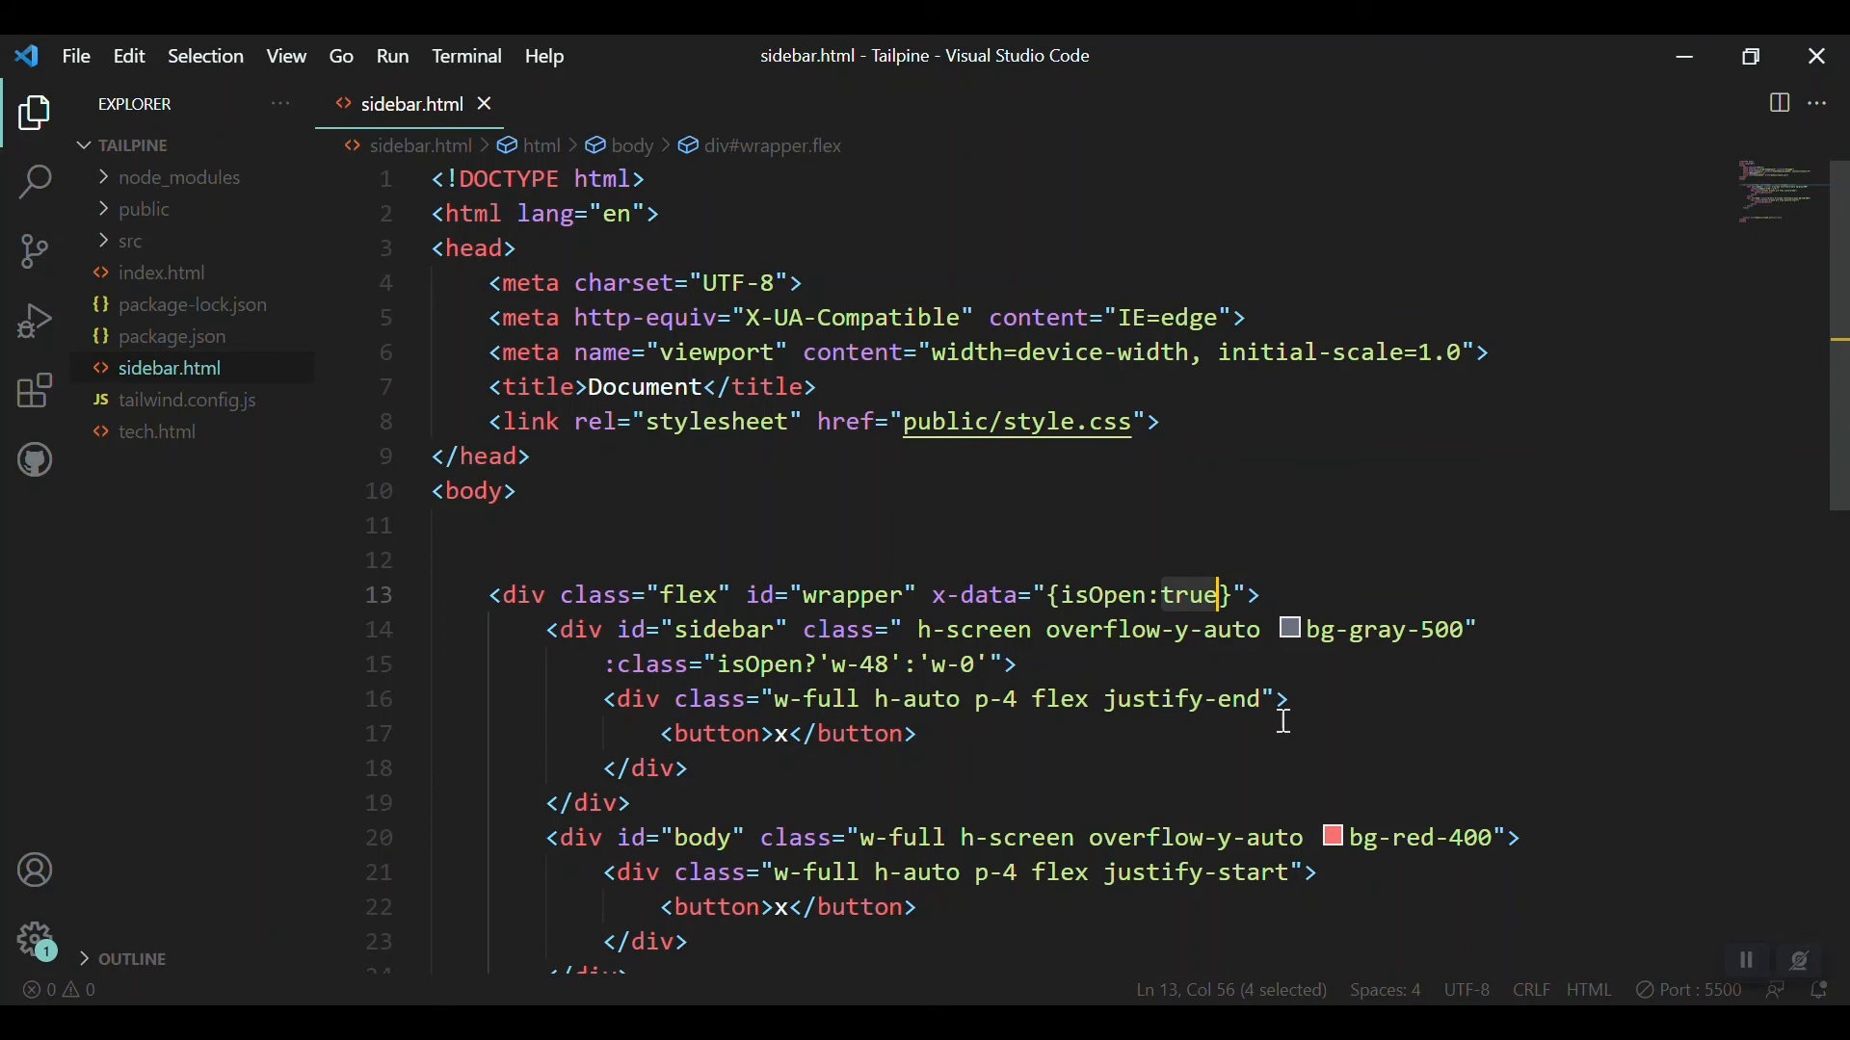
# Set isOpen to false to check the sidebar hides, then restore it to true.
pyautogui.write('false')
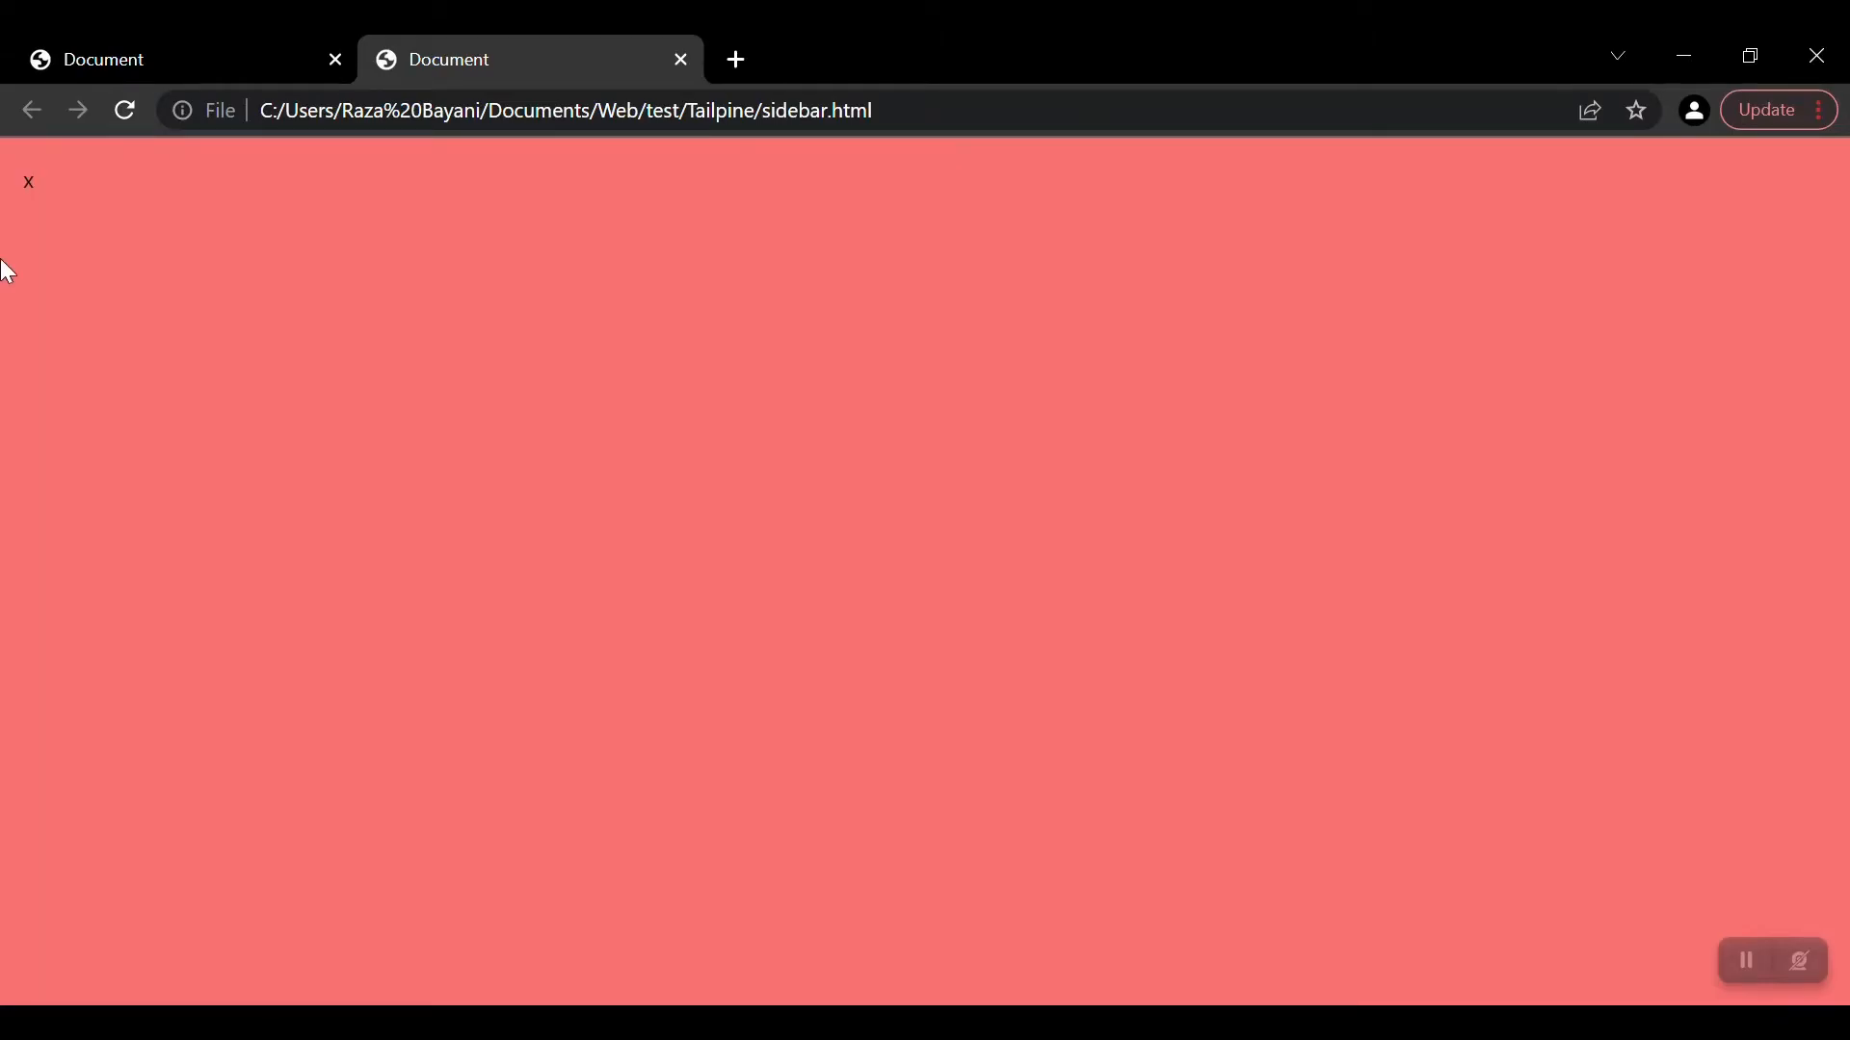
pyautogui.moveTo(318, 507)
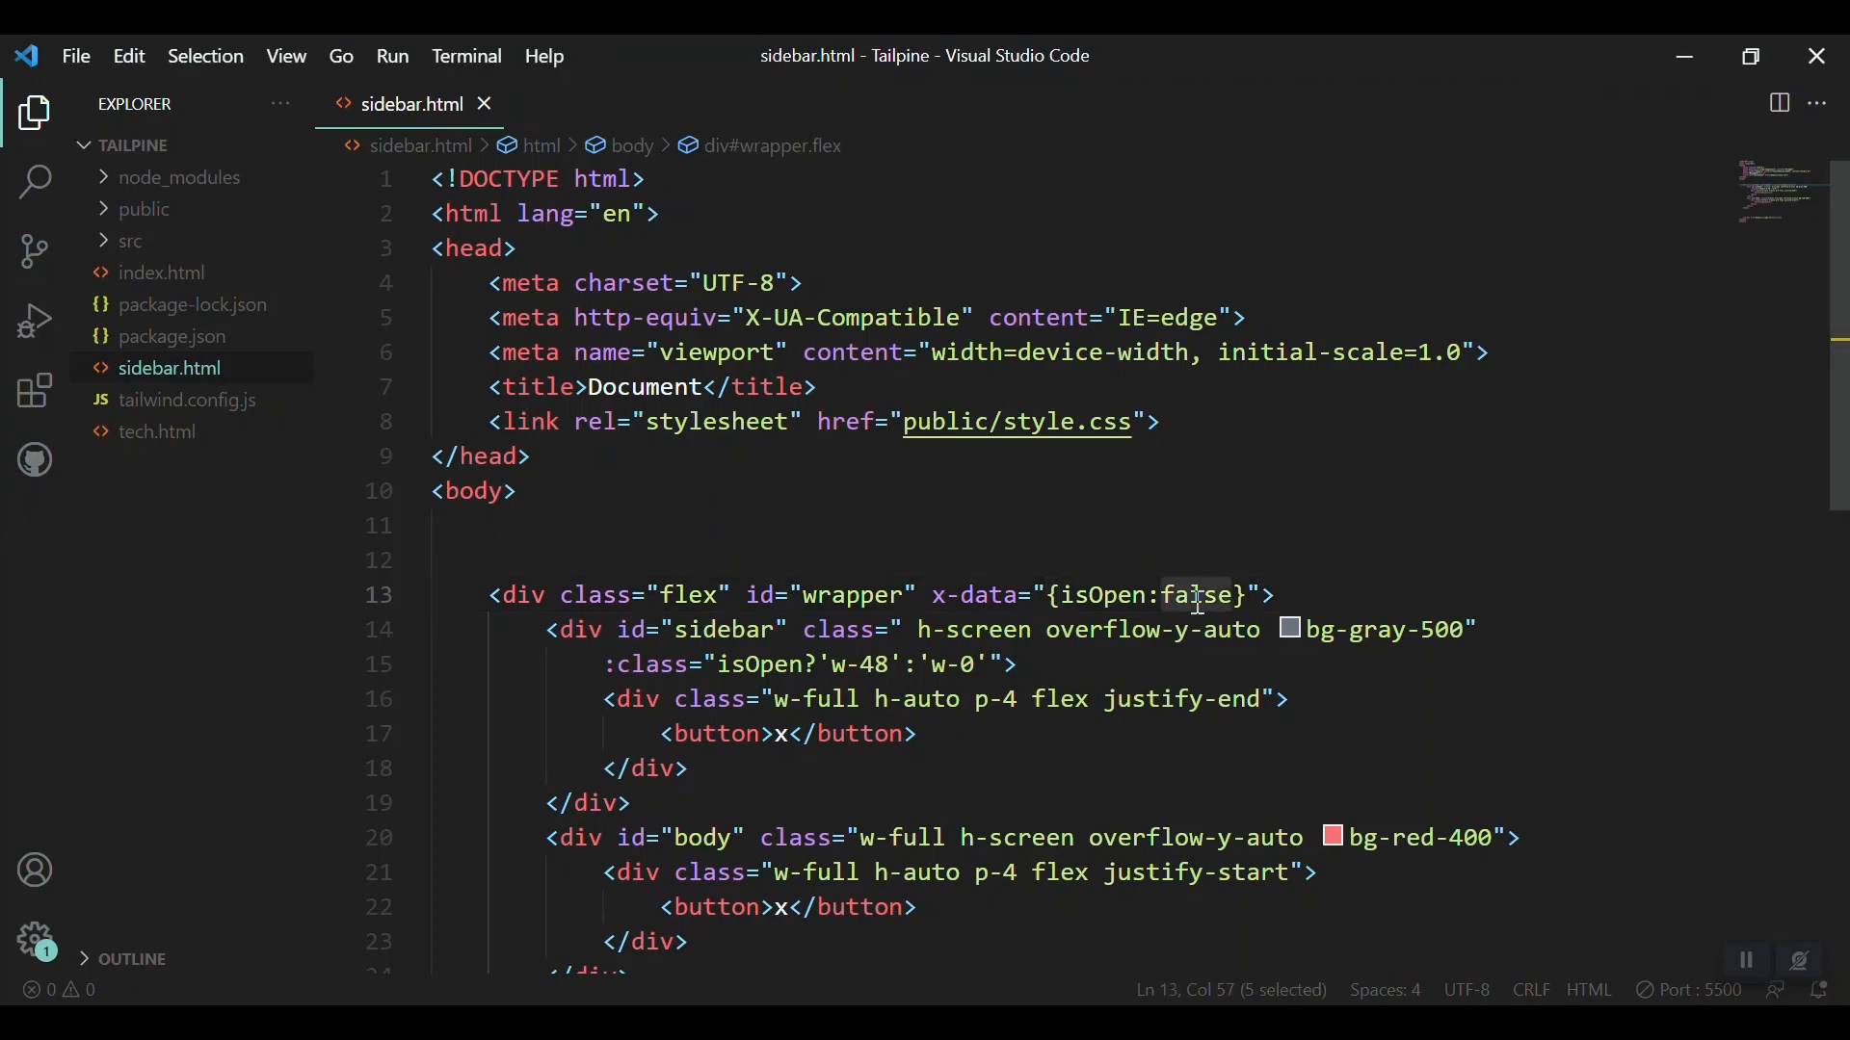
pyautogui.write('true')
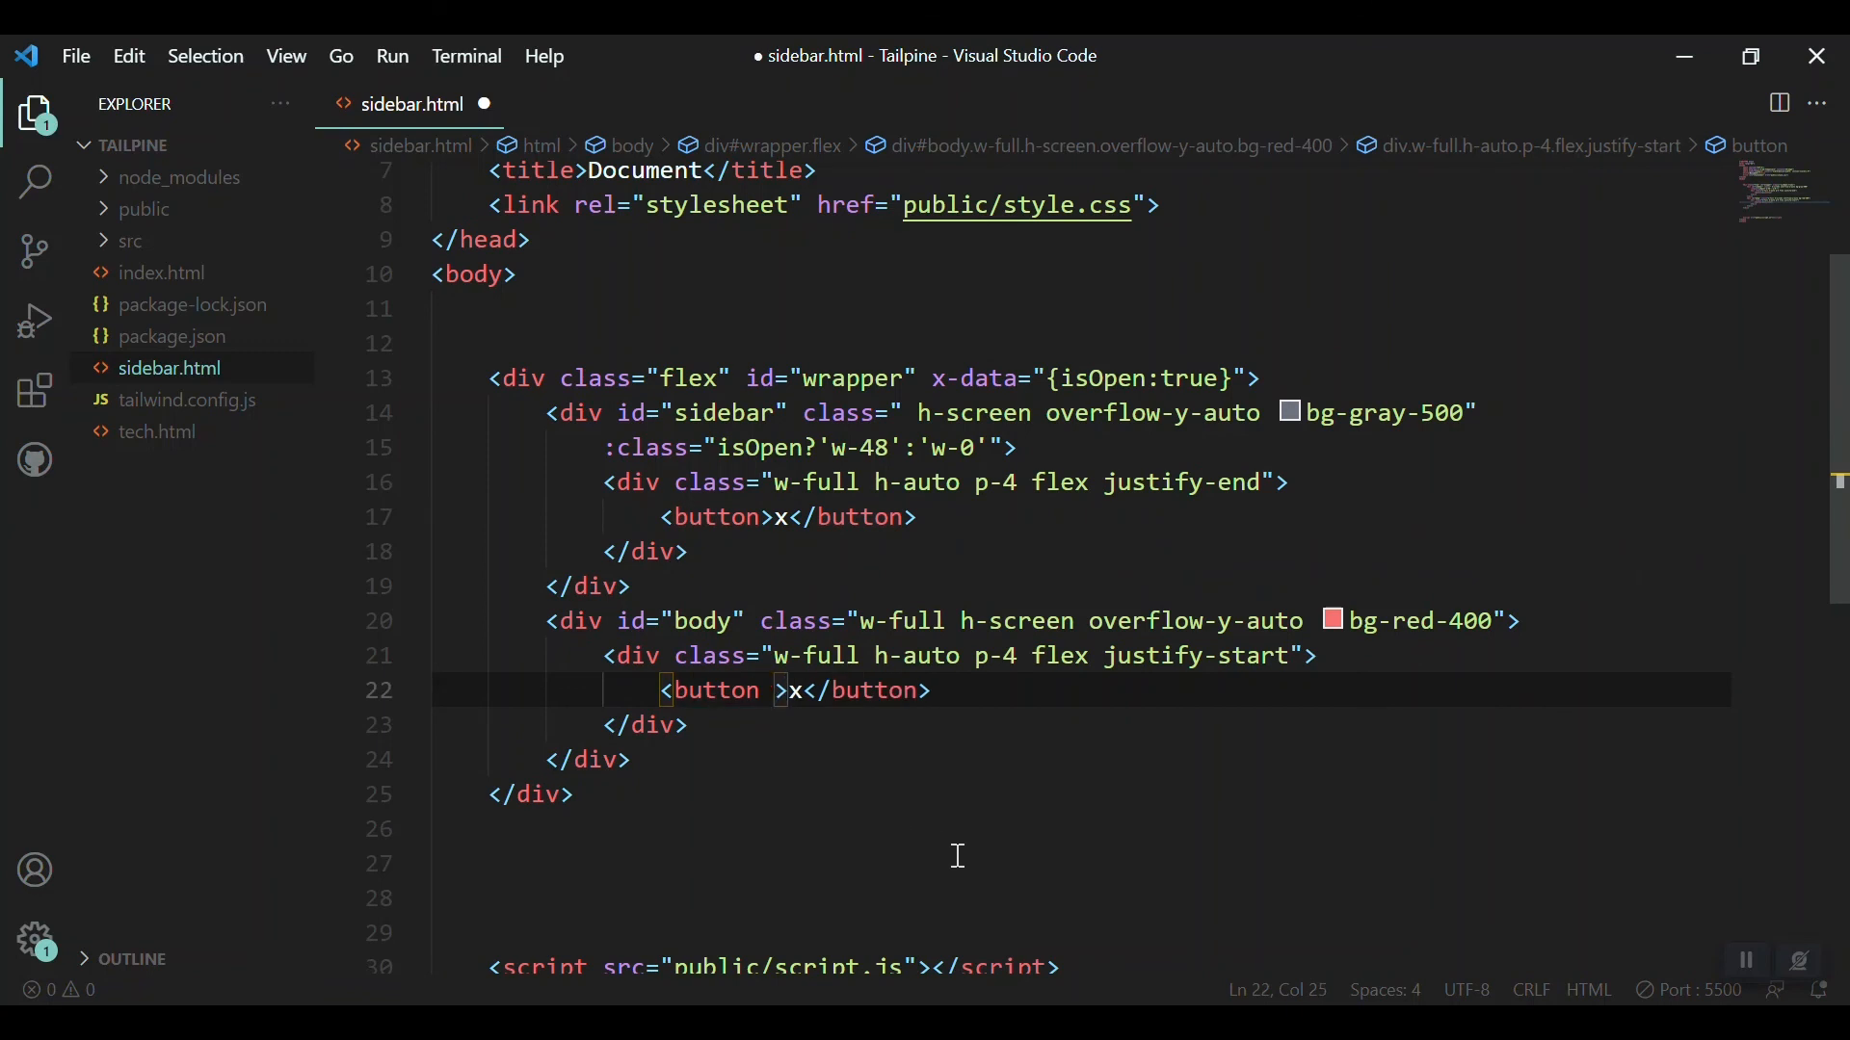
pyautogui.write('@')
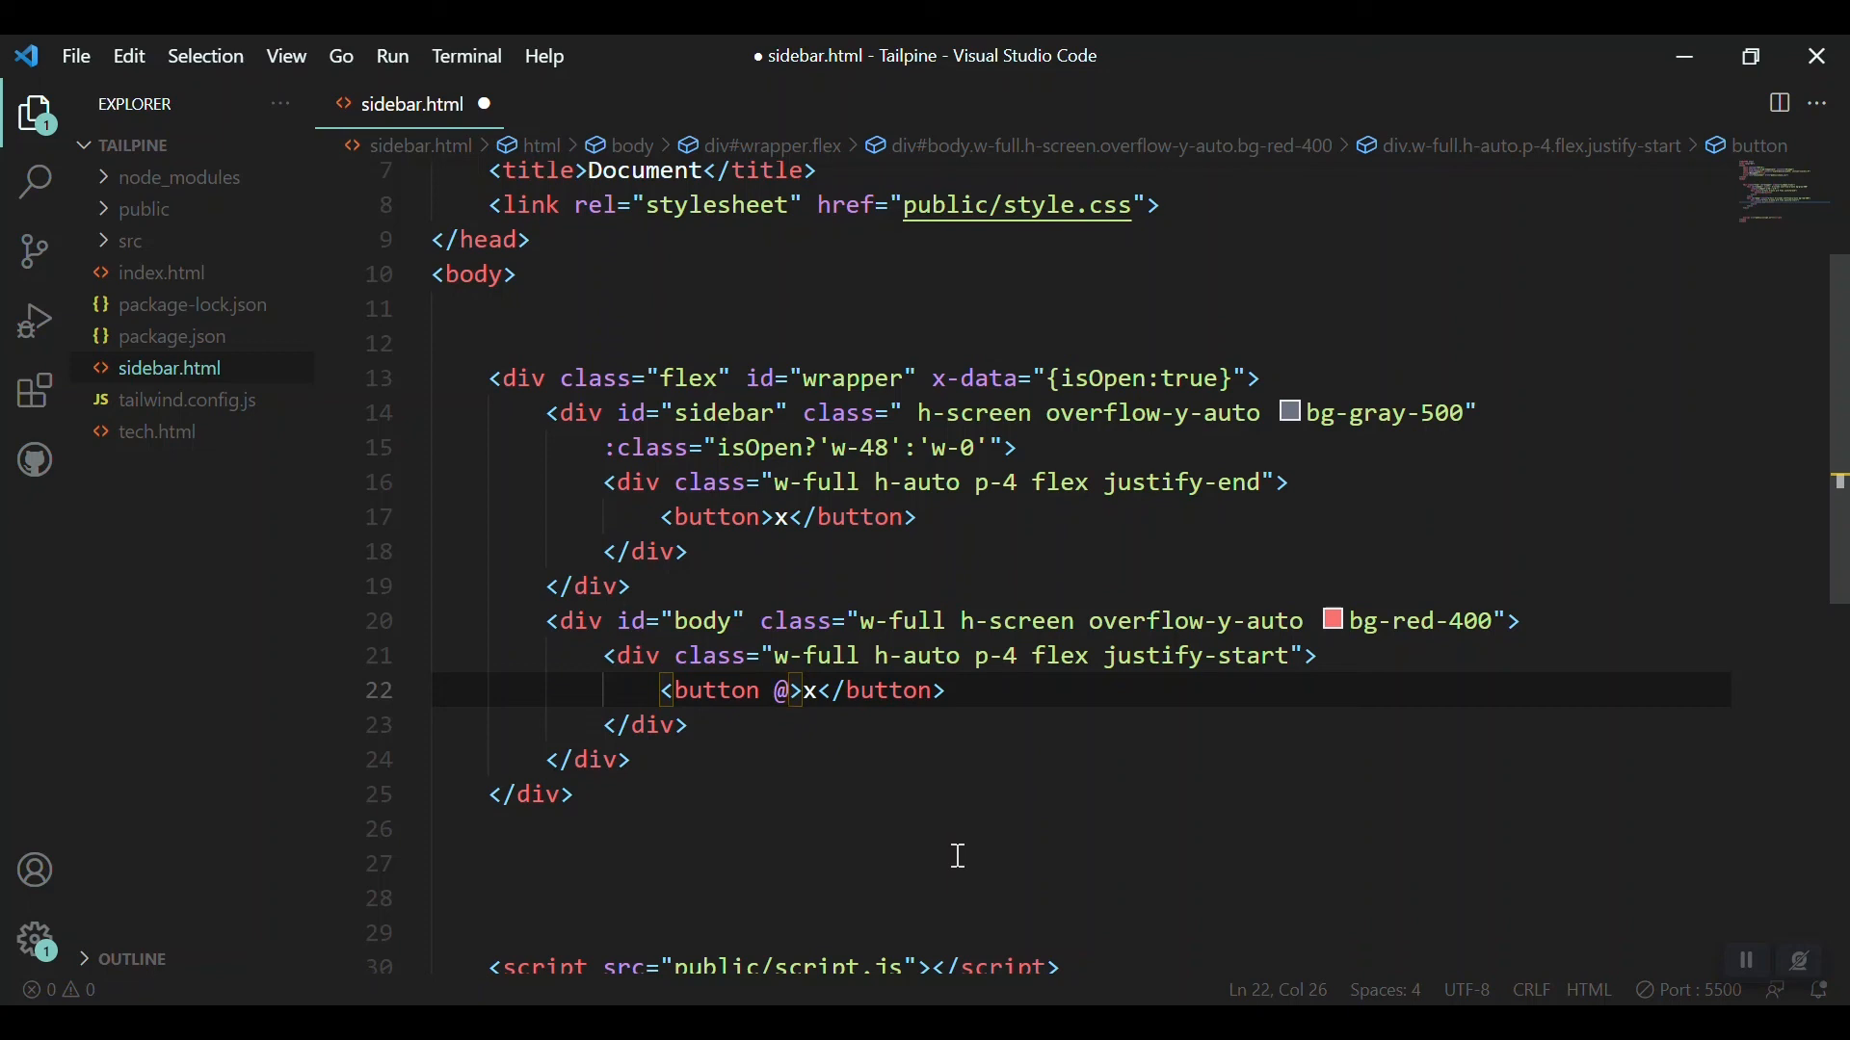
pyautogui.write('cli')
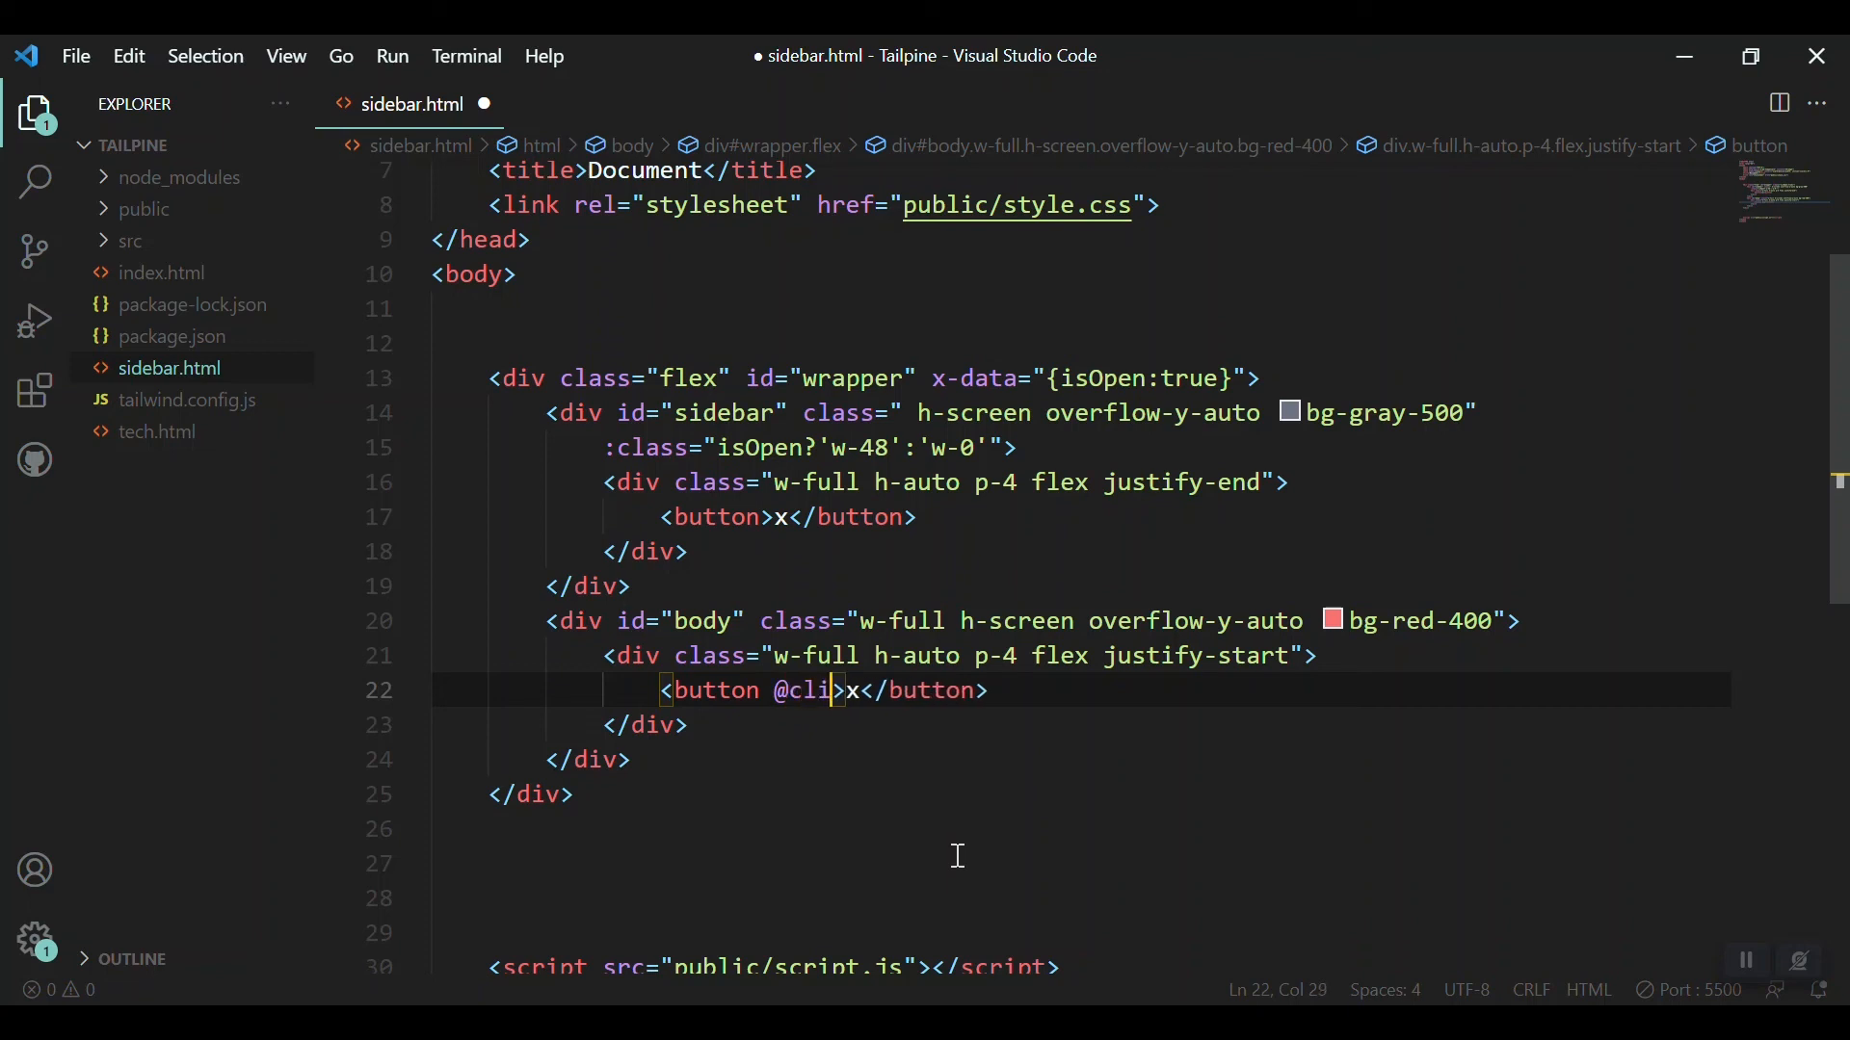
pyautogui.press('Backspace')
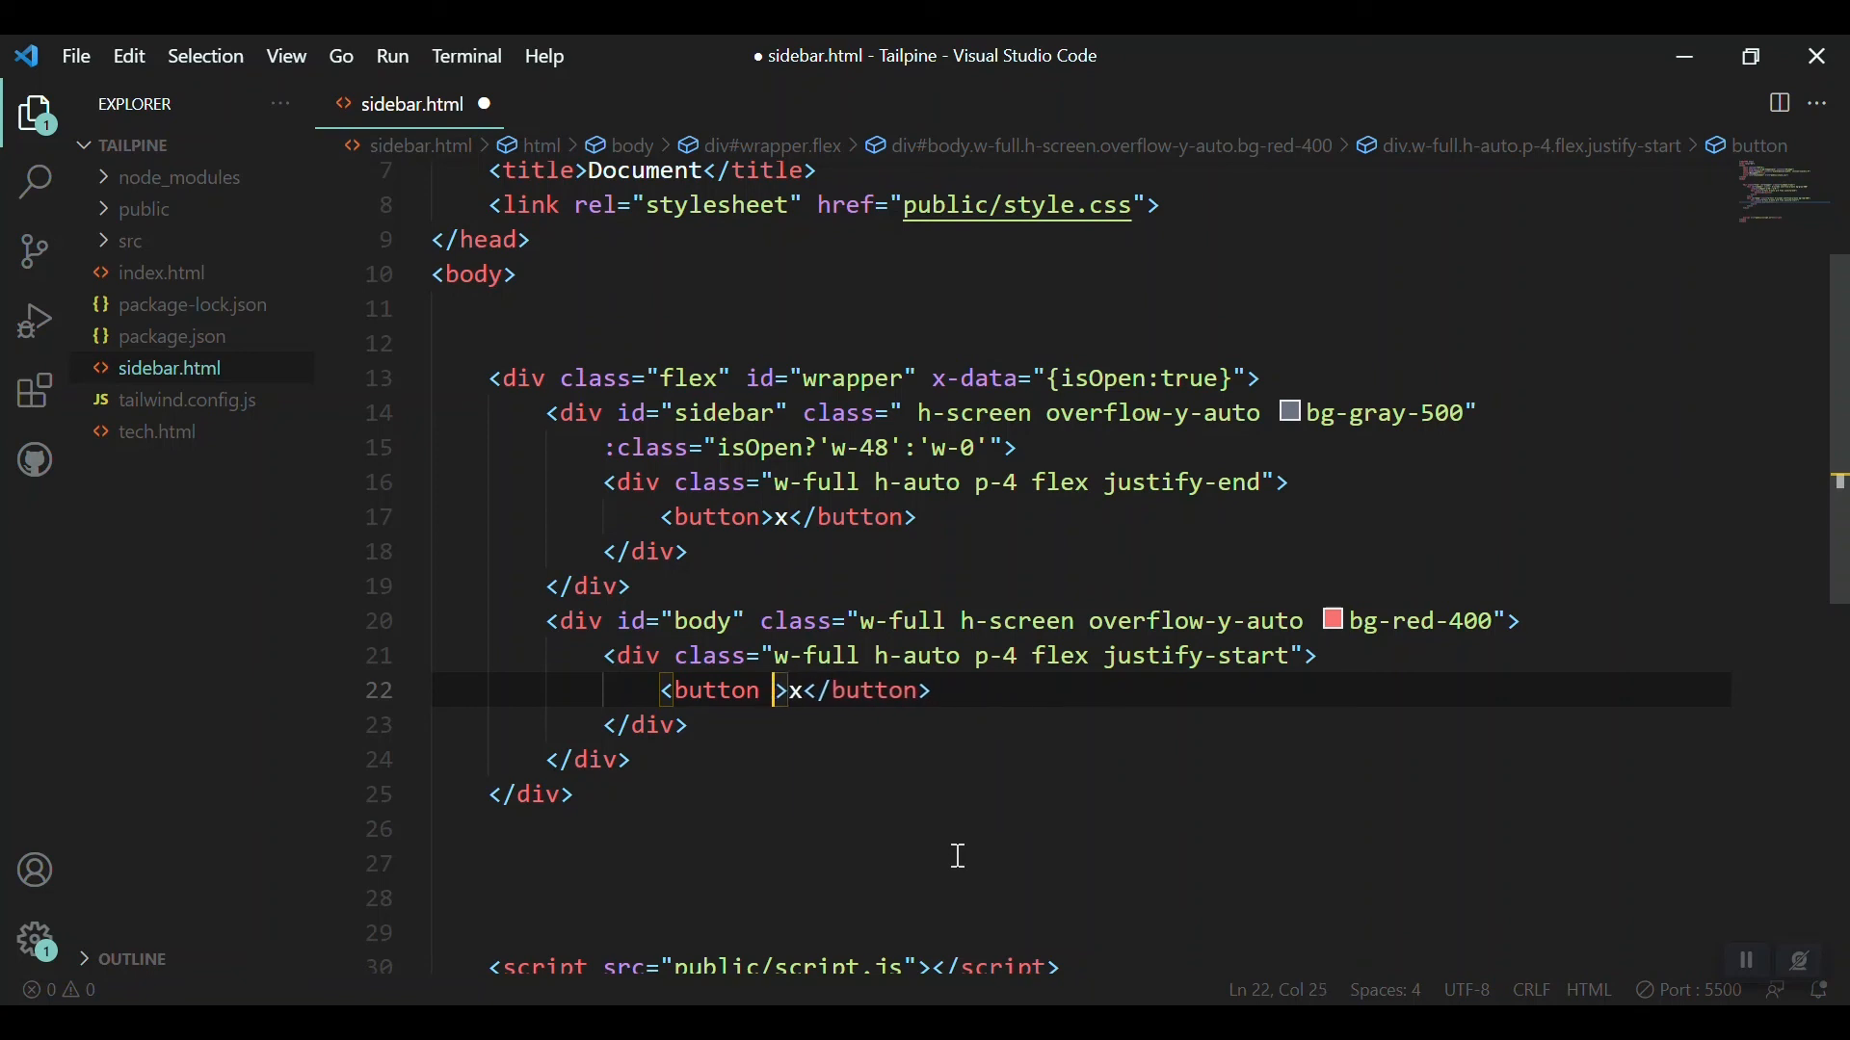
pyautogui.write('x')
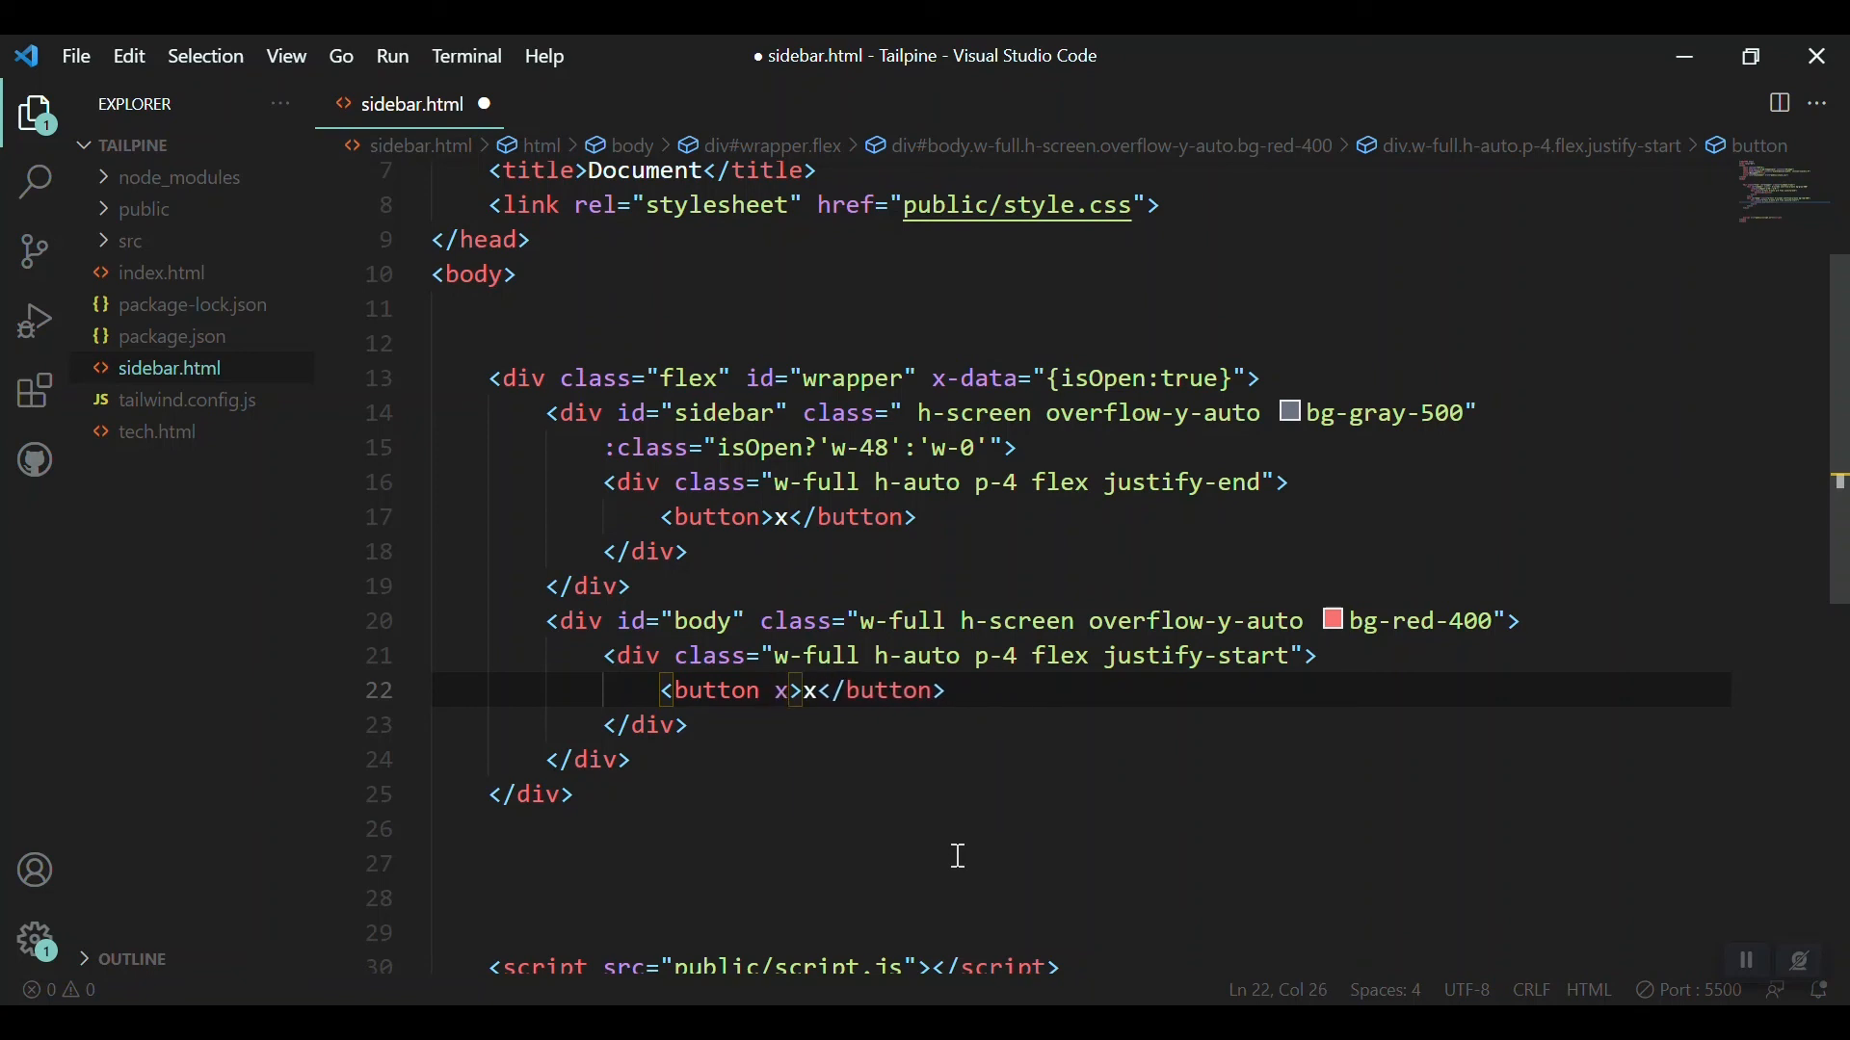
pyautogui.write('-on:')
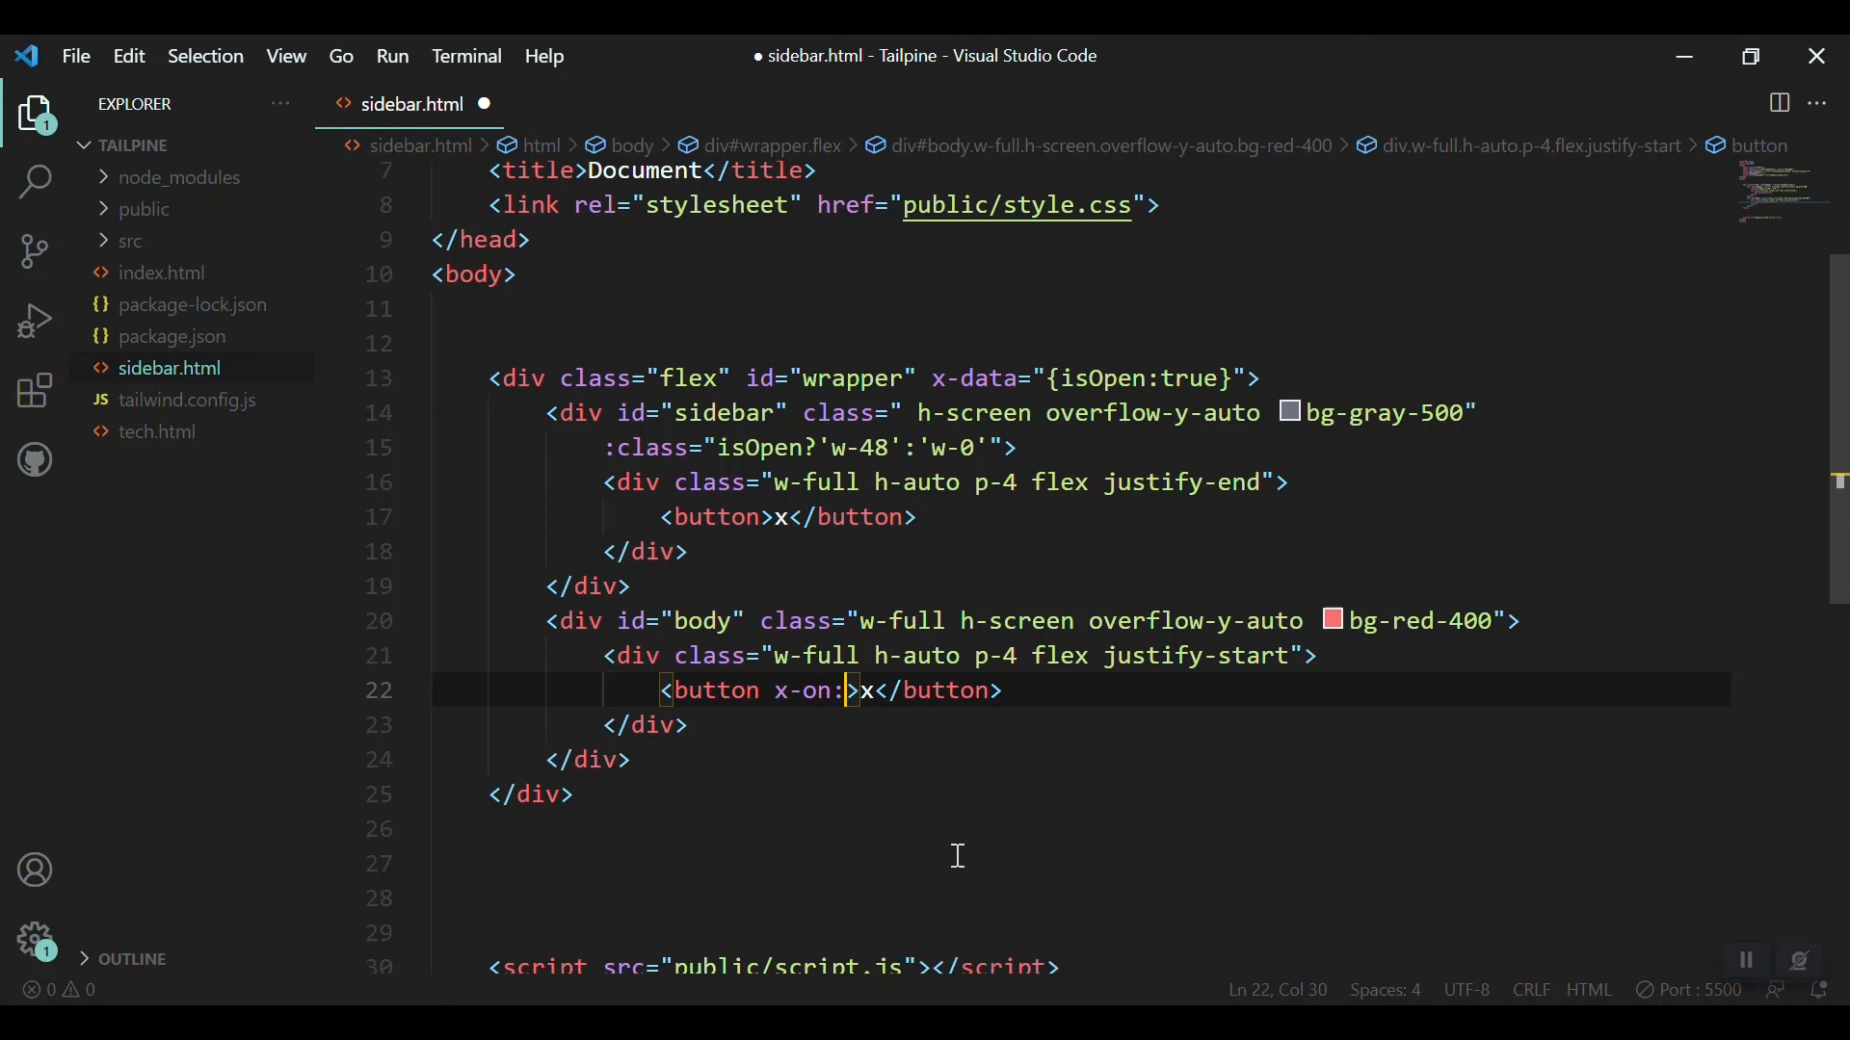
pyautogui.press('Backspace')
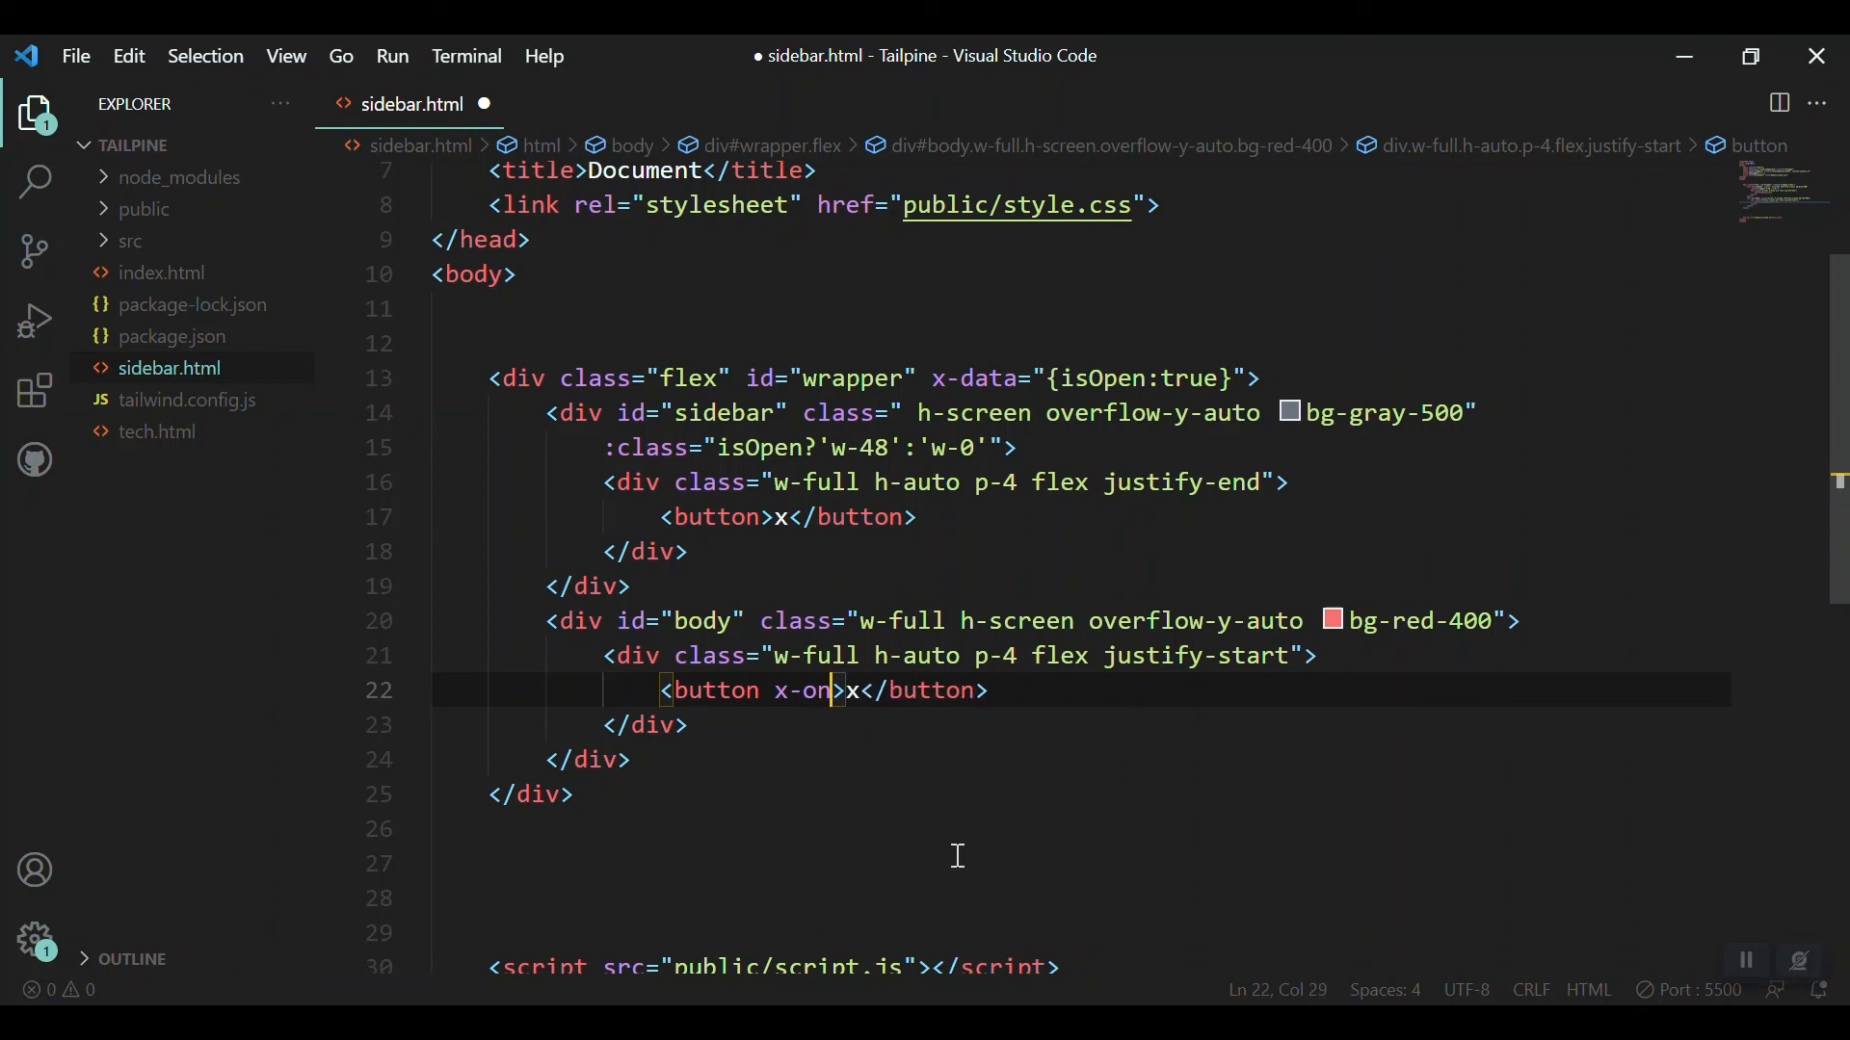
pyautogui.write('@l')
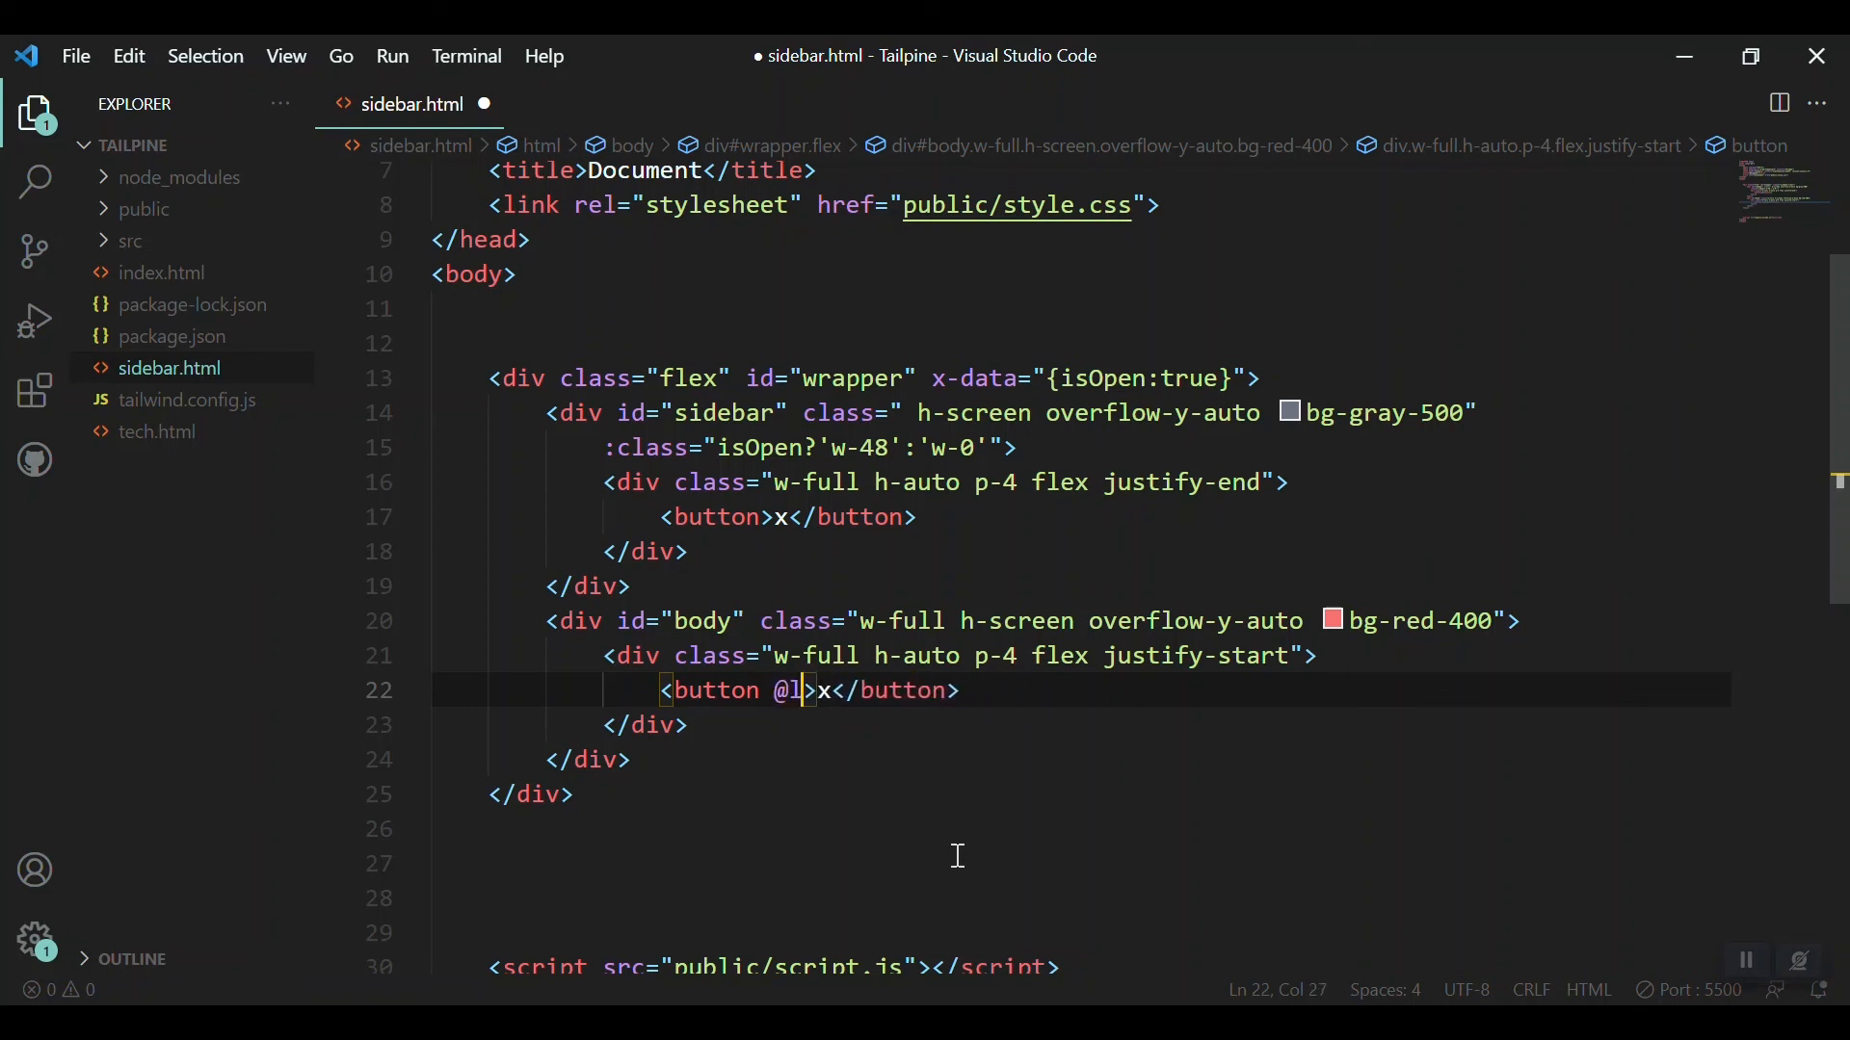
pyautogui.write('click.pre')
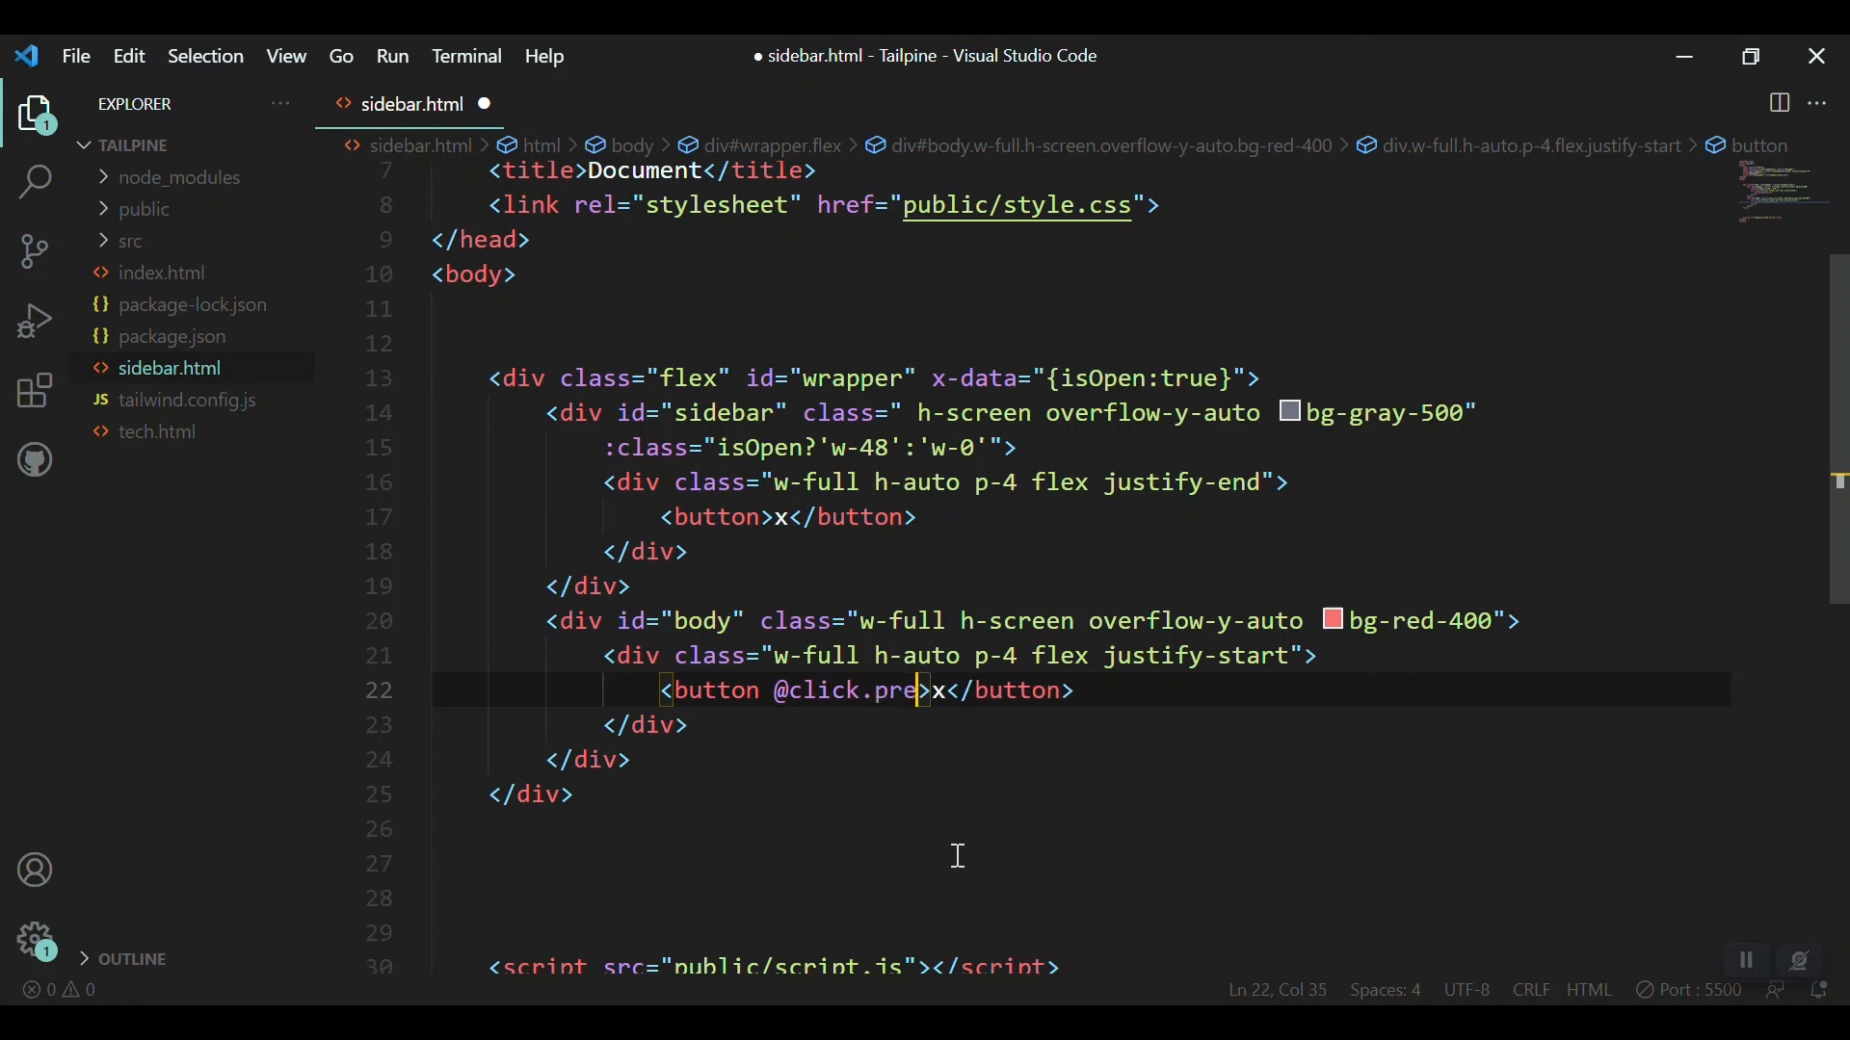
pyautogui.write('vent="')
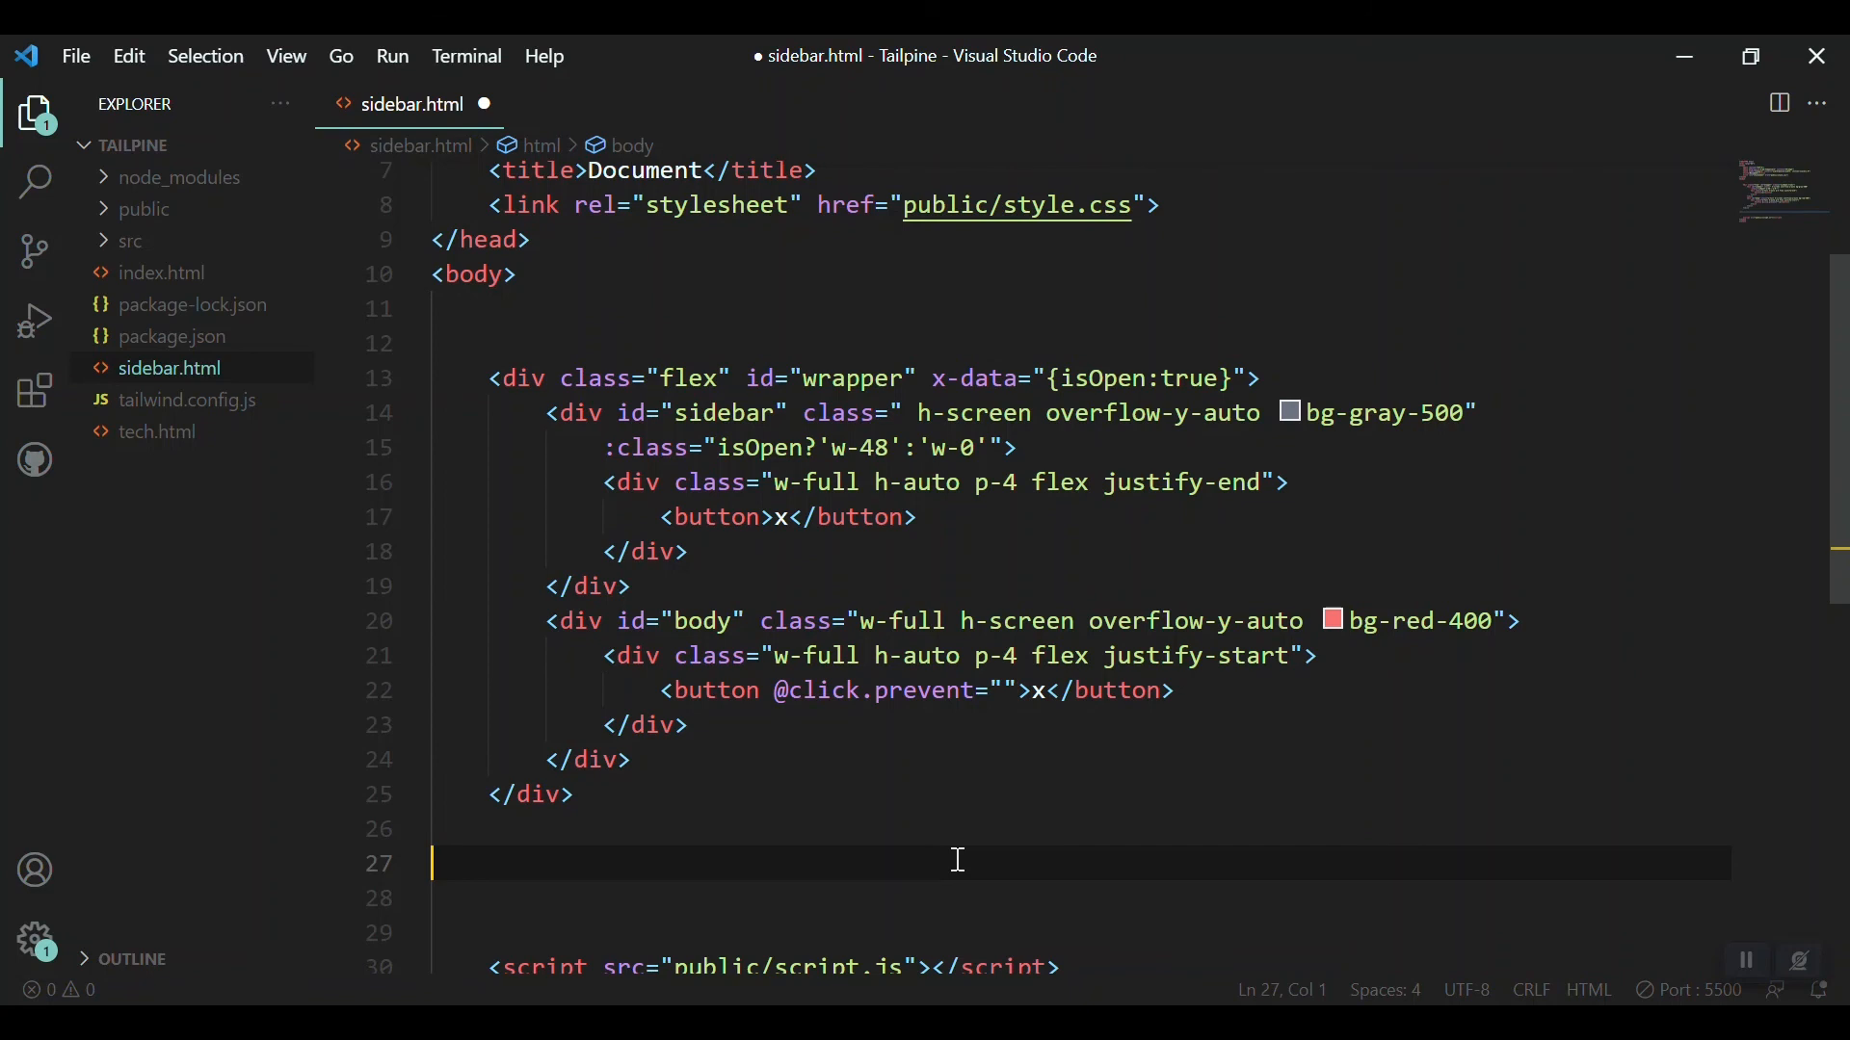
pyautogui.moveTo(1032, 668)
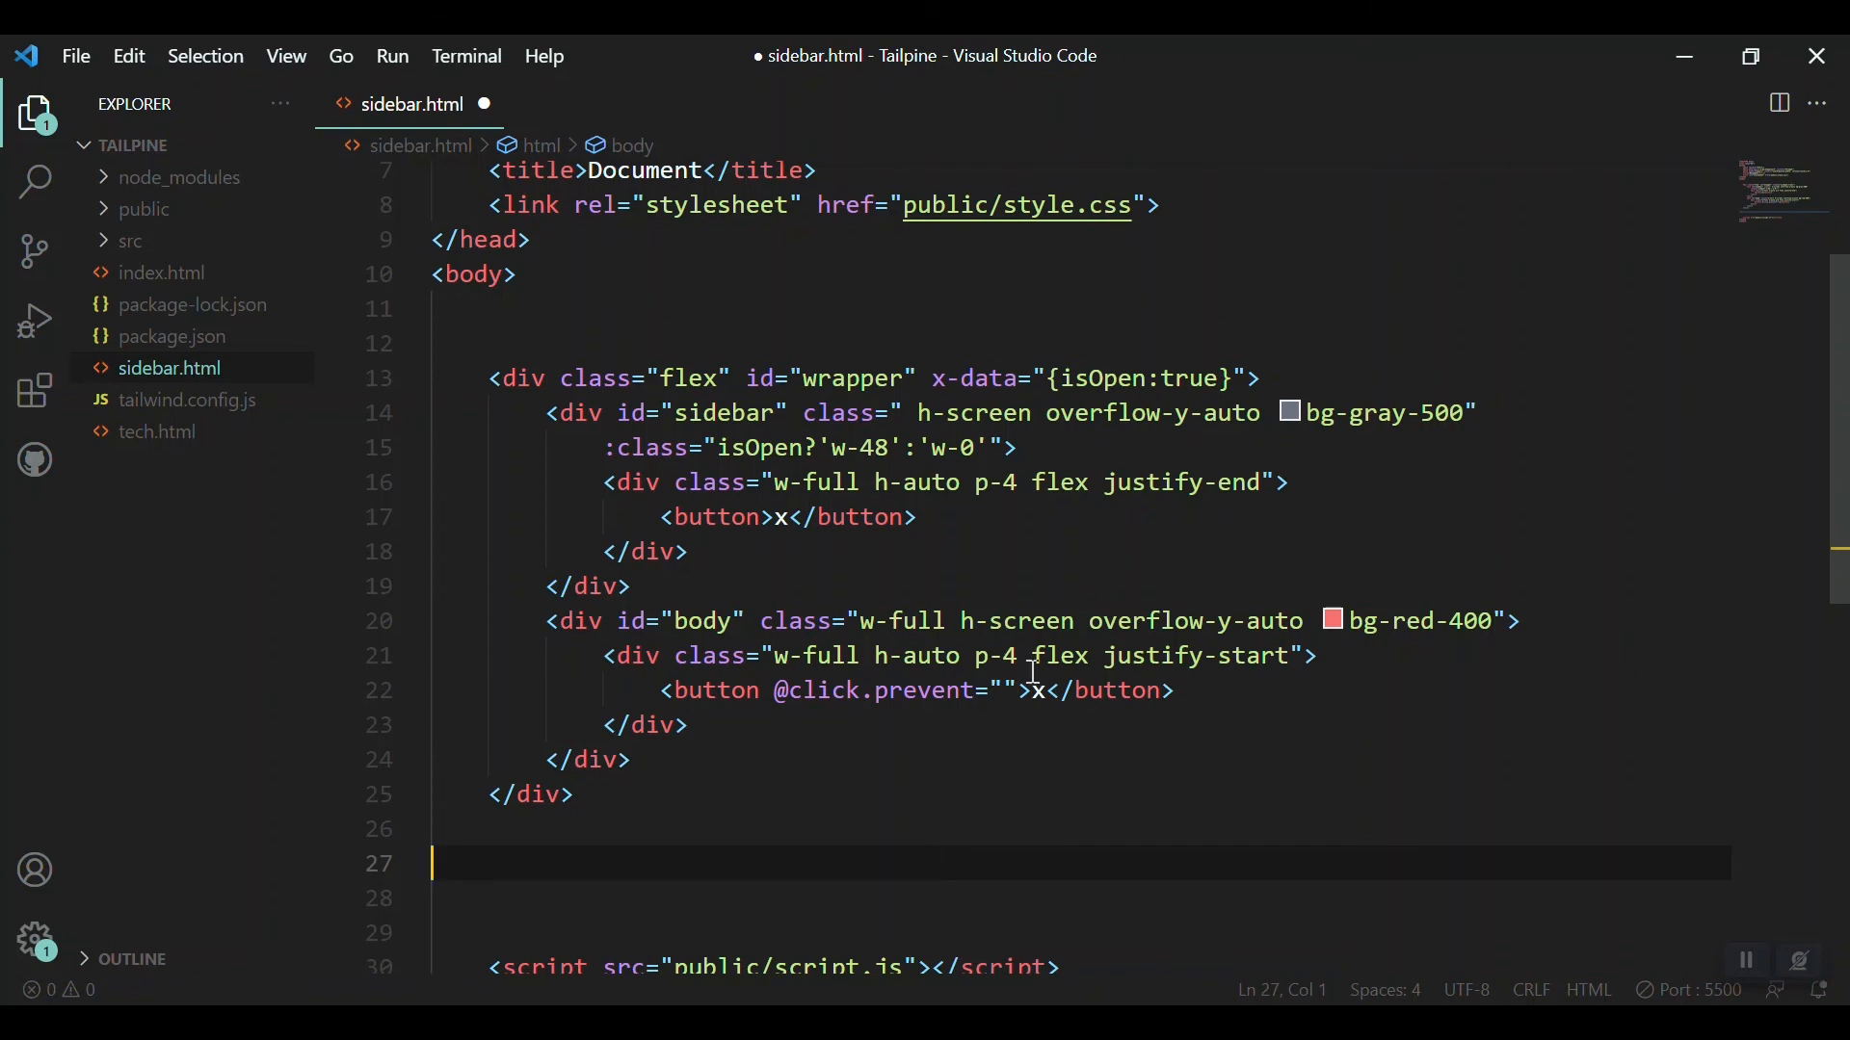
# Write the handler value isOpen = !isOpen and save the file.
pyautogui.click(1006, 690)
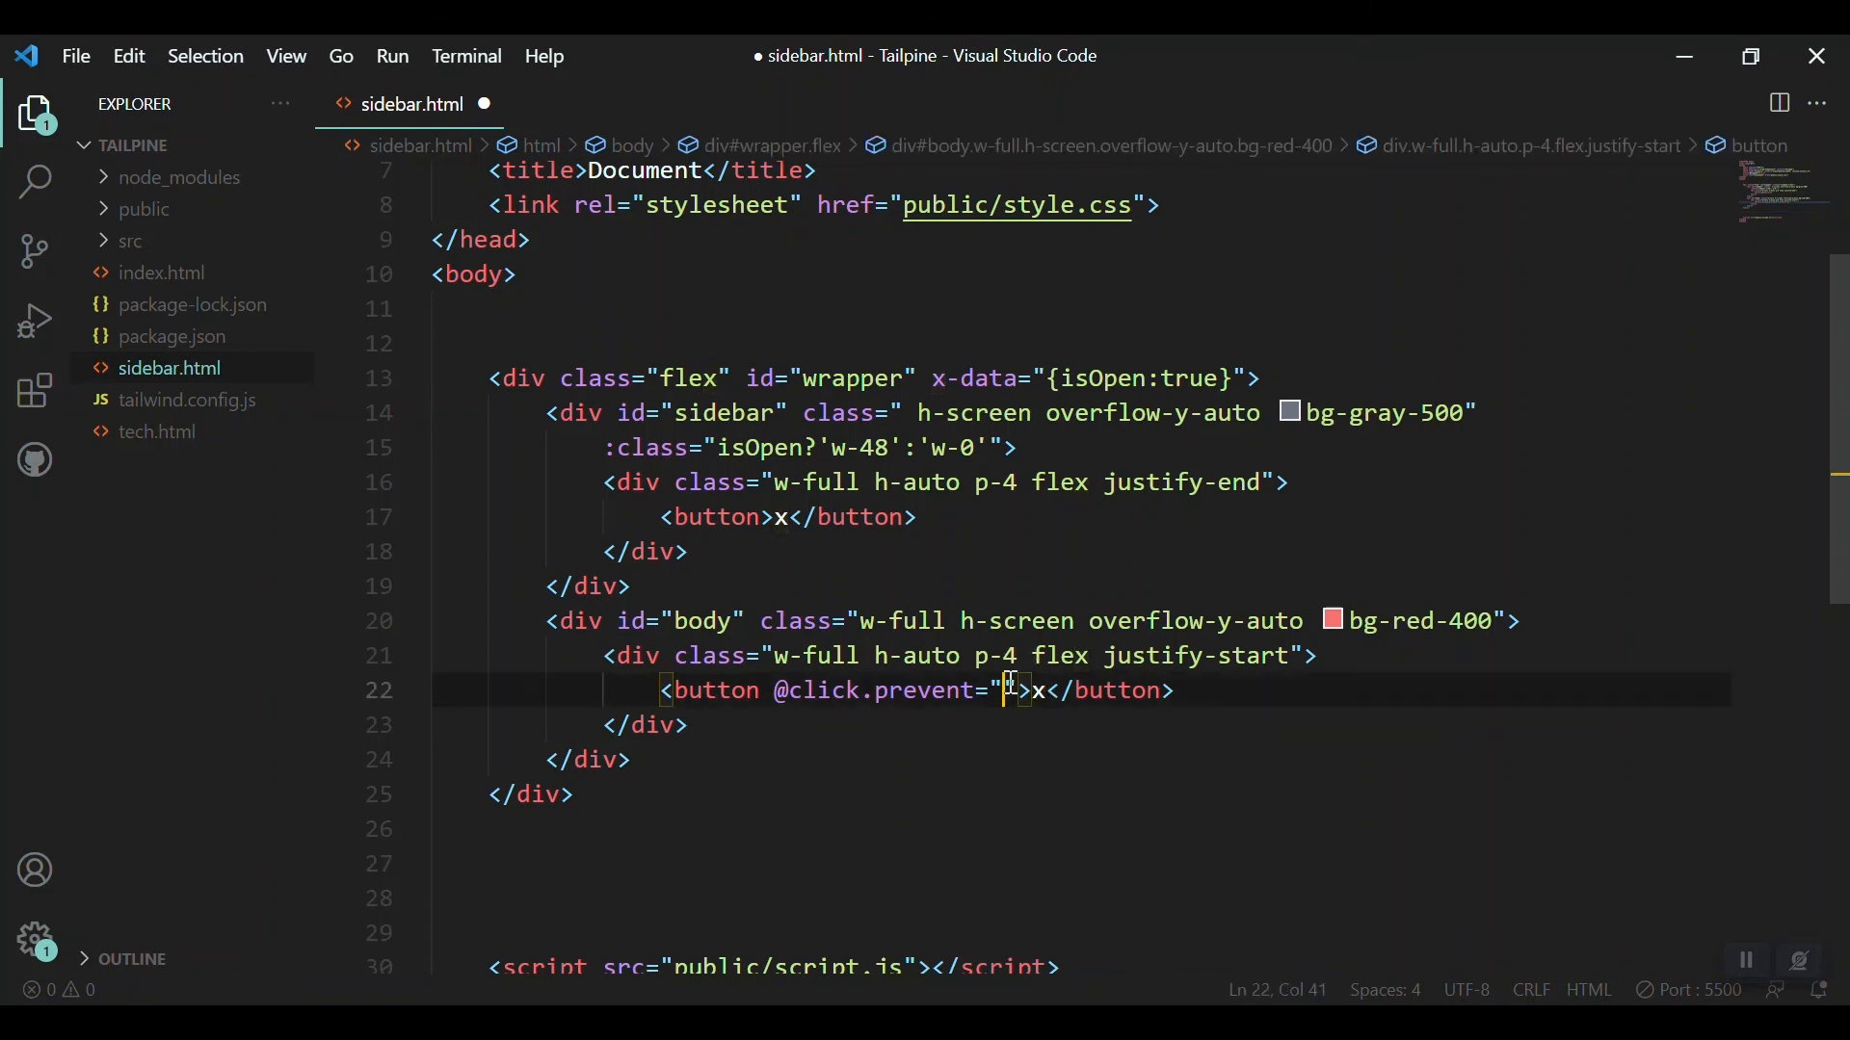
pyautogui.moveTo(1100, 792)
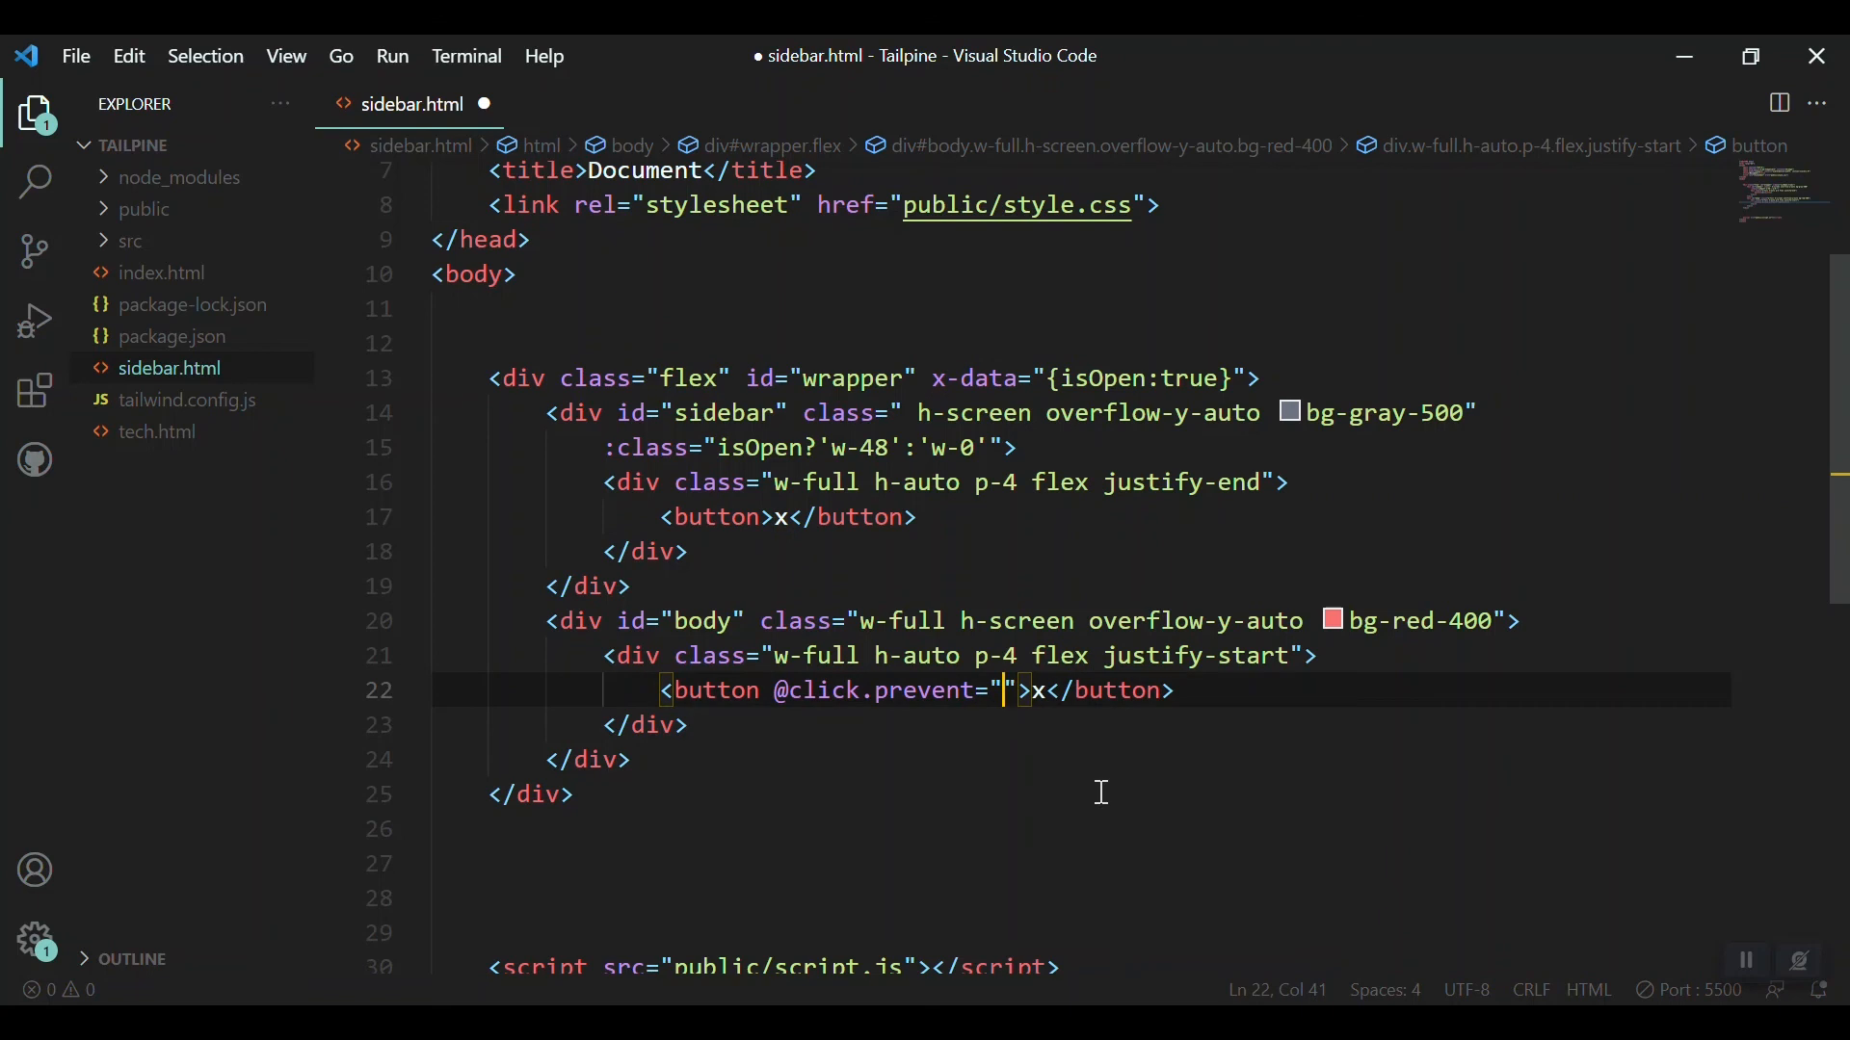
pyautogui.write('isOpen')
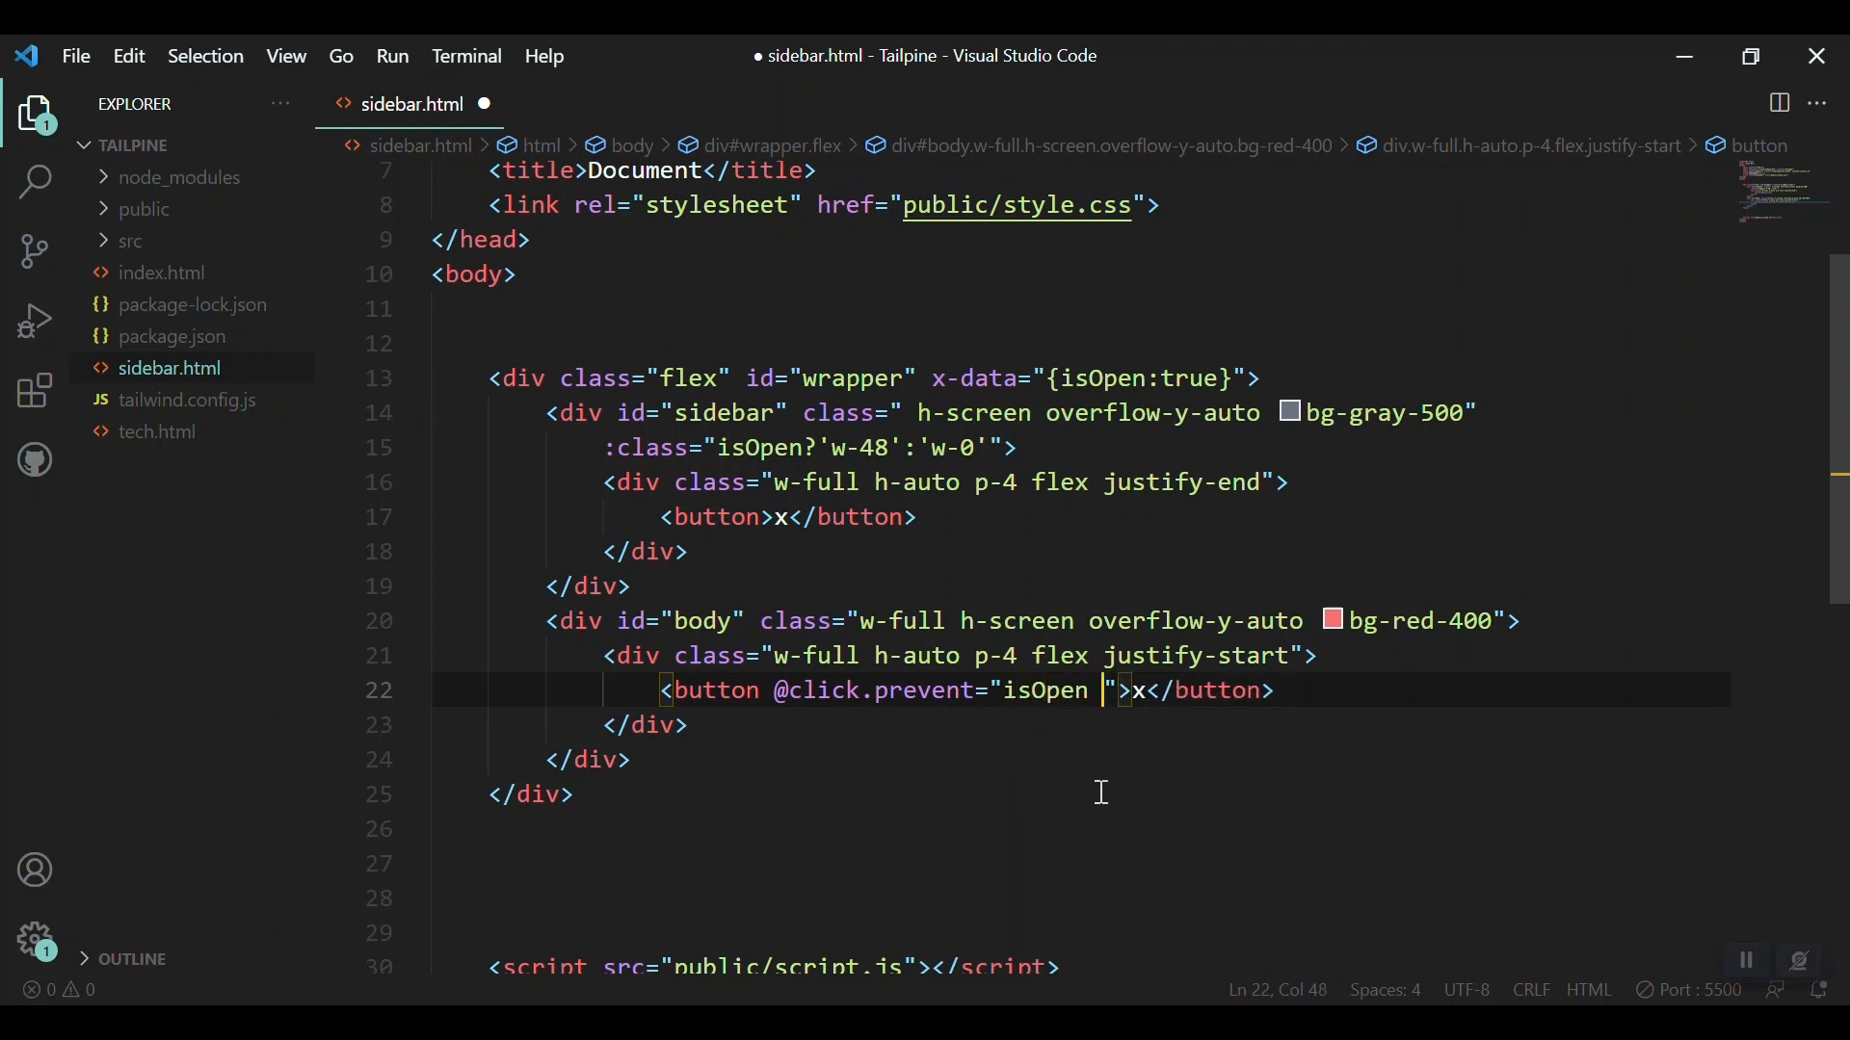
pyautogui.write('= !')
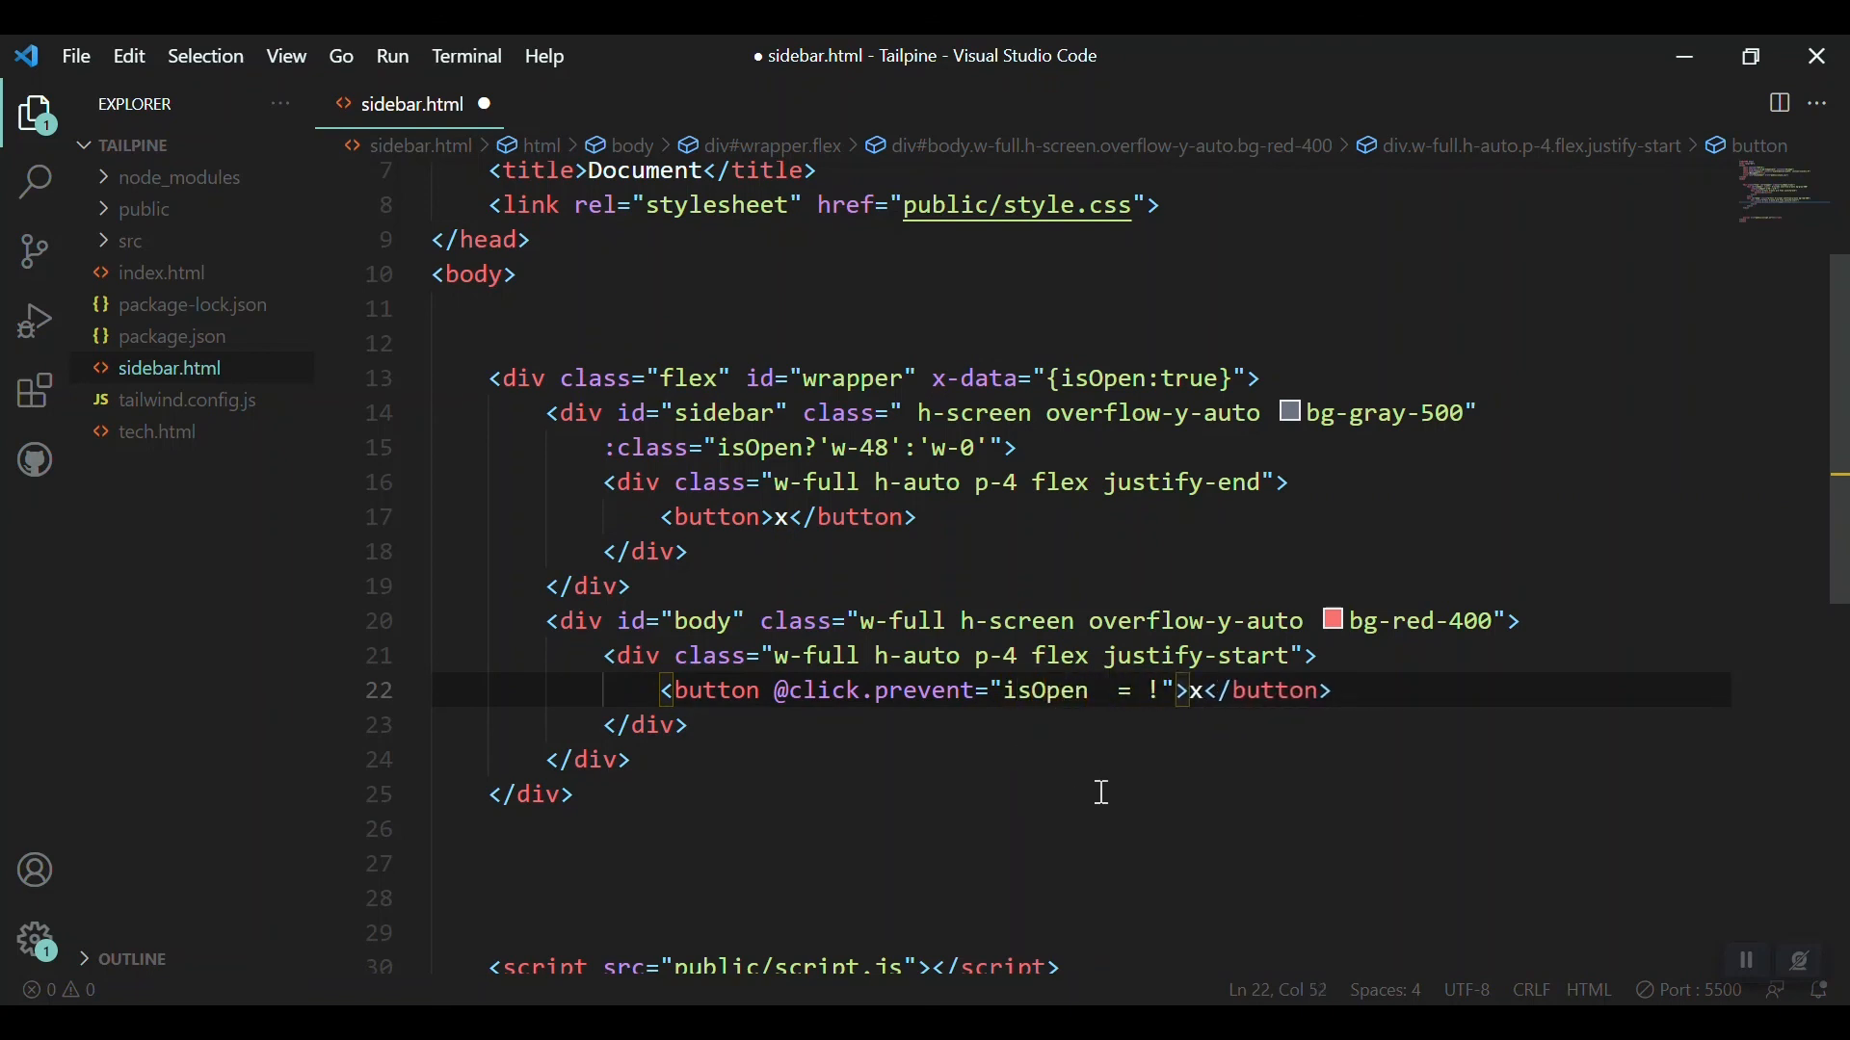
pyautogui.write('isOpen')
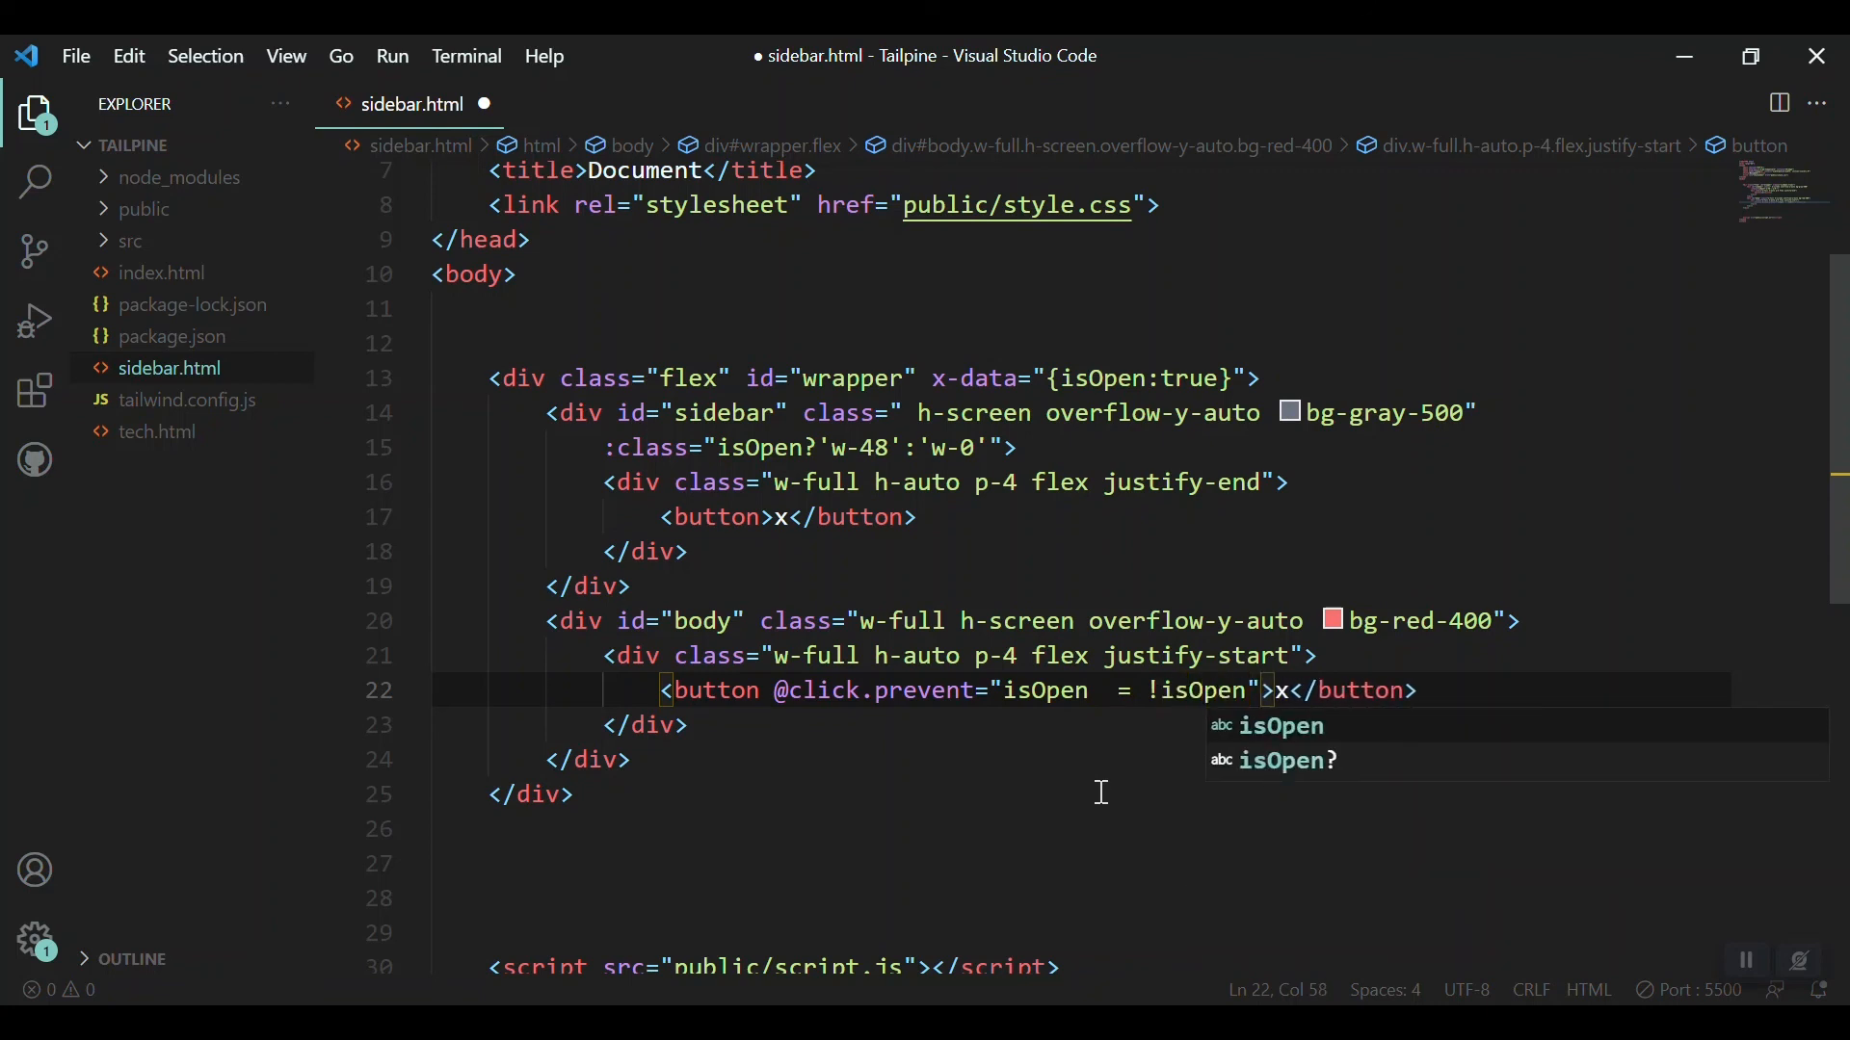
pyautogui.press('ctrl+s')
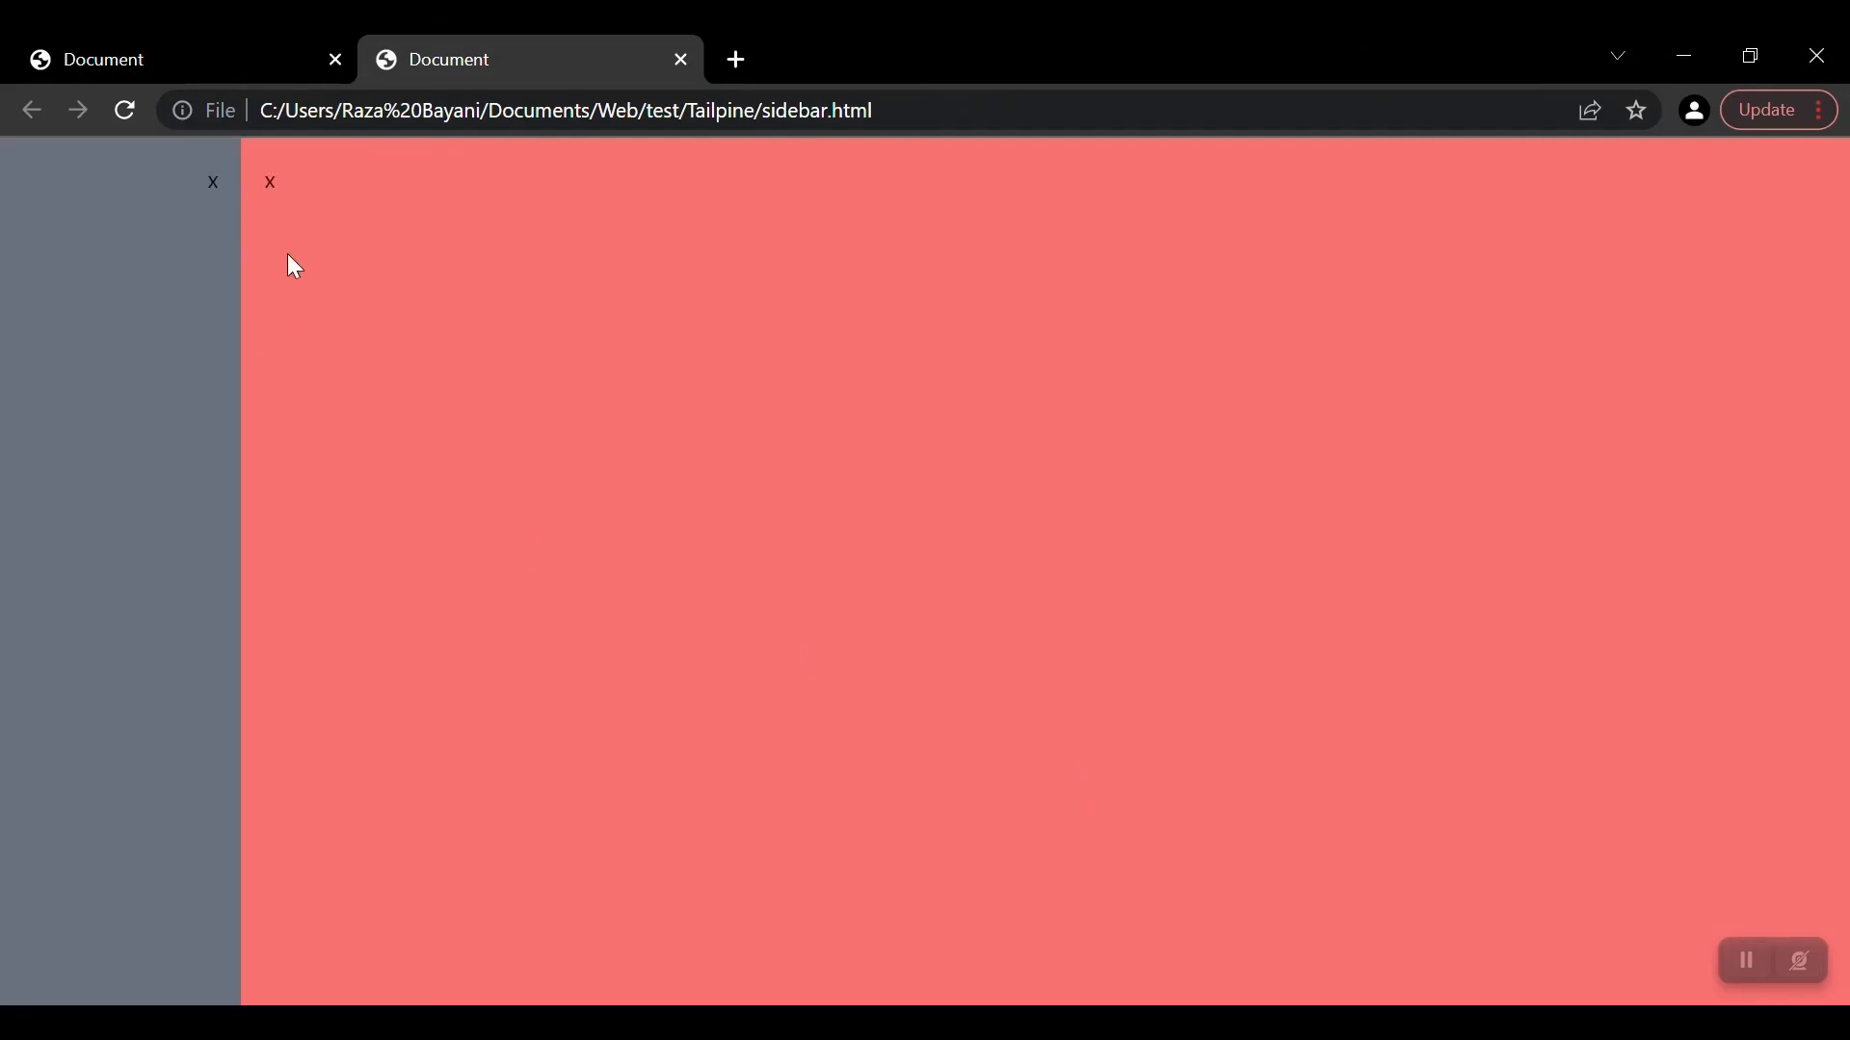
# Collapse the gray sidebar with the body's x button, then toggle it open again.
pyautogui.click(212, 181)
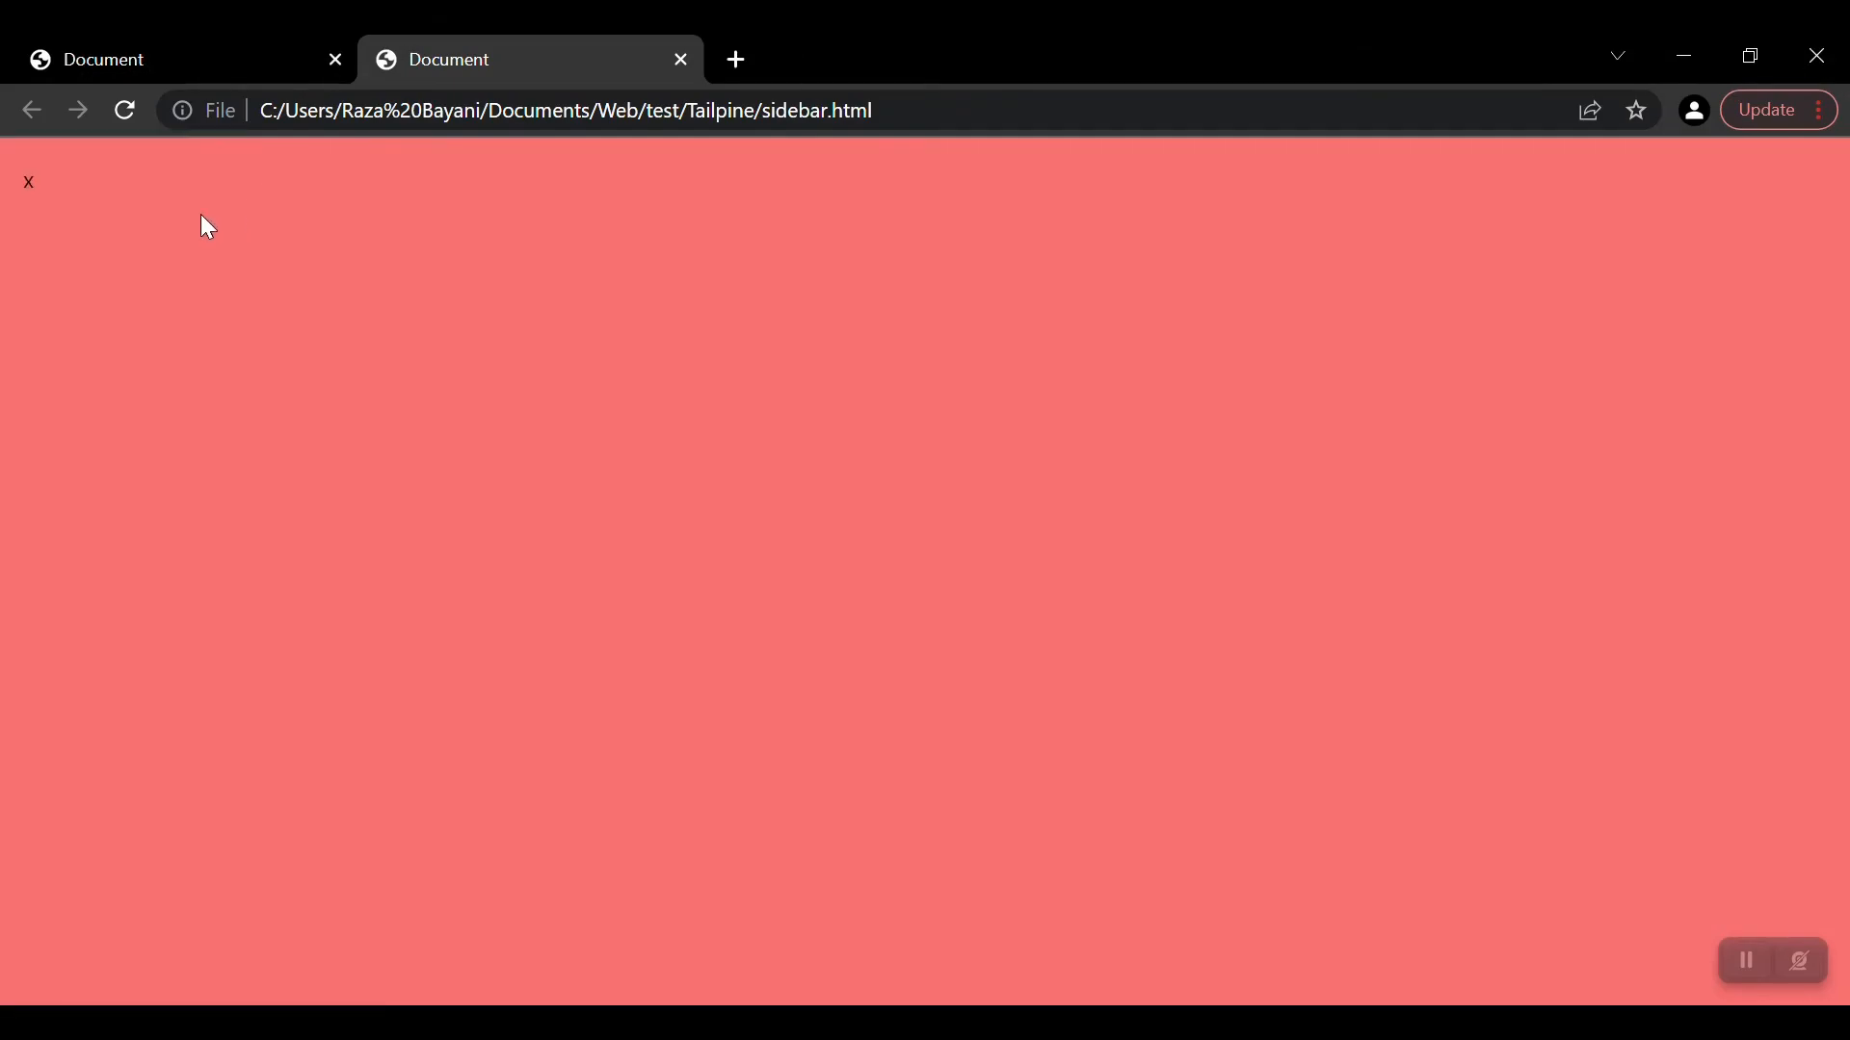
pyautogui.click(29, 181)
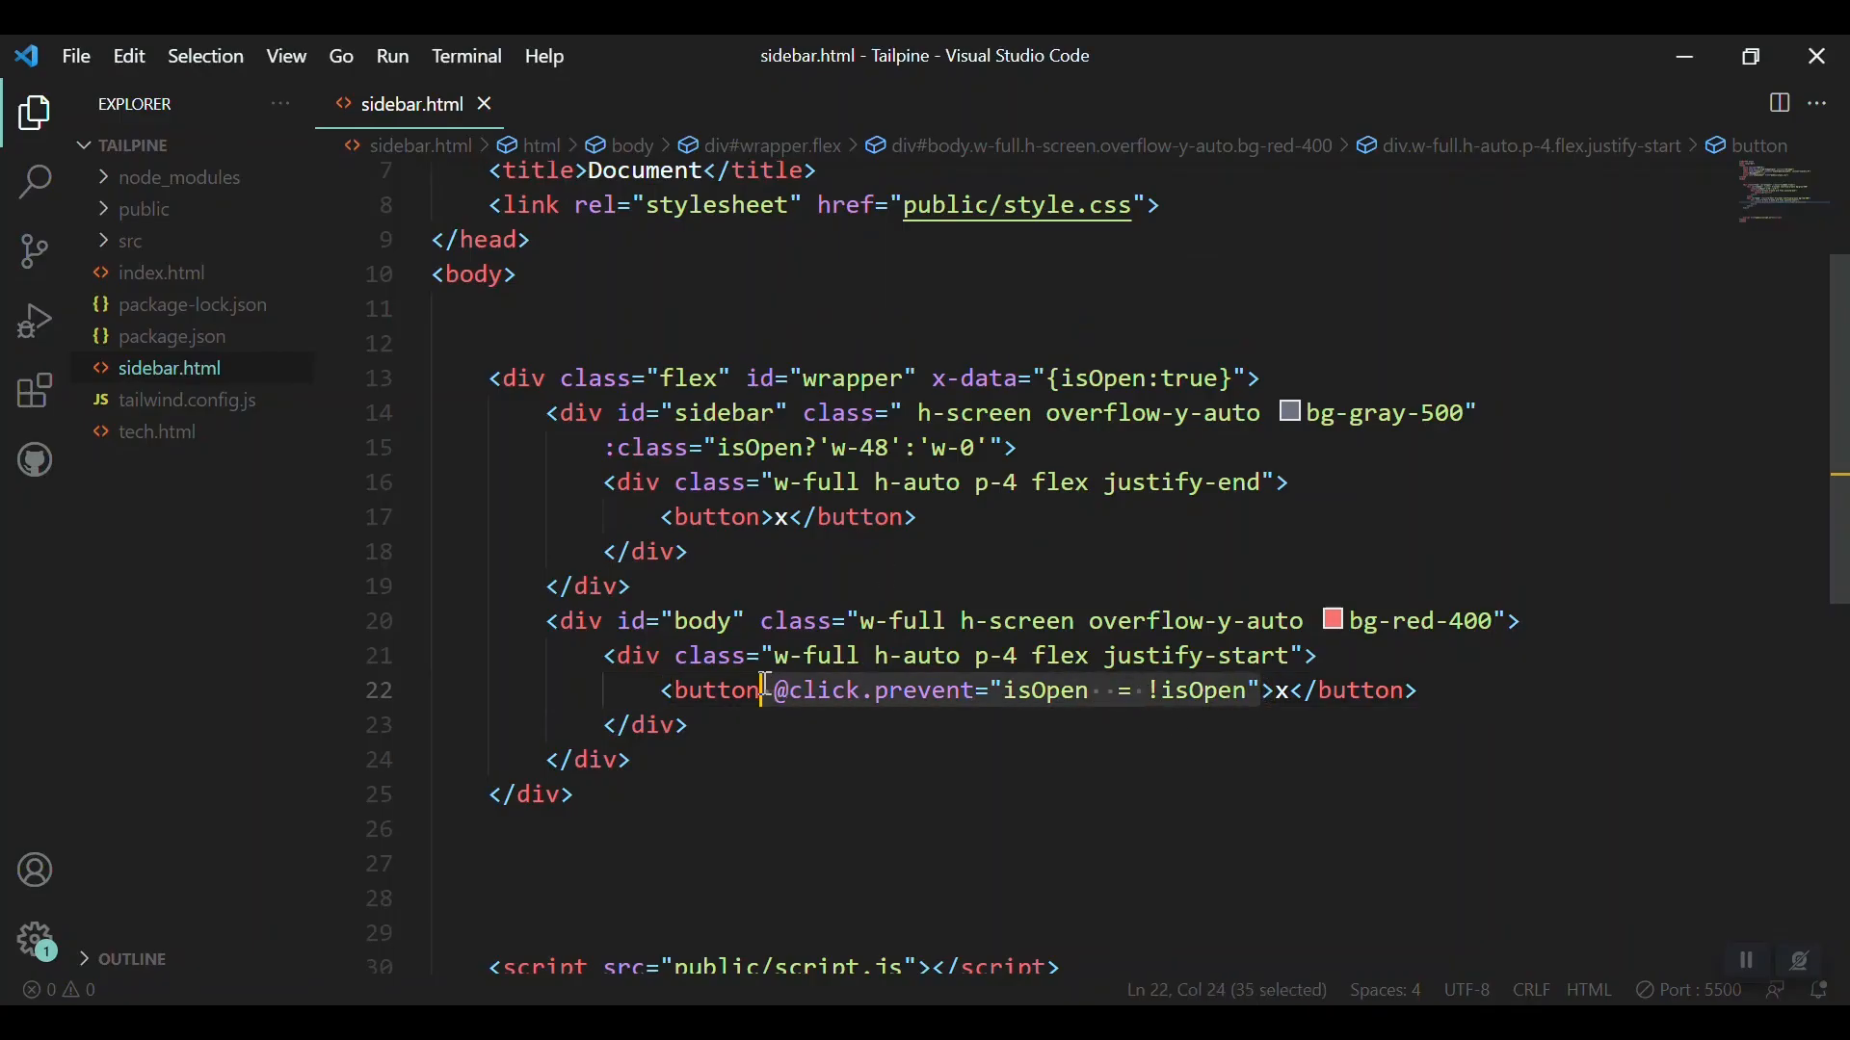
pyautogui.click(770, 516)
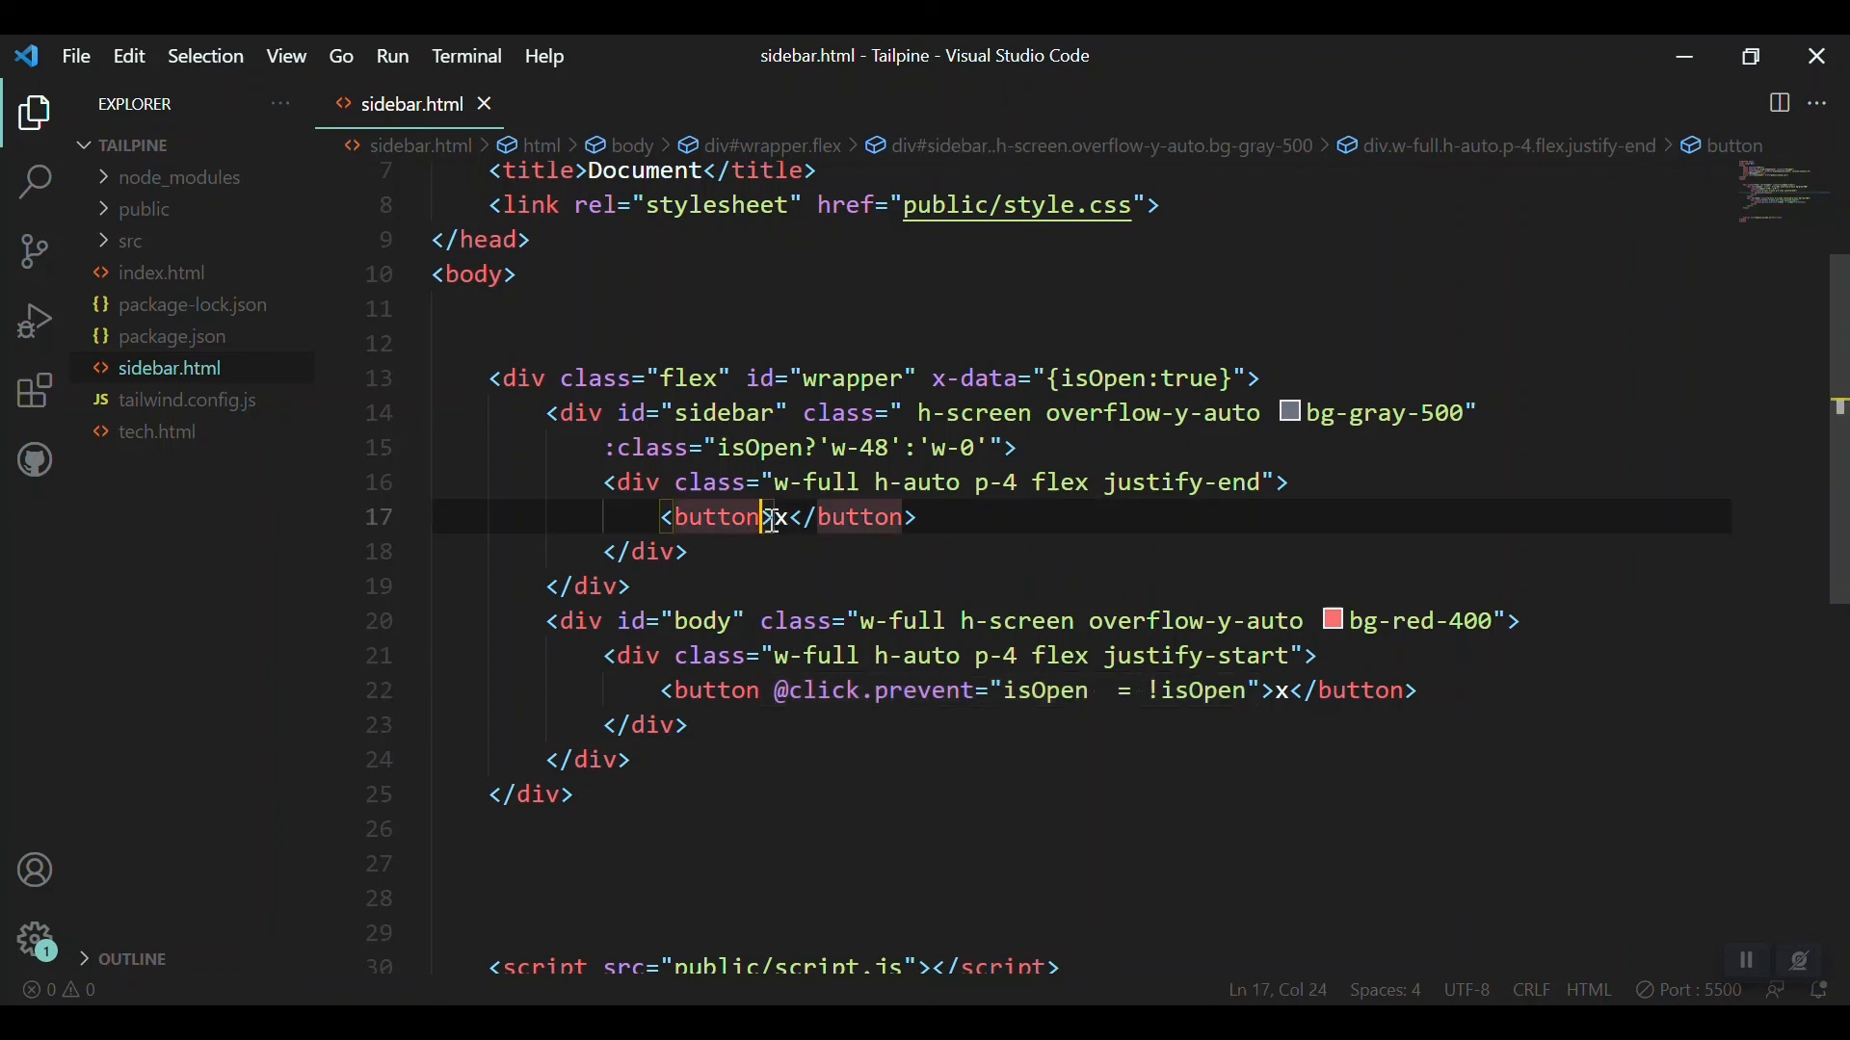
pyautogui.write('@click.prevent="isOpen  = !isOpen"')
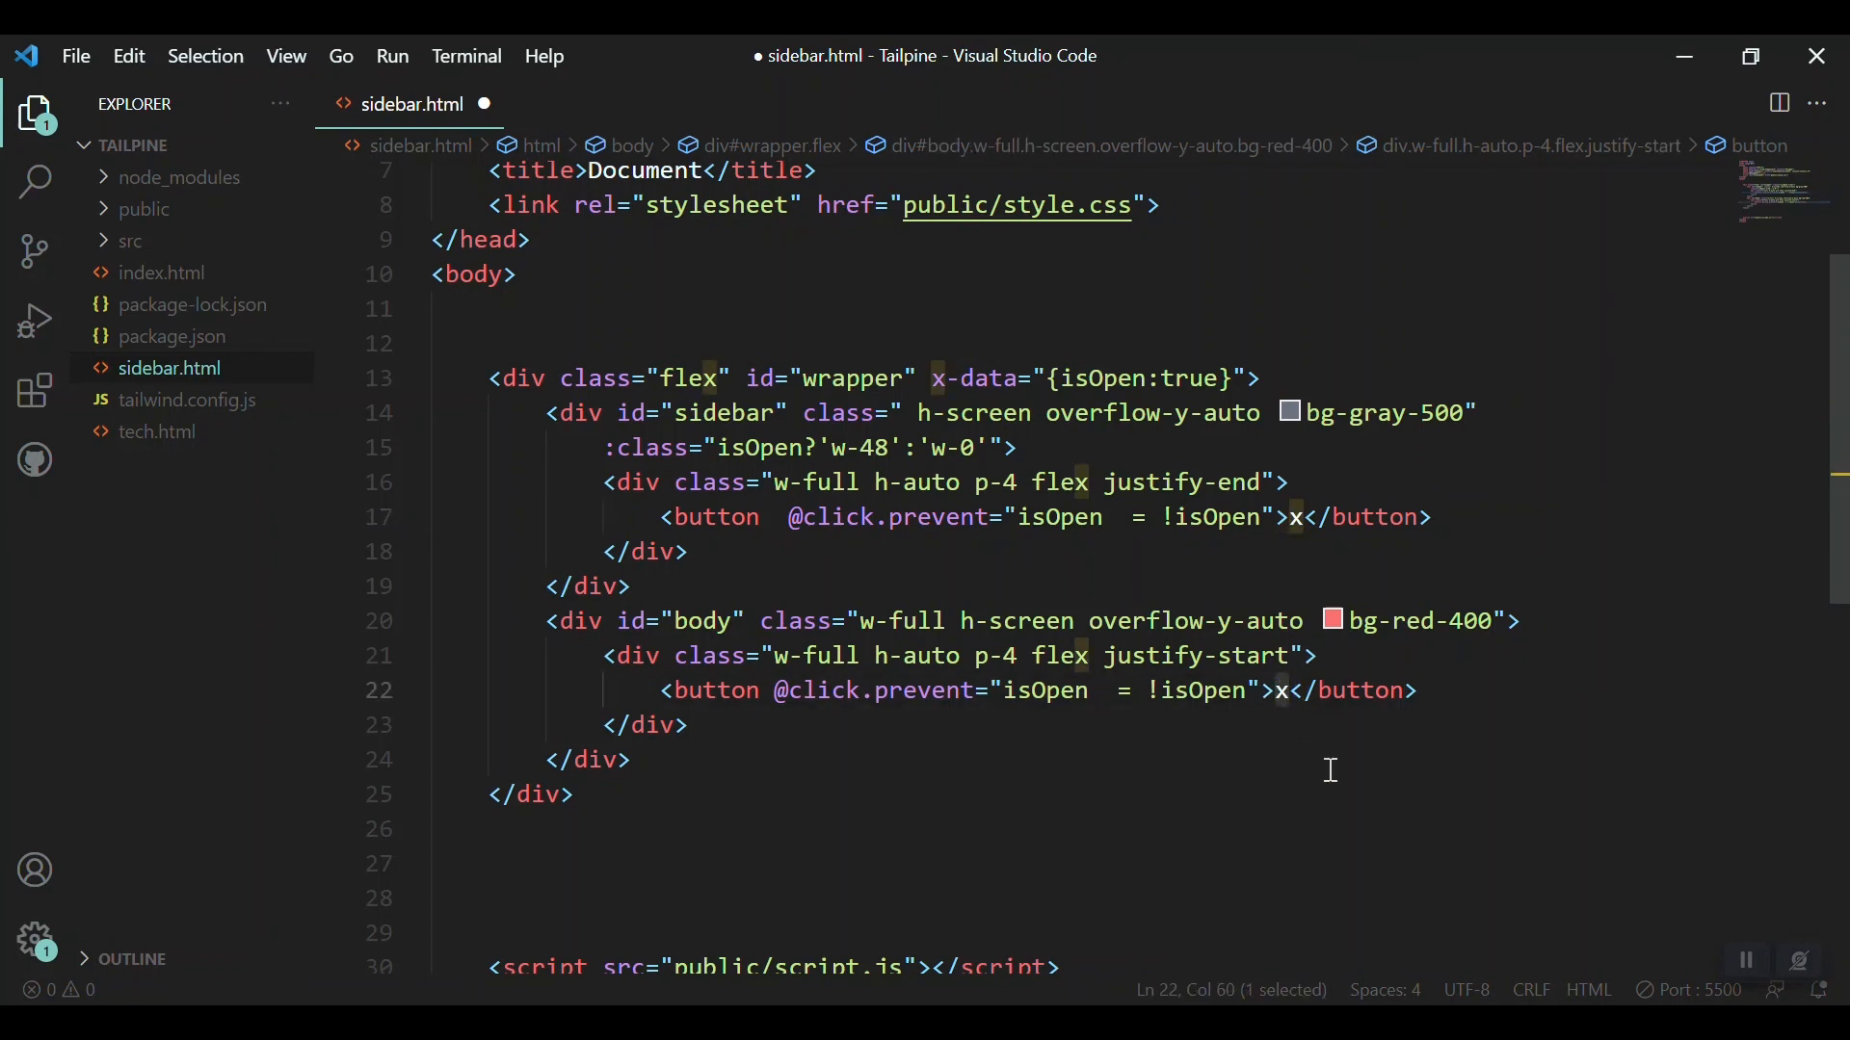
pyautogui.moveTo(1321, 761)
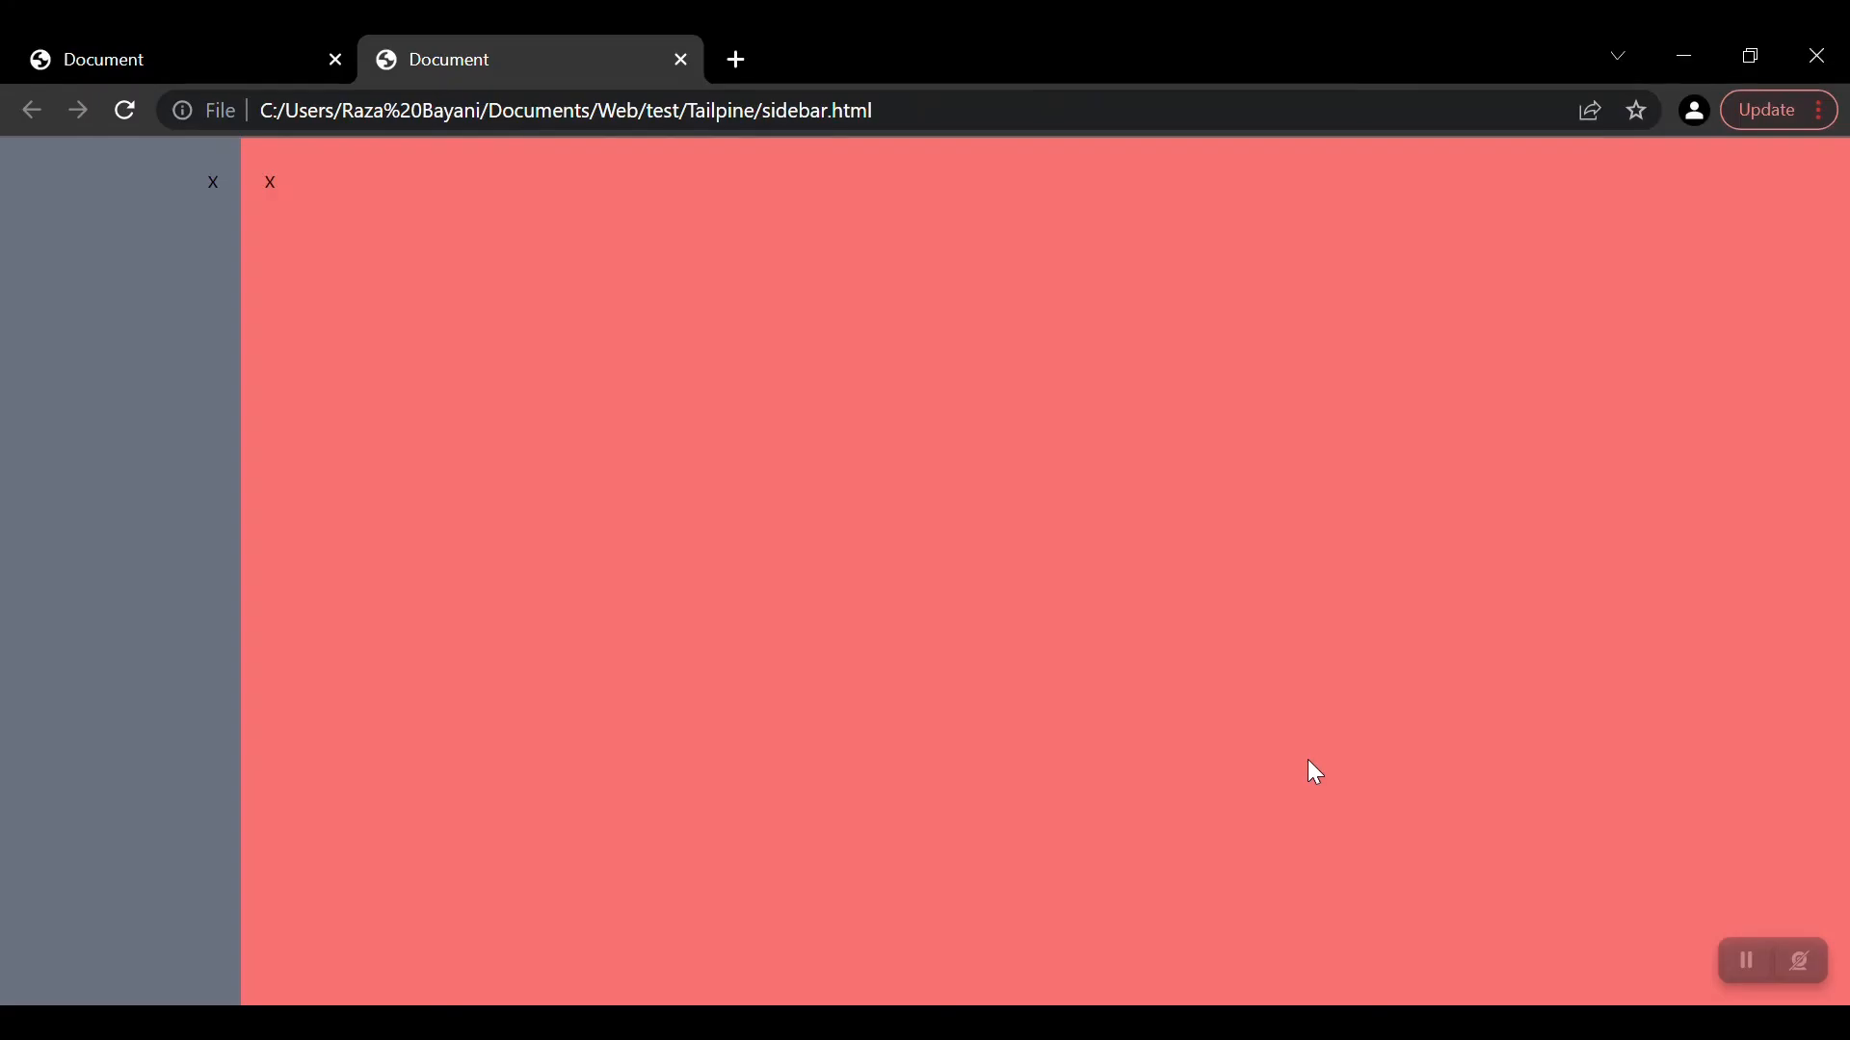
pyautogui.moveTo(272, 235)
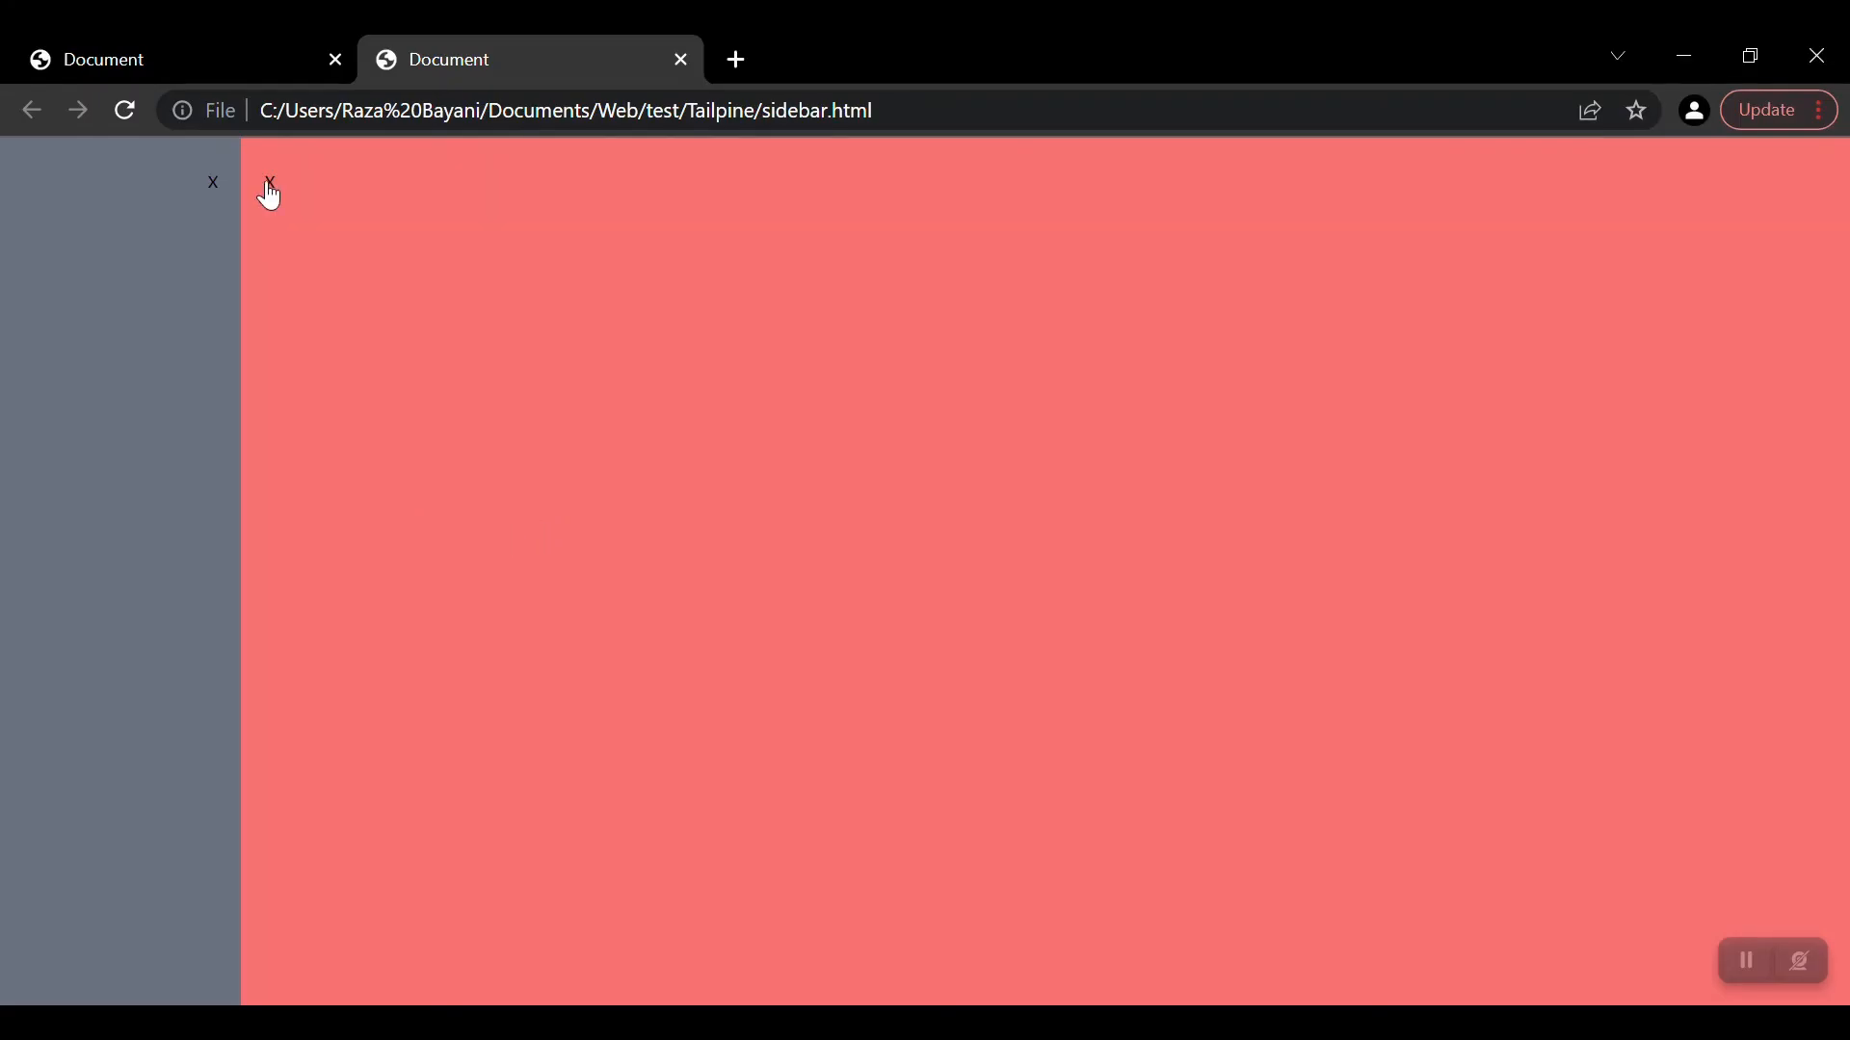
# Try collapsing the gray sidebar with the x in the red body area.
pyautogui.click(270, 185)
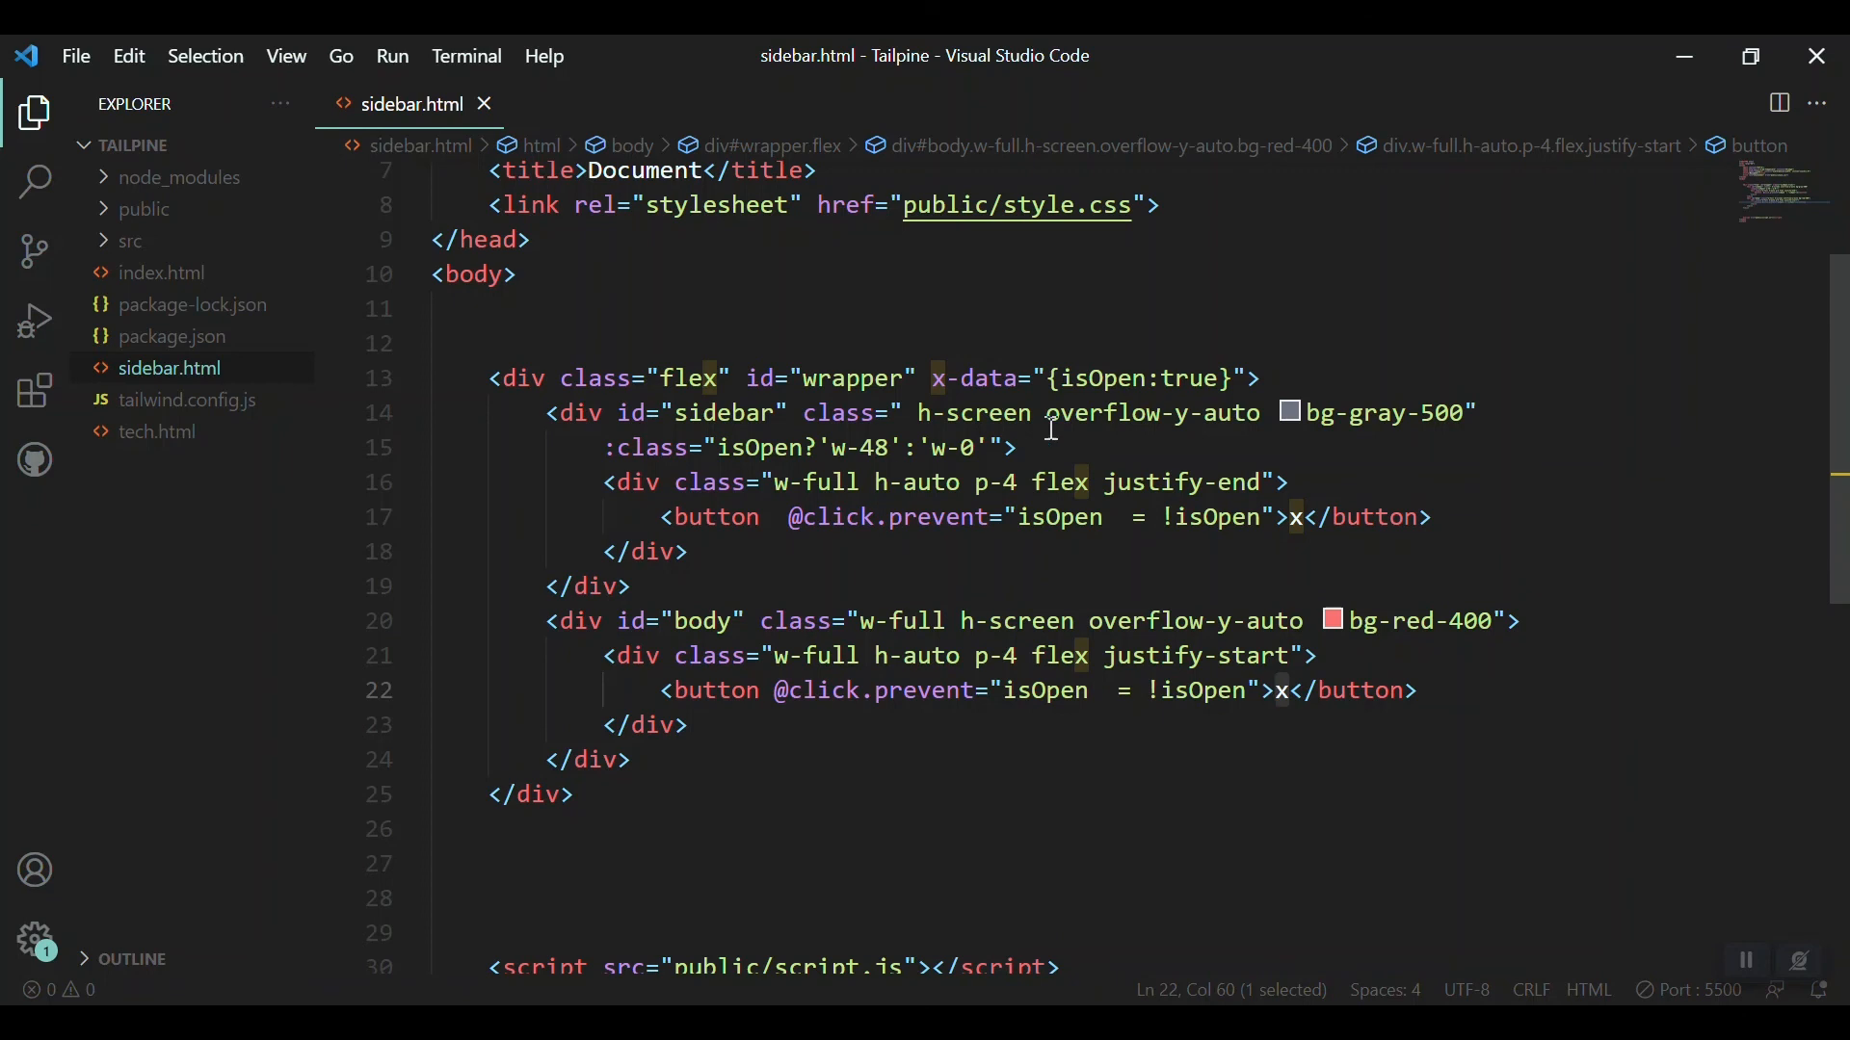
pyautogui.moveTo(1449, 422)
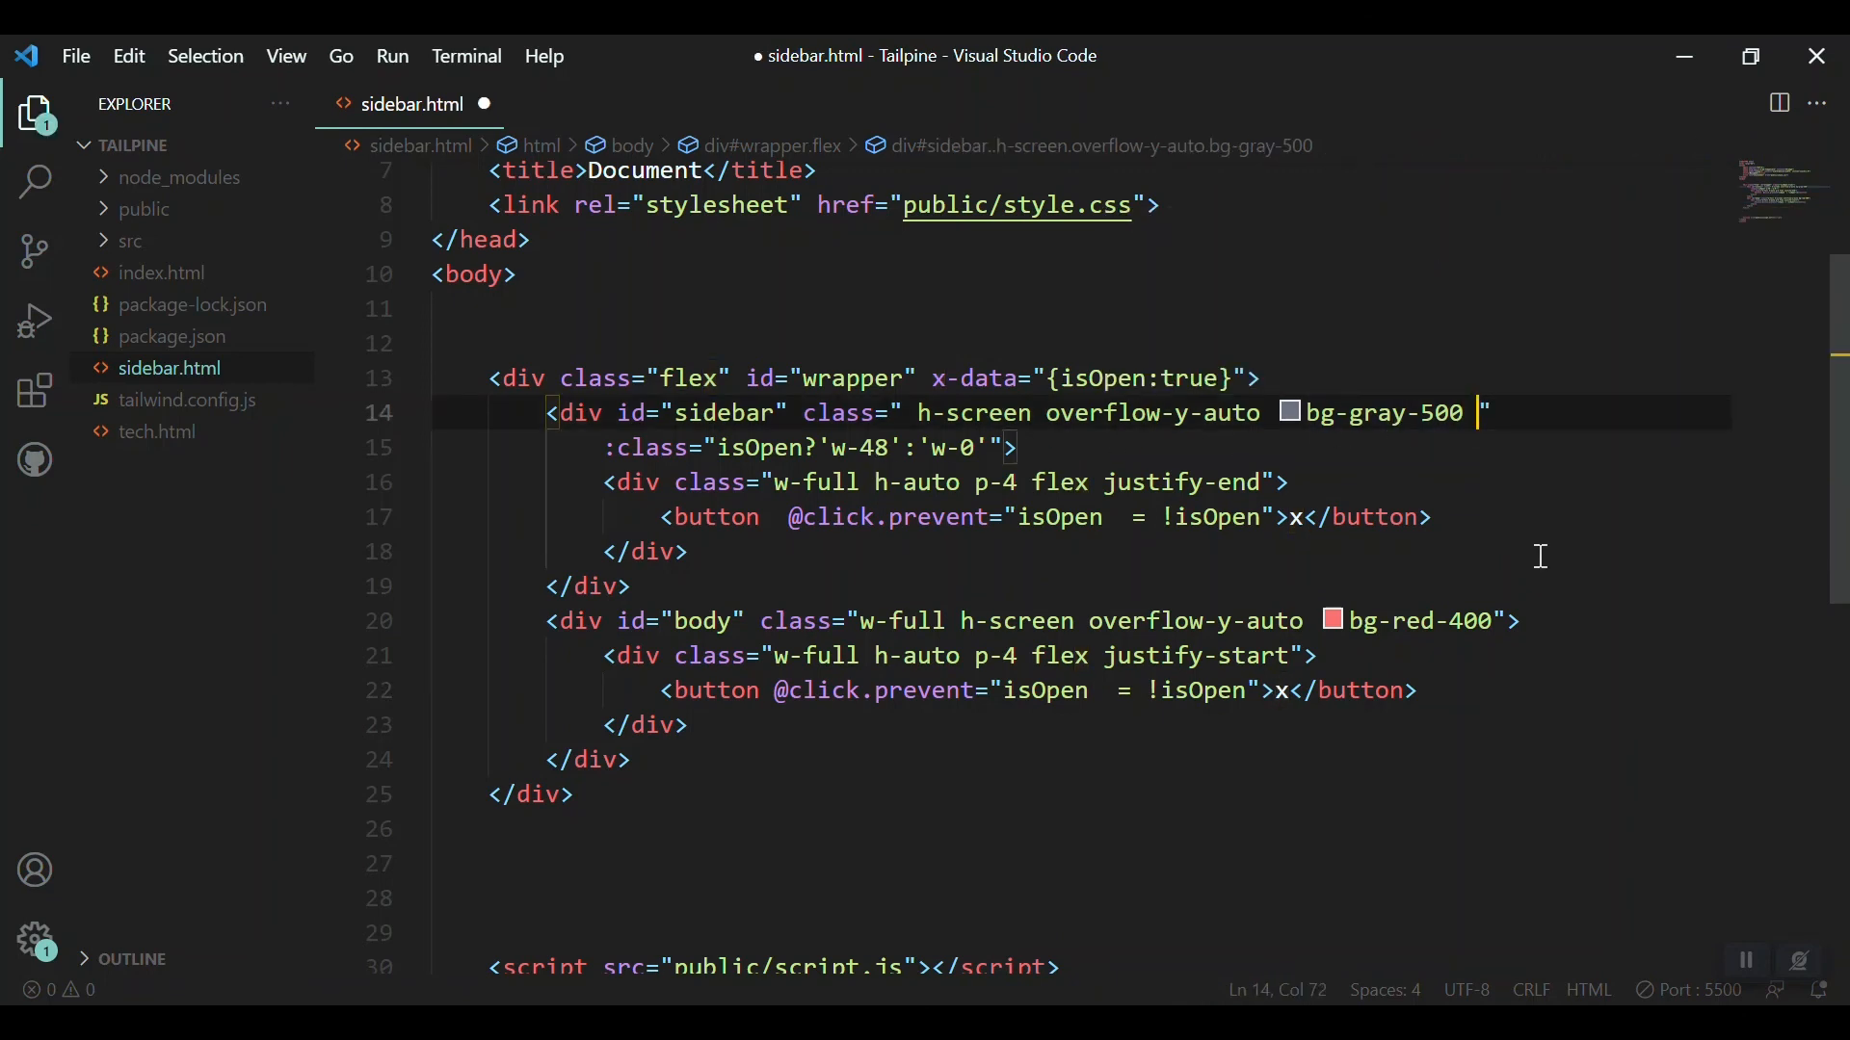
# Append transition-all duration-200 classes to the gray sidebar div and the red body div.
pyautogui.write('transition-all')
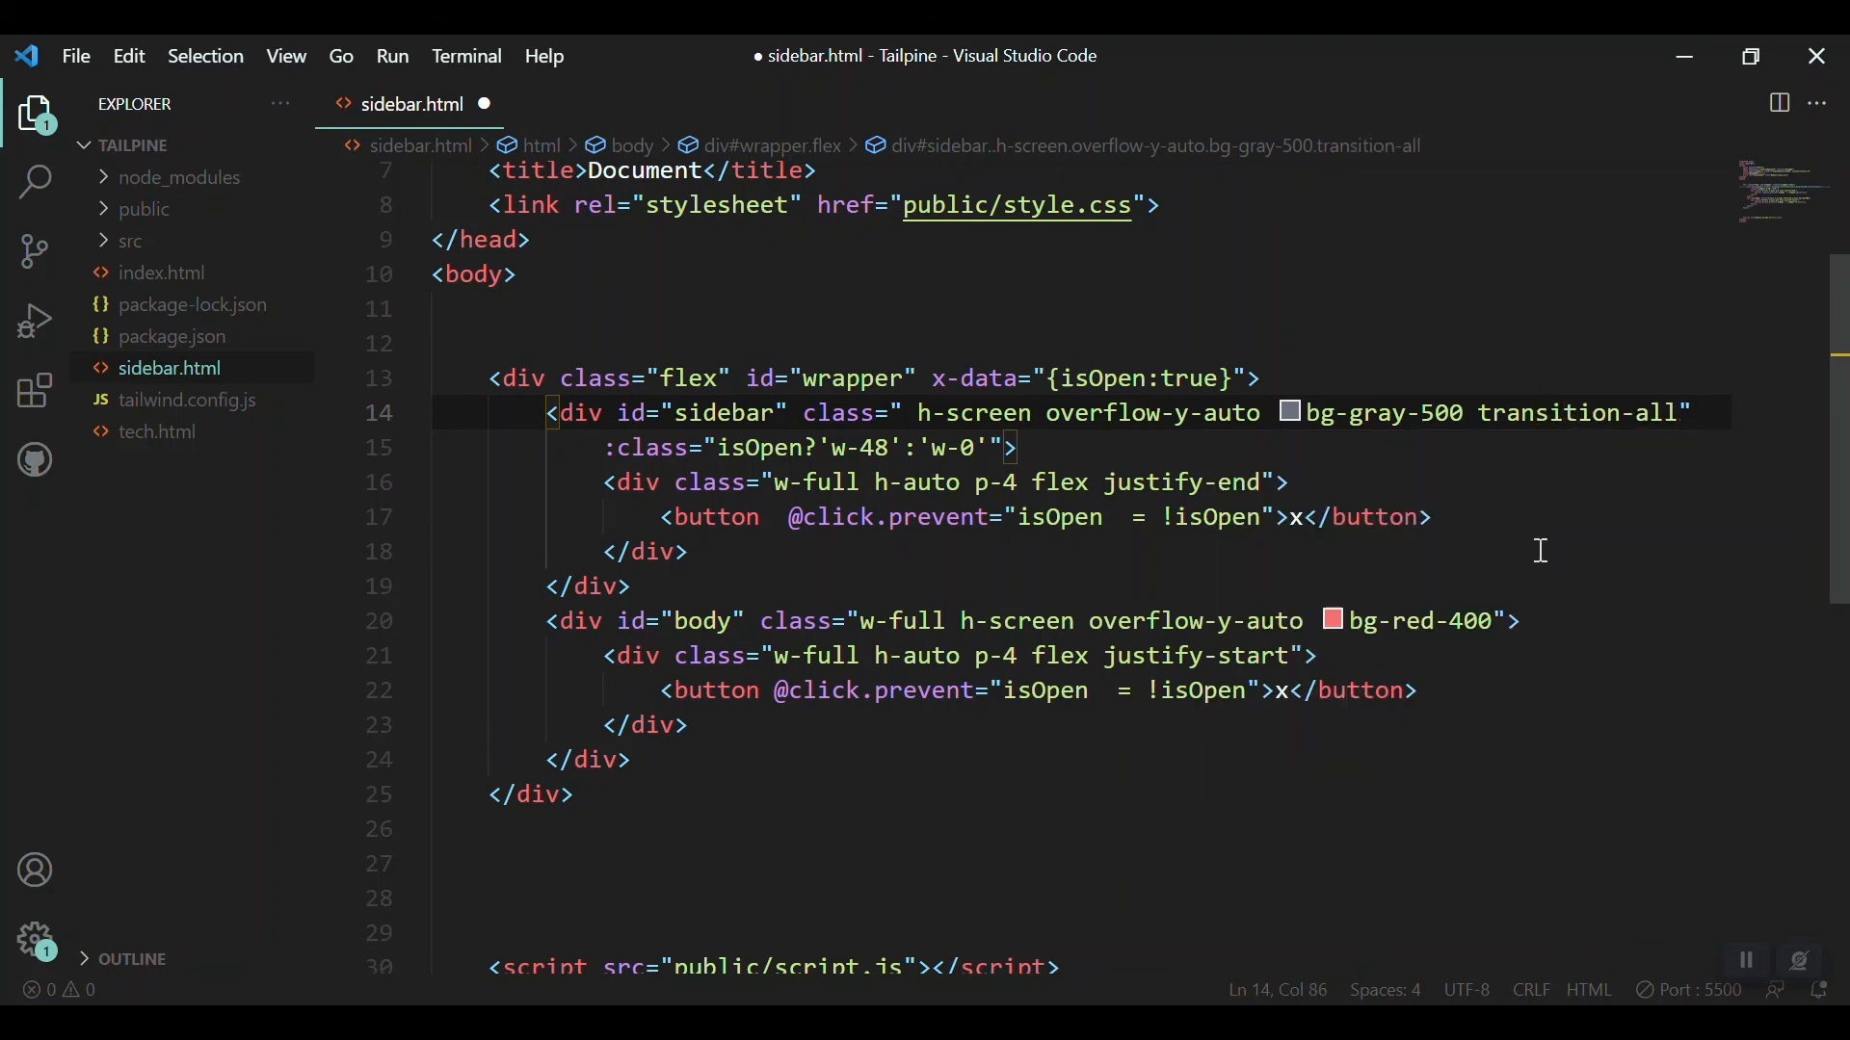
pyautogui.write('duration-200')
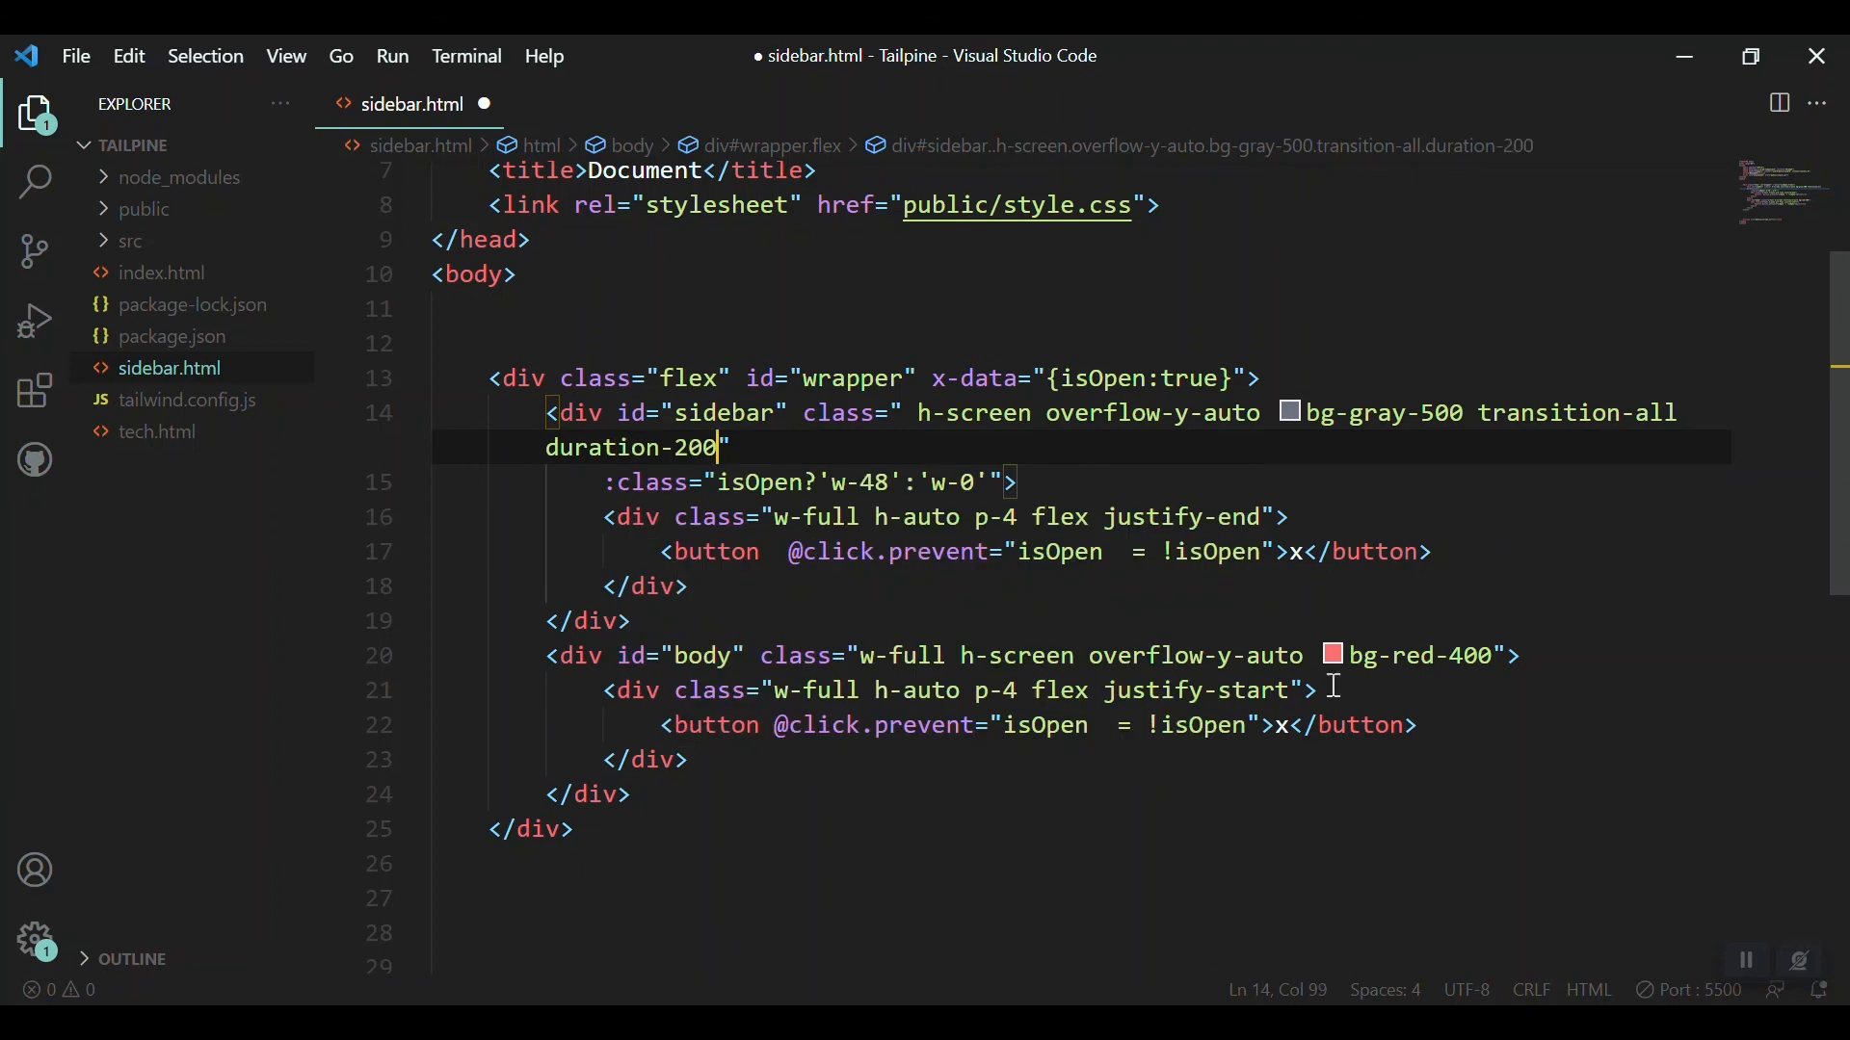
pyautogui.click(1491, 655)
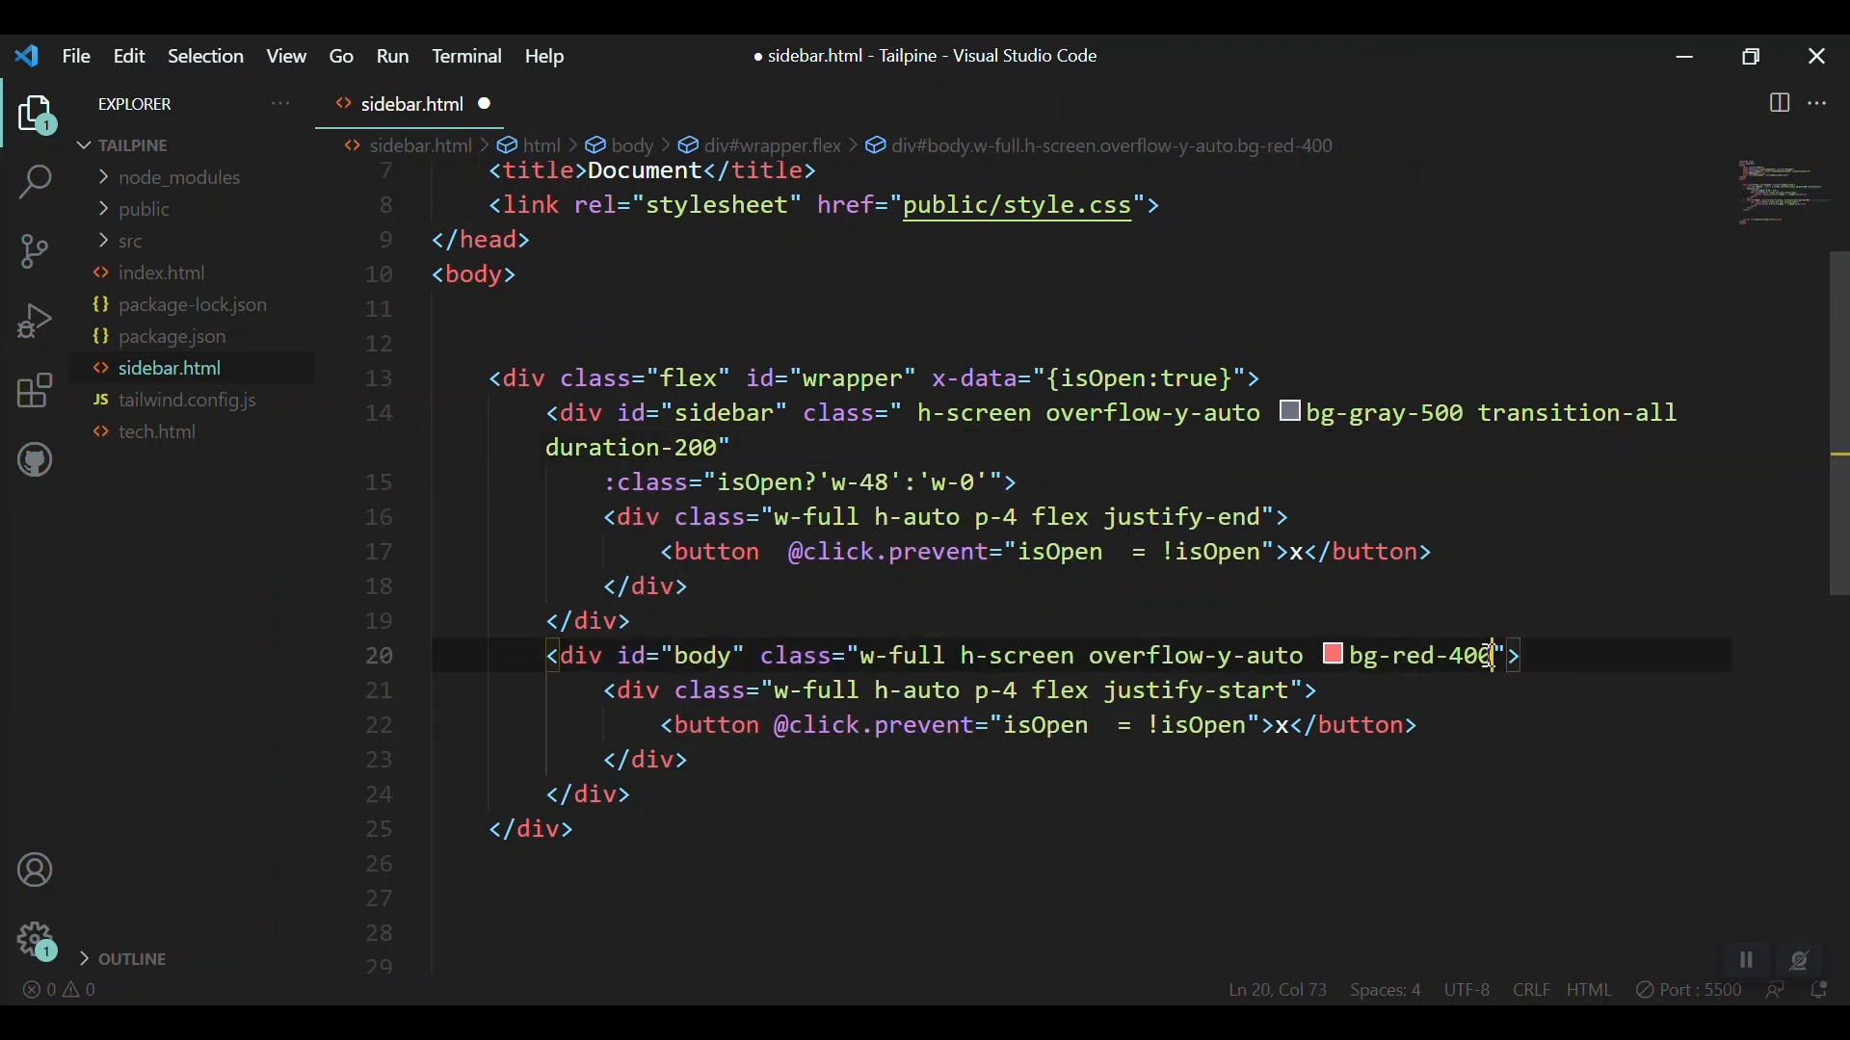
pyautogui.write('transition-all')
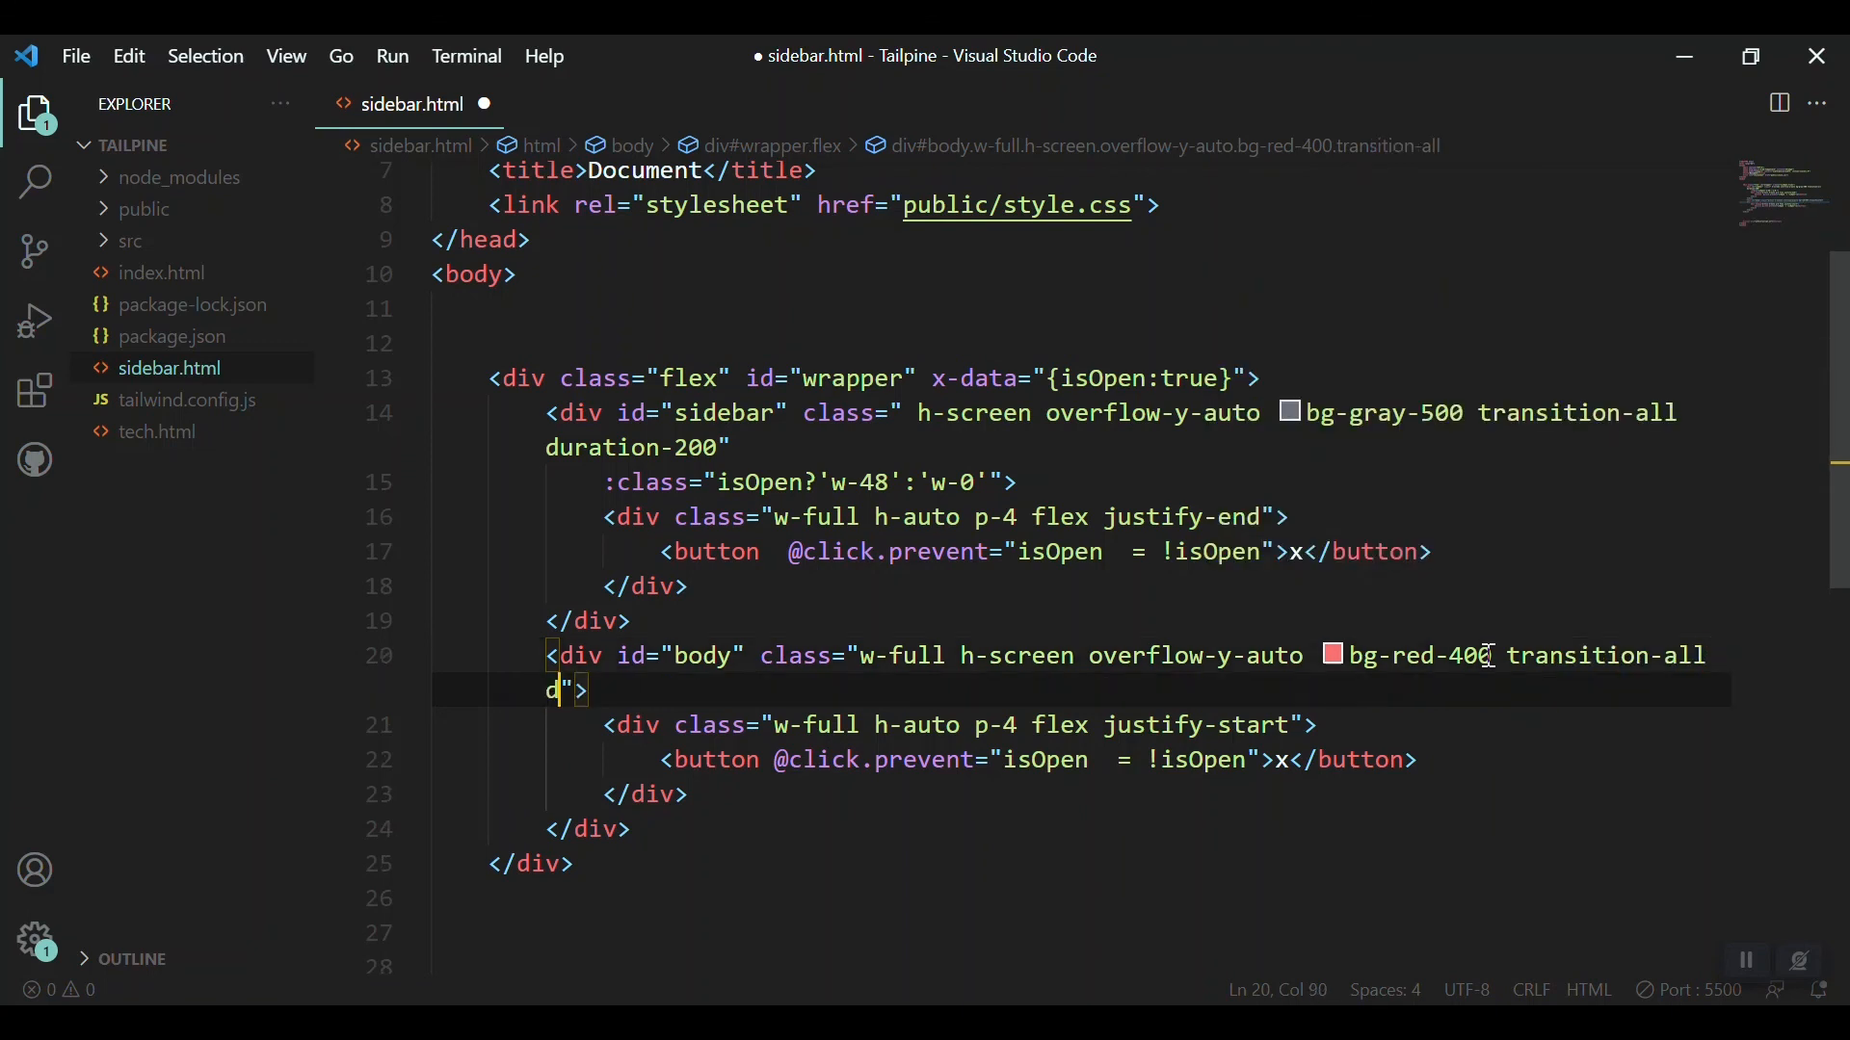
pyautogui.write('durat')
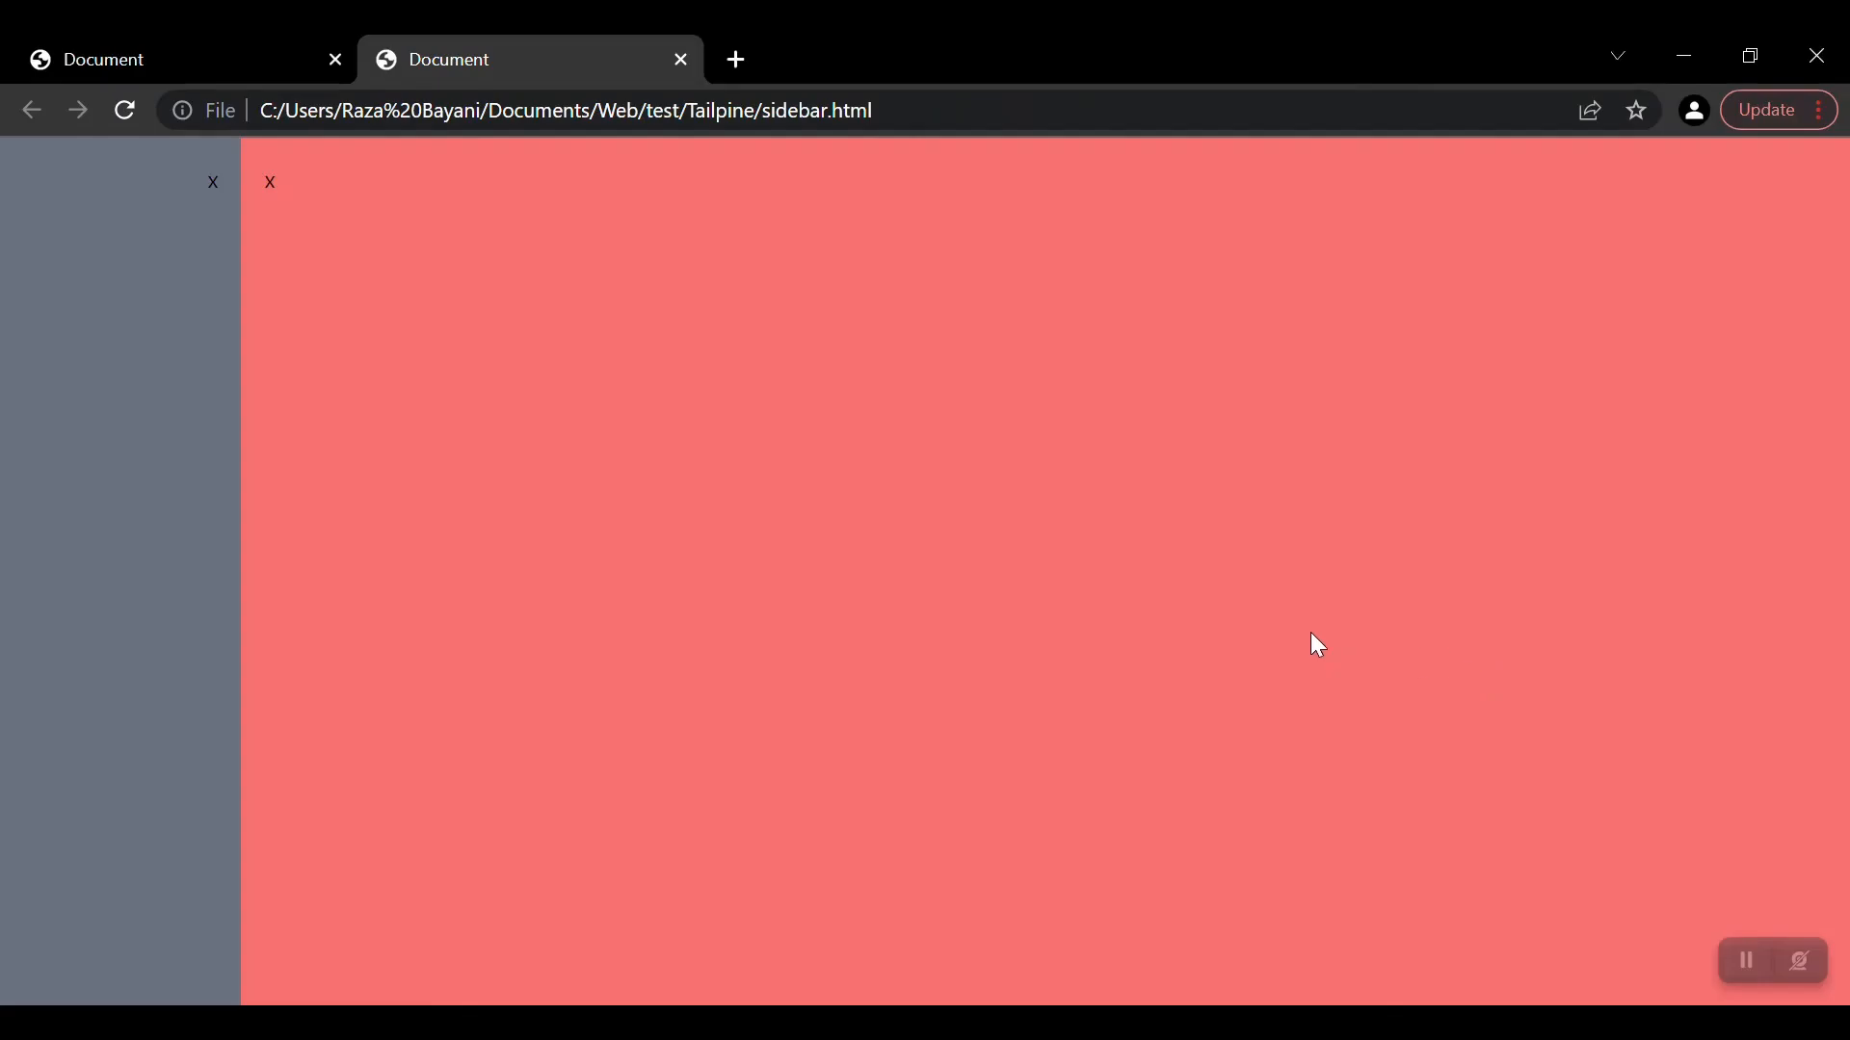
pyautogui.moveTo(272, 189)
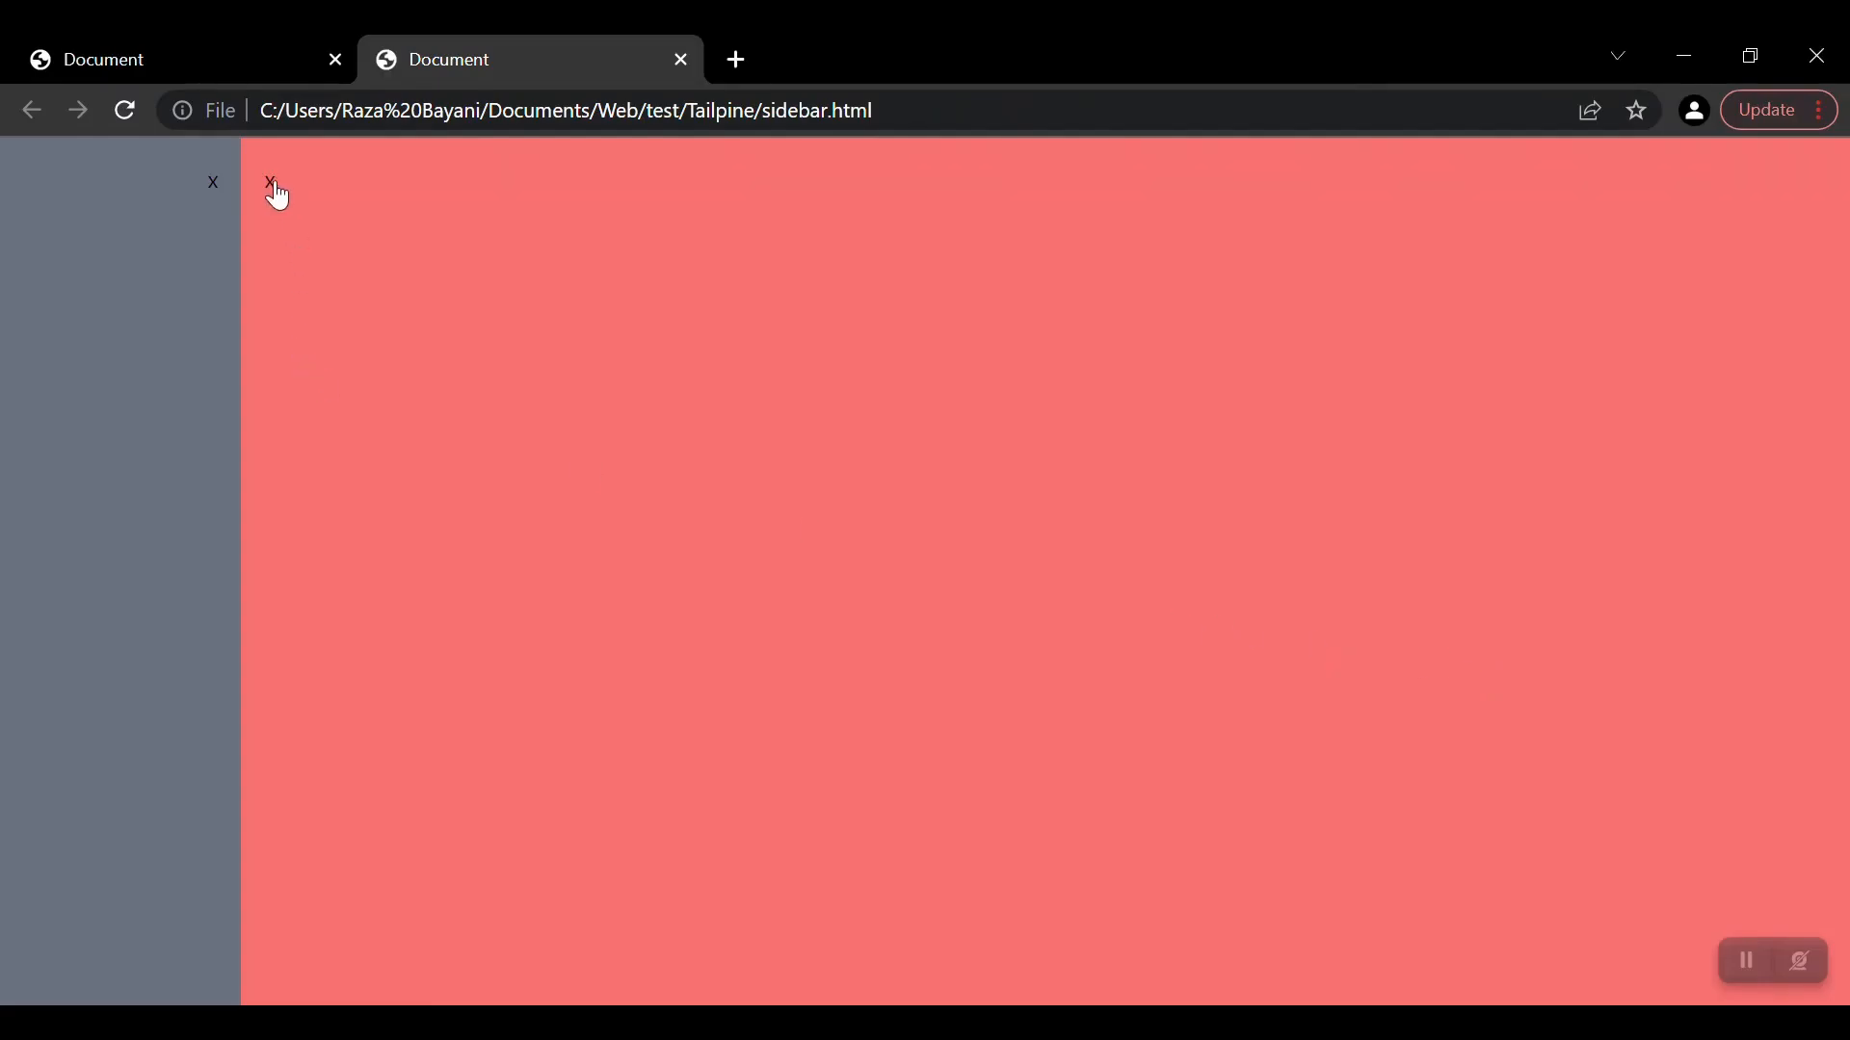
pyautogui.click(273, 189)
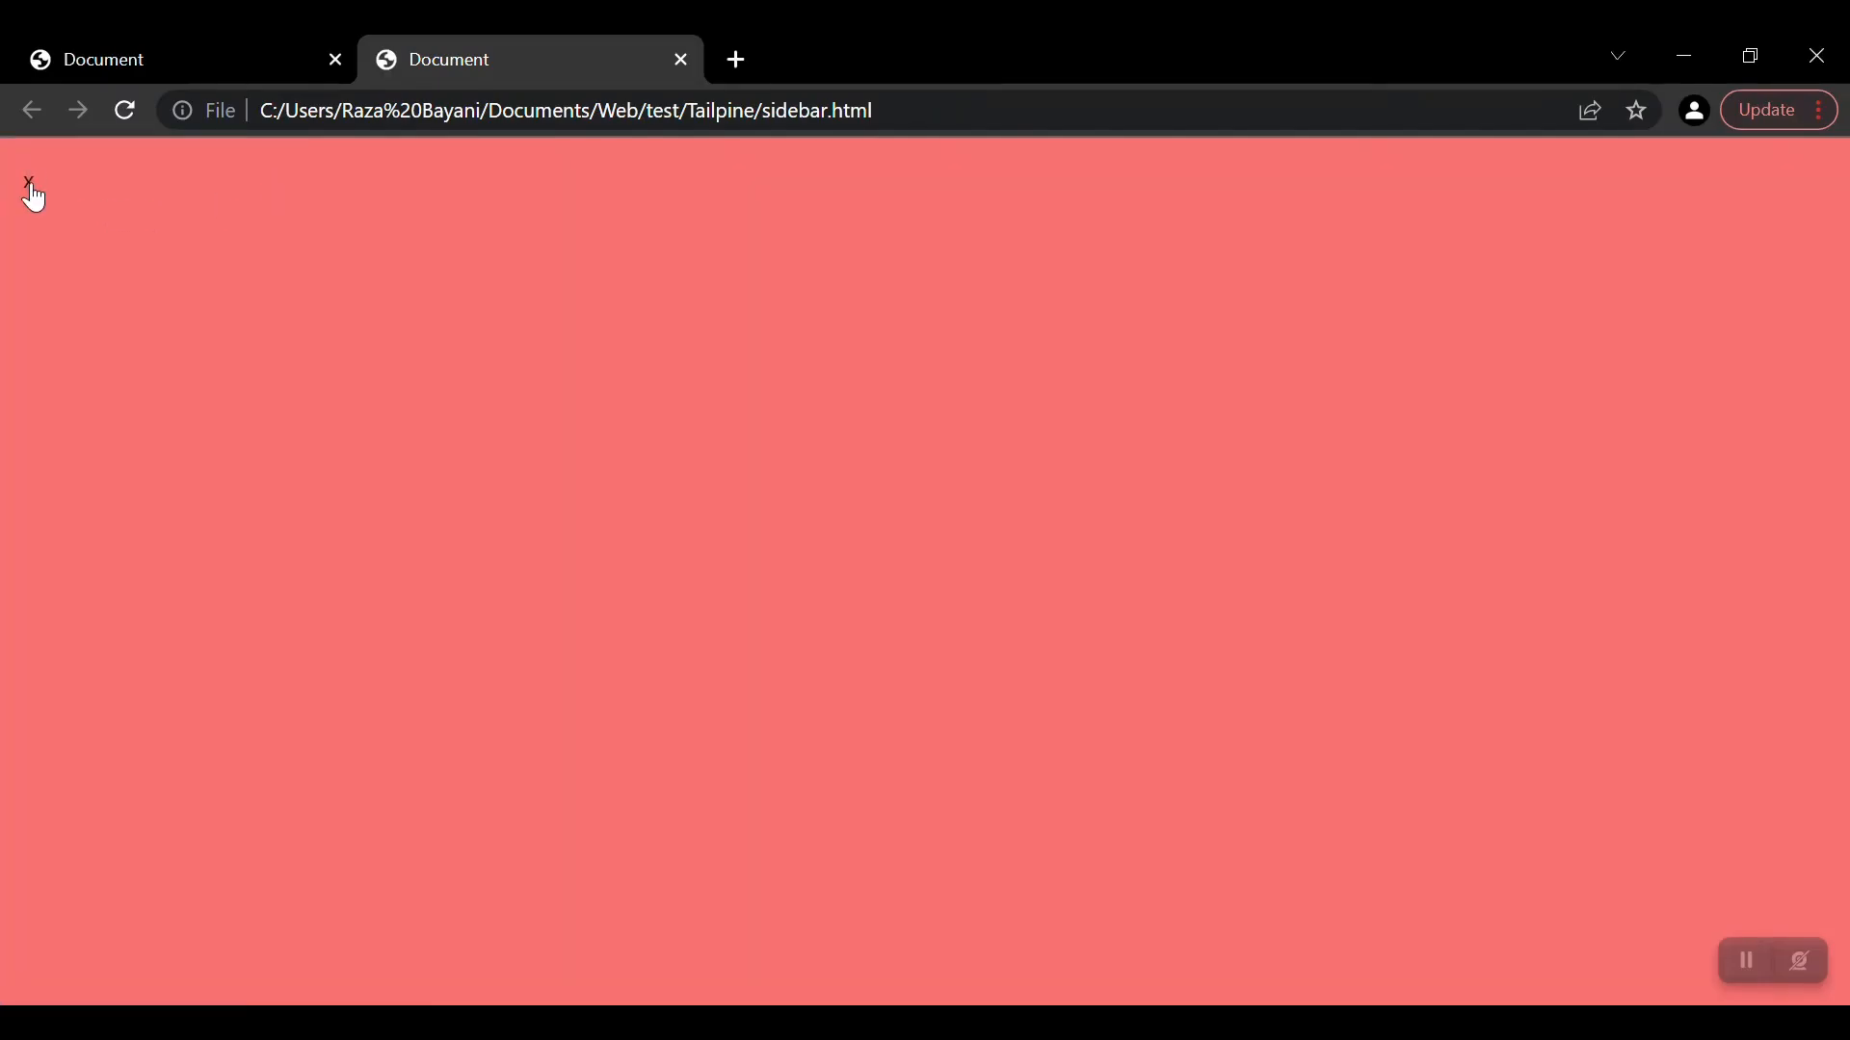
pyautogui.click(28, 187)
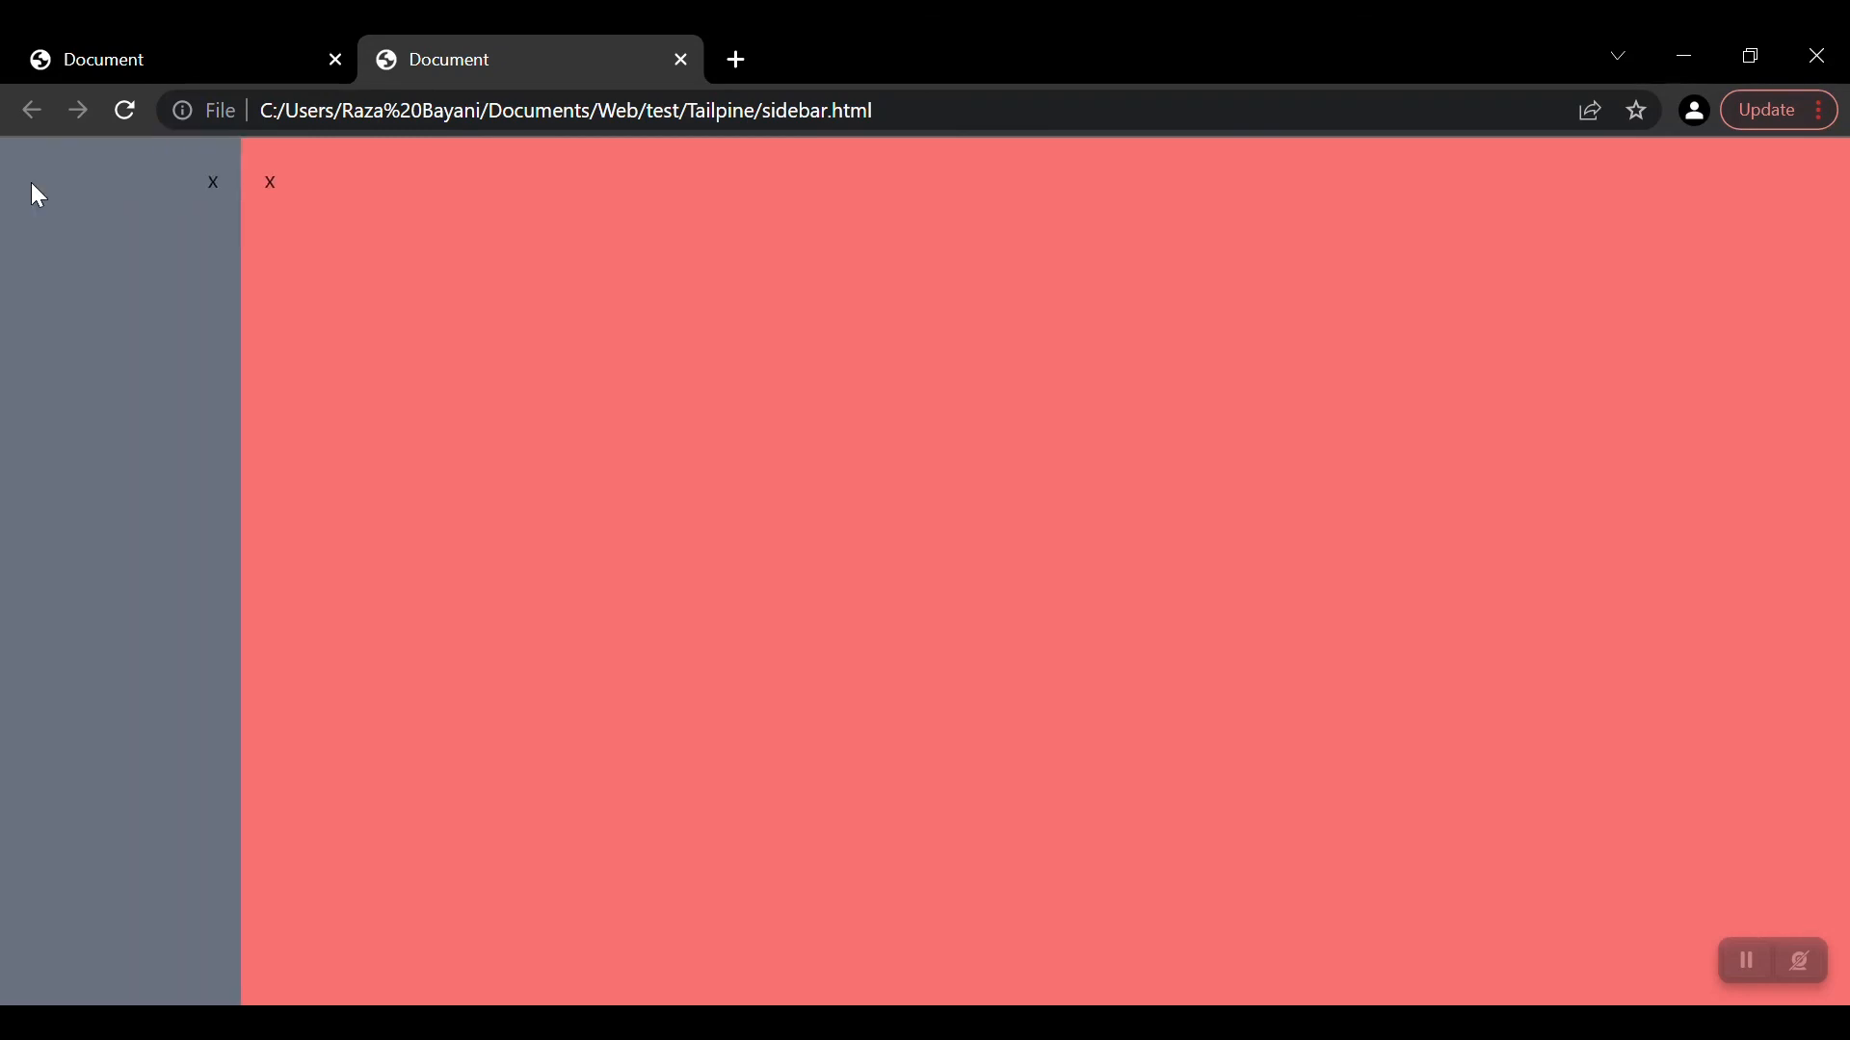
pyautogui.click(212, 181)
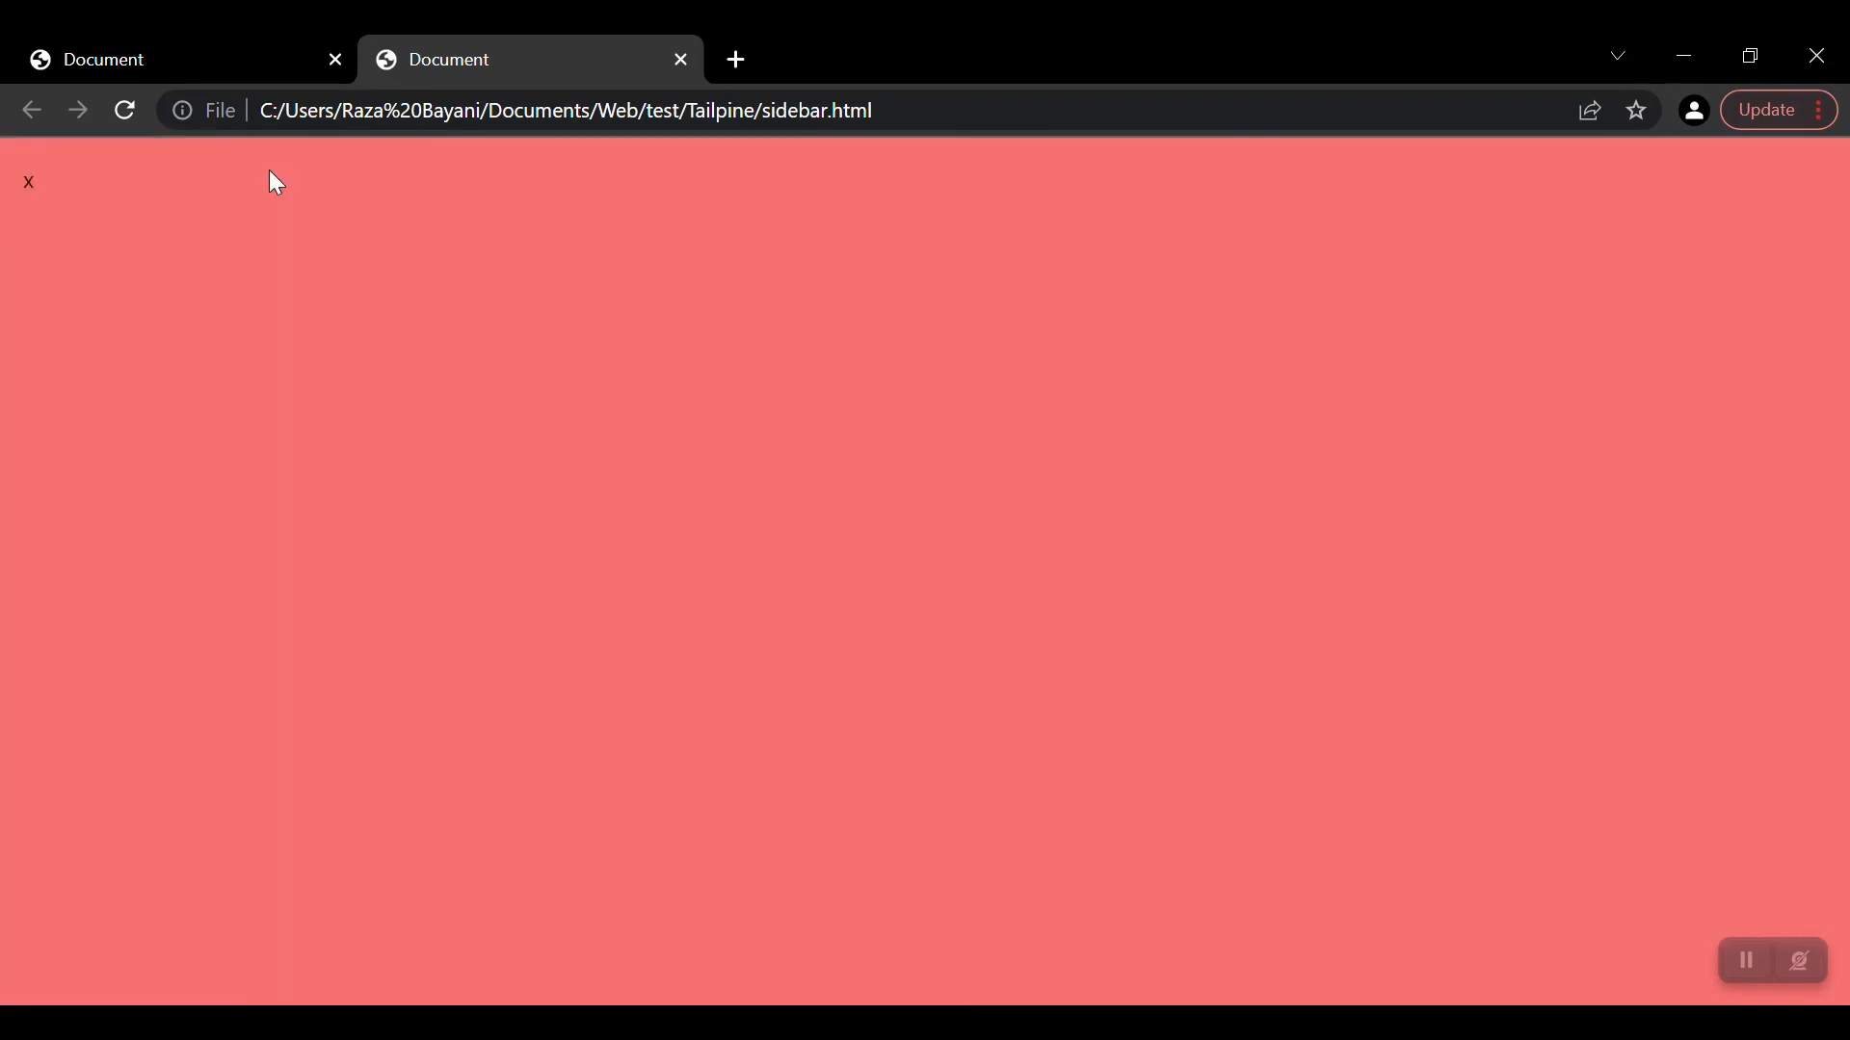
pyautogui.click(27, 183)
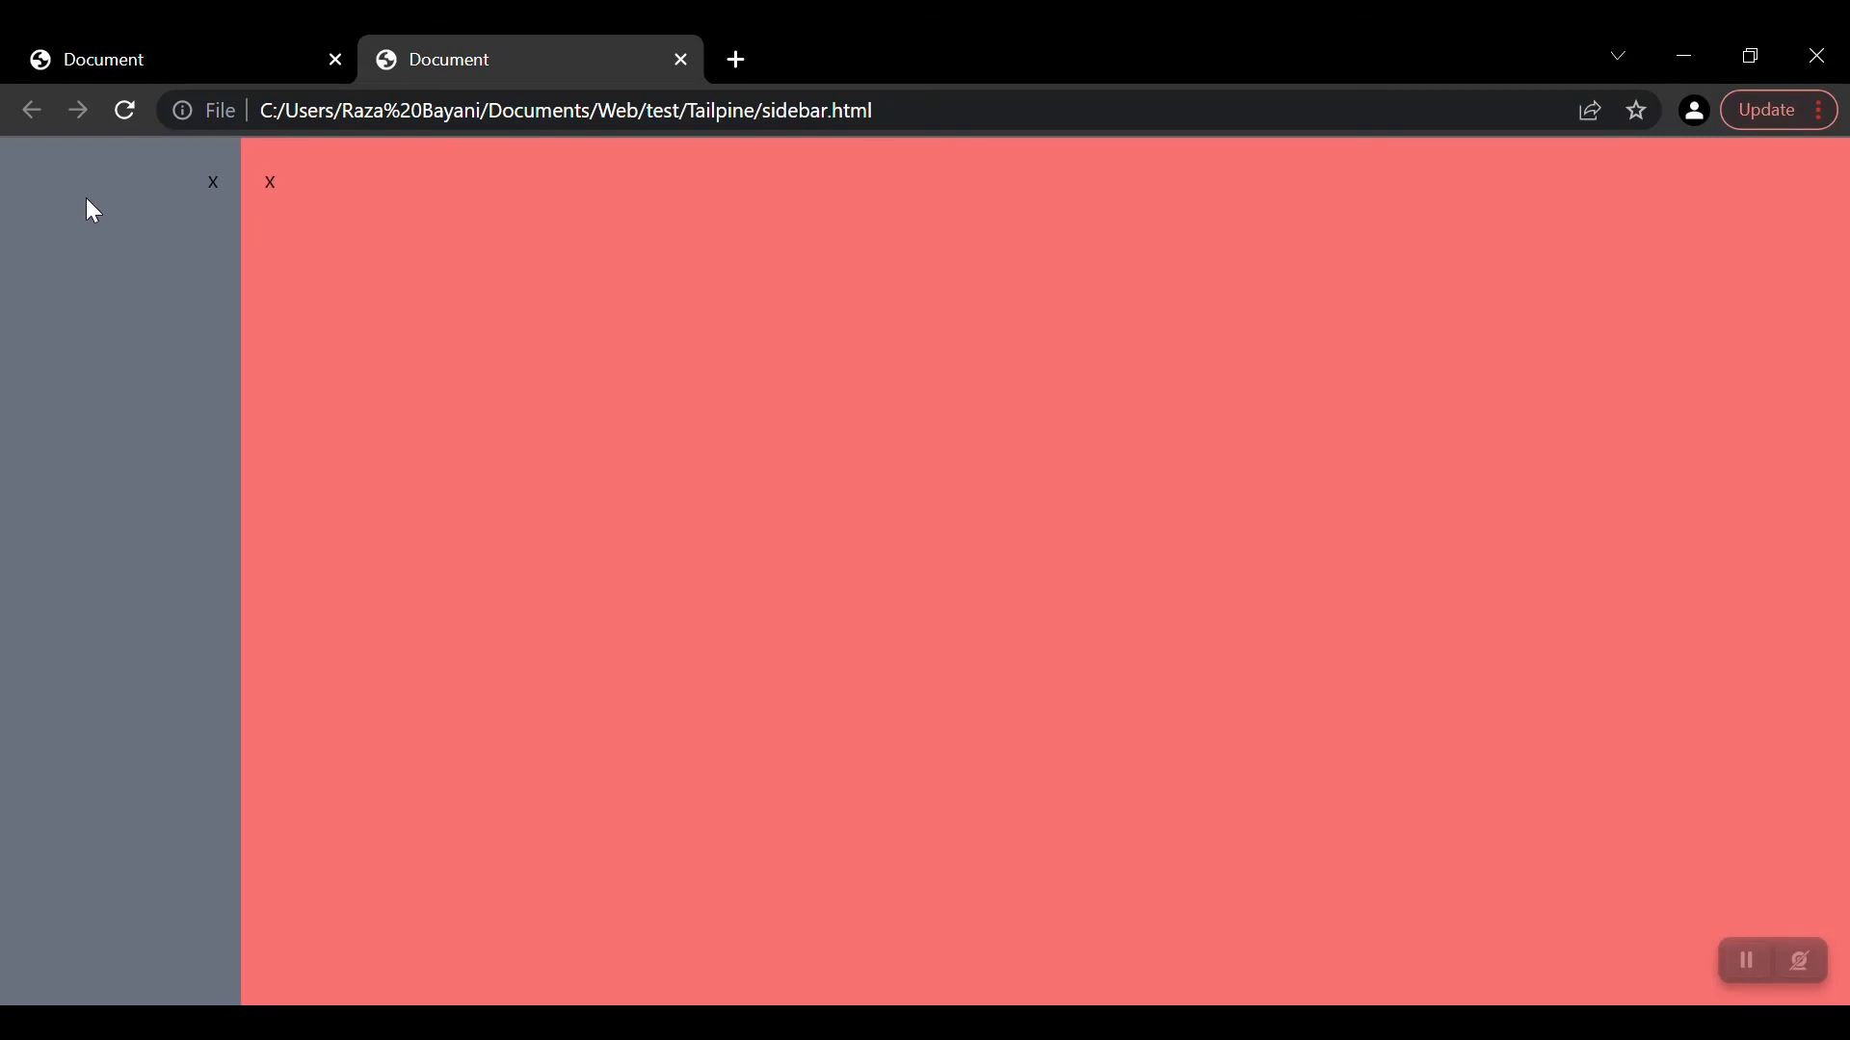
pyautogui.moveTo(183, 322)
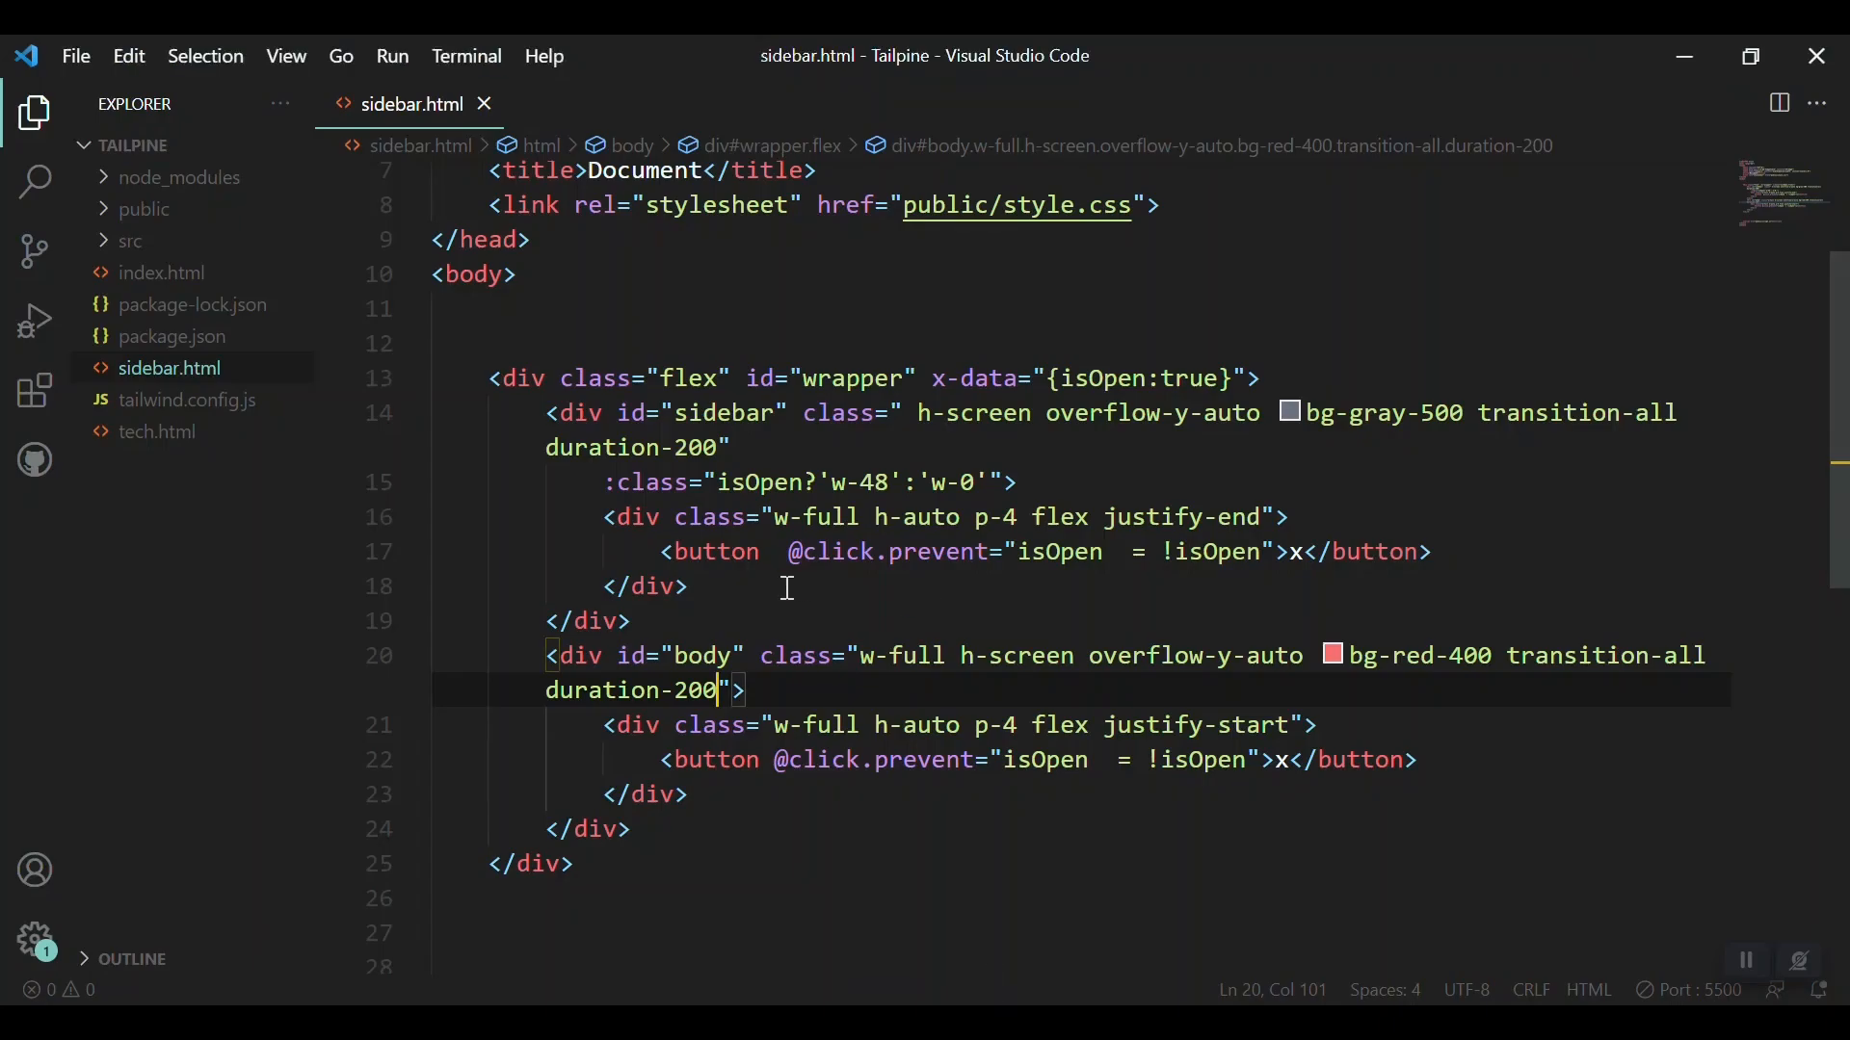
# Add a <ul> with <li>Intro</li> items inside the gray sidebar.
pyautogui.write('<ul></ul>')
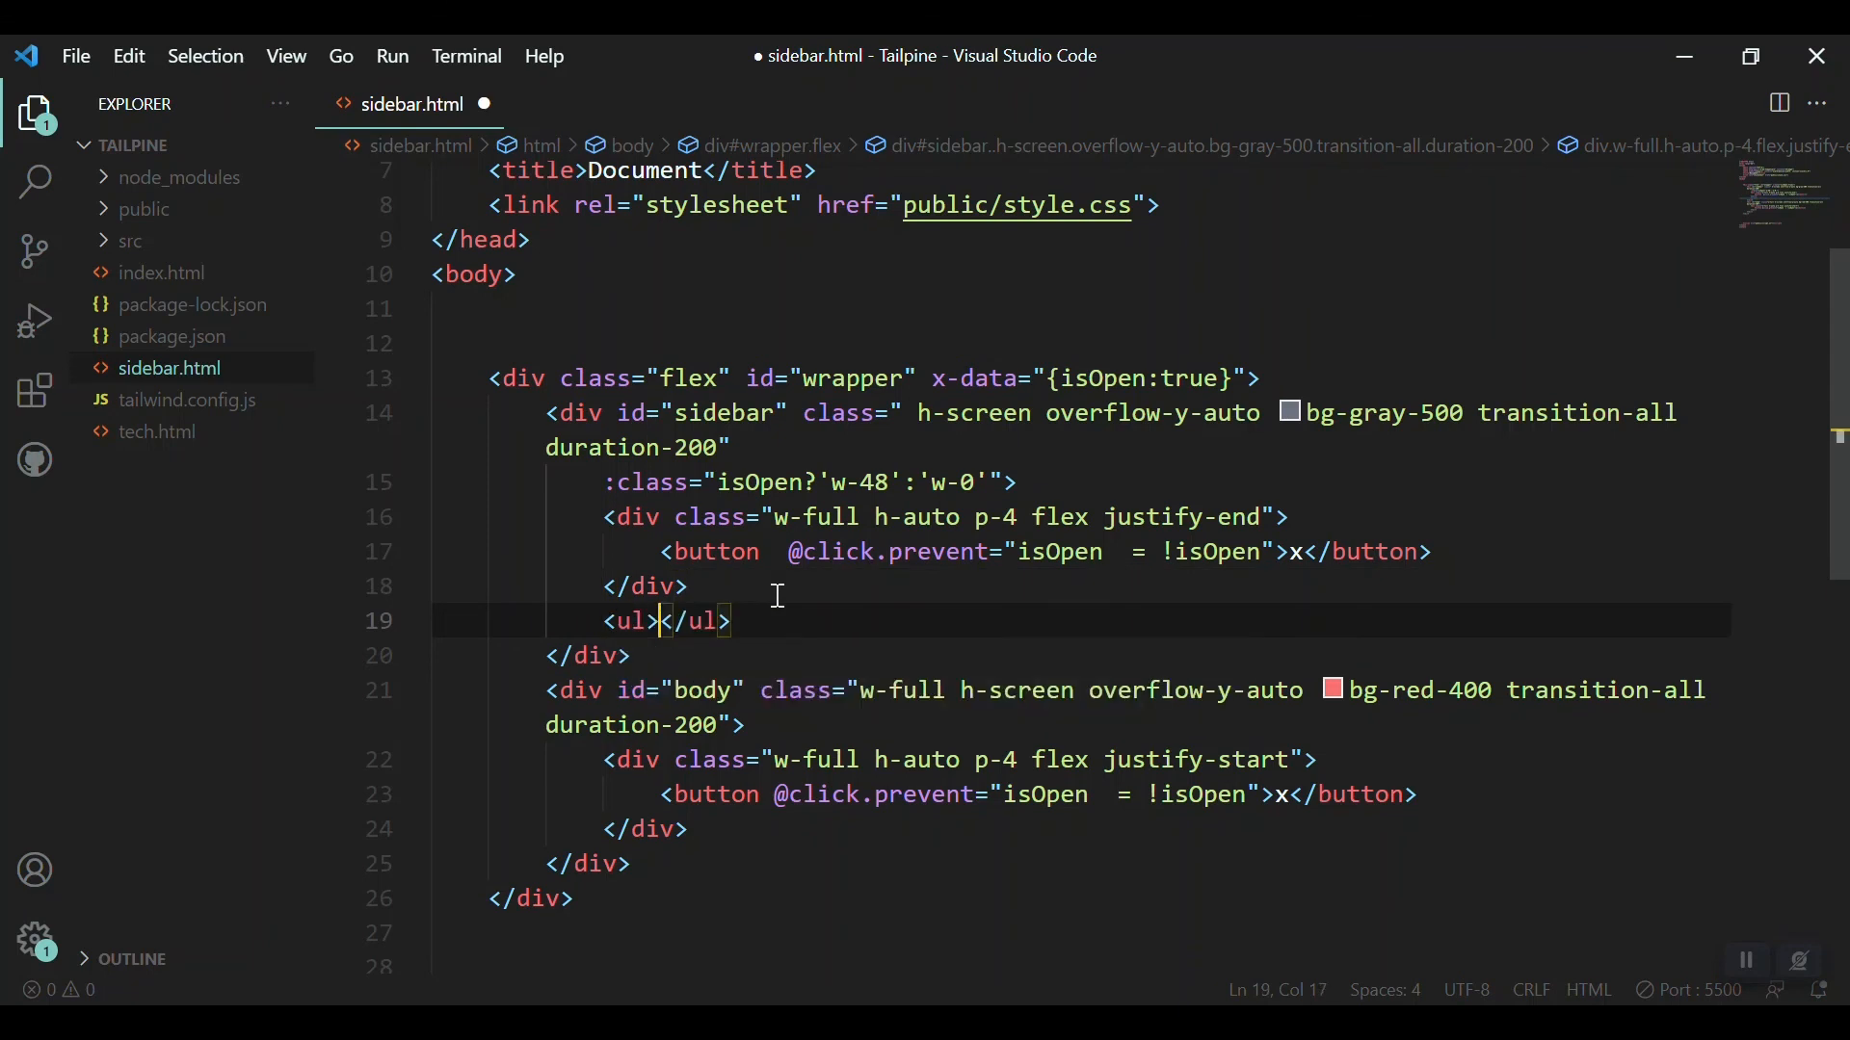
pyautogui.press('Enter')
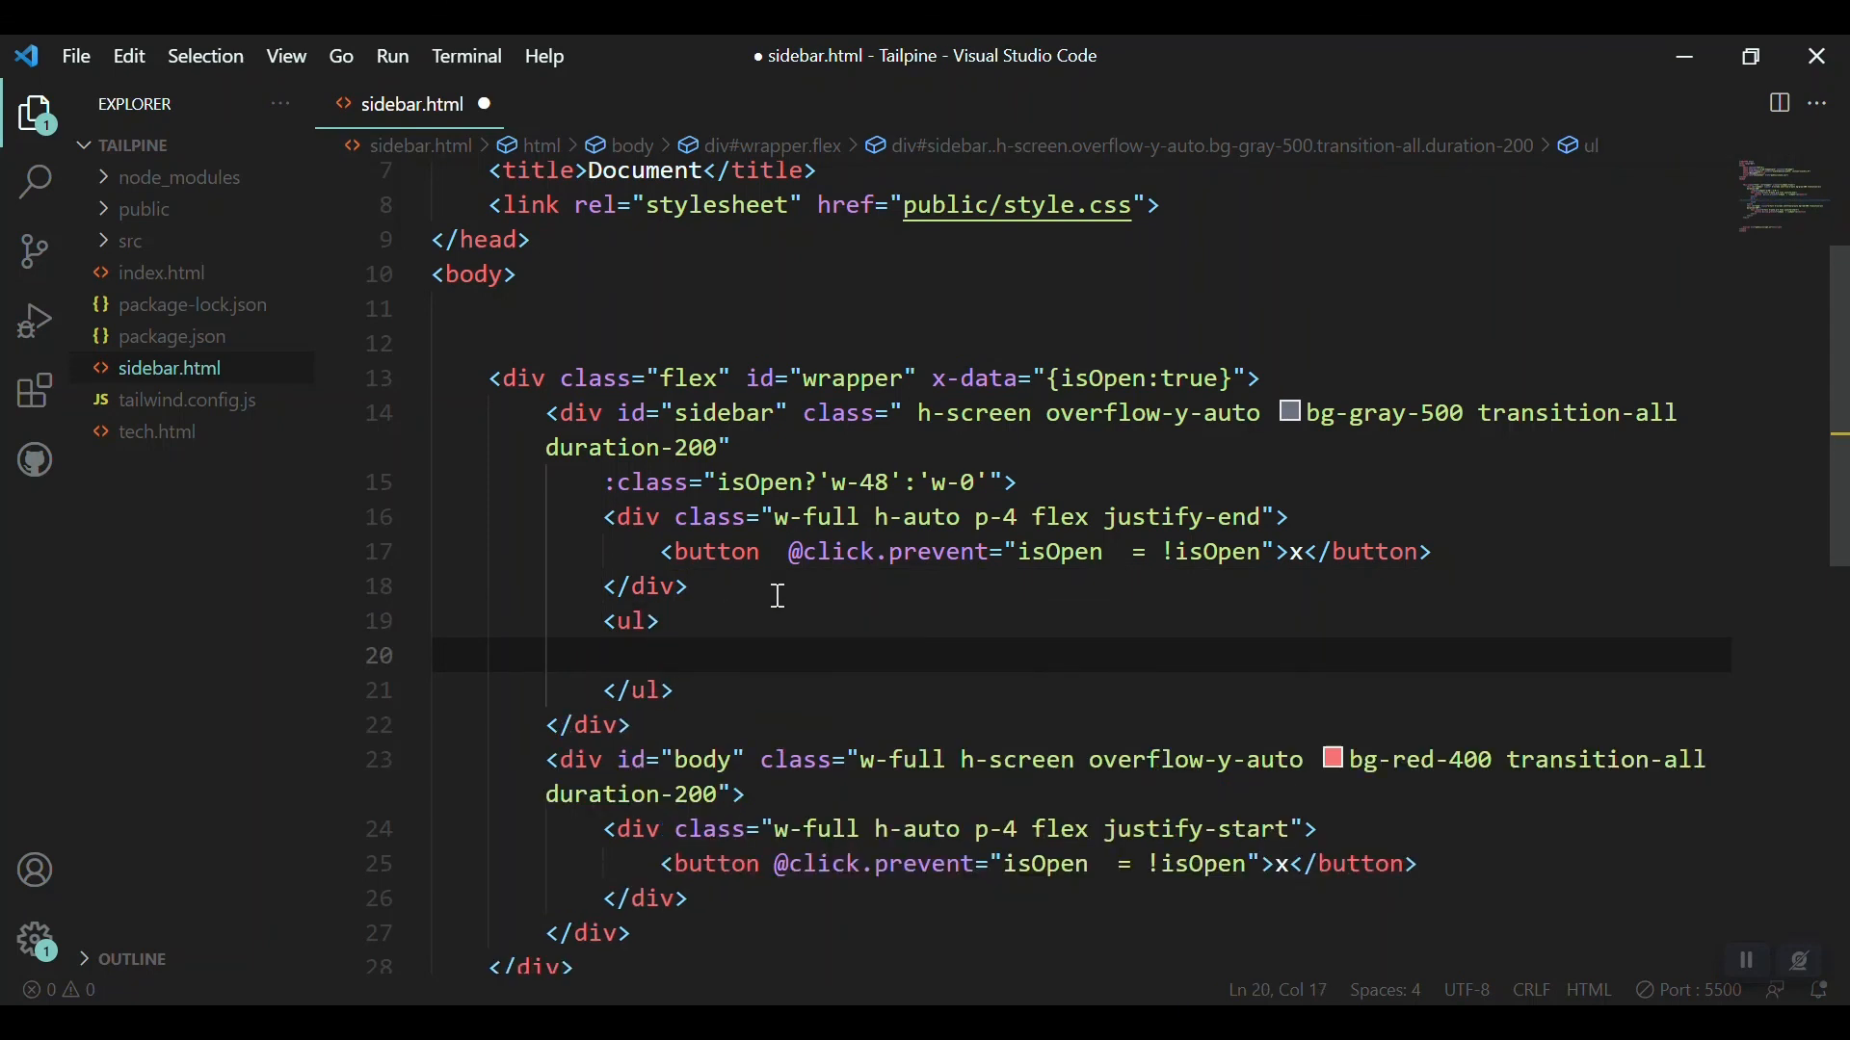
pyautogui.write('<li>Intro</li>')
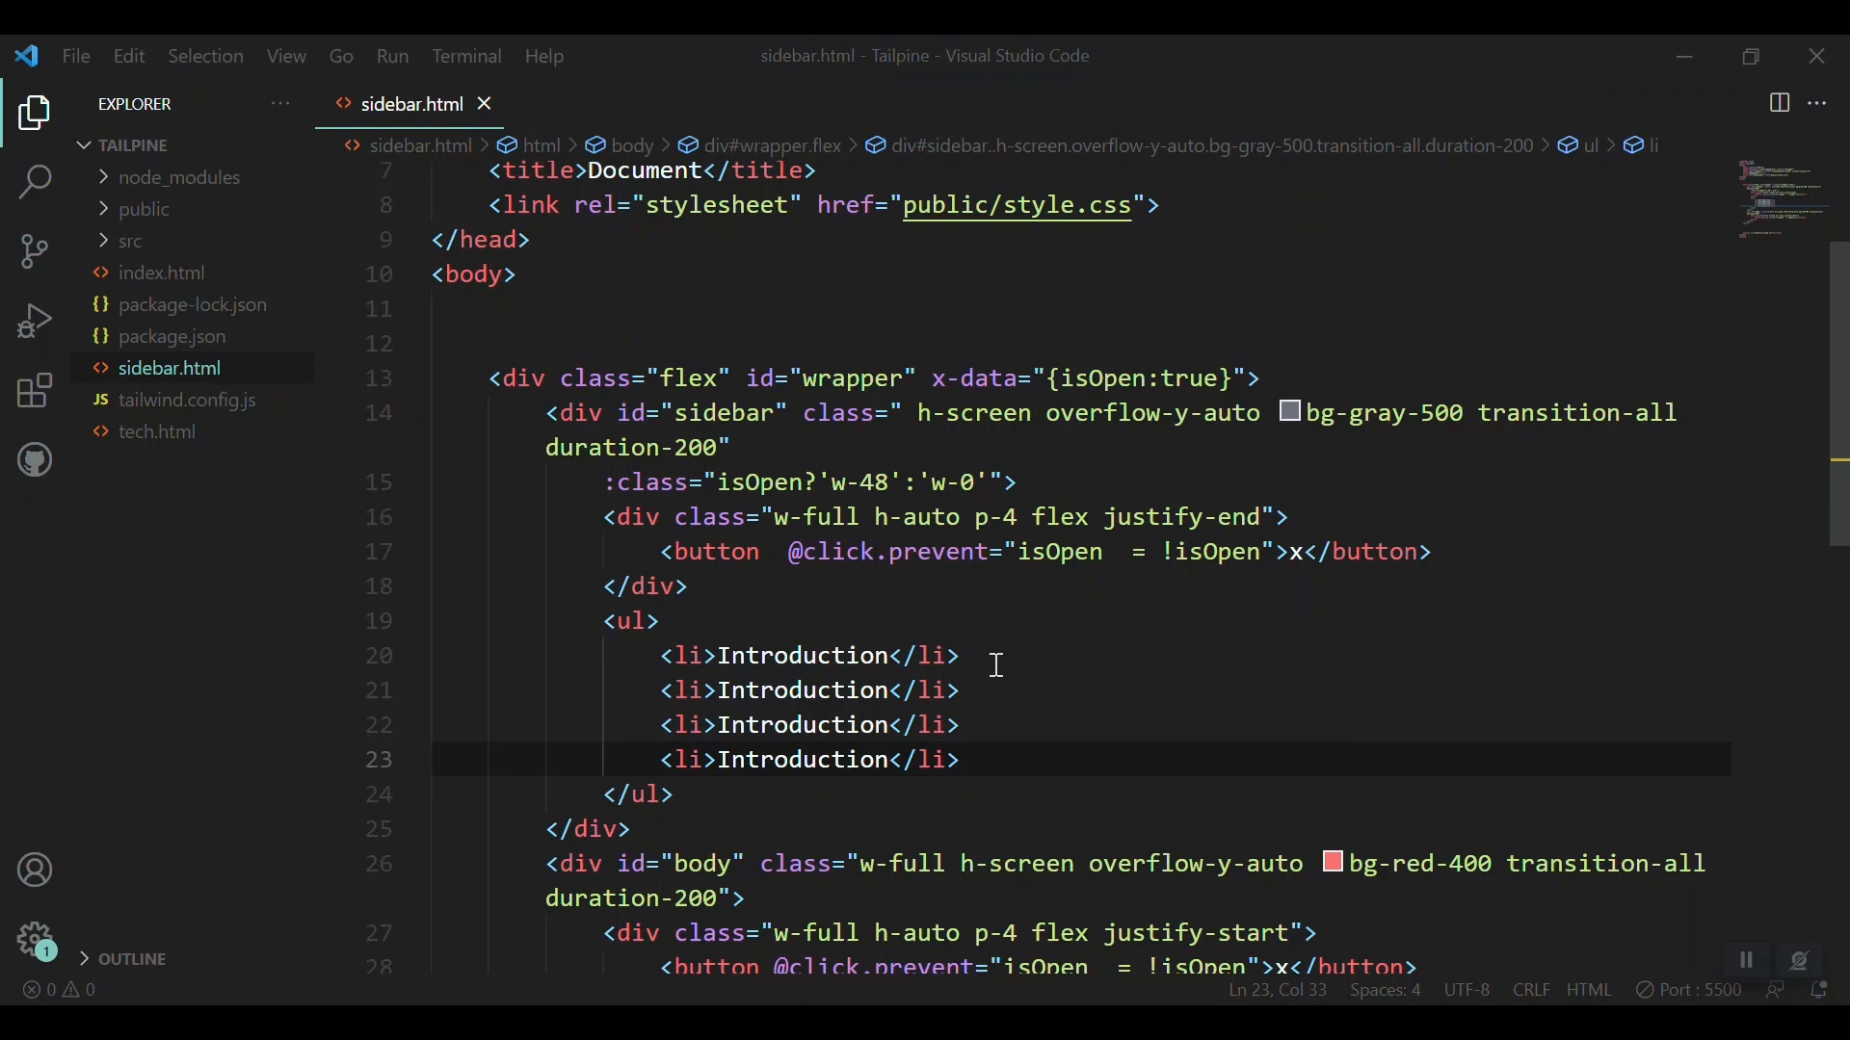
pyautogui.scroll(-3)
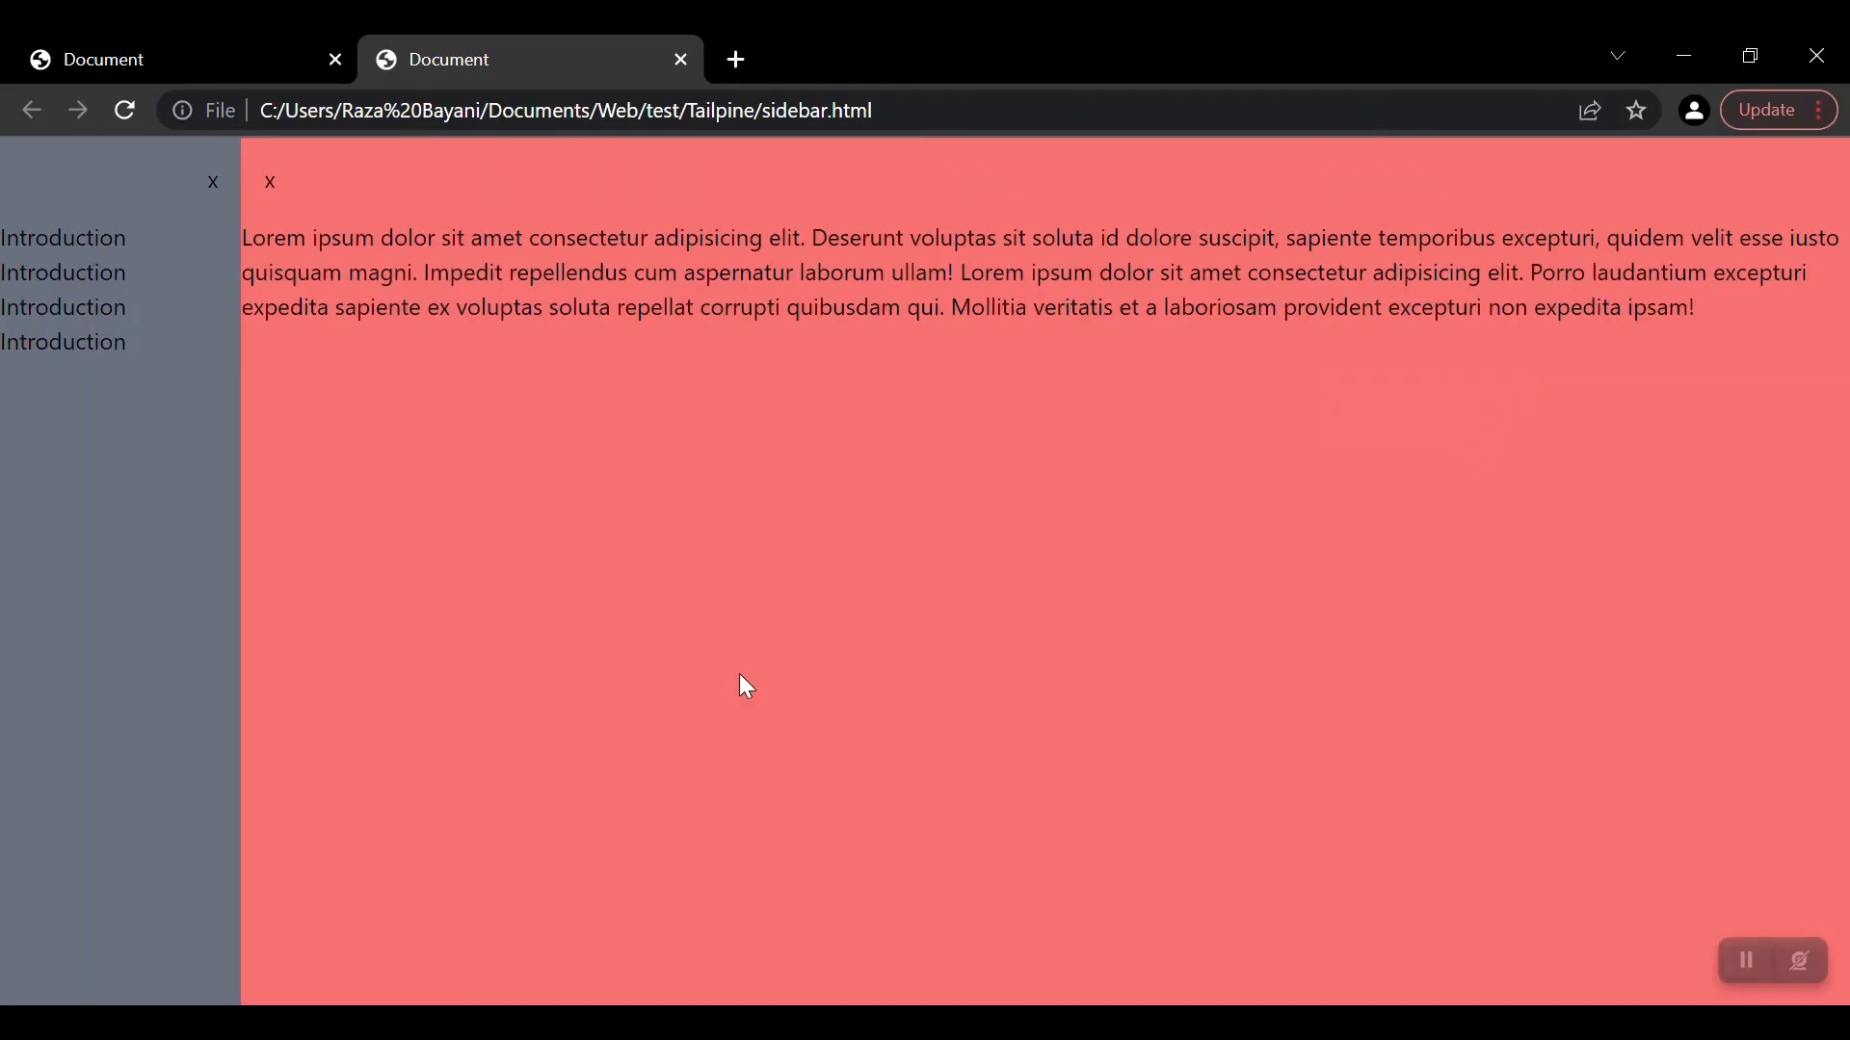
pyautogui.moveTo(755, 686)
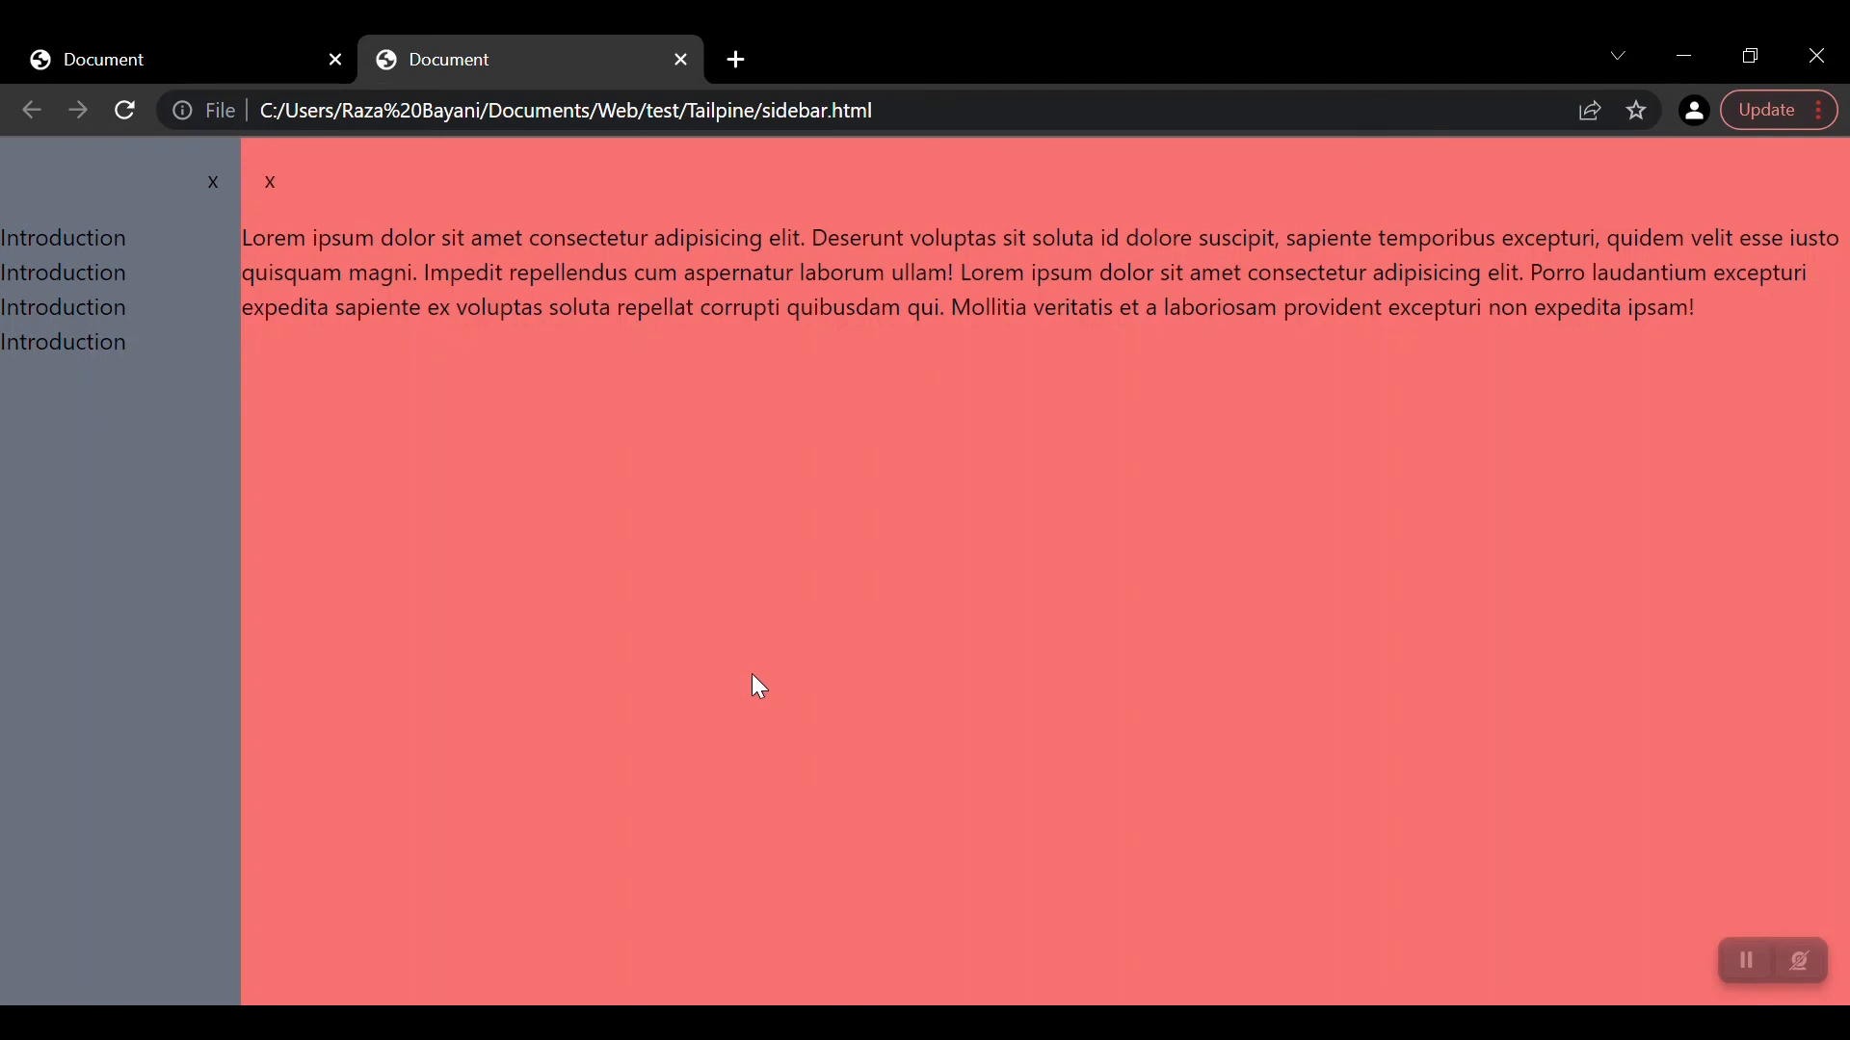
# Bring up the context menu on the Chrome page background.
pyautogui.rightClick(756, 686)
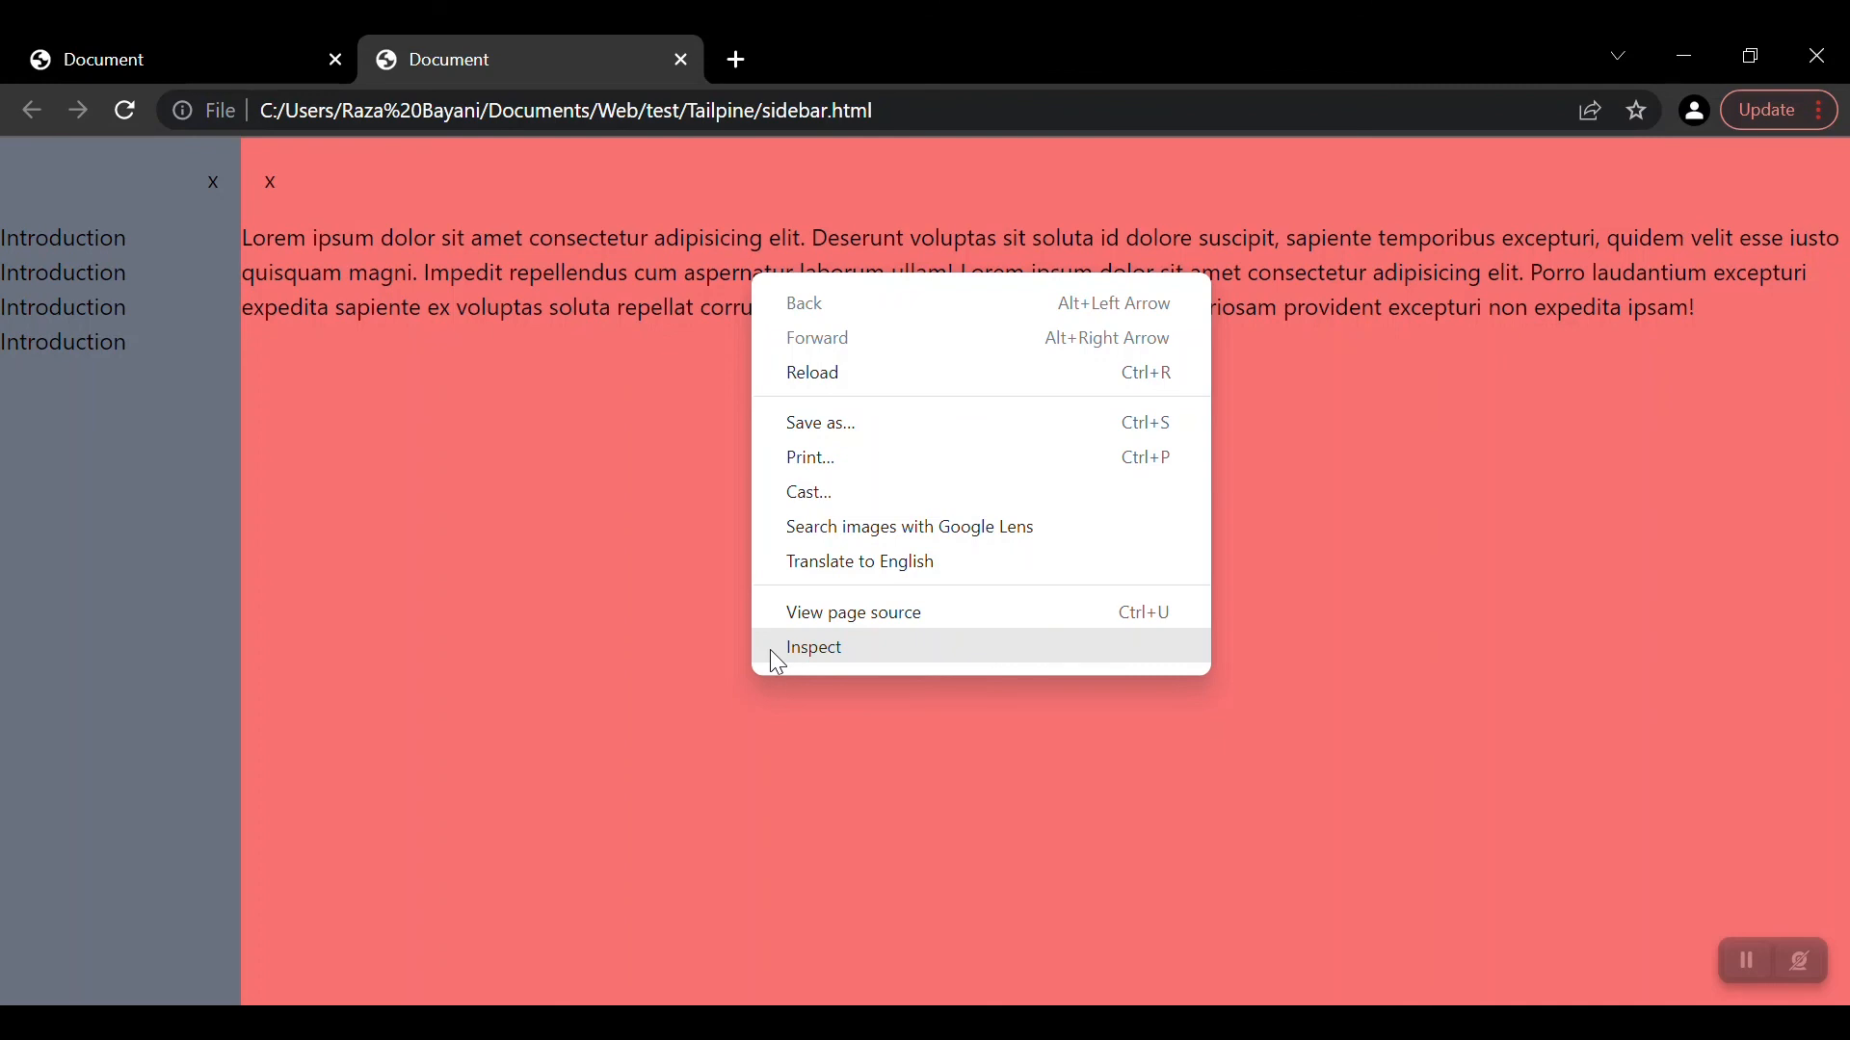
pyautogui.click(813, 648)
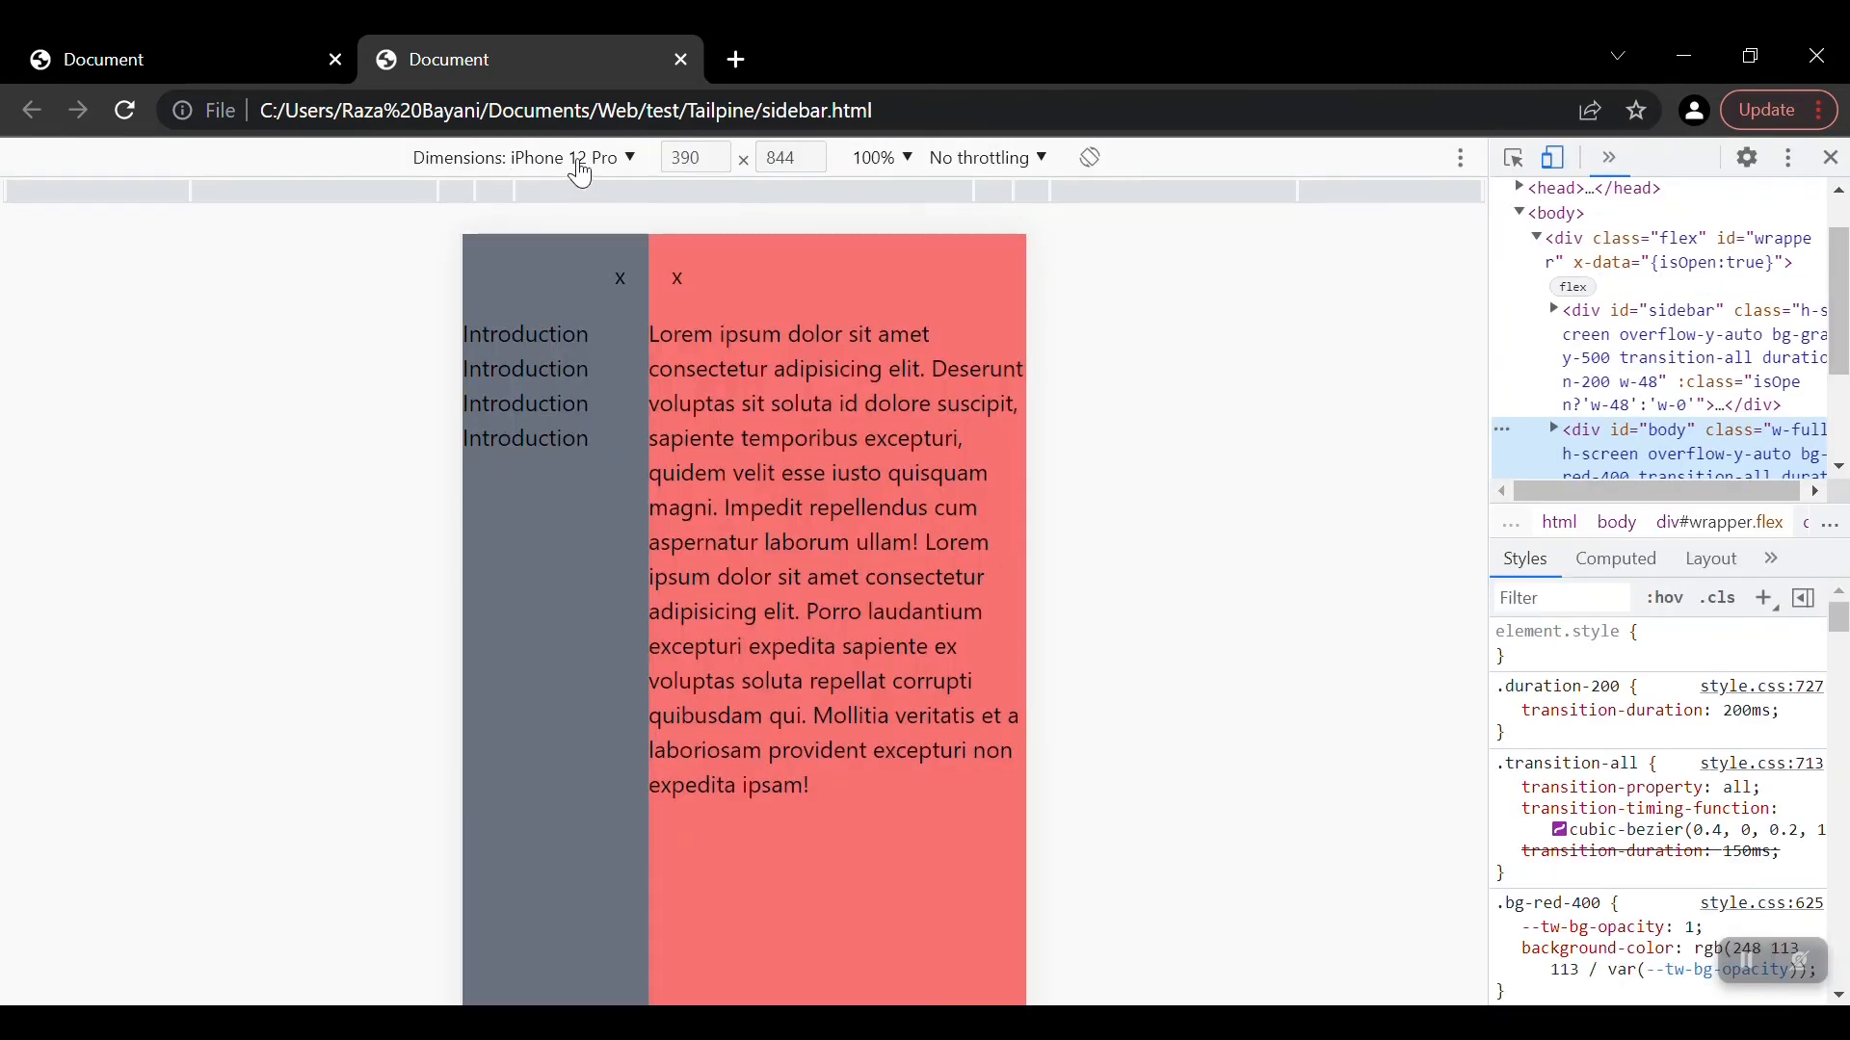
pyautogui.click(676, 277)
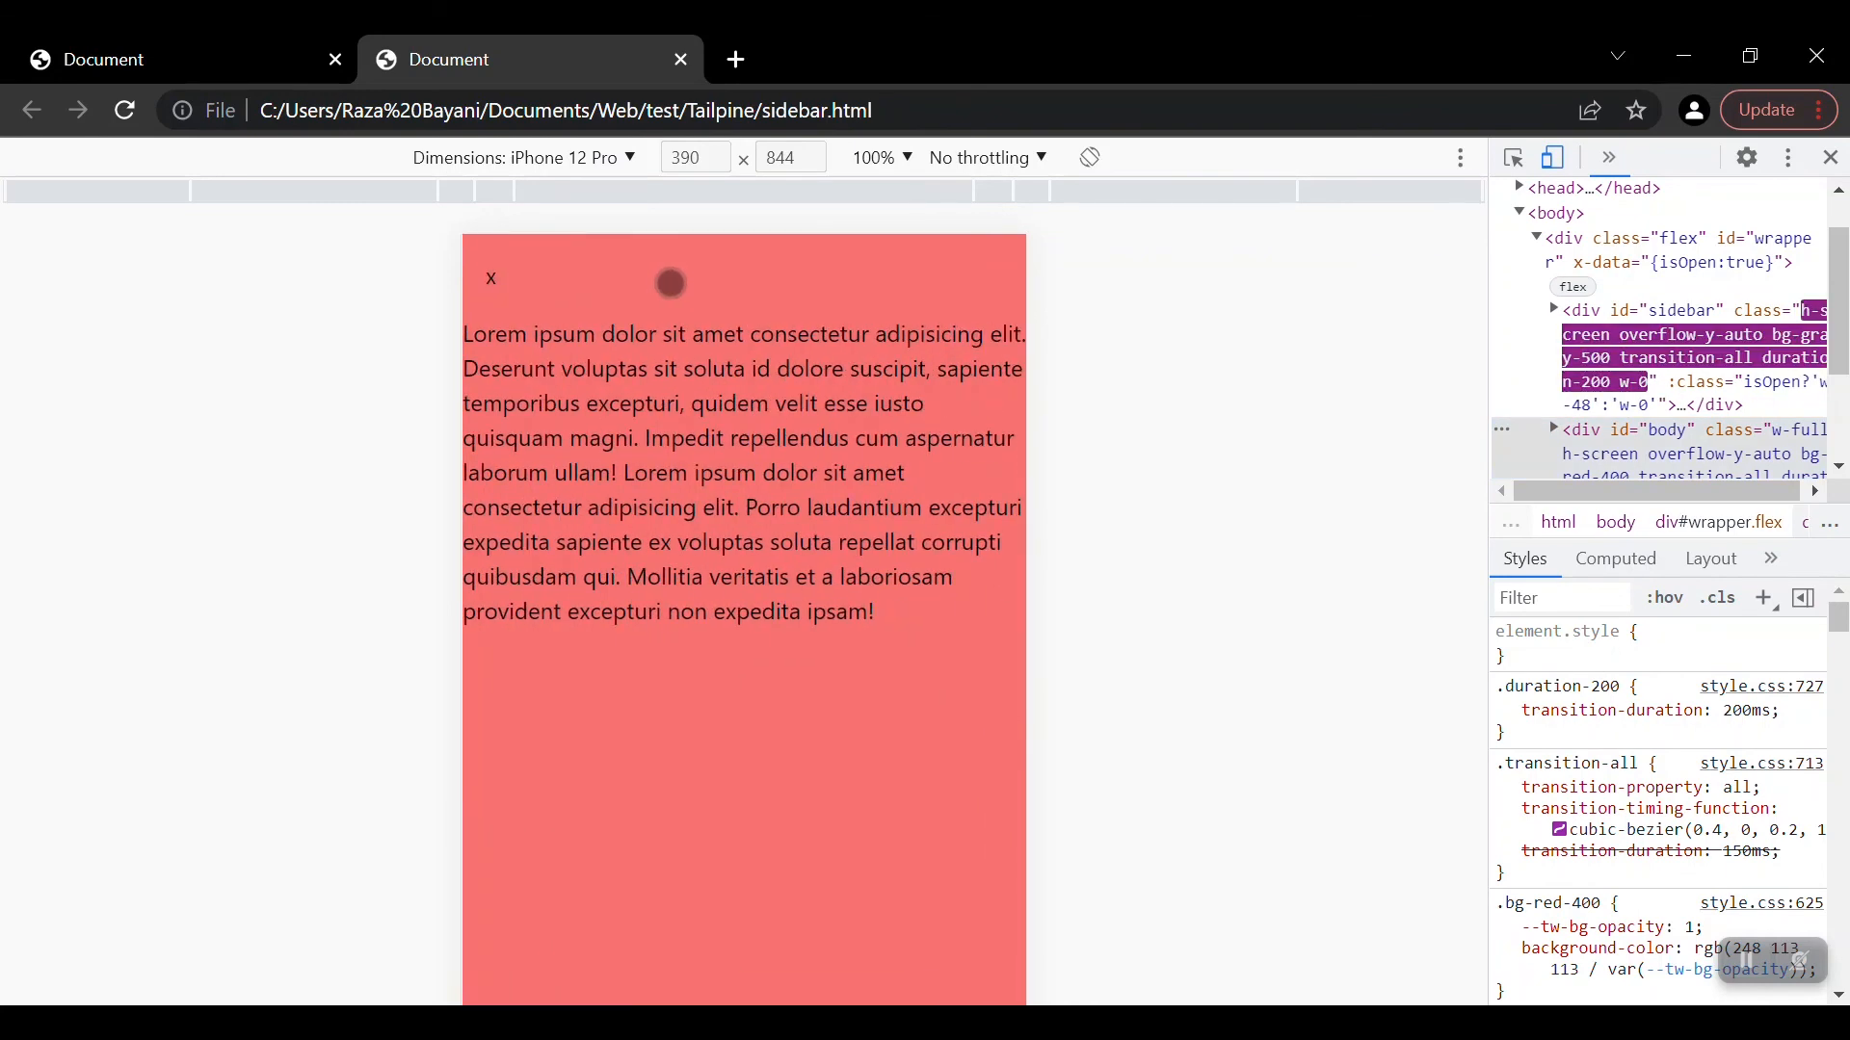
pyautogui.click(489, 279)
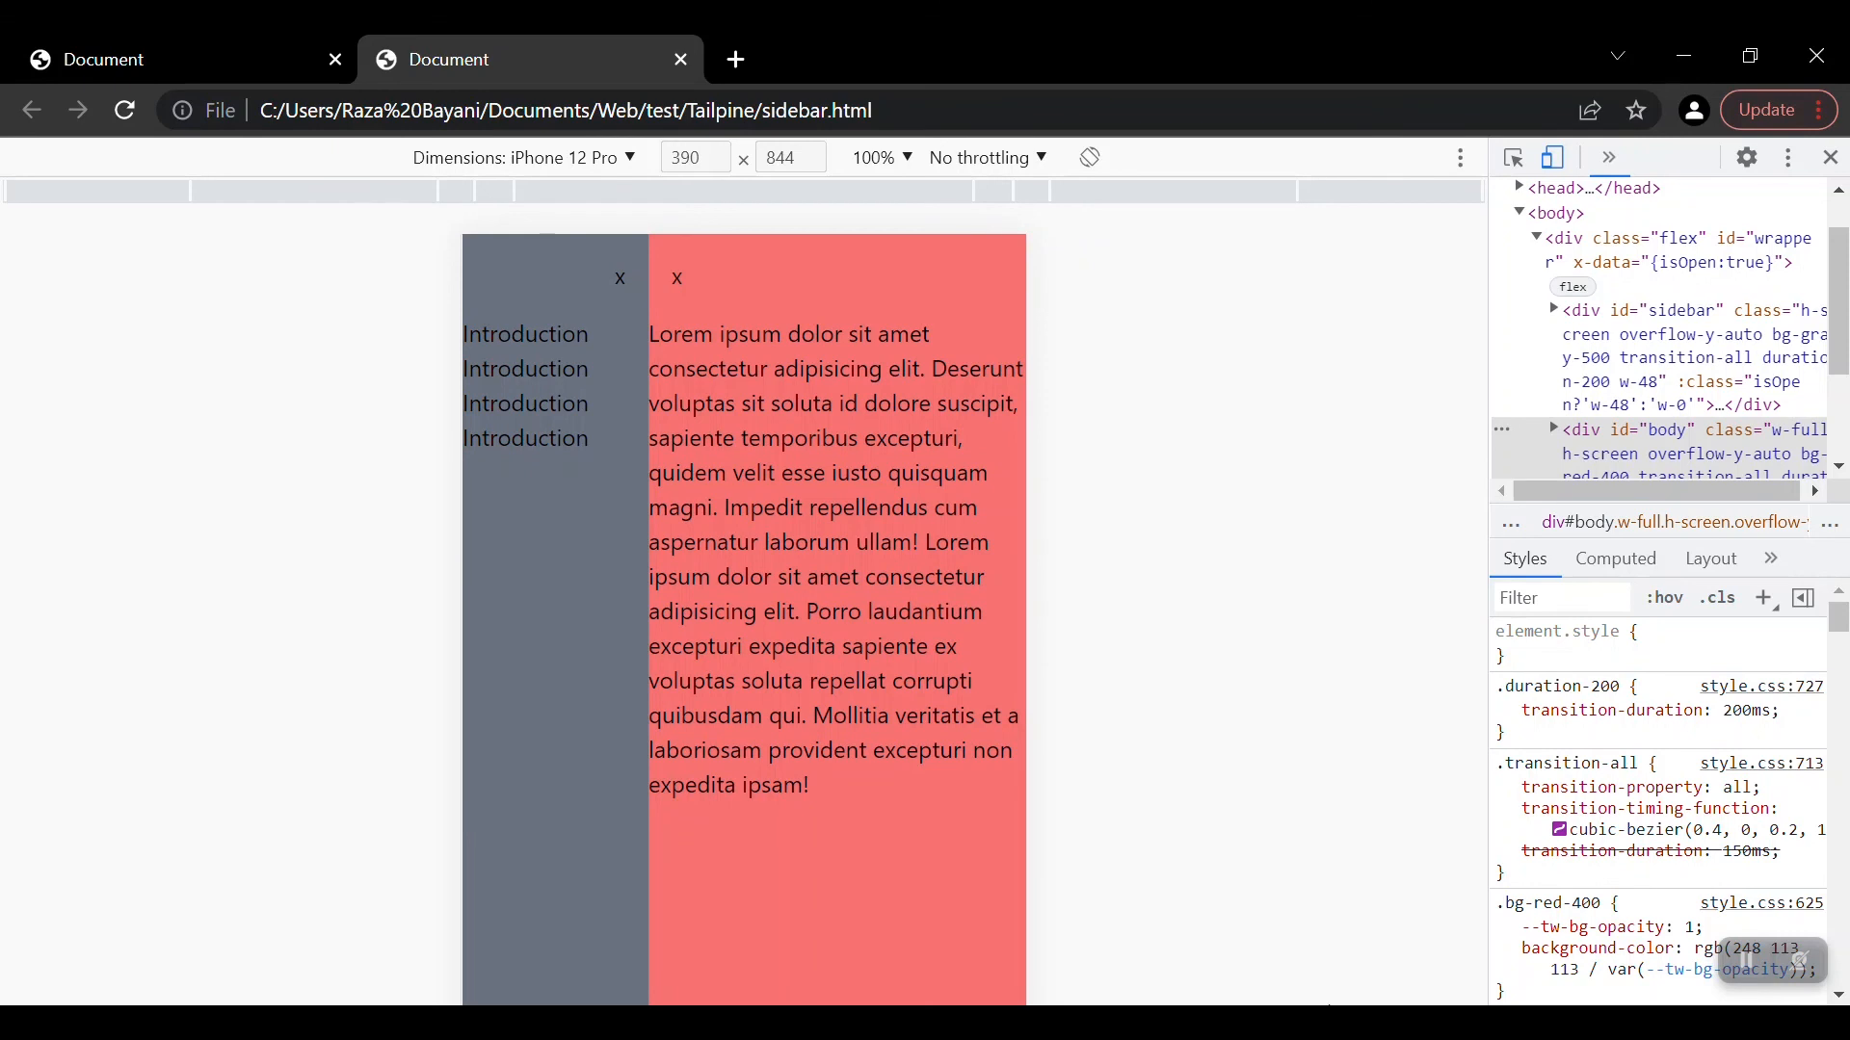
pyautogui.moveTo(1827, 156)
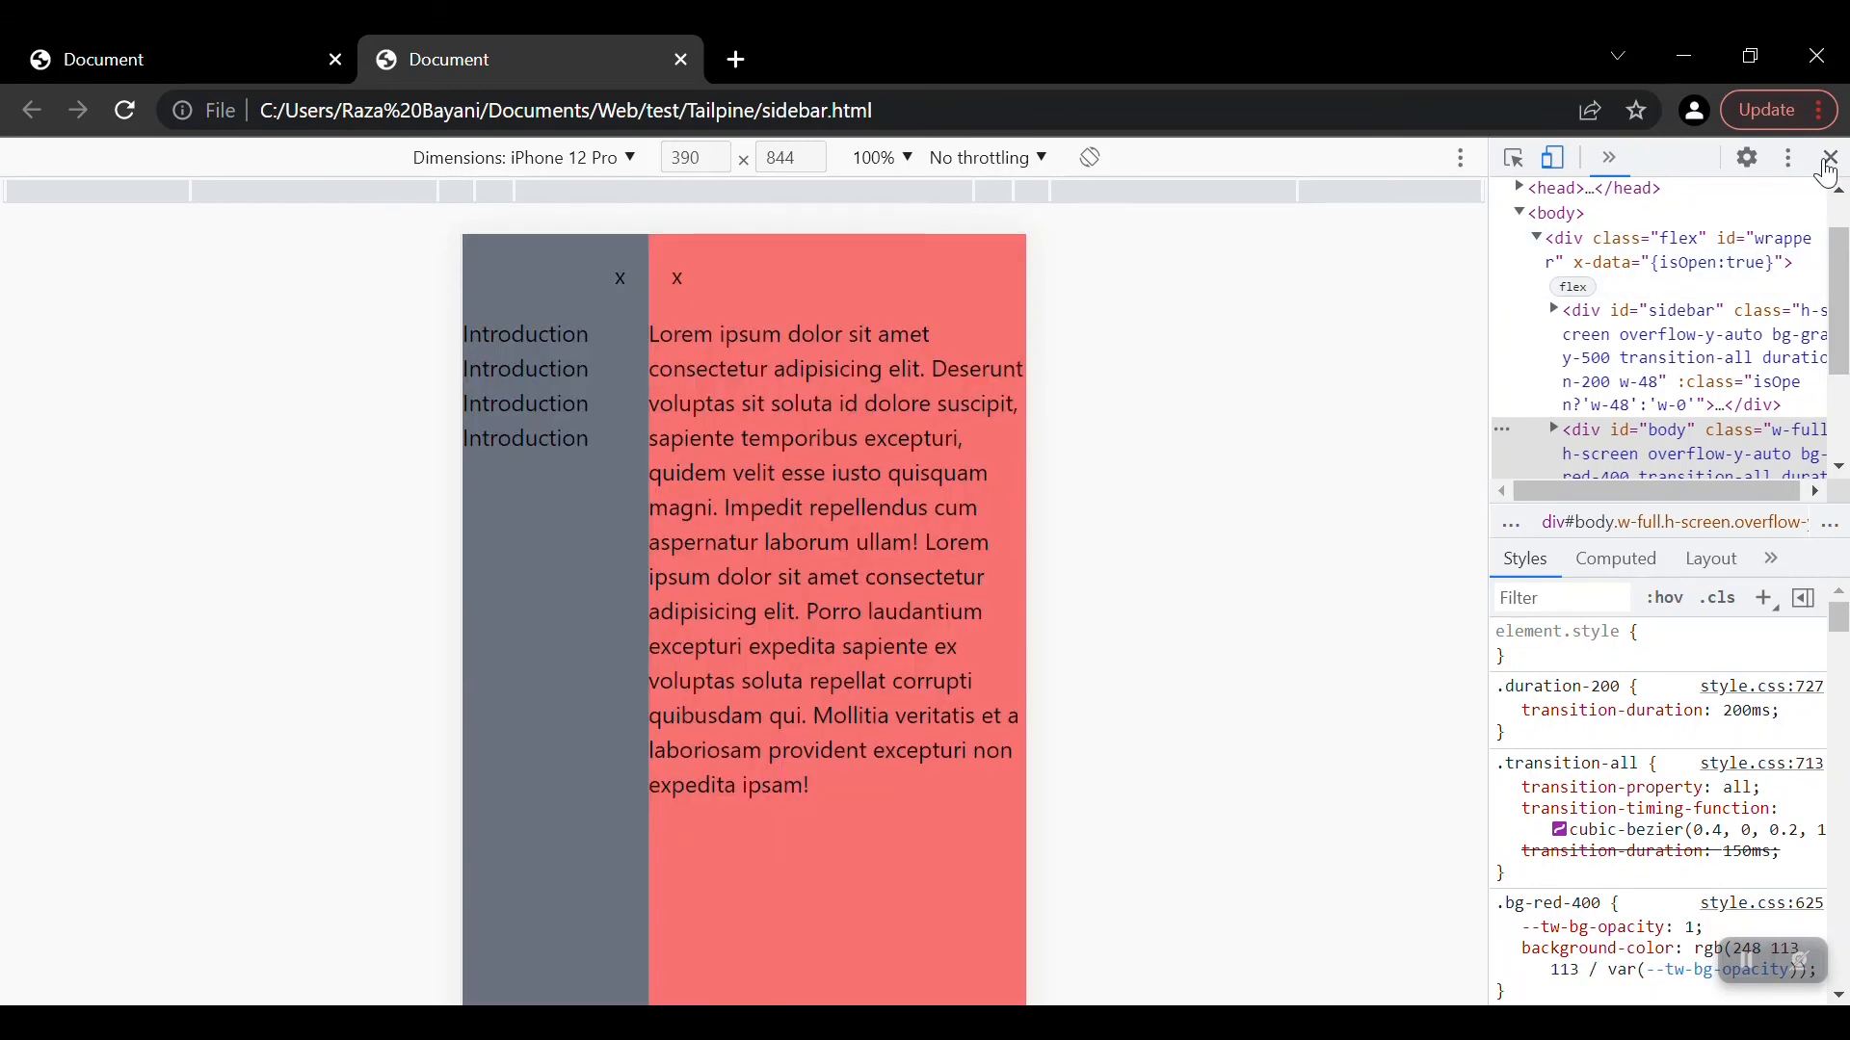
pyautogui.click(1823, 157)
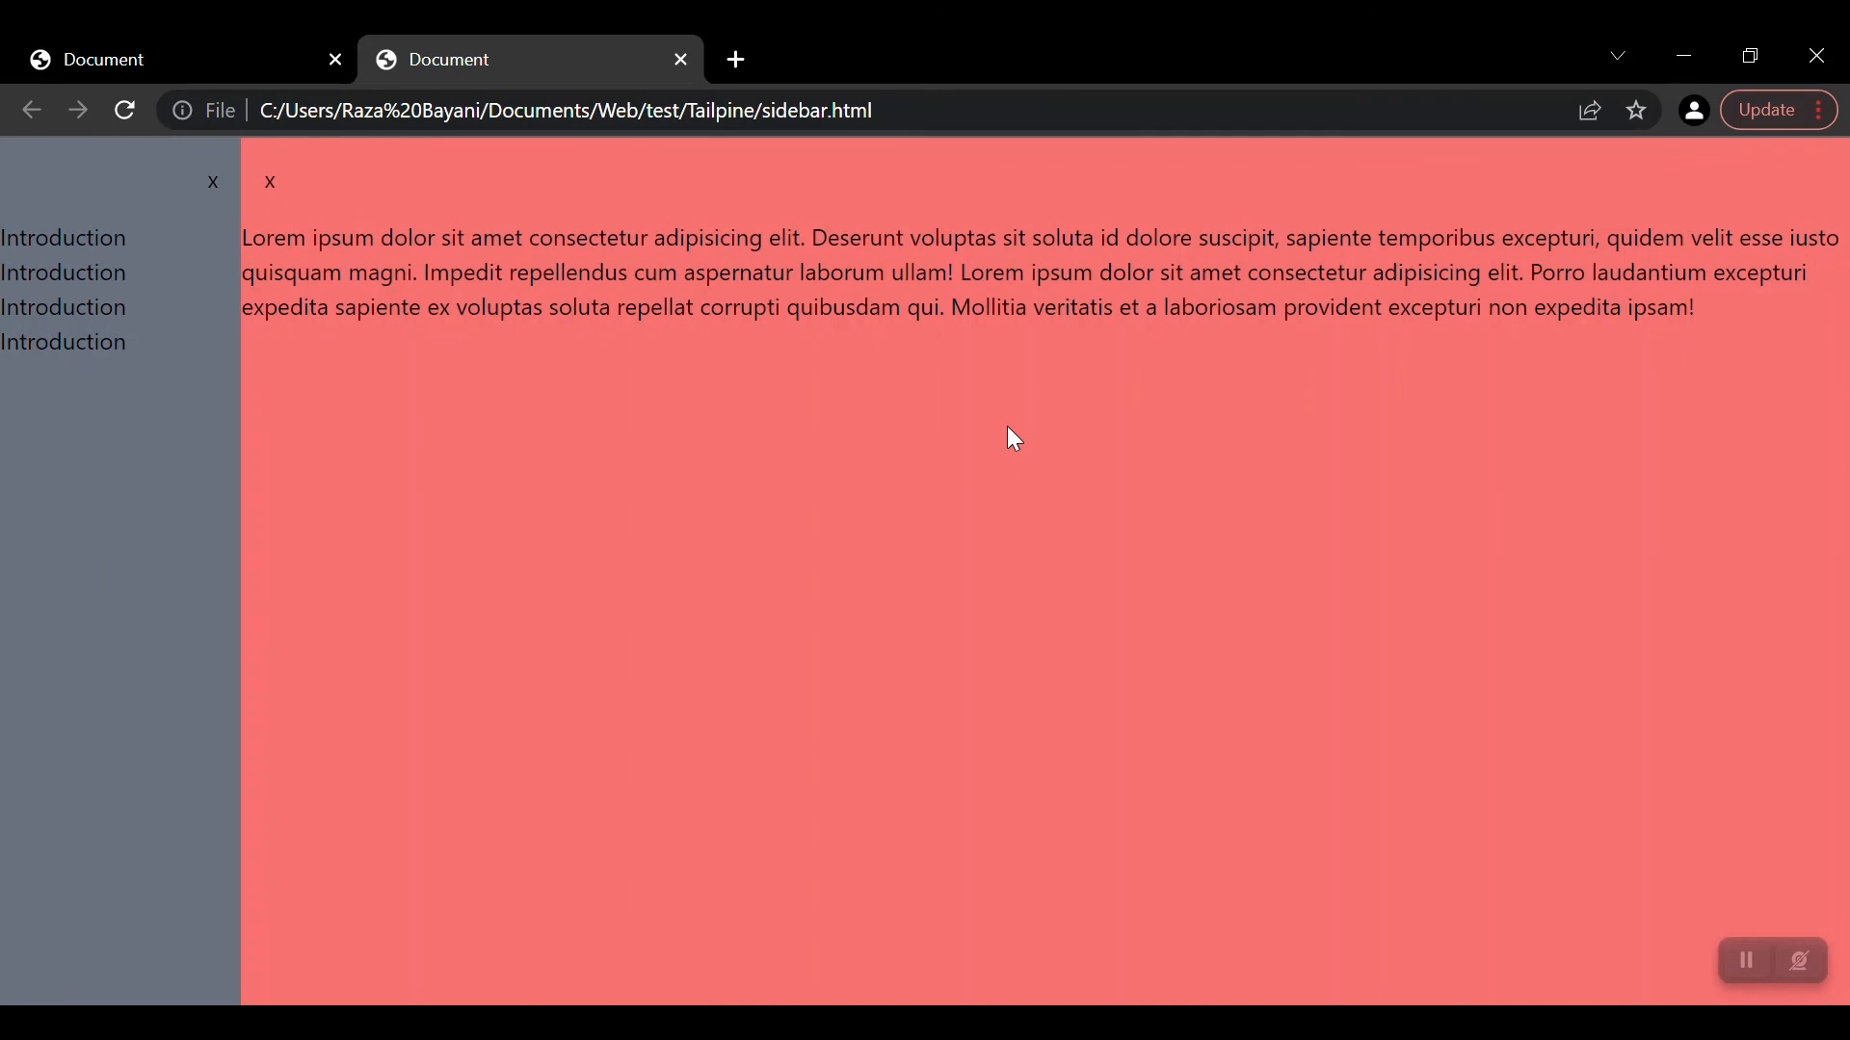